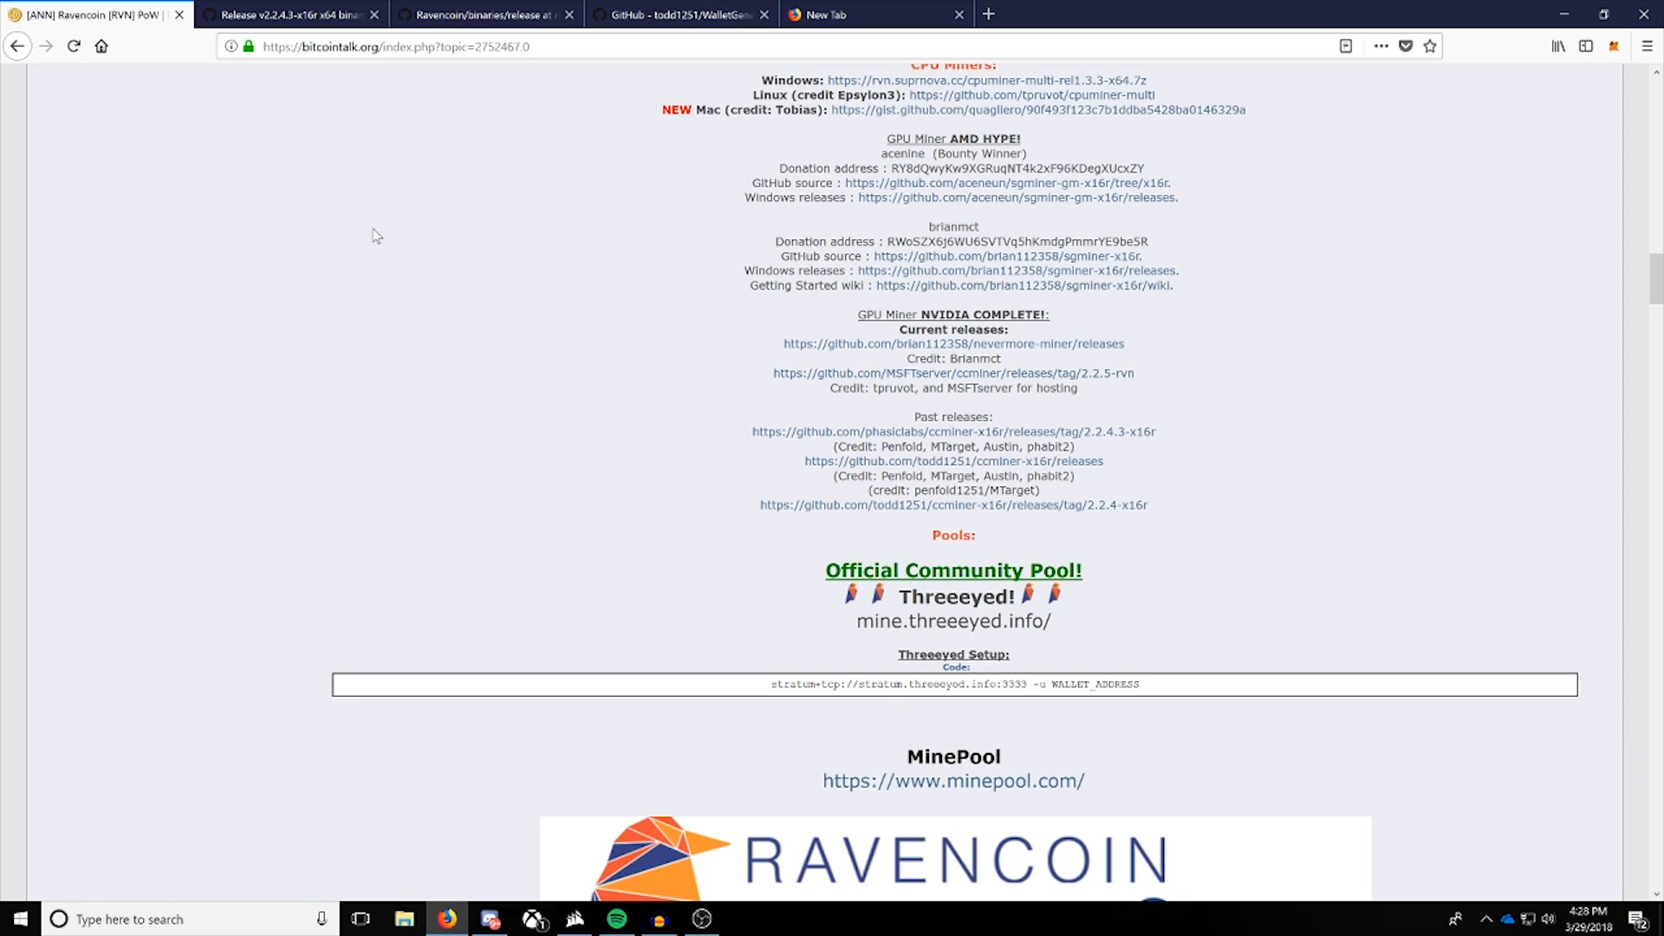
mouse_move(765, 504)
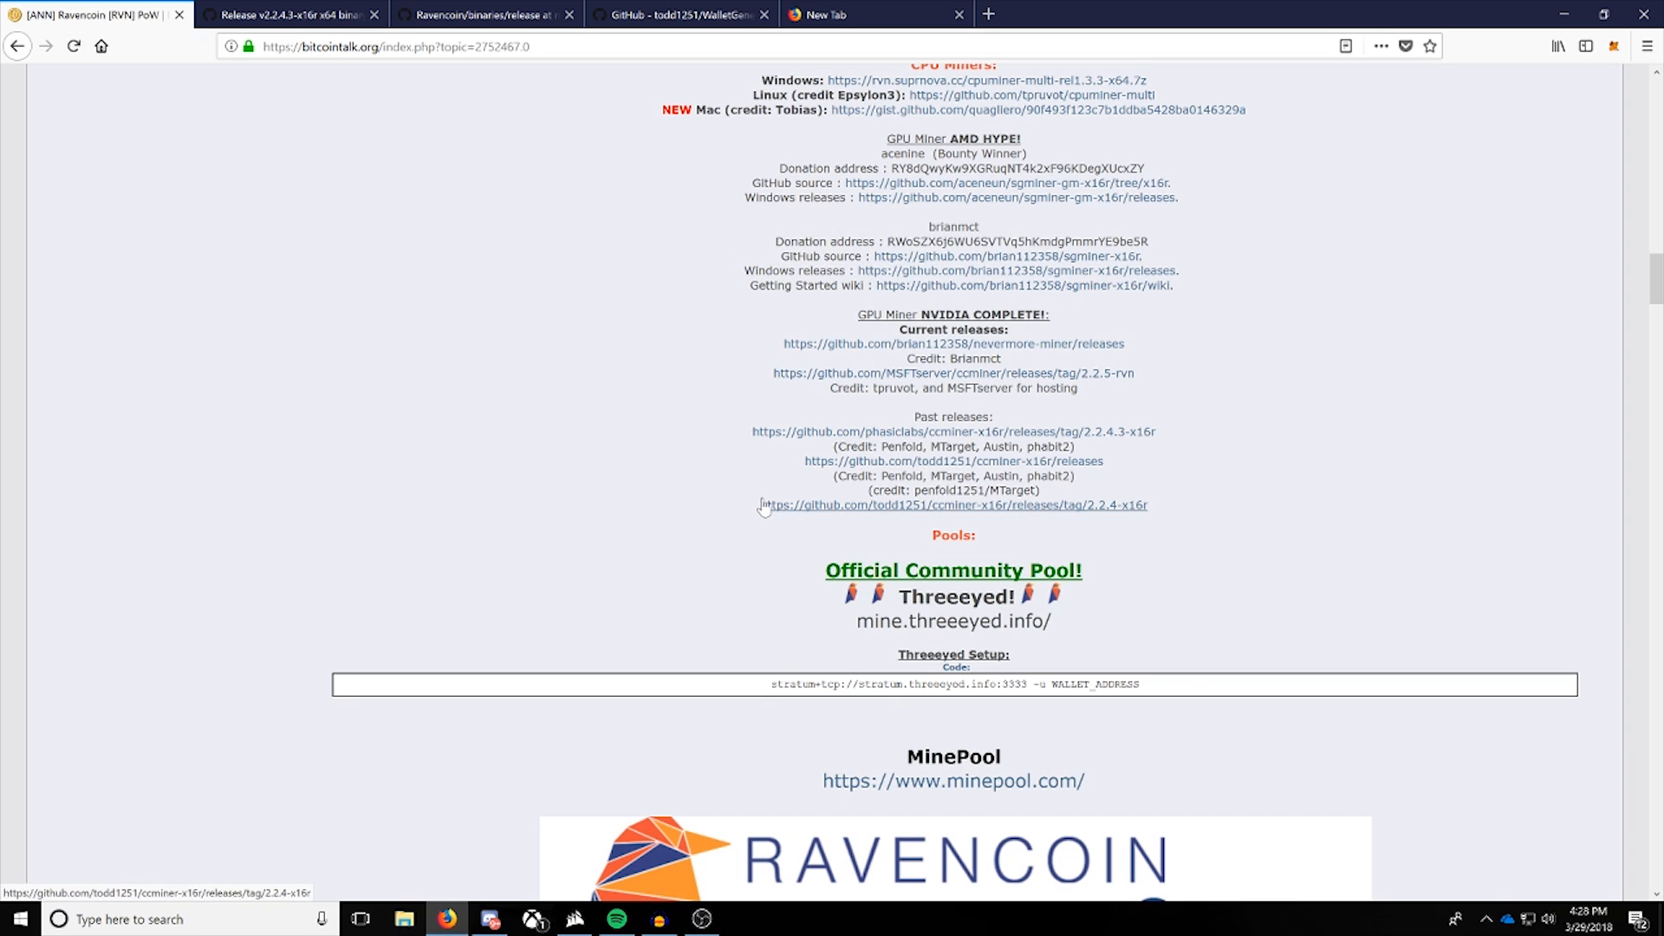
- Read through the Ravencoin page, highlighting the X16R algorithm spec and the Wallets/Clients heading
scroll(up, 3)
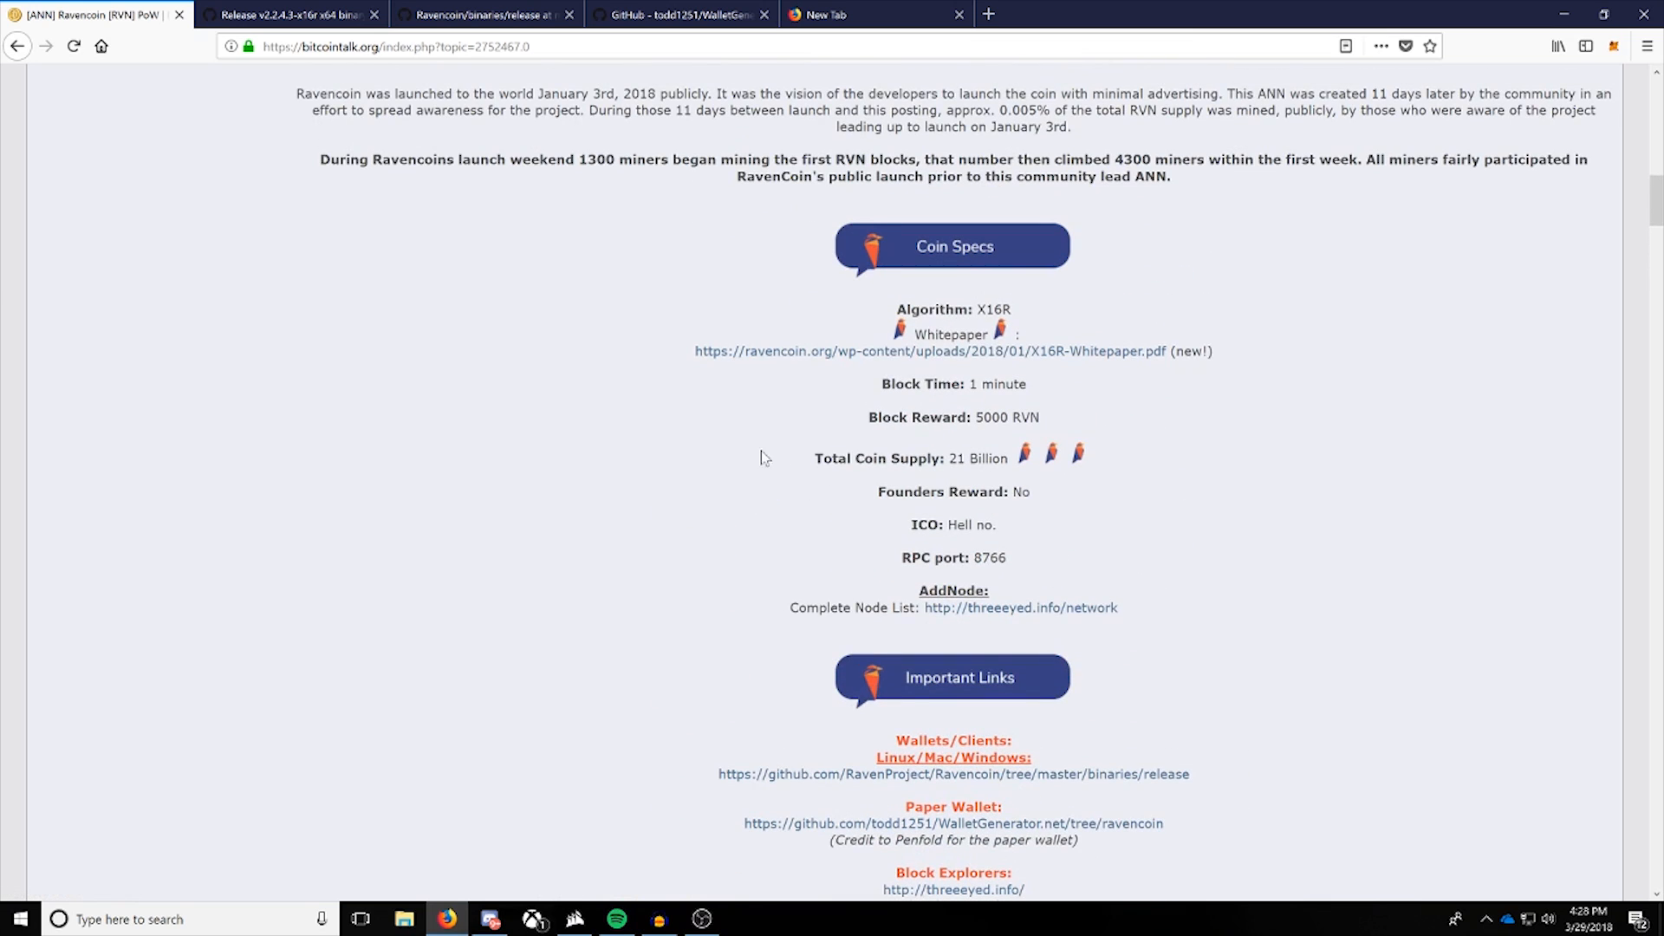
scroll(up, 3)
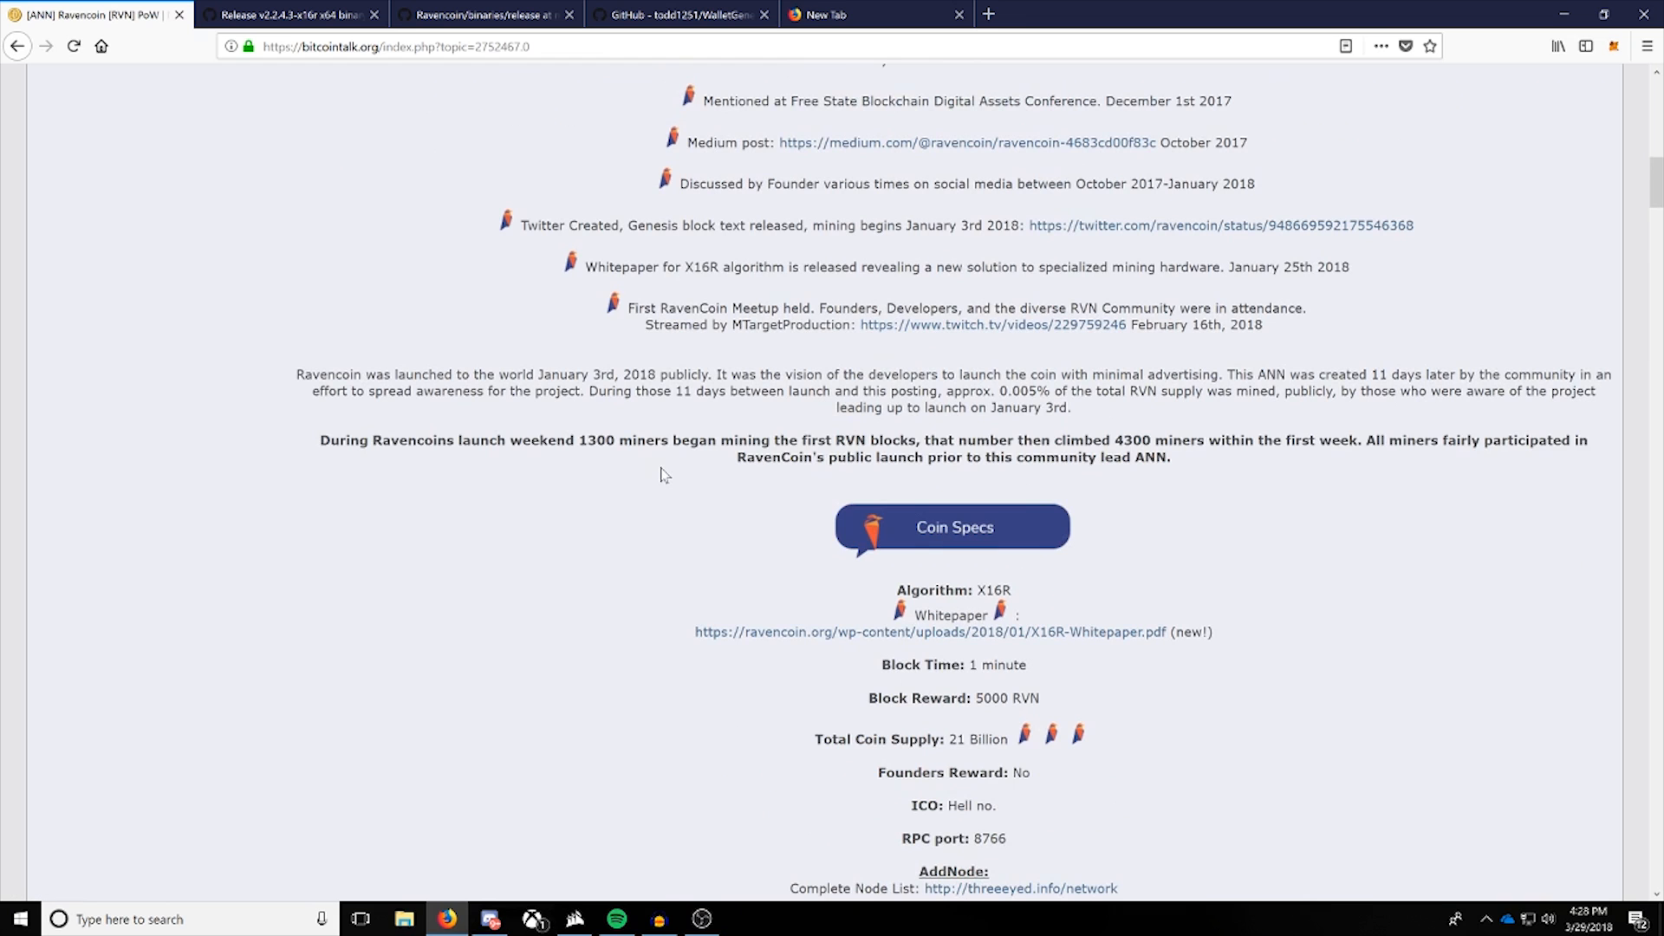
scroll(down, 3)
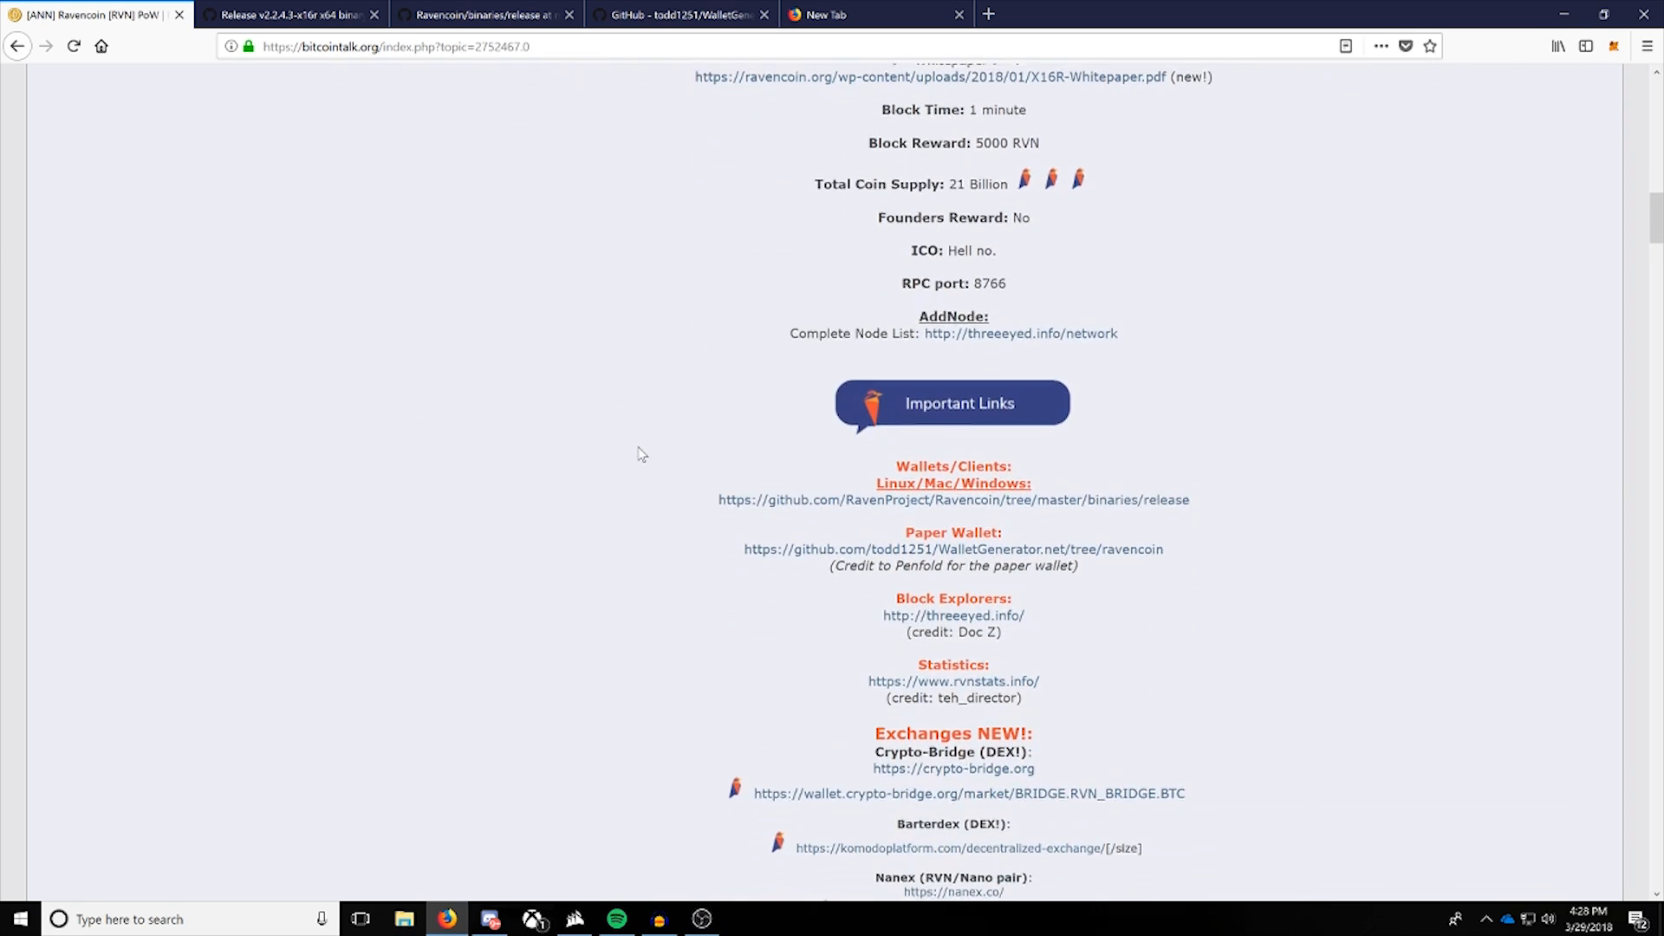
scroll(down, 3)
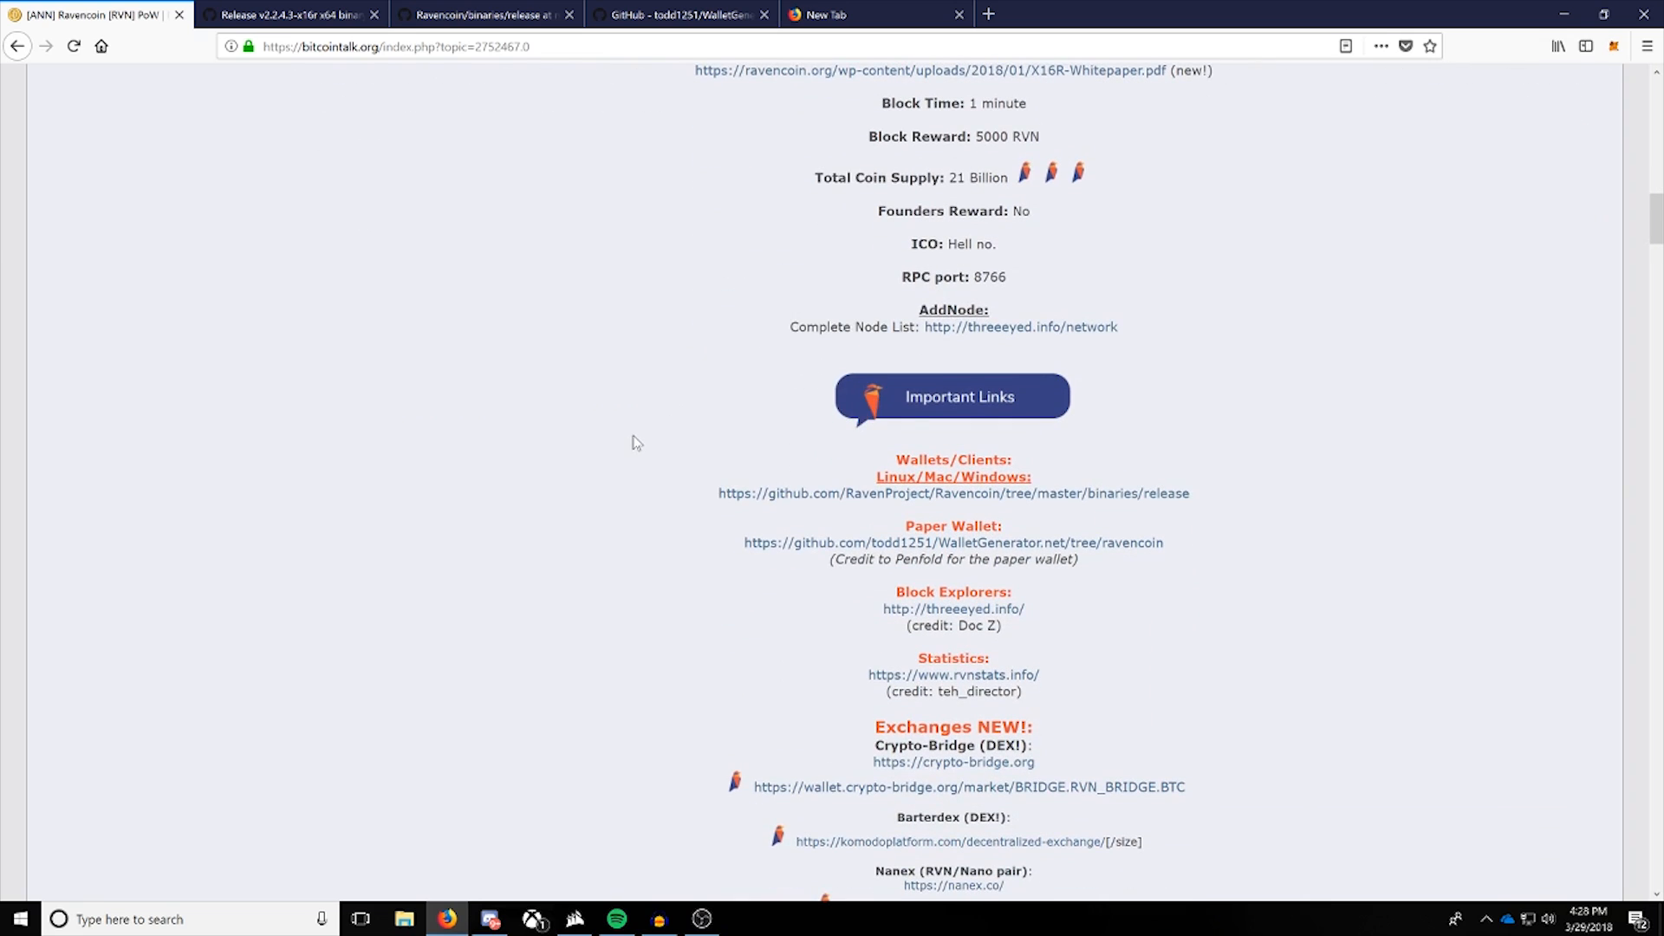
scroll(down, 3)
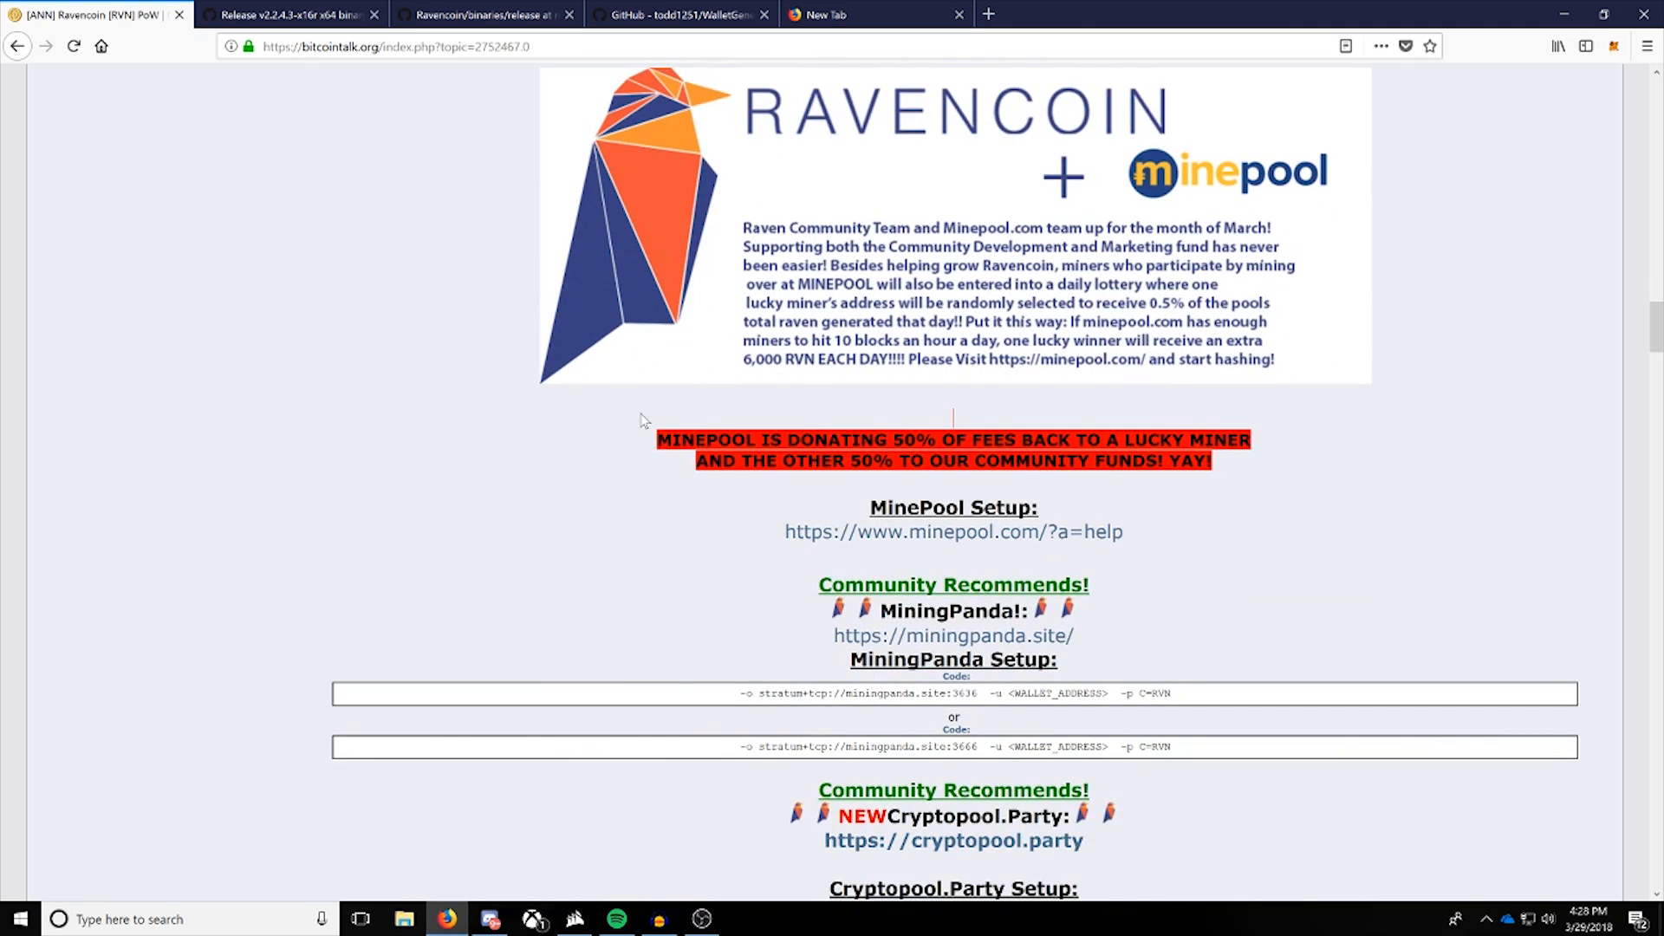
mouse_move(683, 393)
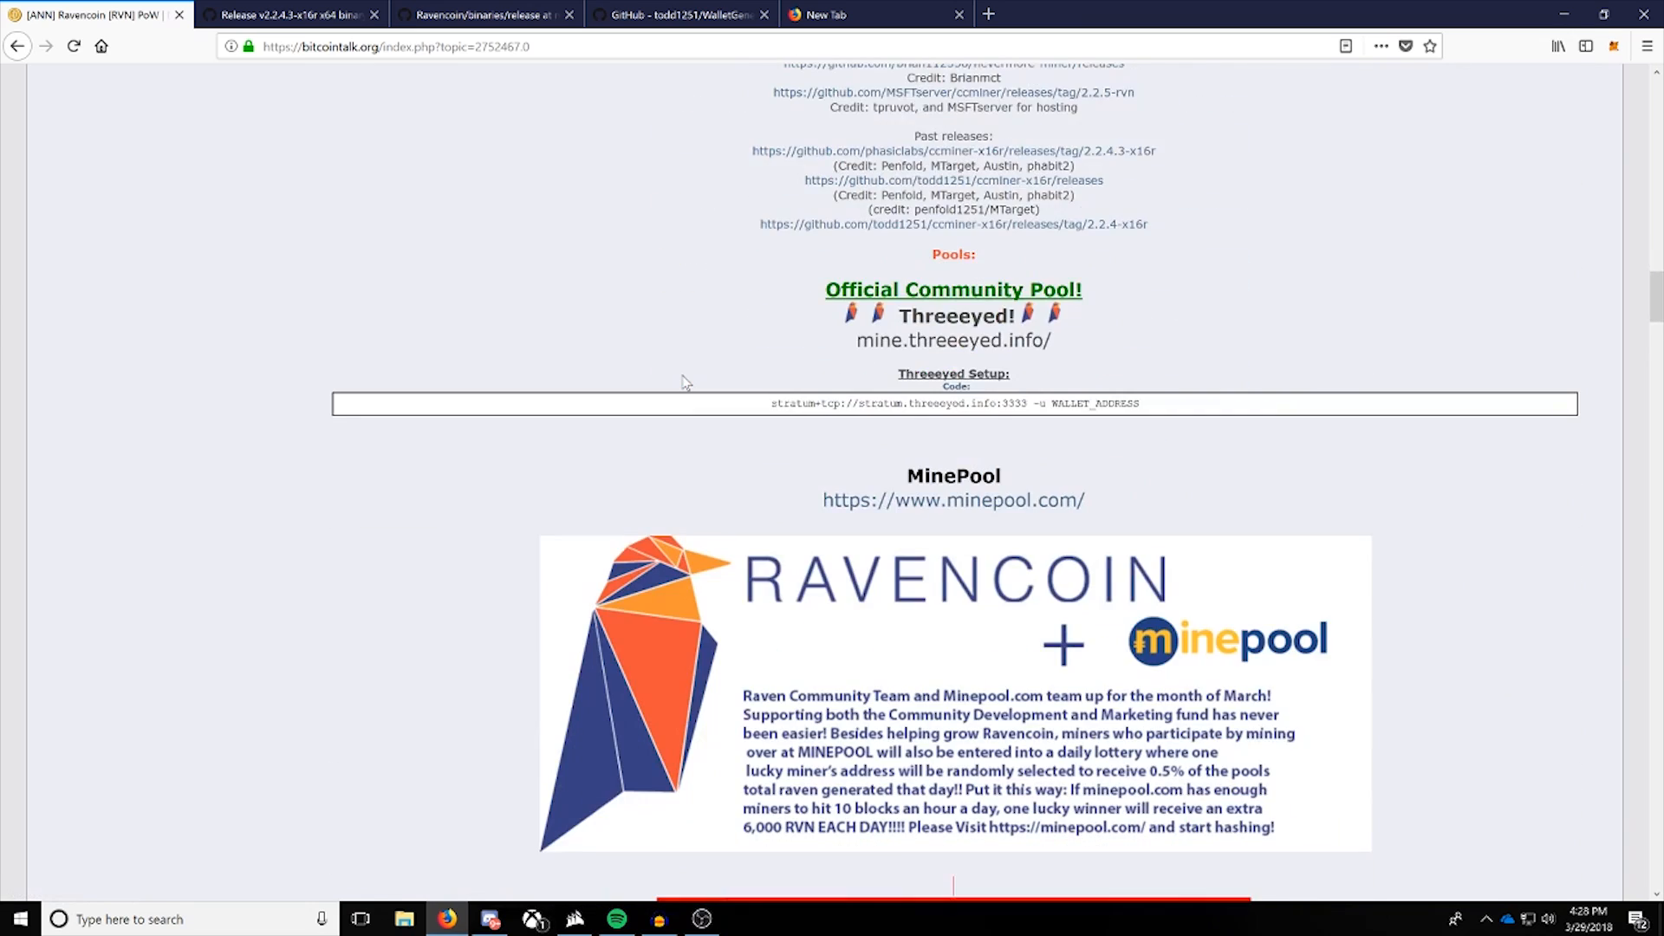
scroll(down, 3)
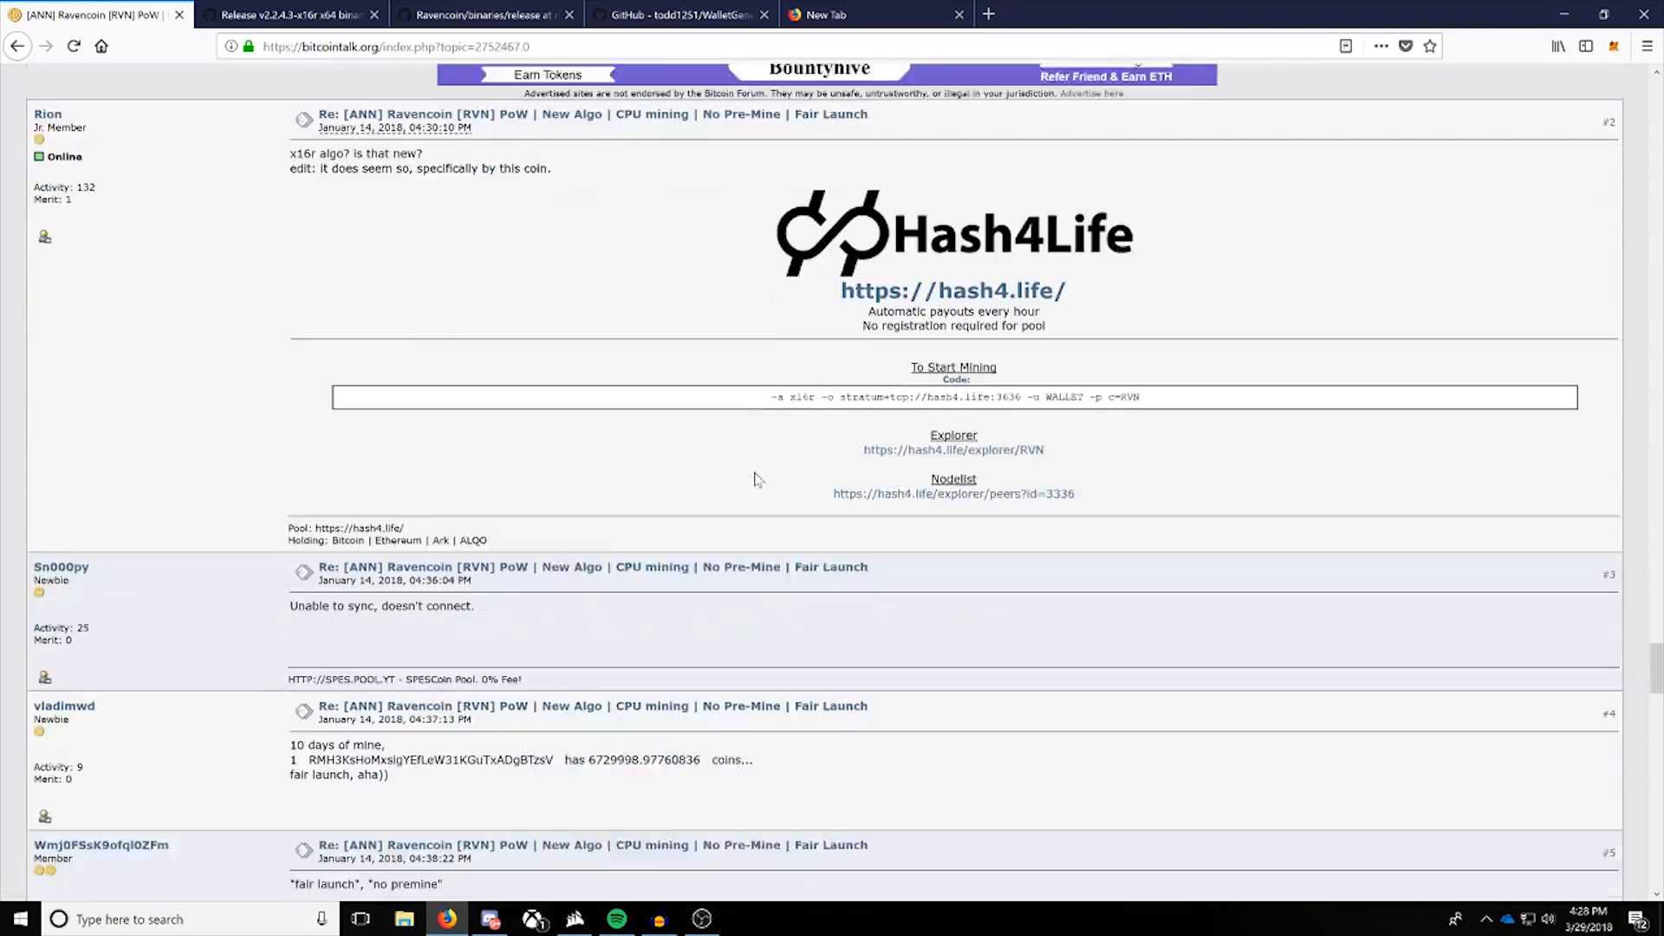
scroll(down, 3)
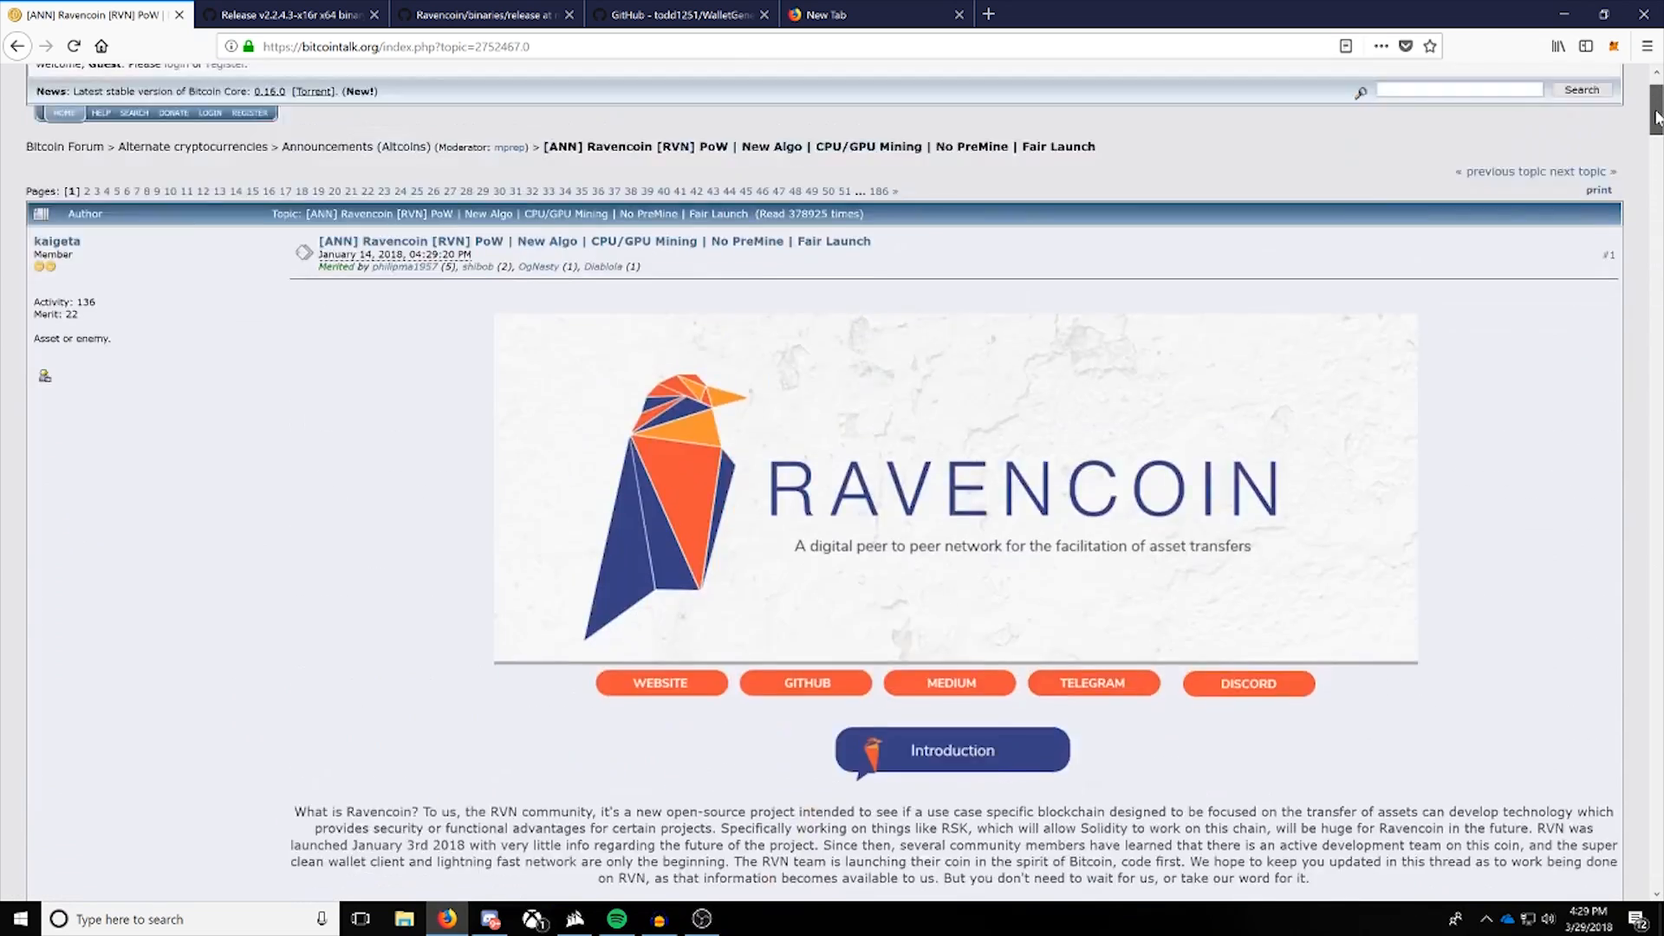
scroll(down, 3)
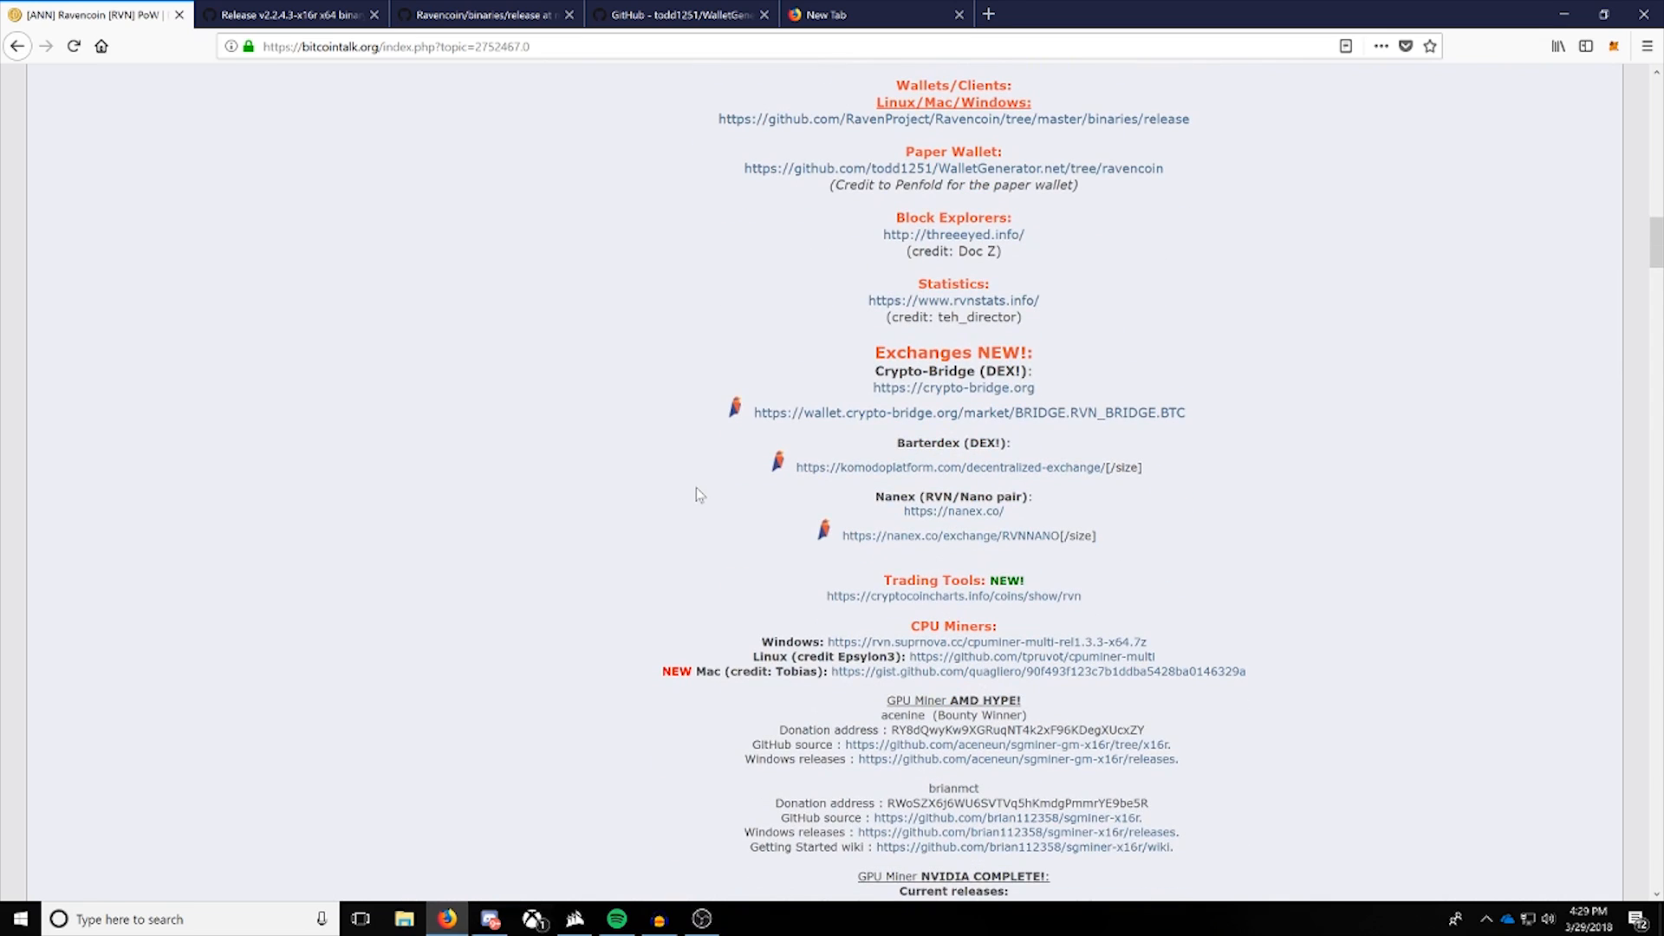
scroll(up, 3)
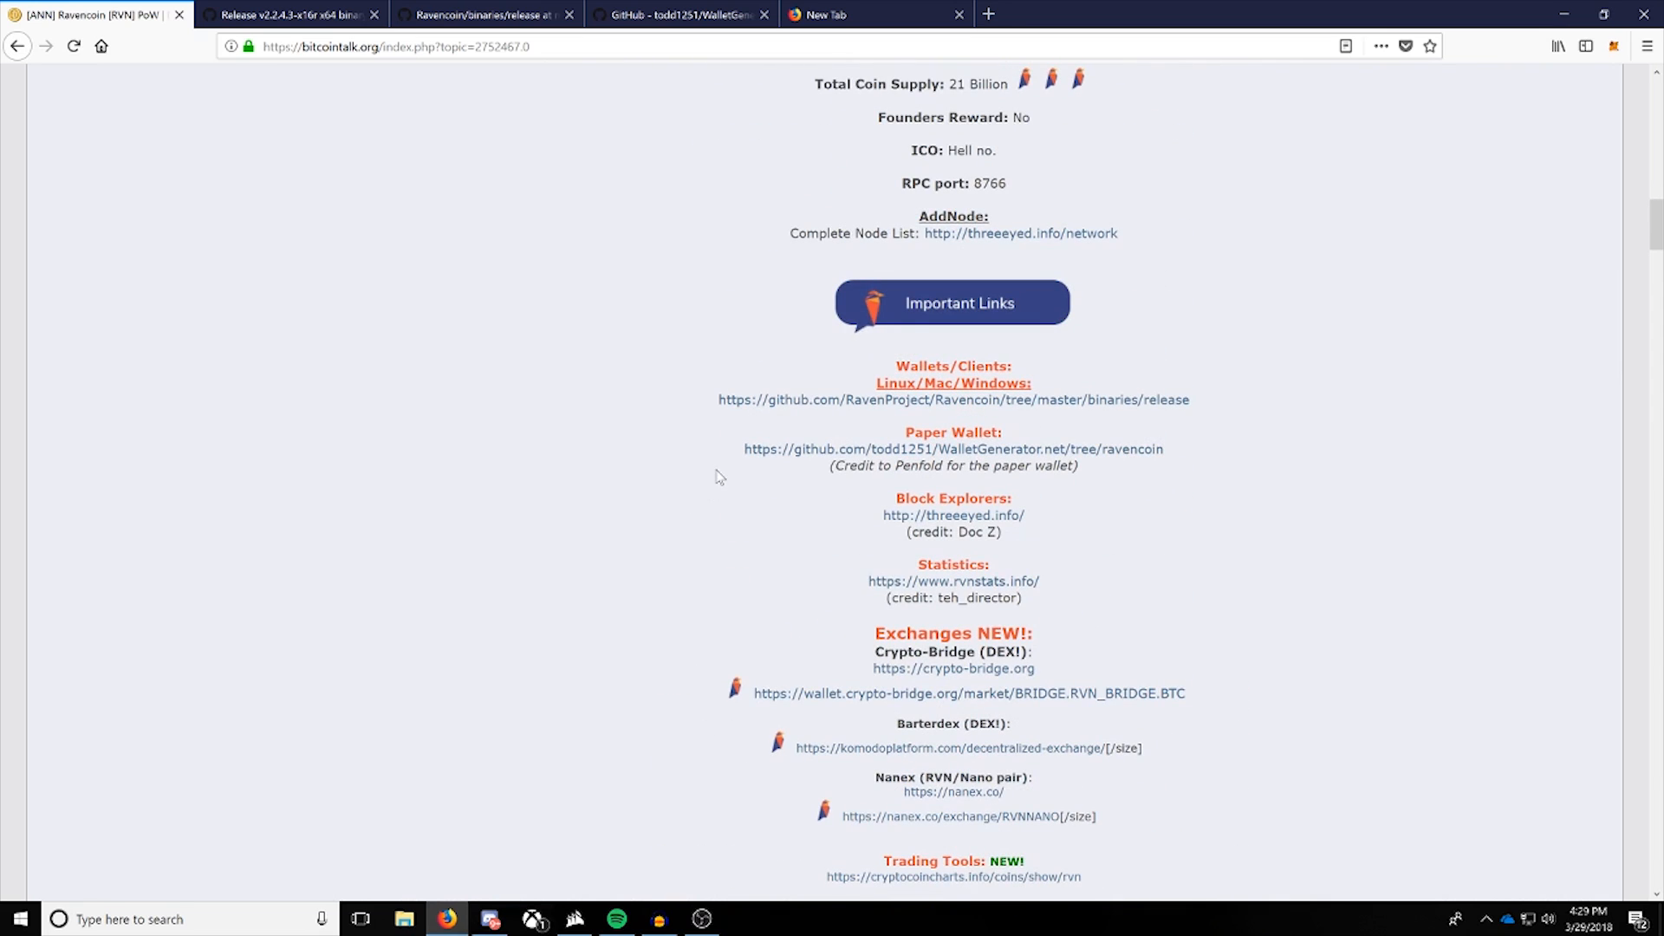
mouse_move(943, 449)
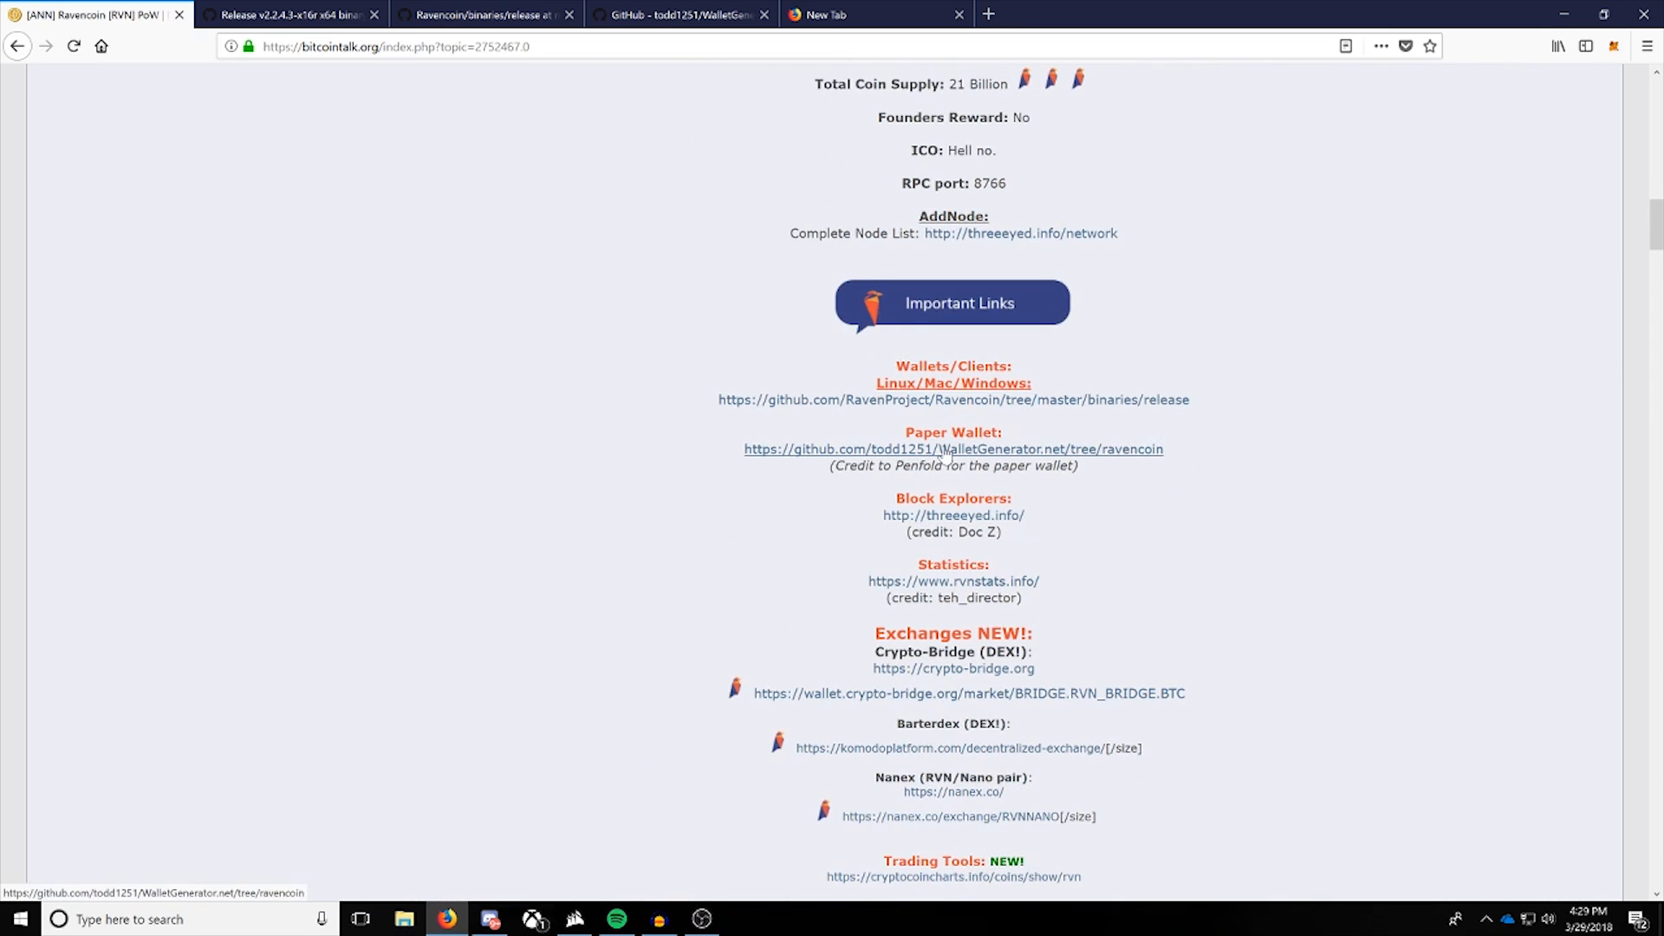
scroll(down, 3)
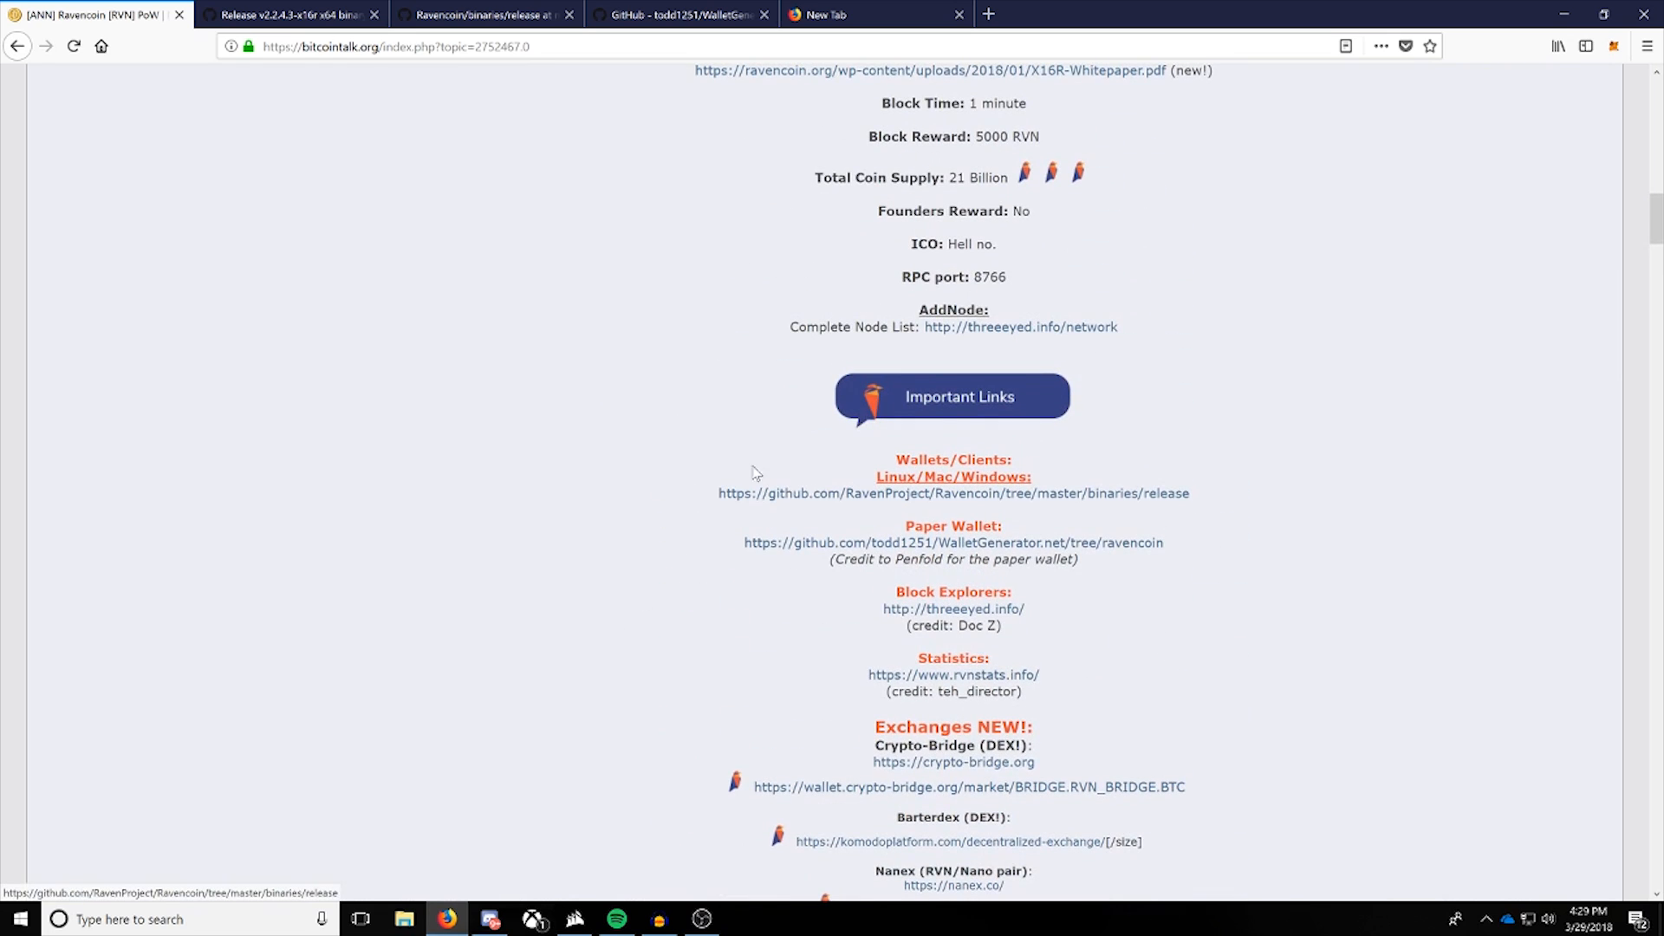
scroll(up, 3)
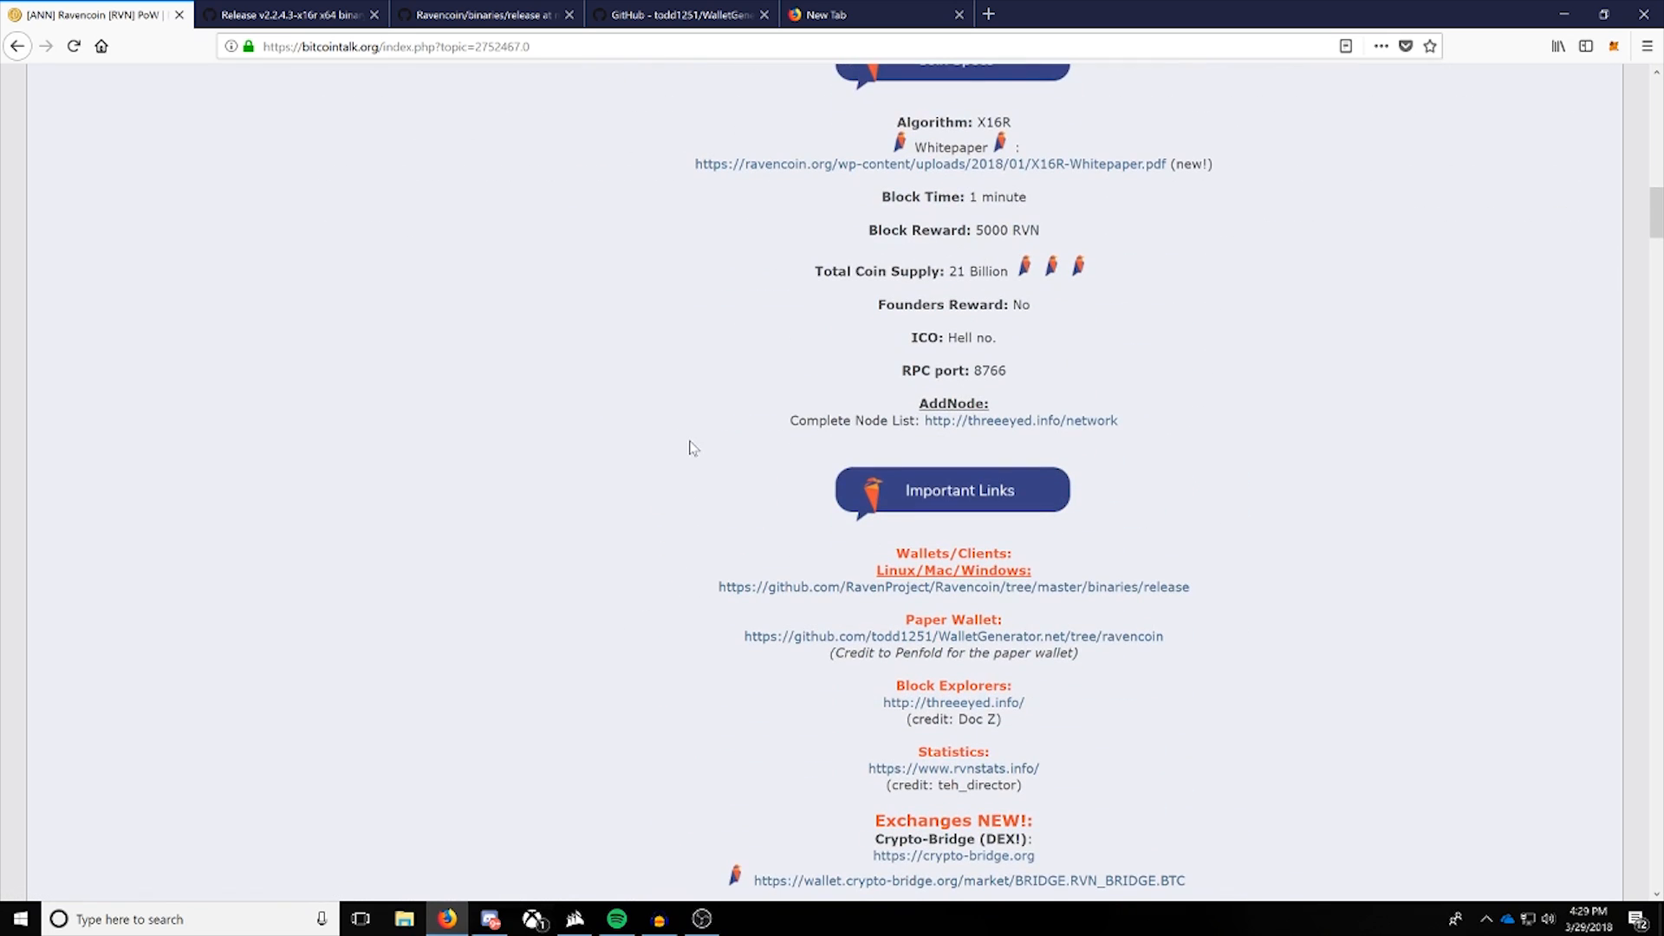
drag(936, 122, 1018, 122)
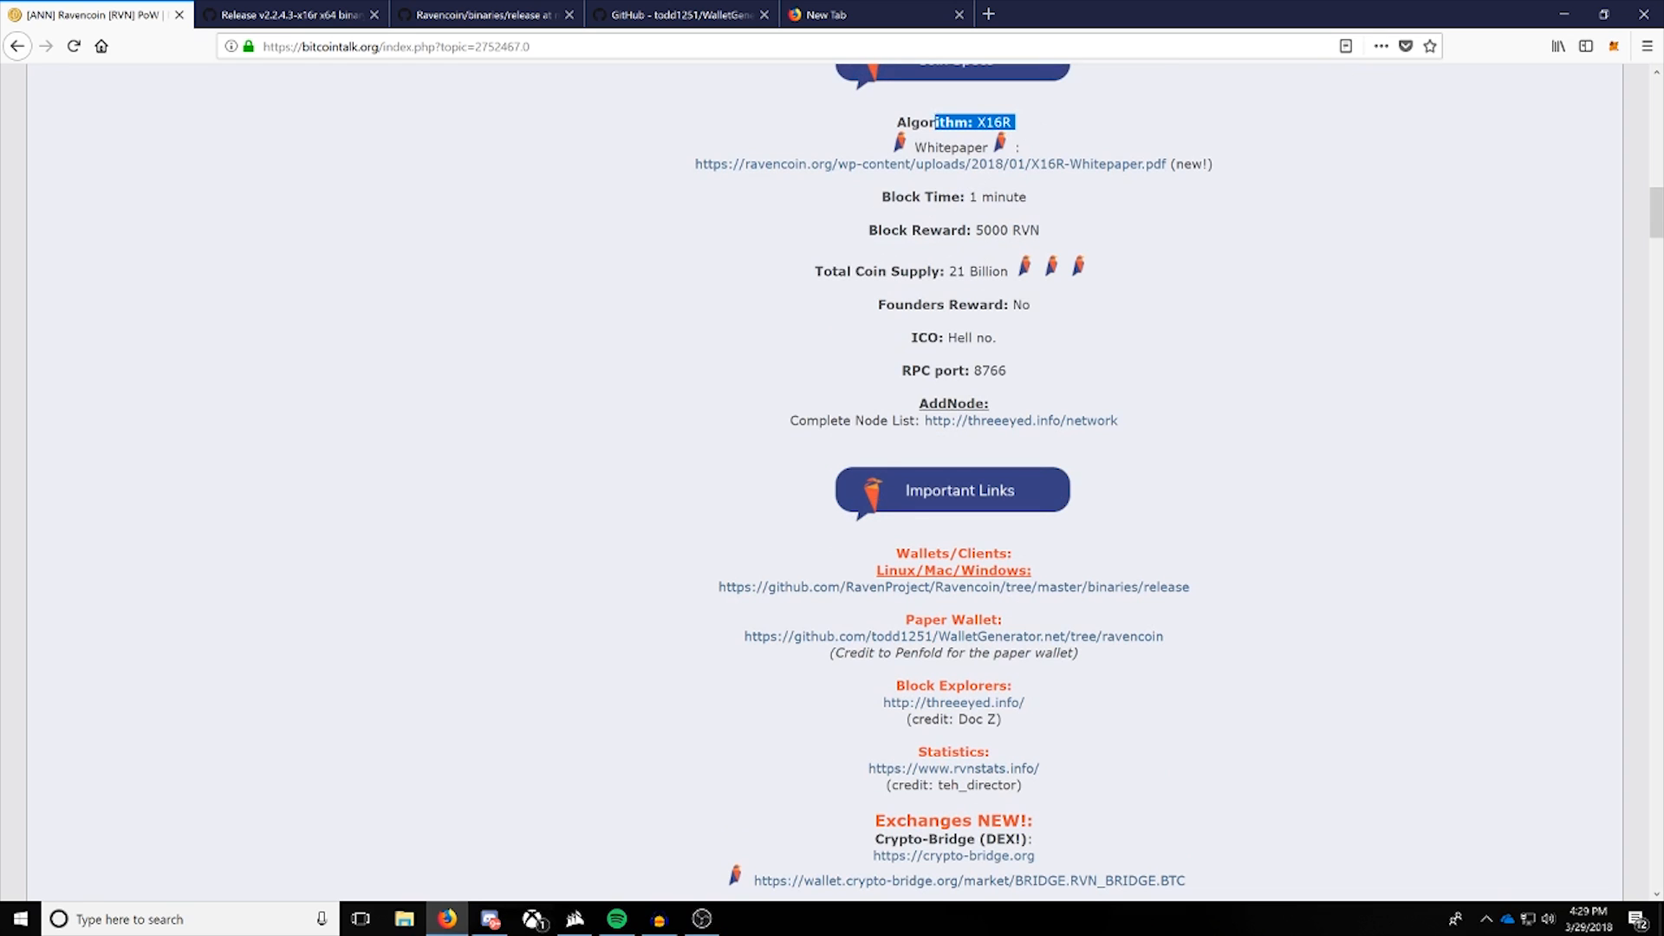
scroll(up, 3)
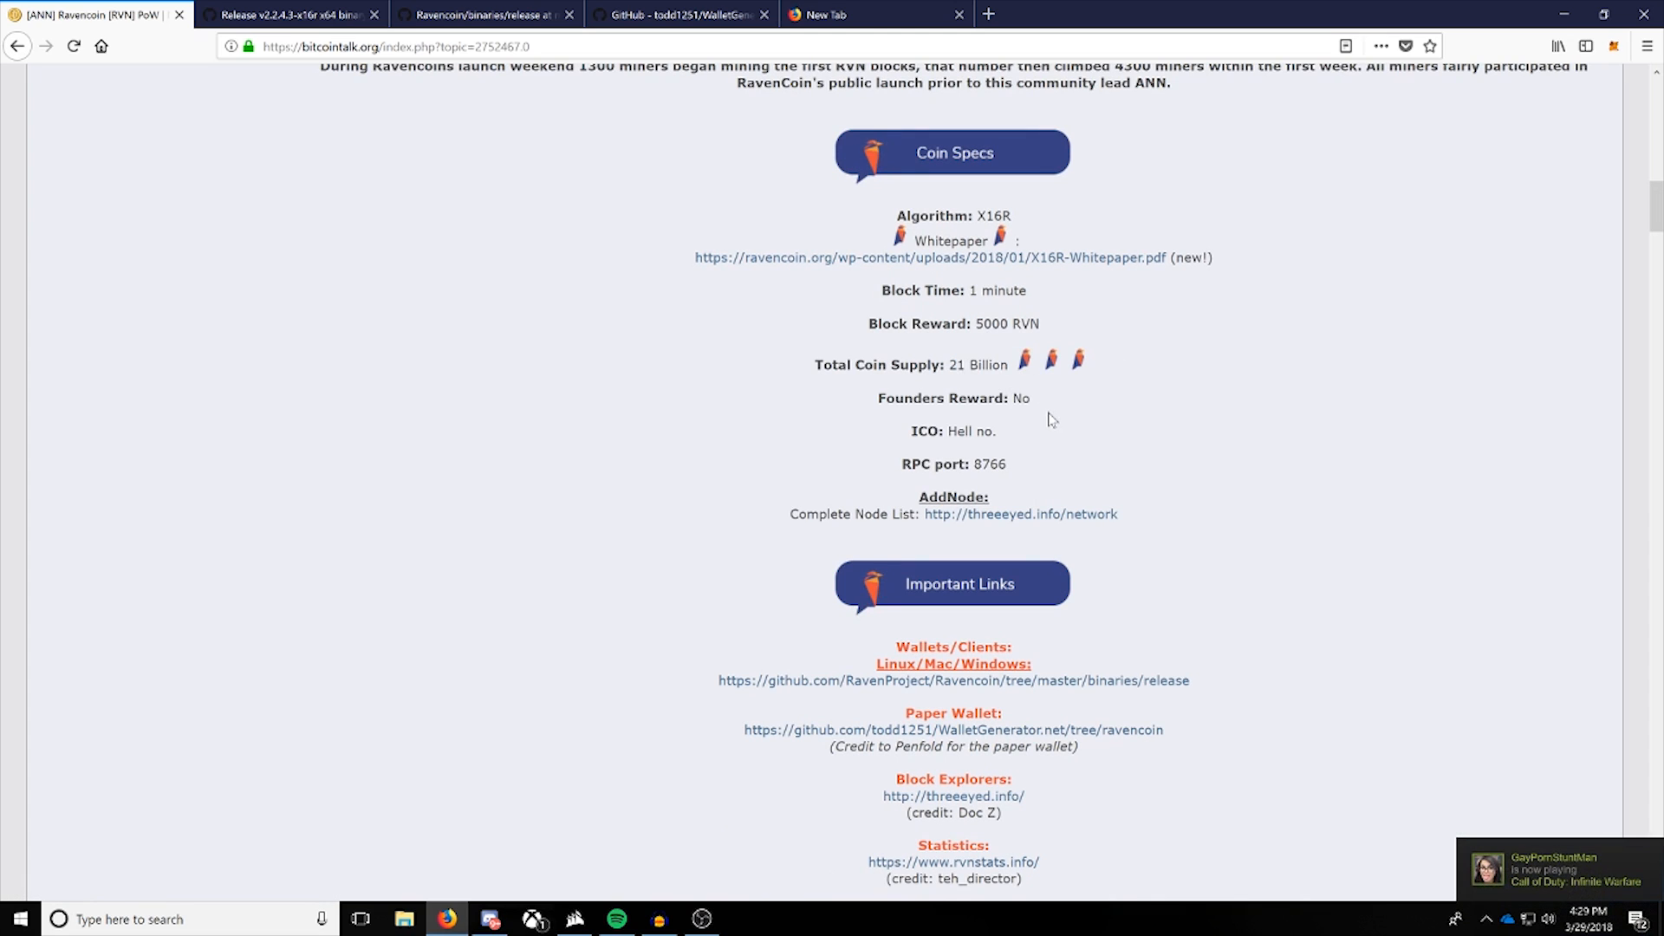
scroll(down, 3)
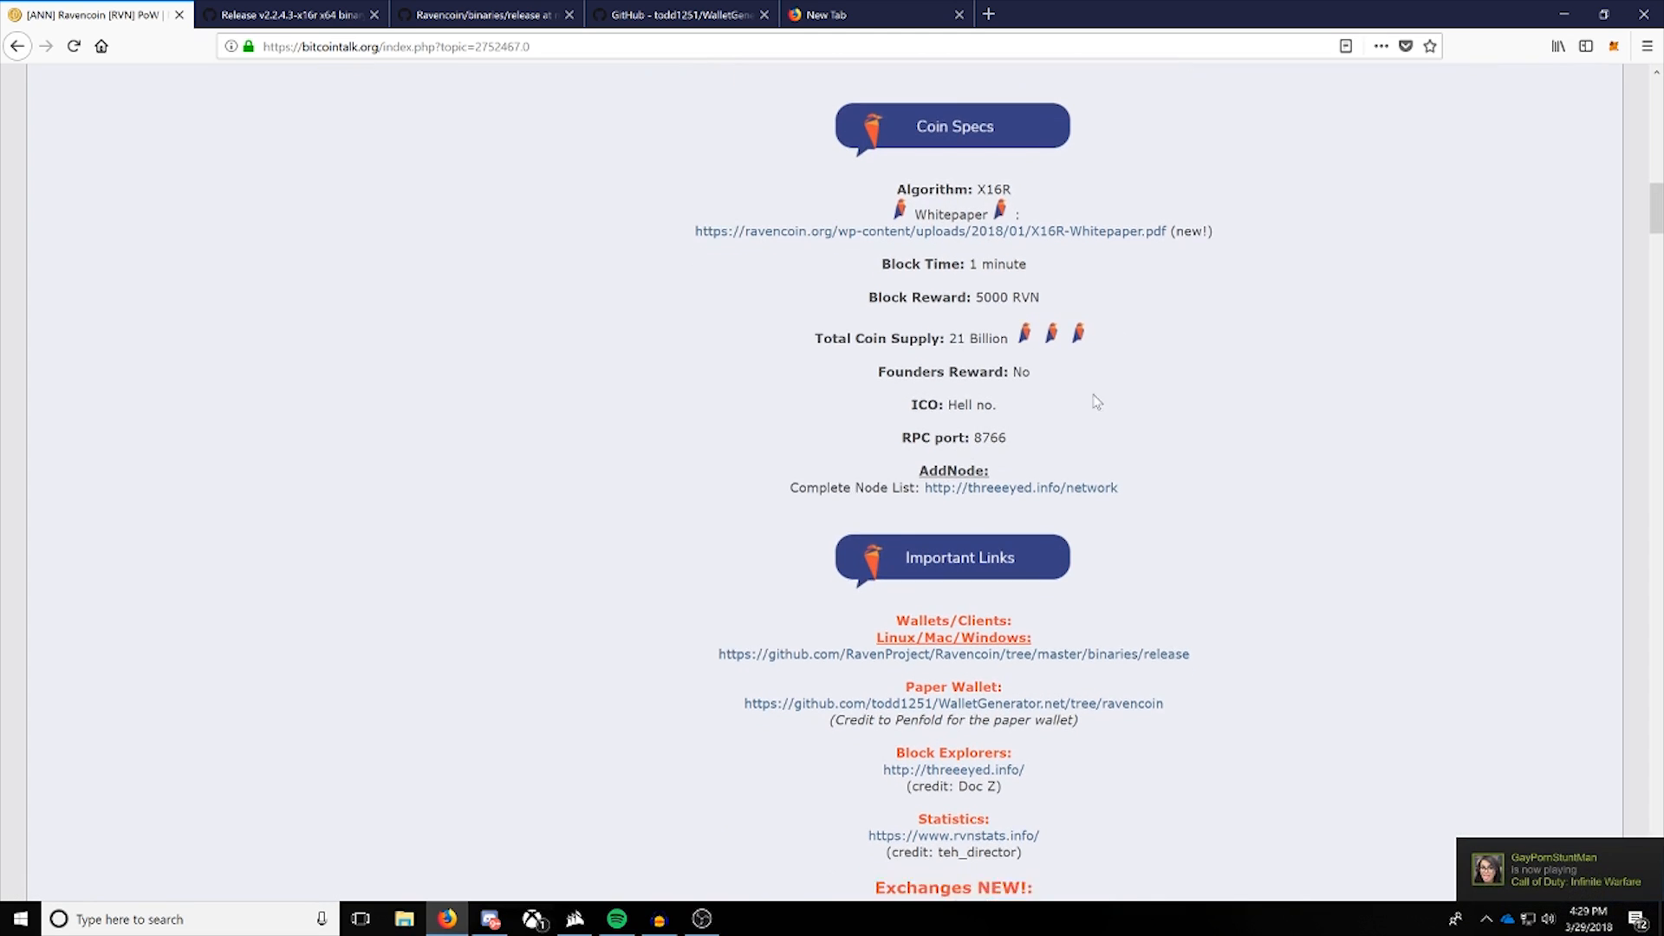
scroll(down, 3)
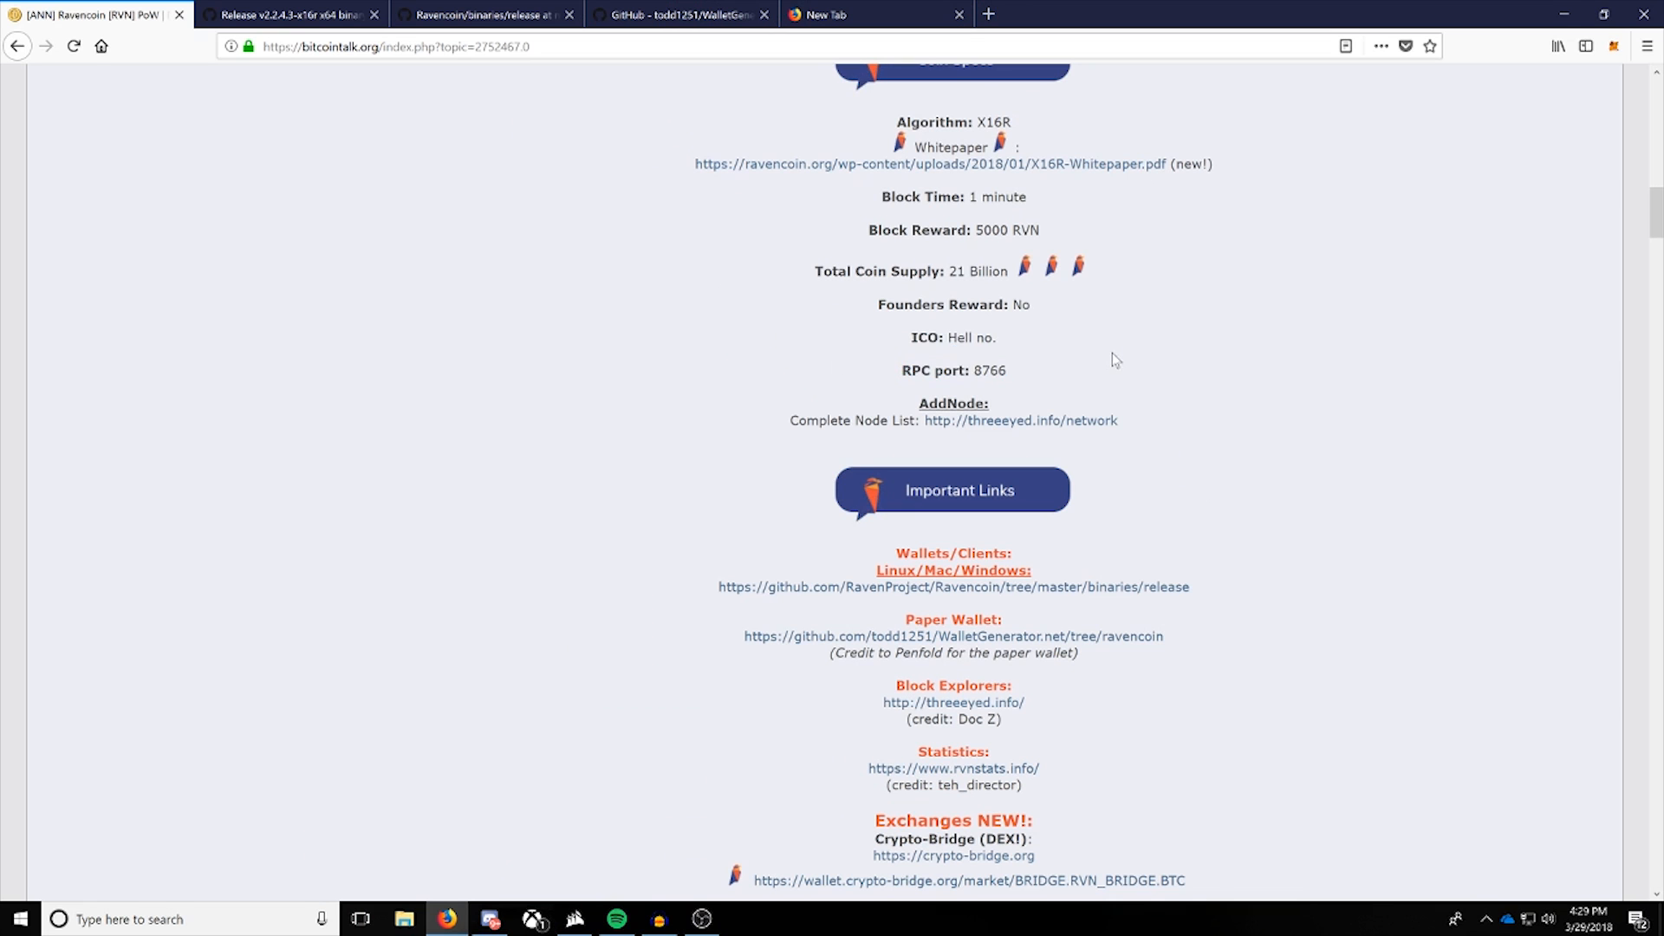
scroll(down, 3)
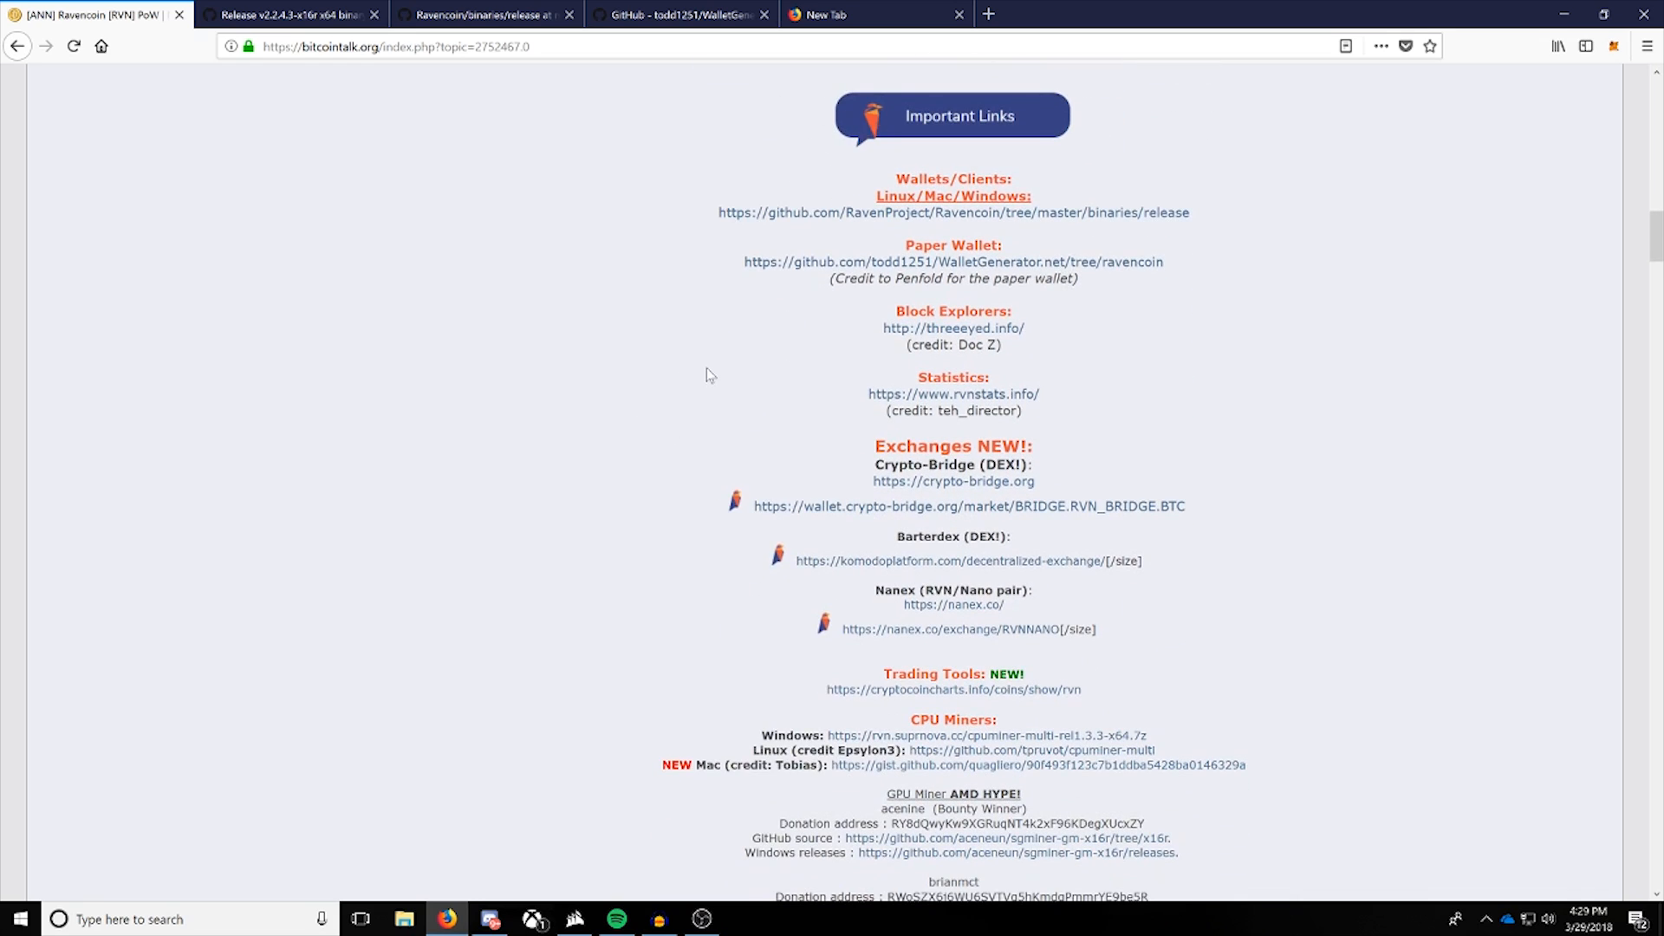
double_click(945, 179)
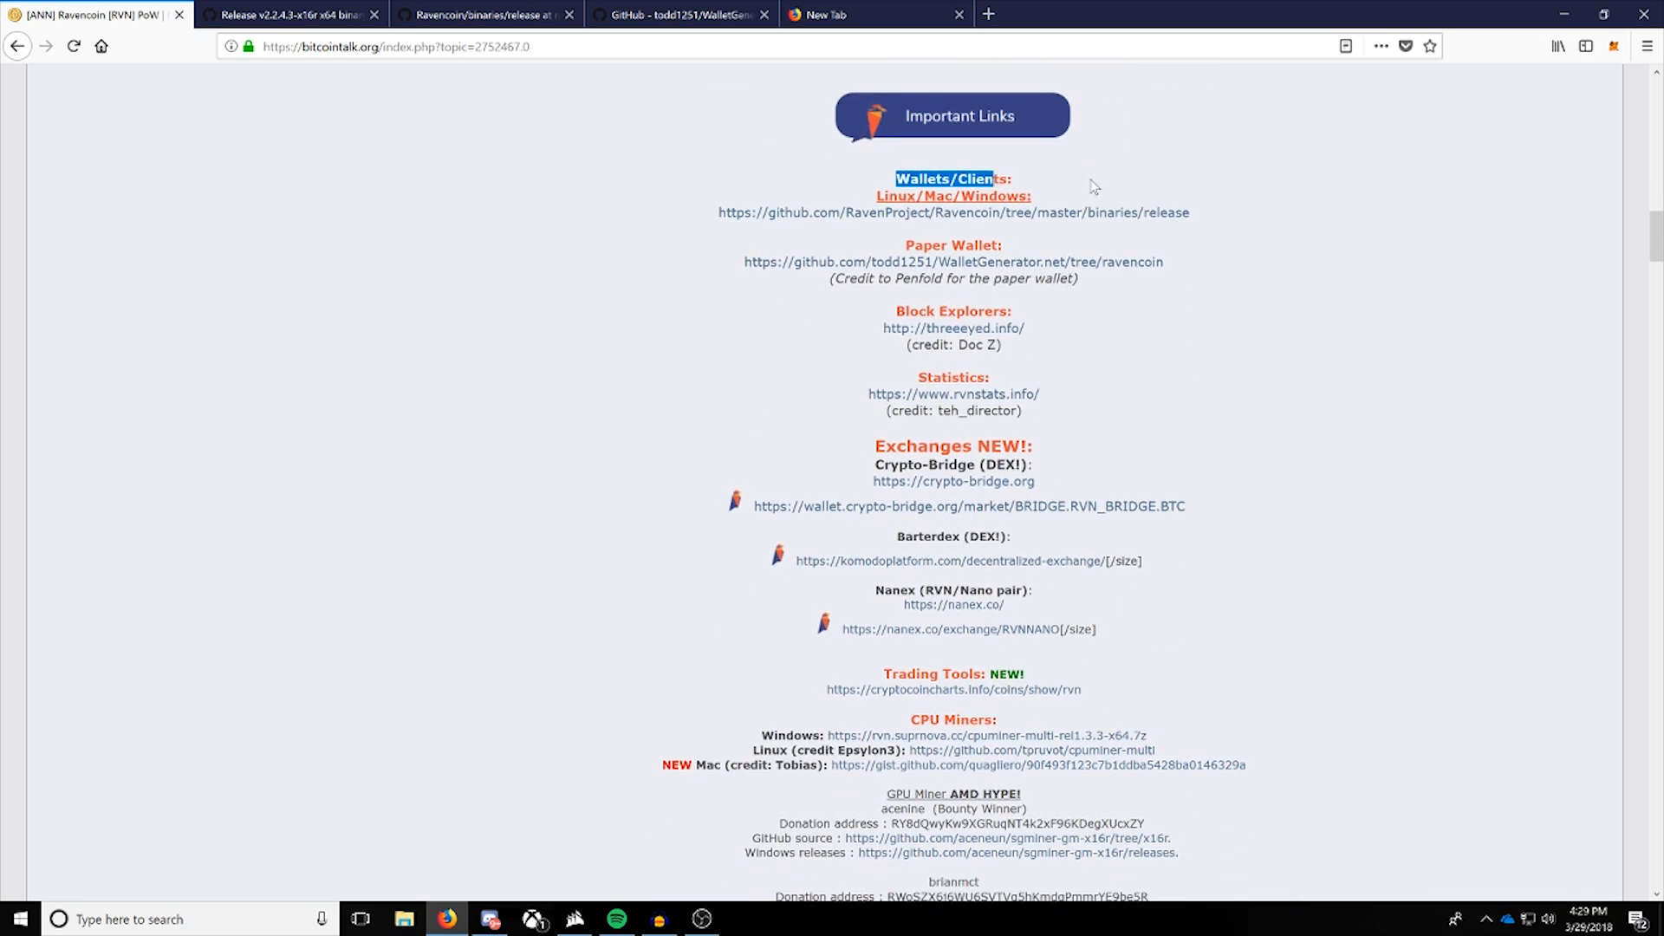
mouse_move(830, 265)
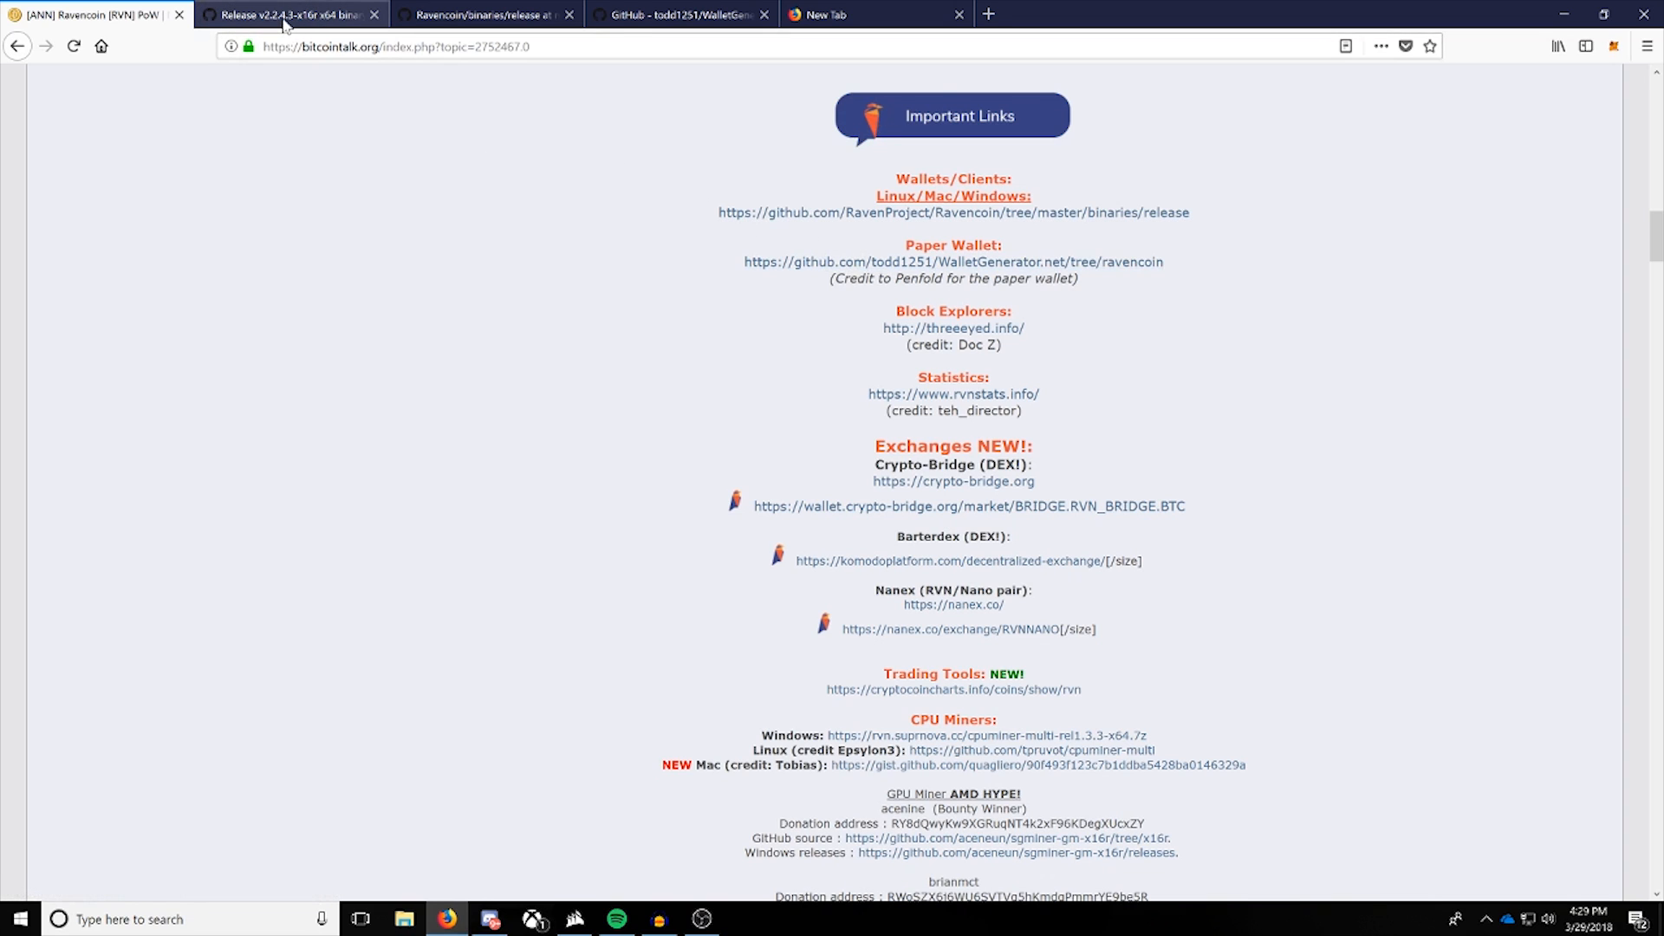
- Save windows-x86_64.zip from the latest Ravencoin release, v0.15.99.0, via the binaries tab
click(286, 14)
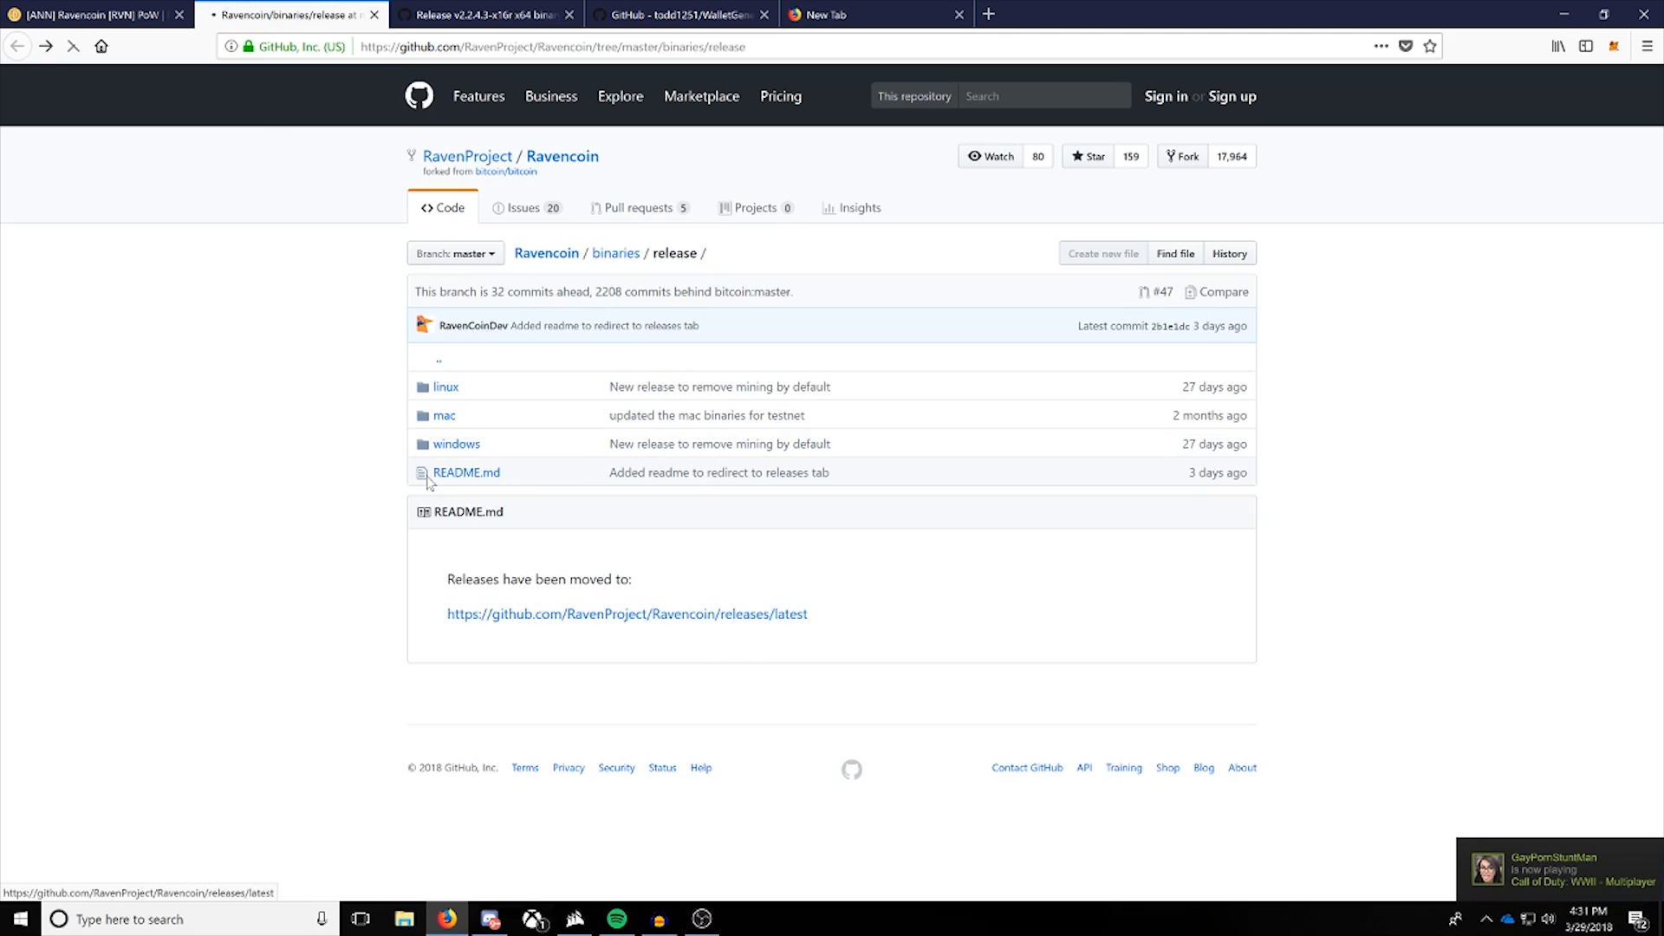
click(626, 613)
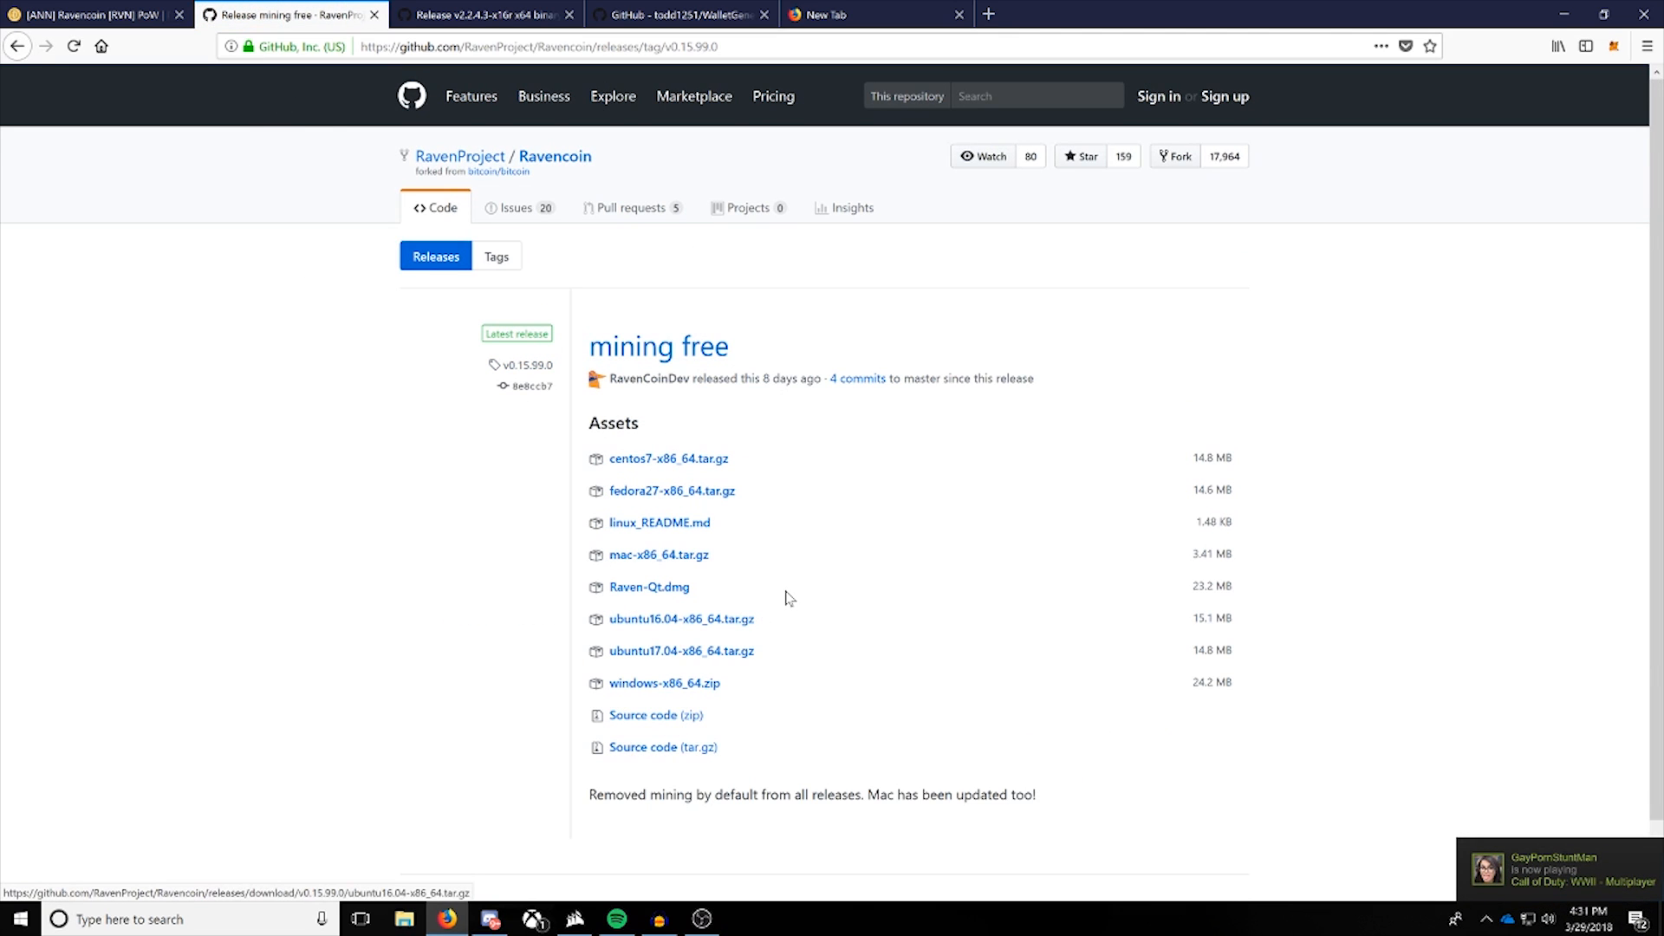
scroll(down, 3)
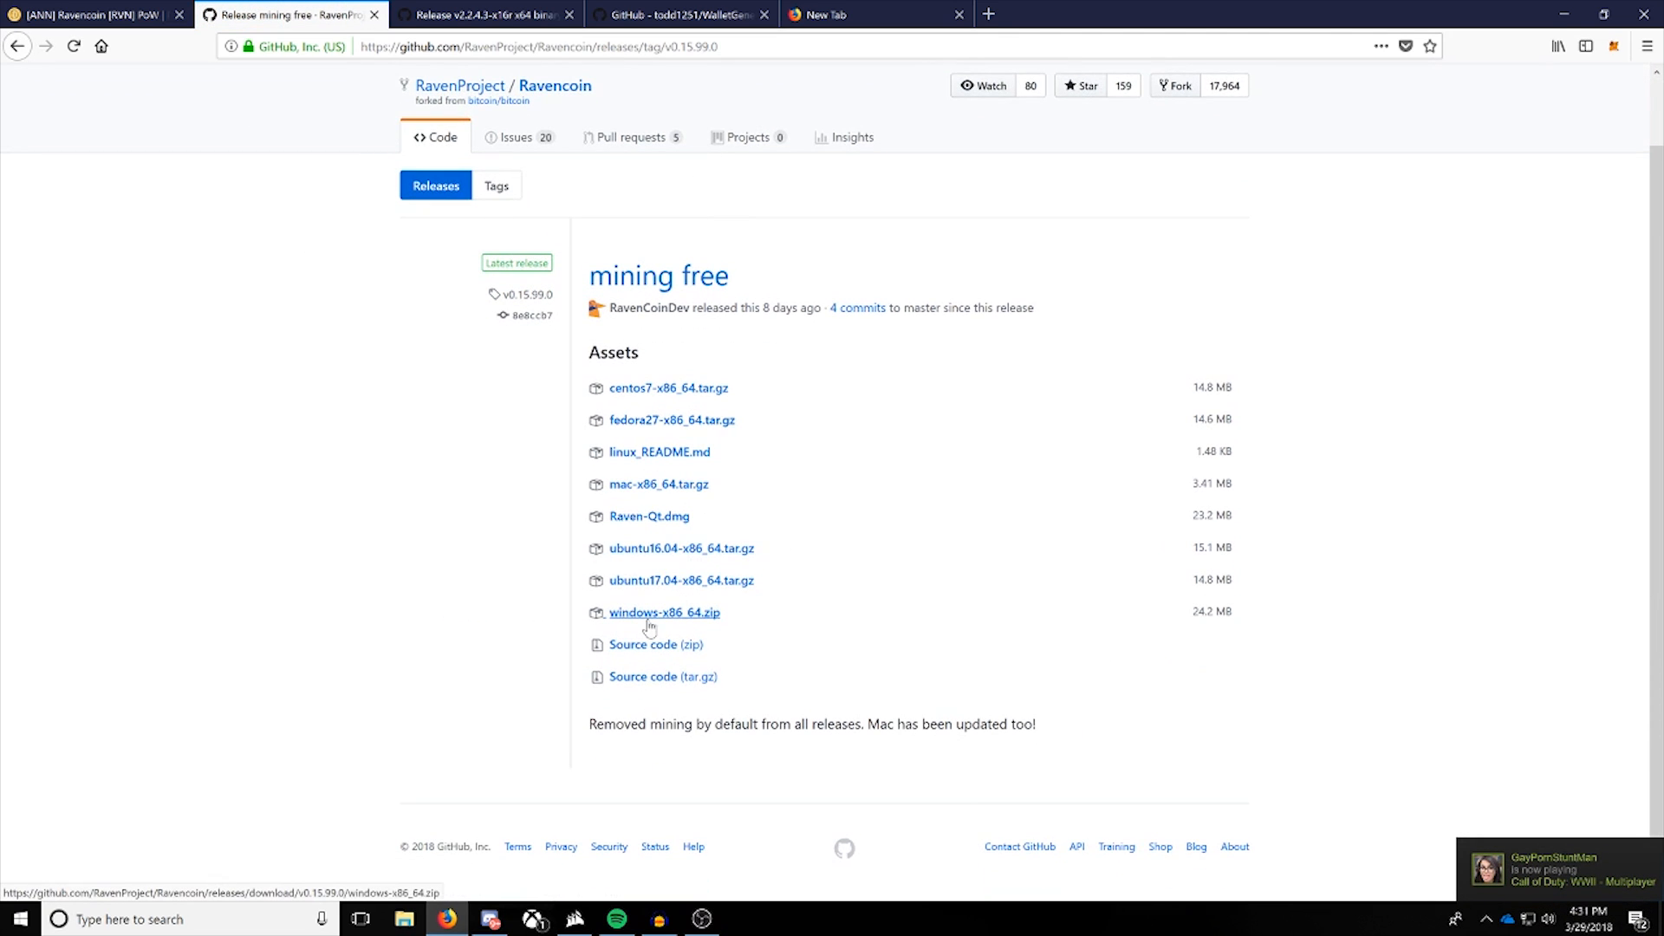
click(664, 612)
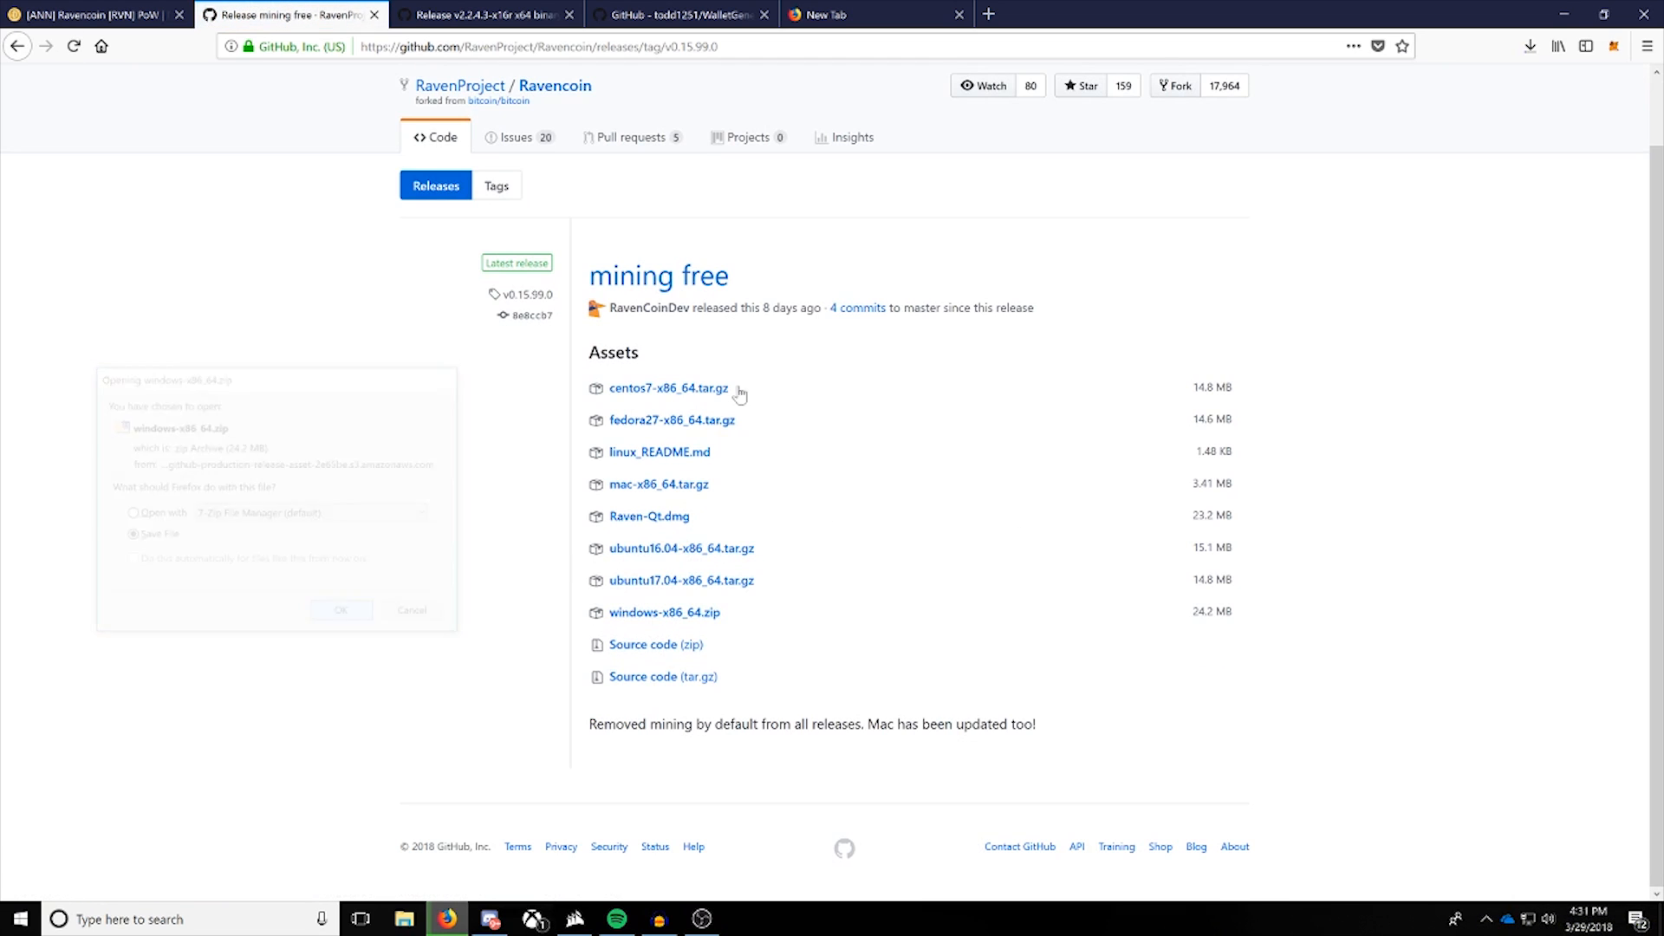
click(342, 609)
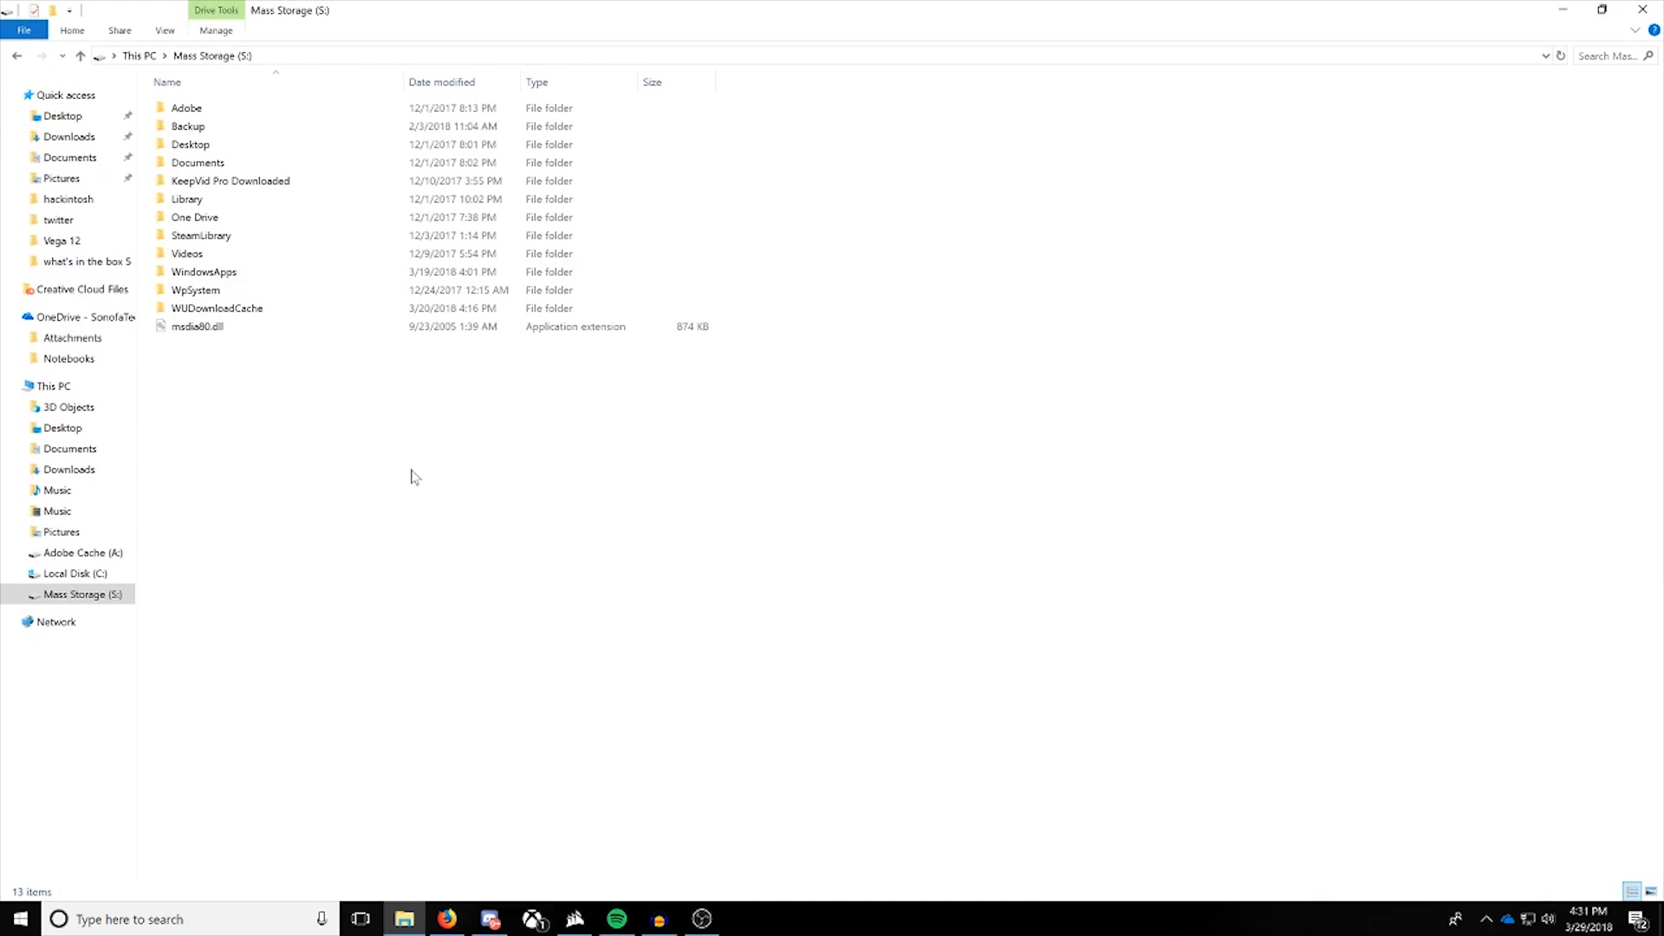
- Create a new folder named RVN on the Mass Storage (S:) drive for the wallet zip
right_click(413, 479)
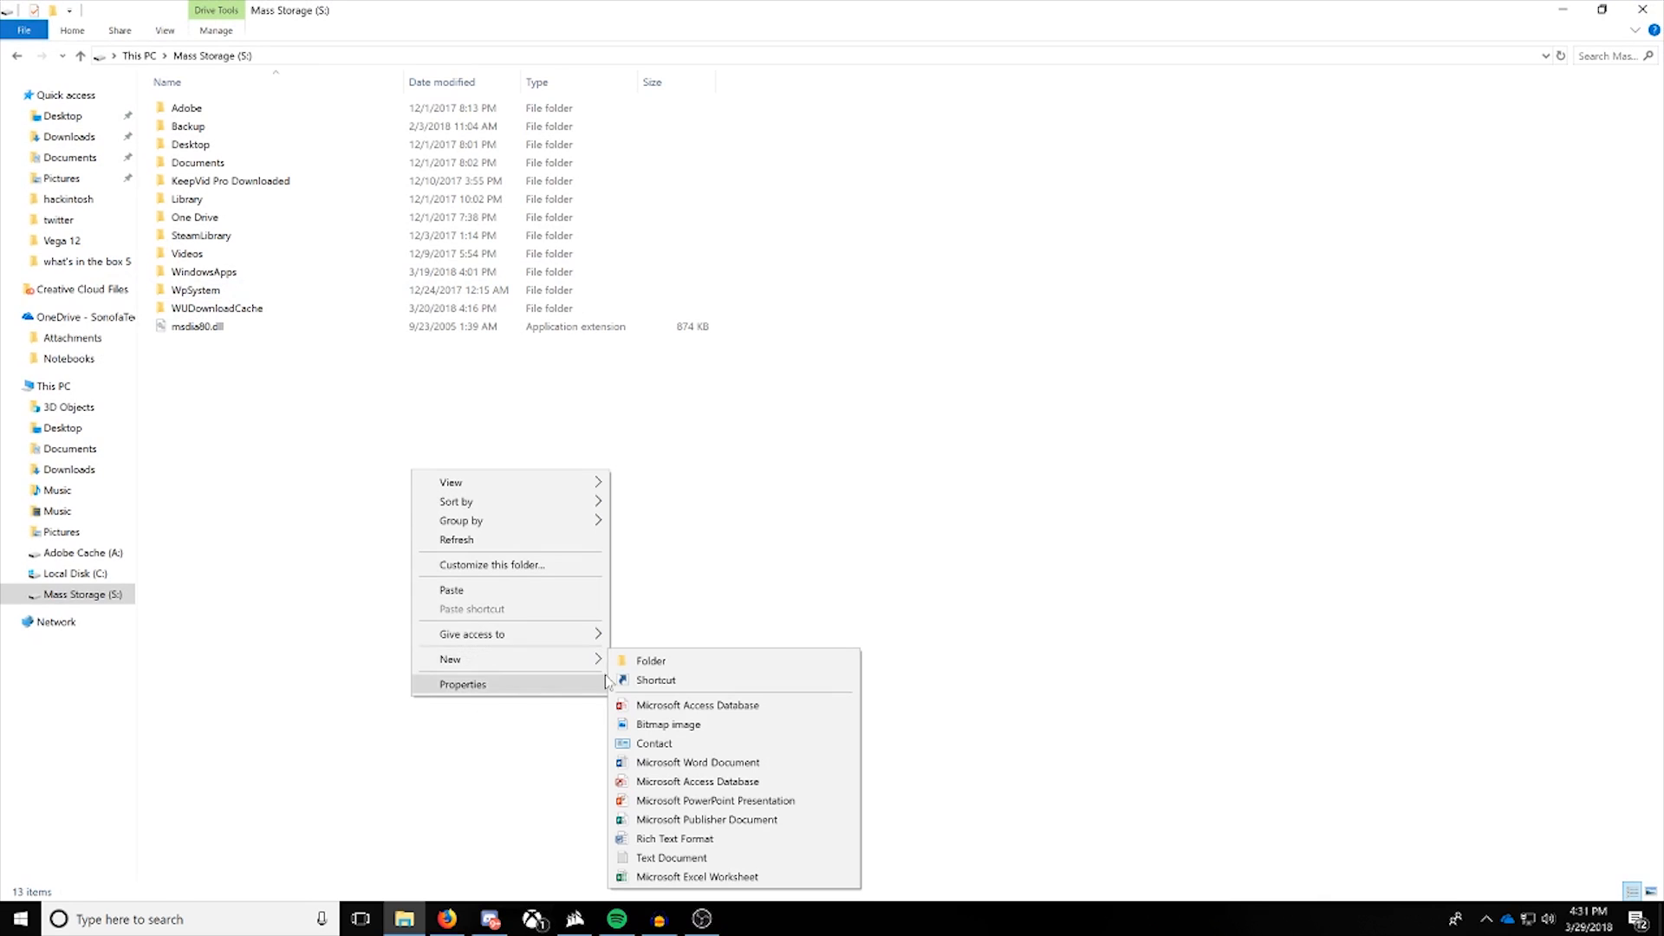
click(650, 660)
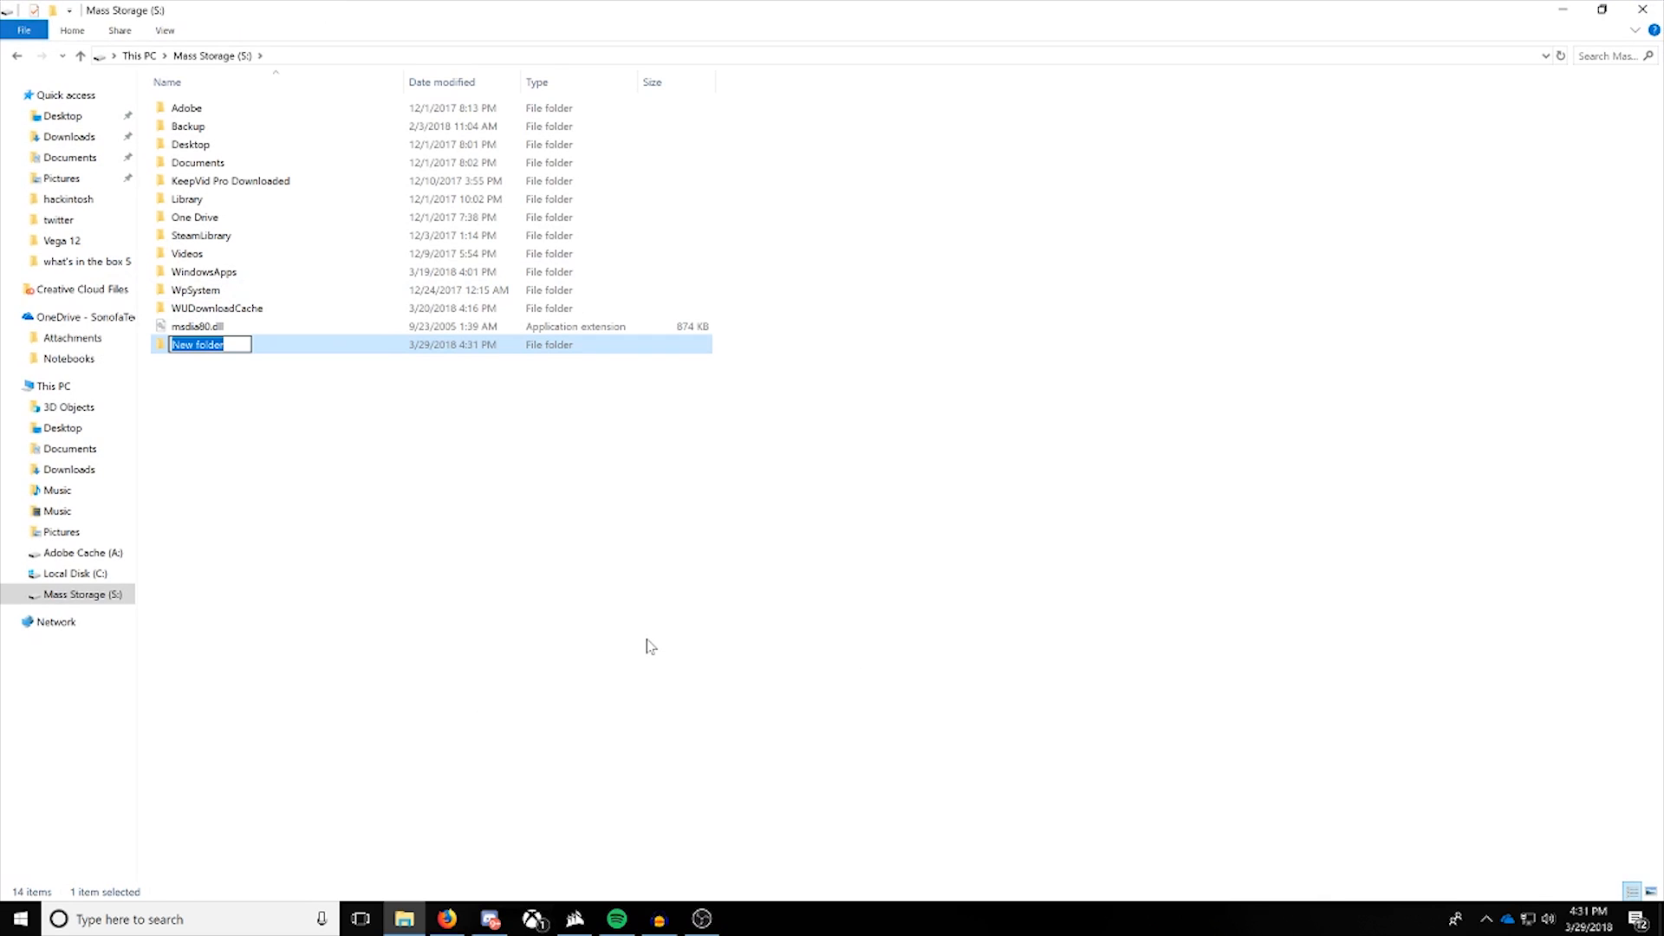
text(RVN)
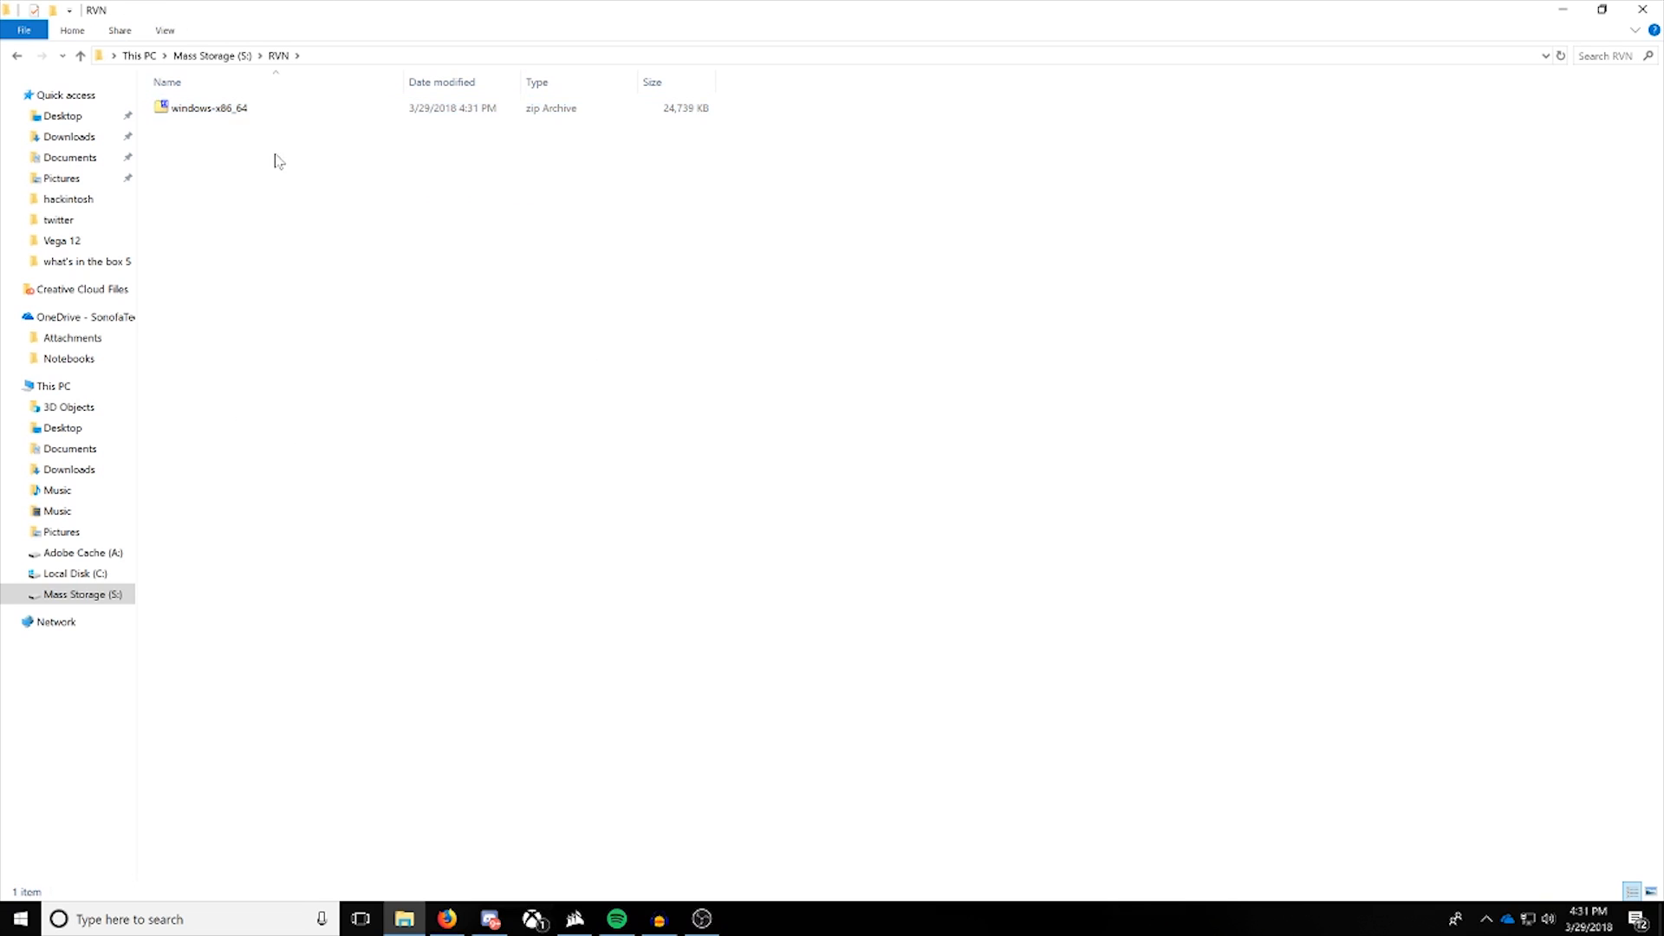
- Extract windows-x86_64.zip with 7-Zip into RVN and enter the extracted windows-x86_64 folder
right_click(208, 108)
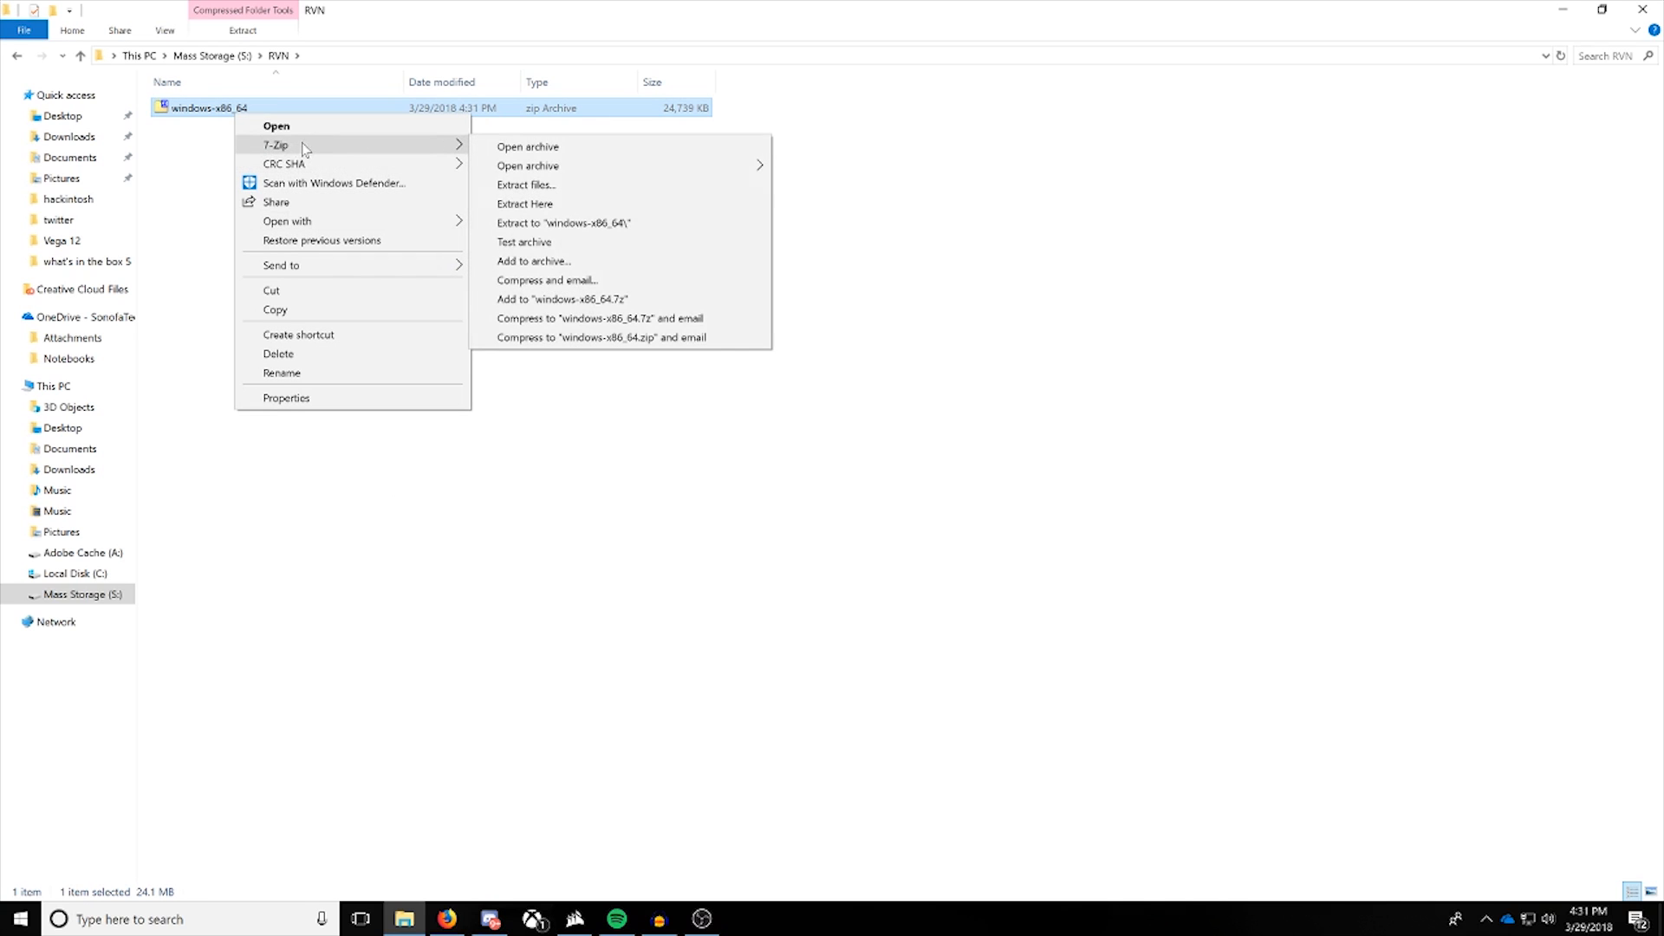
mouse_move(357, 157)
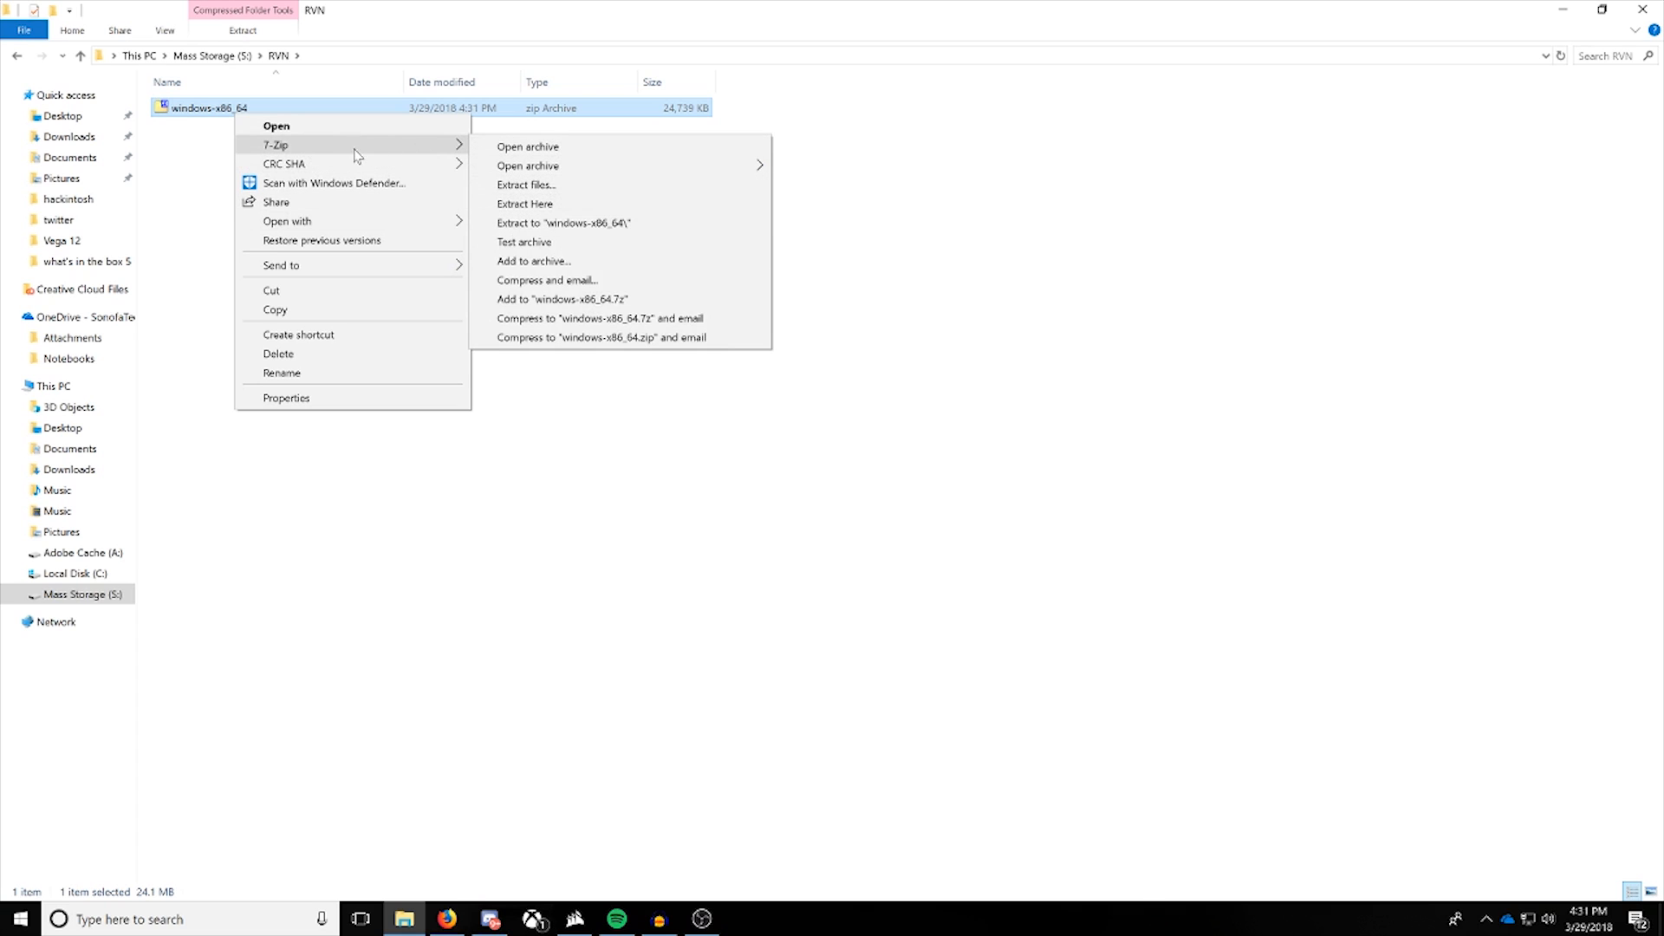
mouse_move(525, 186)
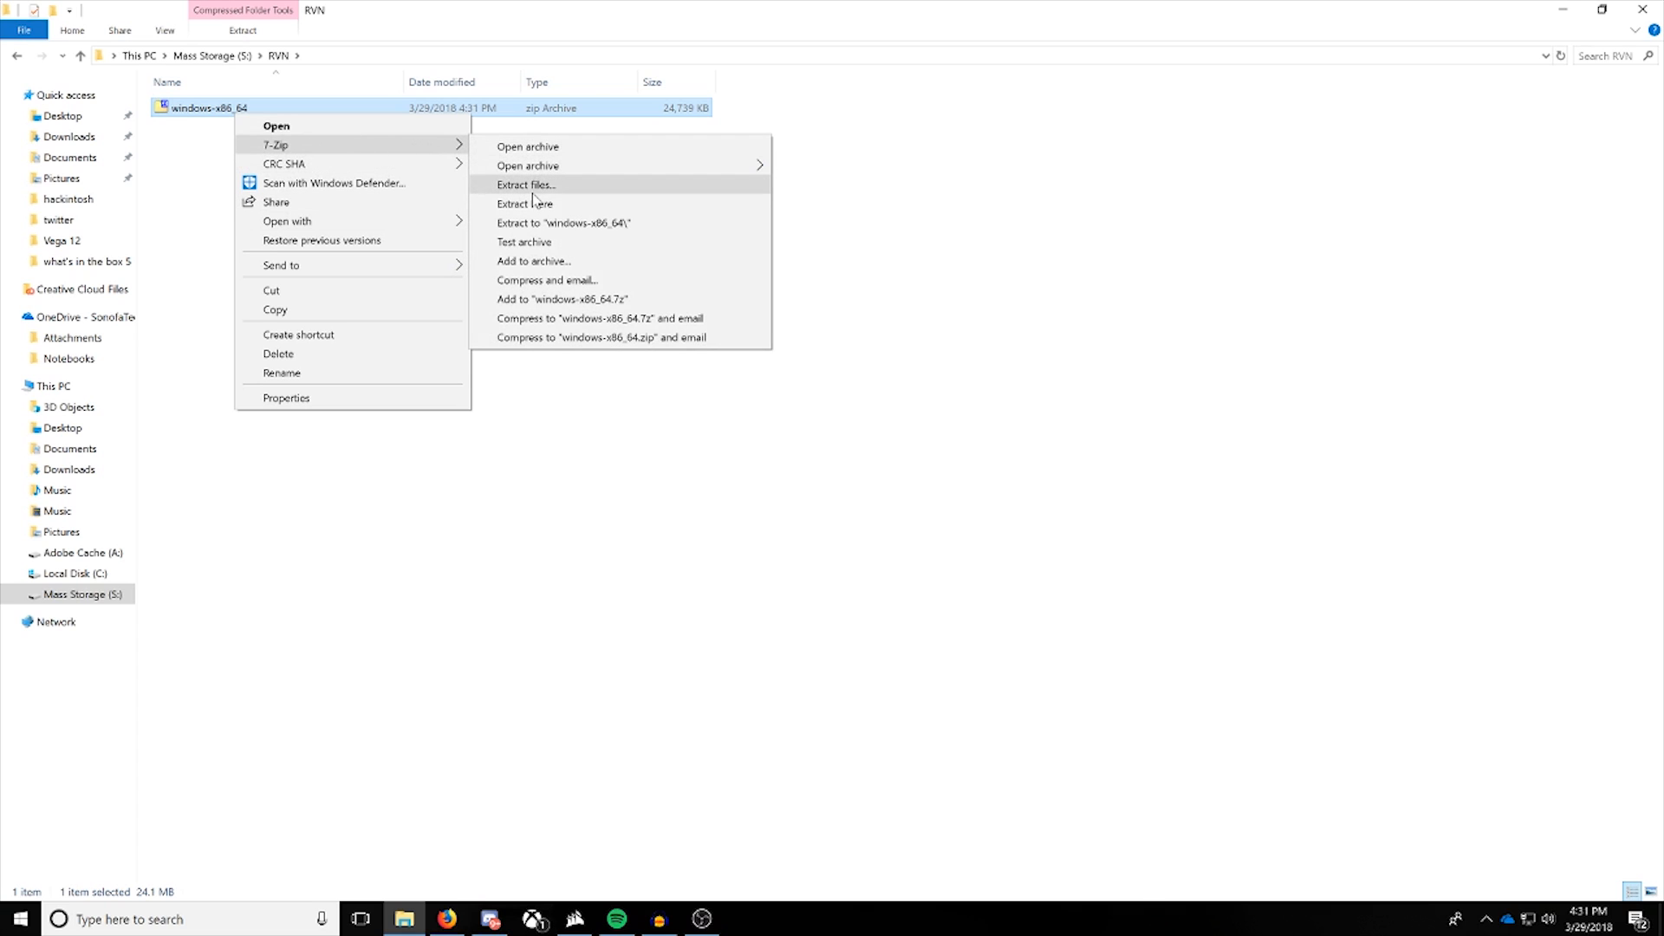
click(524, 184)
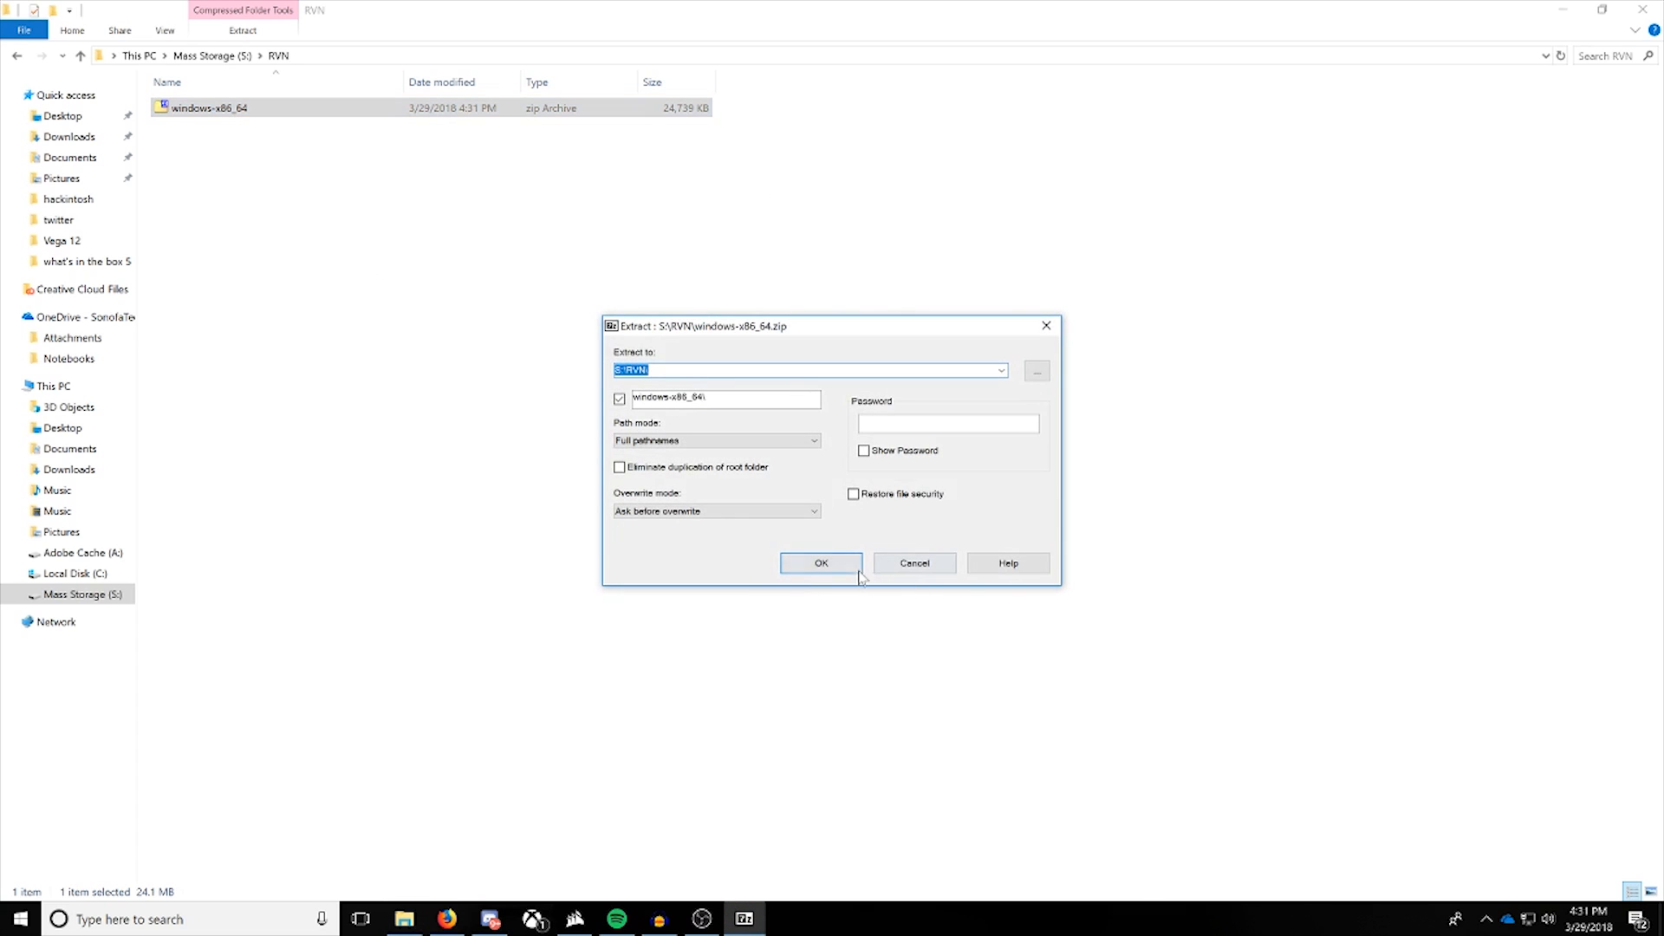
click(820, 561)
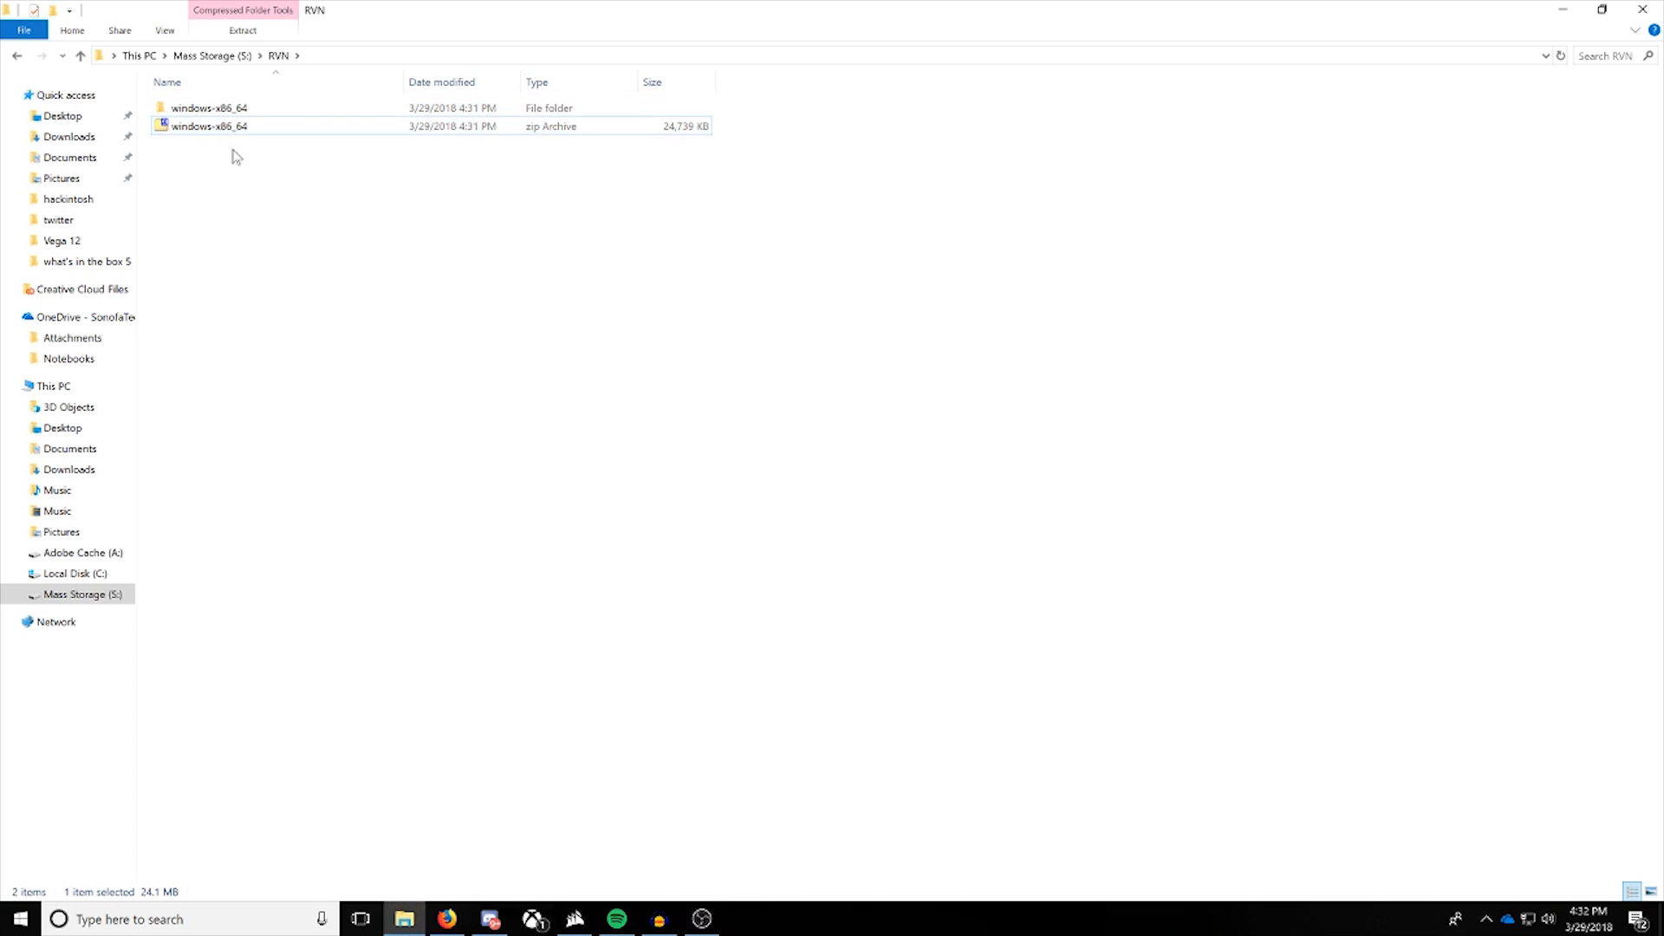
double_click(210, 108)
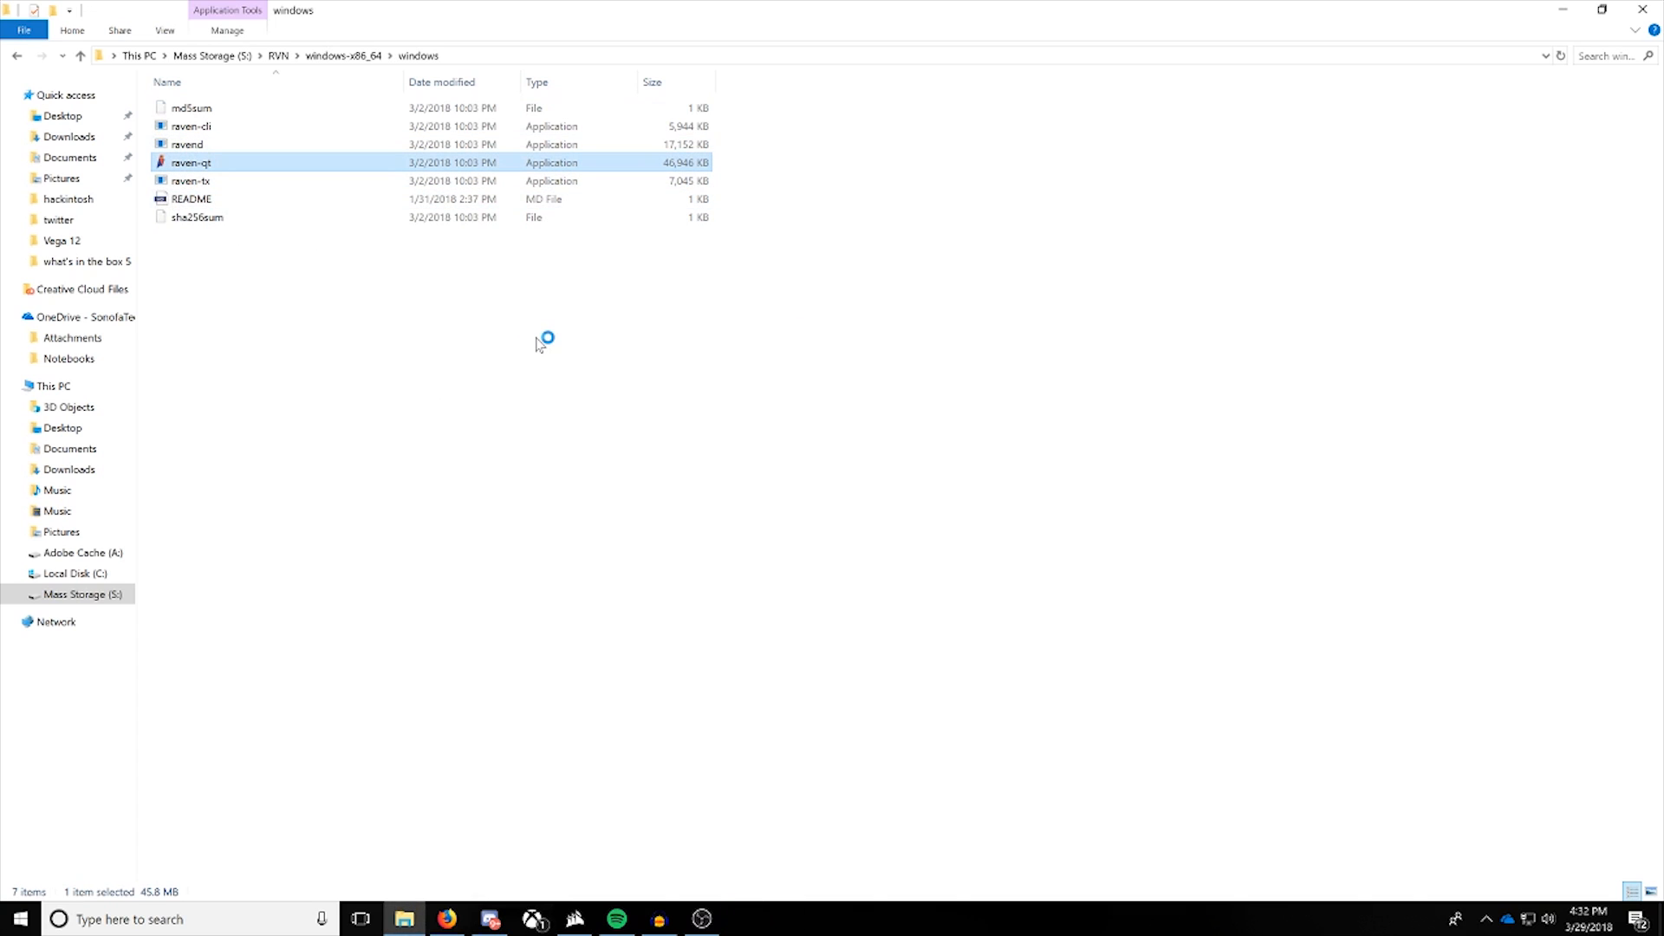
- Launch raven-qt with S:\RVN as custom data directory, allow firewall access and hide the sync notice
double_click(191, 163)
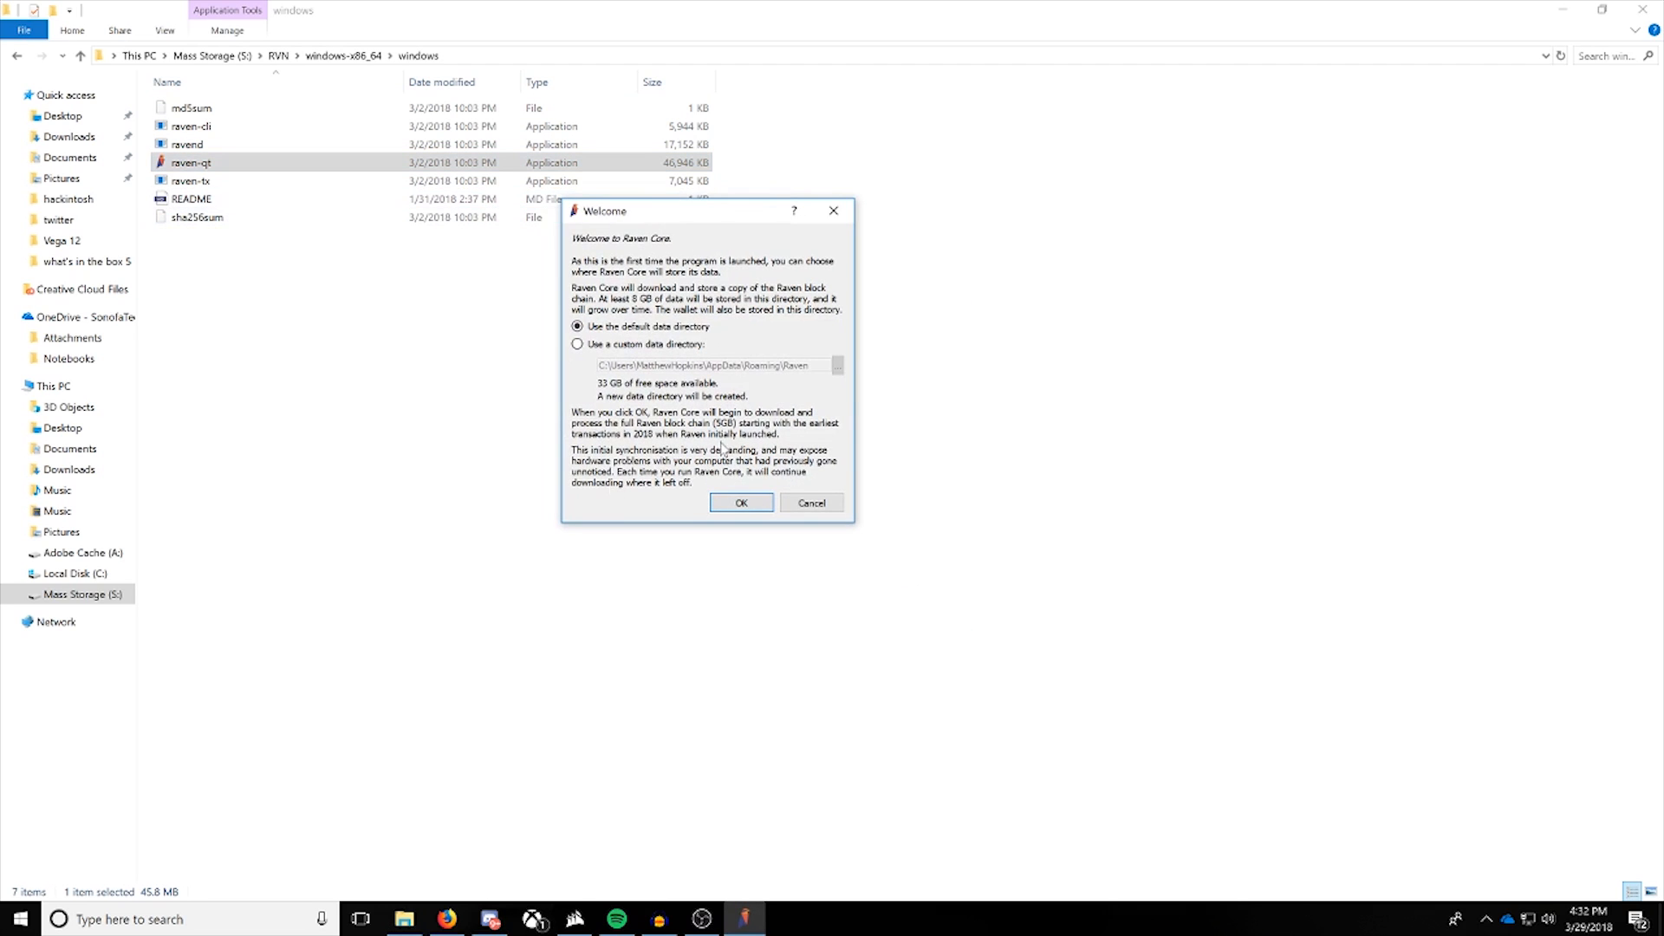
click(577, 343)
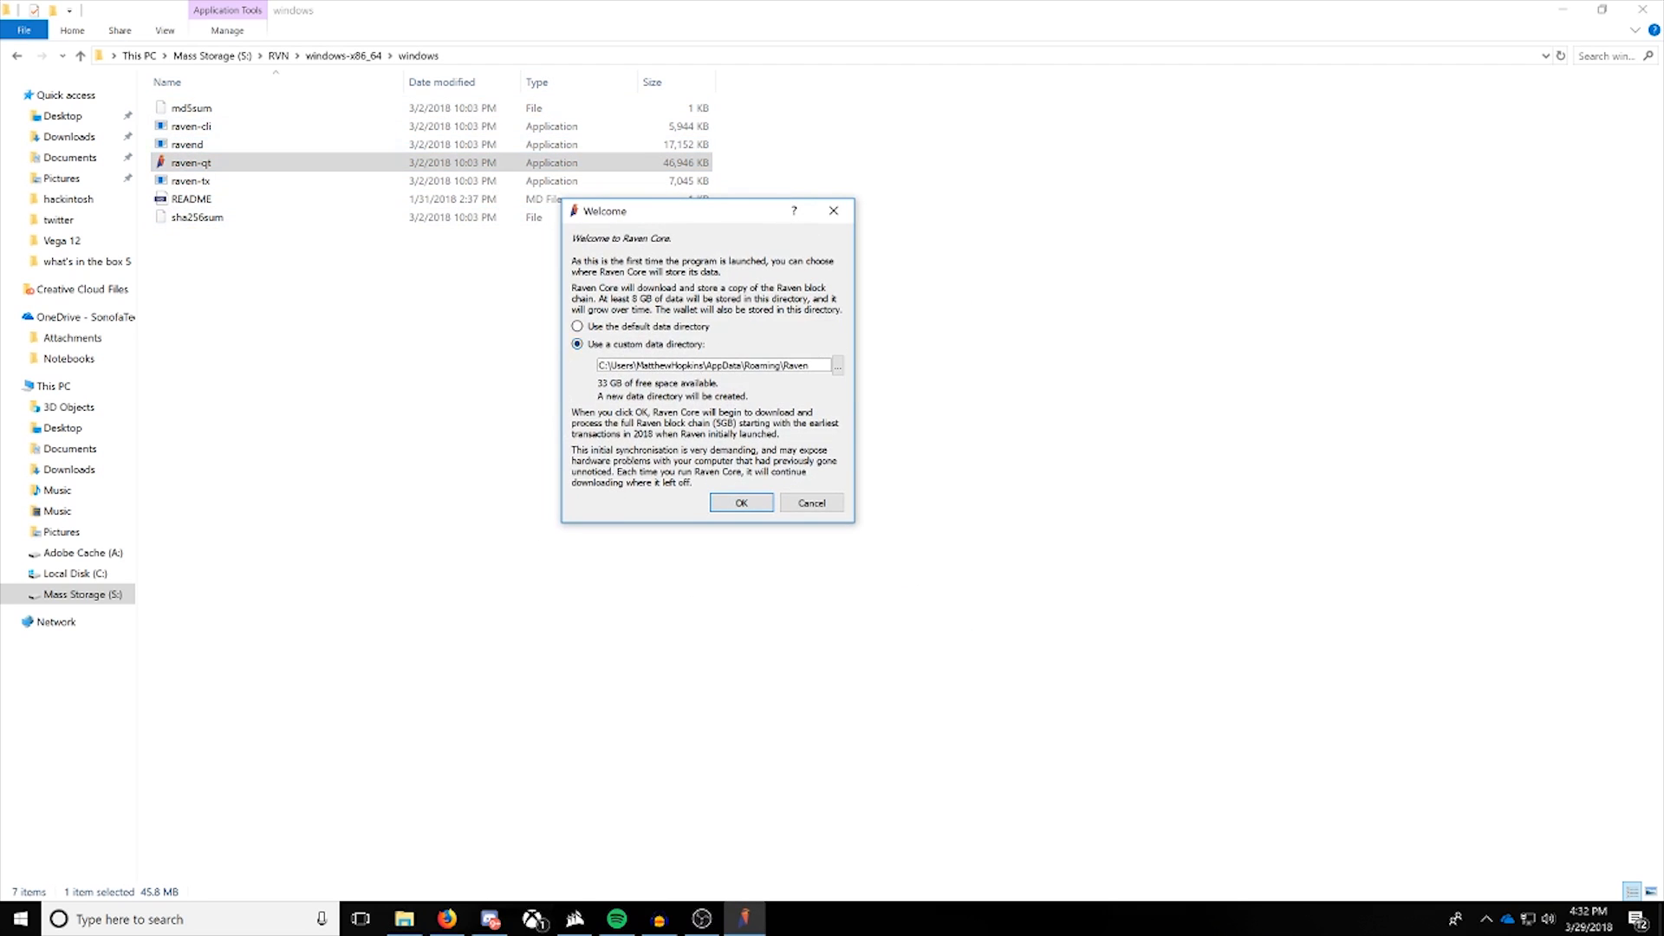
click(838, 366)
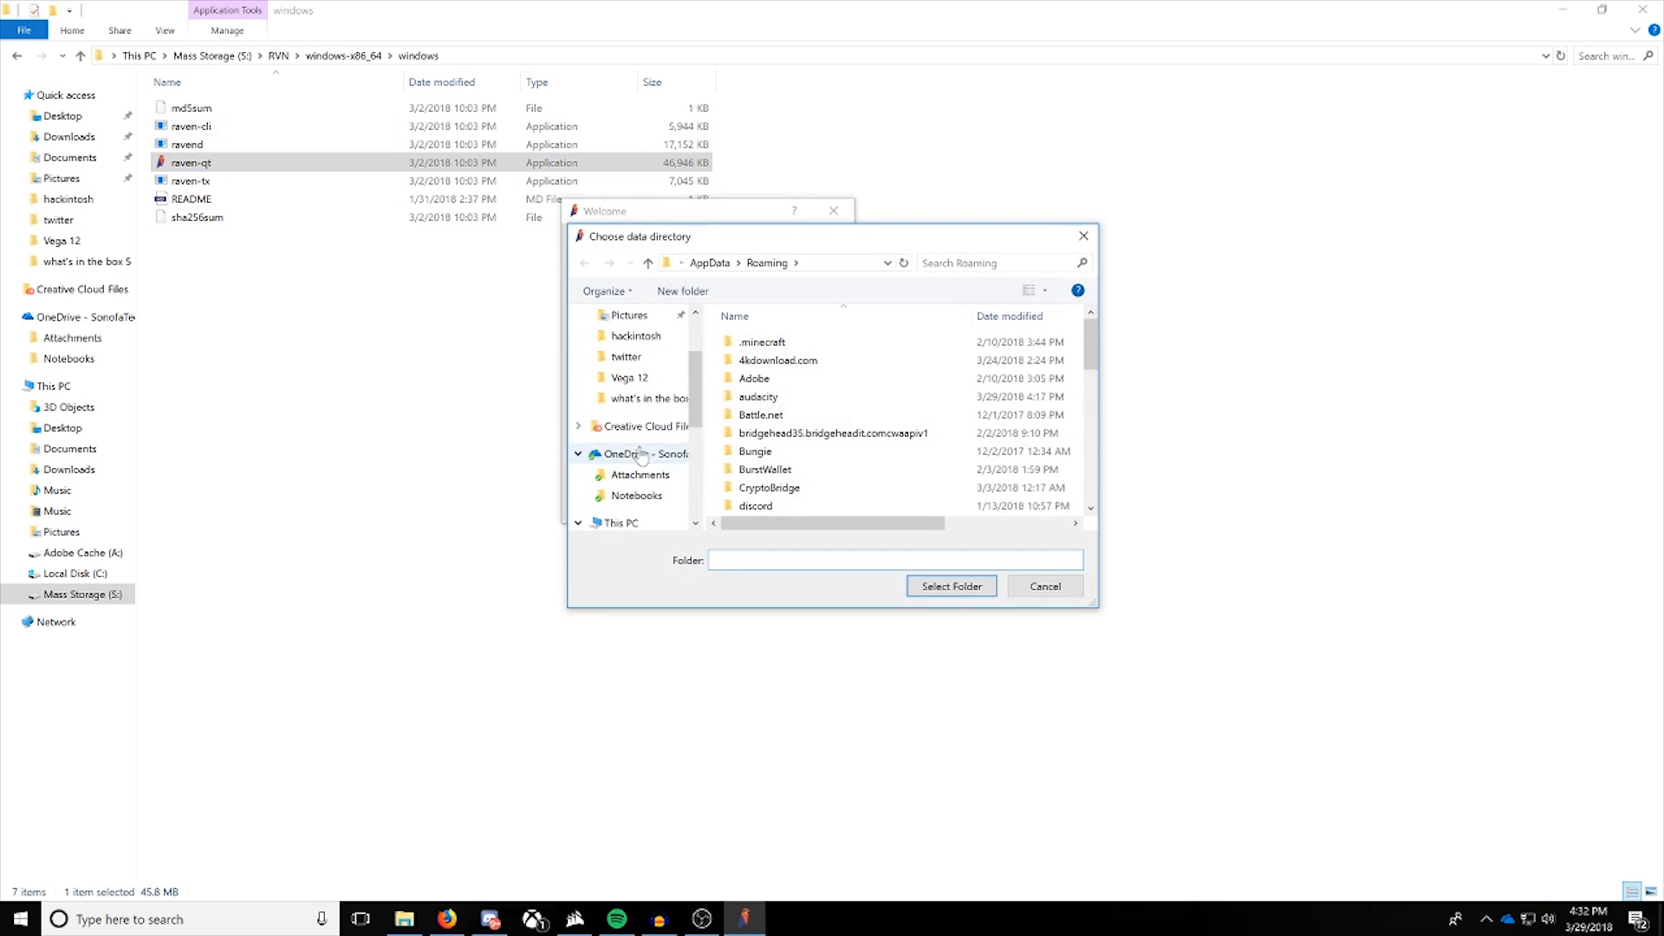
click(652, 480)
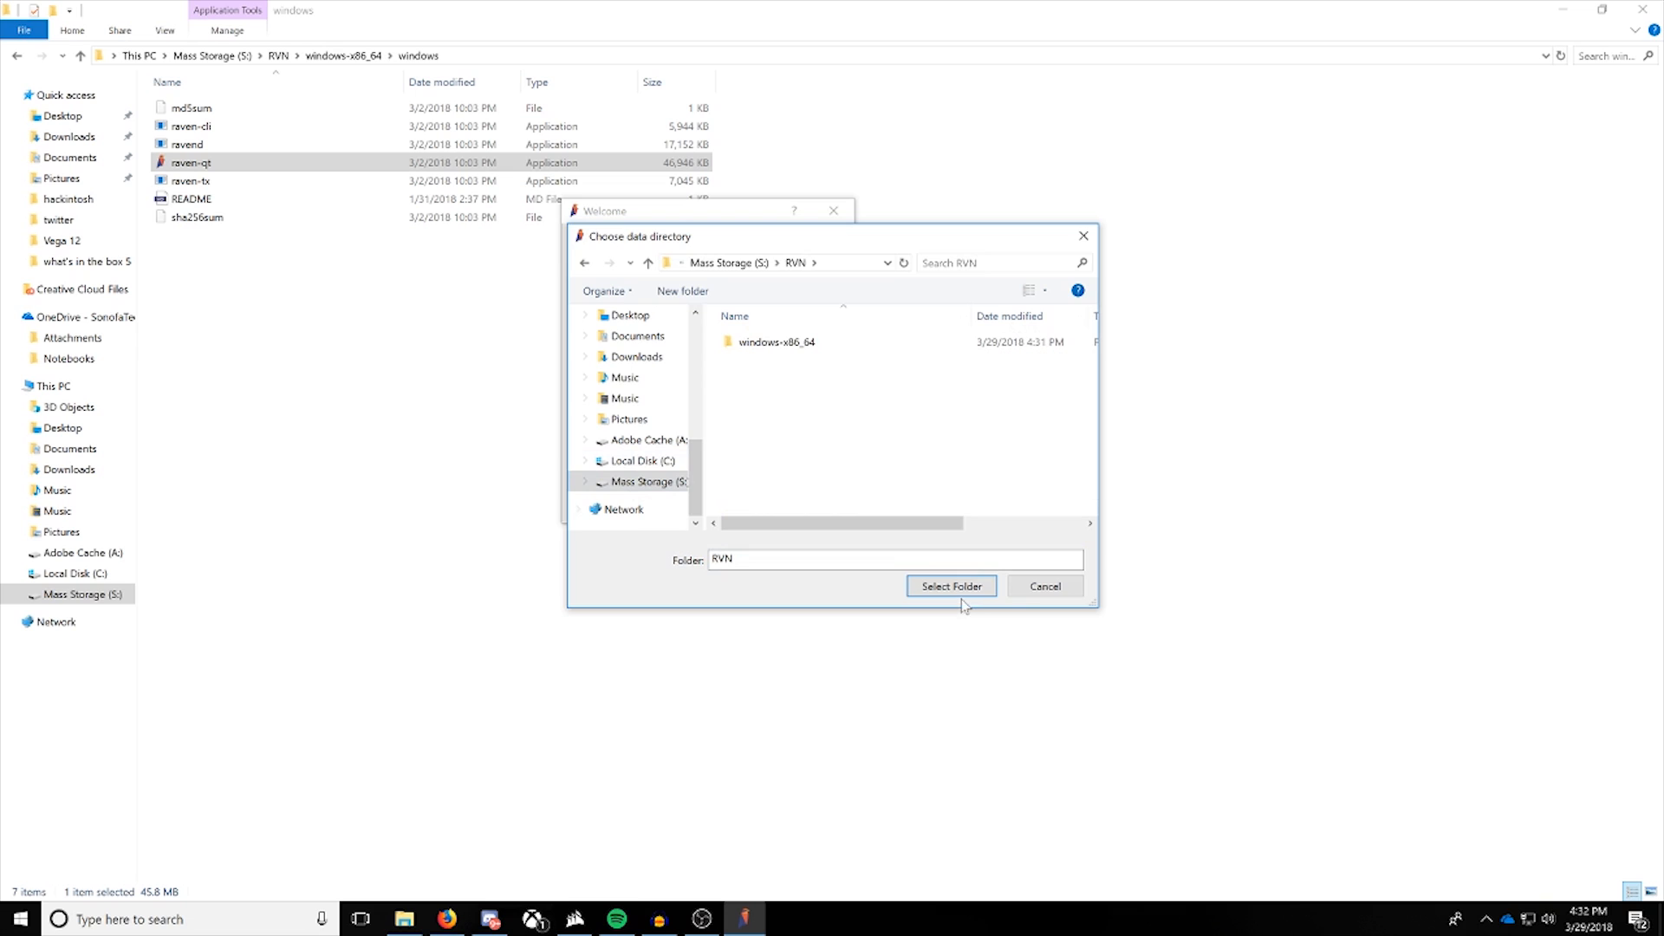
click(950, 586)
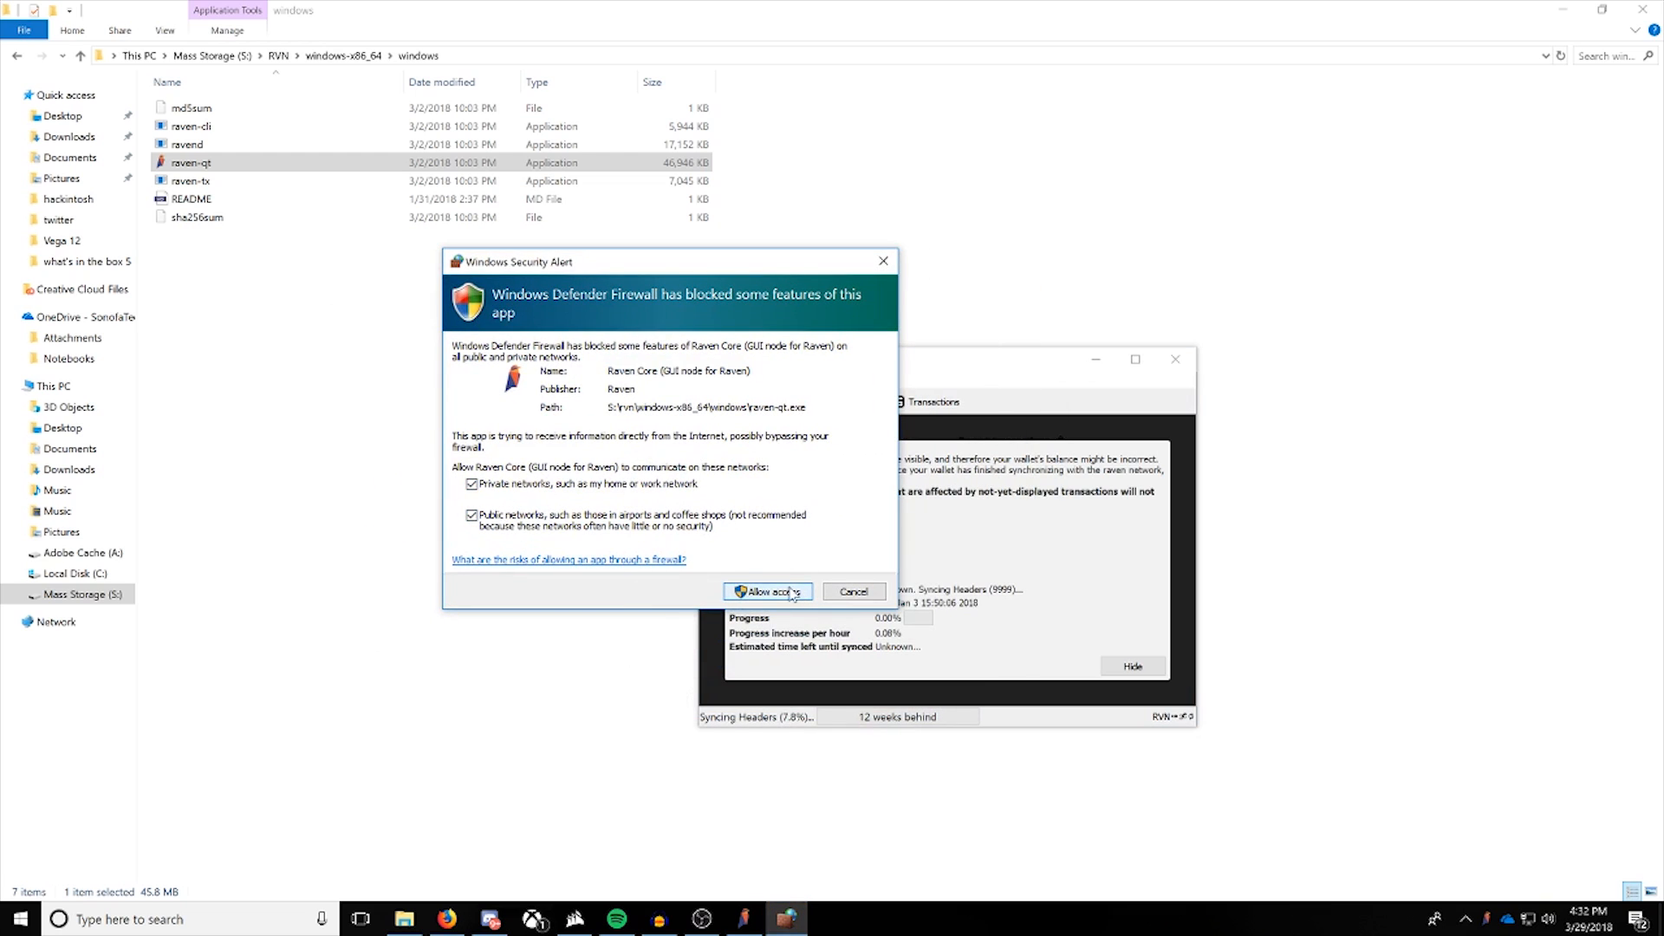
click(766, 591)
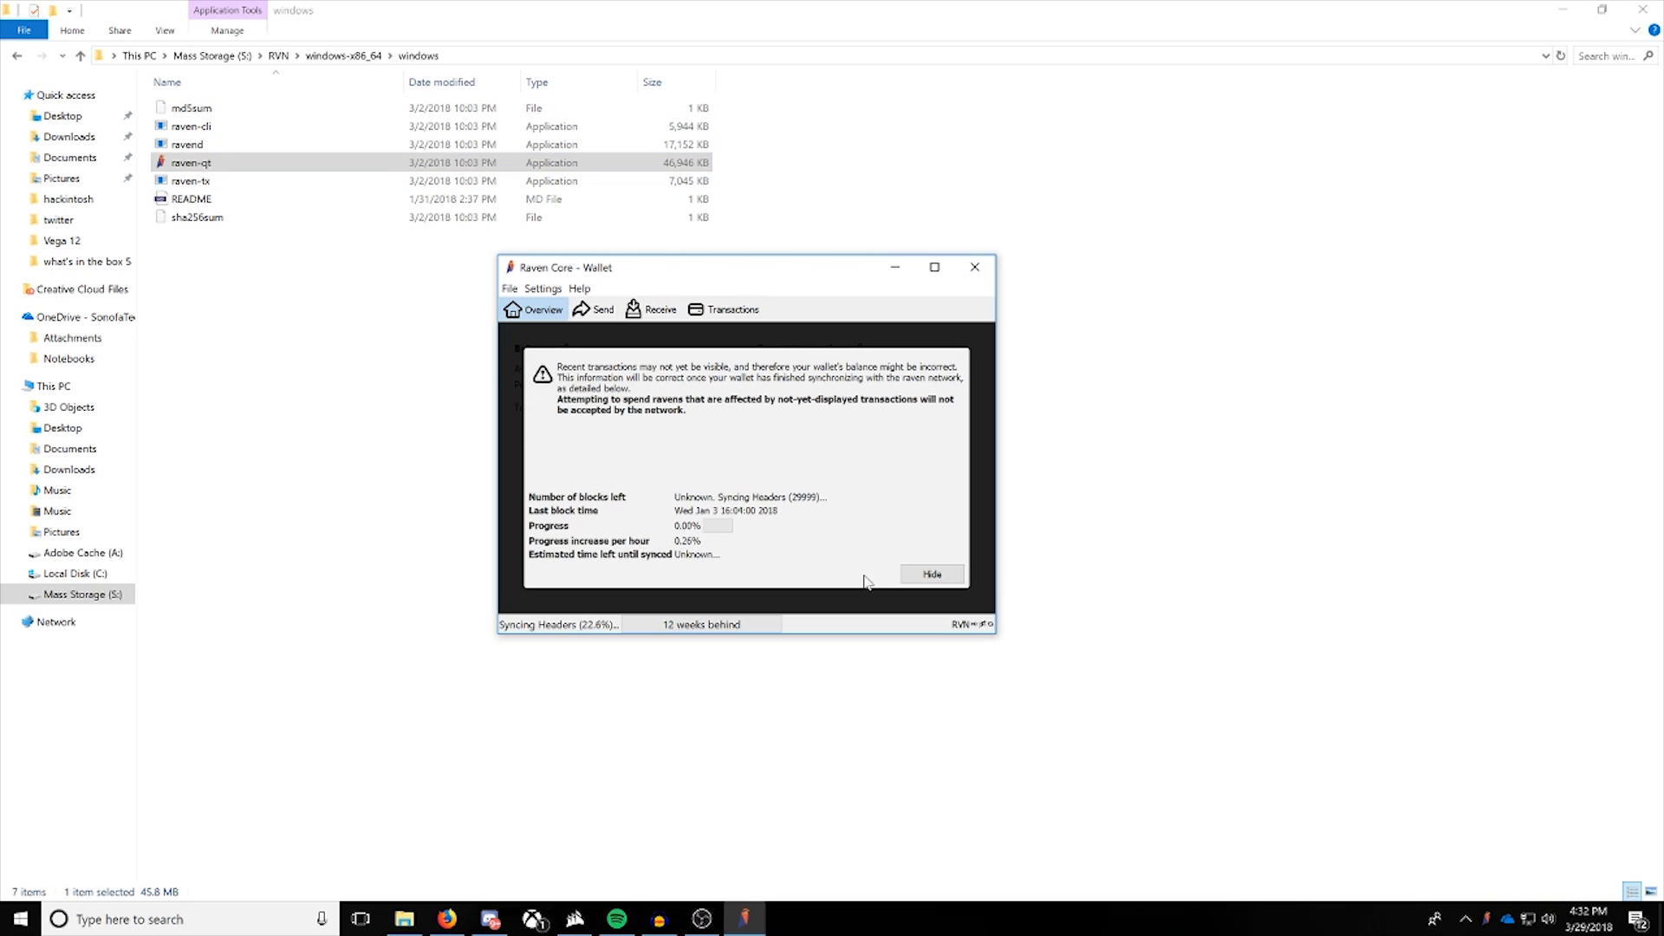
click(930, 574)
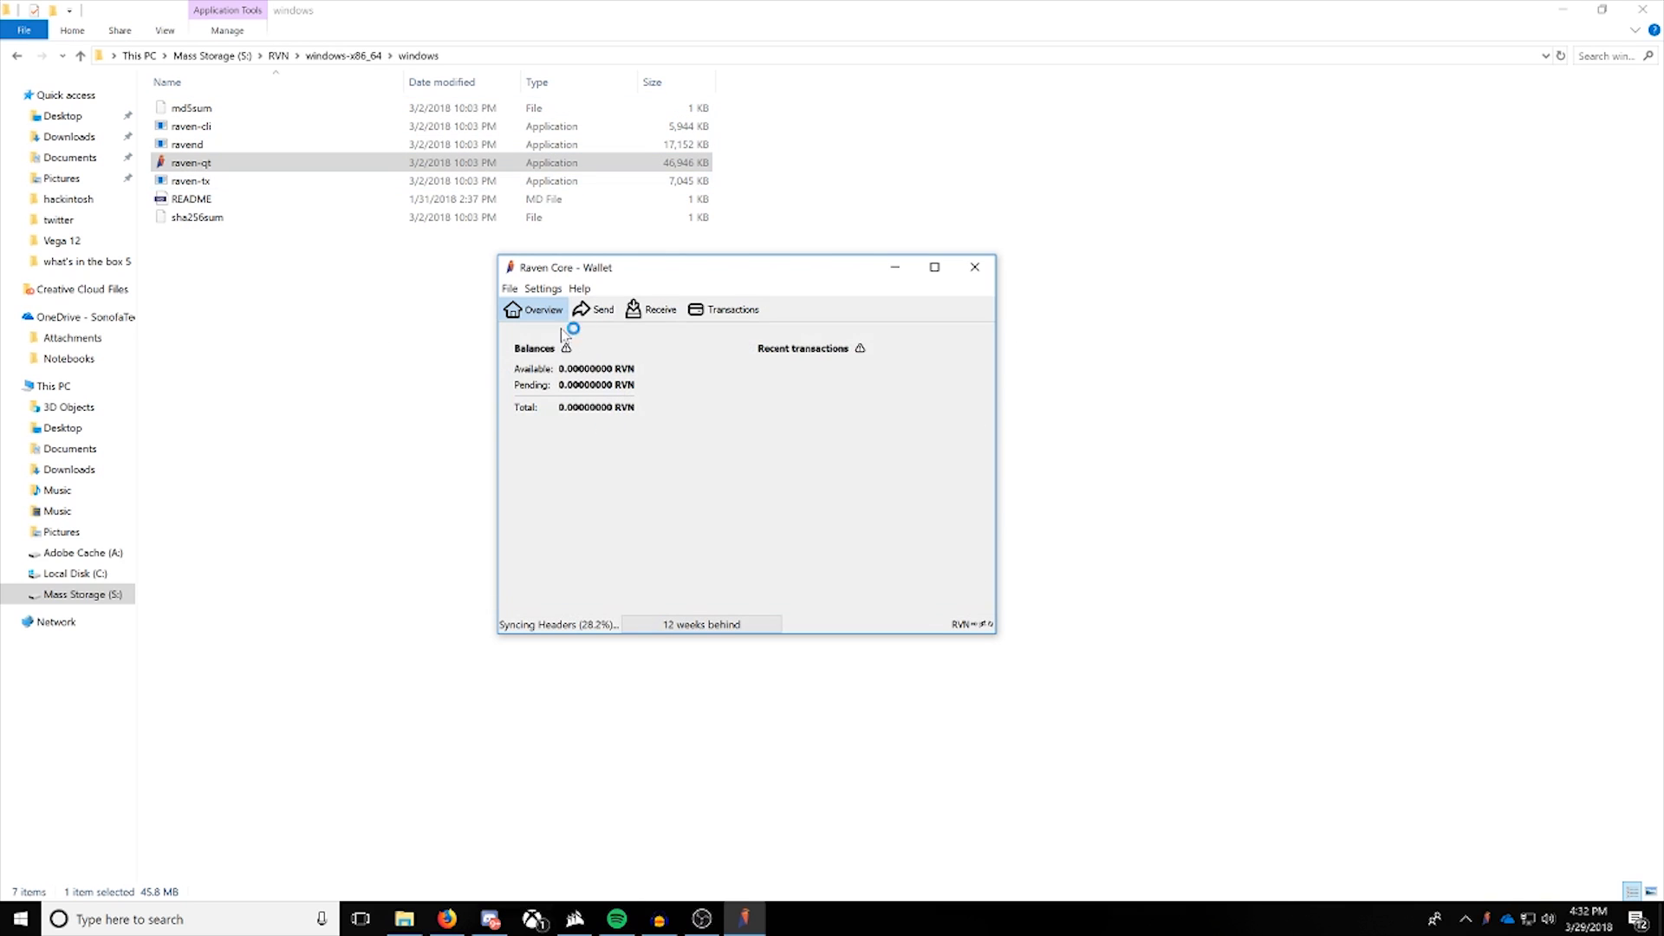
- Encrypt the wallet via Settings > Encrypt Wallet with a new passphrase and acknowledge the notices
click(542, 289)
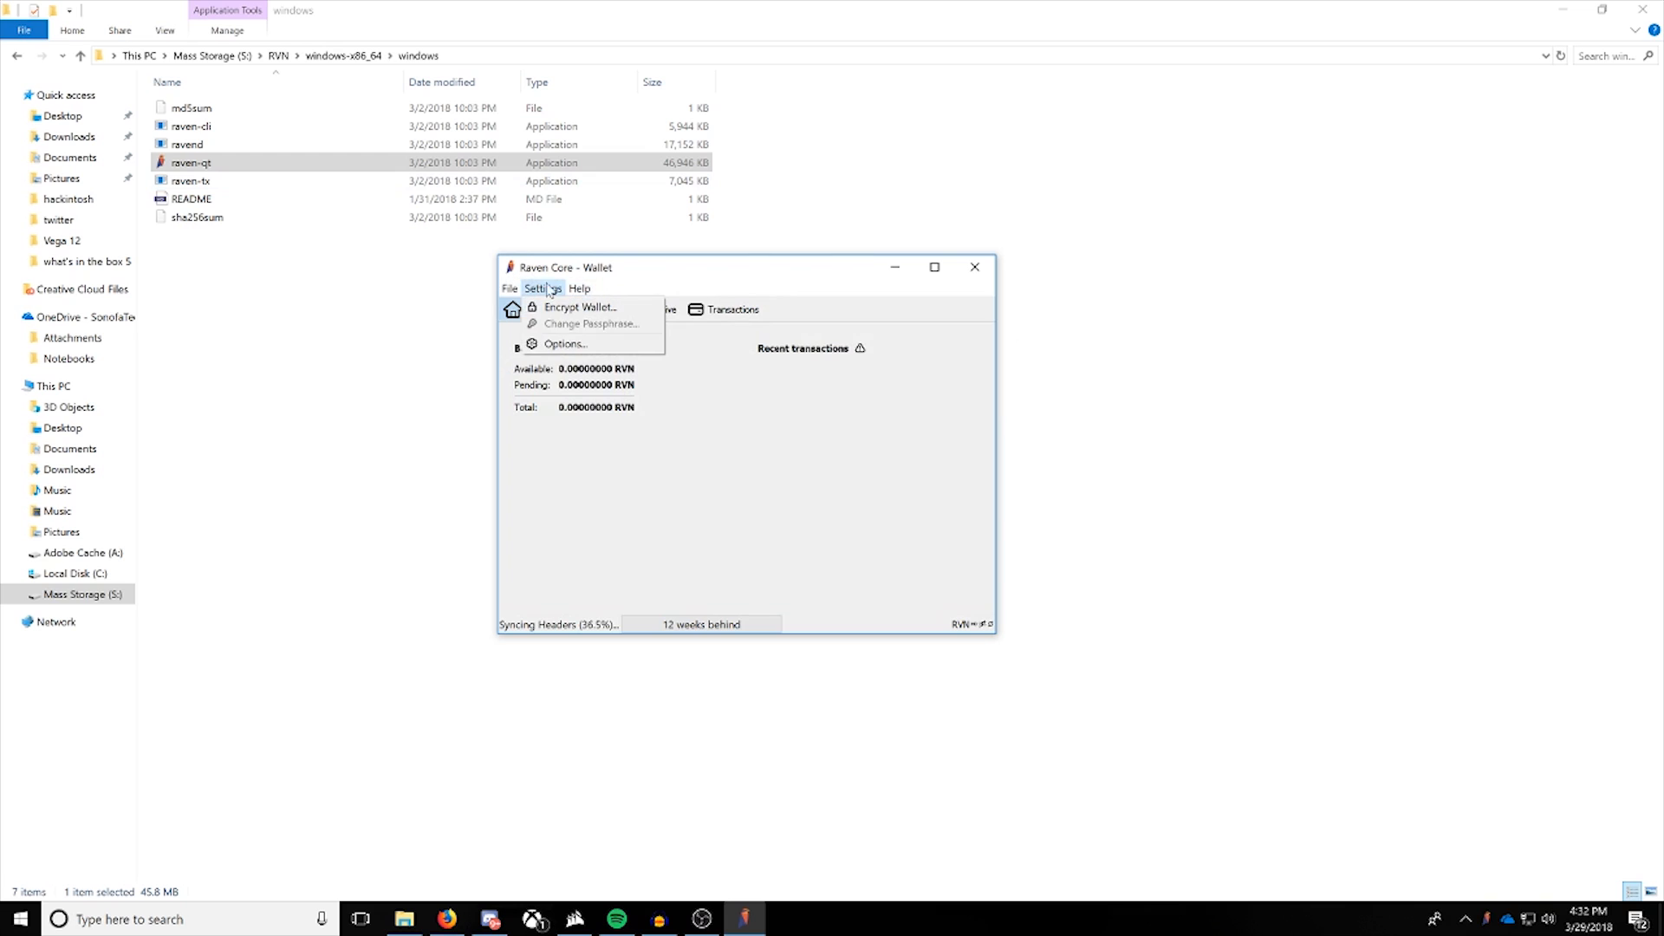
mouse_move(583, 306)
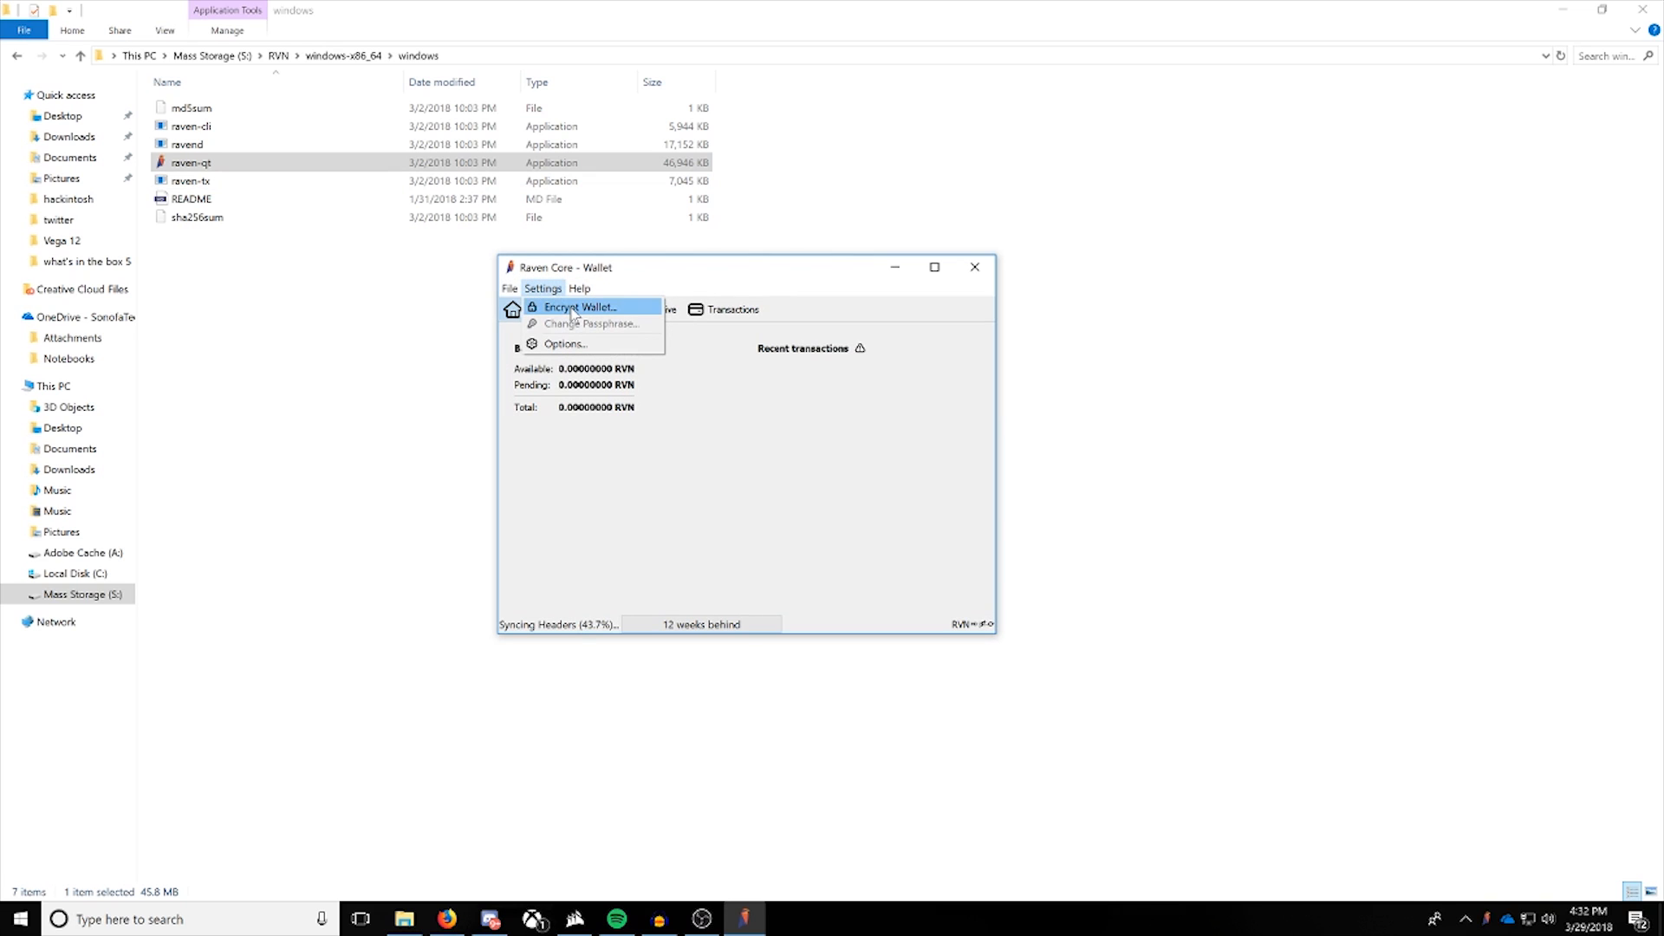
click(581, 307)
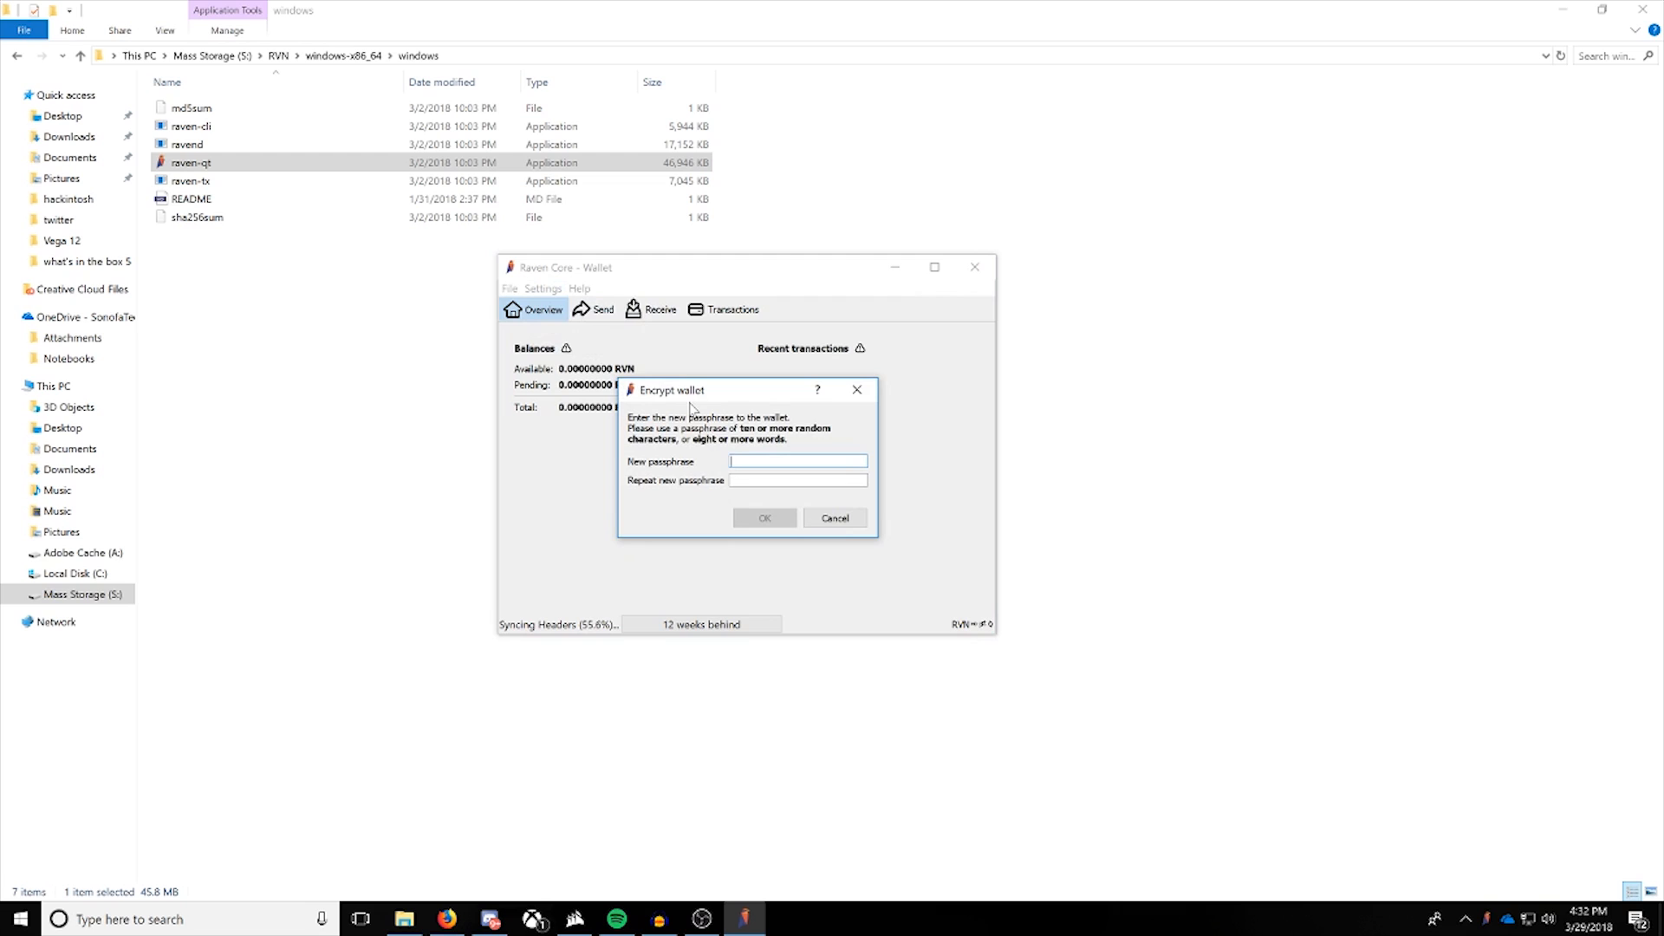
click(798, 461)
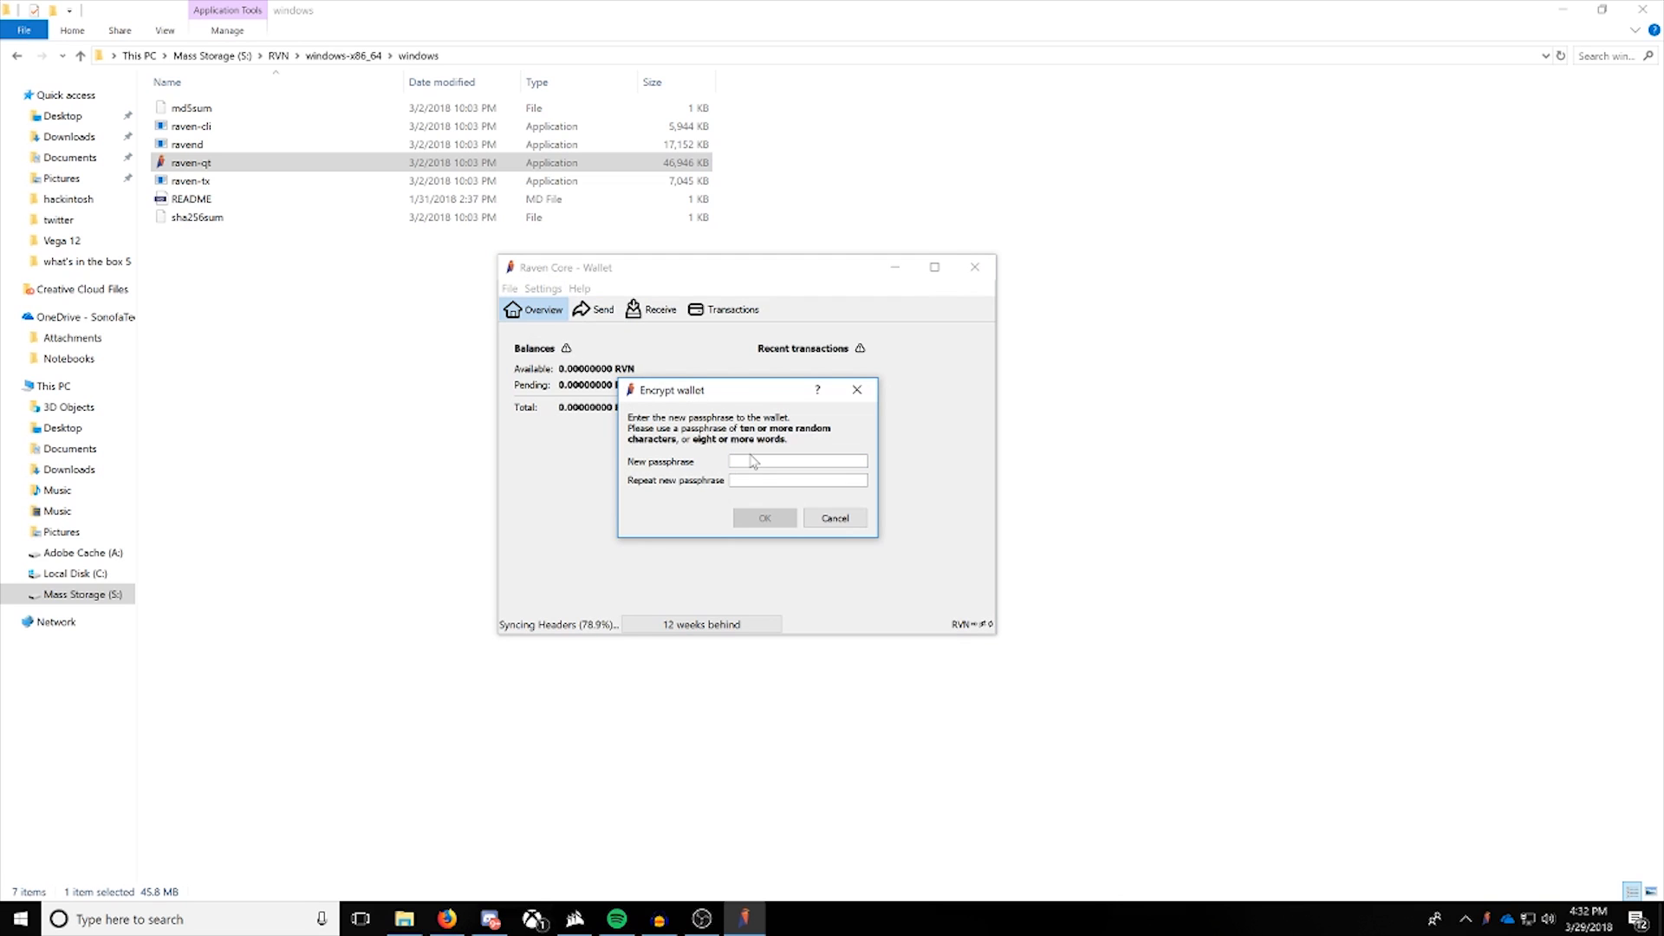
click(762, 519)
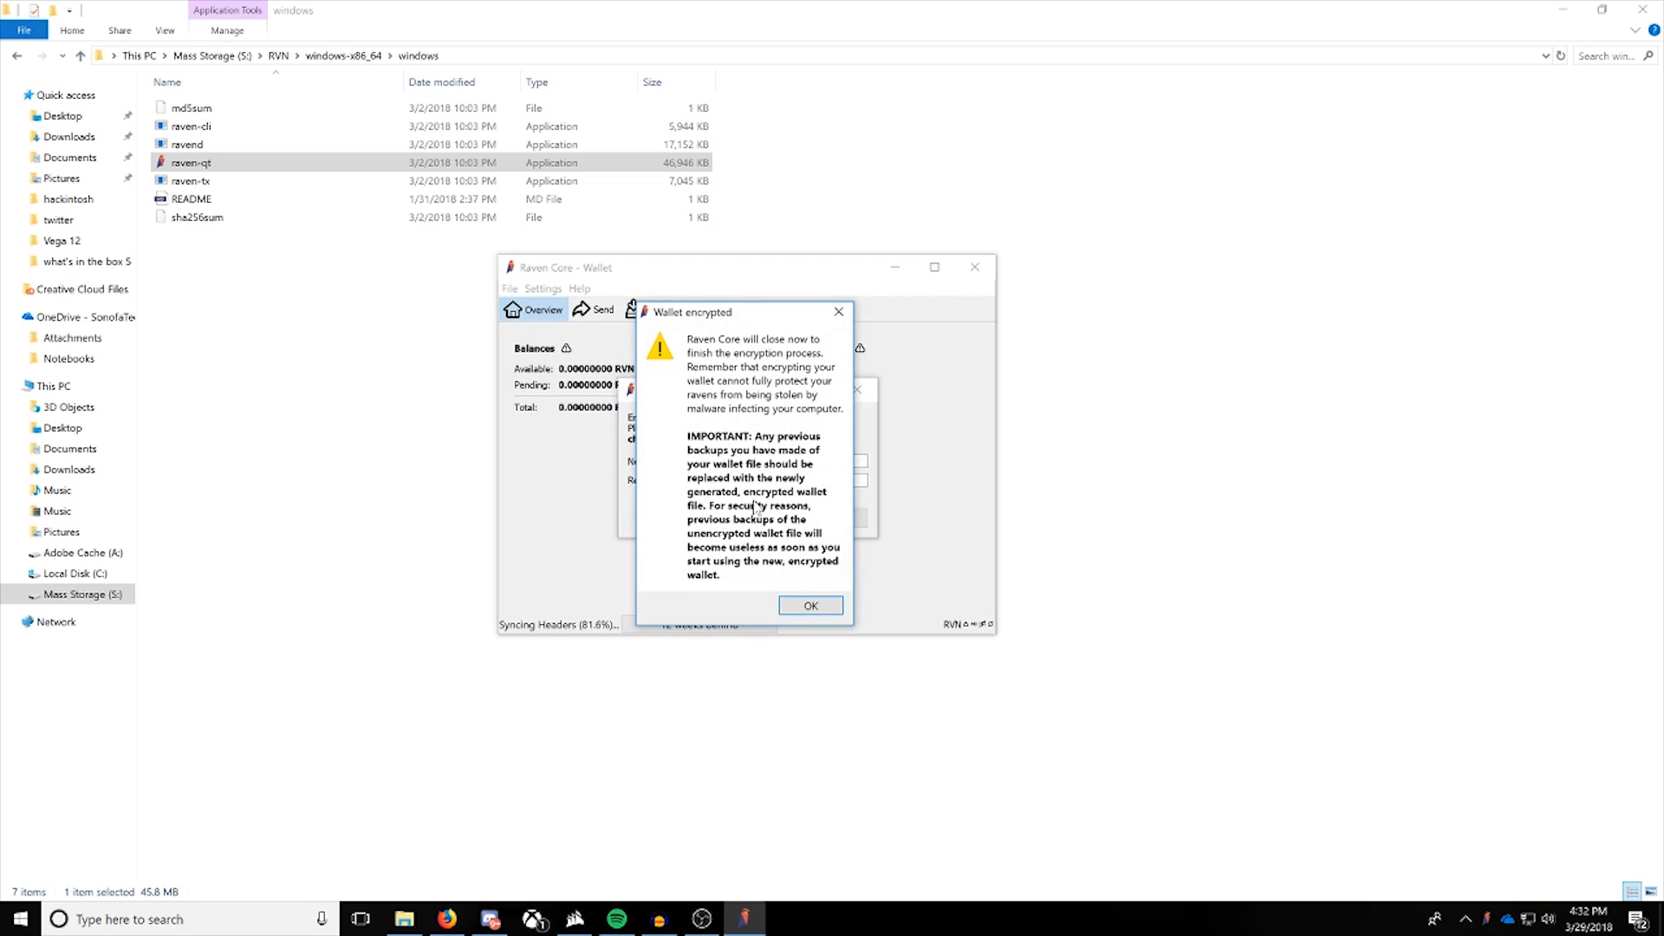
click(810, 605)
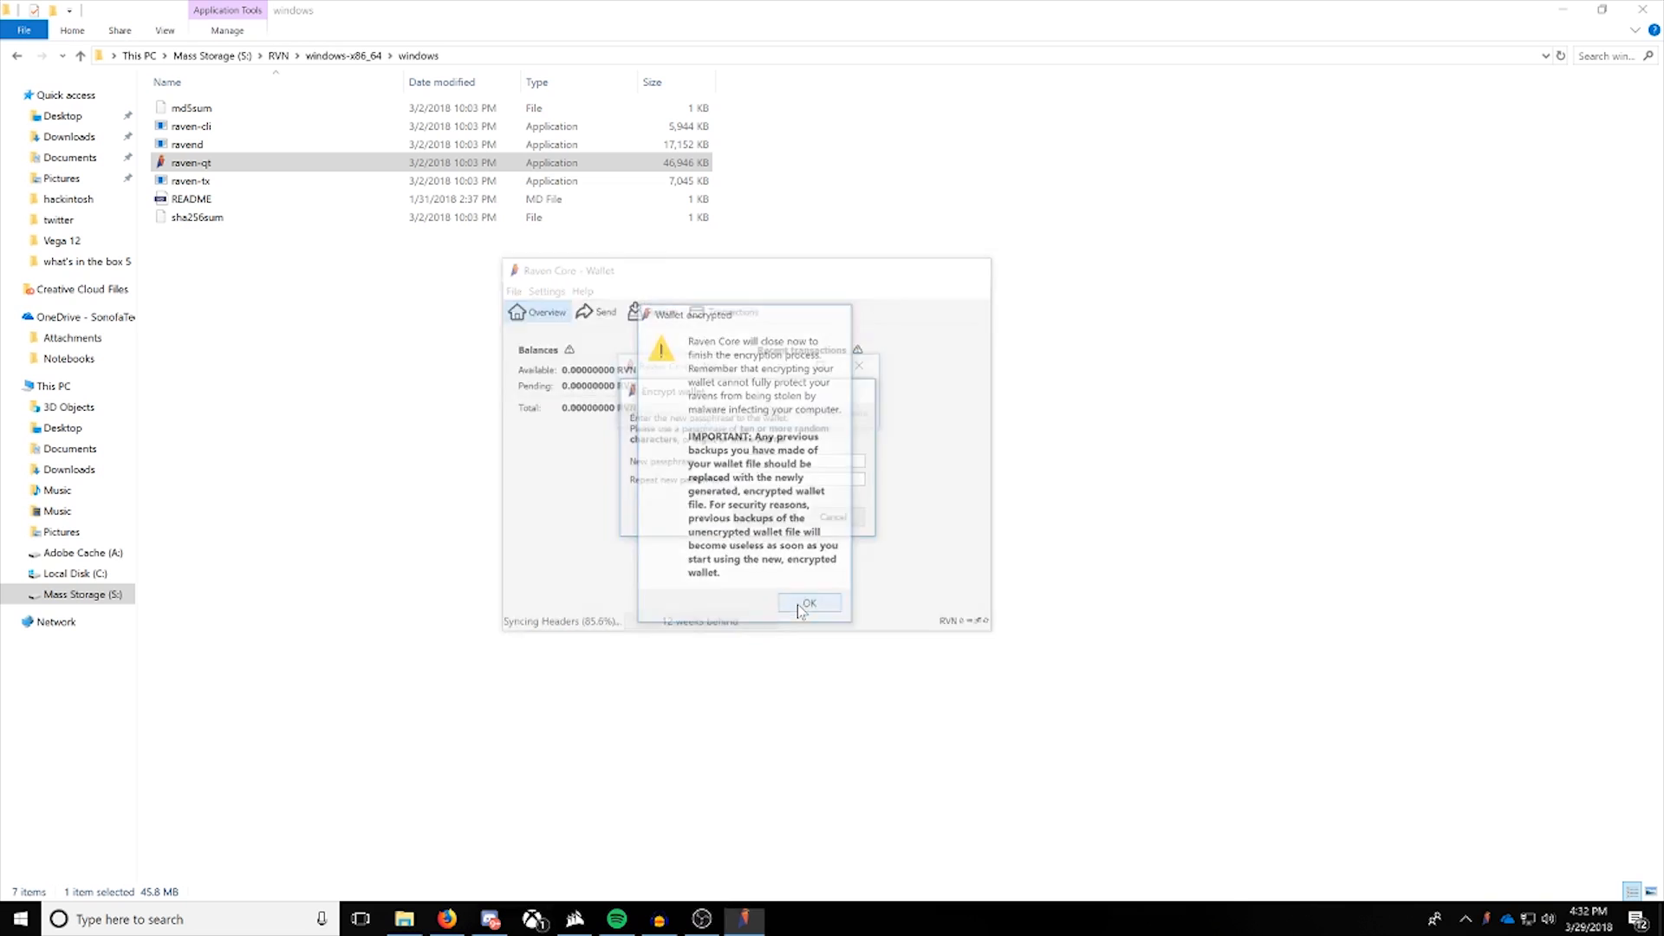
click(809, 603)
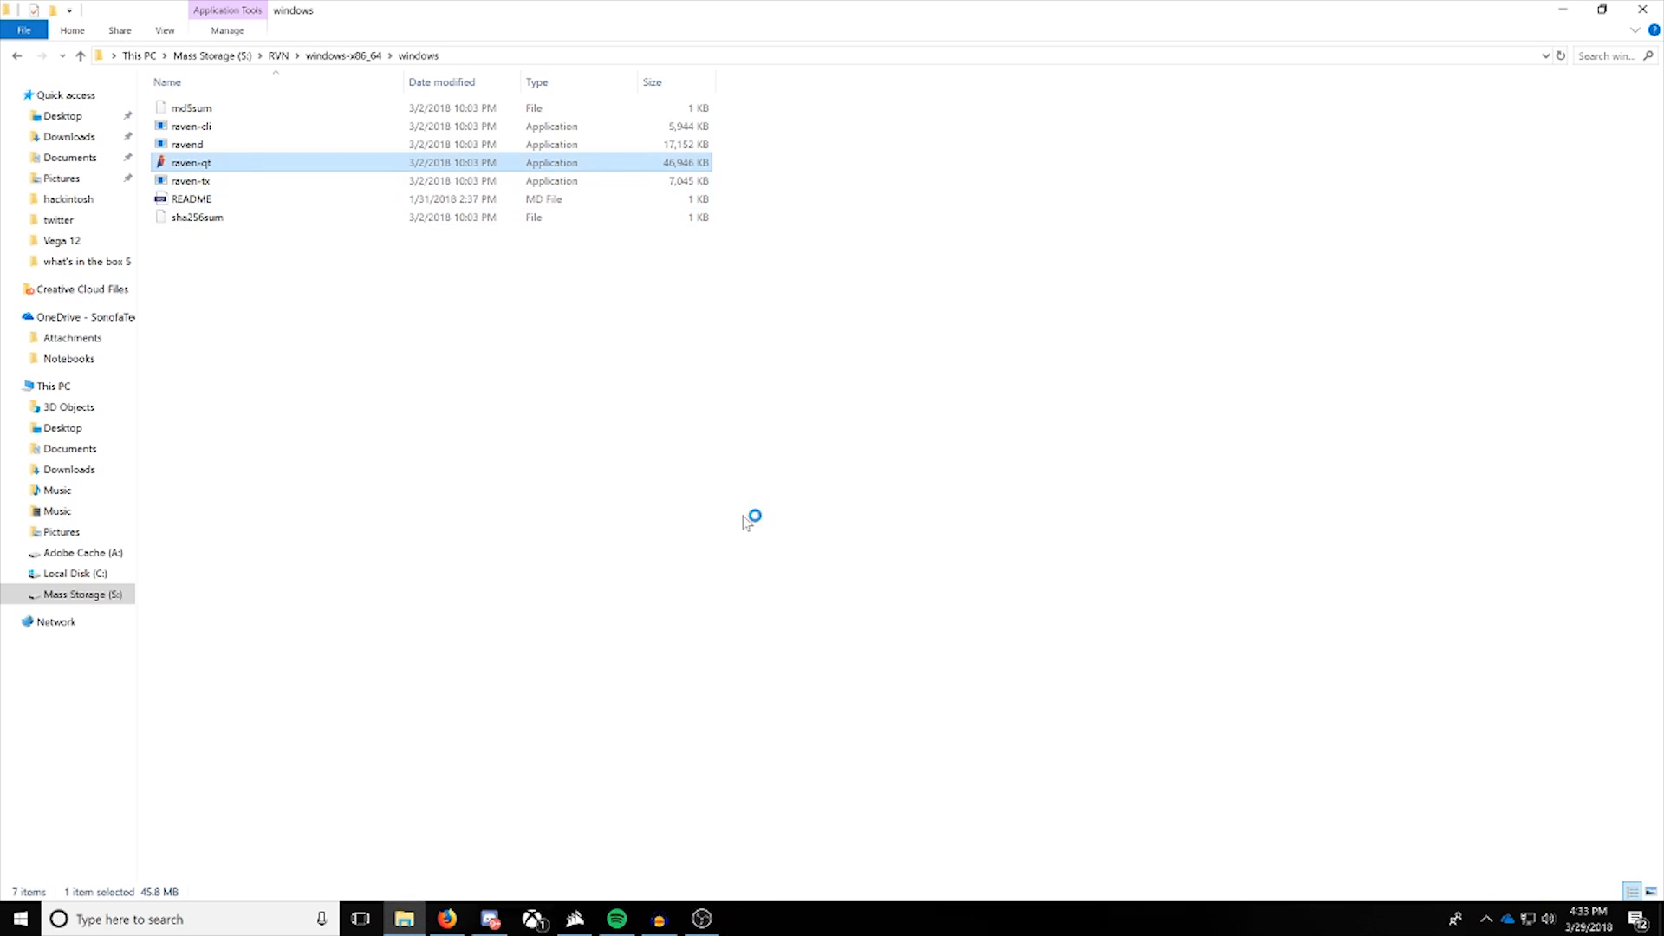
- Relaunch raven-qt, request a payment labelled Mining on Receive and copy the new address
double_click(191, 163)
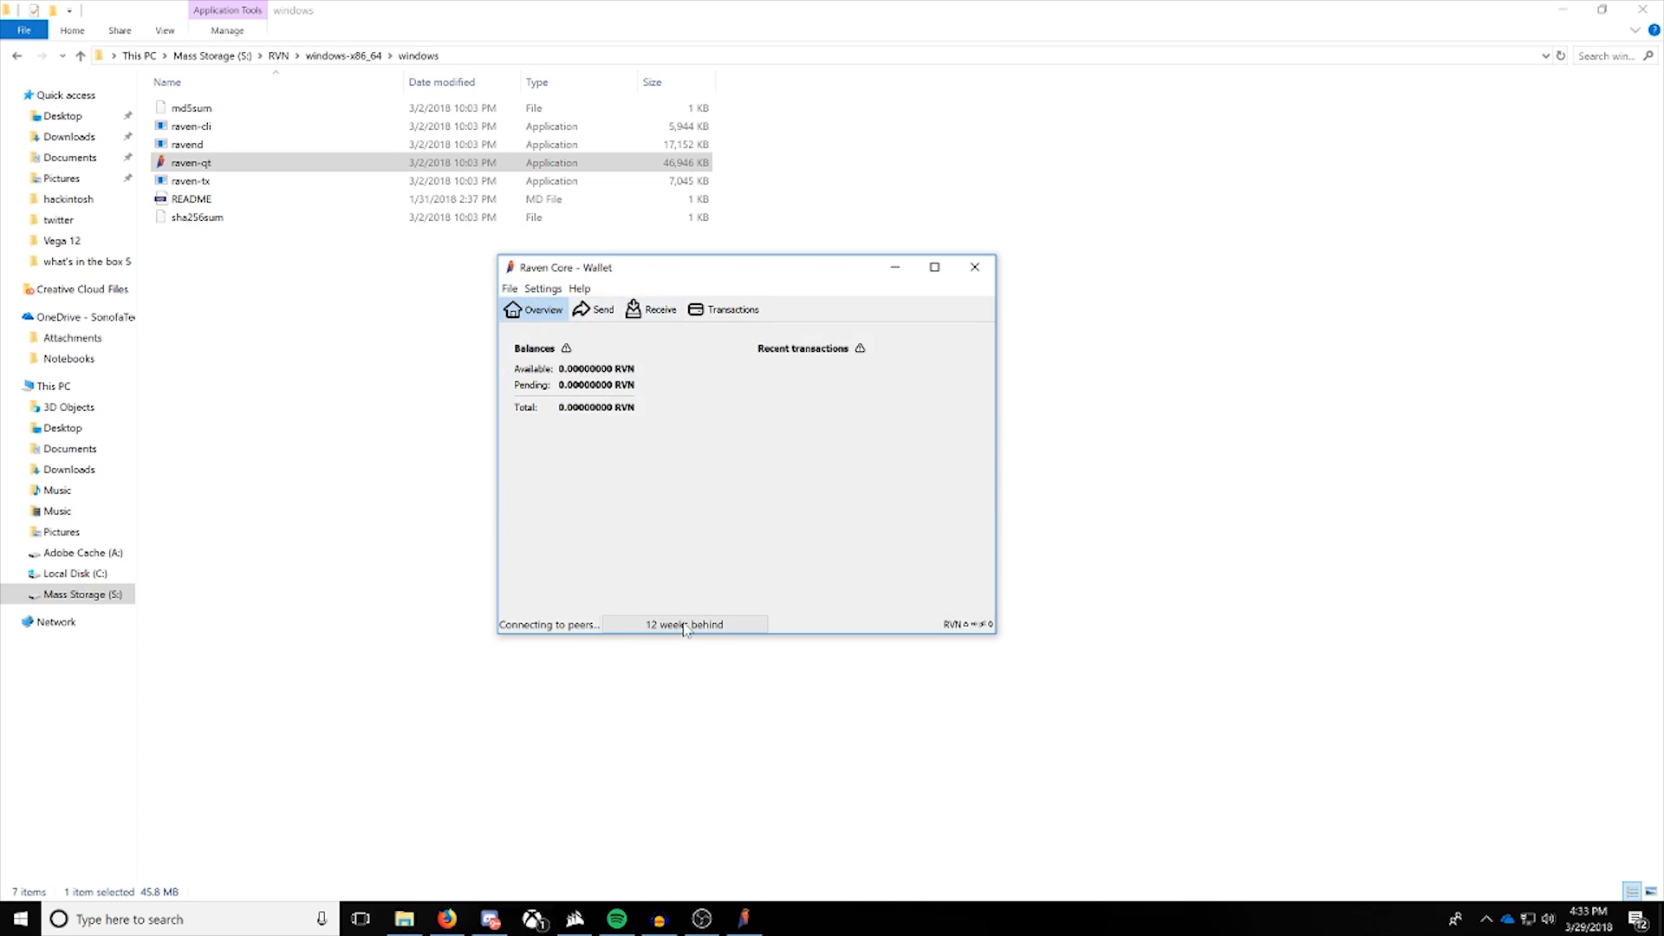
mouse_move(796, 631)
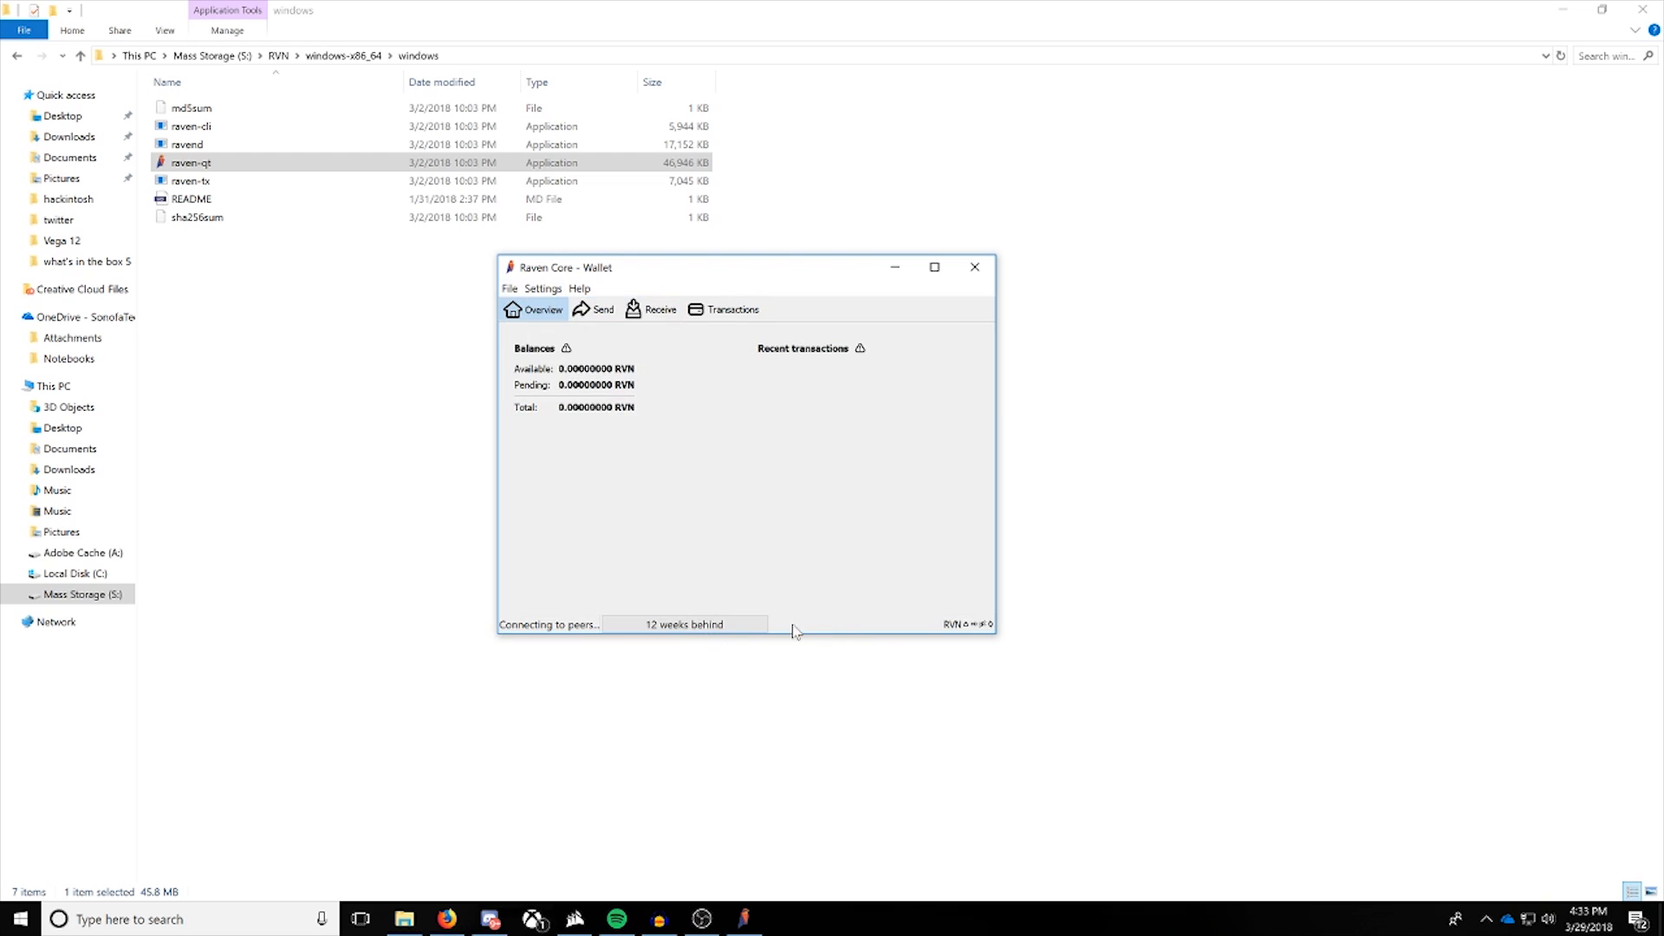
mouse_move(661, 309)
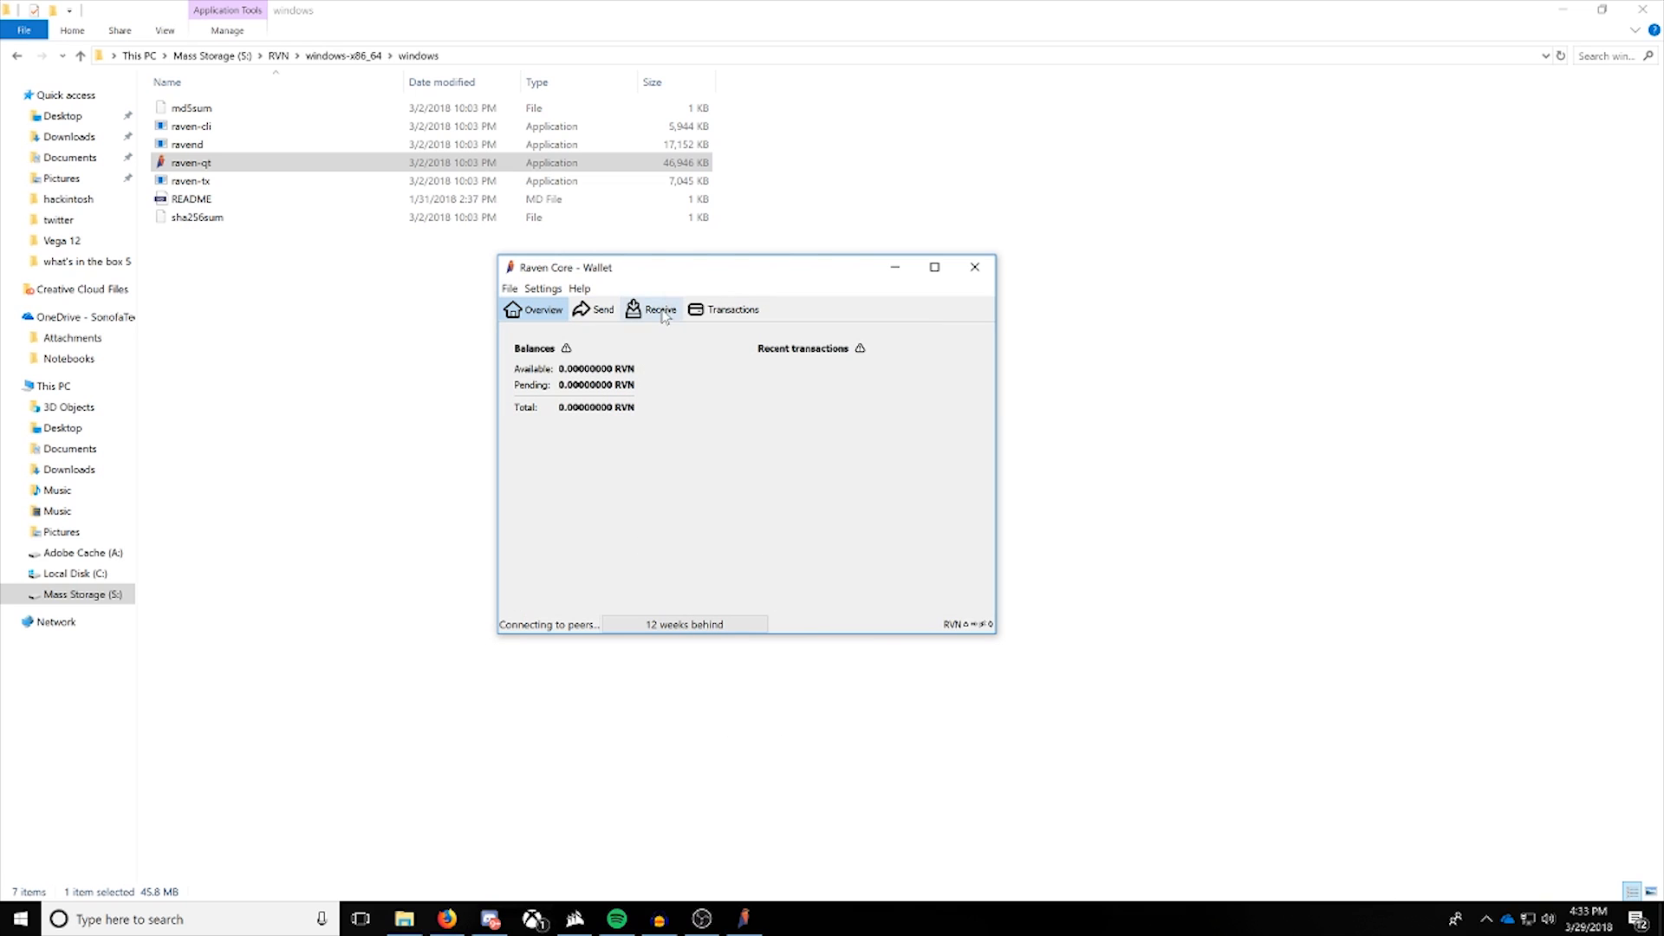
click(659, 309)
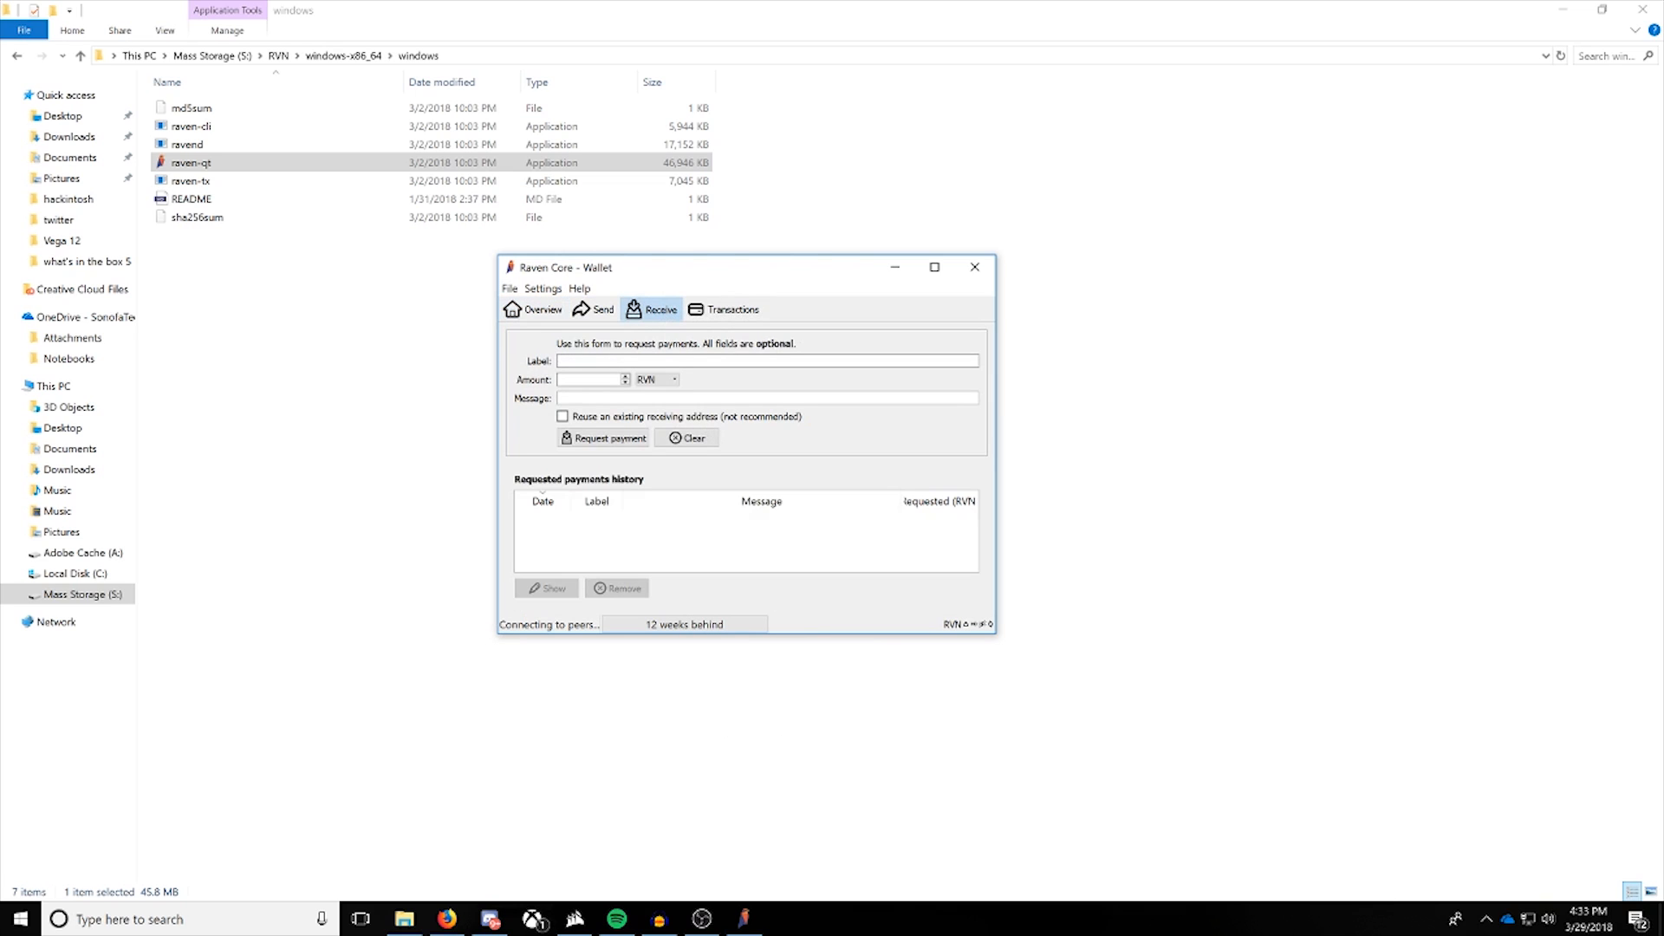
text(Miner)
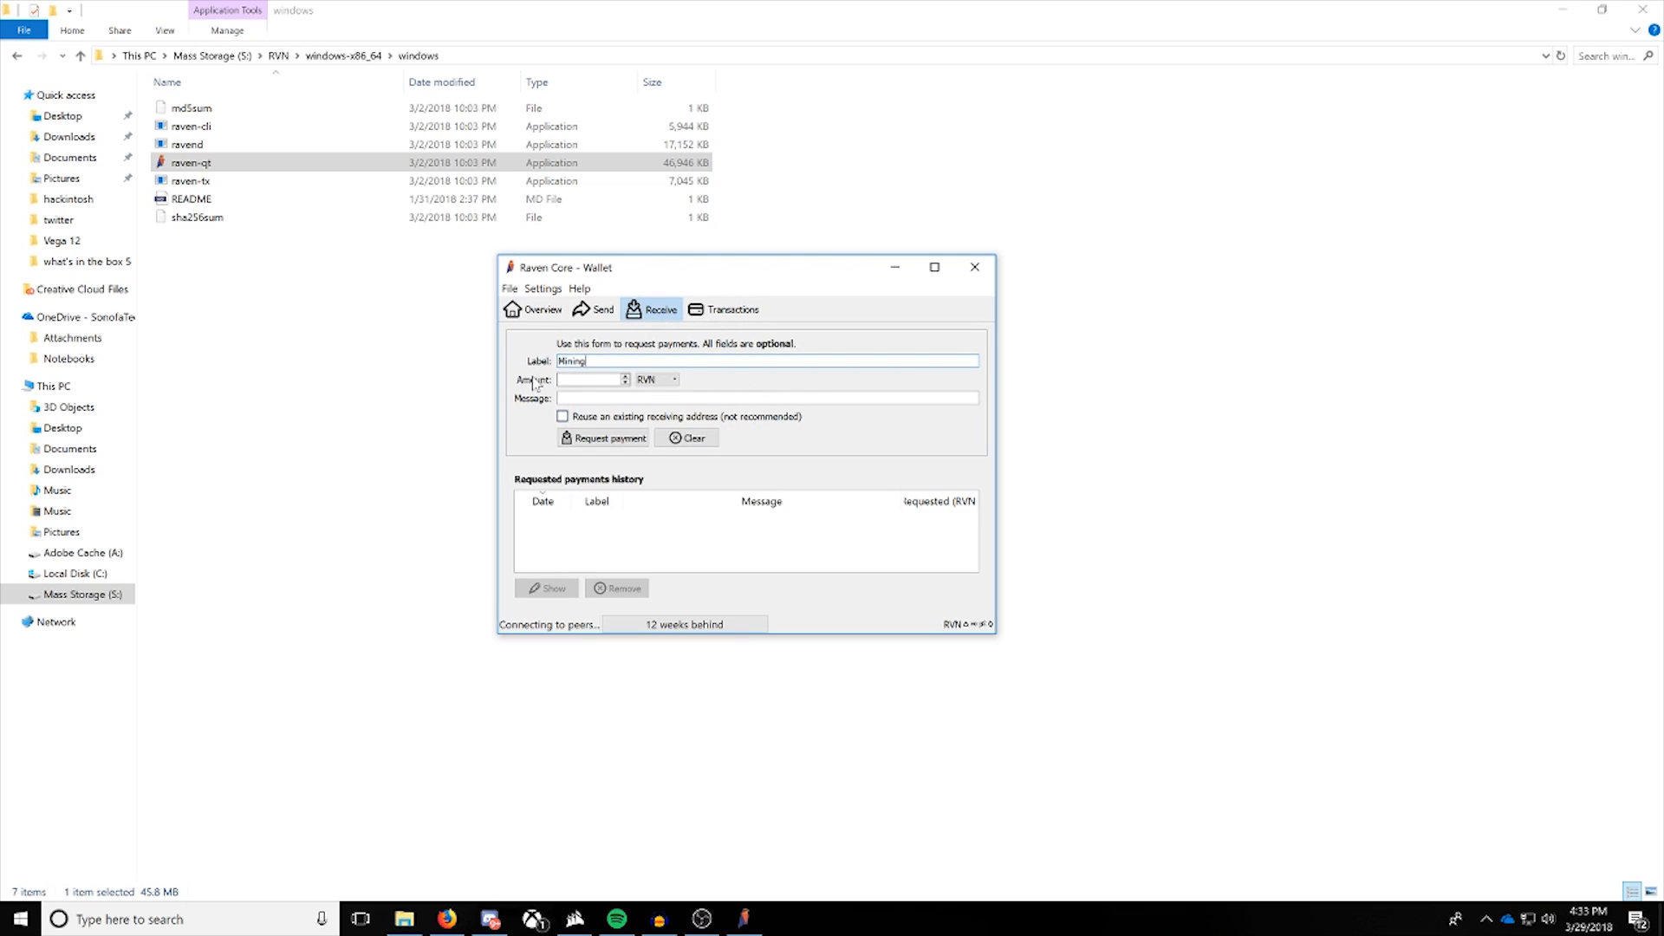
click(602, 437)
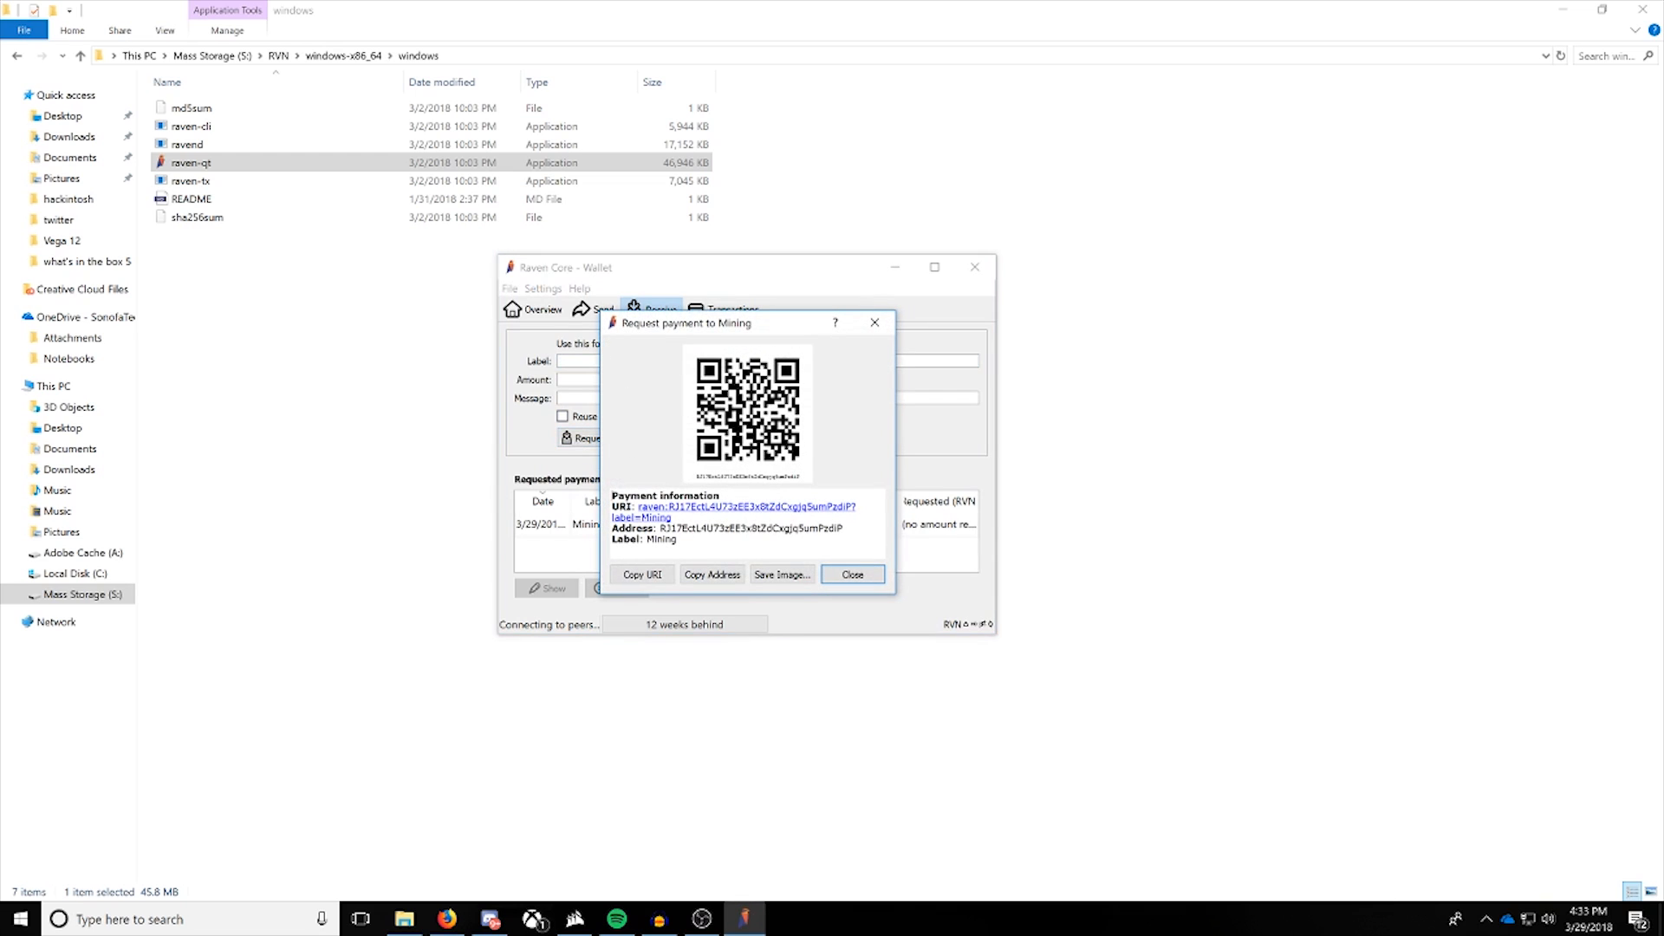
double_click(721, 527)
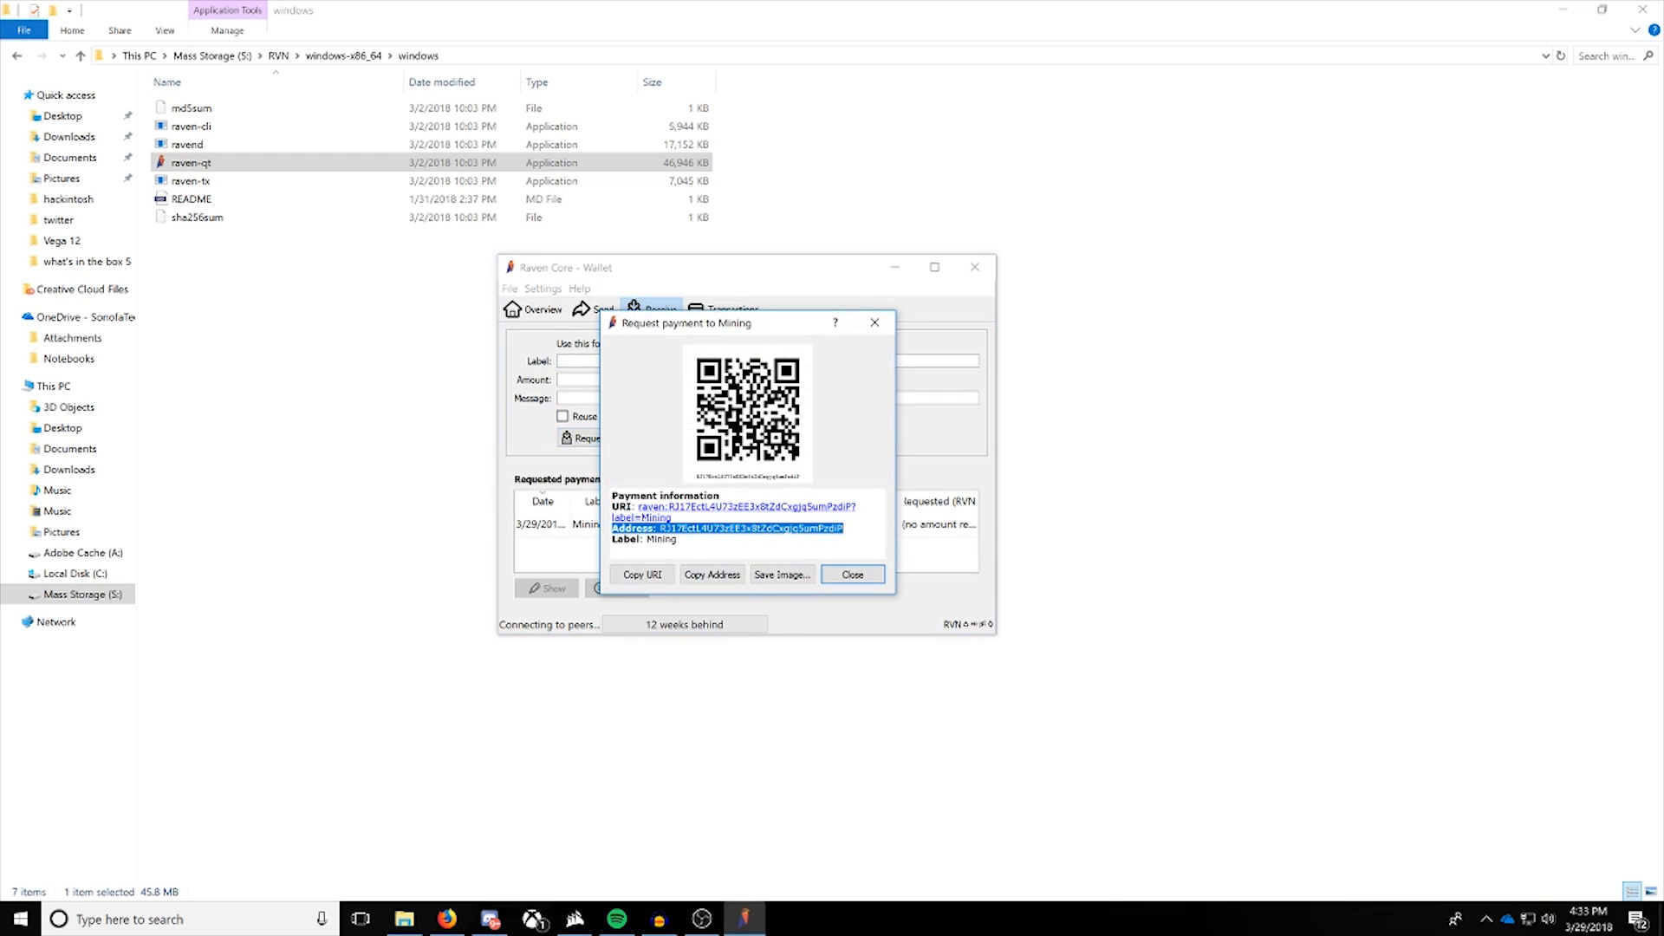
click(711, 573)
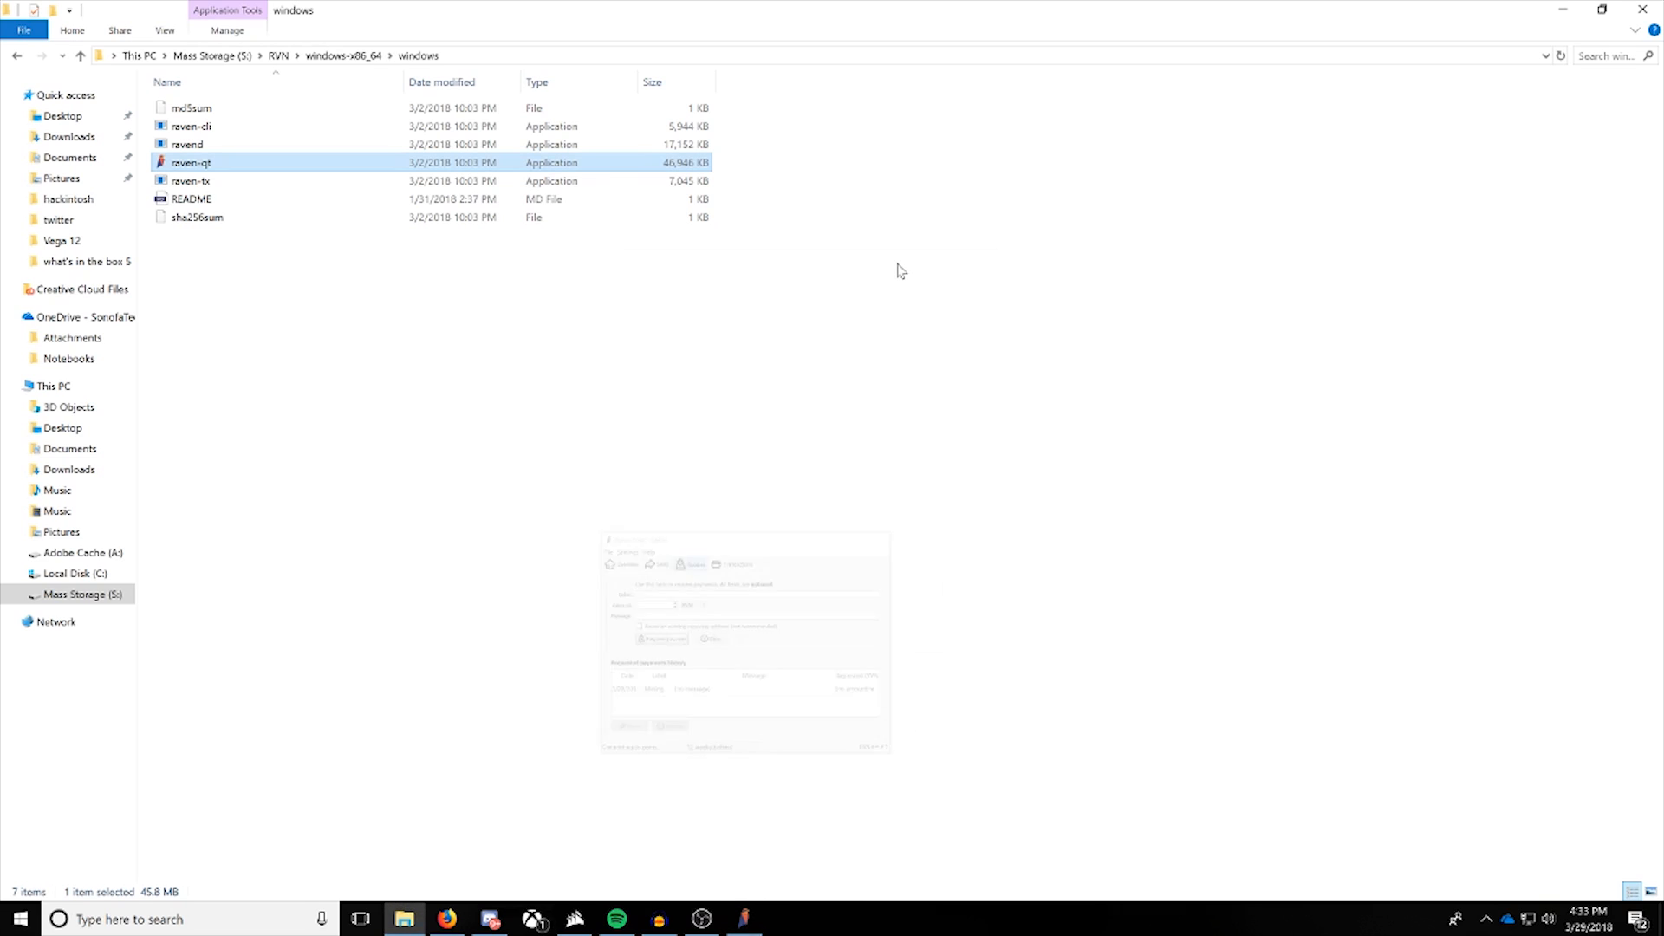
- Download ccminer.2.2.4.3-x16r.zip from the phasiclabs release Assets and show the finished downloads
click(445, 919)
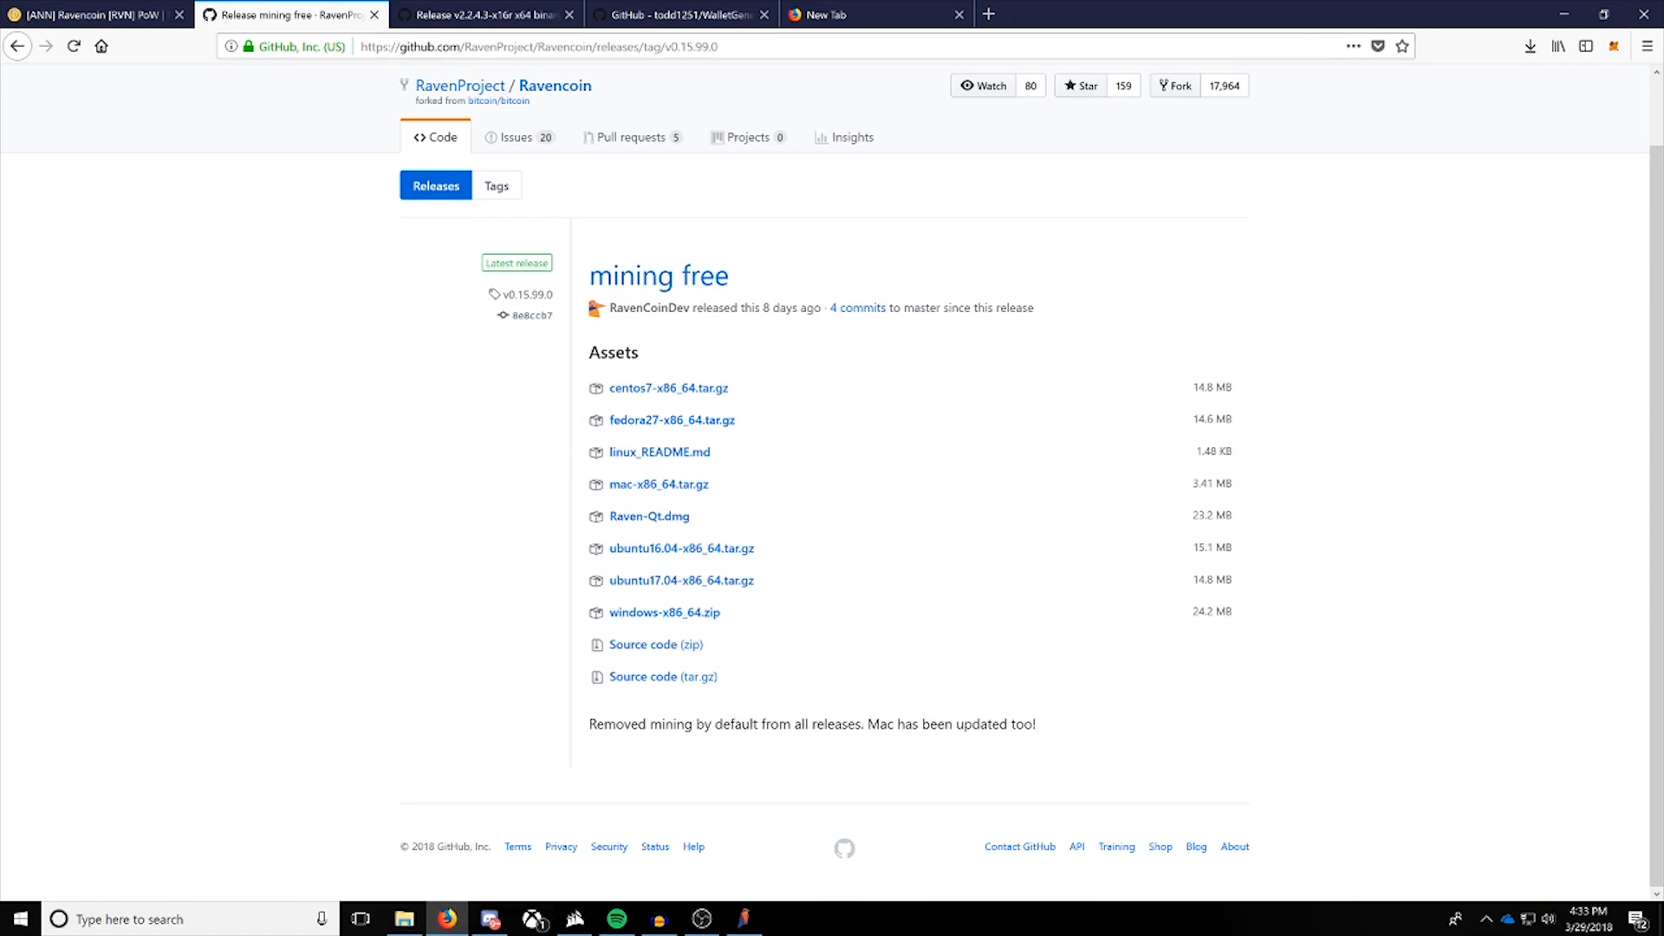
click(483, 14)
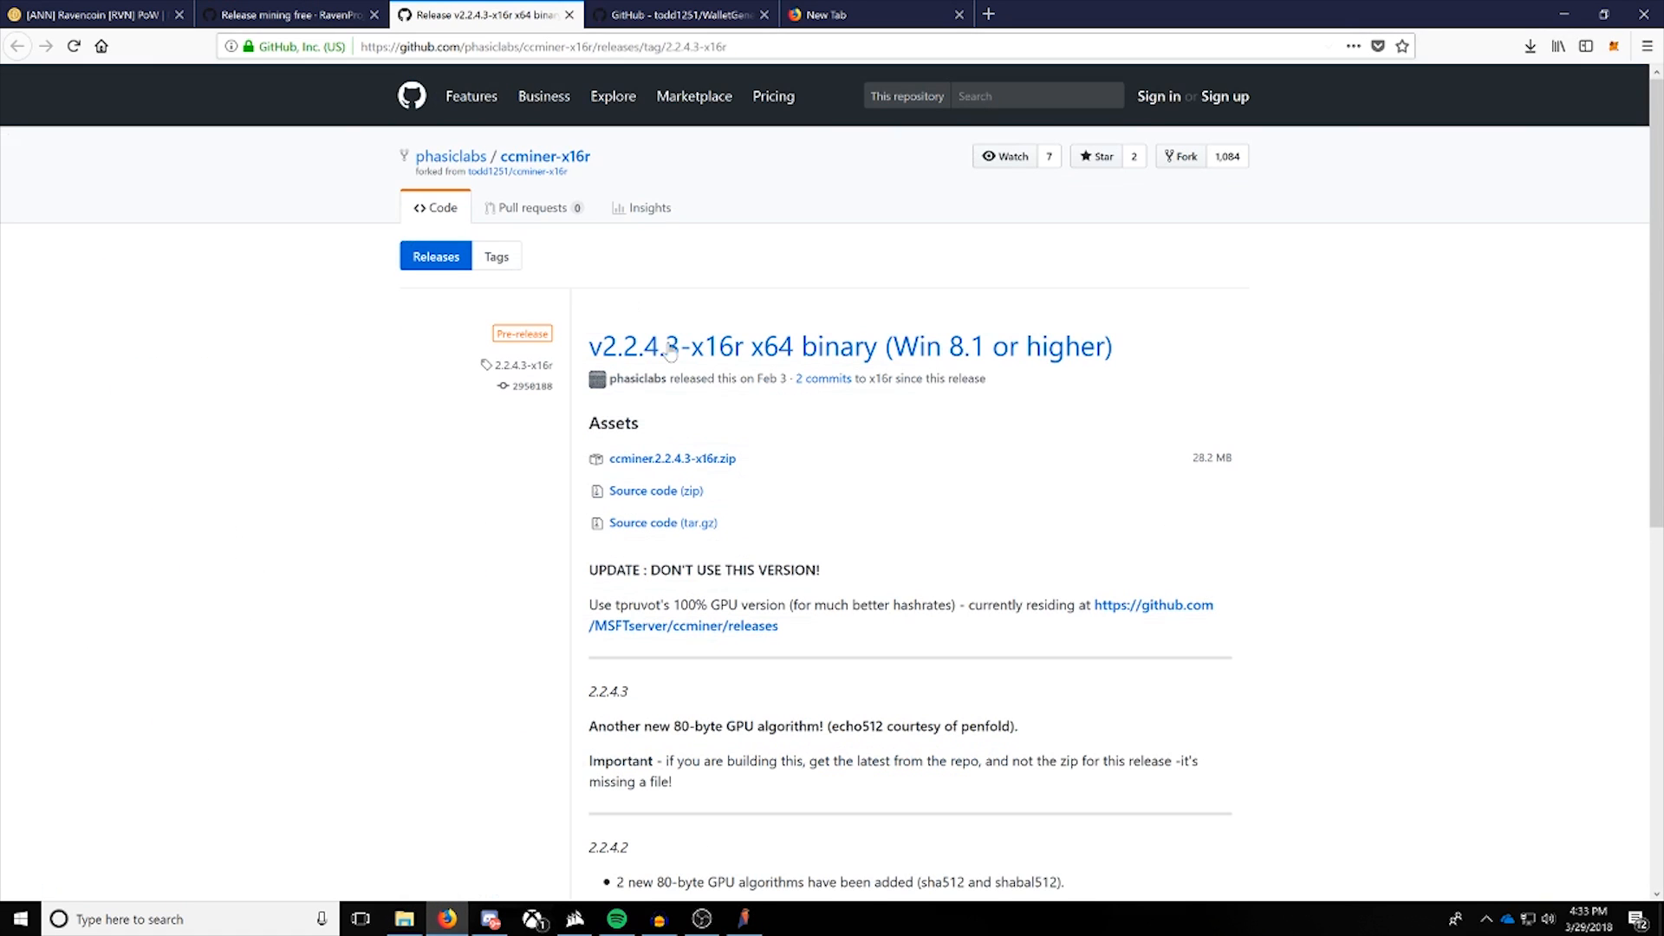
mouse_move(737, 532)
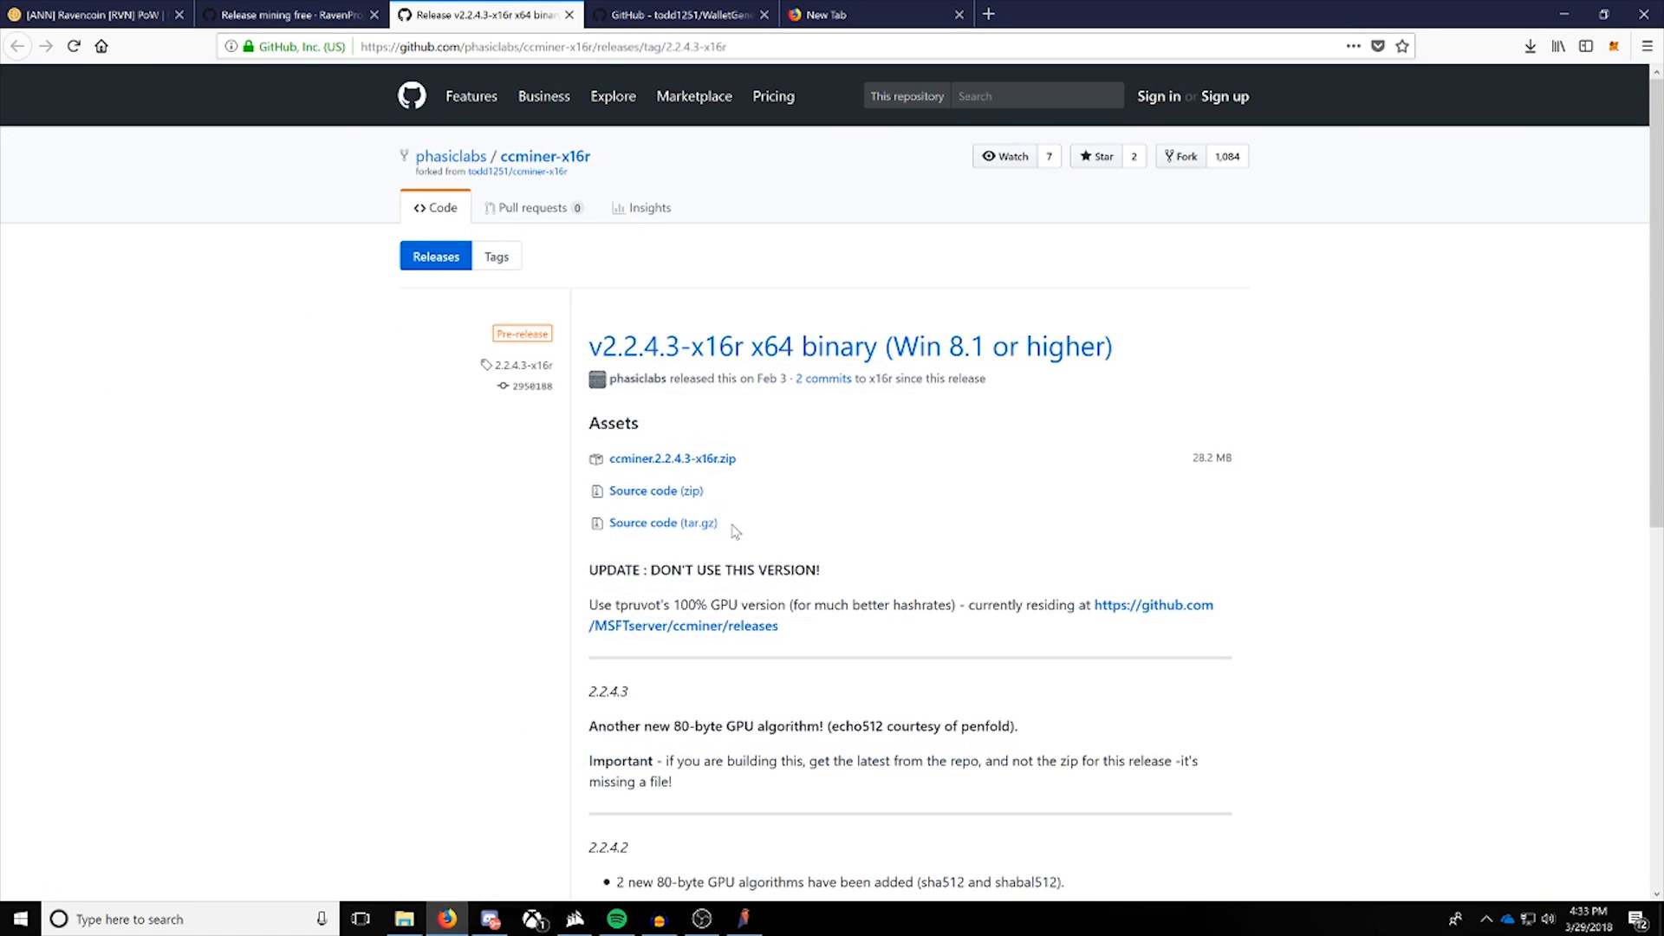
mouse_move(669, 457)
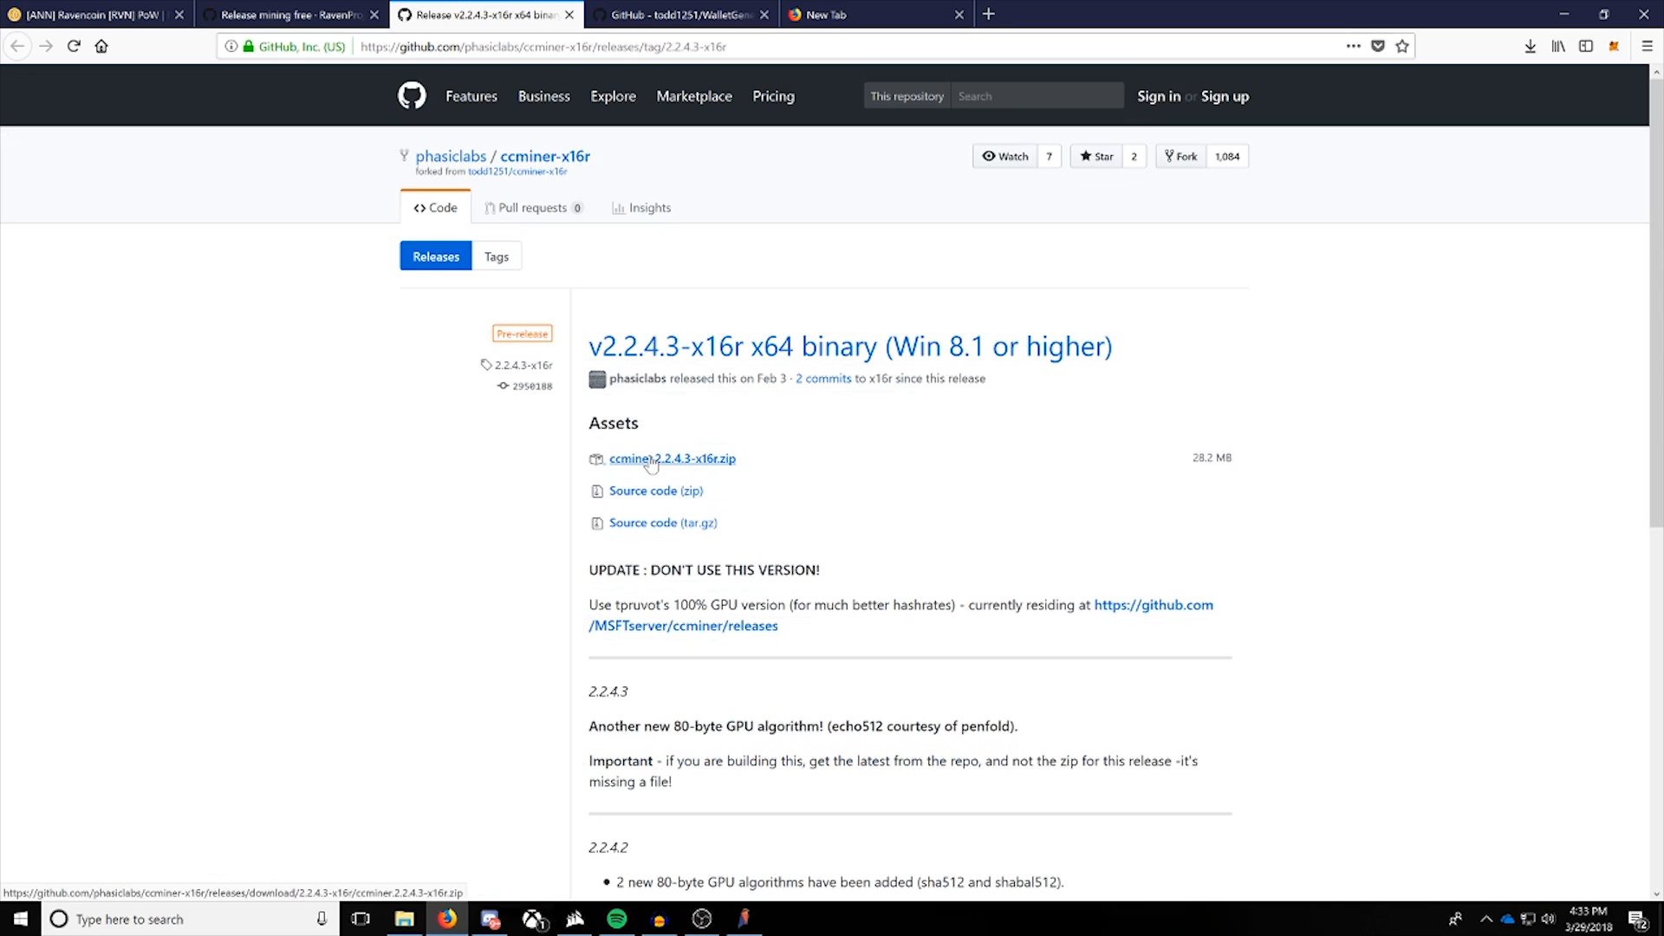
click(669, 457)
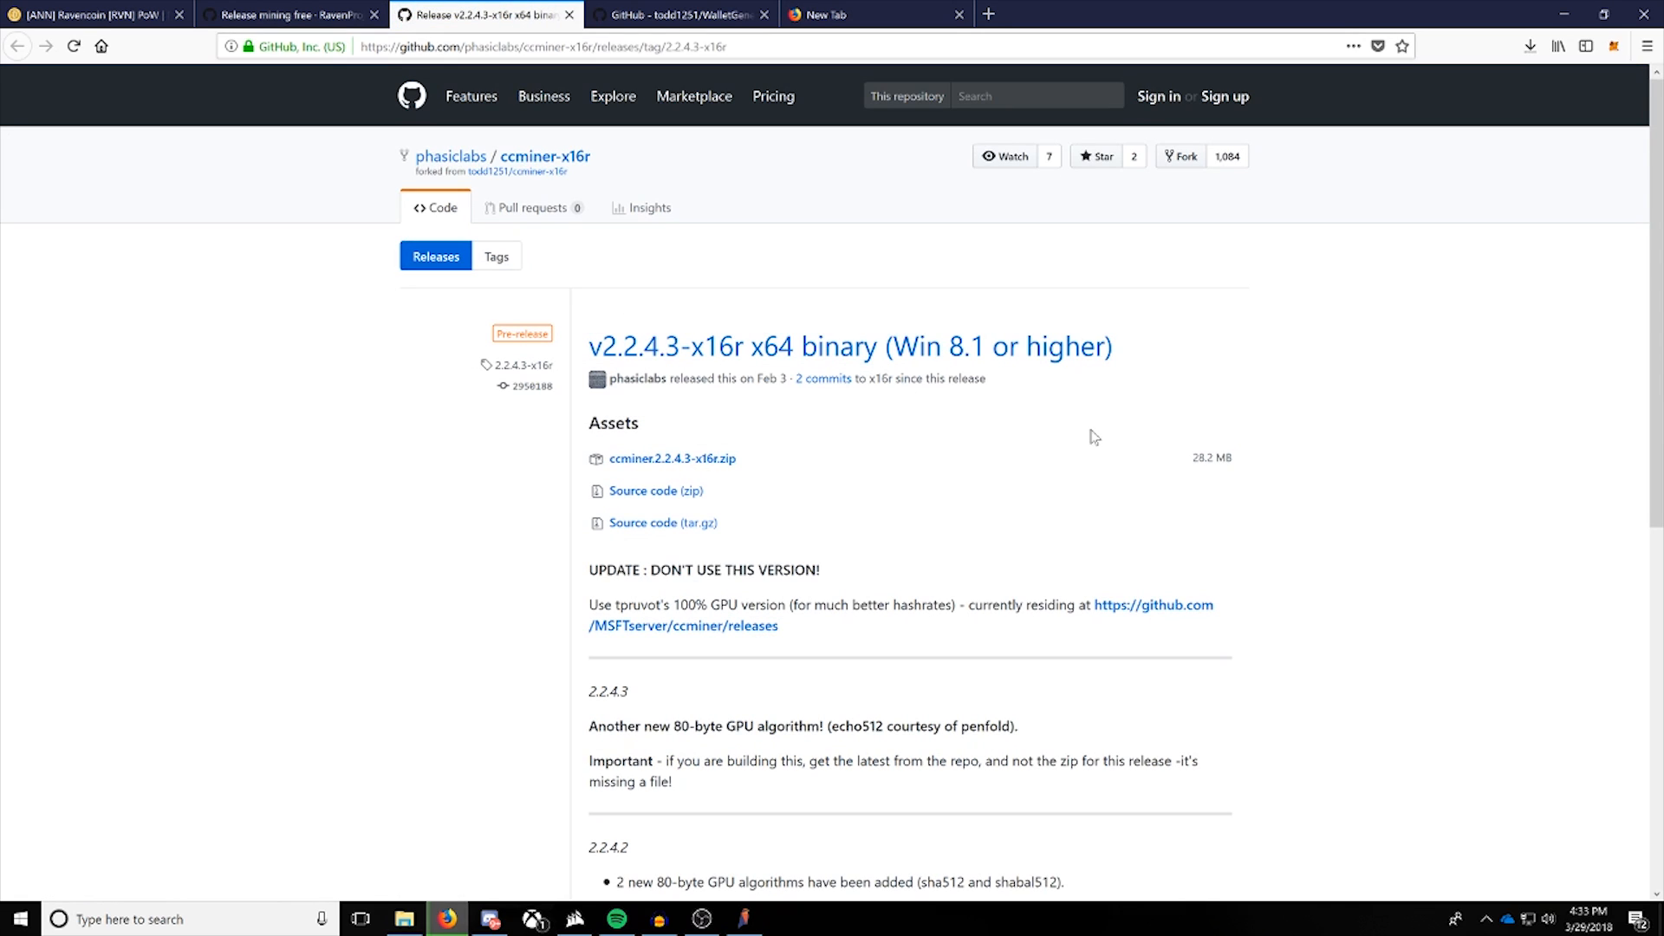
mouse_move(876, 522)
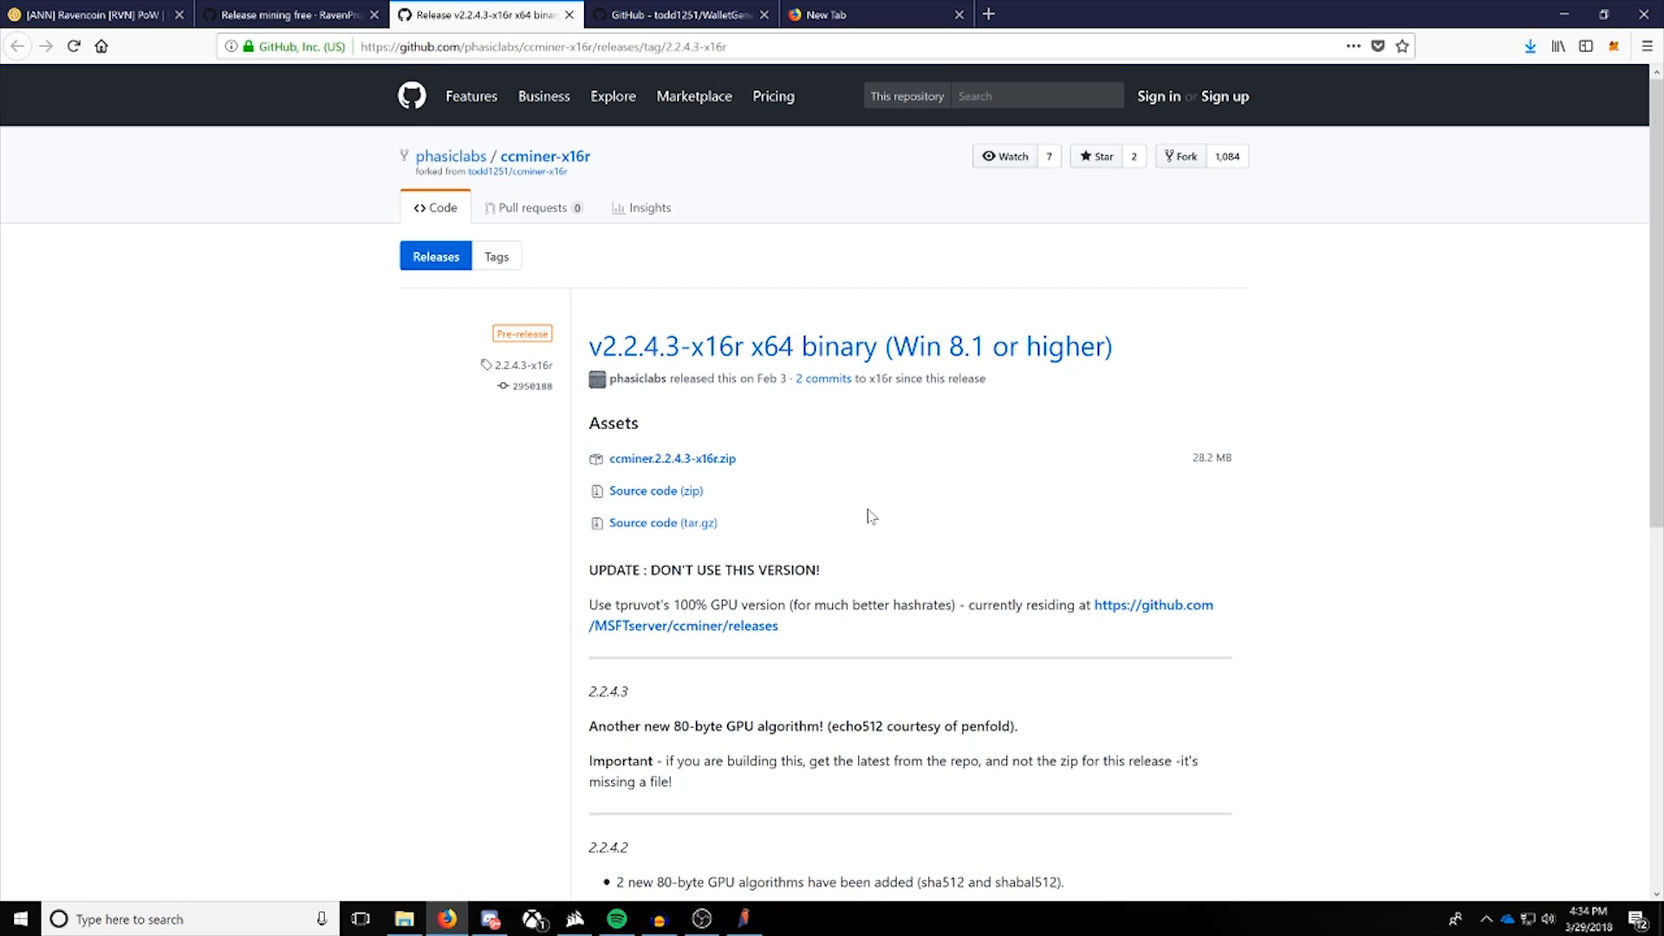
mouse_move(892, 633)
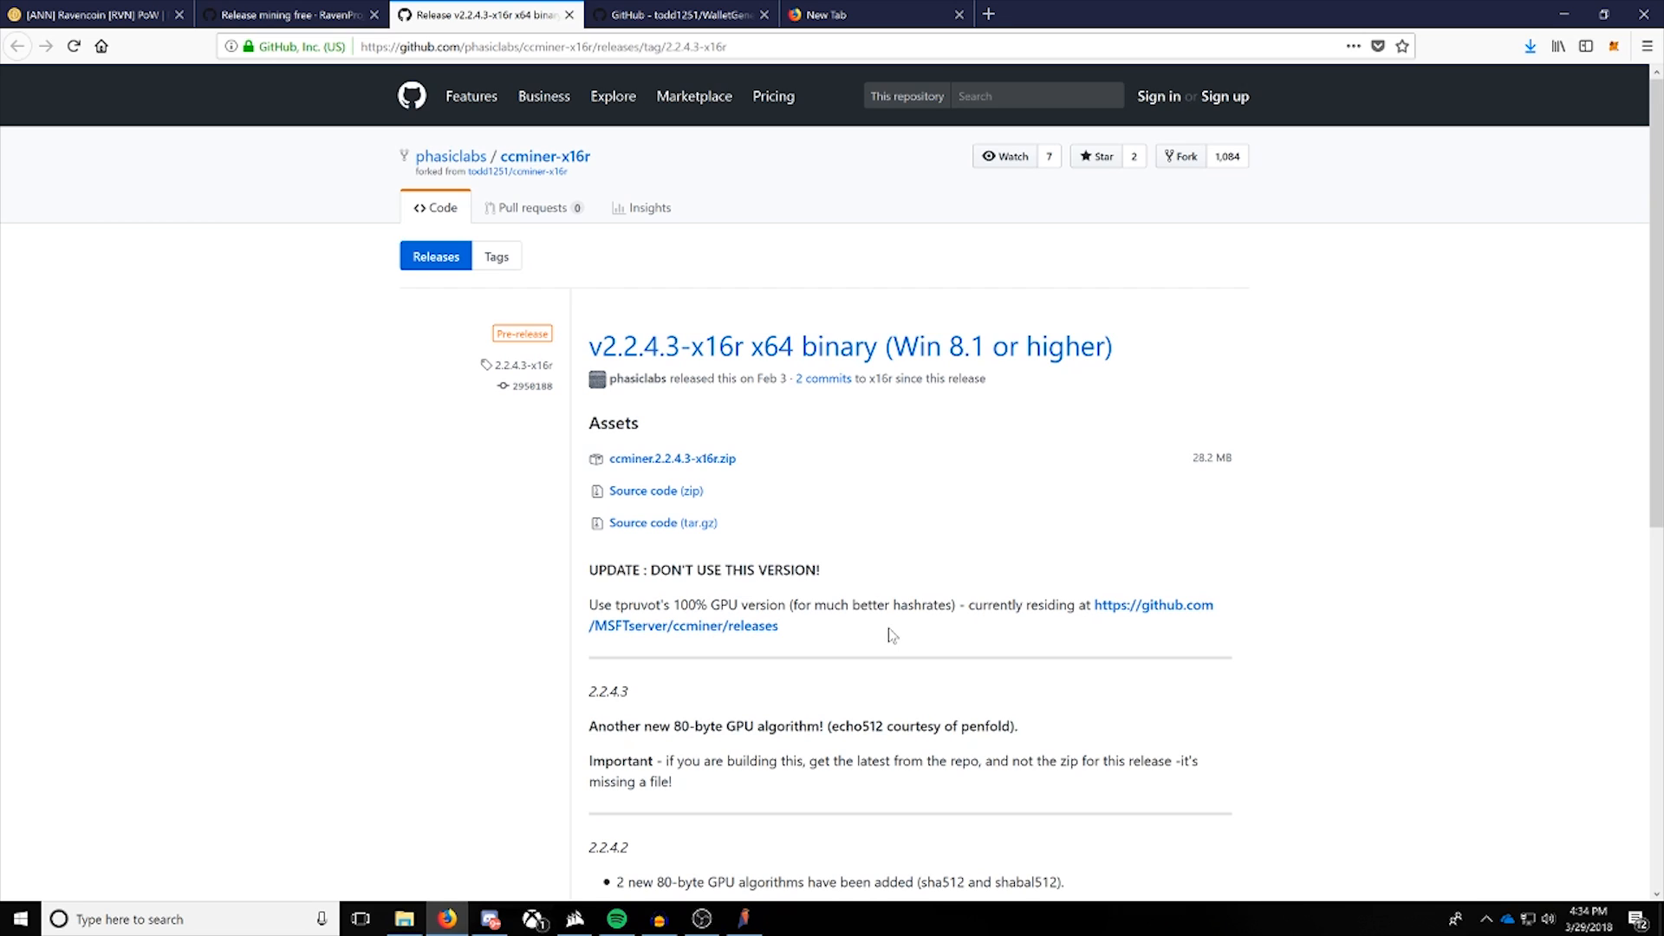
mouse_move(745, 532)
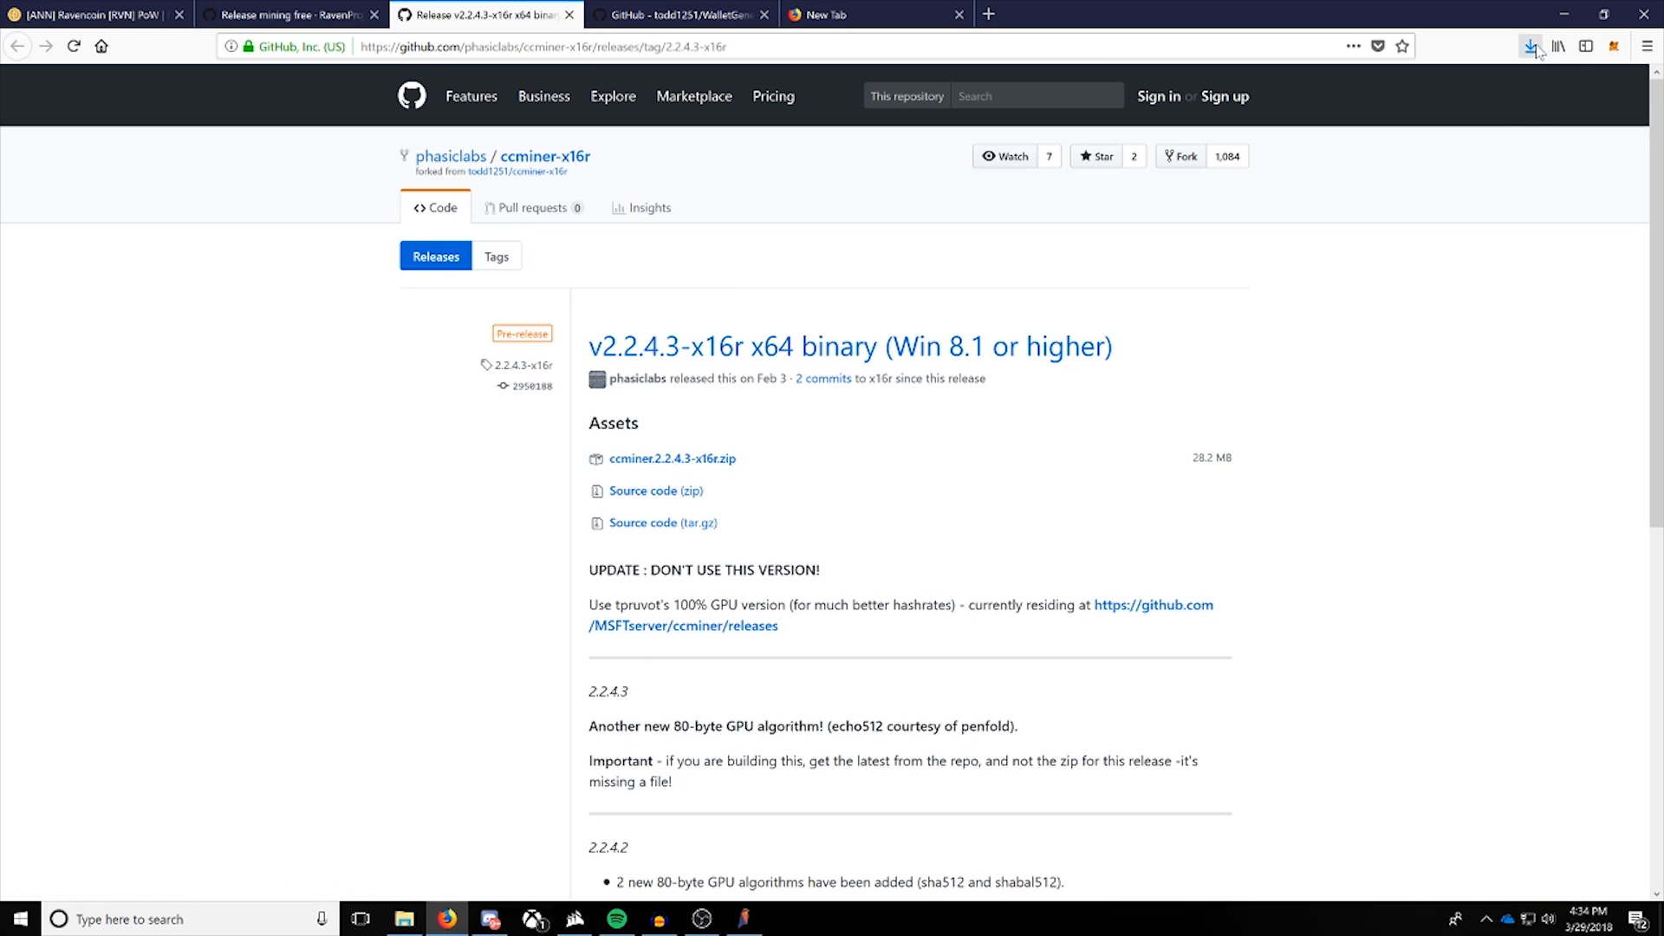
click(1531, 46)
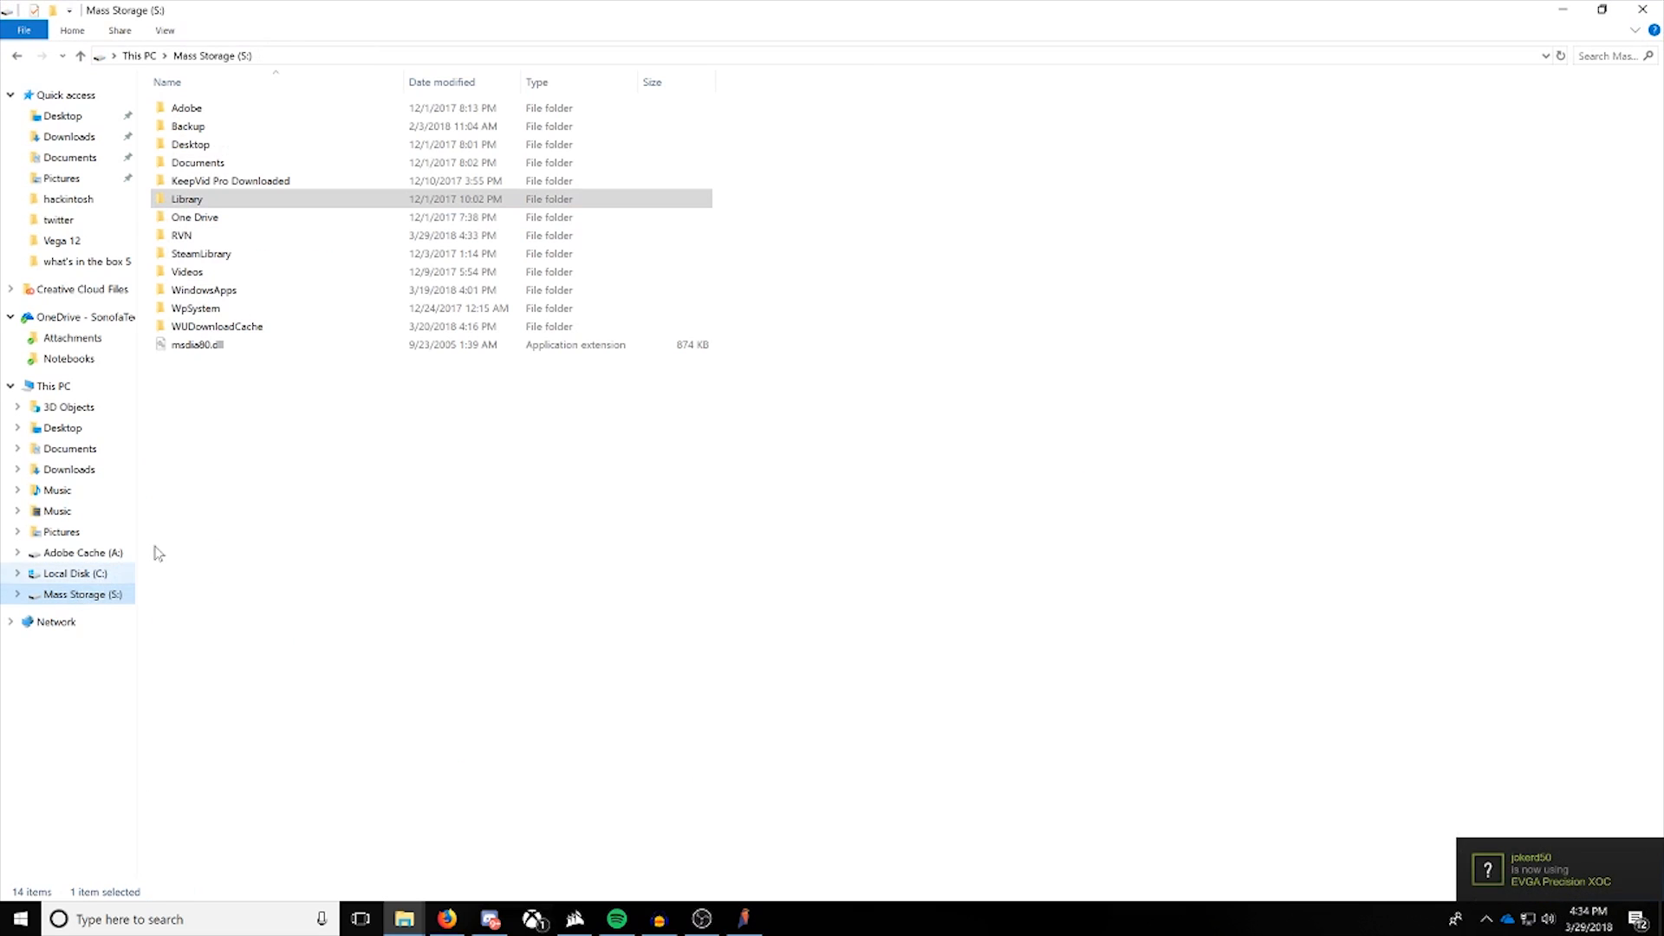
- Make a Miner folder inside S:\RVN and extract the ccminer zip there with 7-Zip
double_click(182, 236)
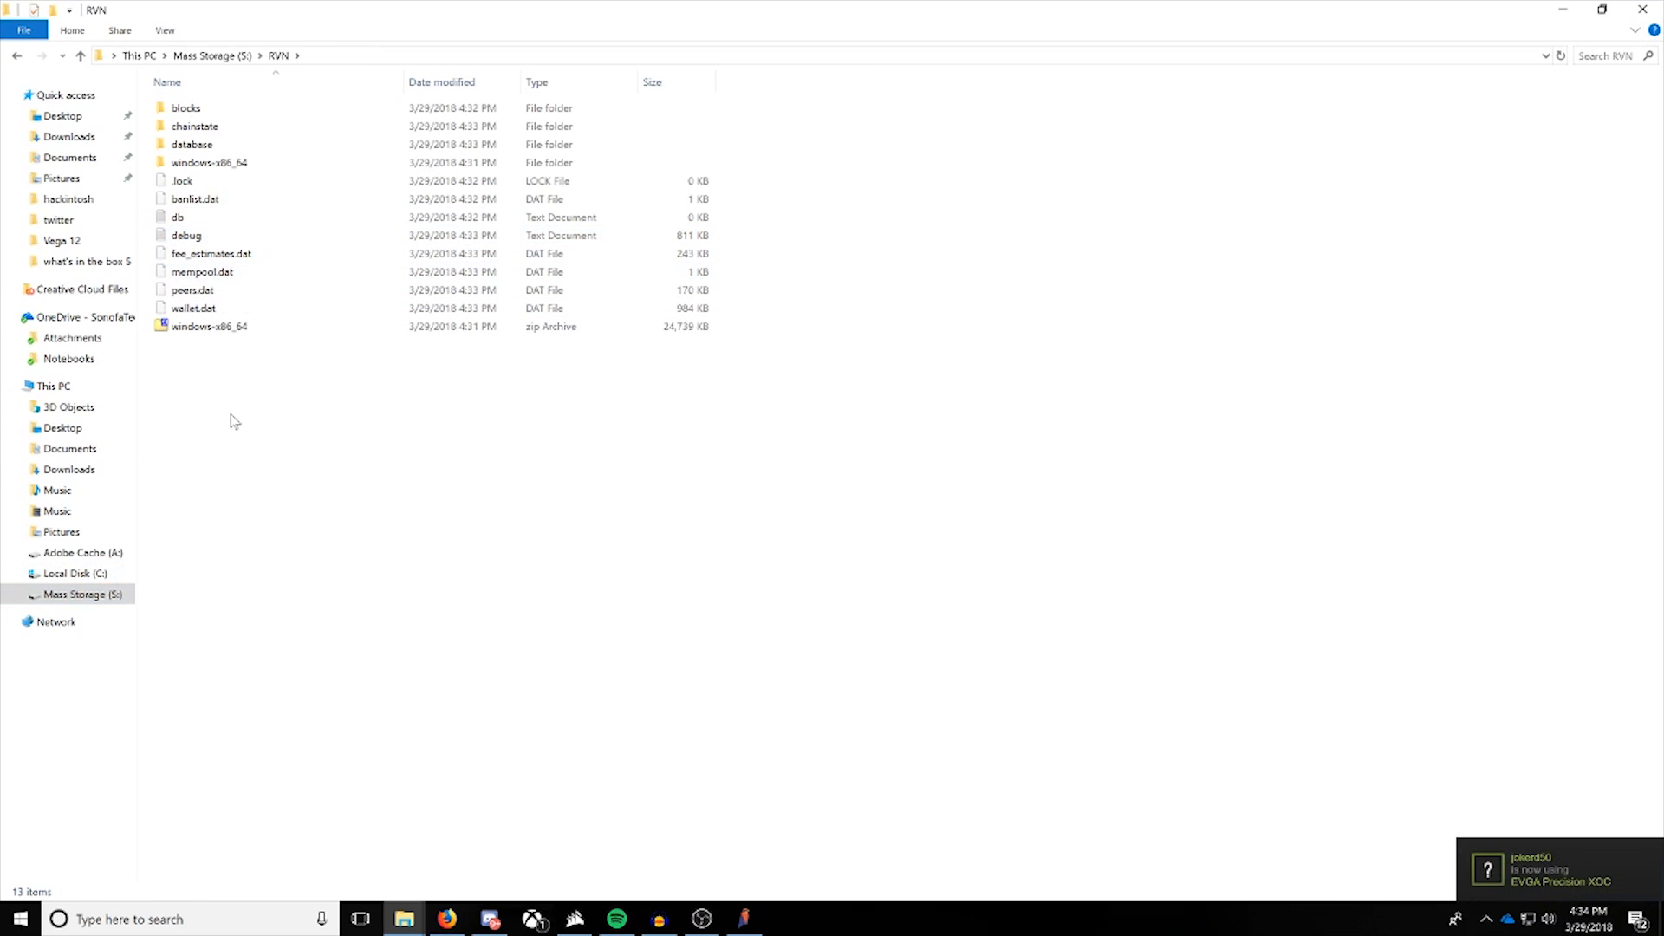
right_click(234, 420)
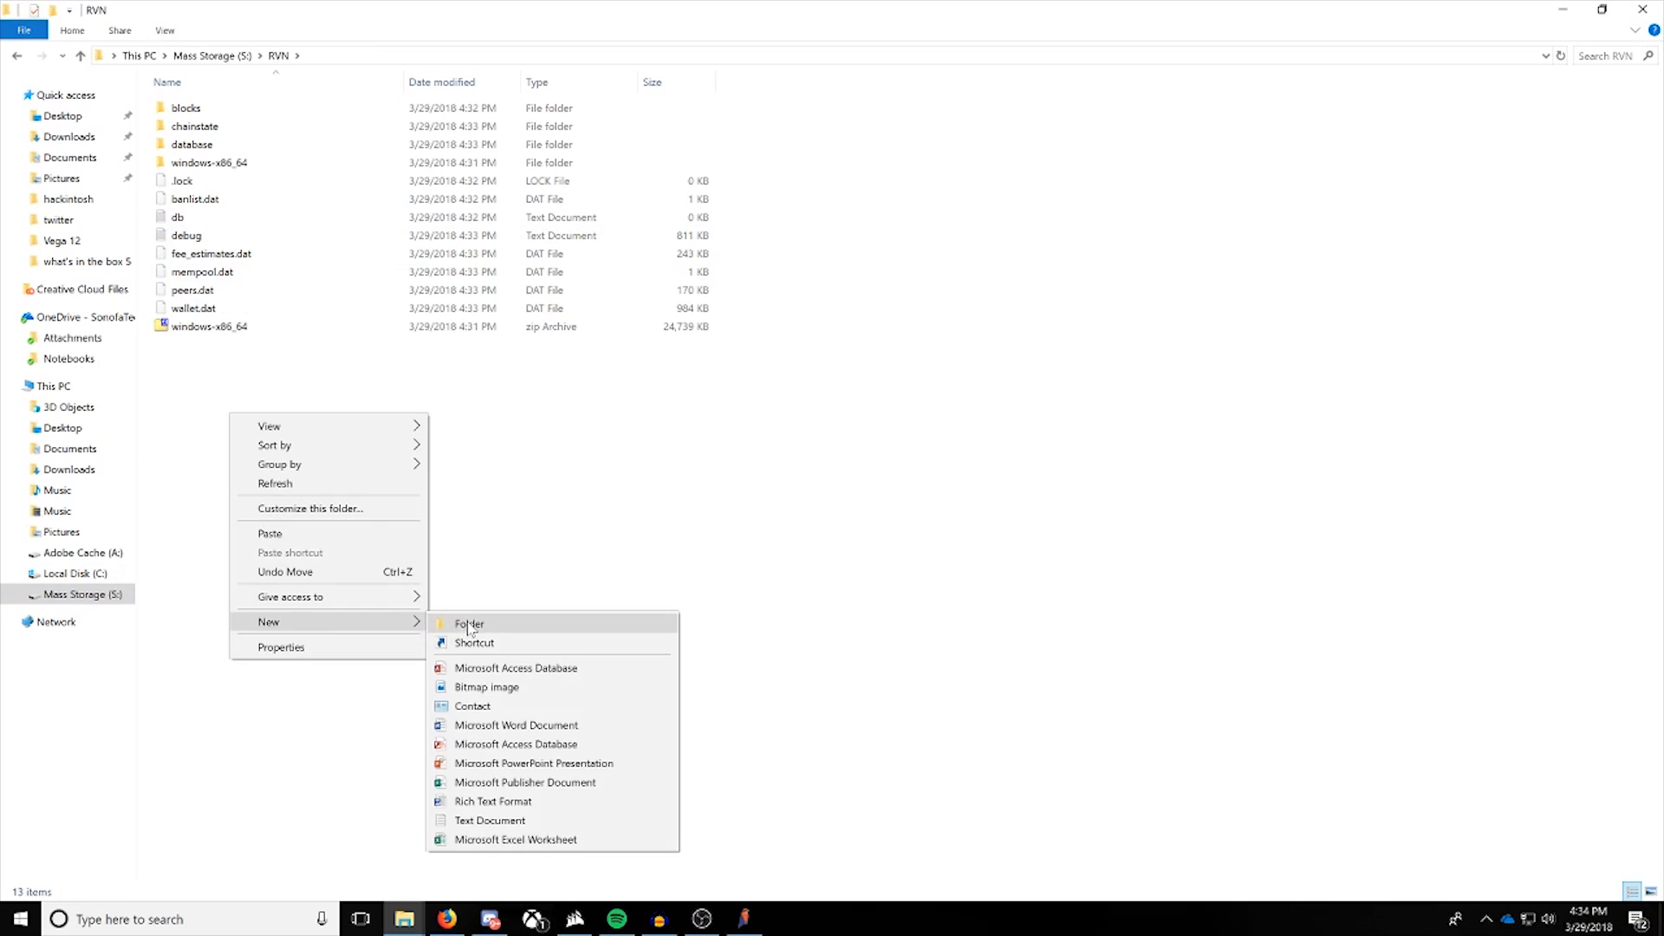
click(470, 624)
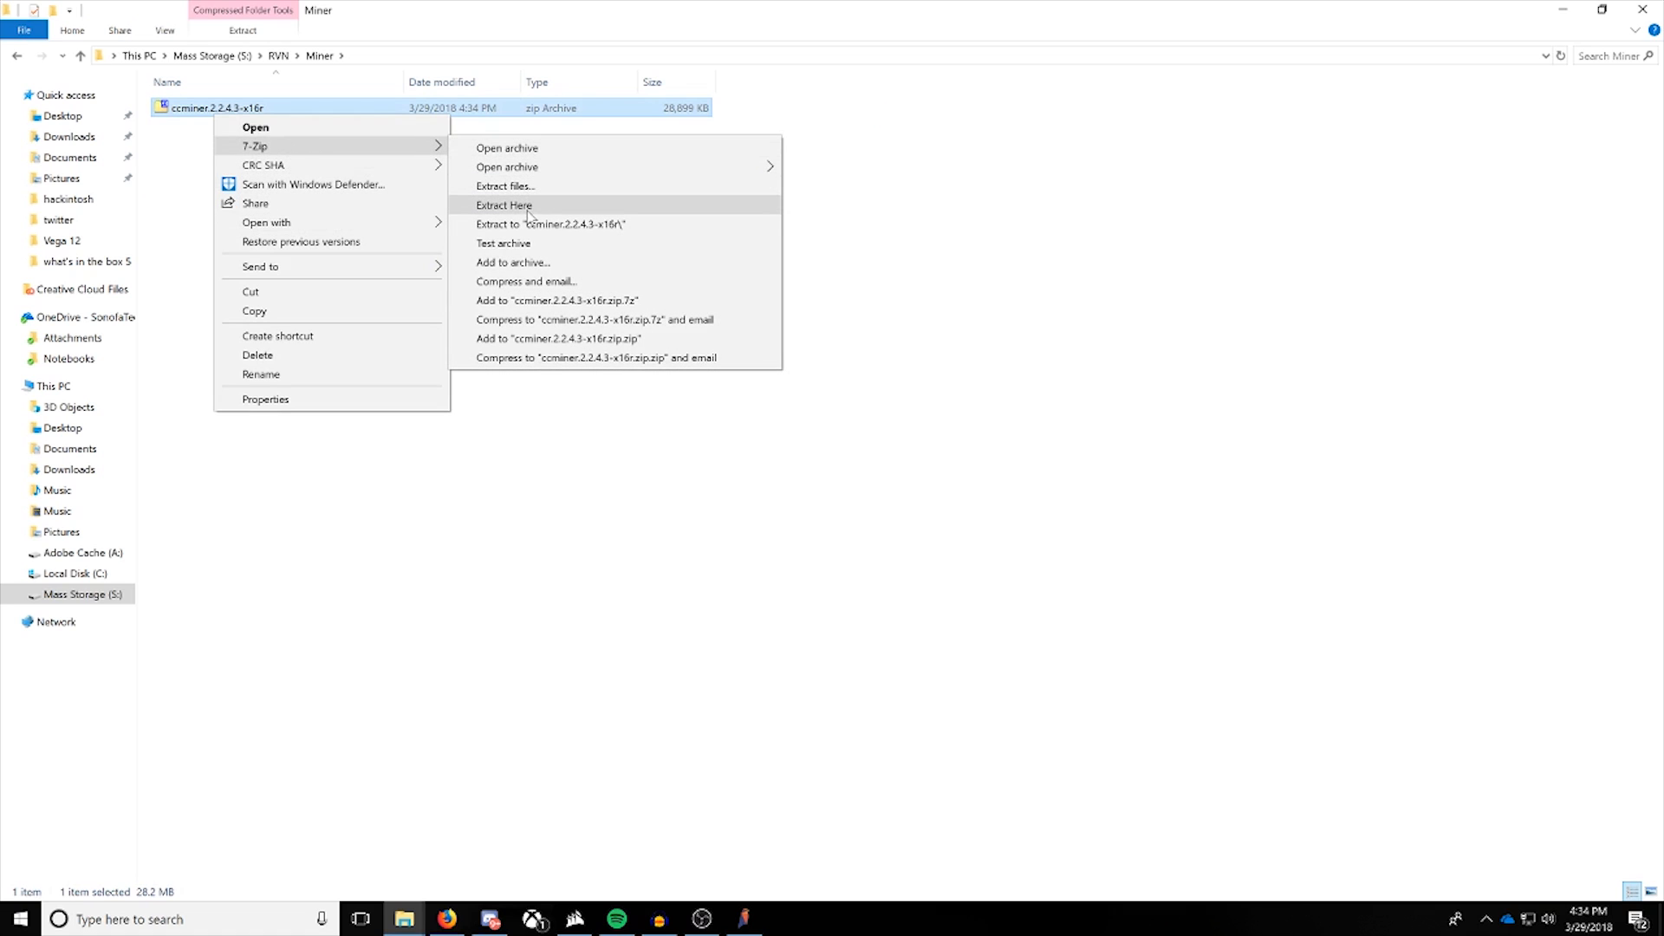
click(502, 205)
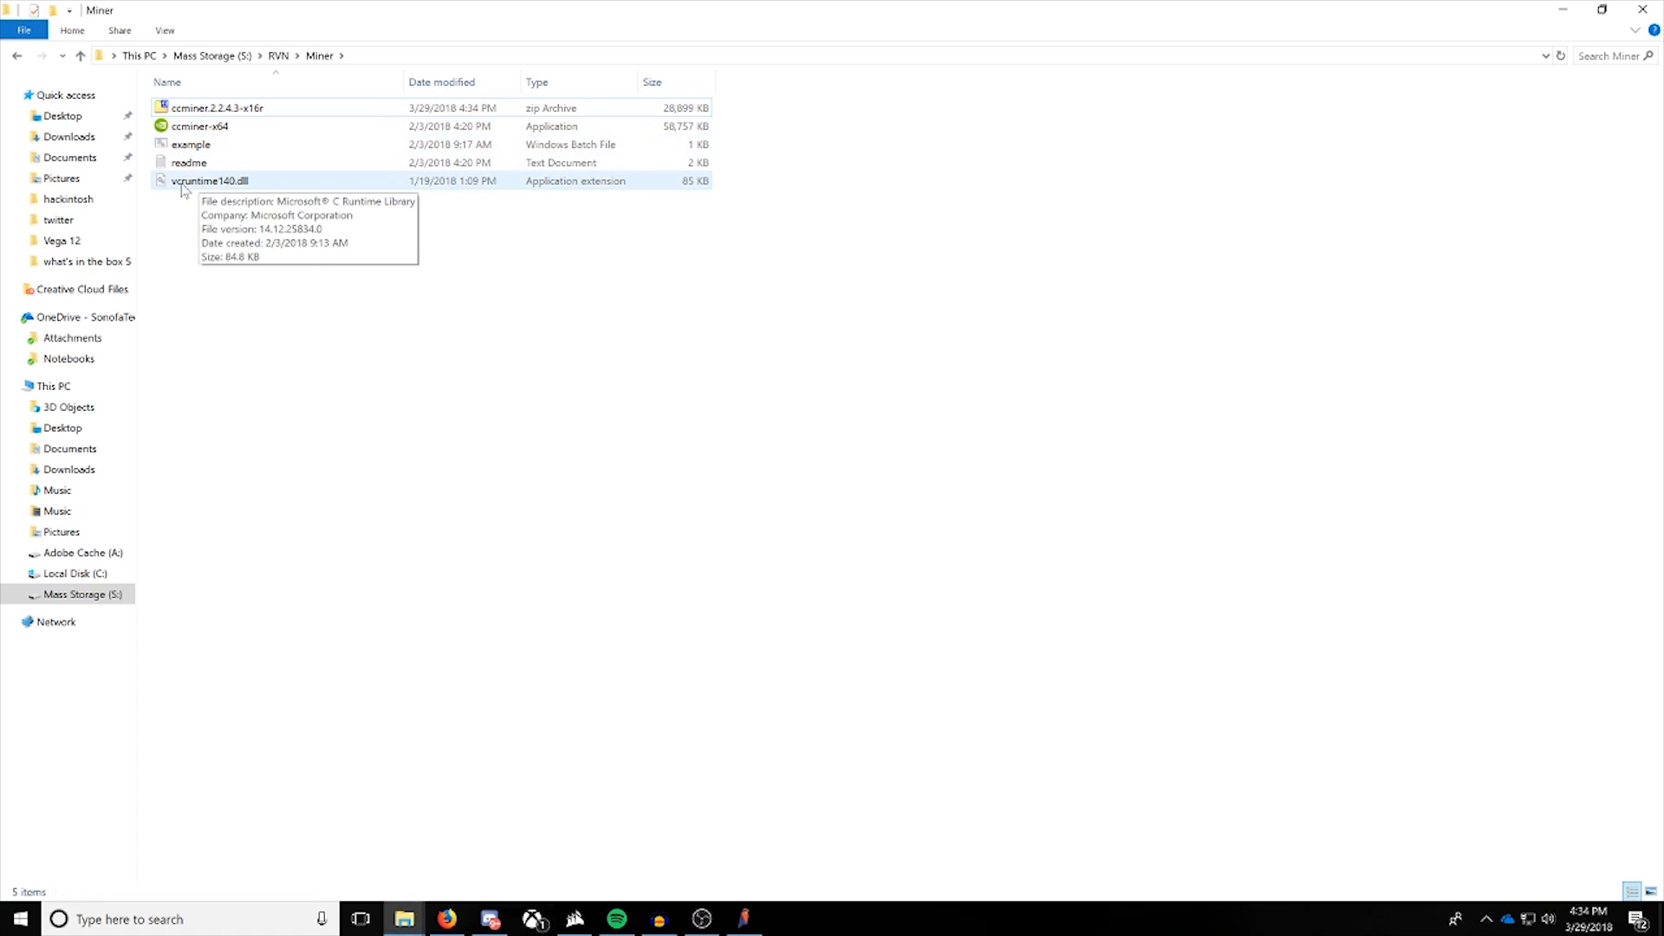
click(191, 144)
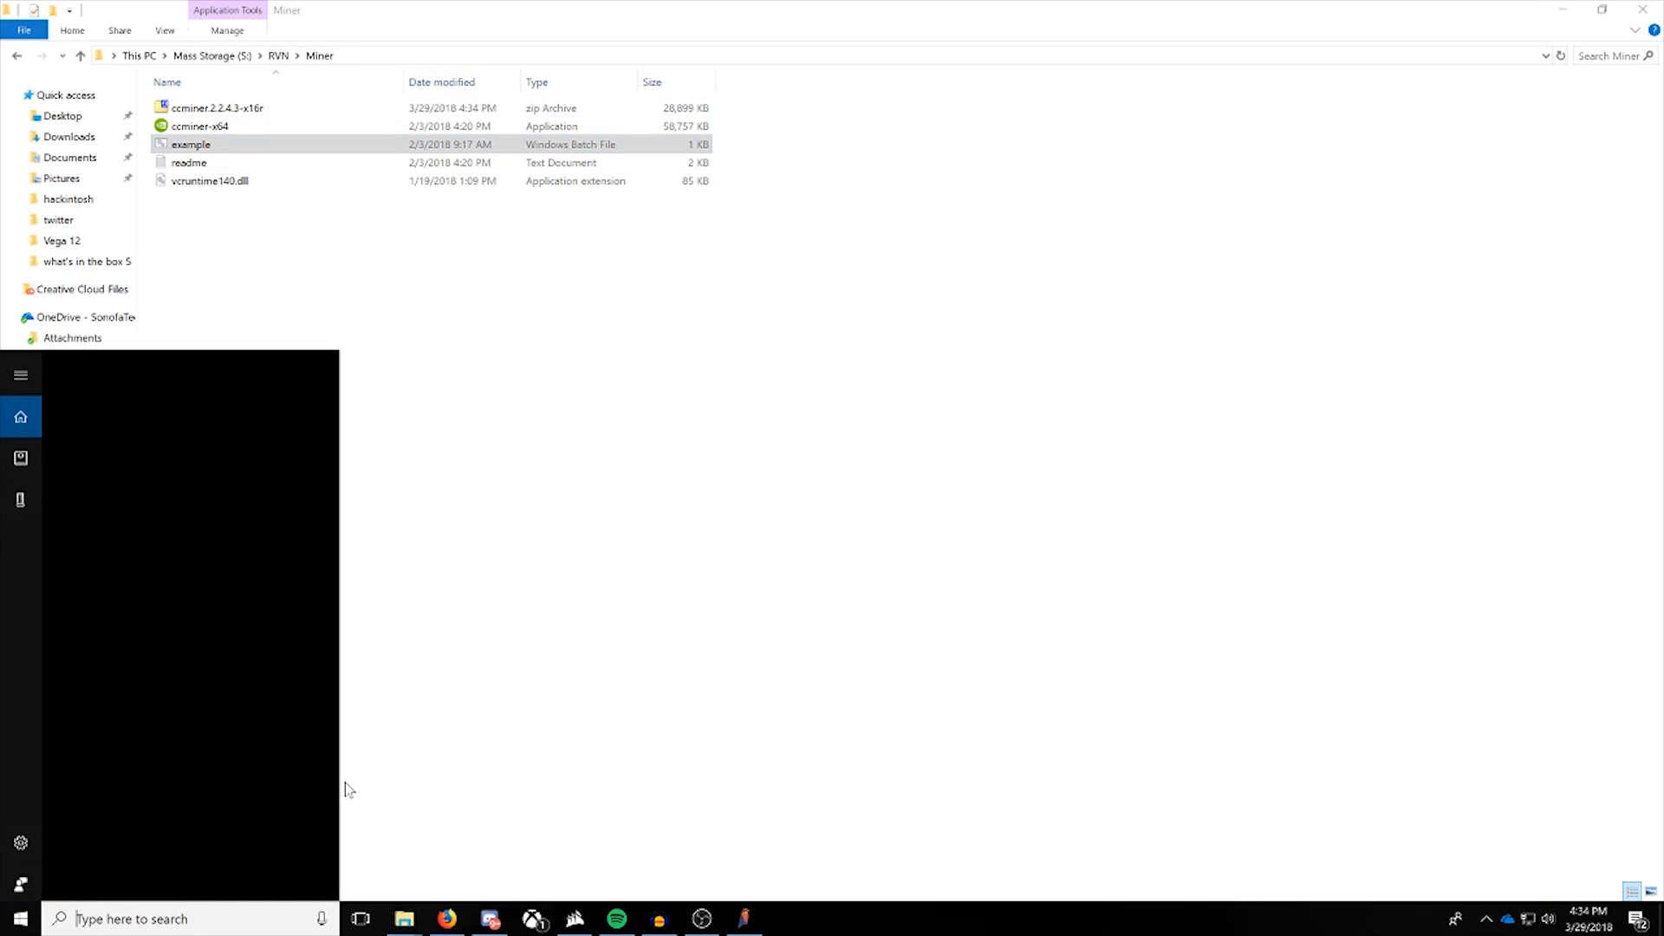
- In File Explorer Options, stop hiding extensions for known file types and apply
text(folder)
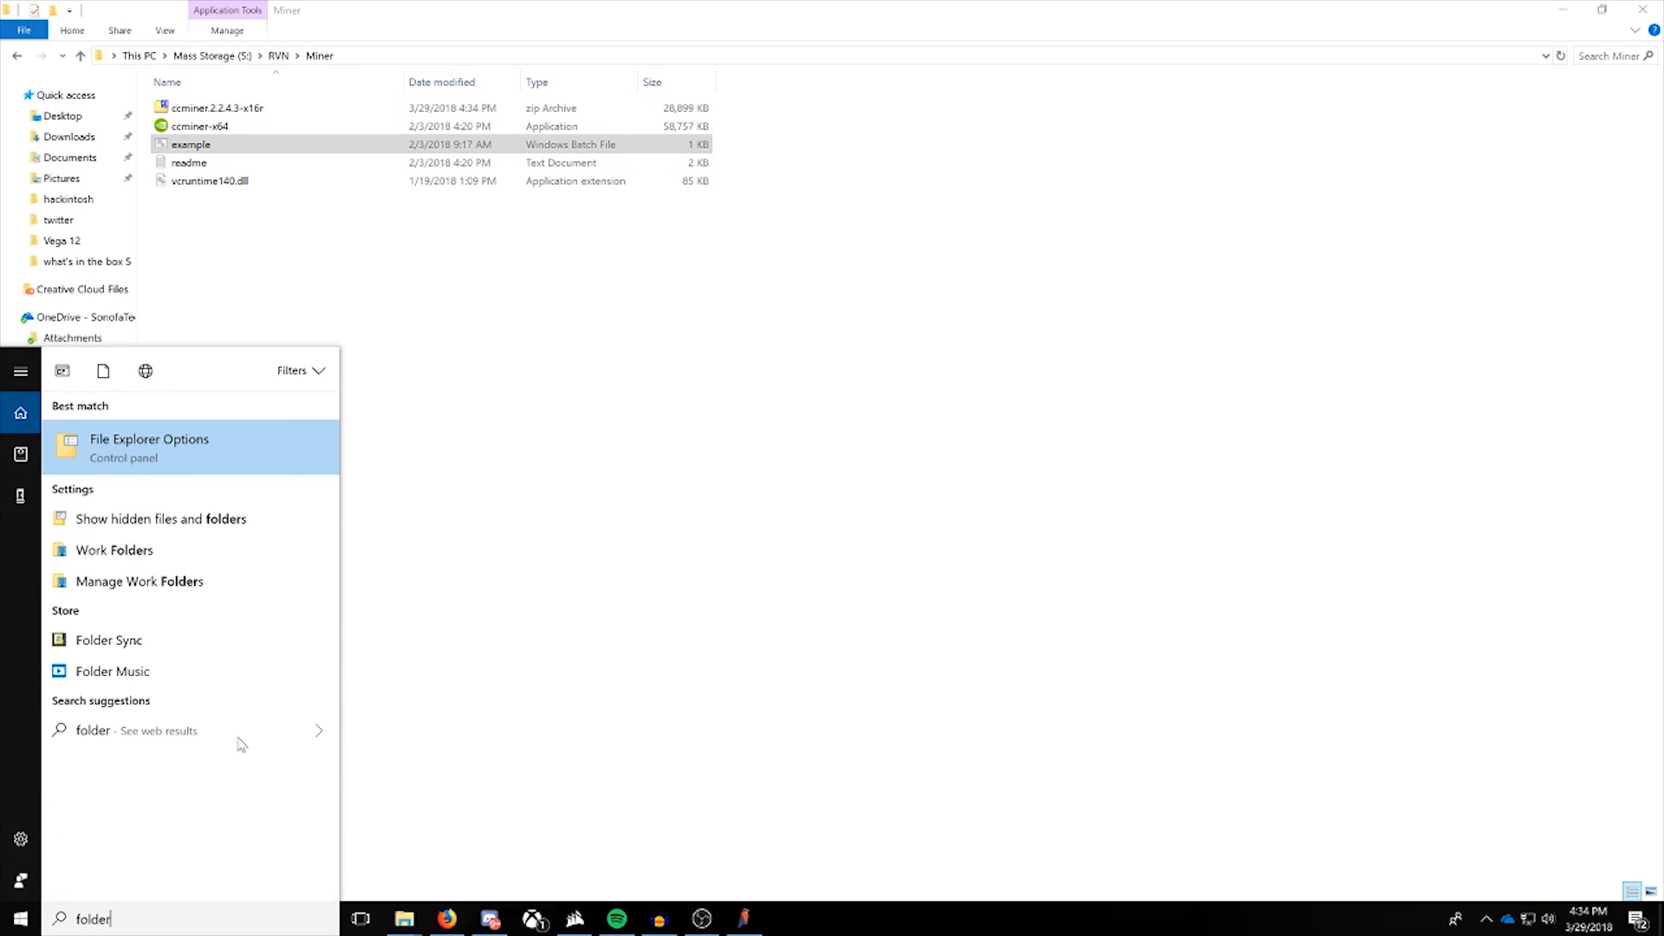
click(149, 445)
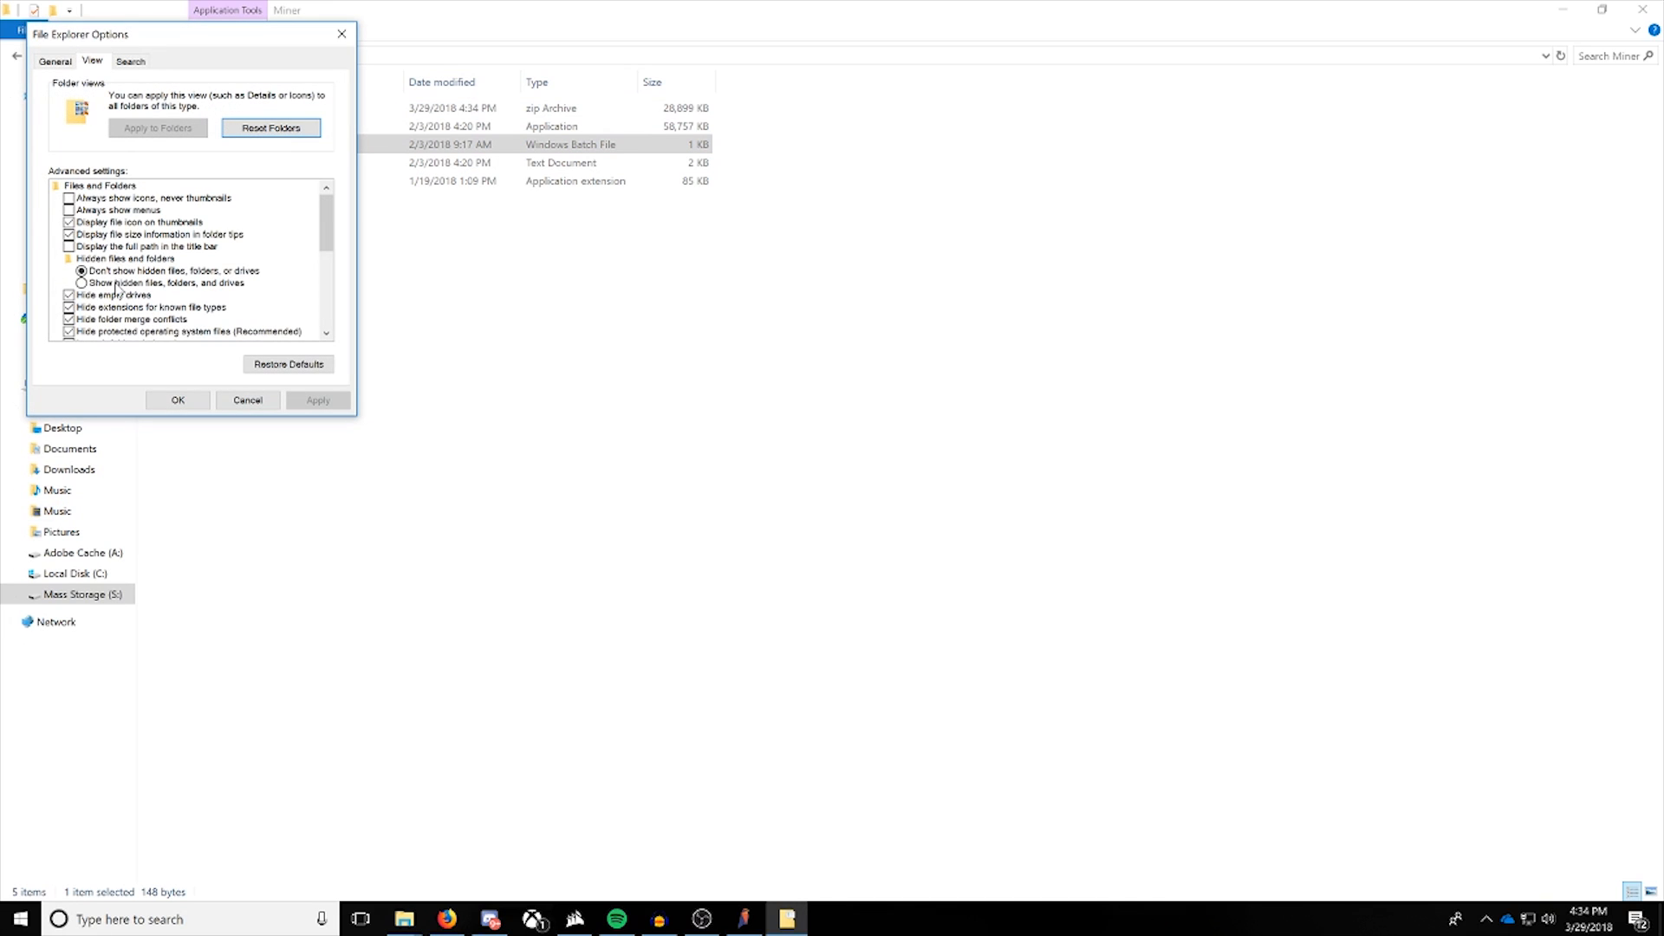
click(81, 282)
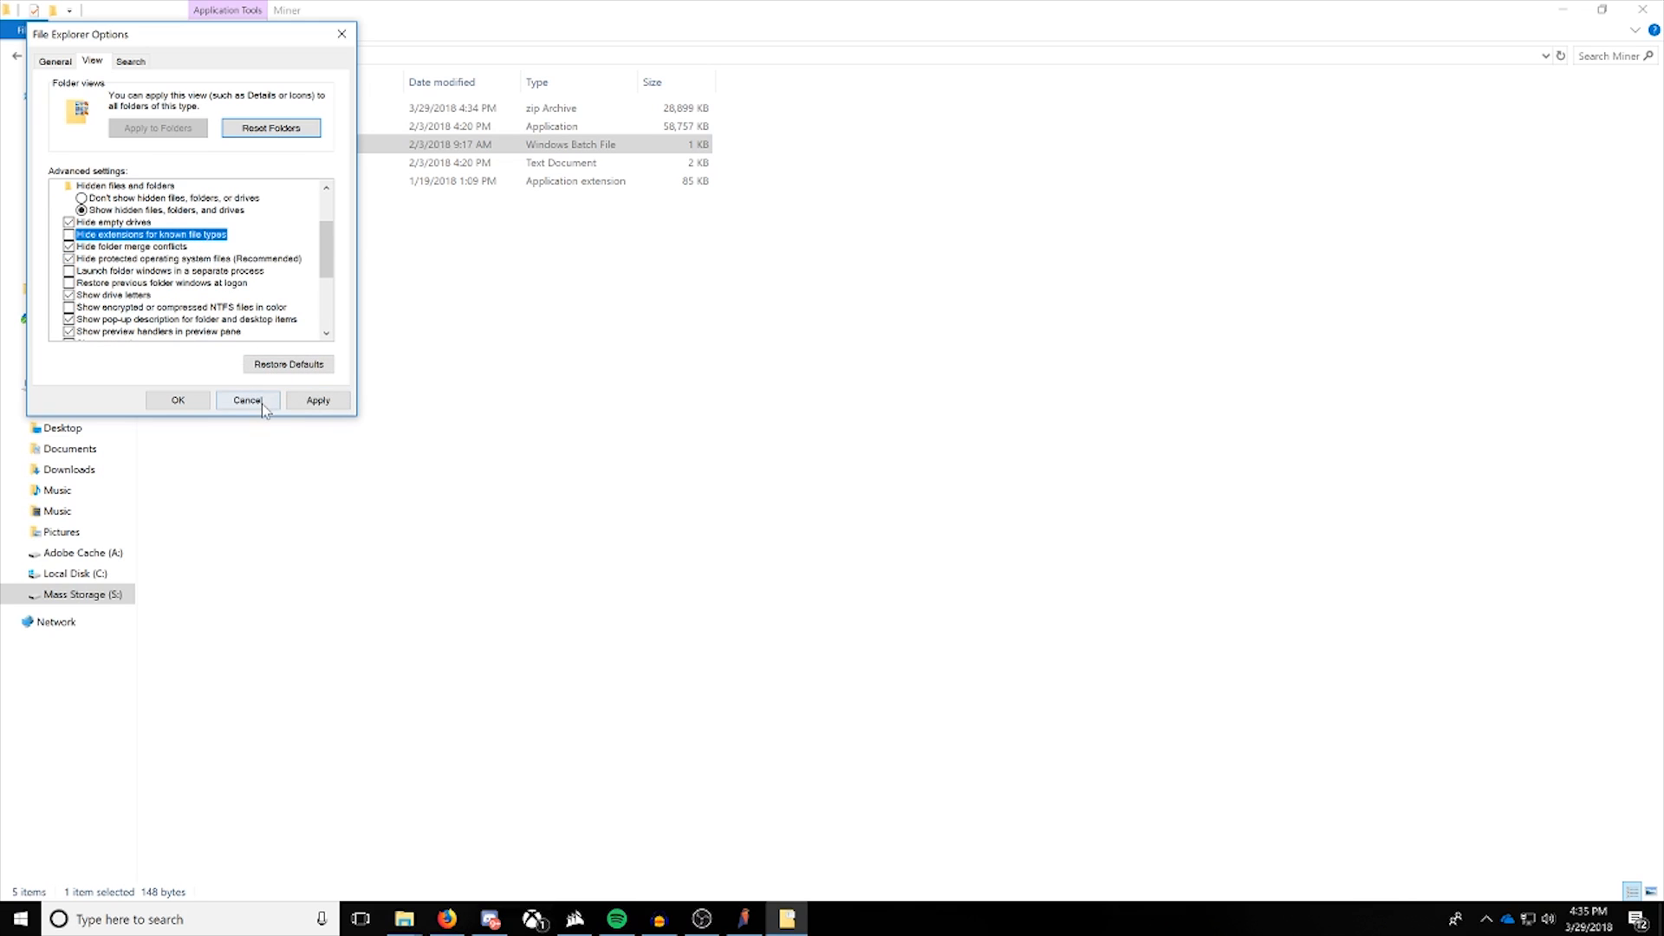
click(246, 401)
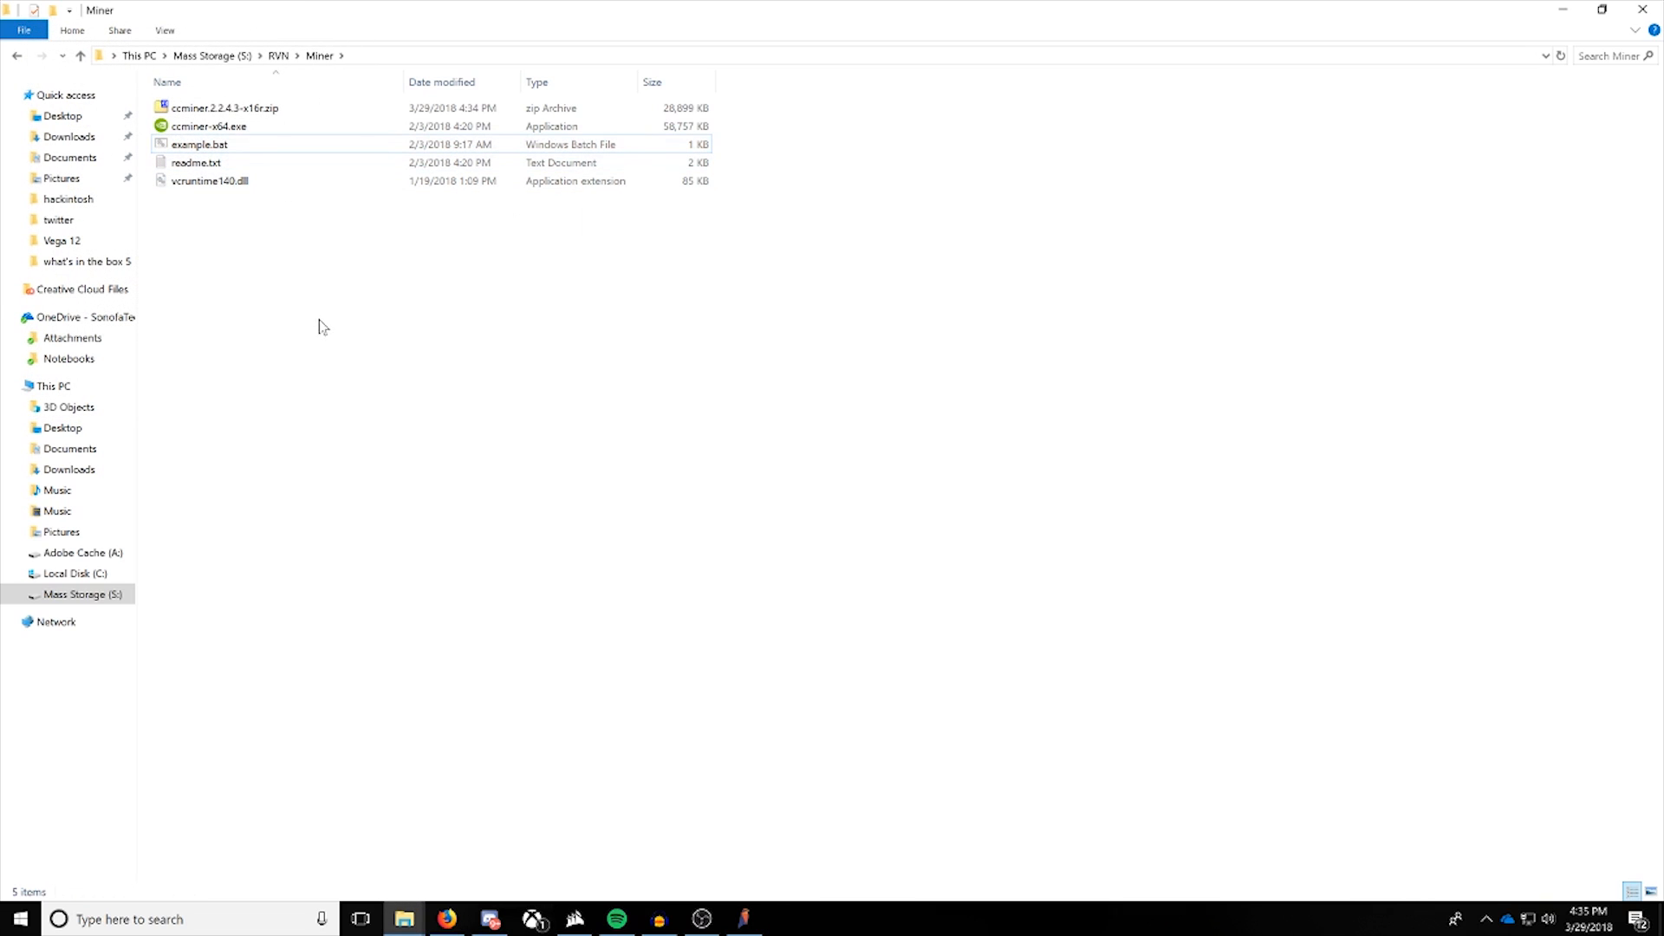
- Edit example.bat in Notepad and widen the window to show the full ccminer x16r command line
click(197, 144)
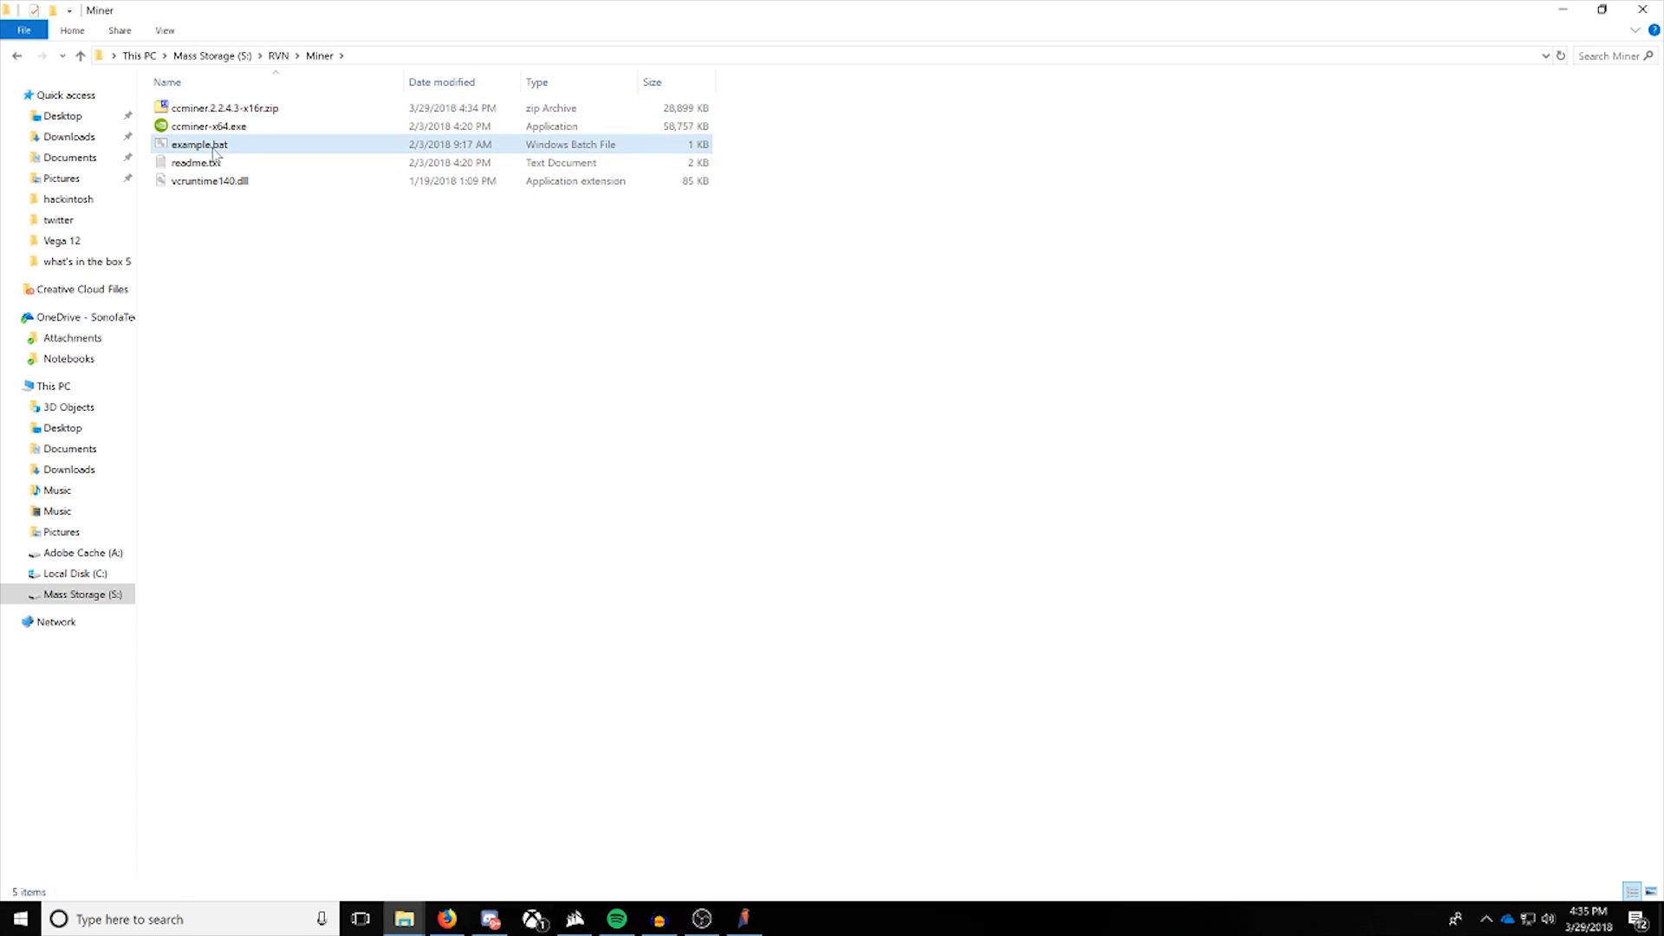
right_click(197, 144)
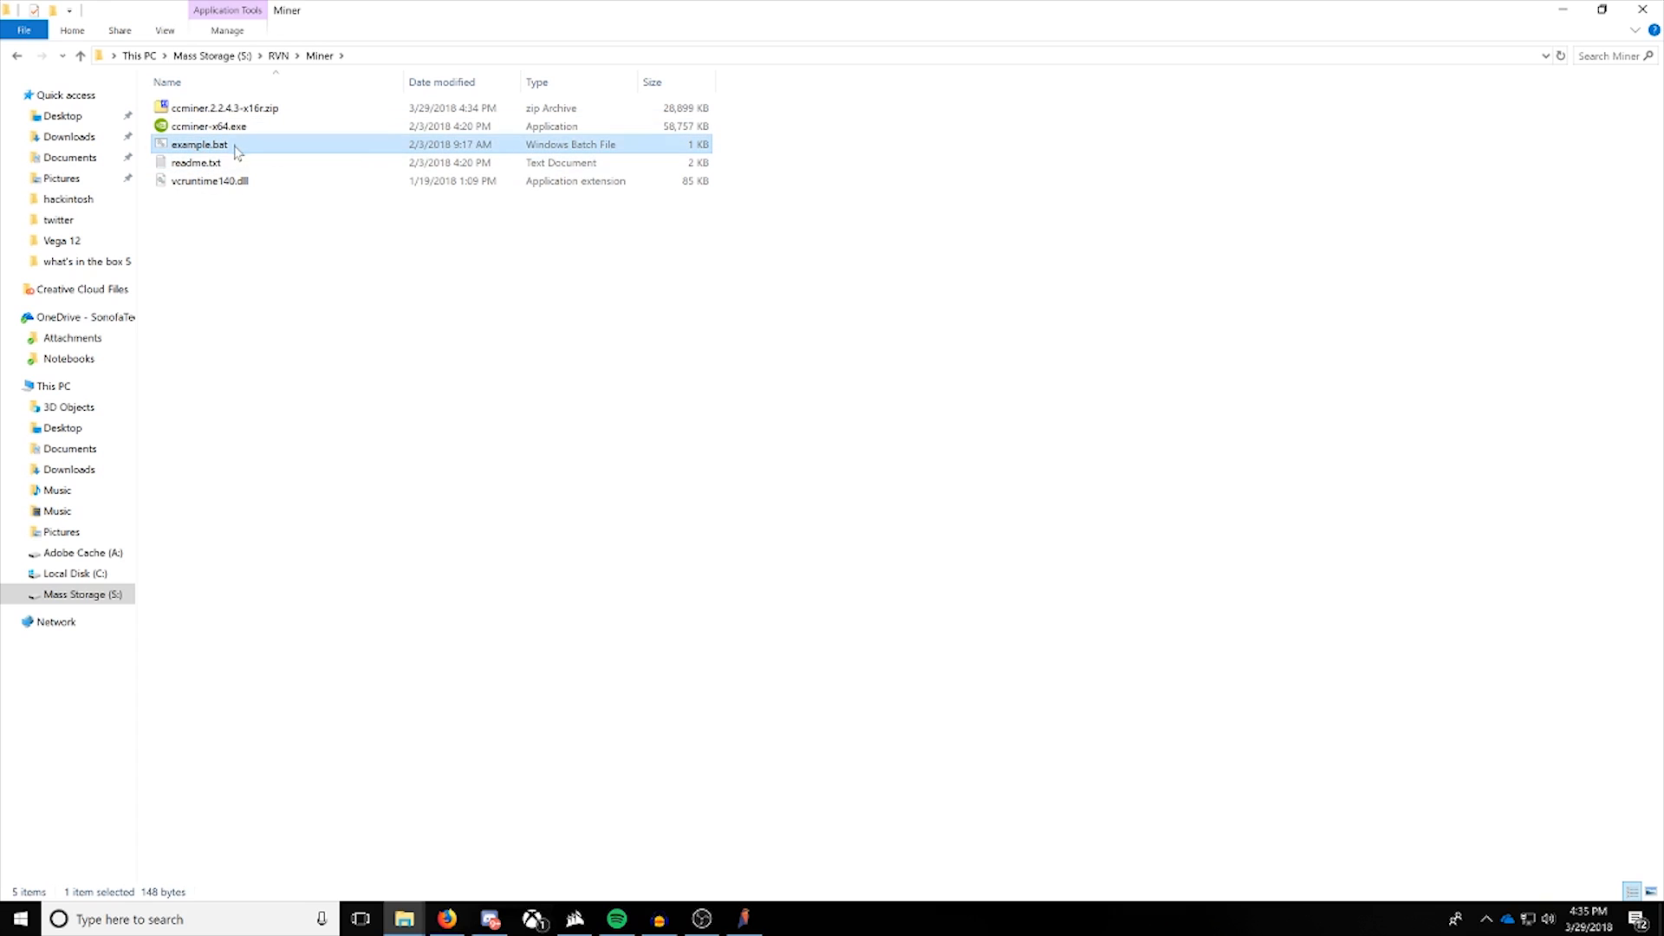
double_click(198, 144)
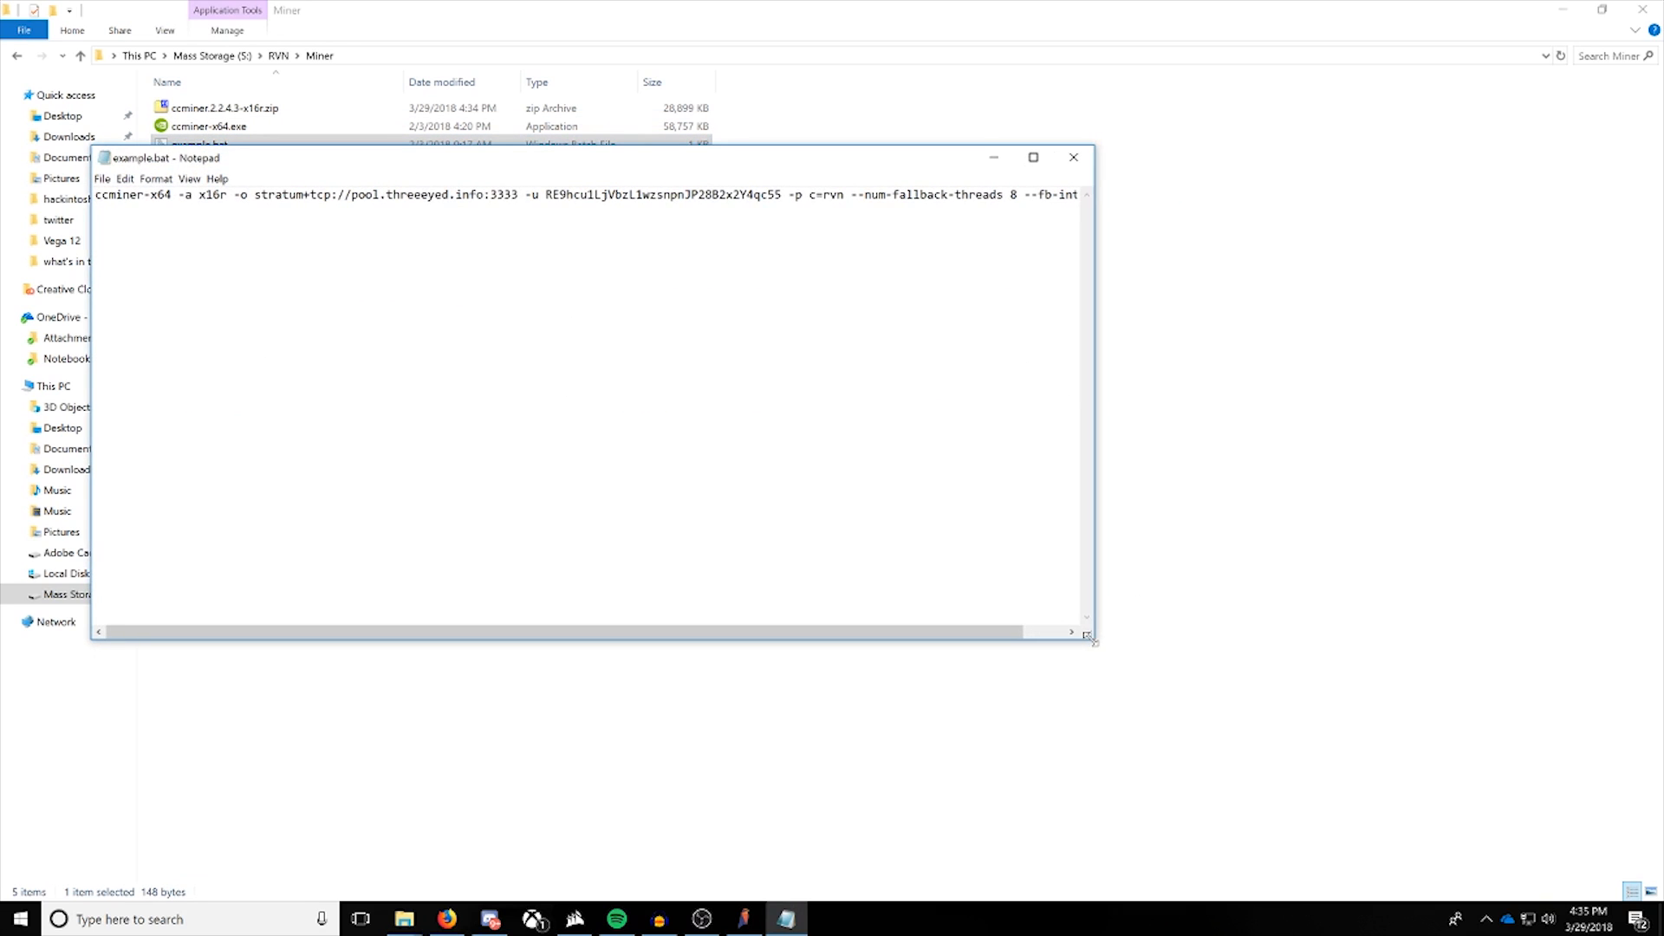
drag(1090, 642, 1449, 805)
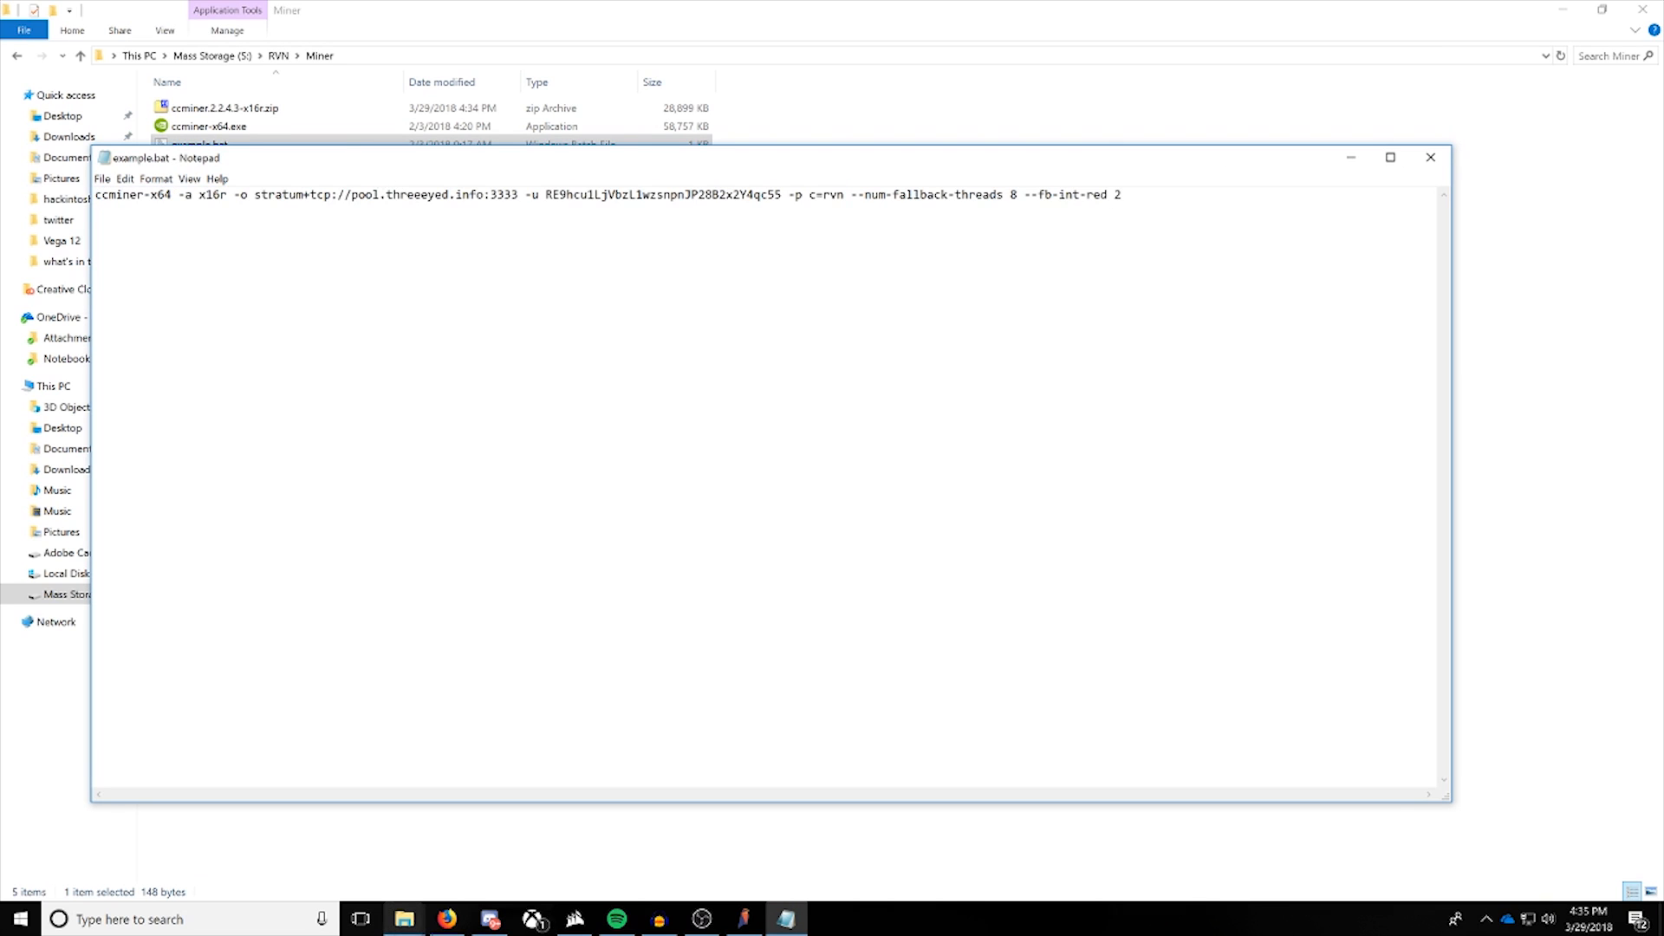
- From the Ravencoin announcement thread, open the MiningPanda pool site in a new Firefox tab
click(445, 918)
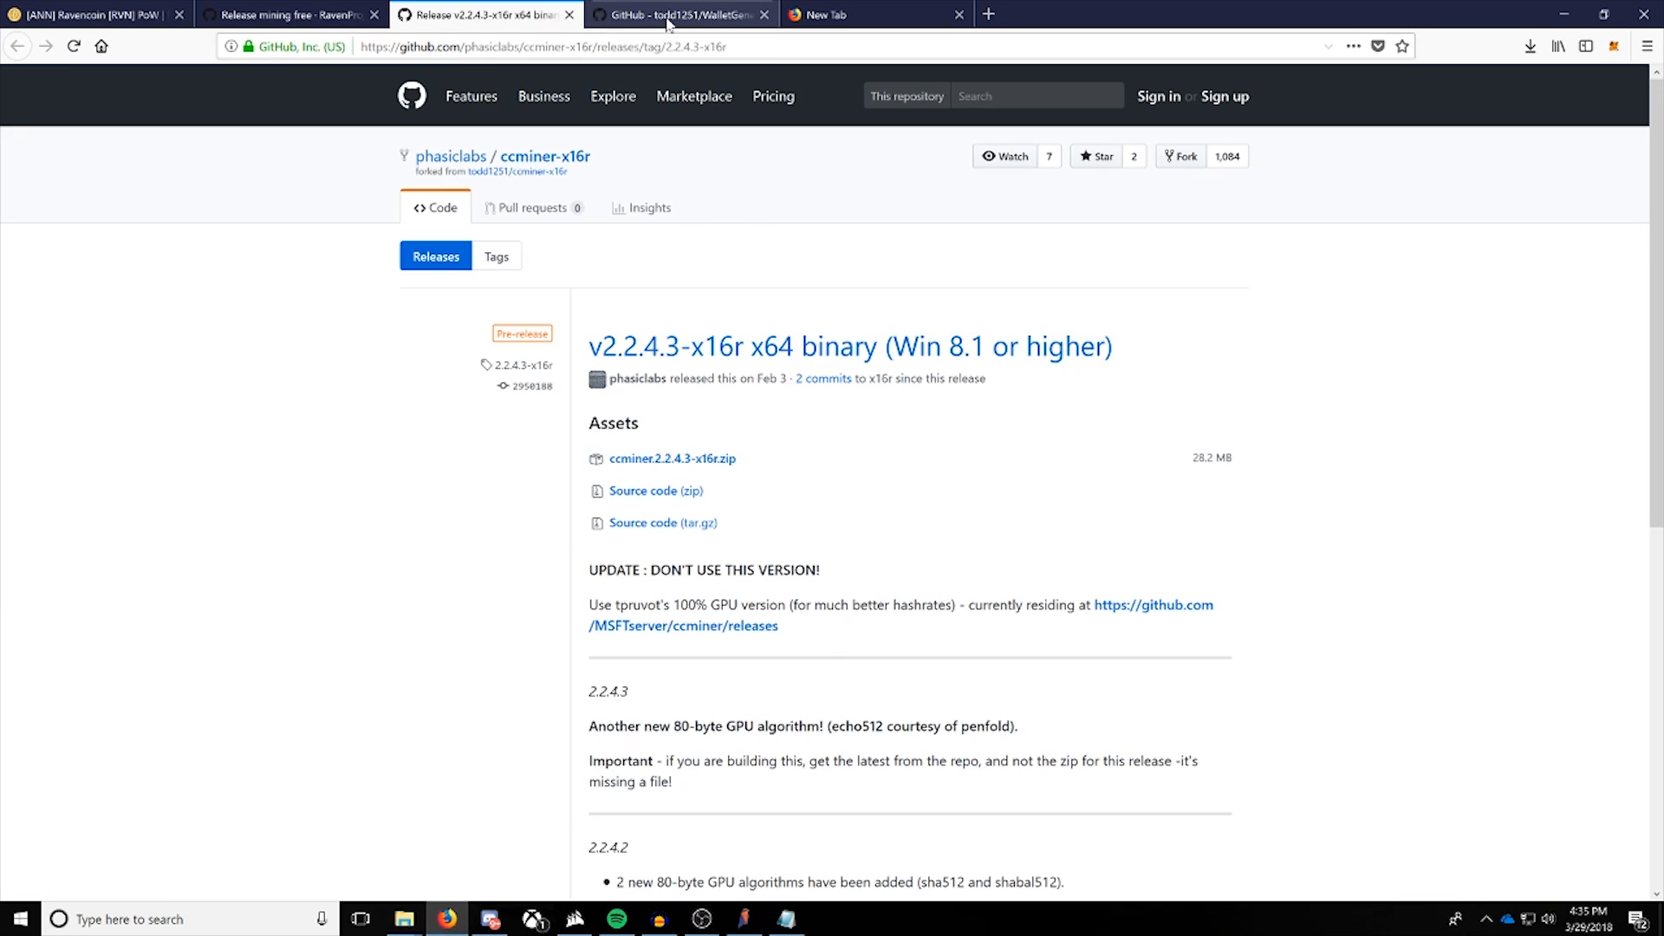
click(95, 13)
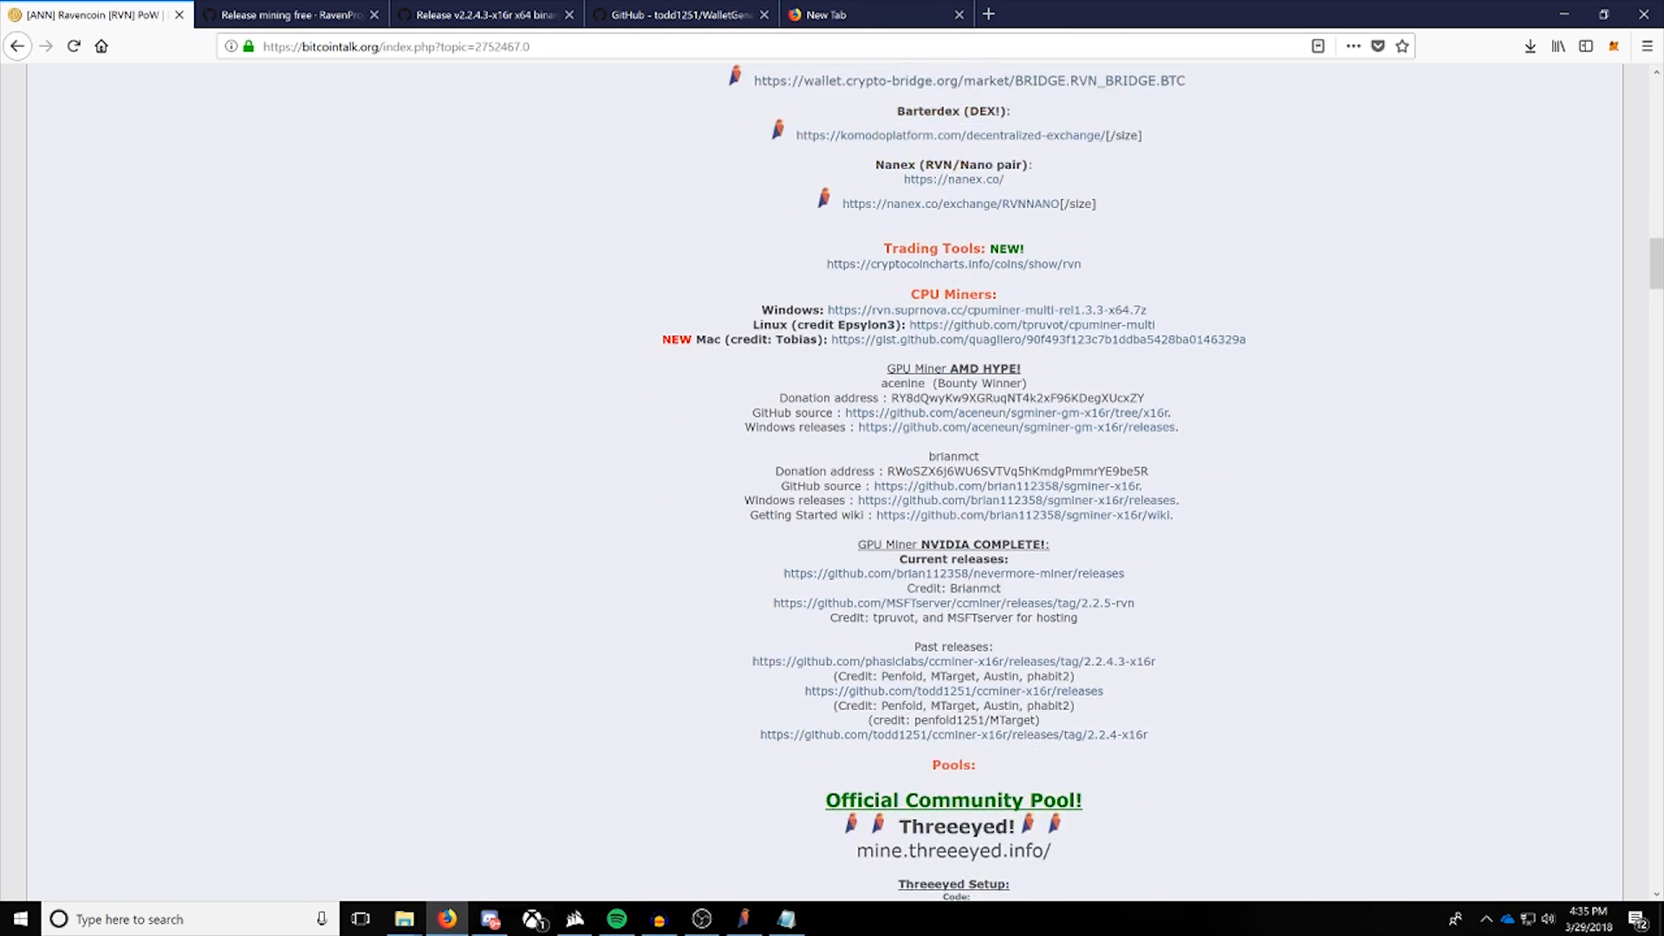
scroll(down, 3)
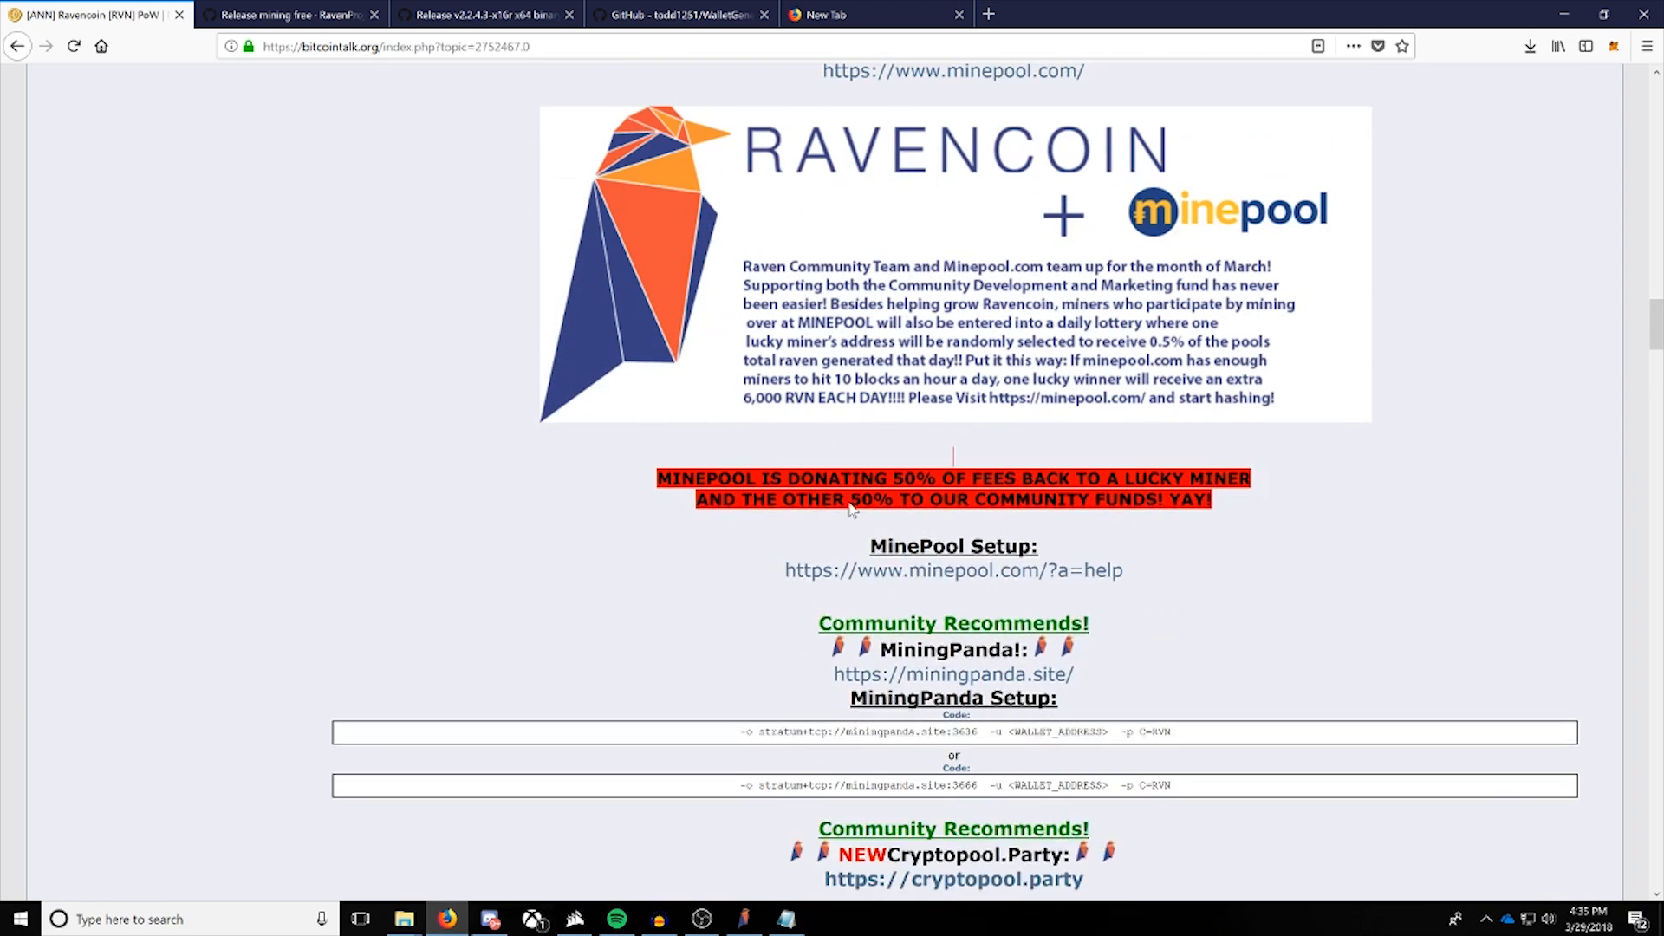
scroll(down, 3)
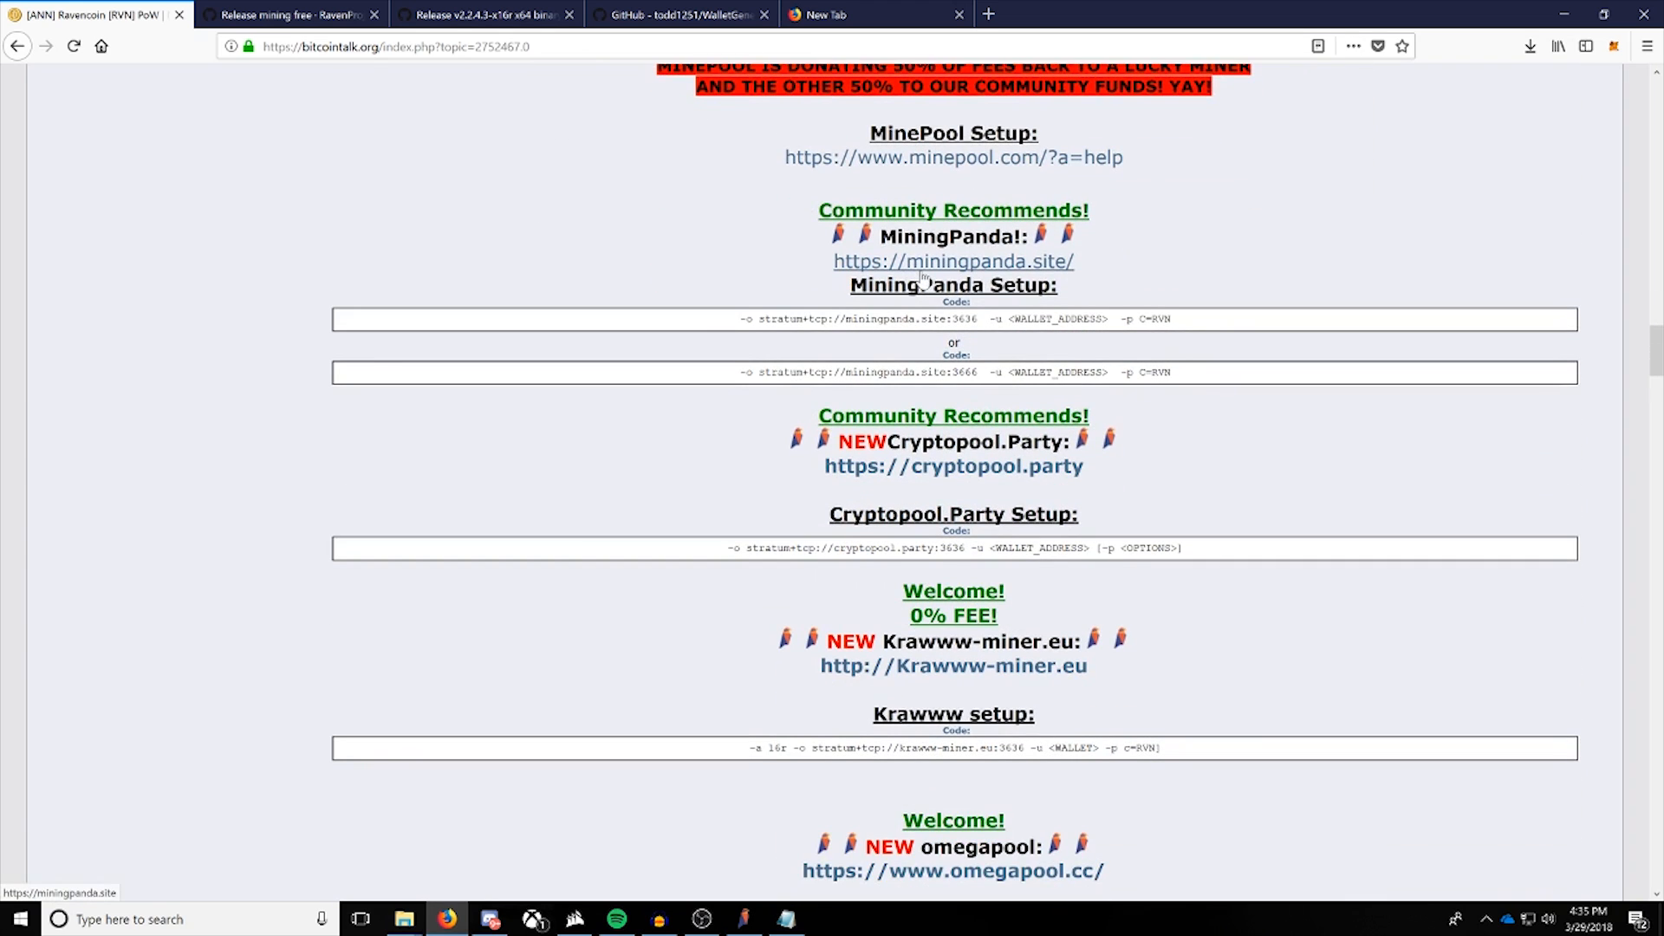
right_click(951, 262)
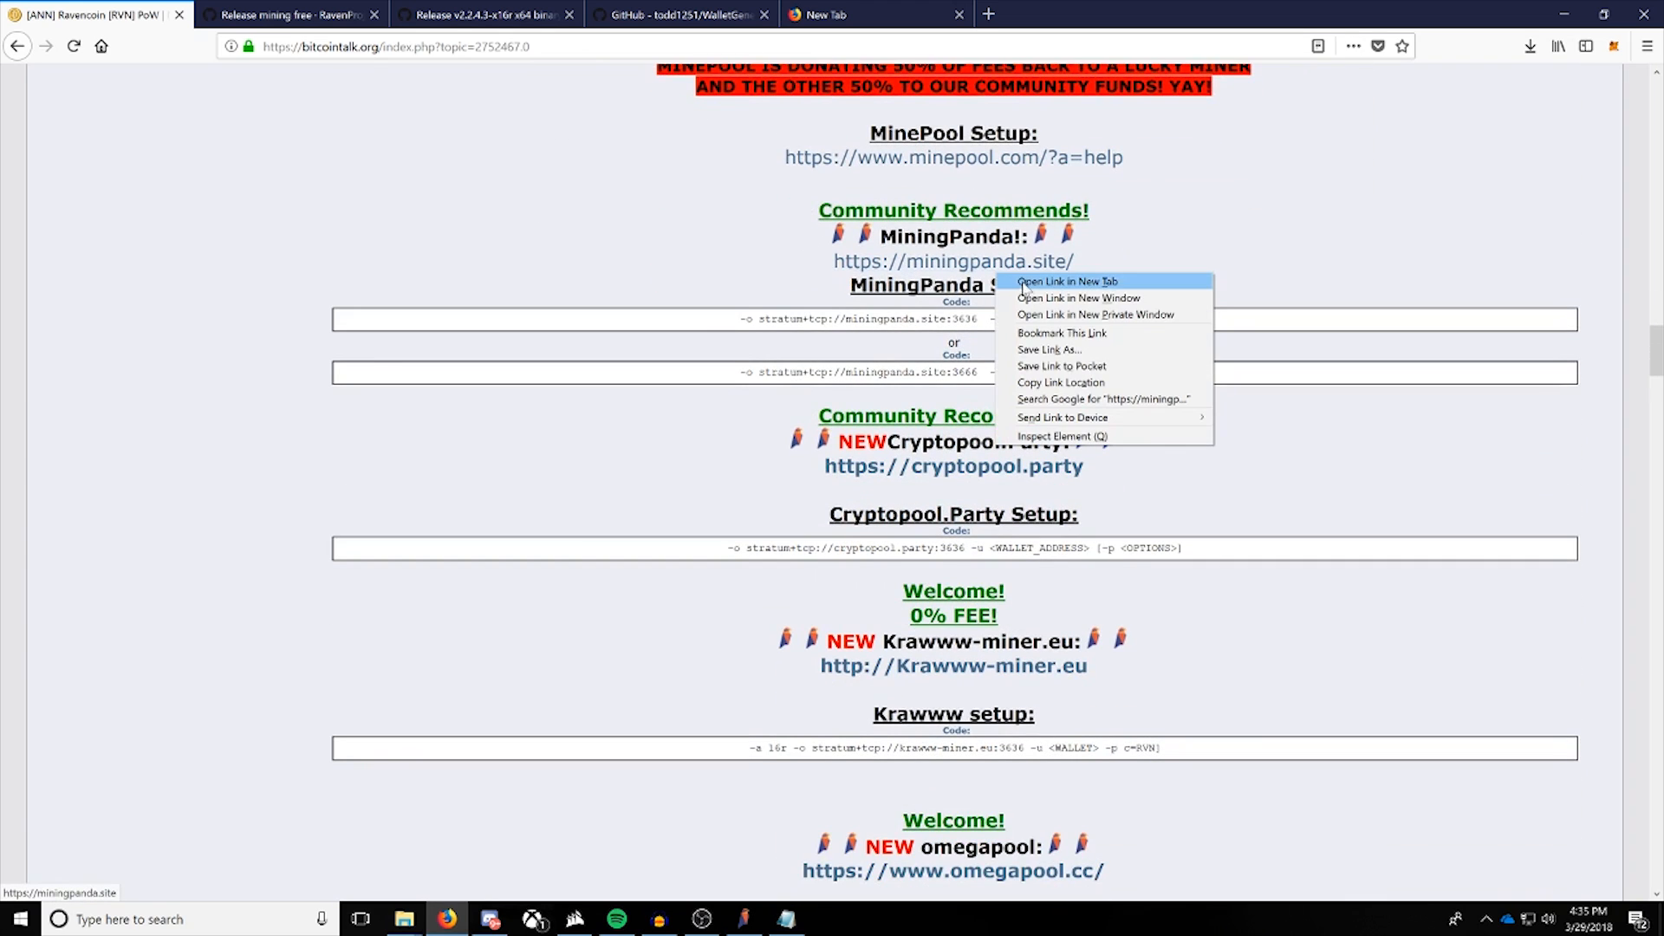
click(1066, 280)
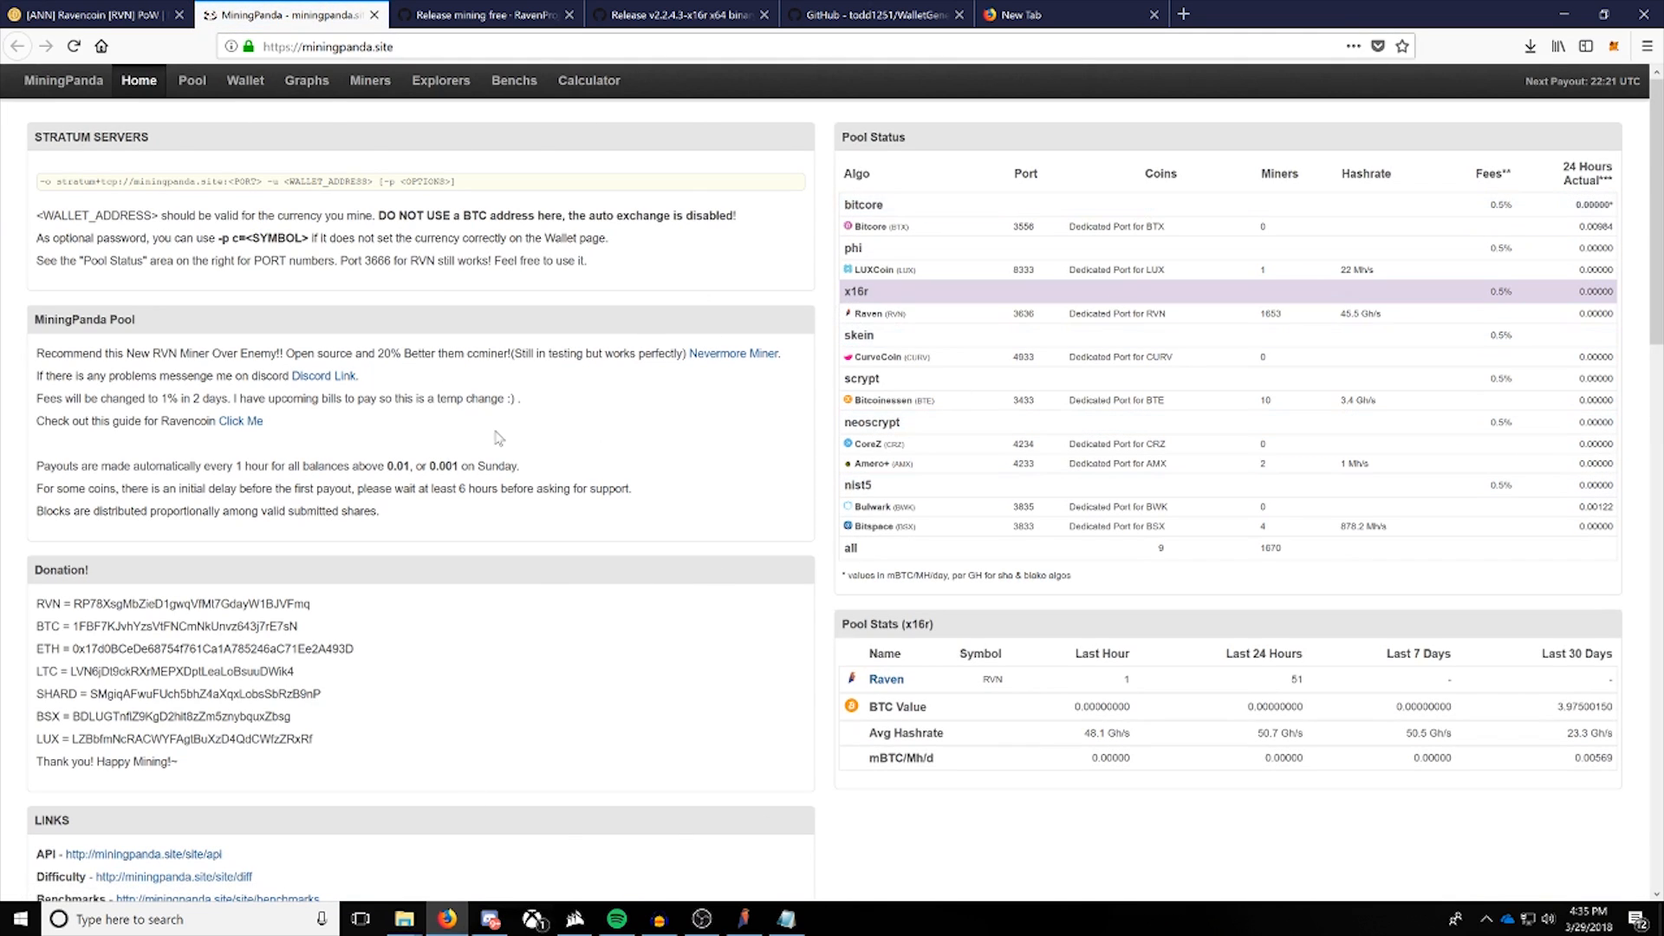
mouse_move(880, 116)
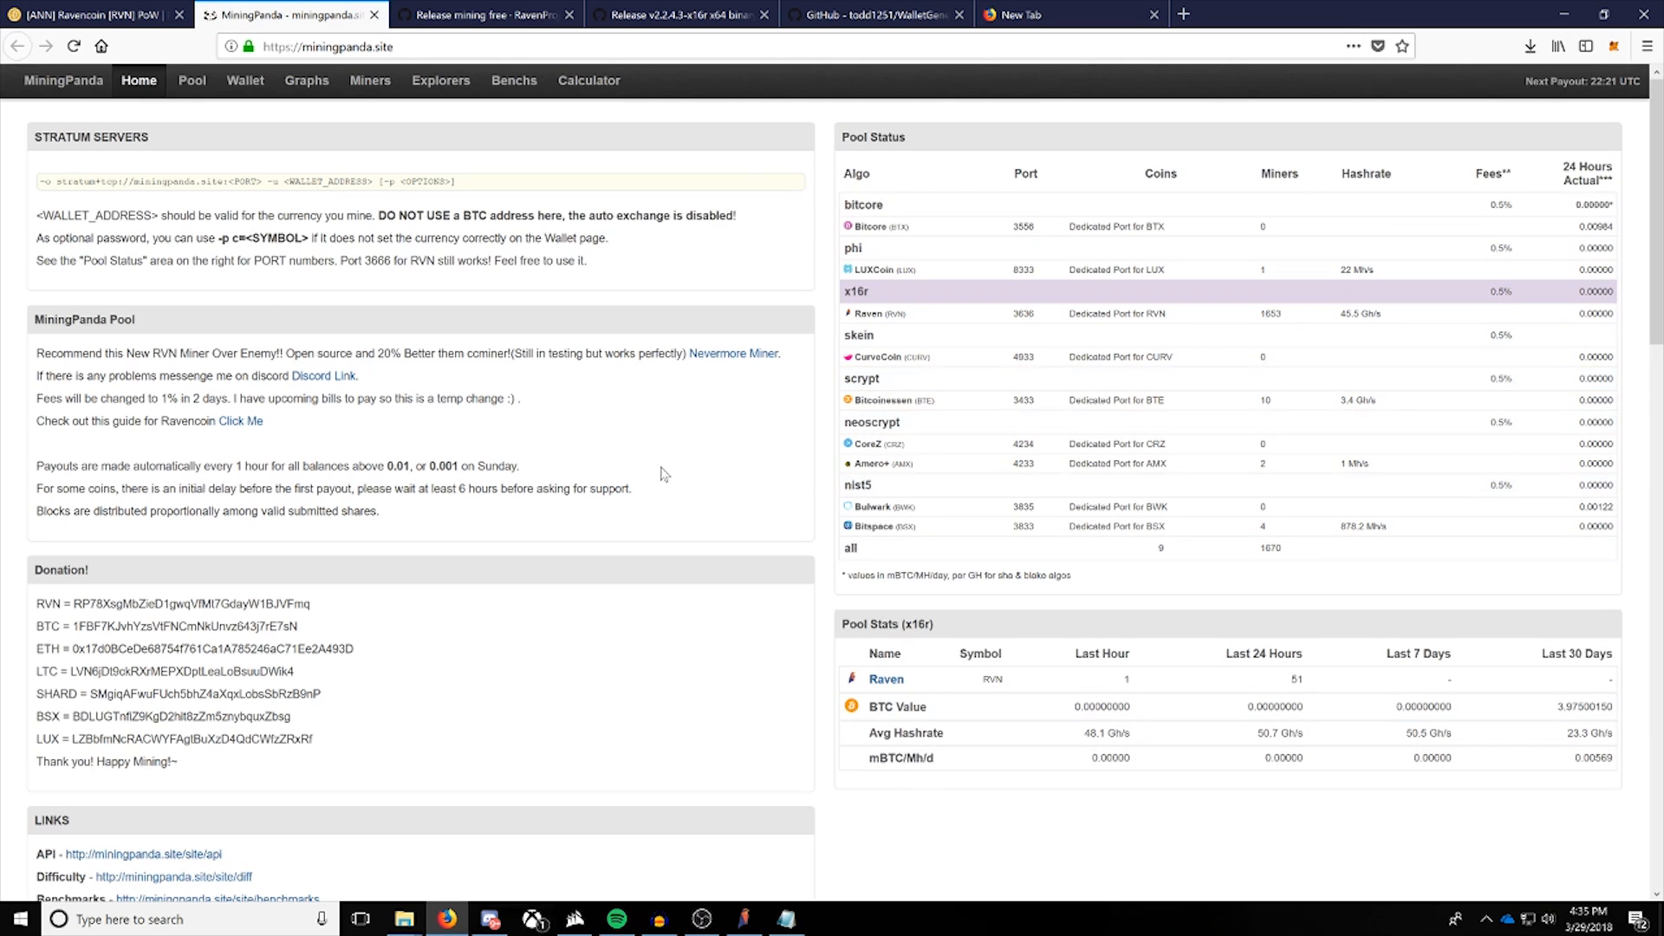
mouse_move(702, 456)
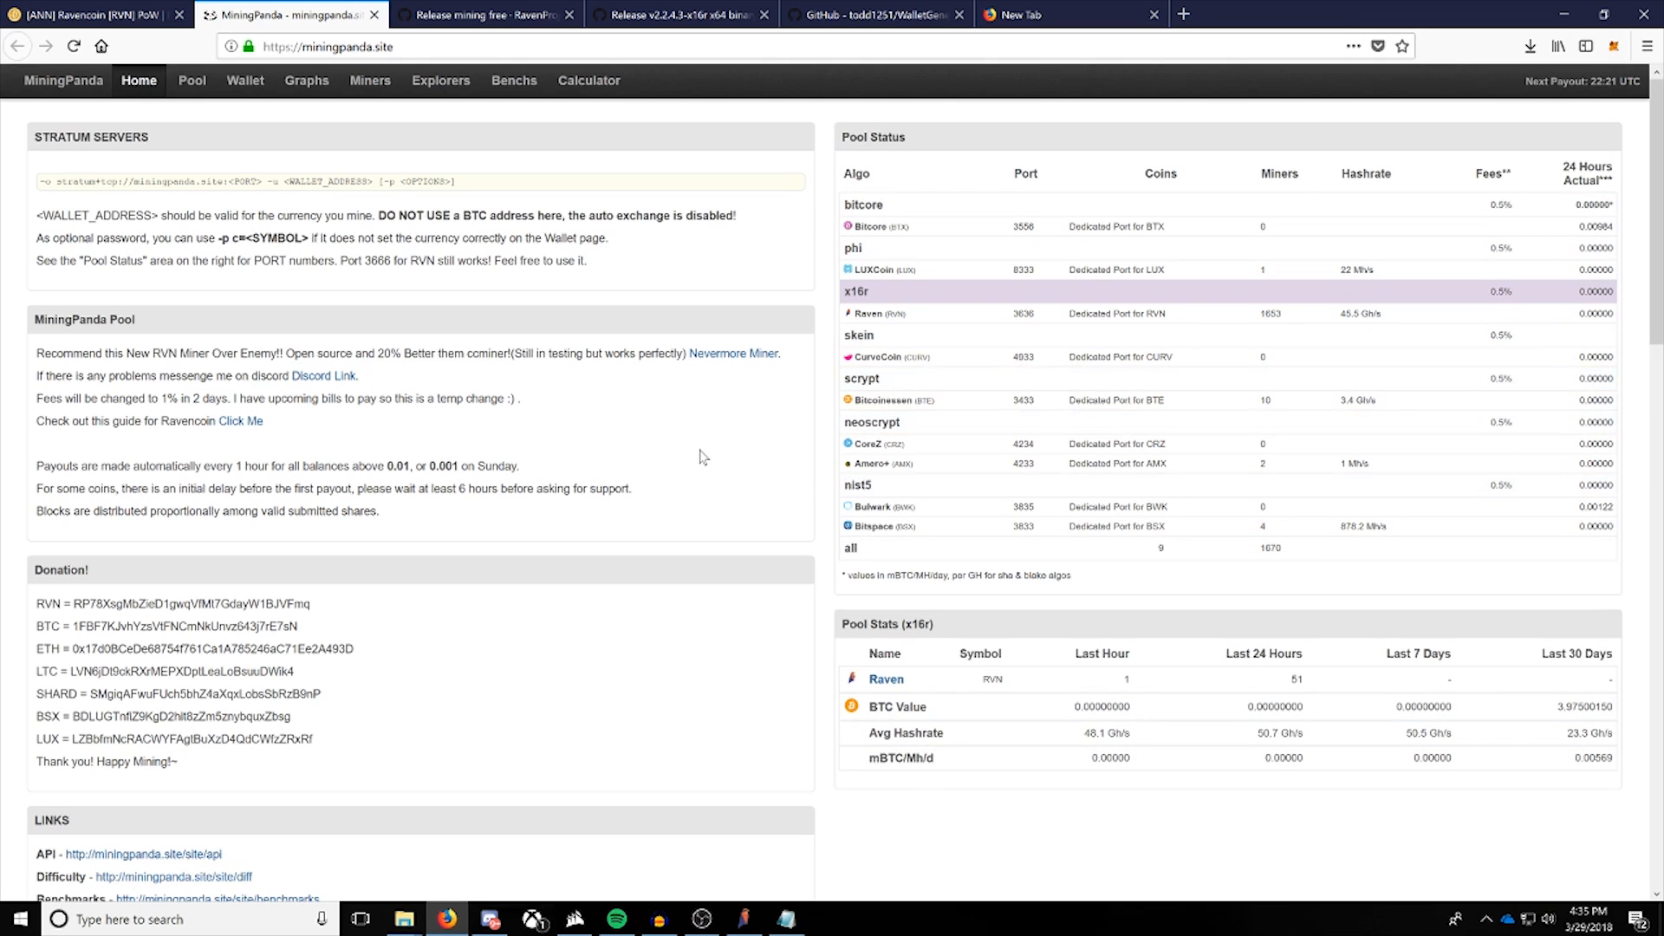
mouse_move(687, 446)
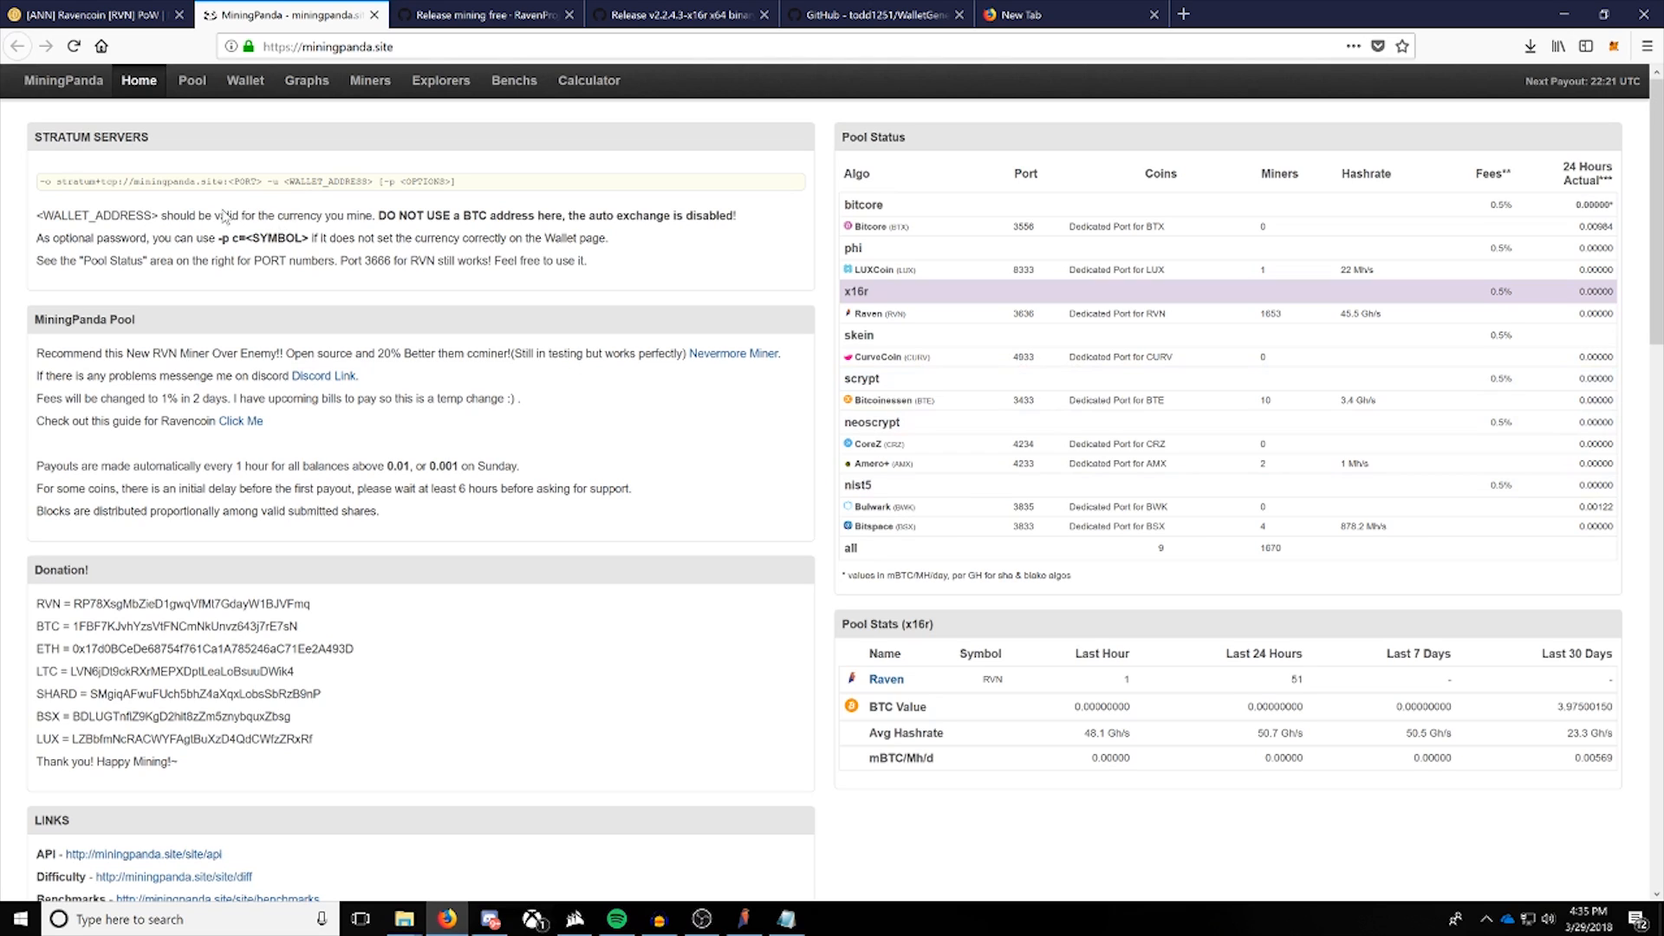
mouse_move(384, 384)
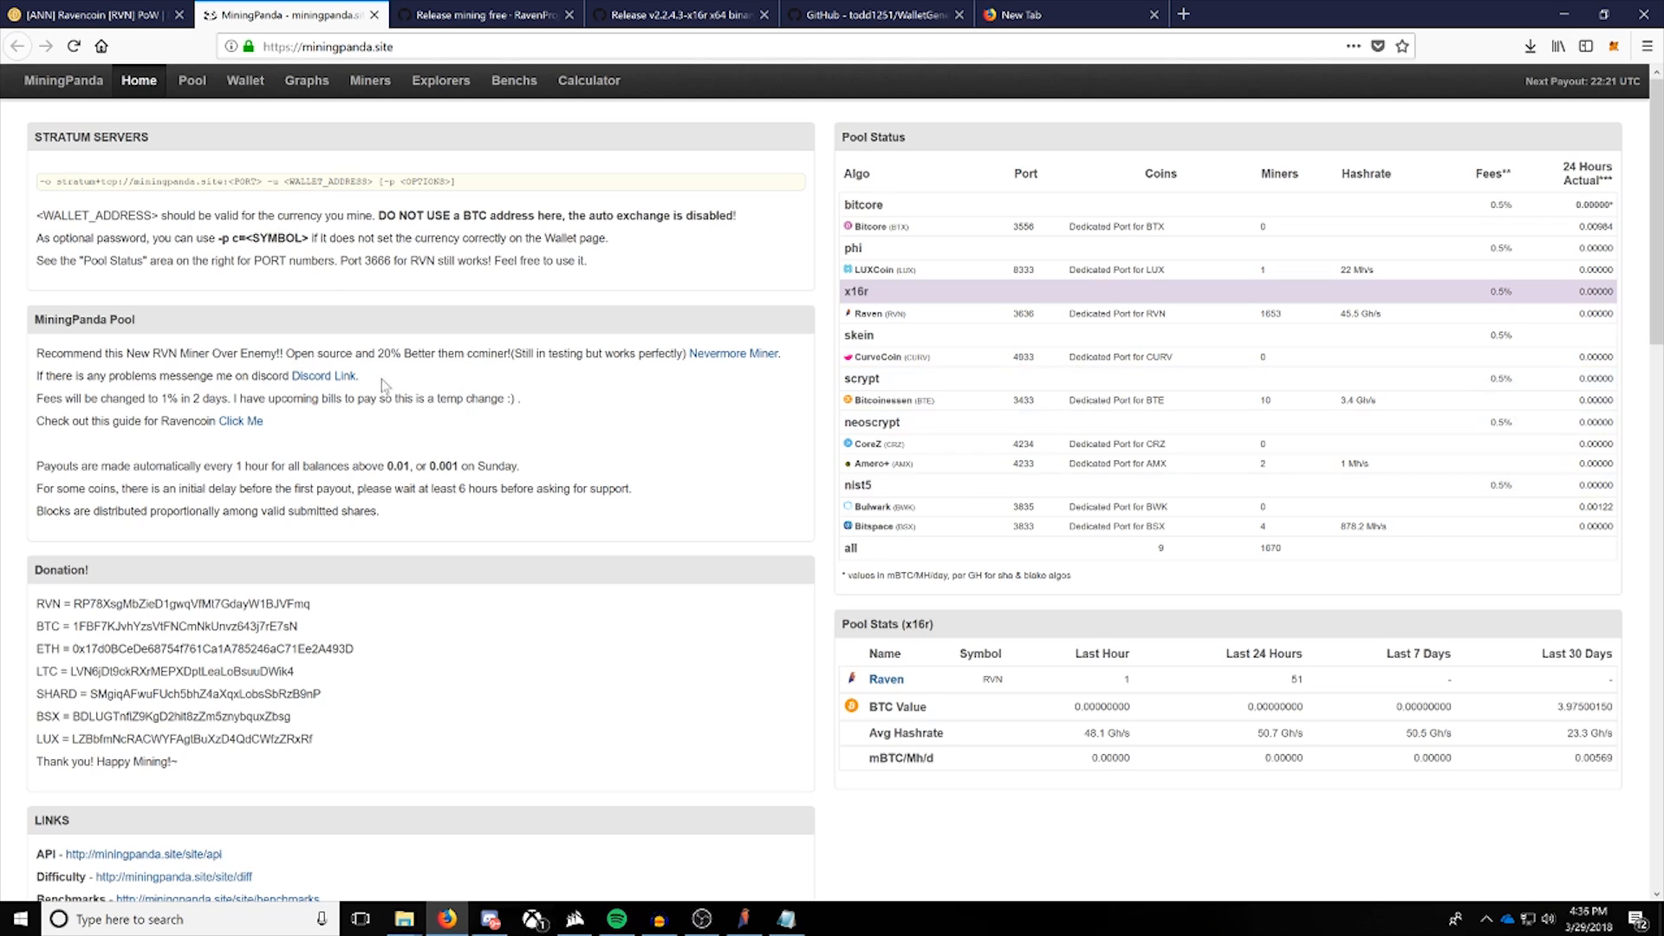
mouse_move(591, 398)
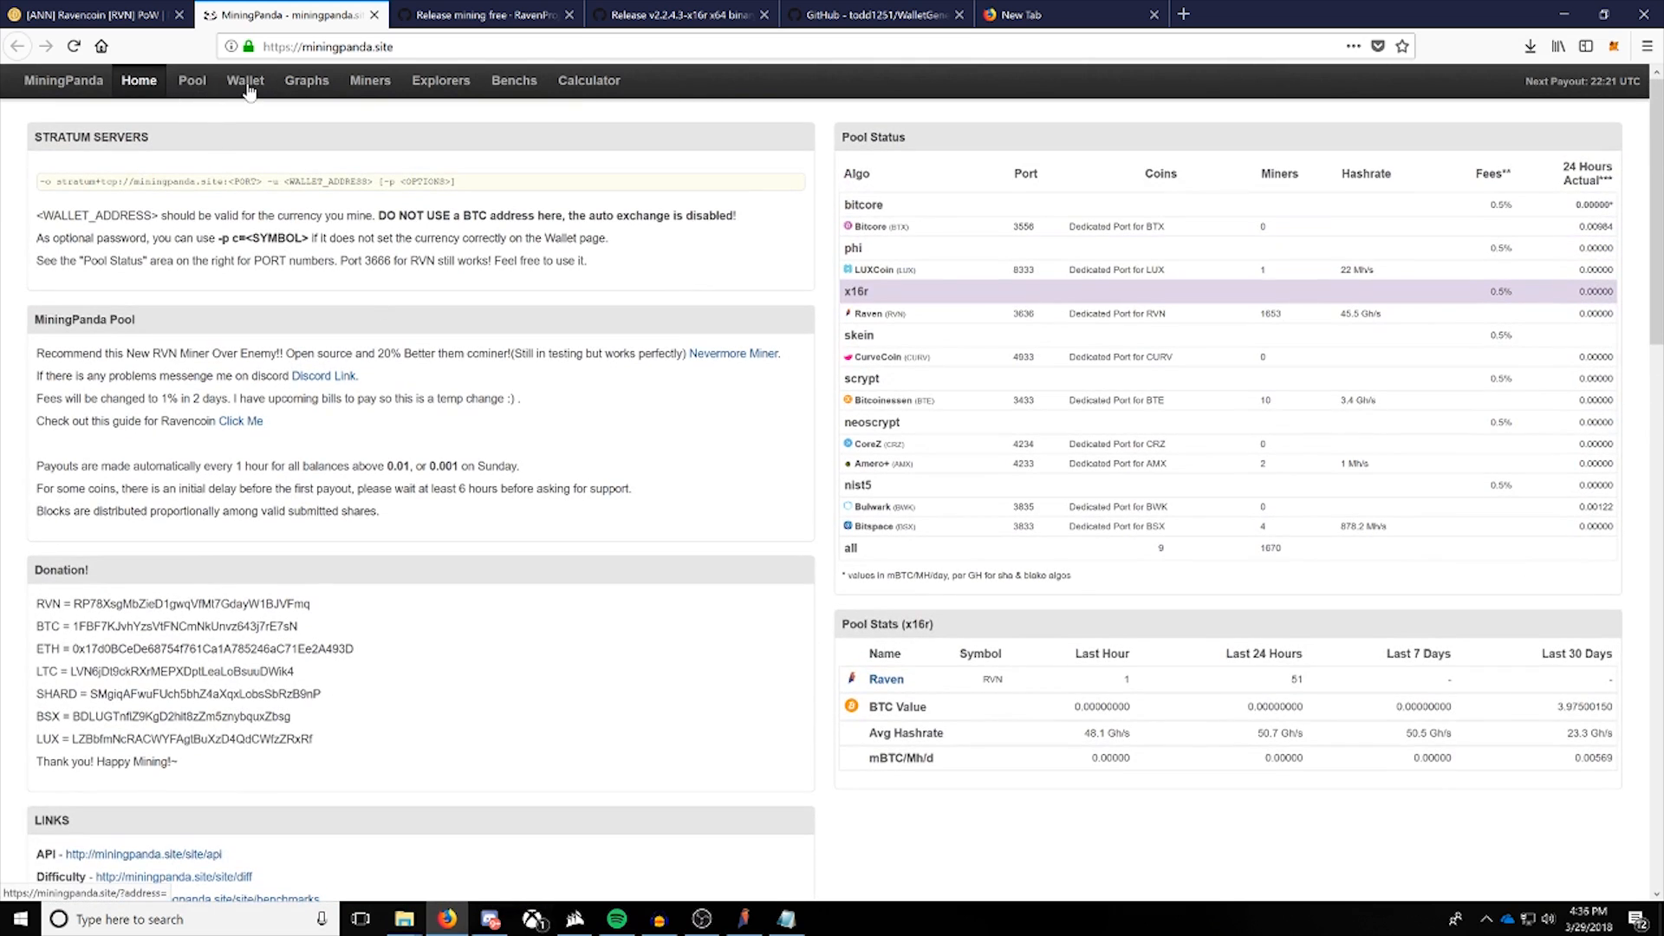
- View the MiningPanda home page's Stratum Servers section with the x16r Raven port 3636
click(244, 80)
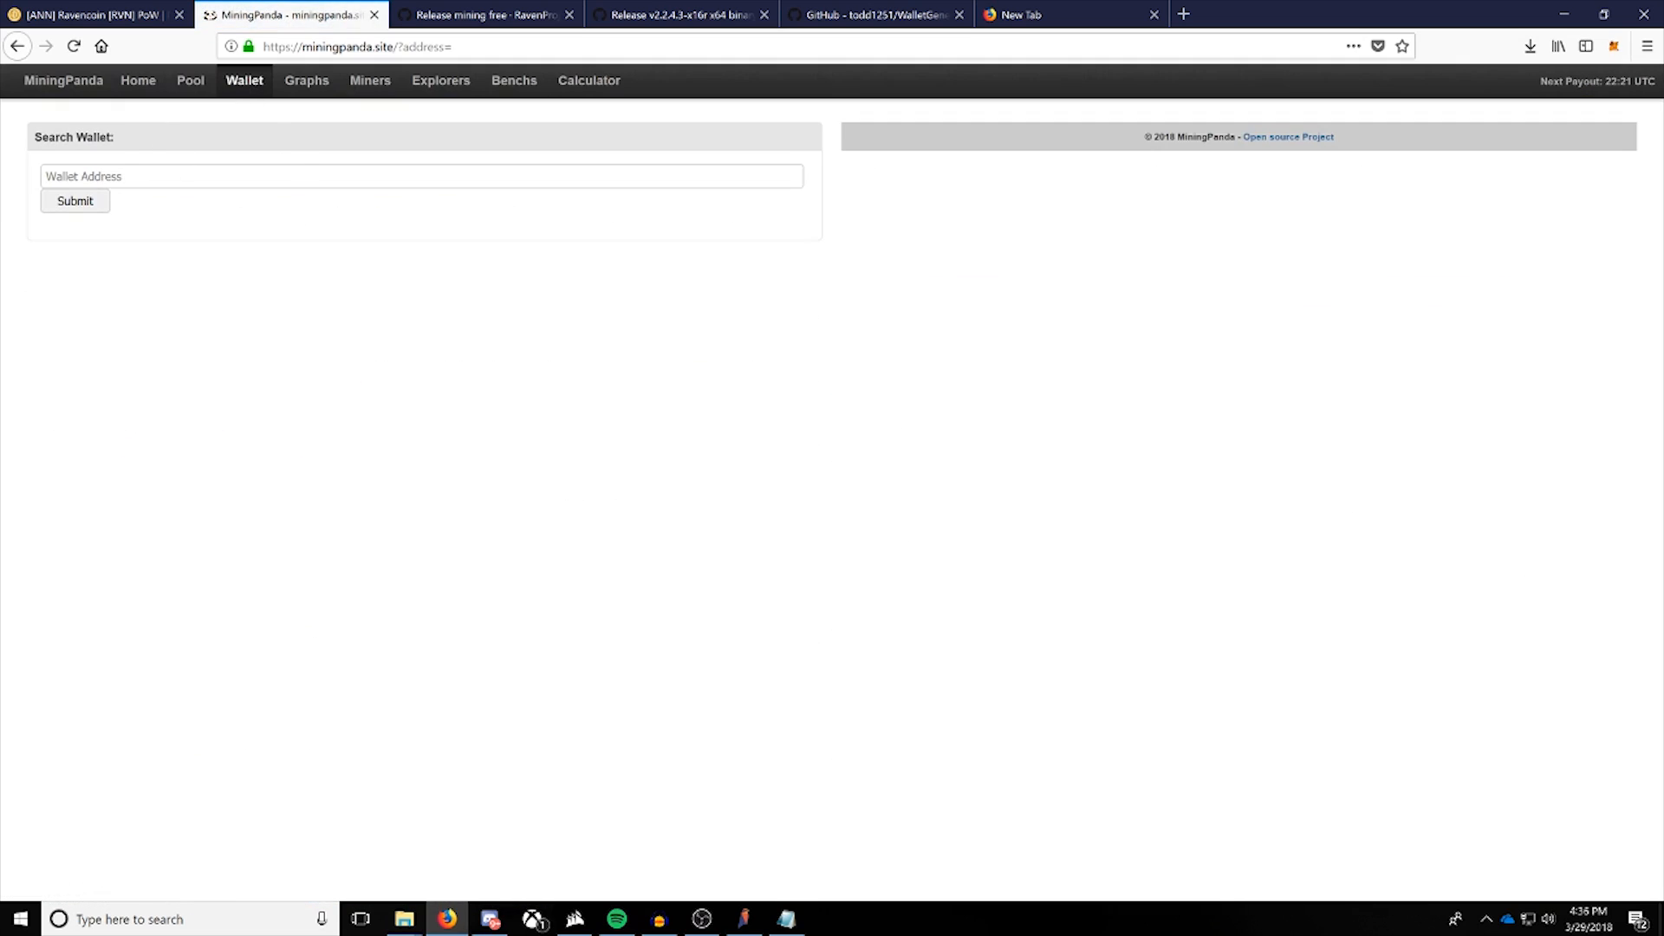
click(137, 79)
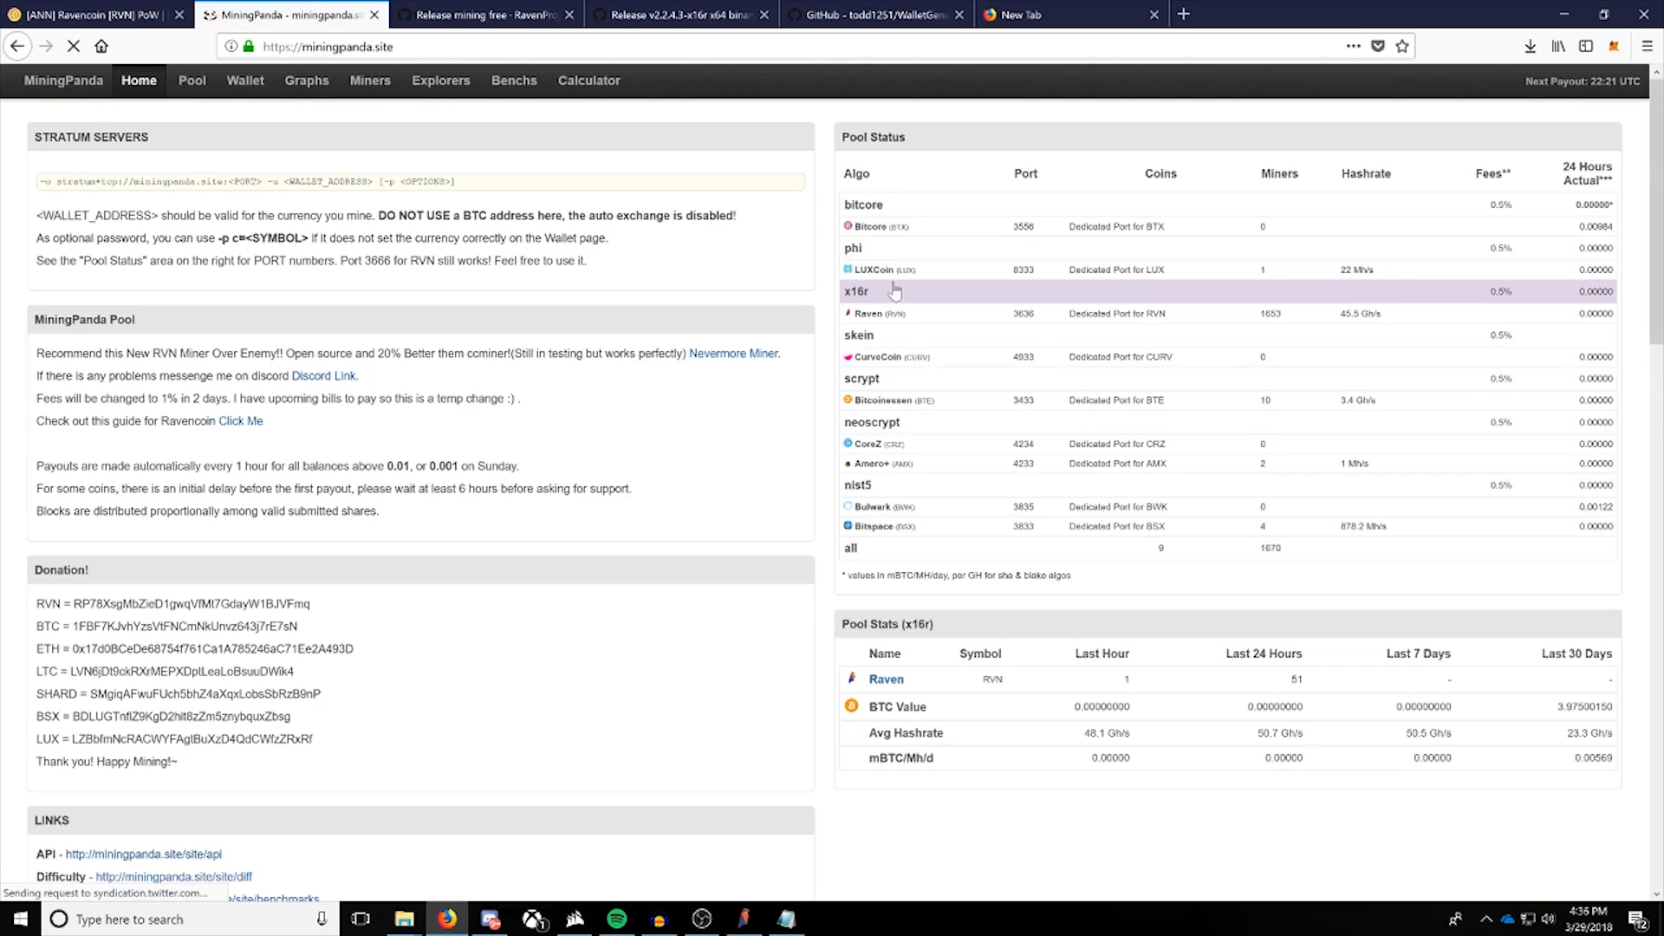
scroll(down, 3)
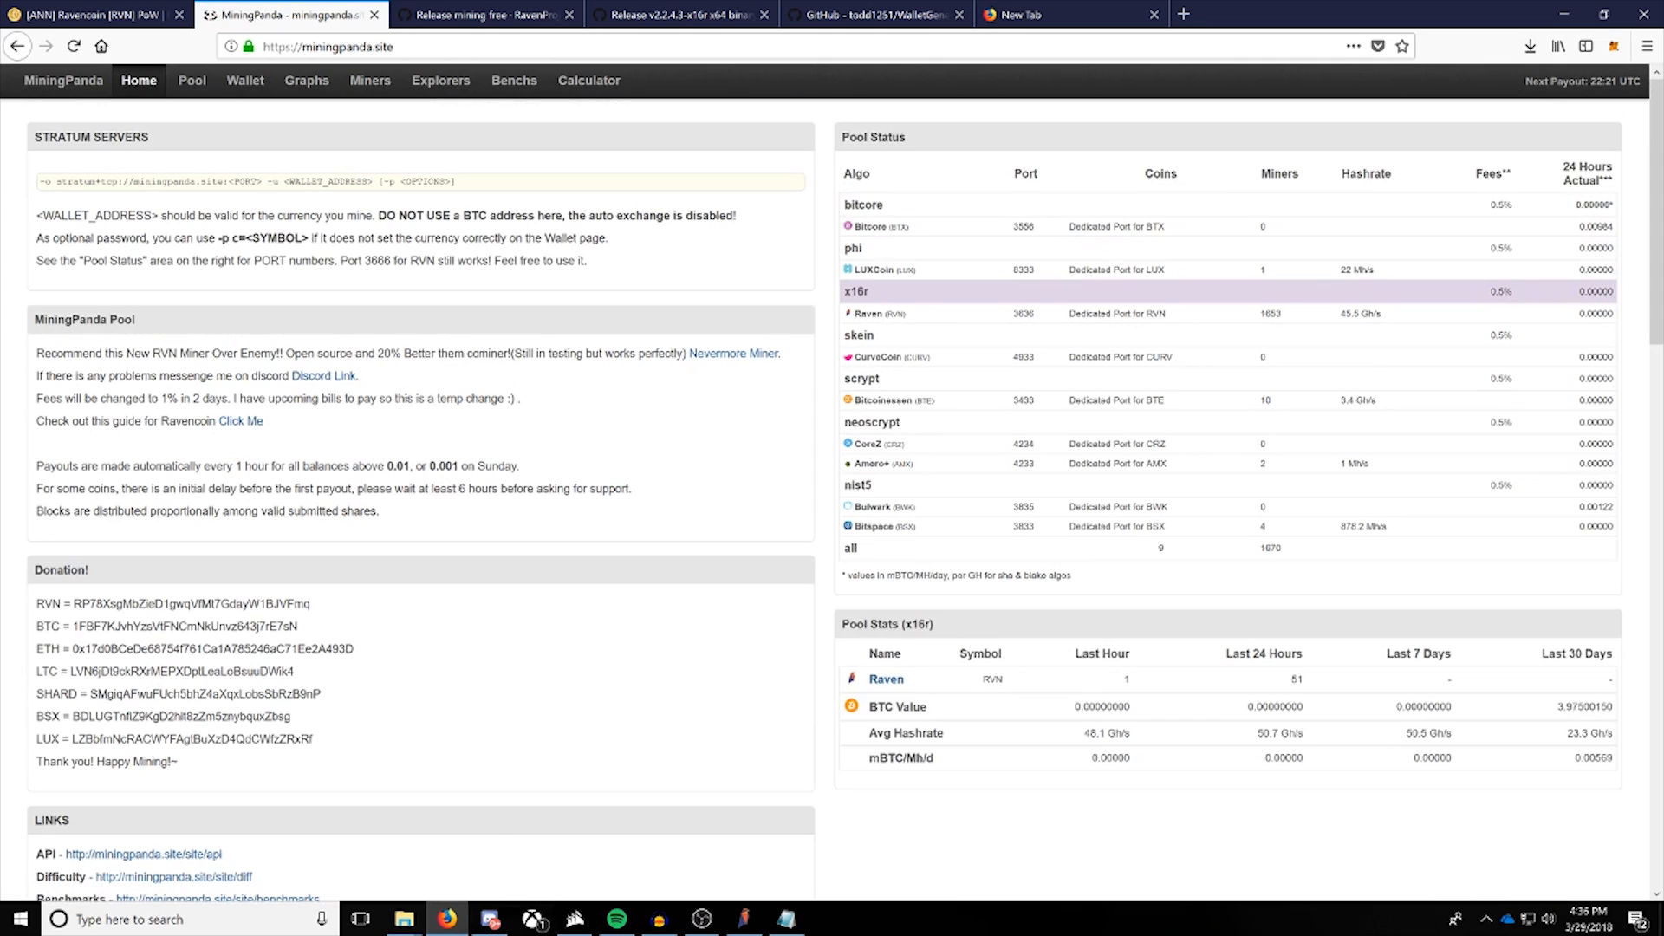
mouse_move(109, 196)
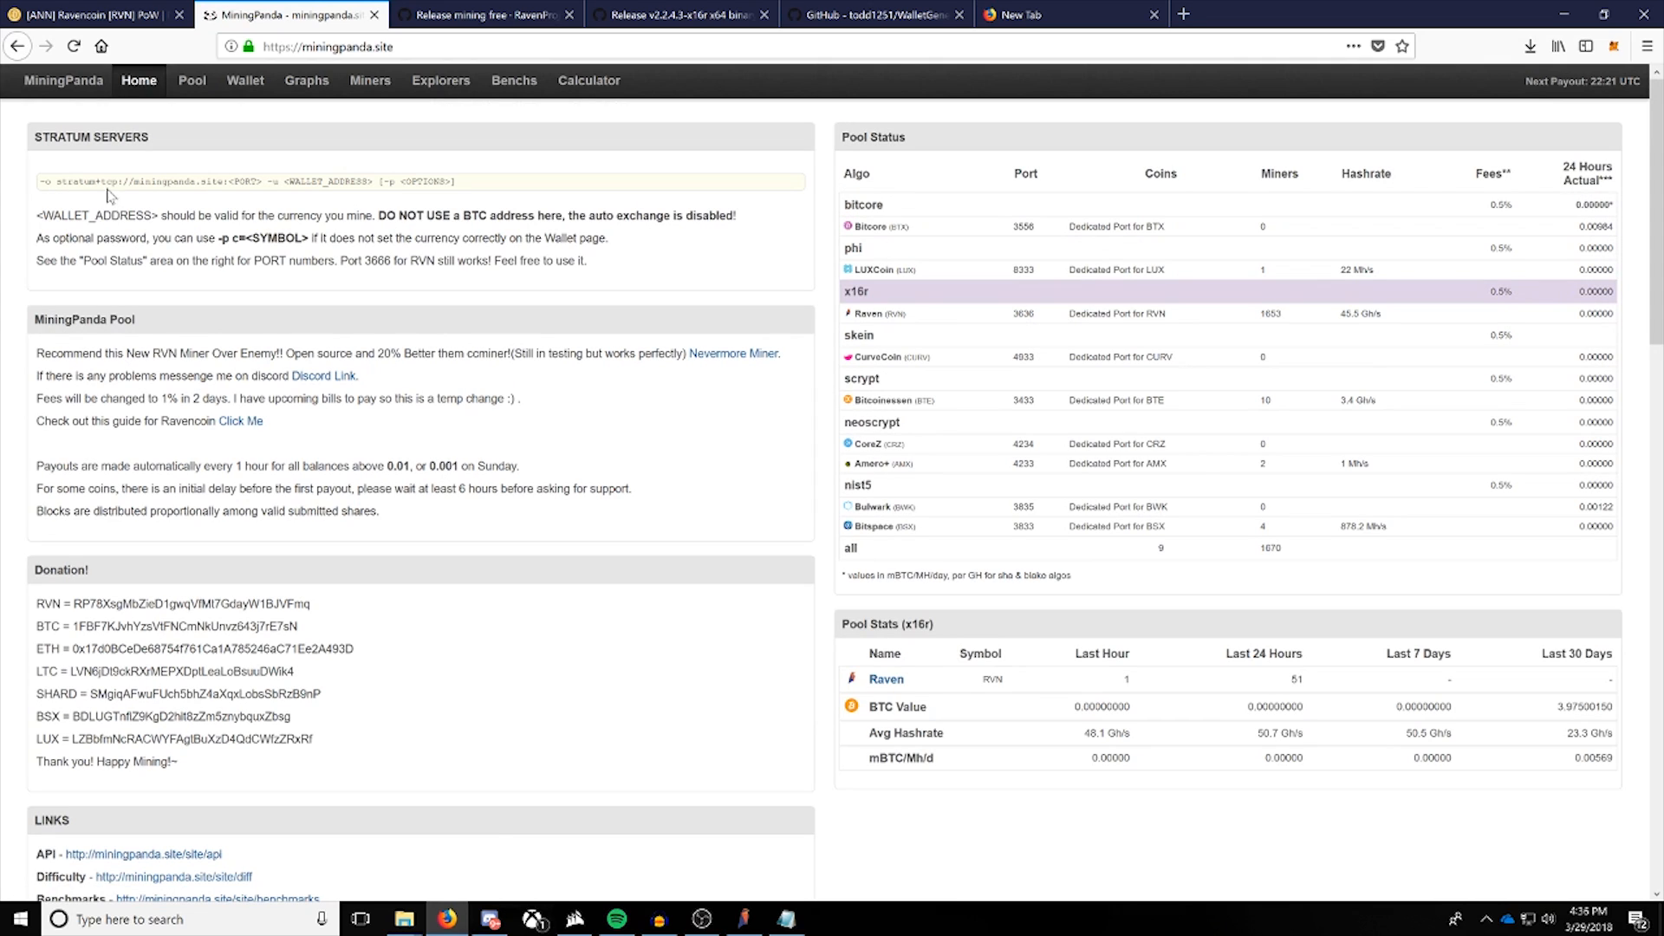
- Replace the threeeyed pool host in example.bat with miningpanda.site and port 3333 with 3636
double_click(69, 182)
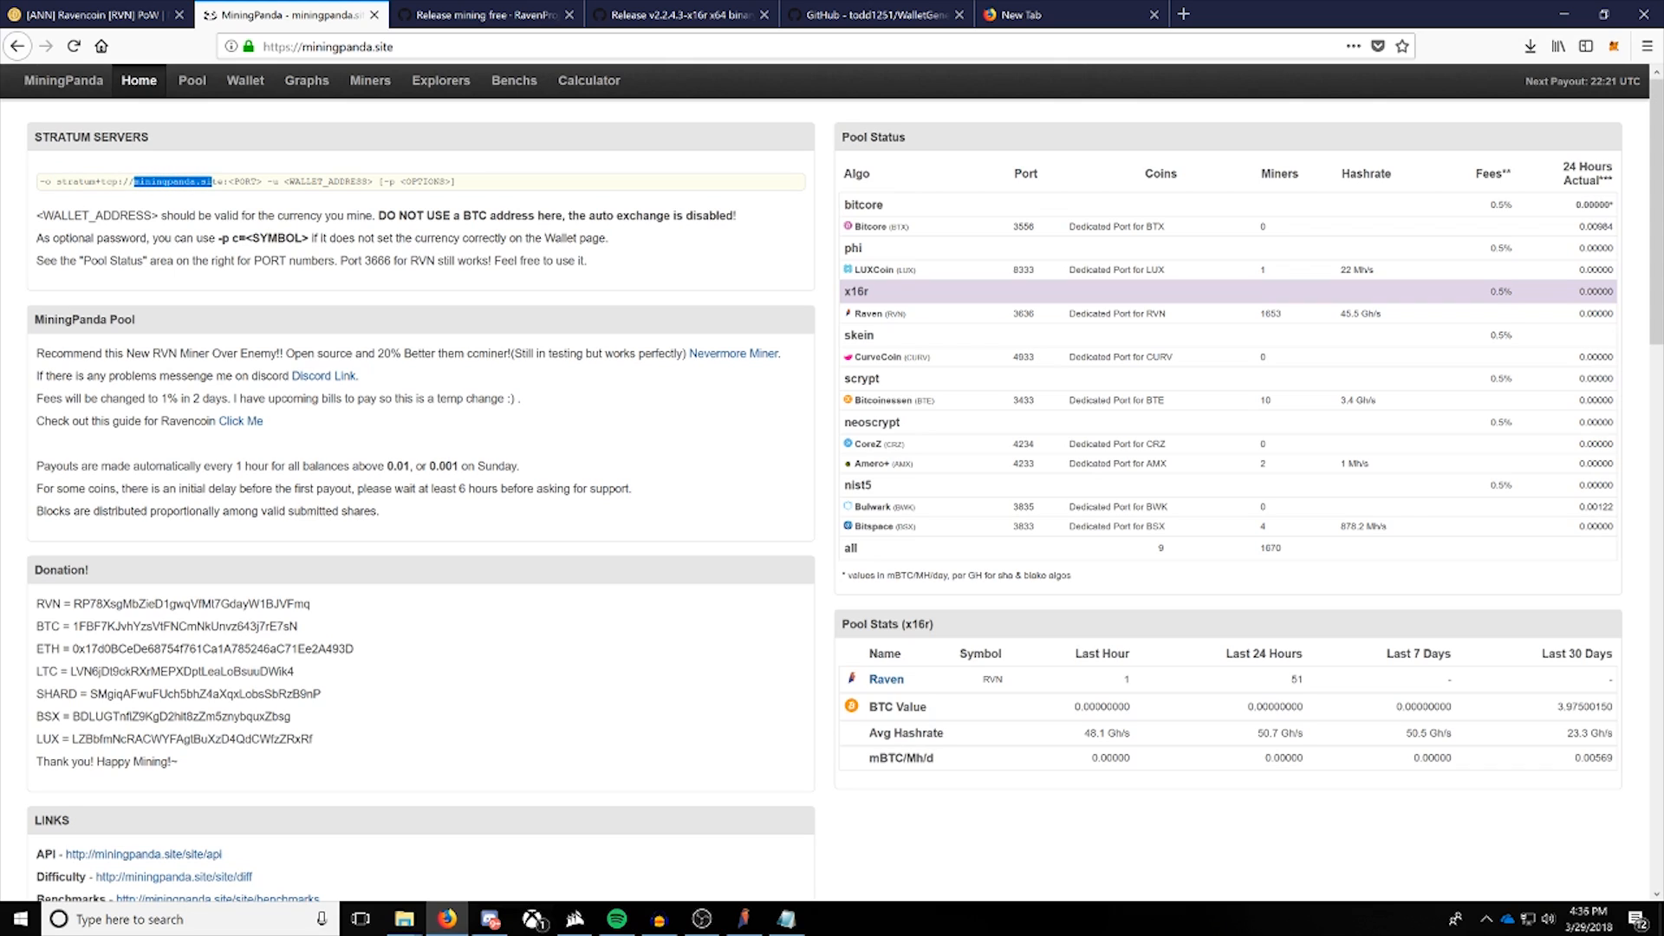
right_click(211, 182)
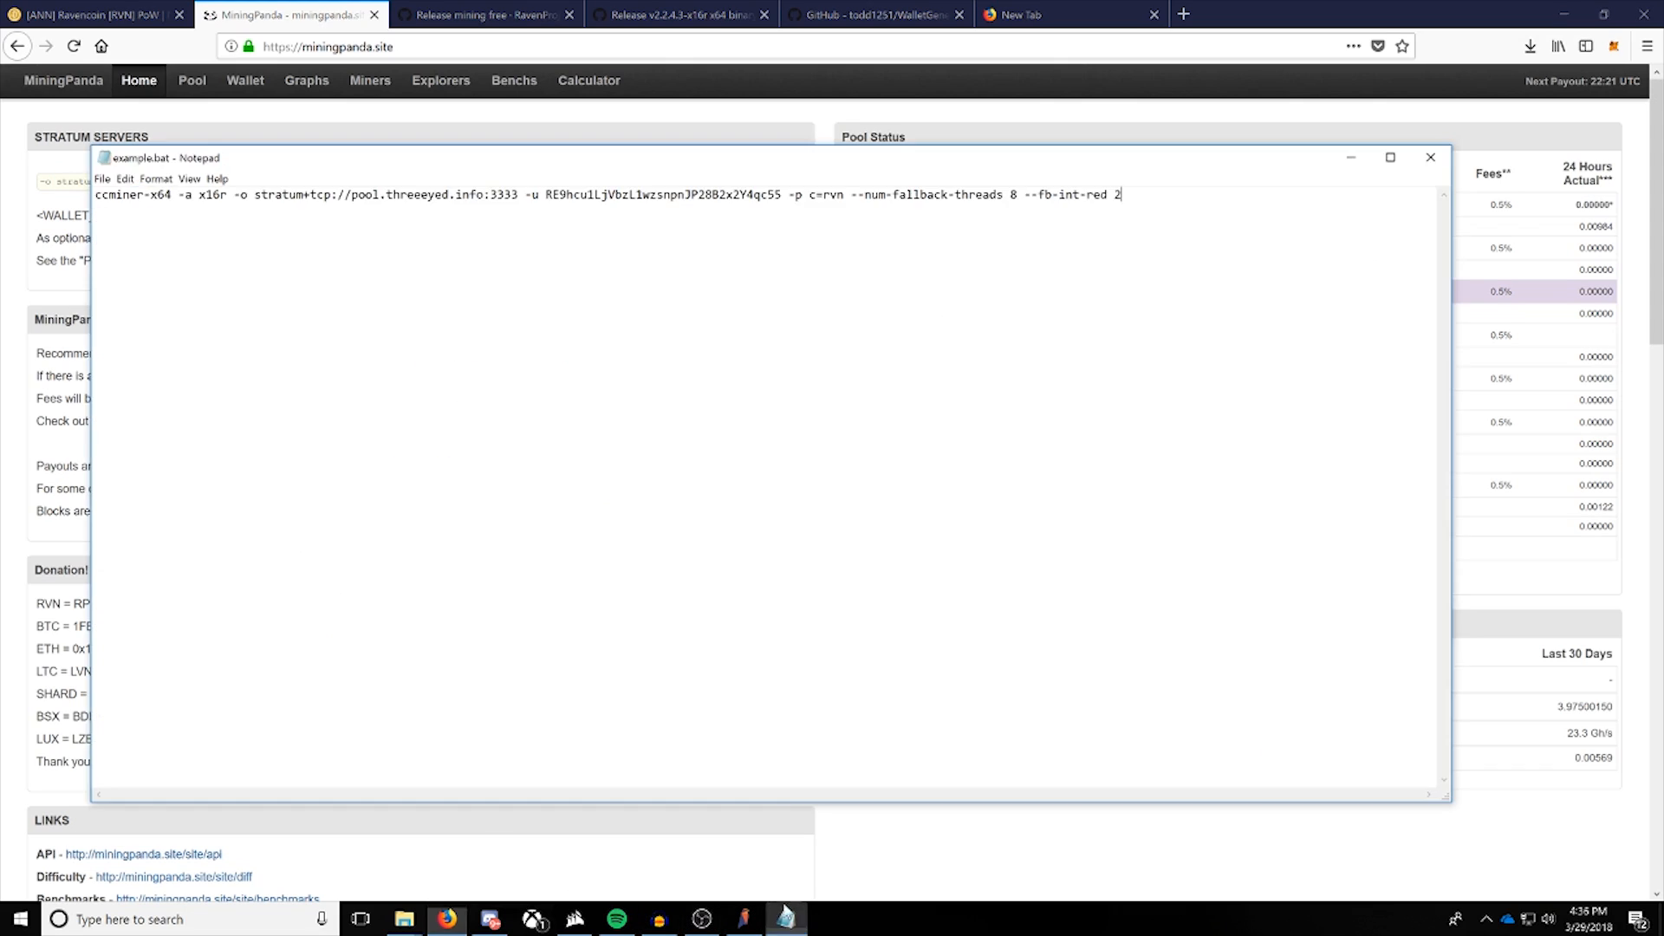
double_click(381, 196)
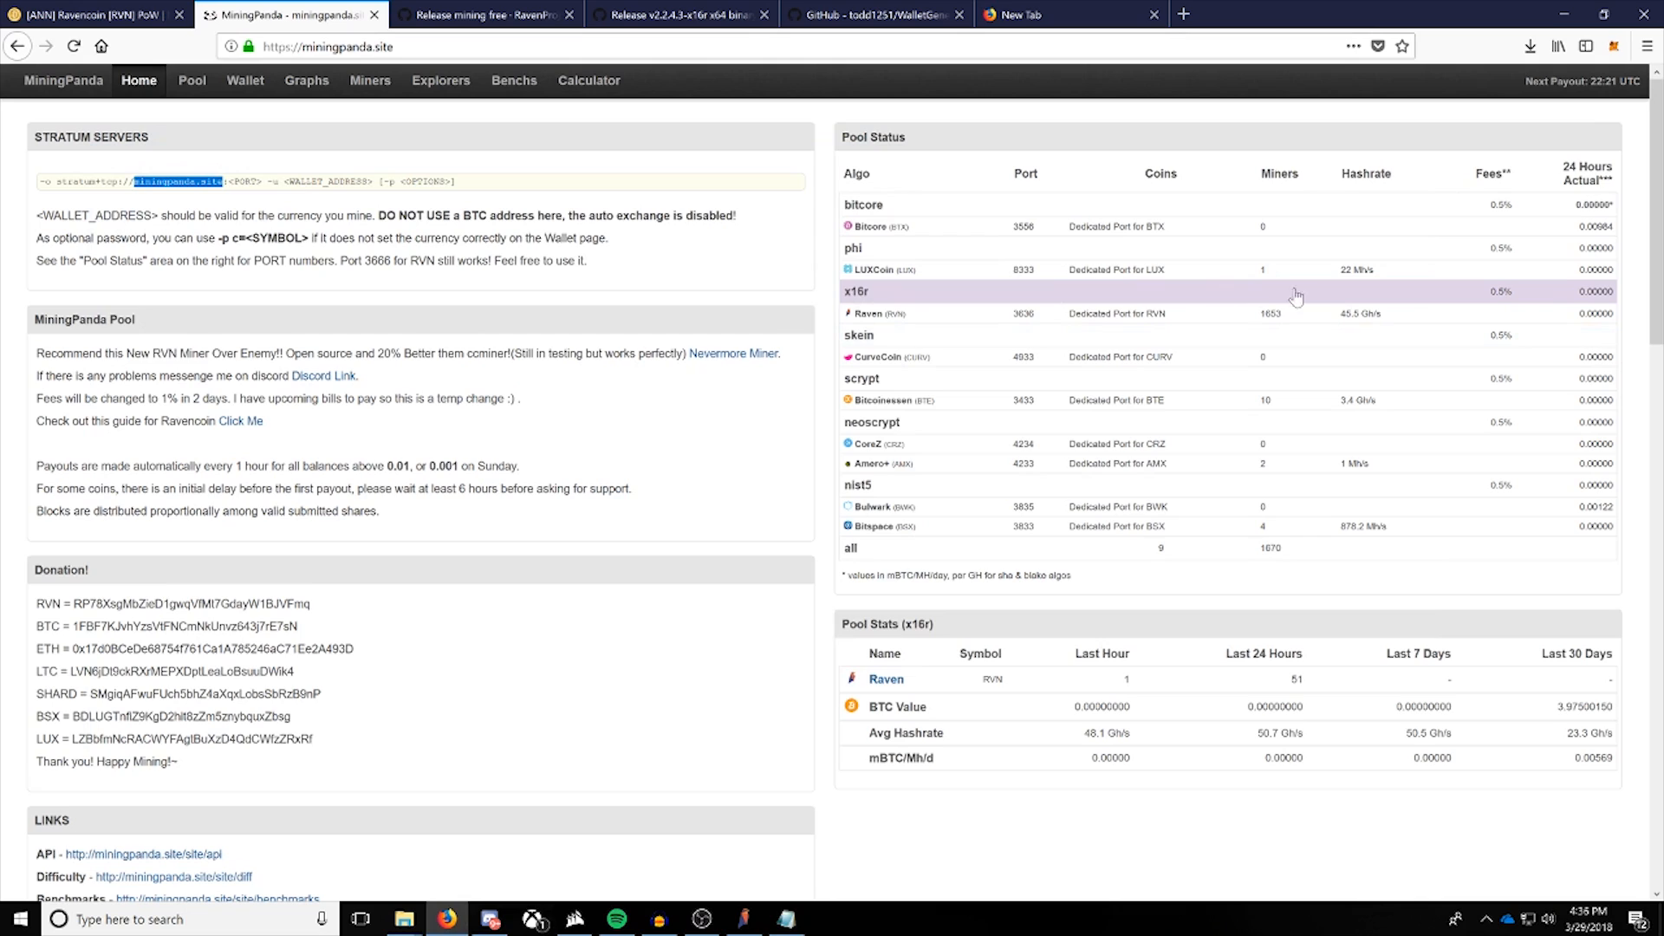
mouse_move(852, 305)
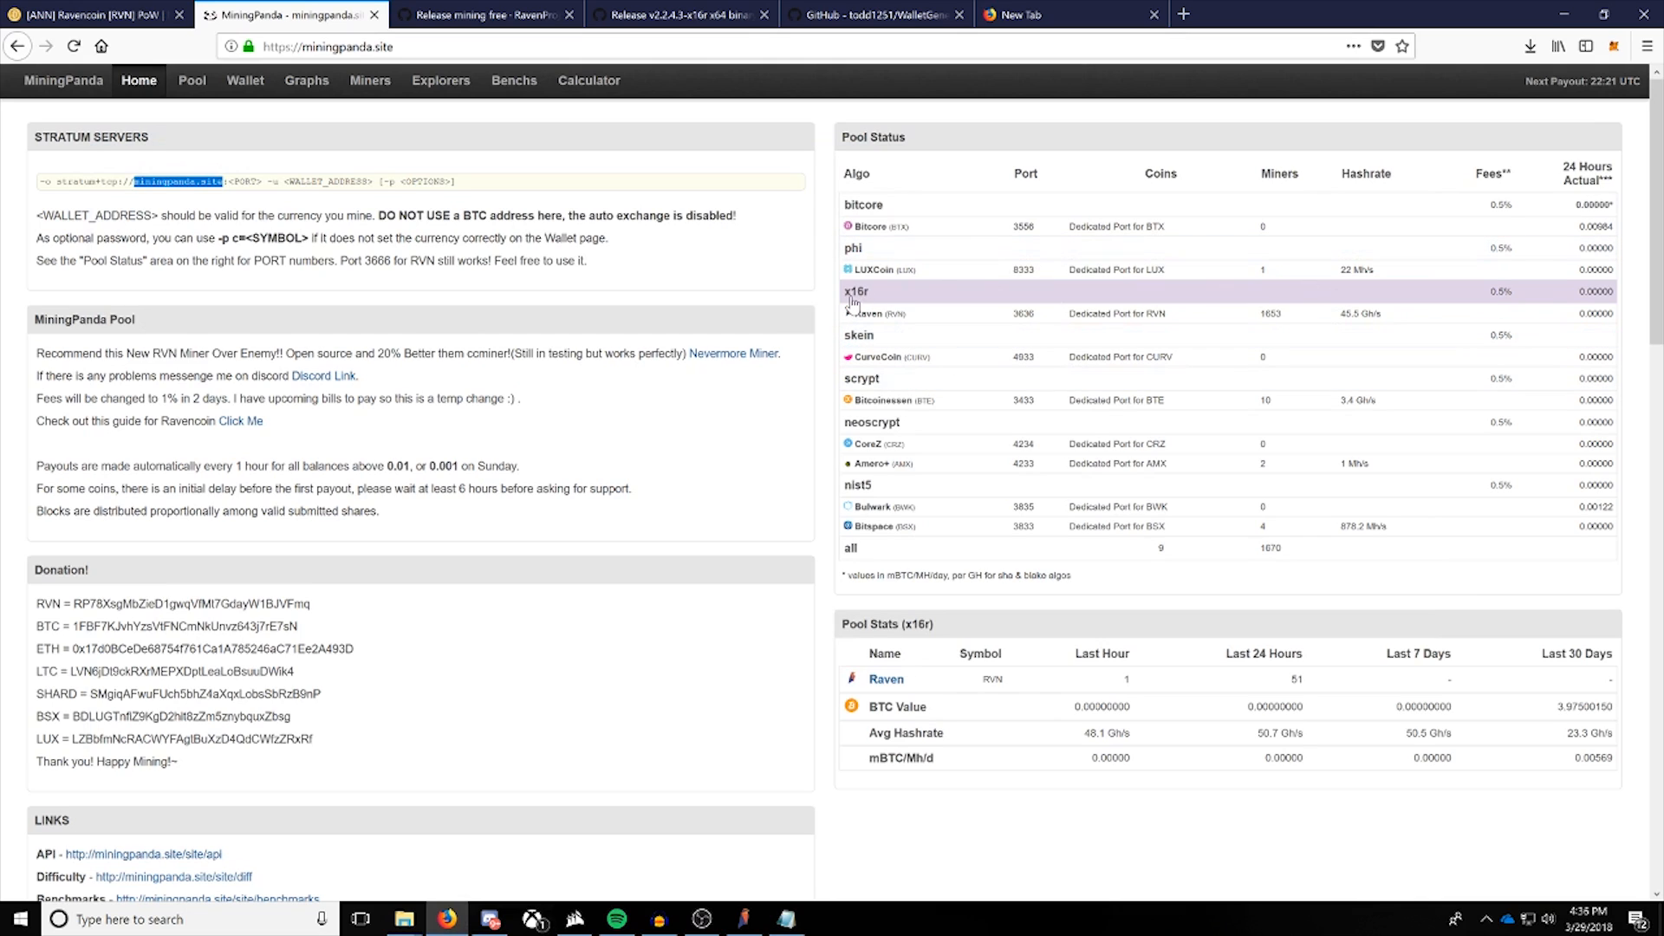
mouse_move(886, 304)
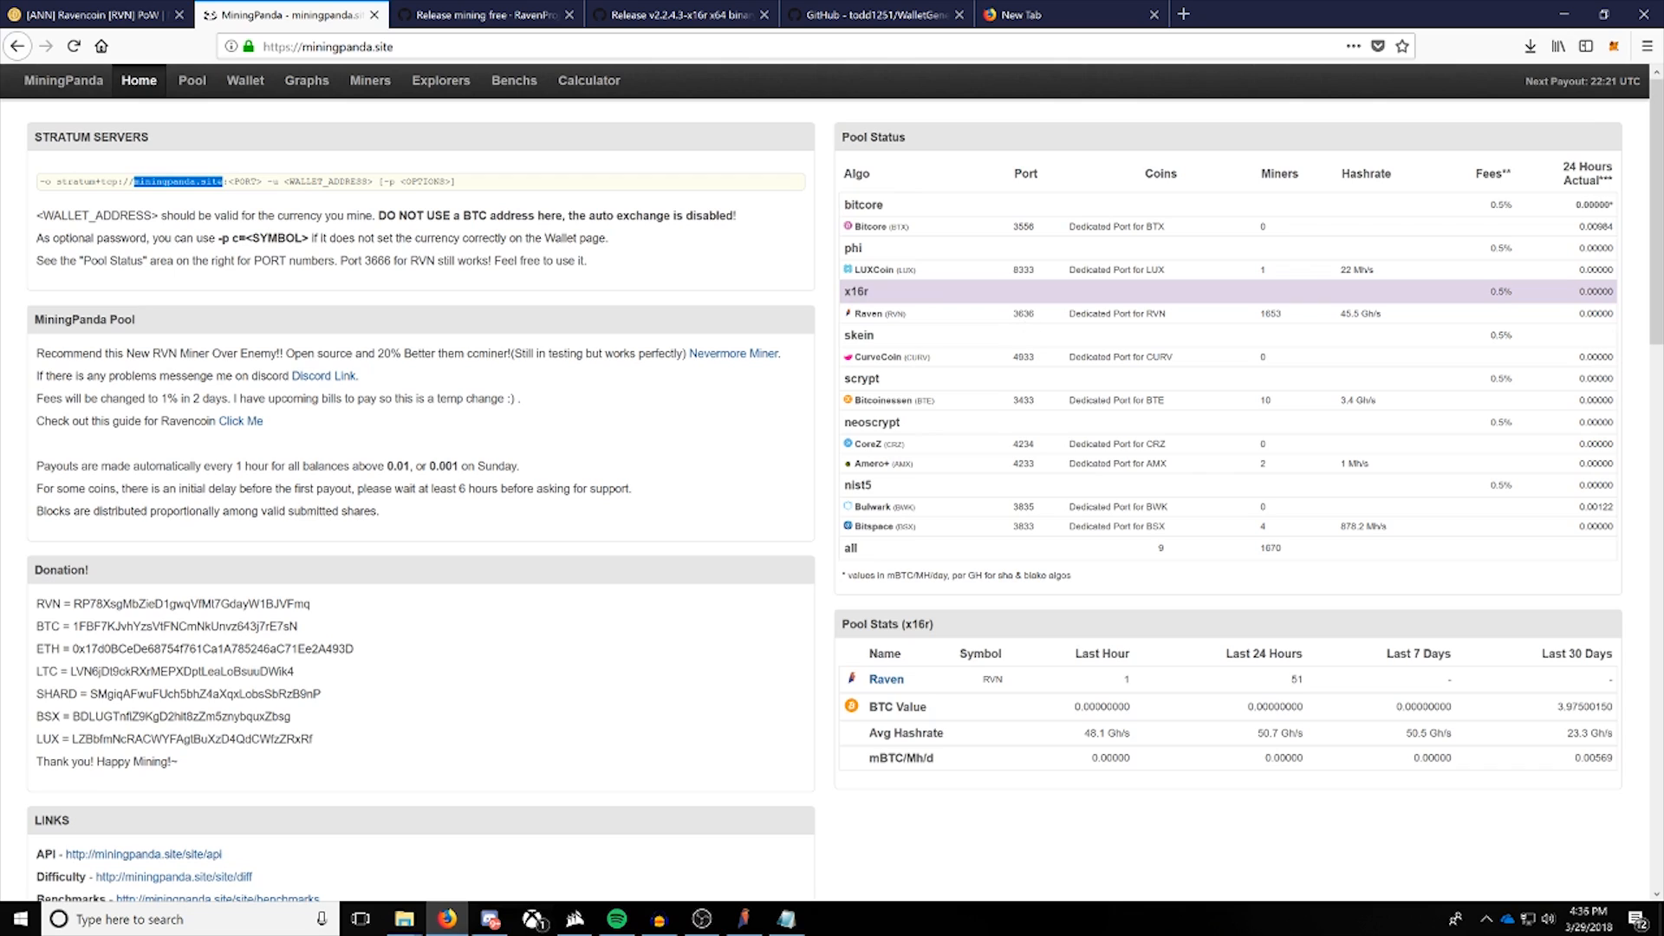
right_click(1022, 314)
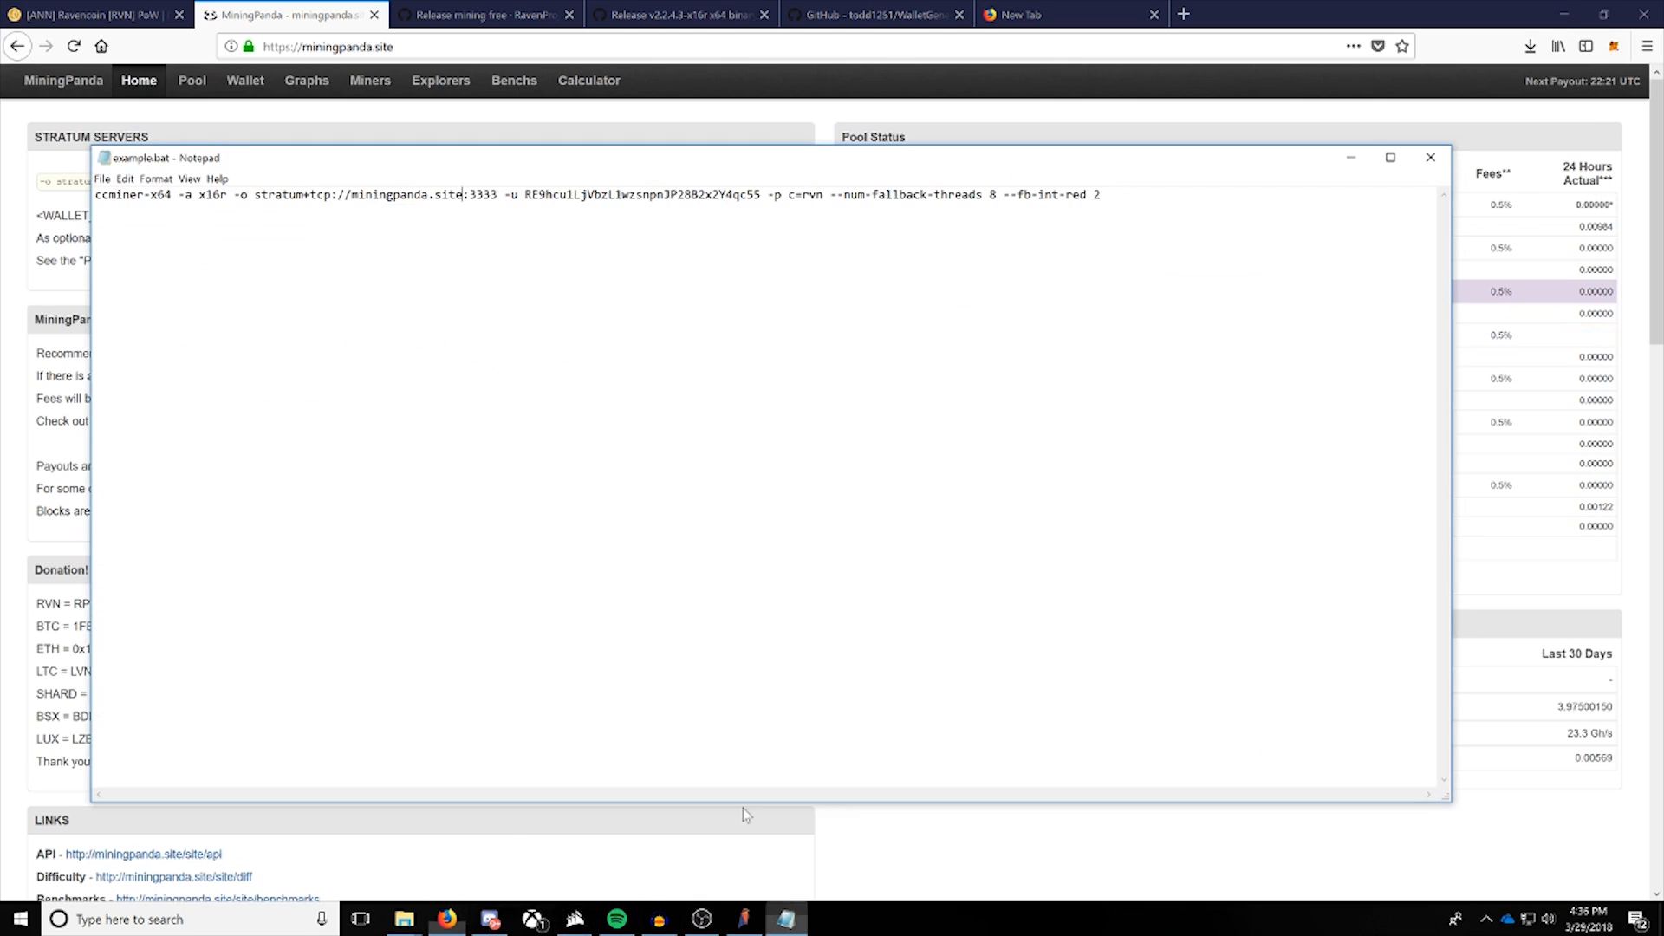
double_click(480, 196)
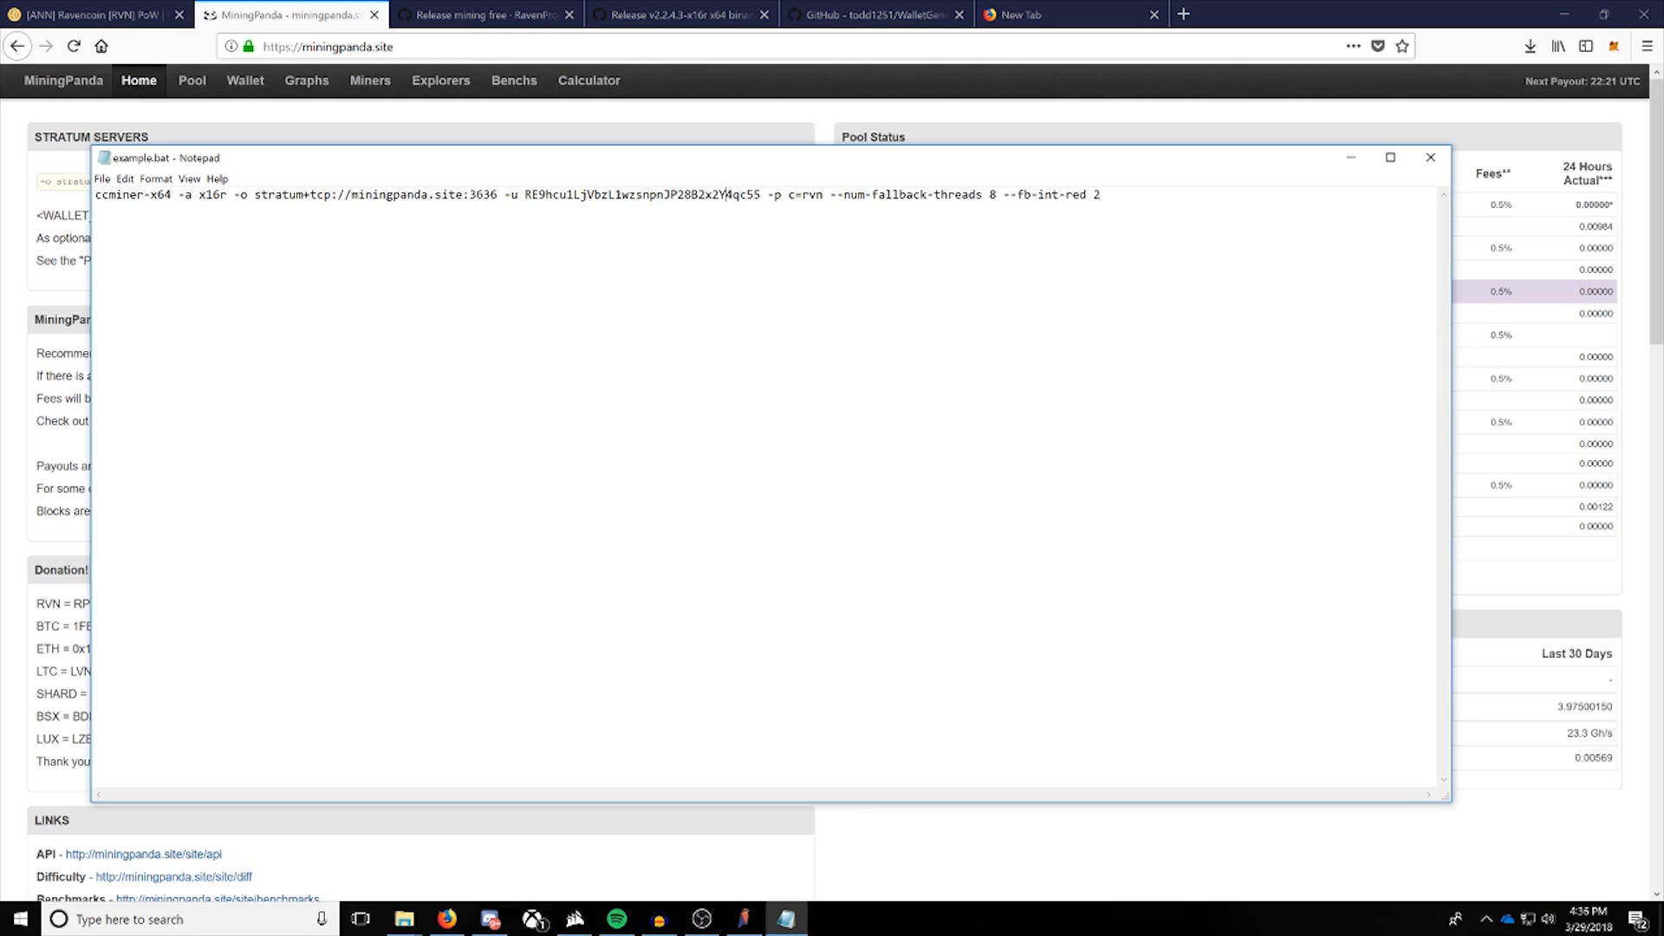
double_click(509, 194)
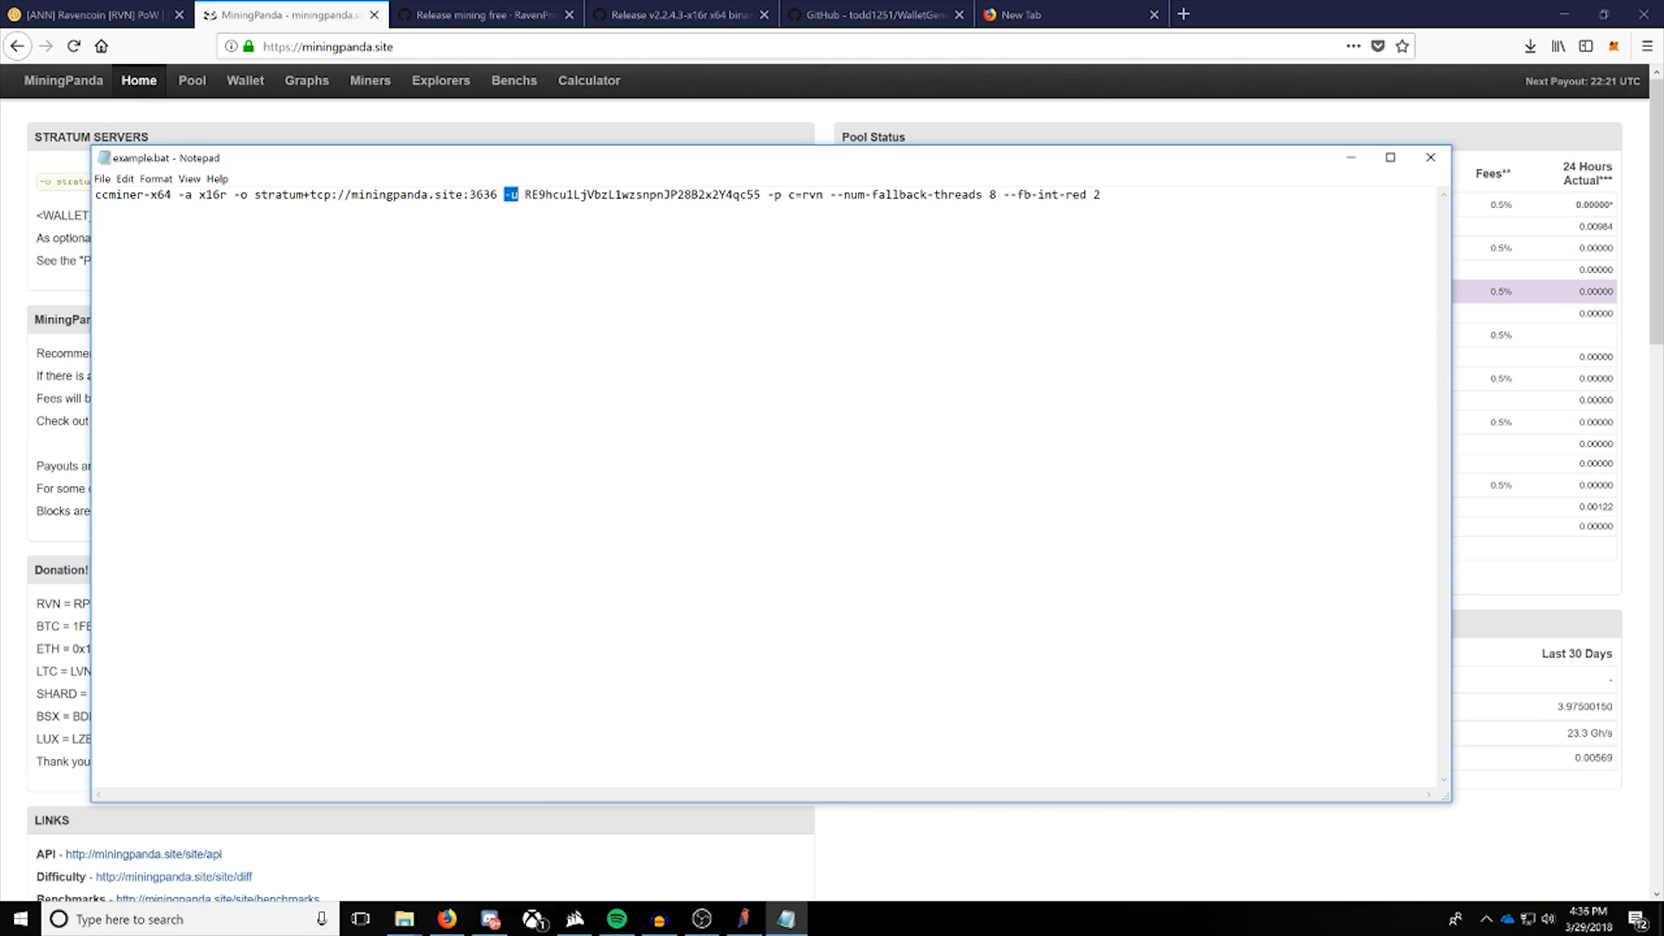
- Paste the Raven Core receiving address over the old wallet address after -u
double_click(642, 195)
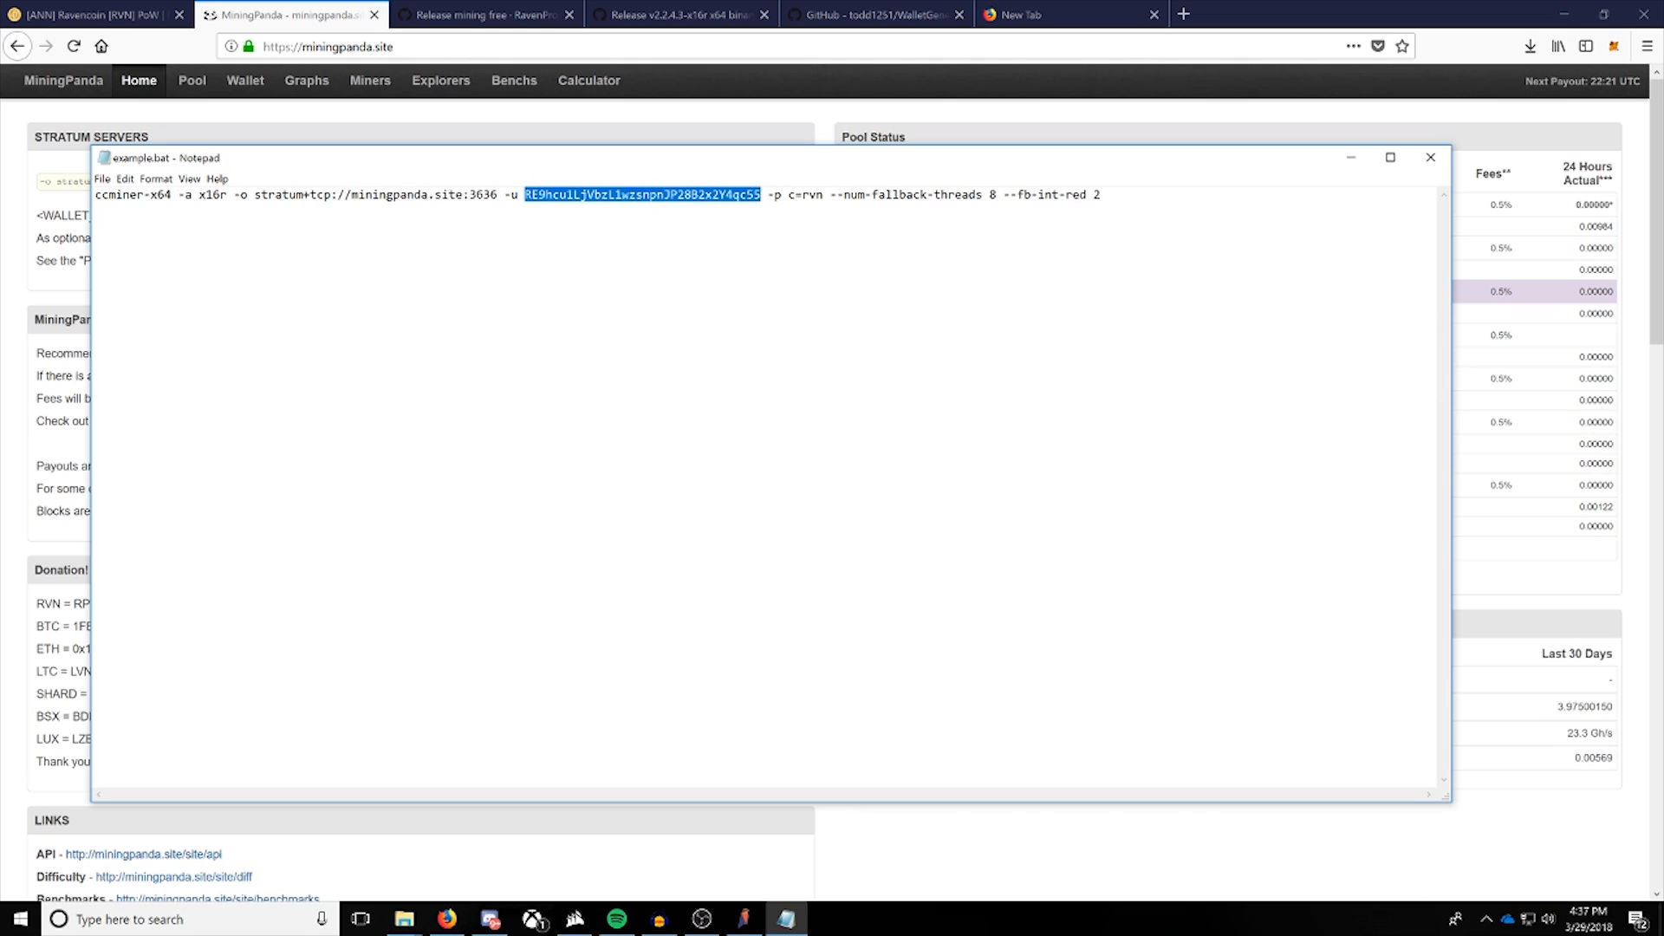
click(744, 919)
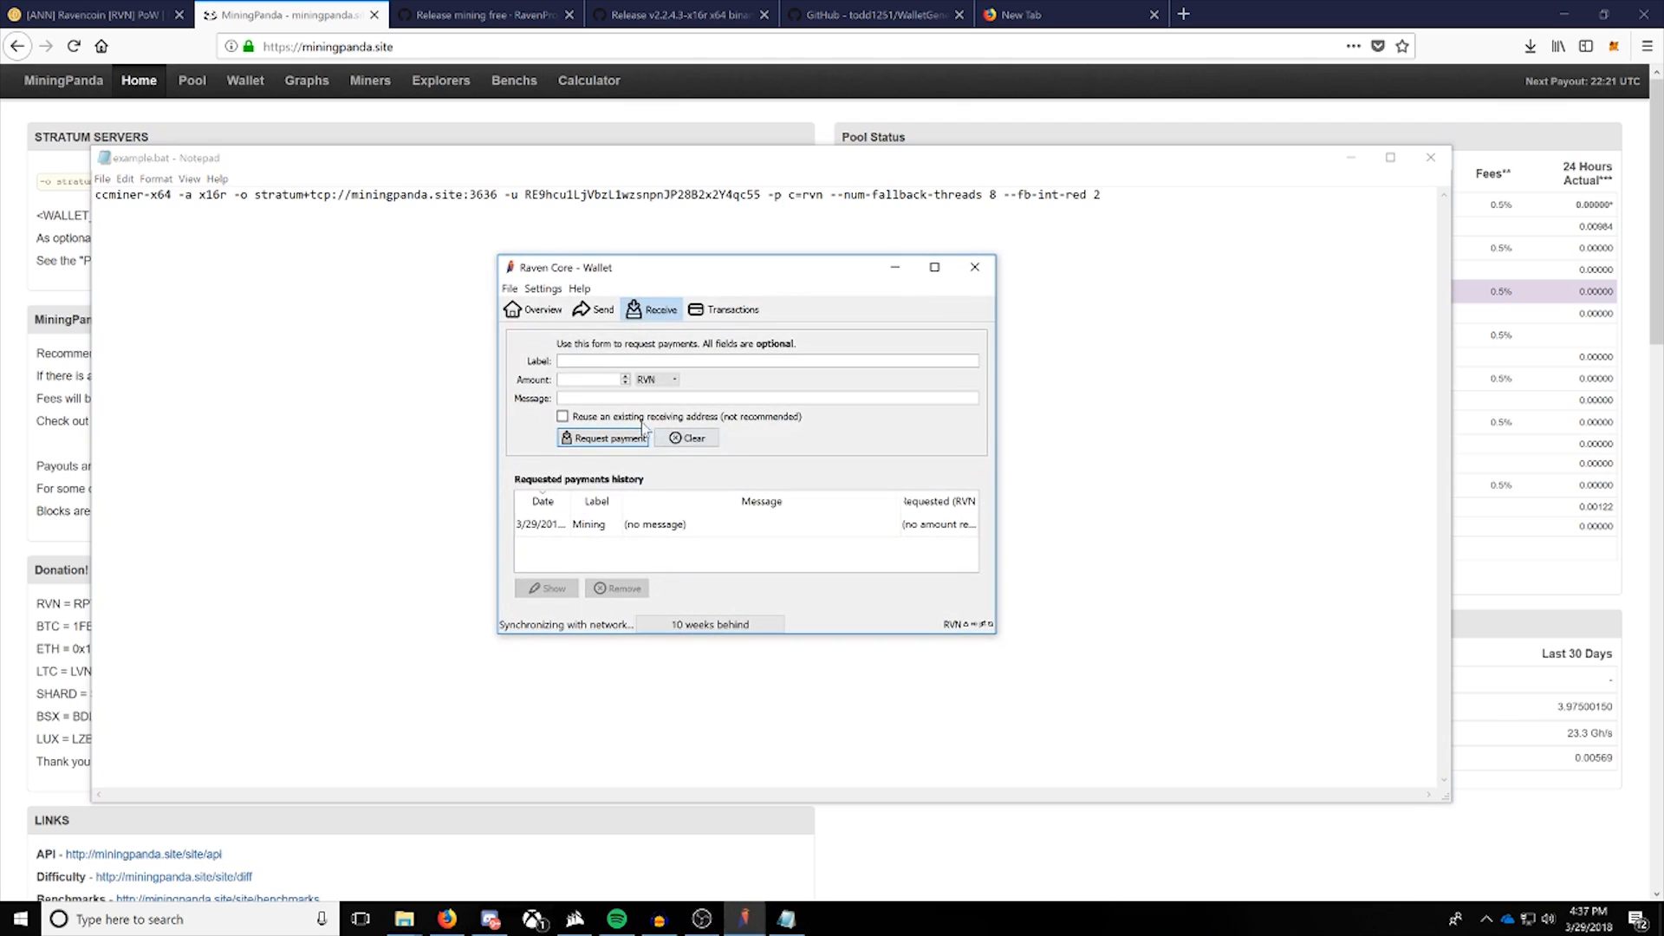
click(603, 437)
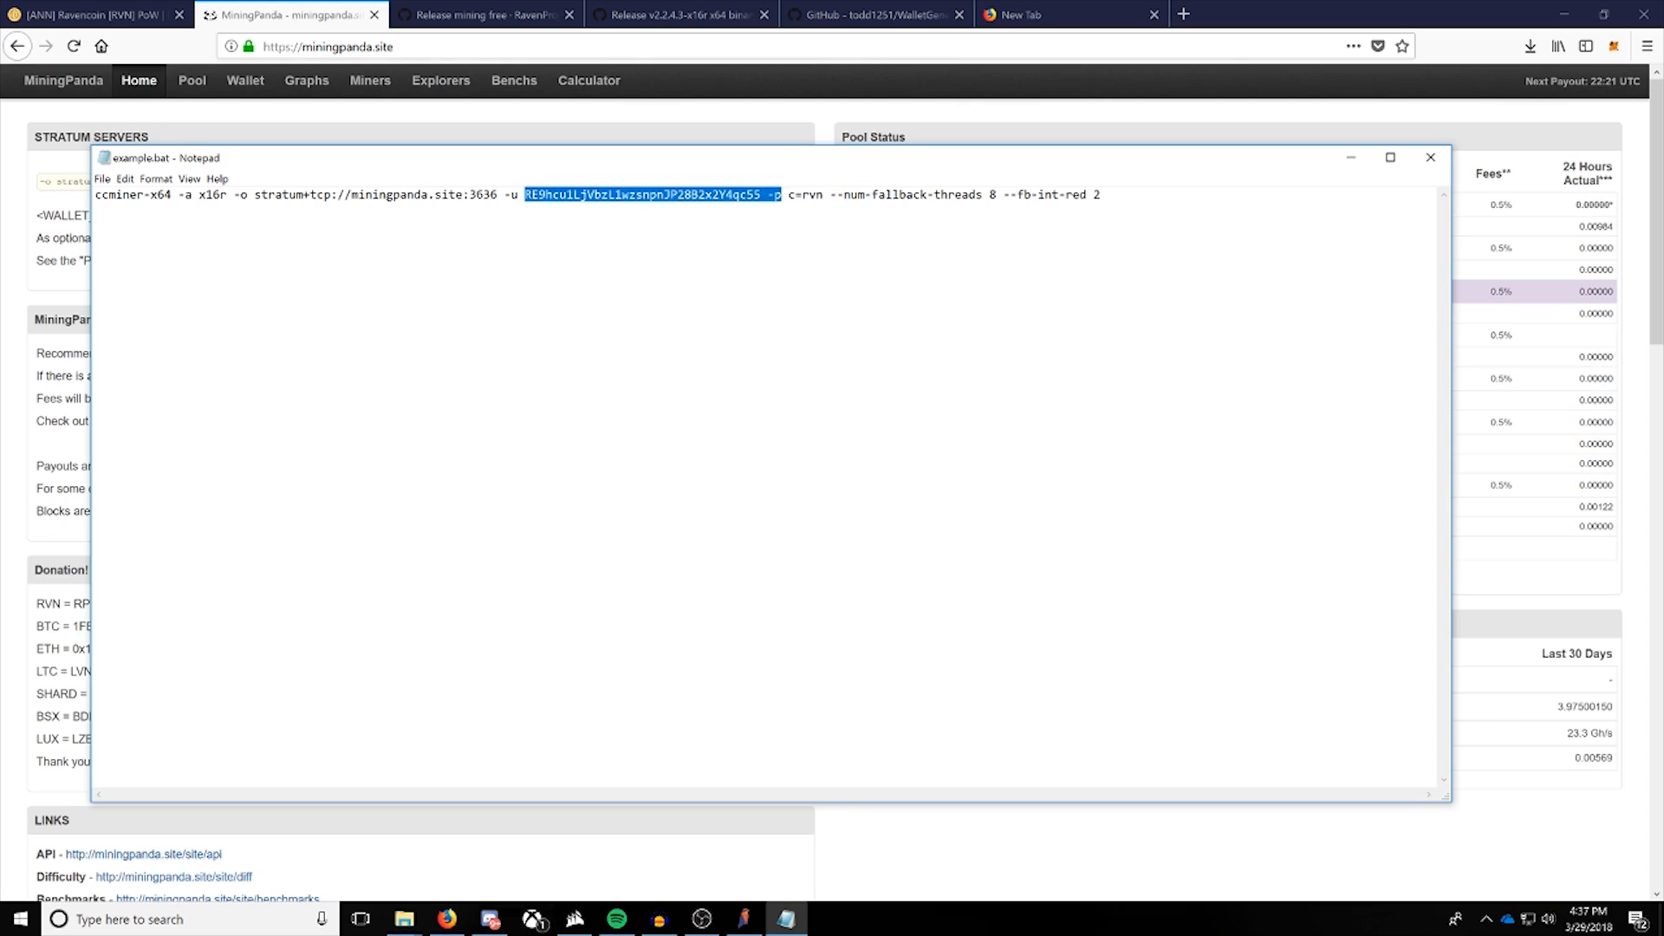
right_click(754, 194)
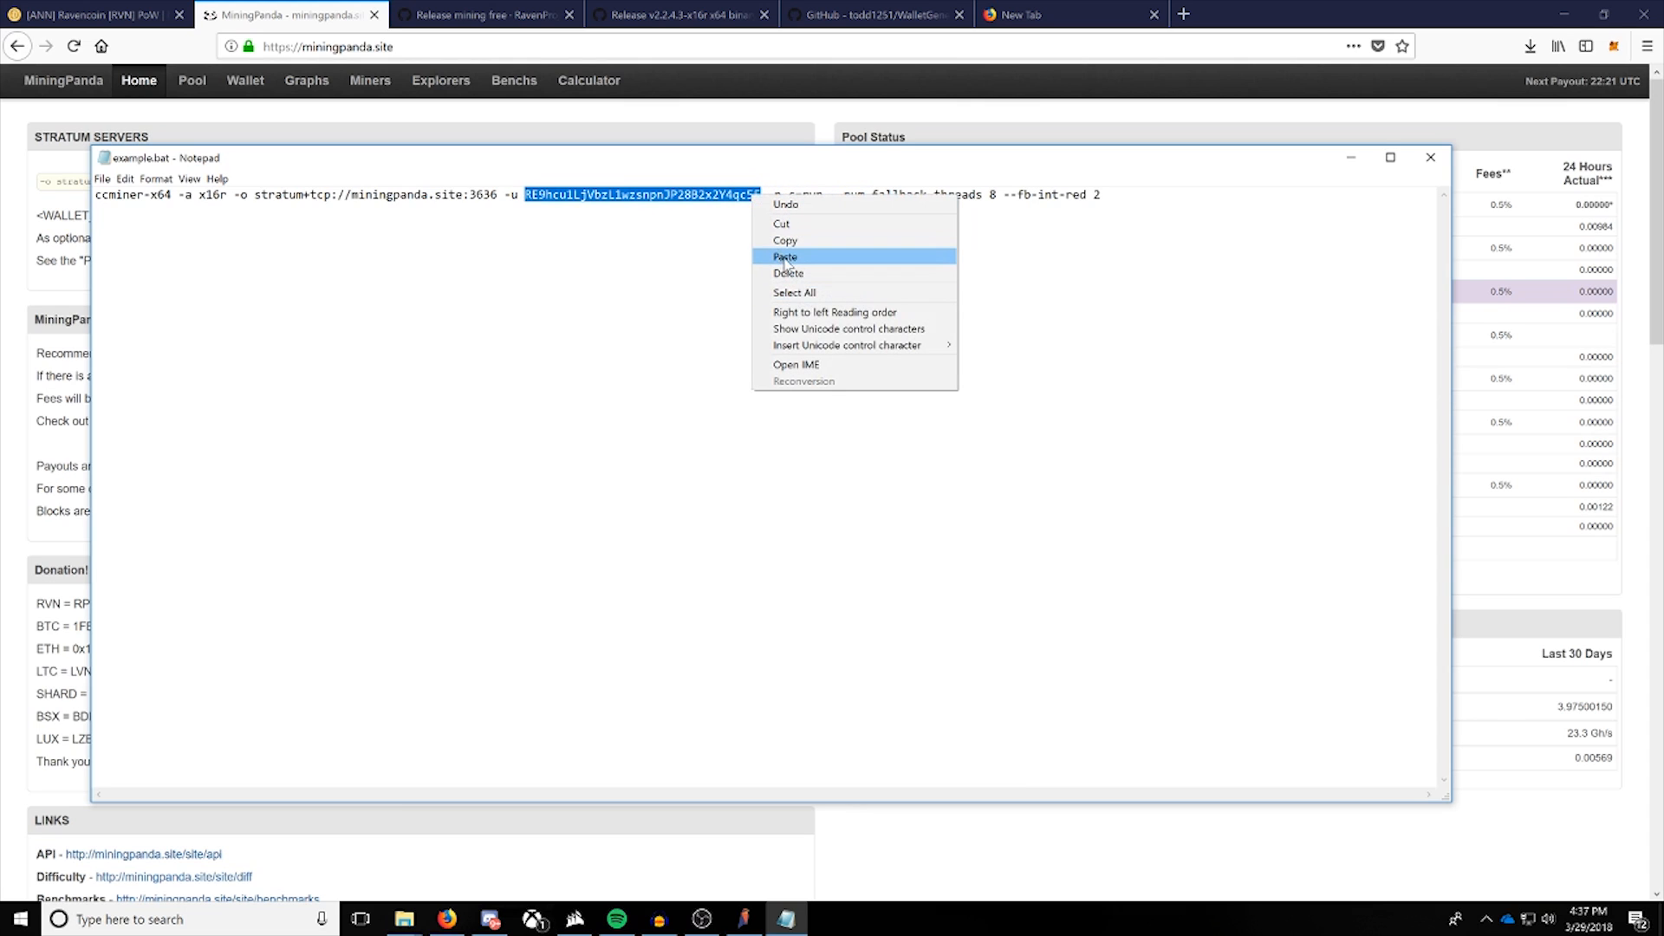
click(783, 256)
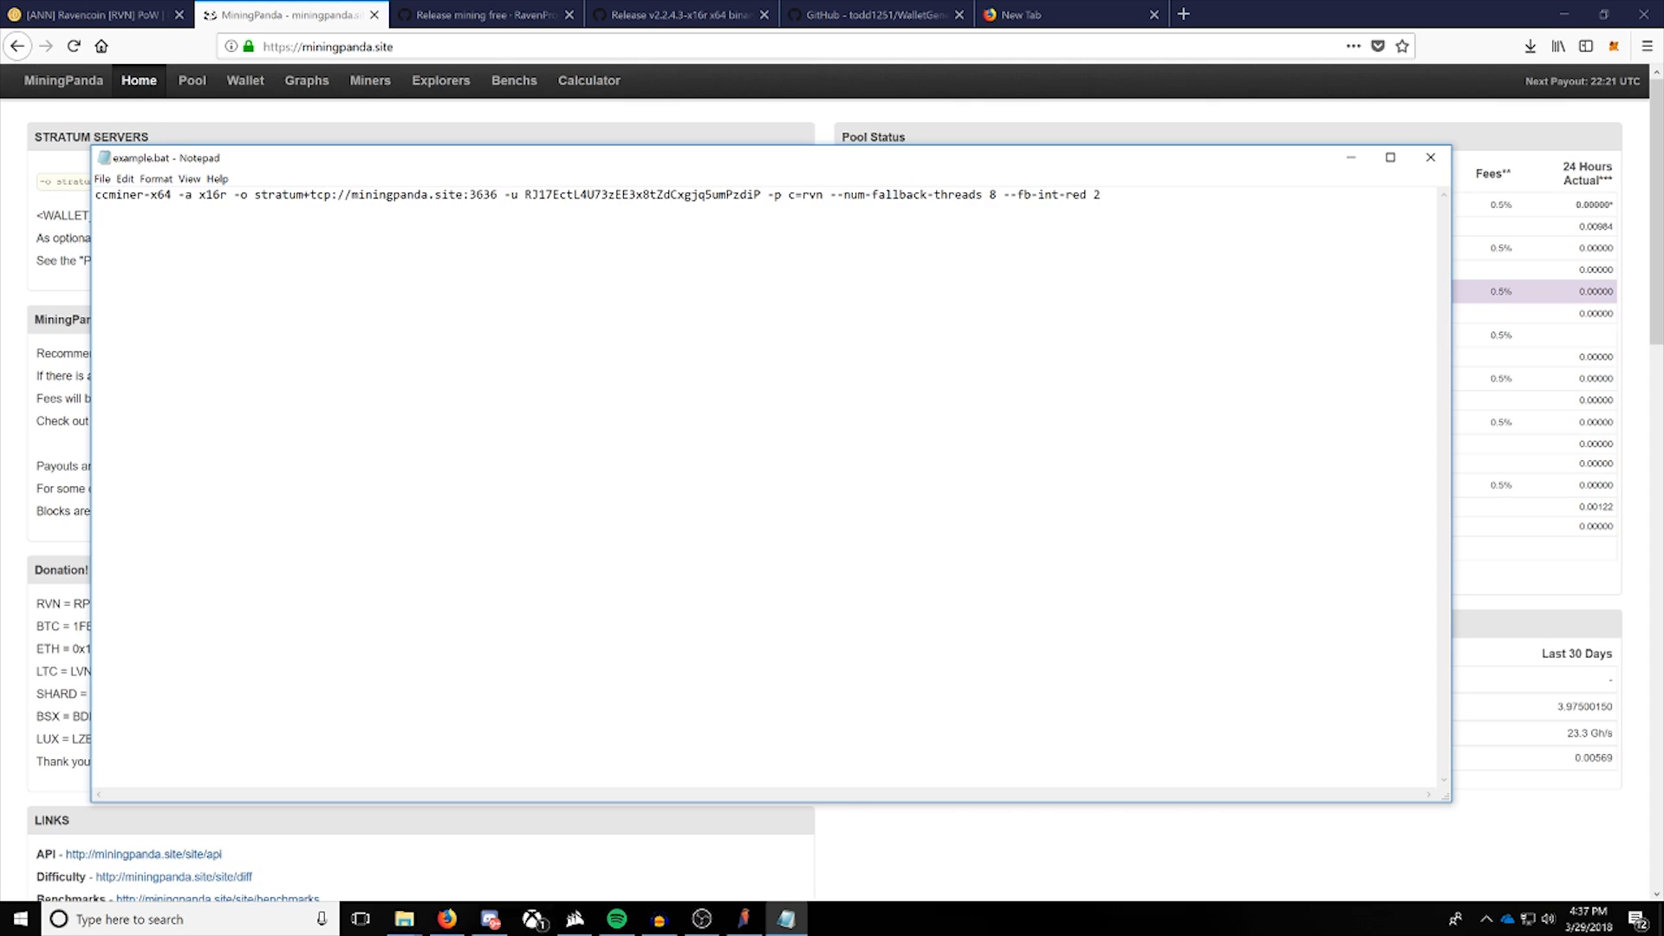
- Save the edited example.bat via File > Save
click(102, 178)
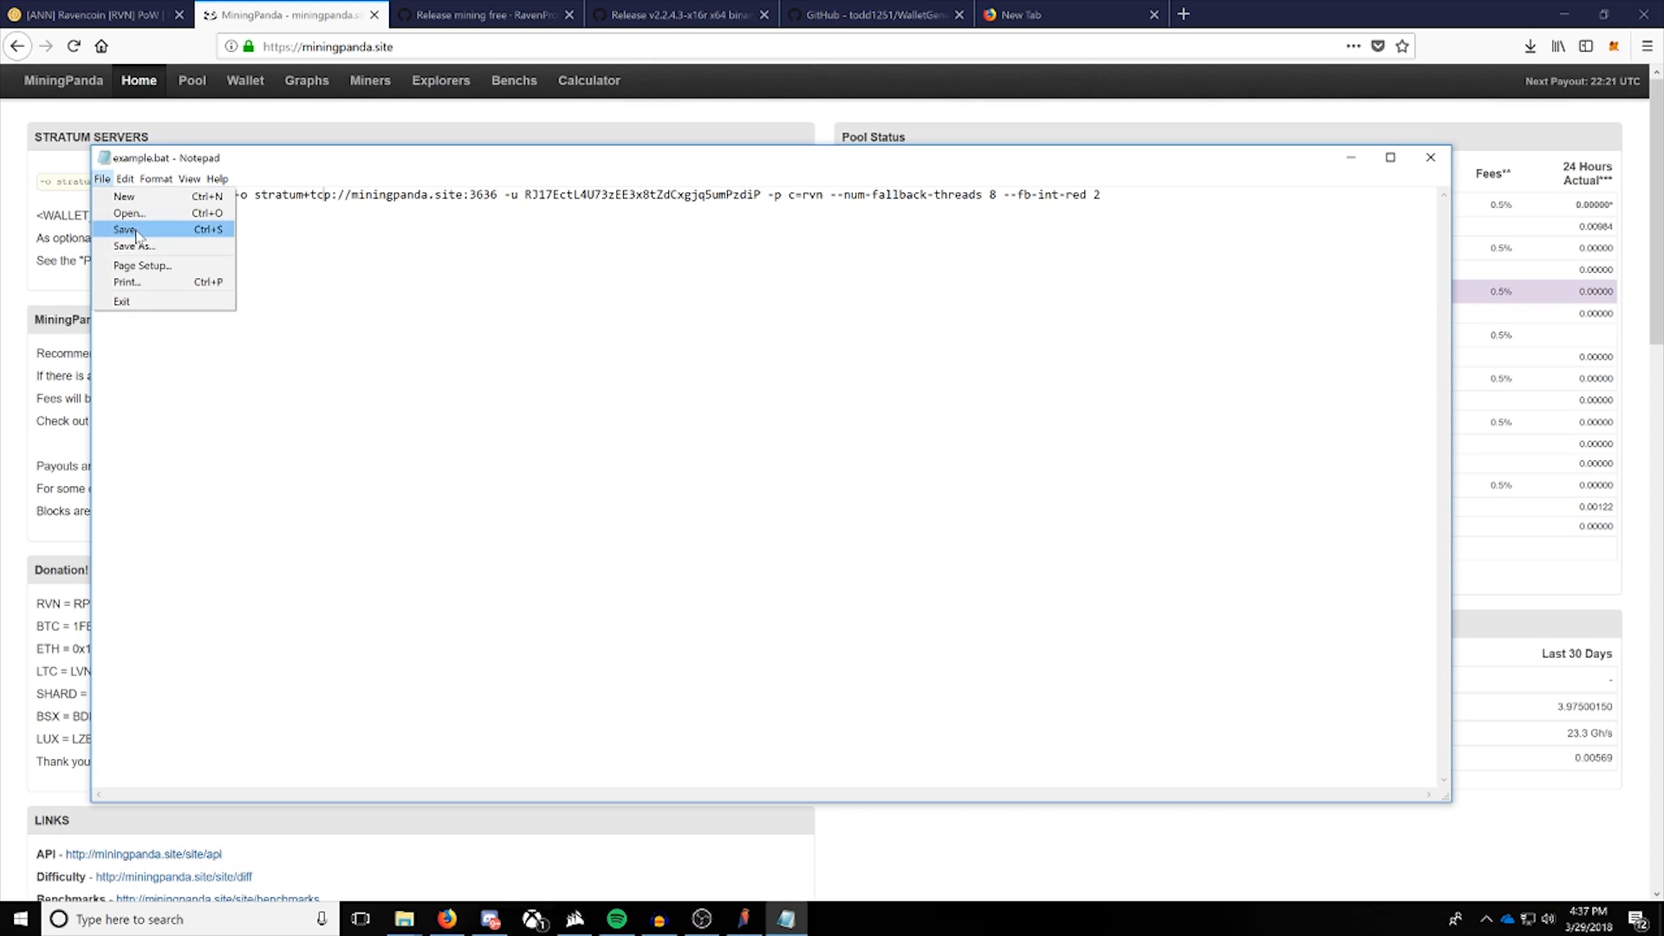
click(124, 230)
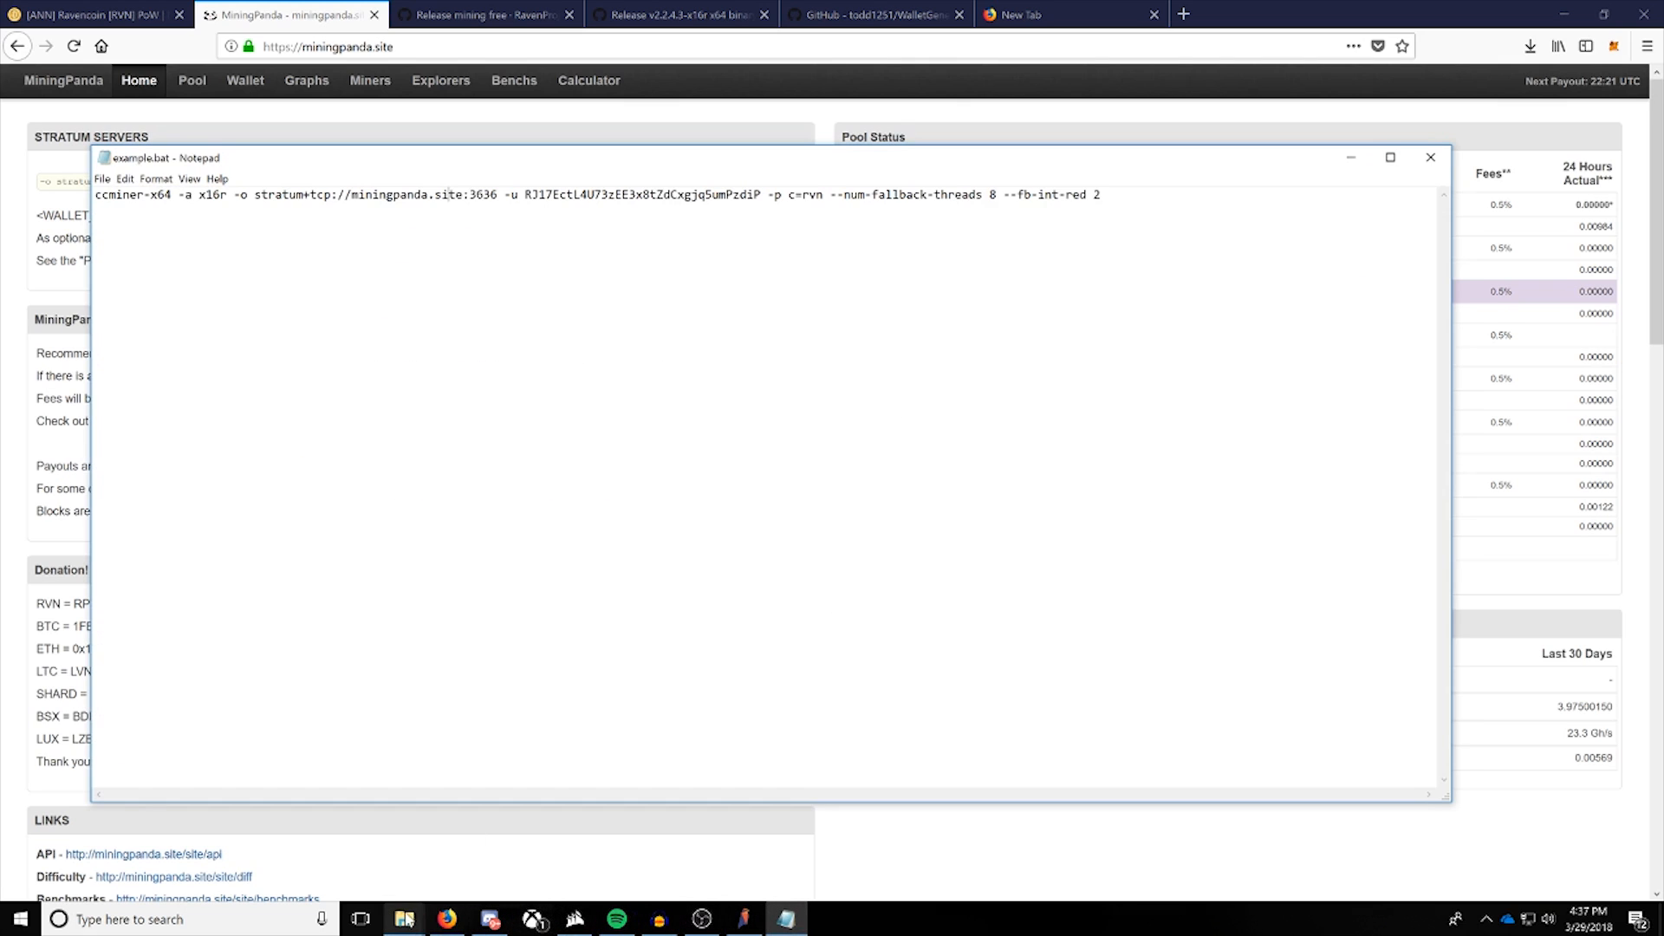
- Rename example.bat in the Miner folder to RVN-Panda.bat
click(403, 919)
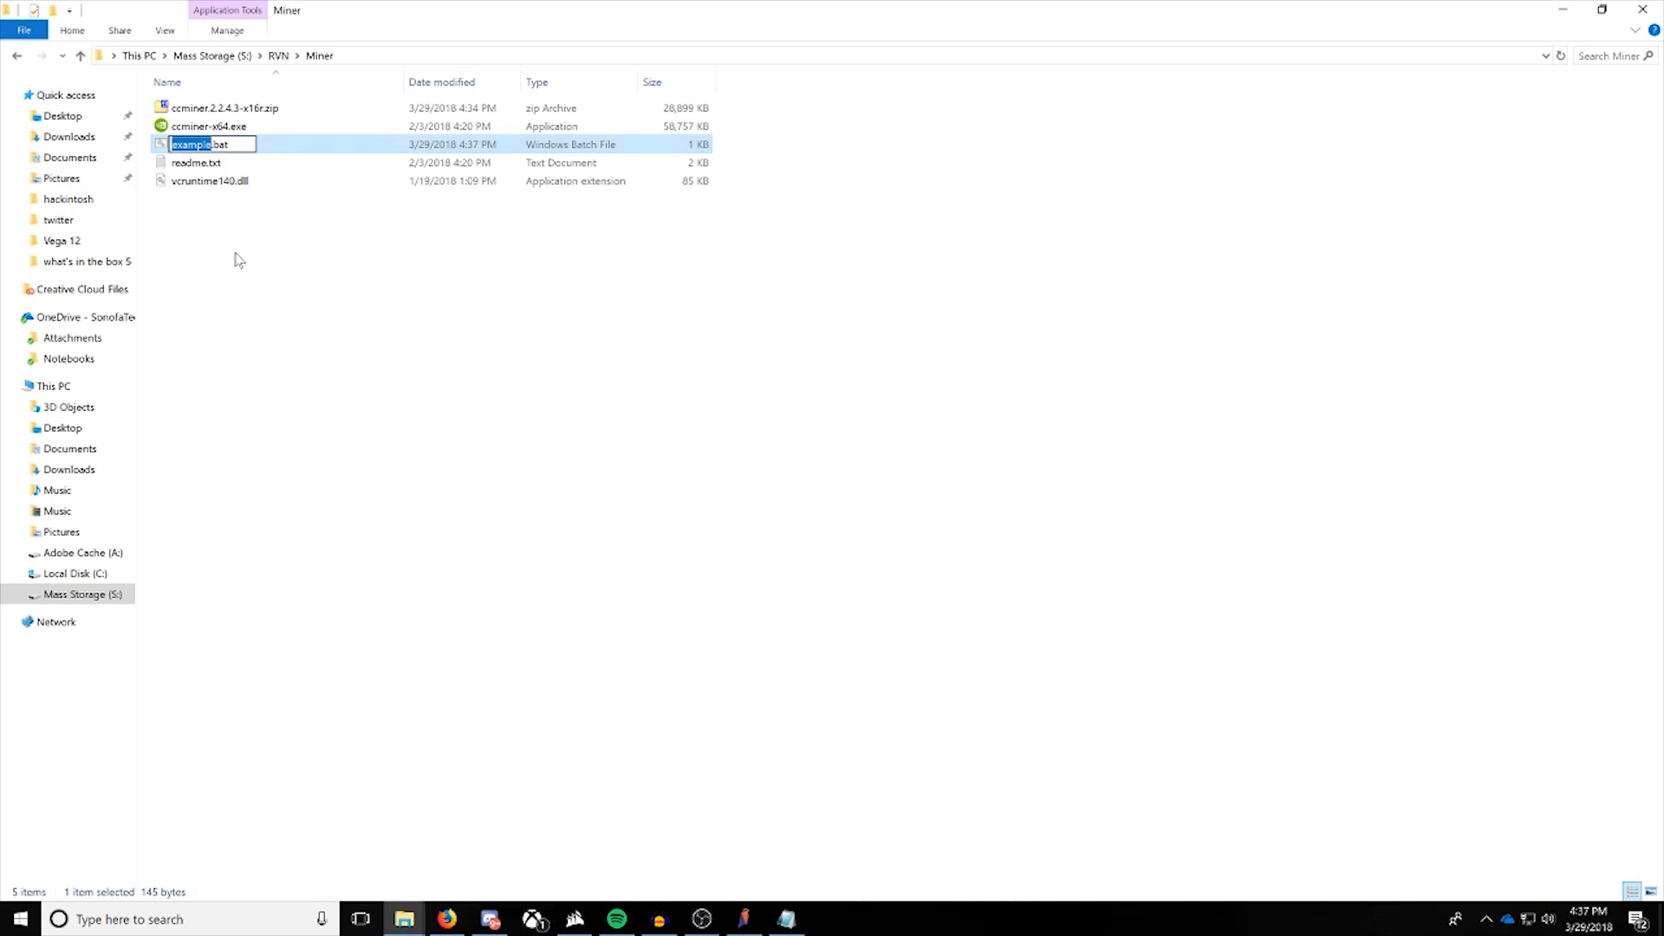
text(R.bat)
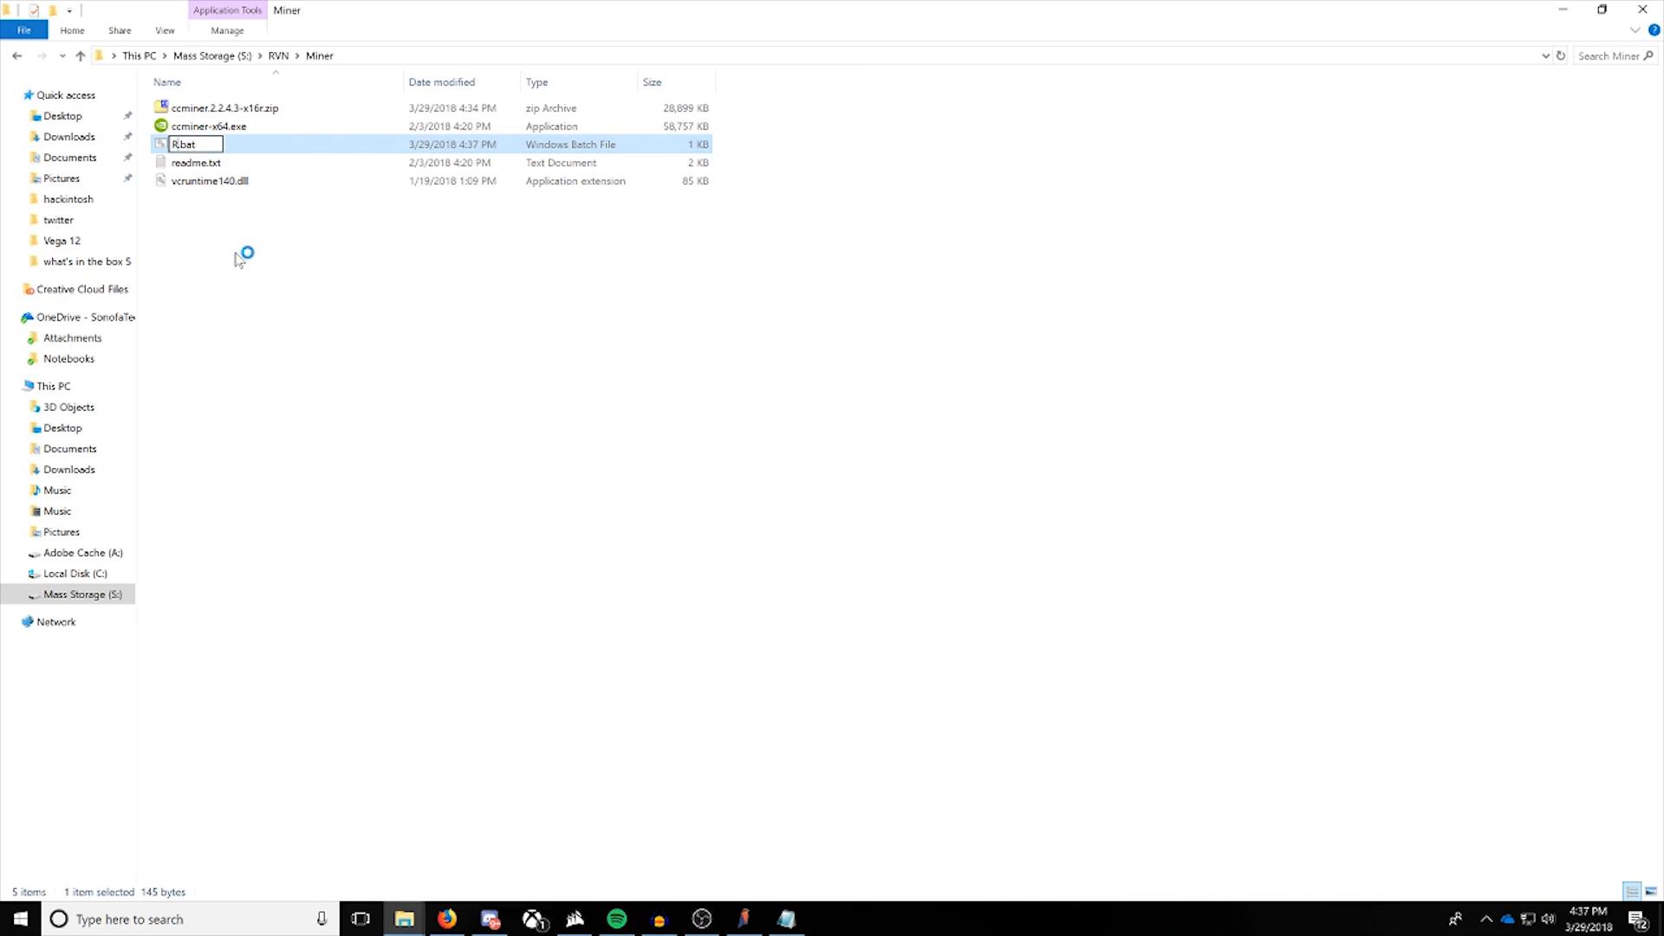
text(RVN)
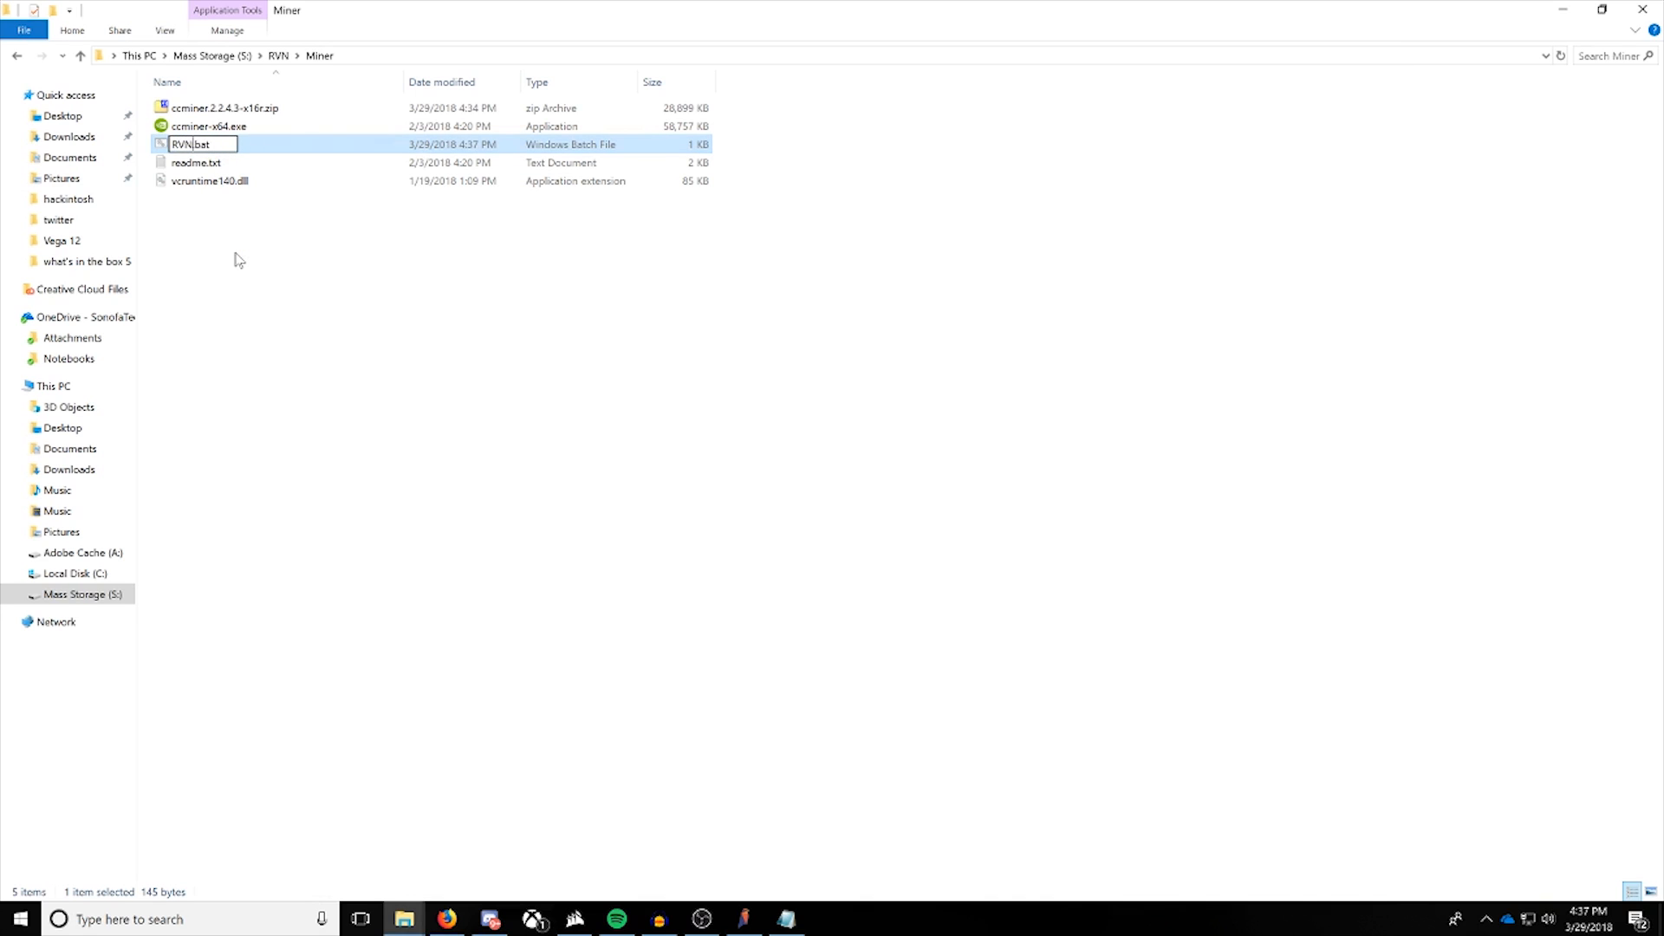
text(-Panda)
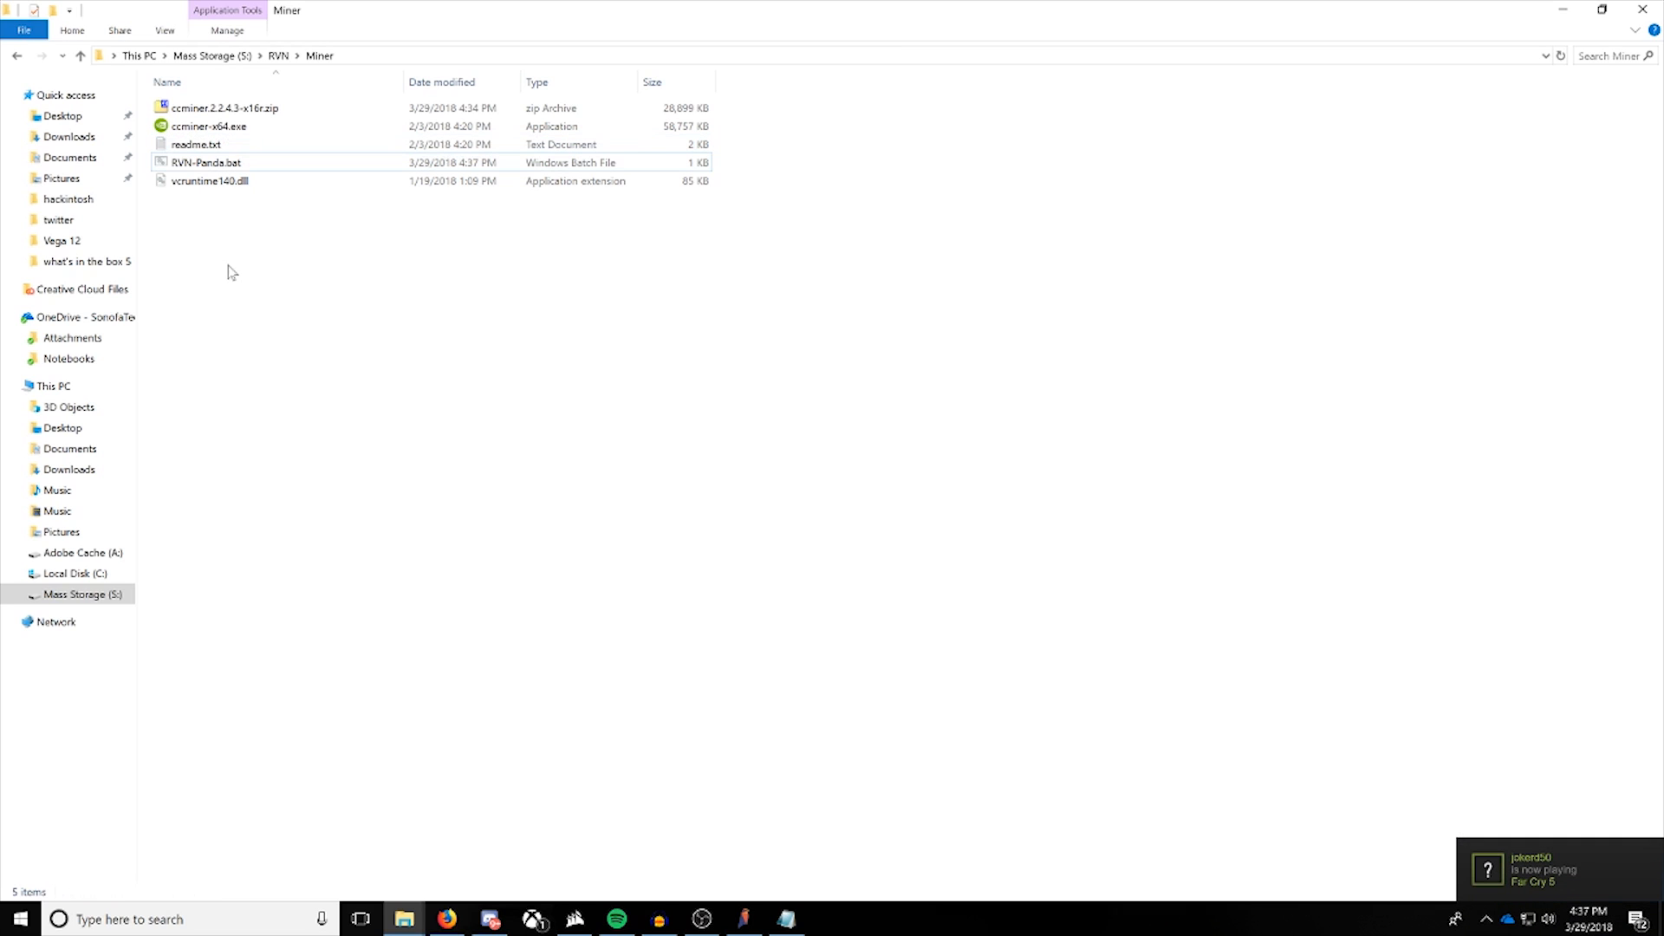
- Open RVN-Panda.bat in Notepad to check the command, then close it
double_click(207, 163)
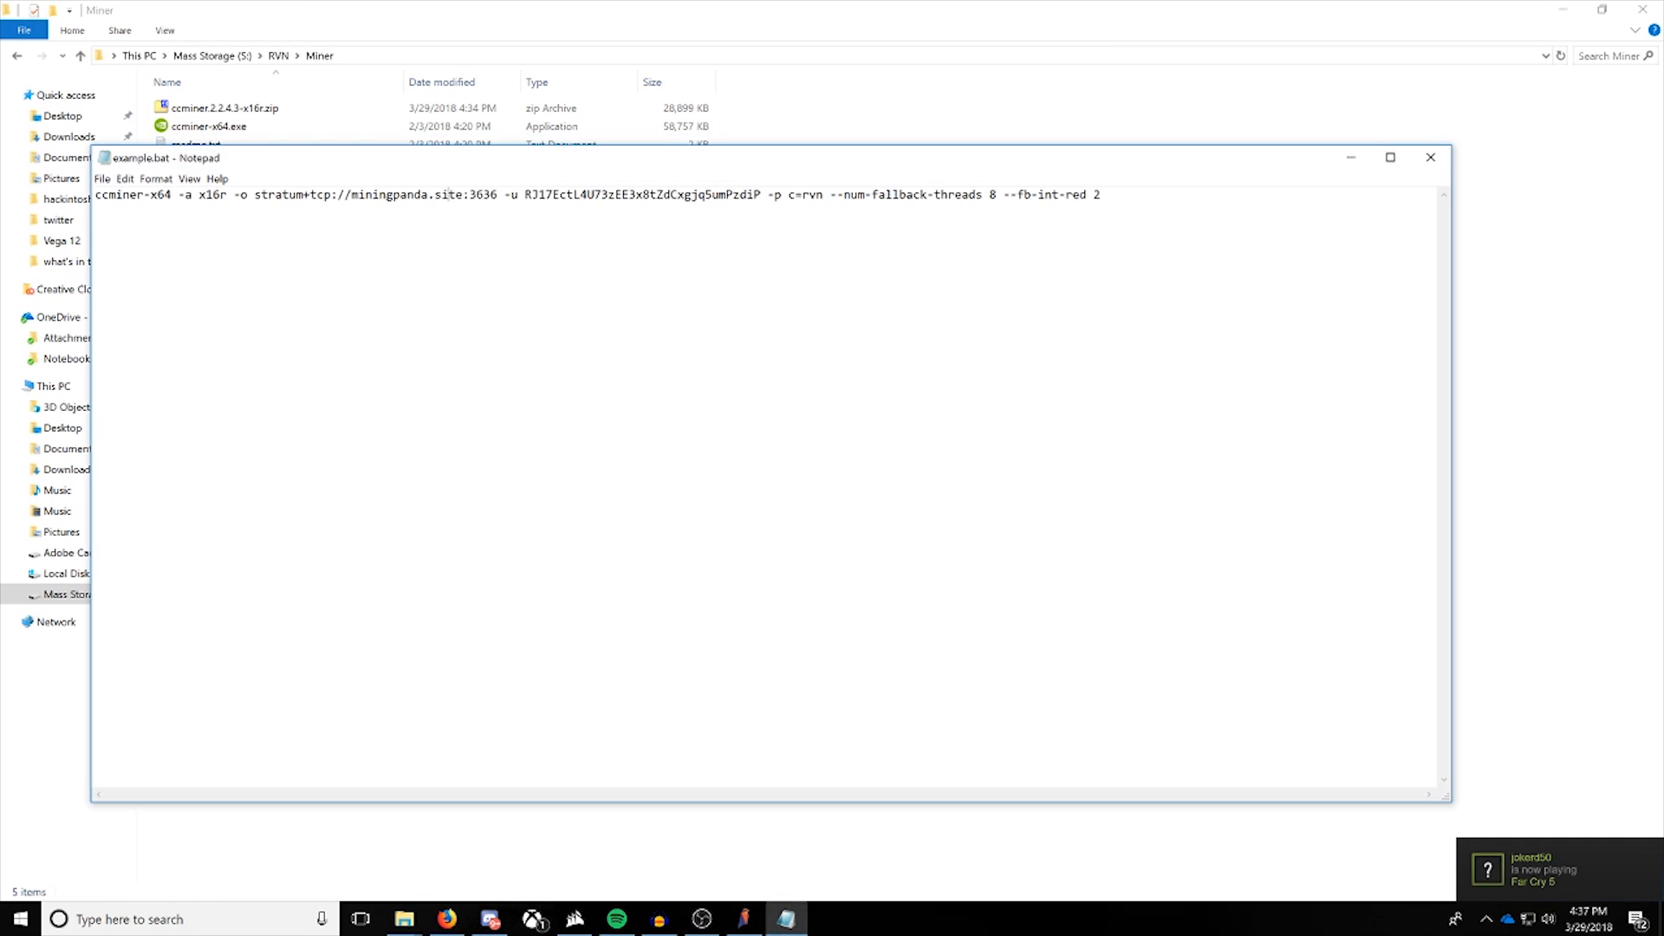
double_click(177, 194)
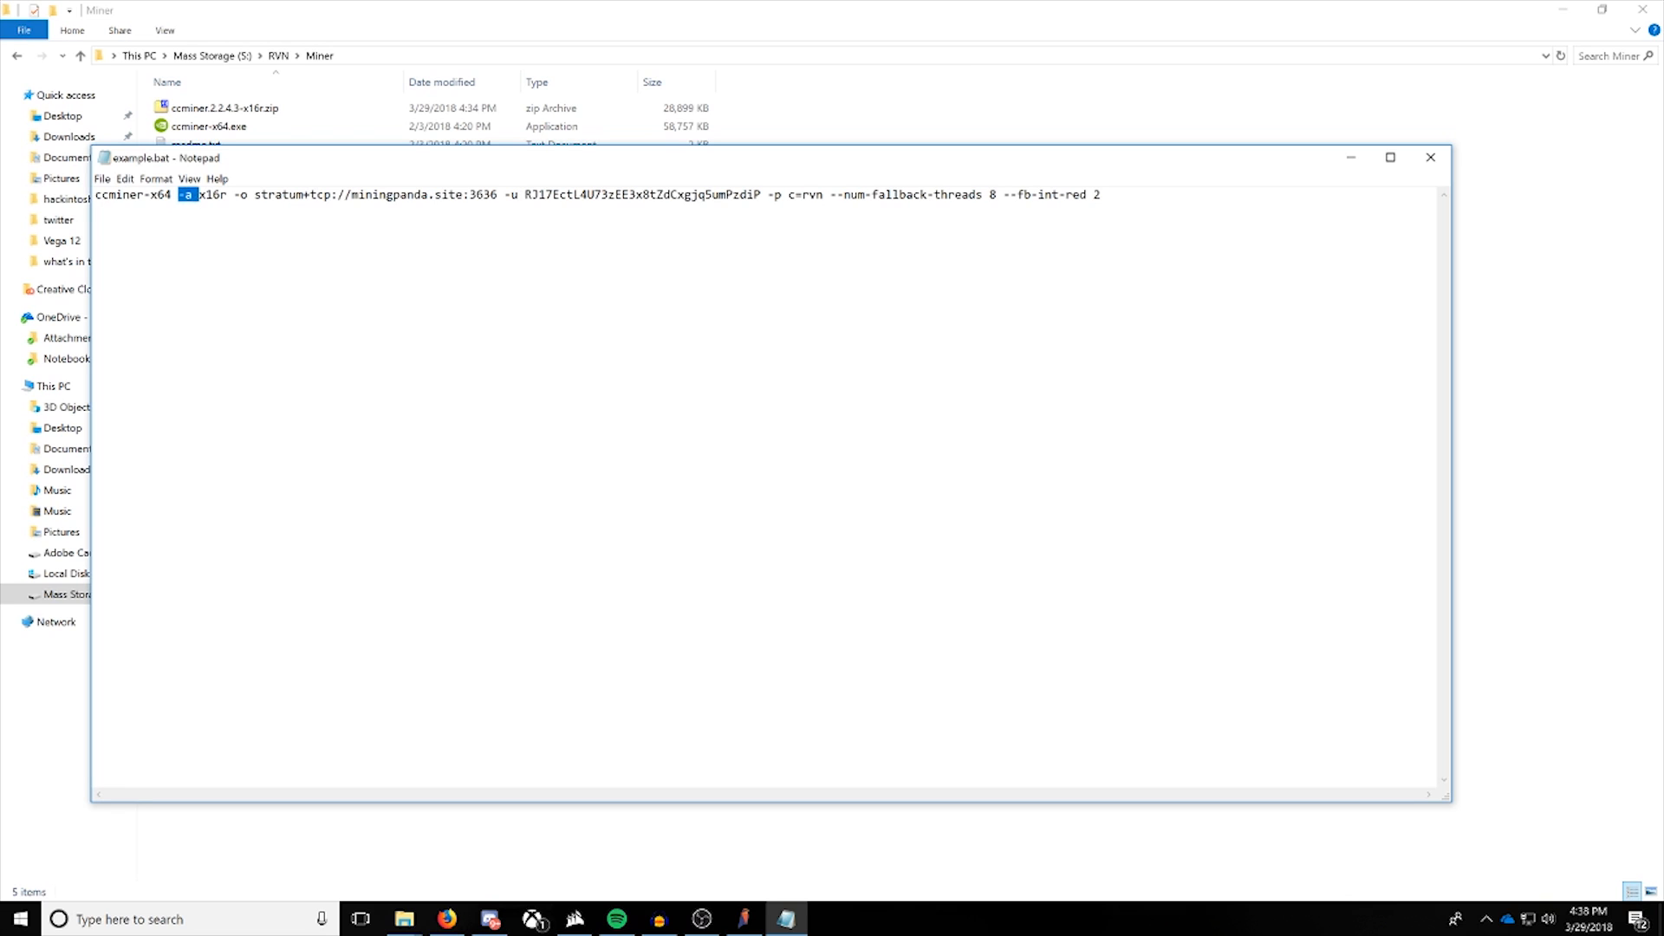
click(185, 194)
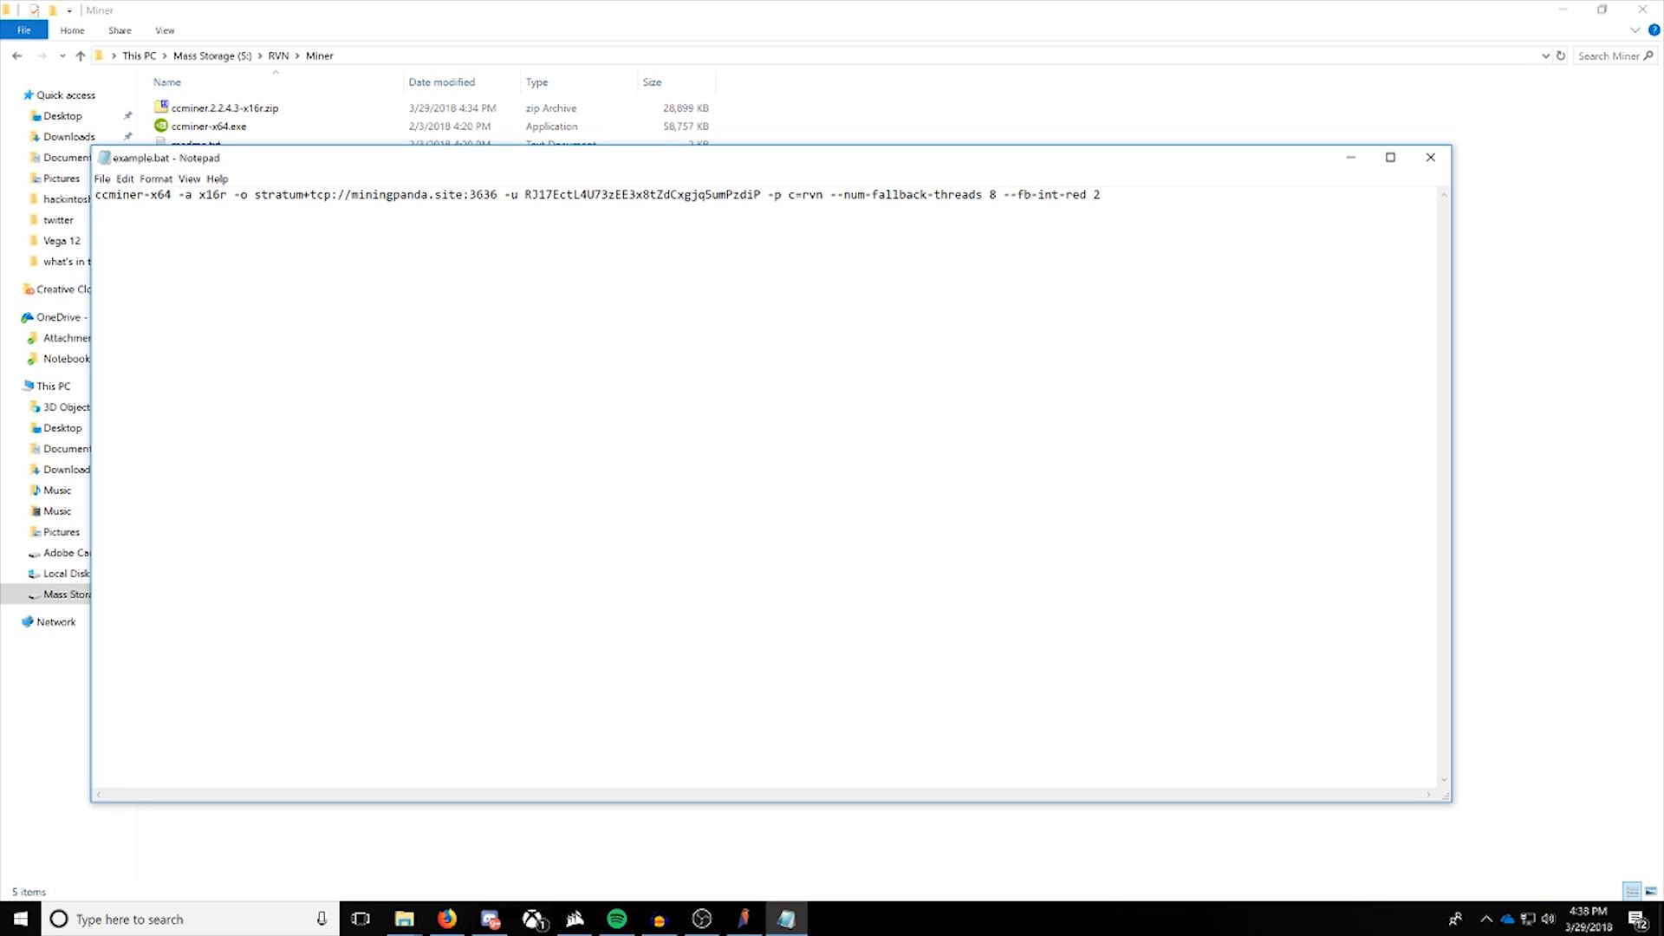
double_click(210, 195)
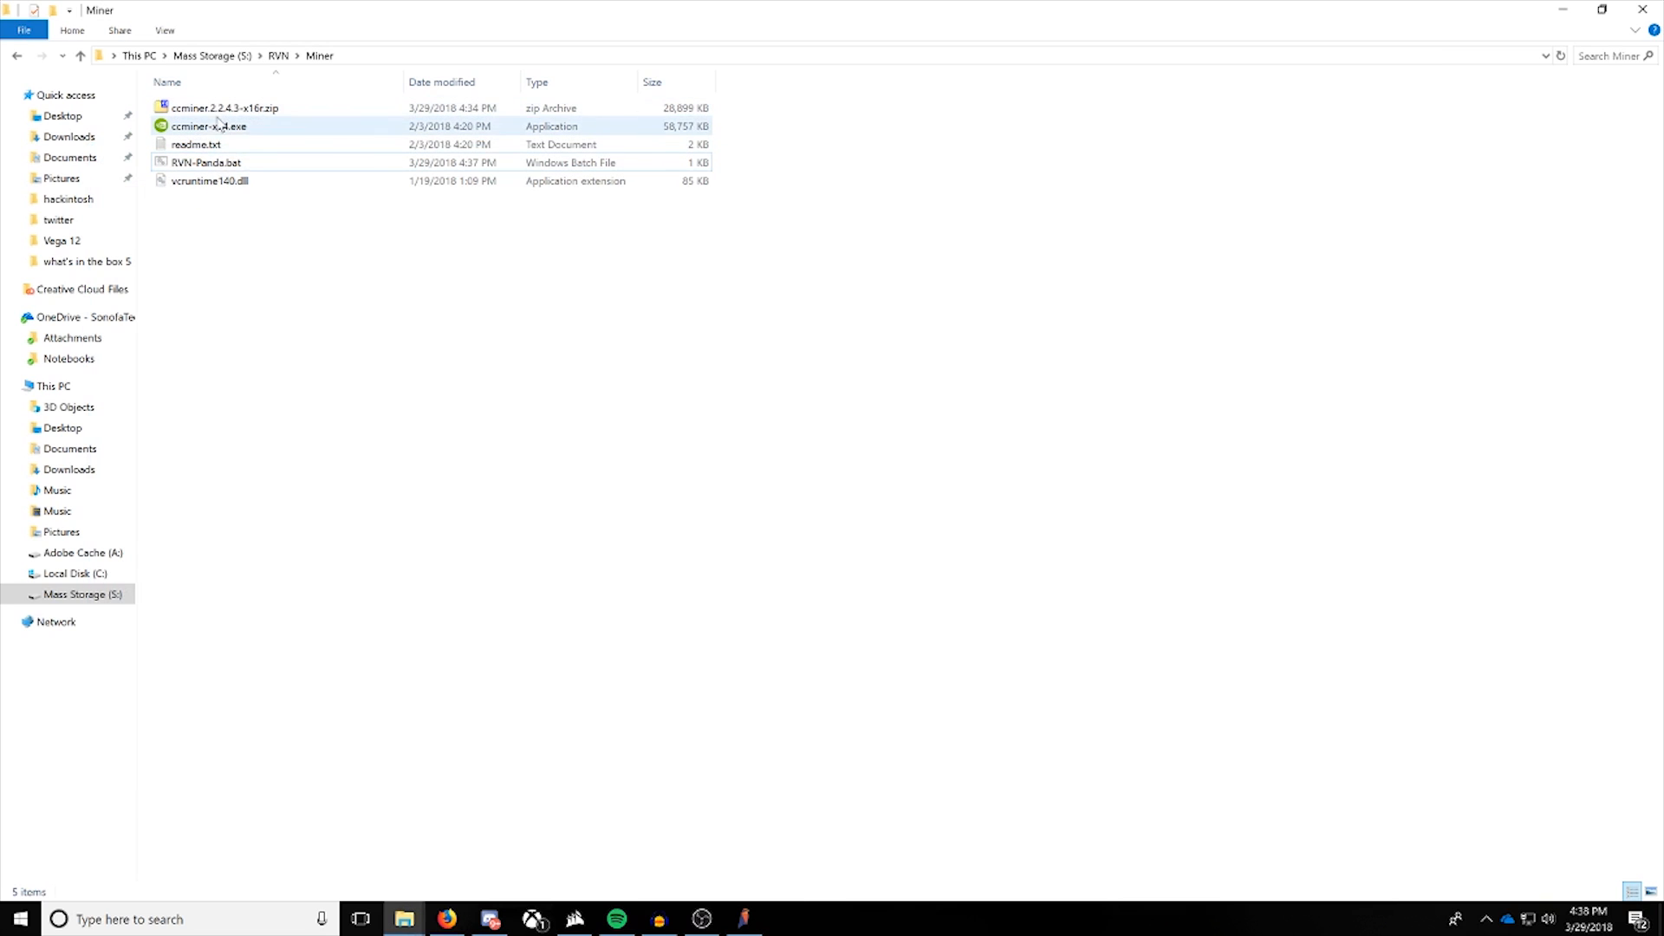
- Run RVN-Panda.bat, confirm ccminer connects to miningpanda.site:3636 hashing x16r, then close it
double_click(204, 163)
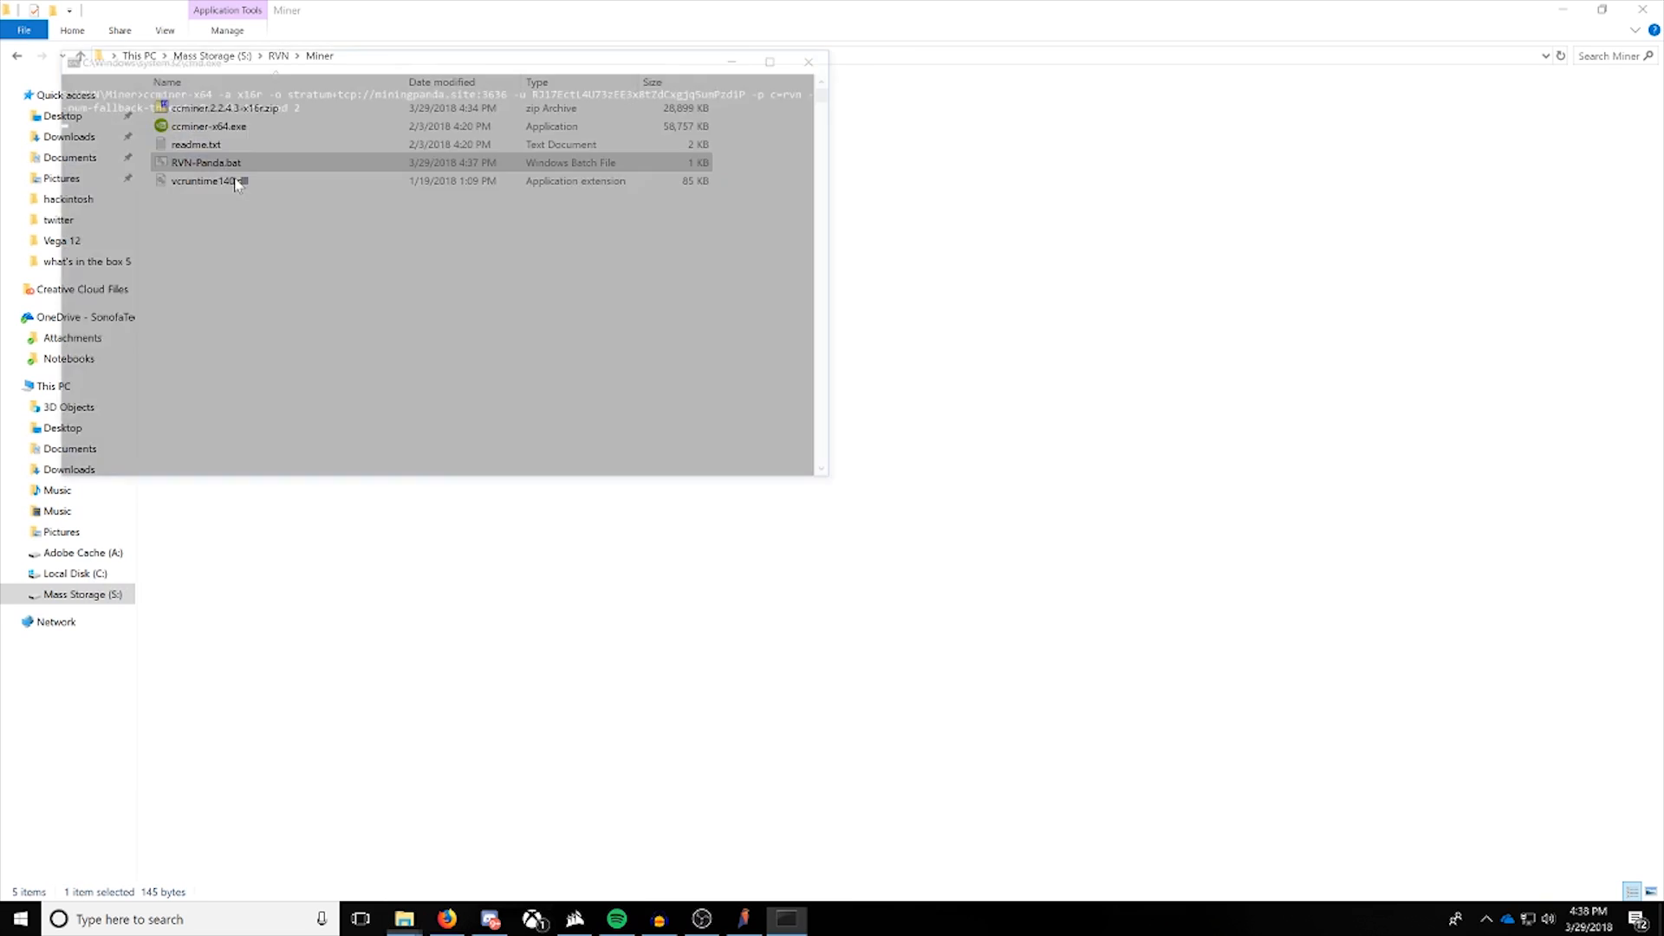
double_click(204, 161)
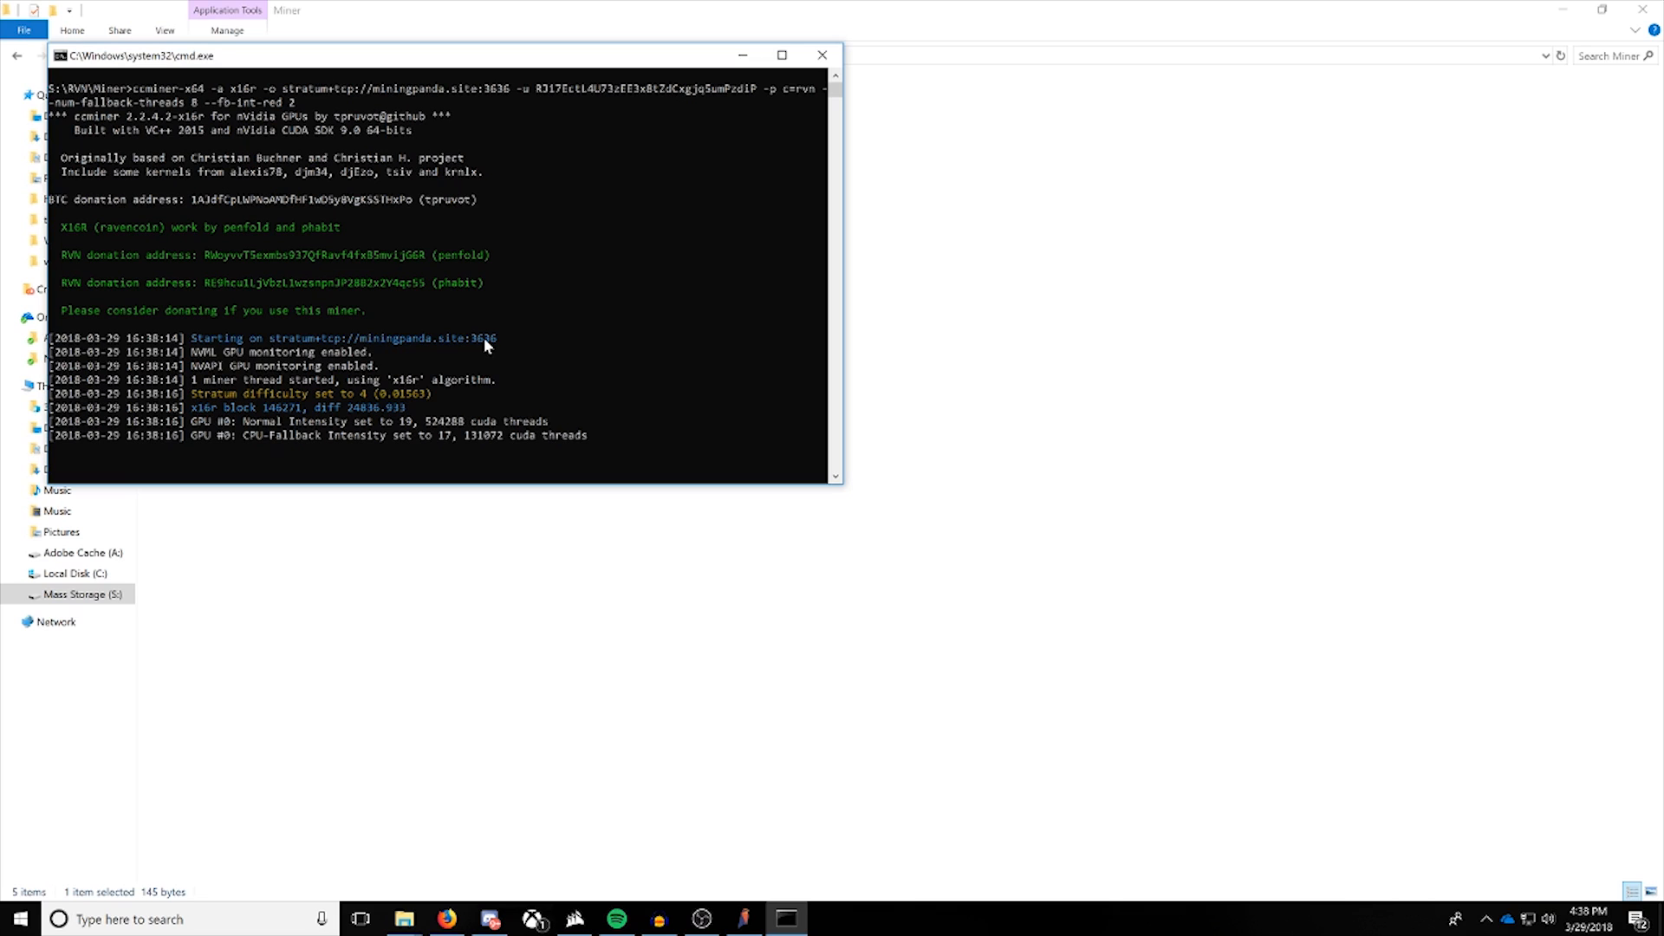
mouse_move(472, 347)
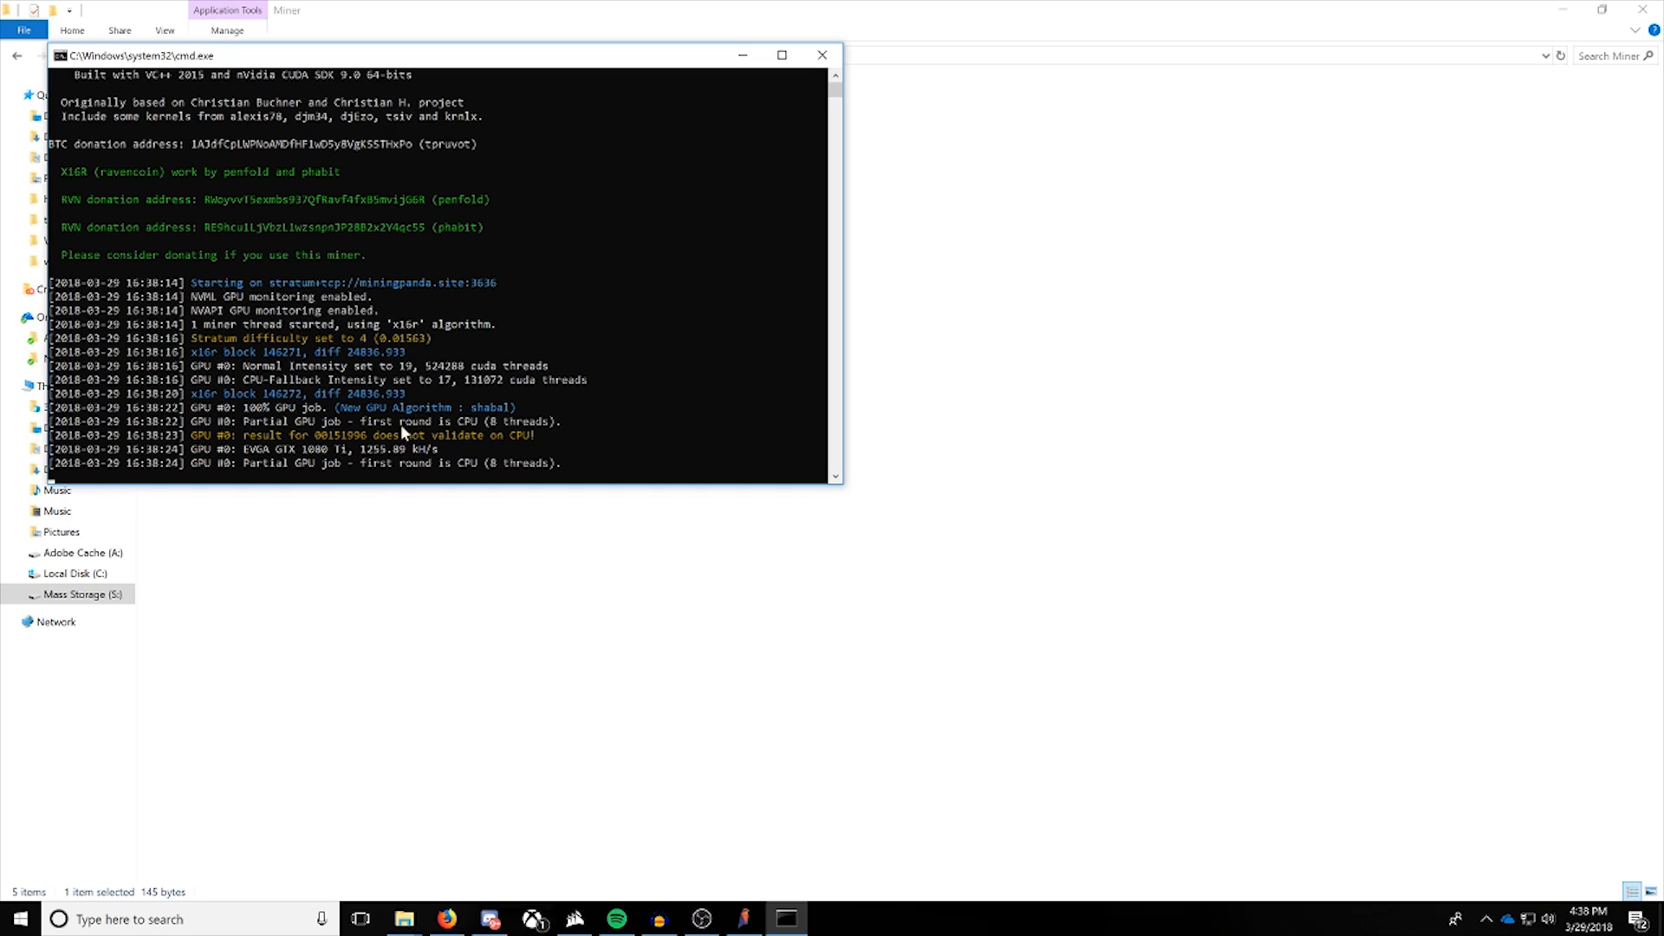
mouse_move(398, 465)
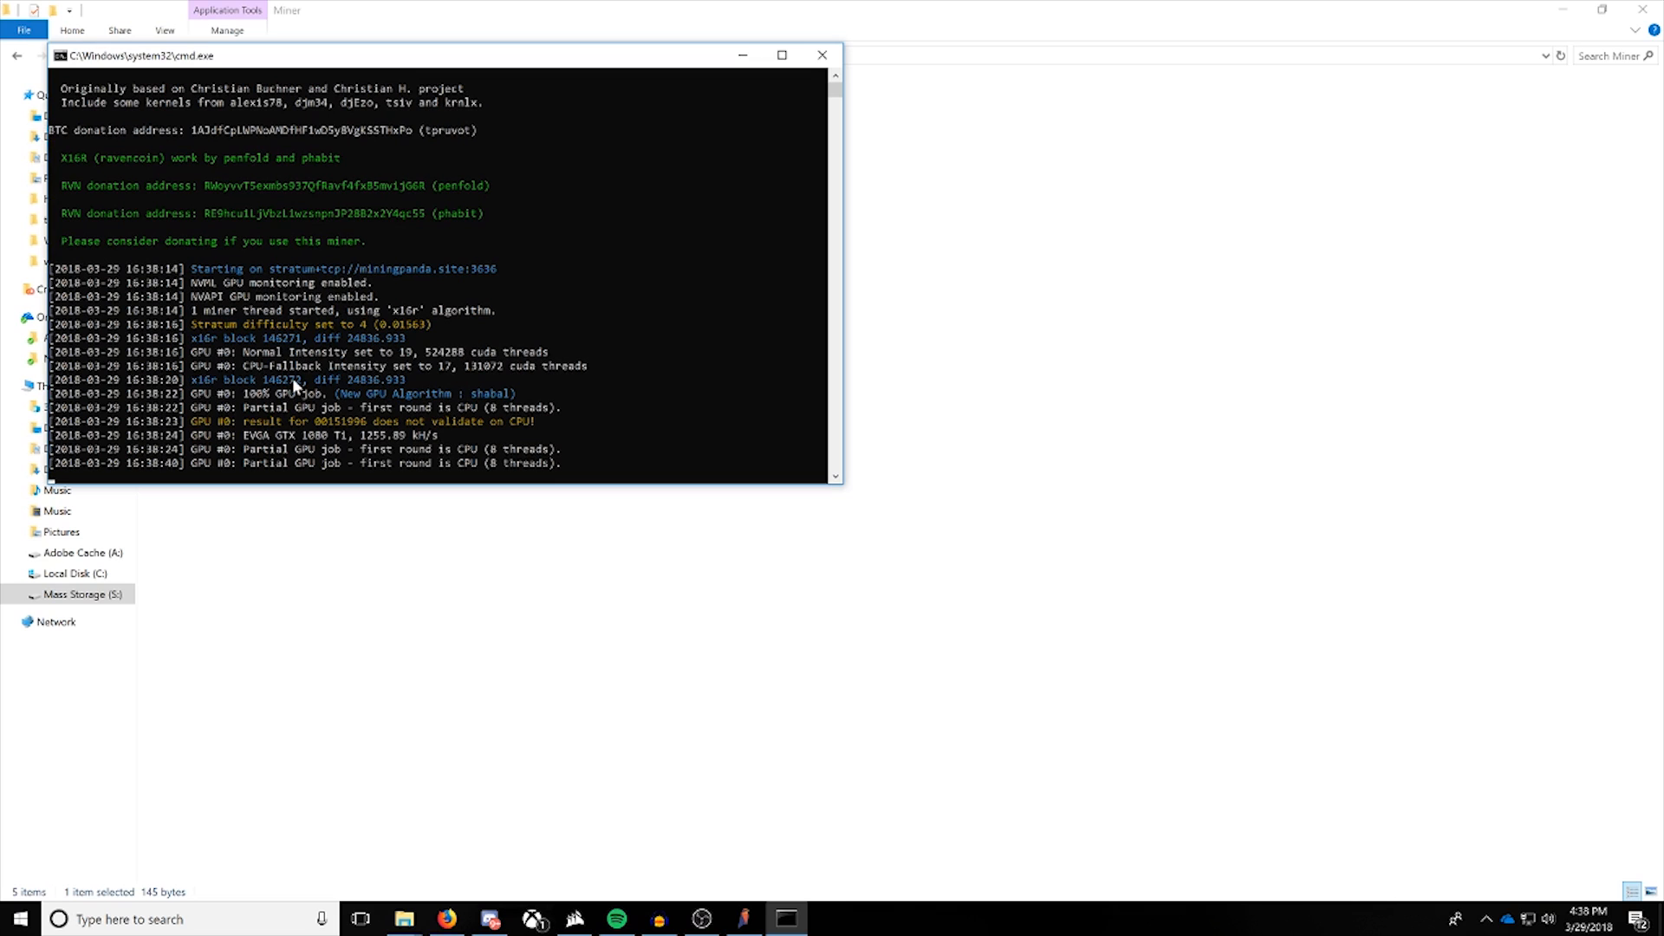
click(822, 54)
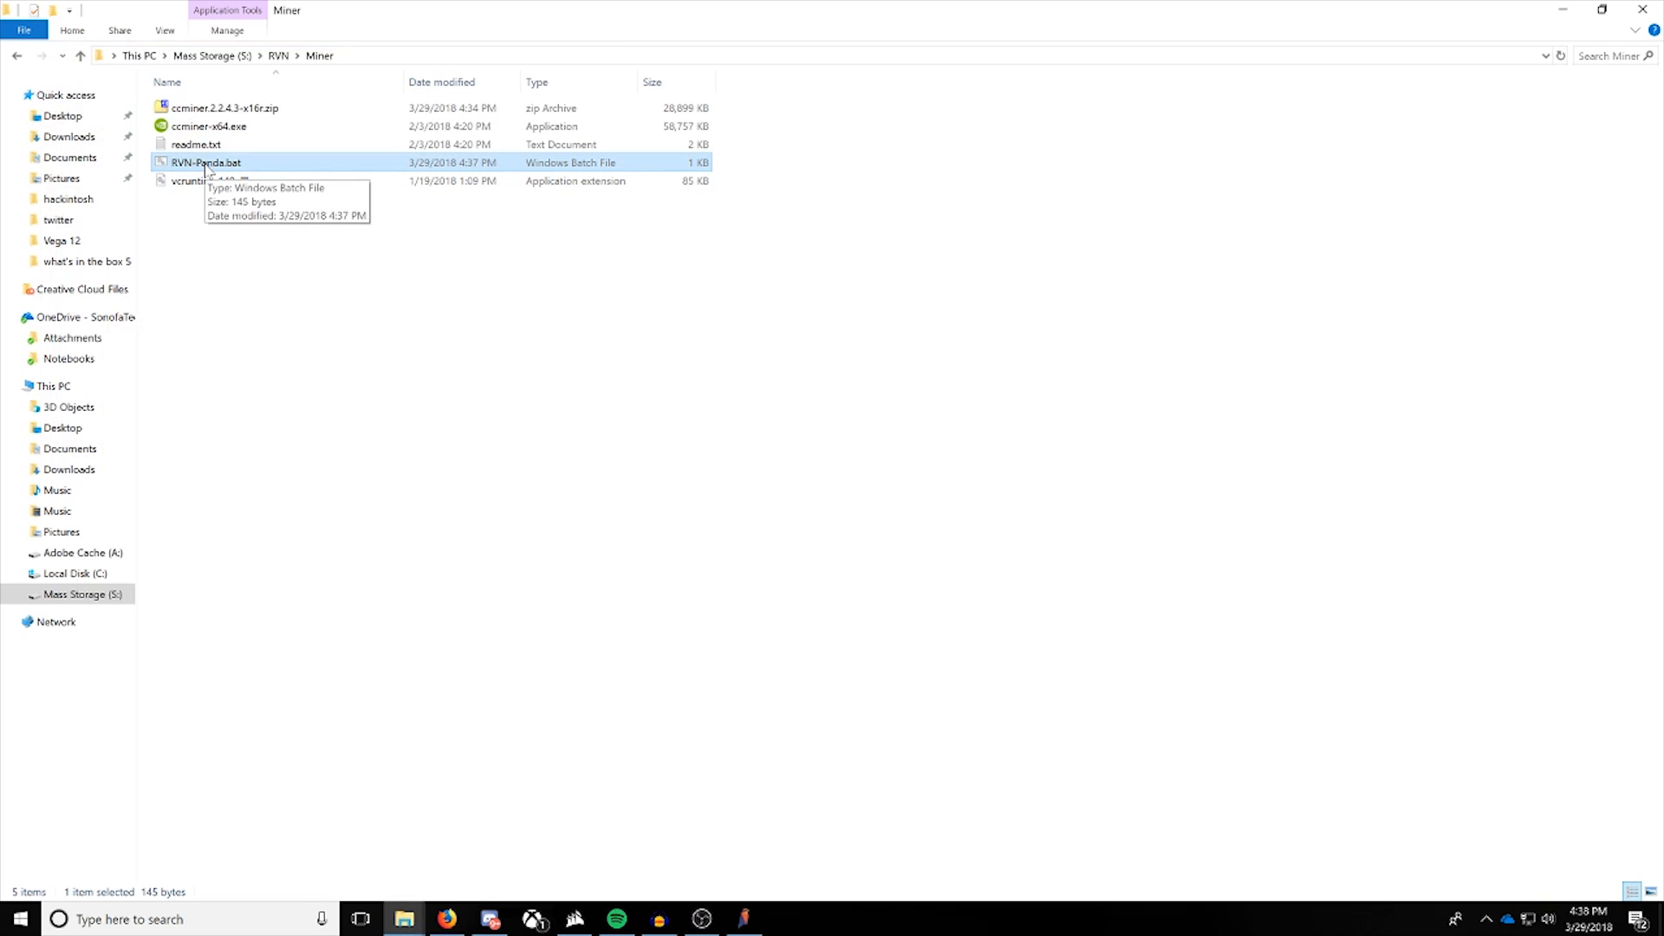
- Edit RVN-Panda.bat to add 'pause' after the ccminer command, then return to Firefox
right_click(205, 163)
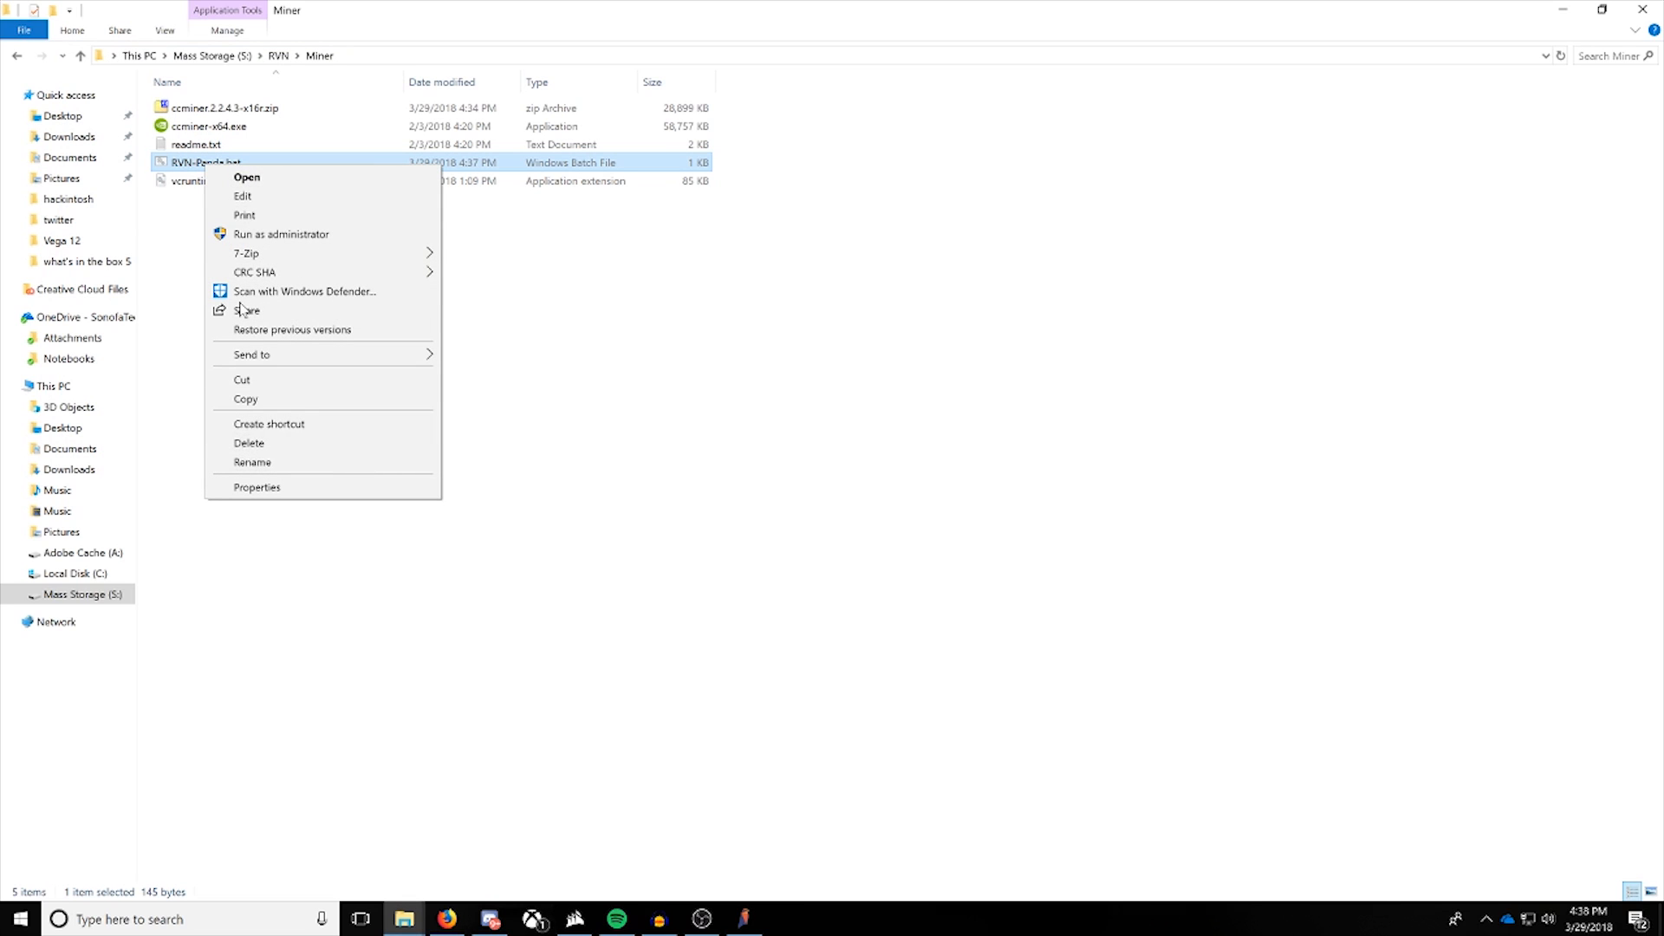
click(243, 196)
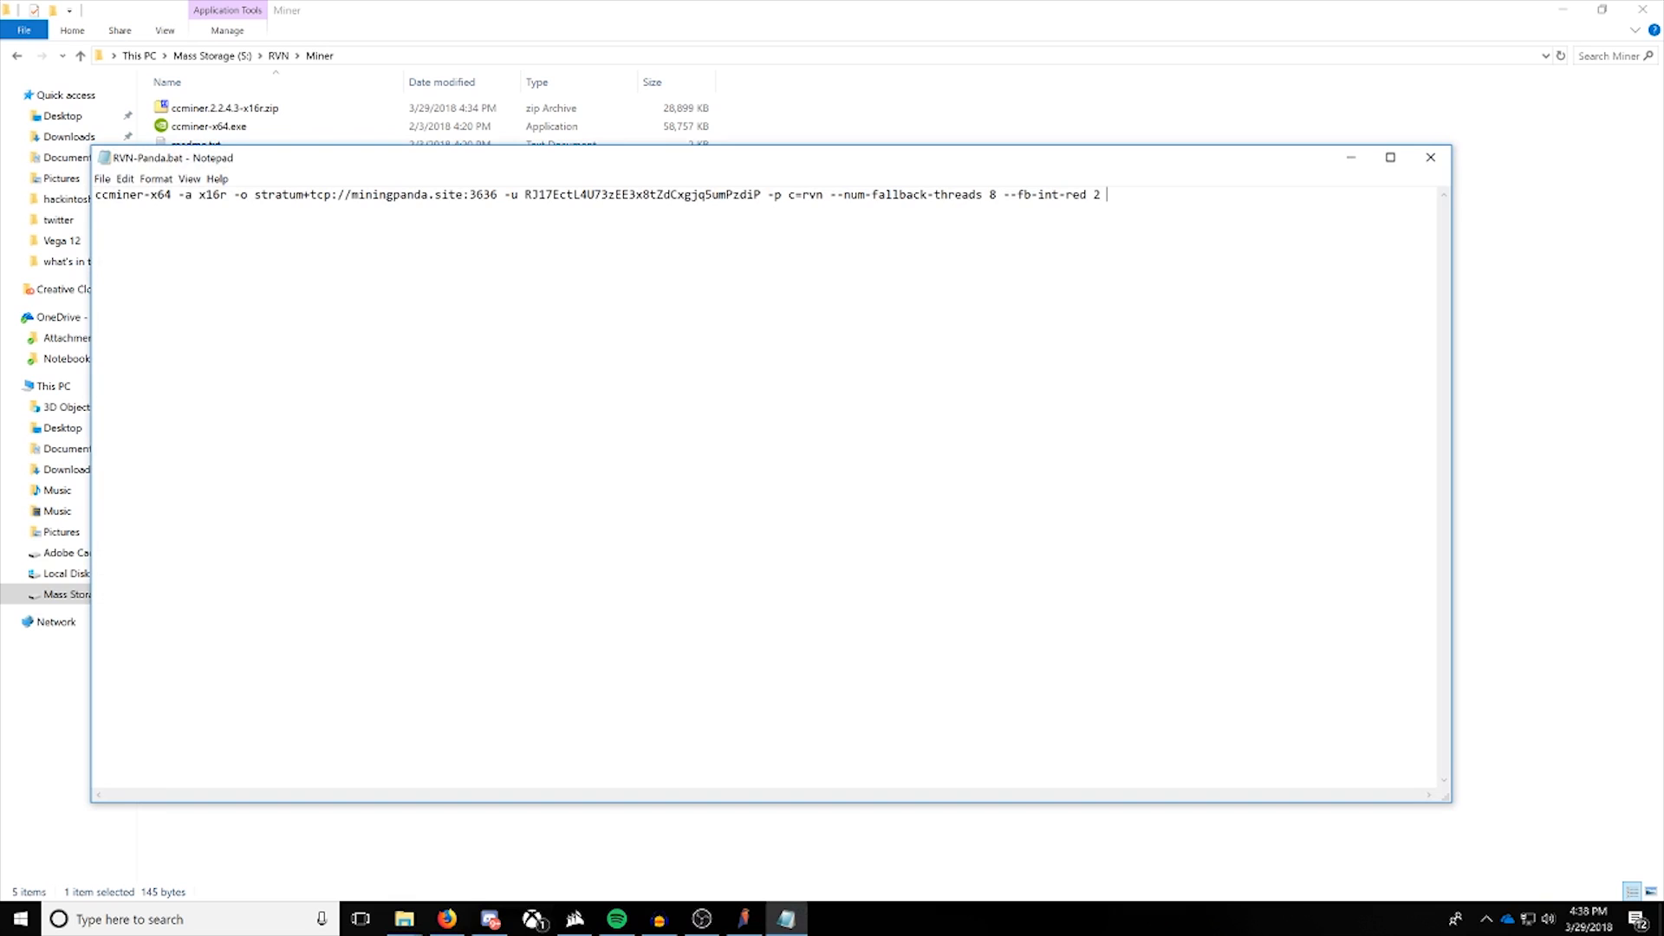
text(pause)
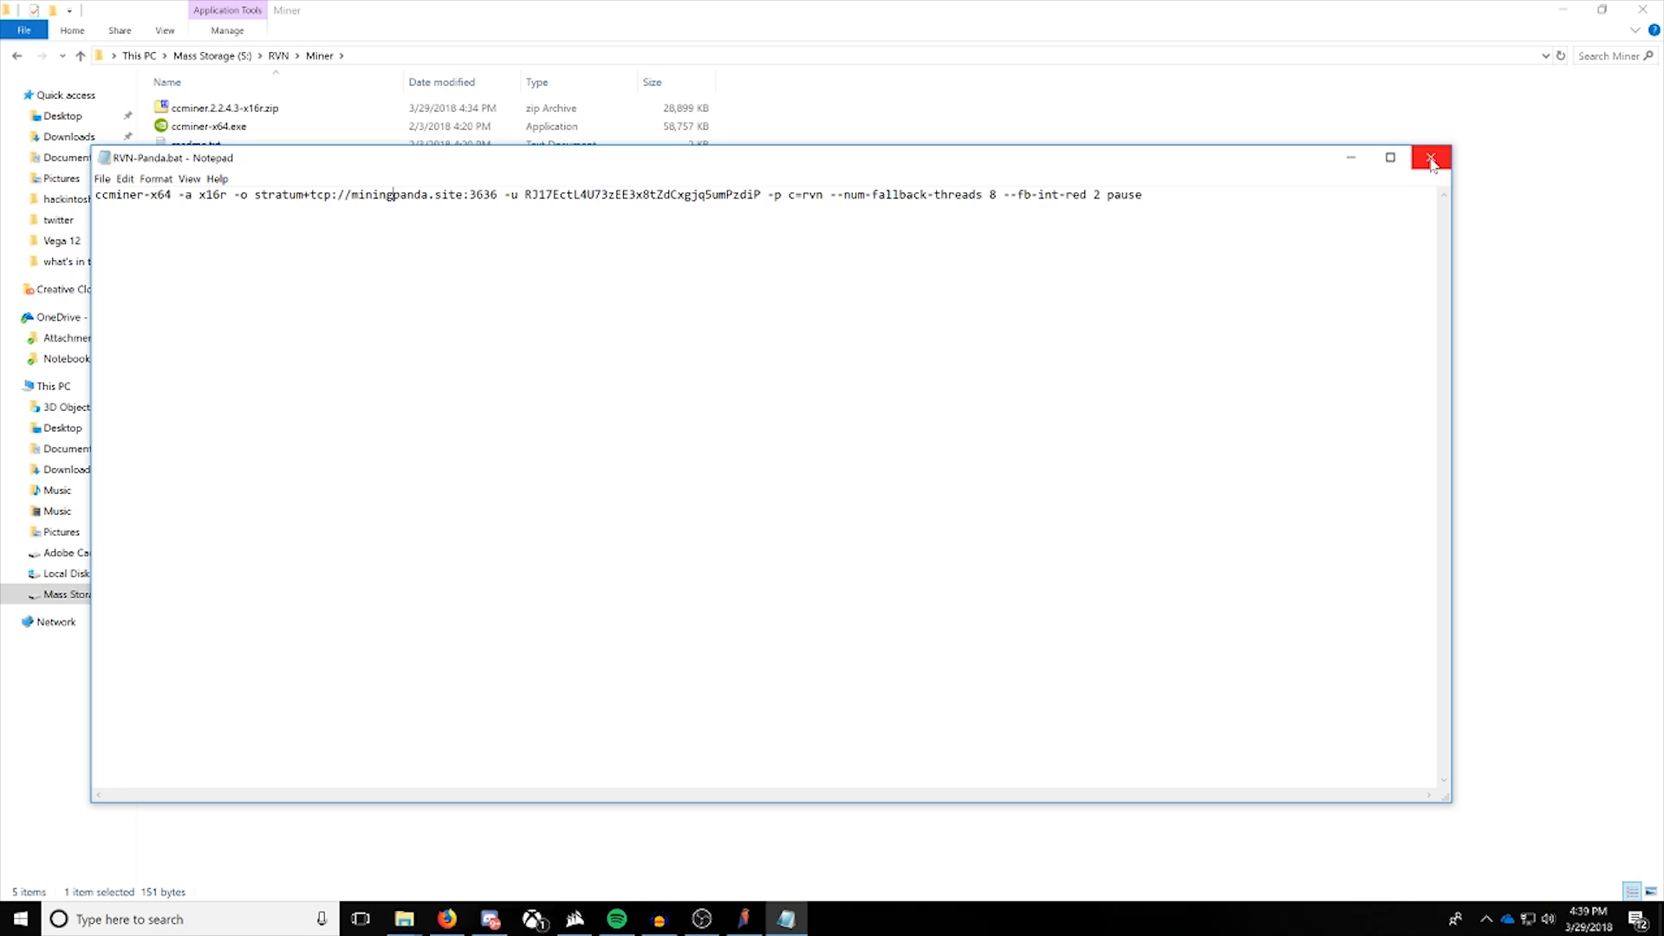
double_click(1122, 194)
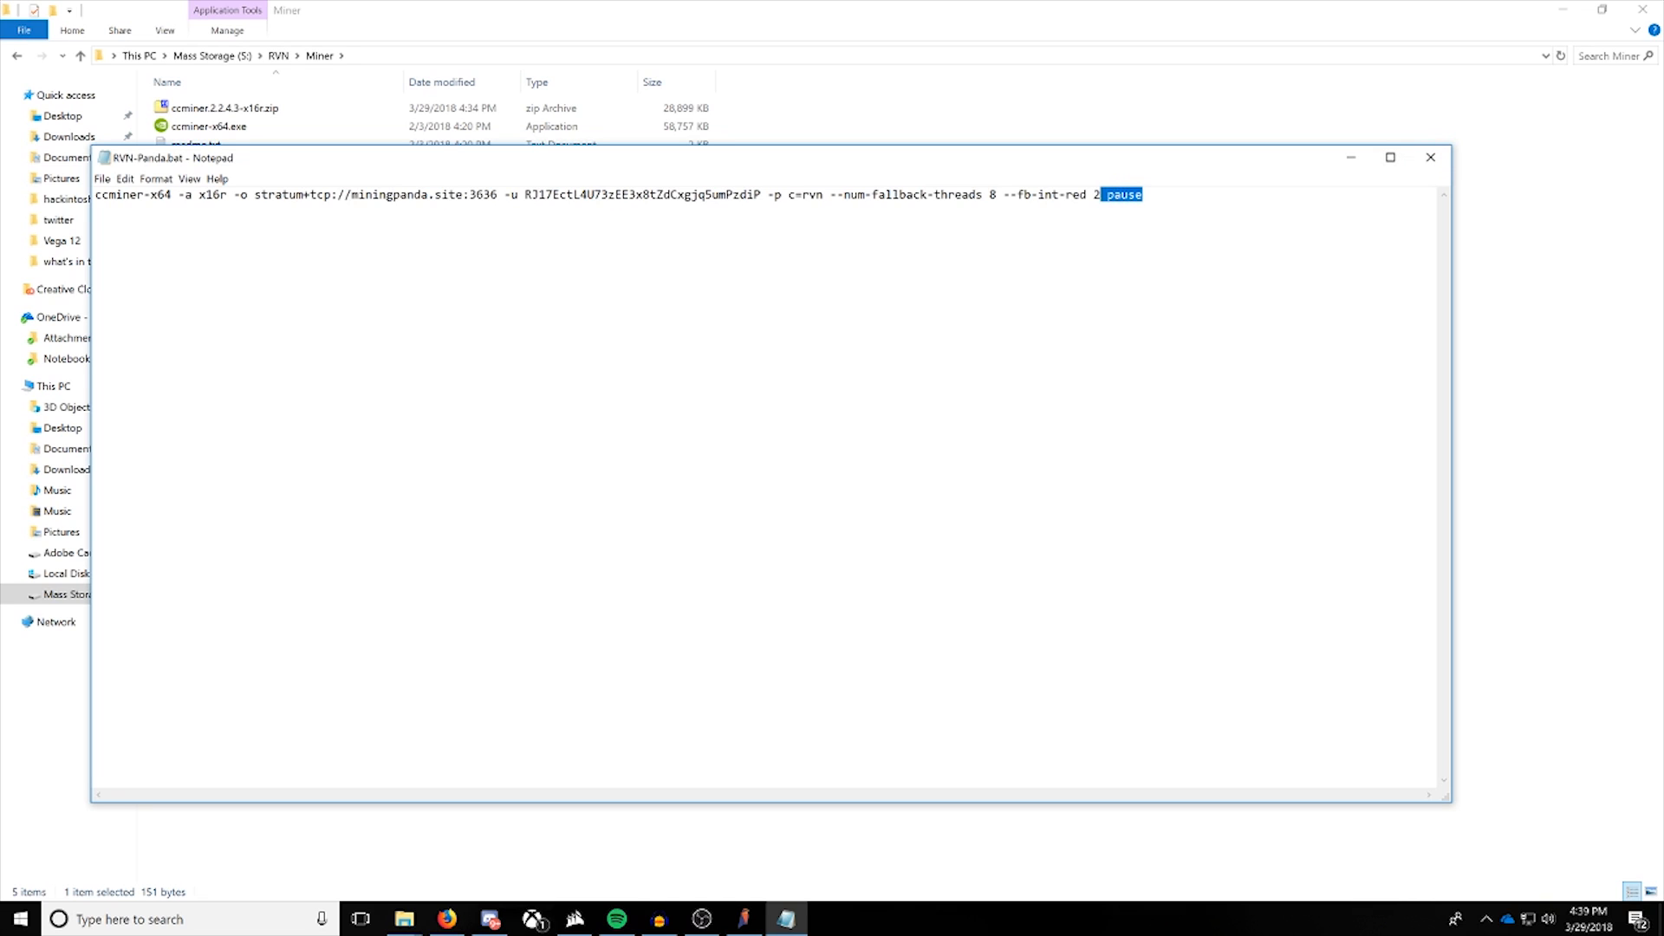
click(1430, 158)
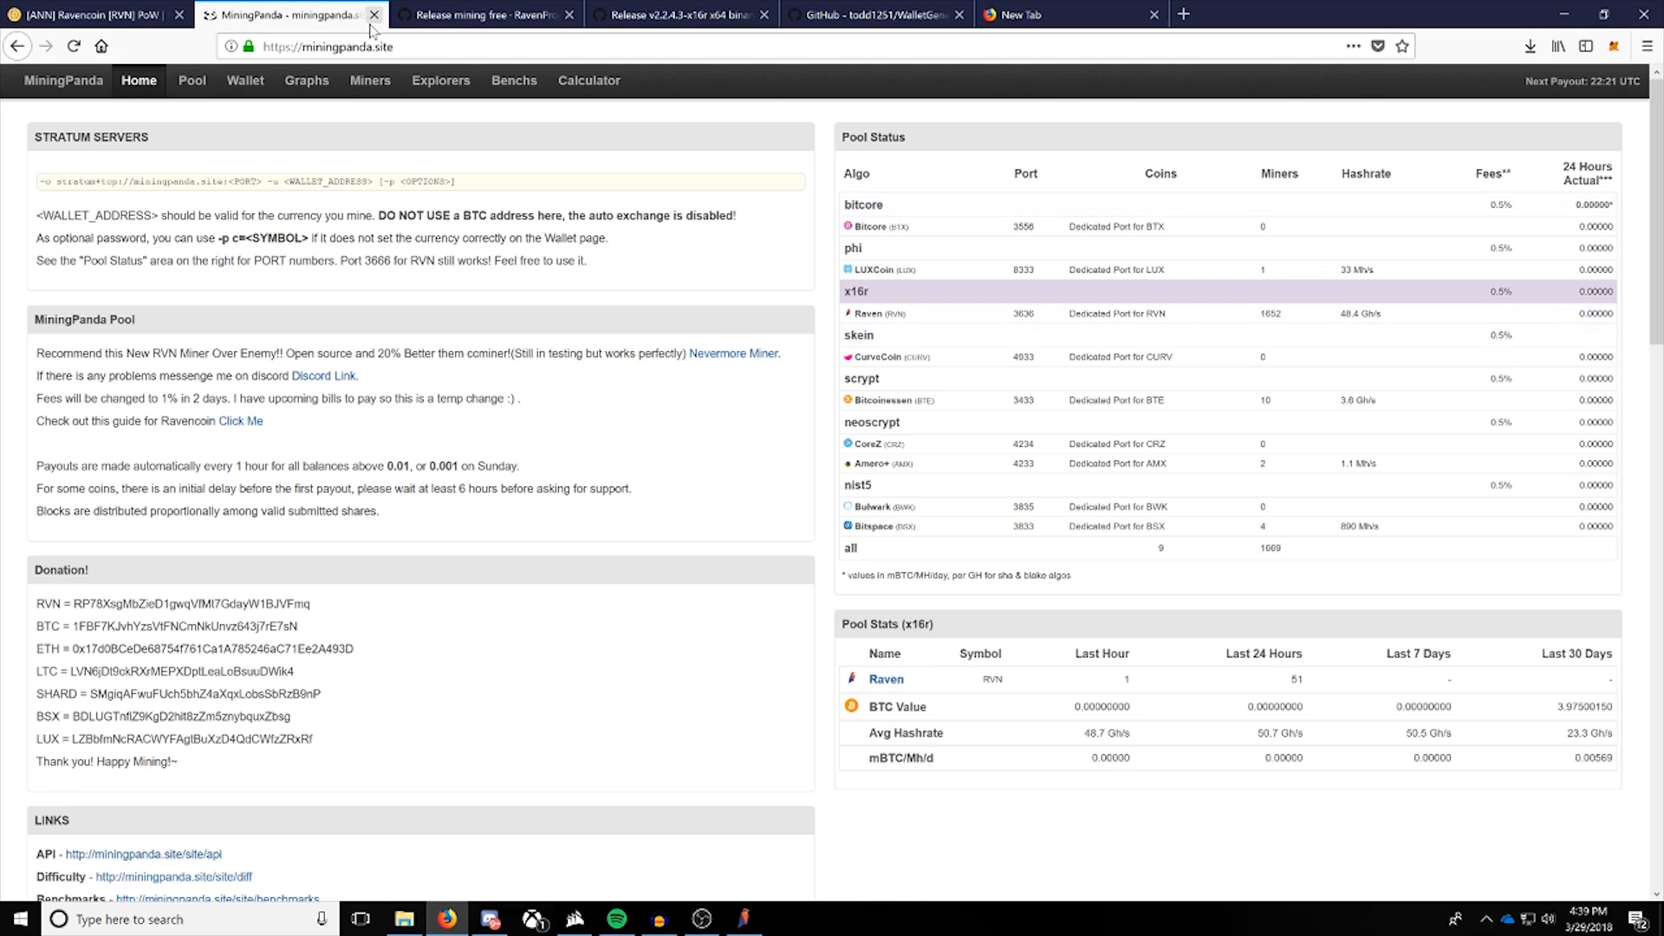
click(478, 14)
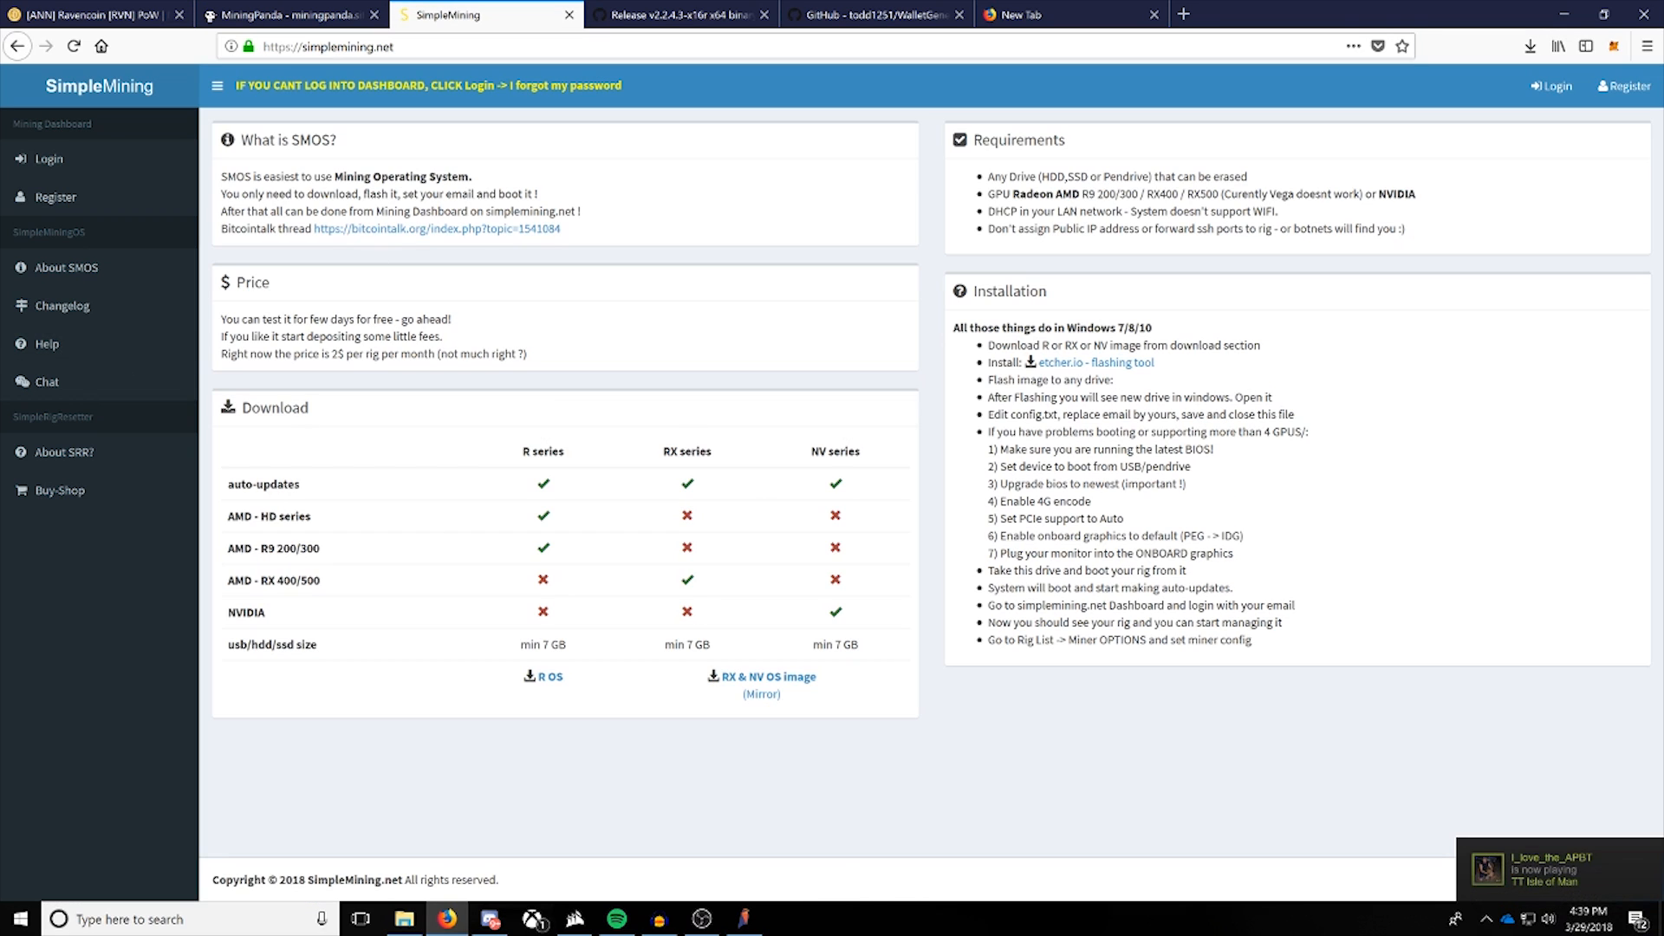
mouse_move(55, 198)
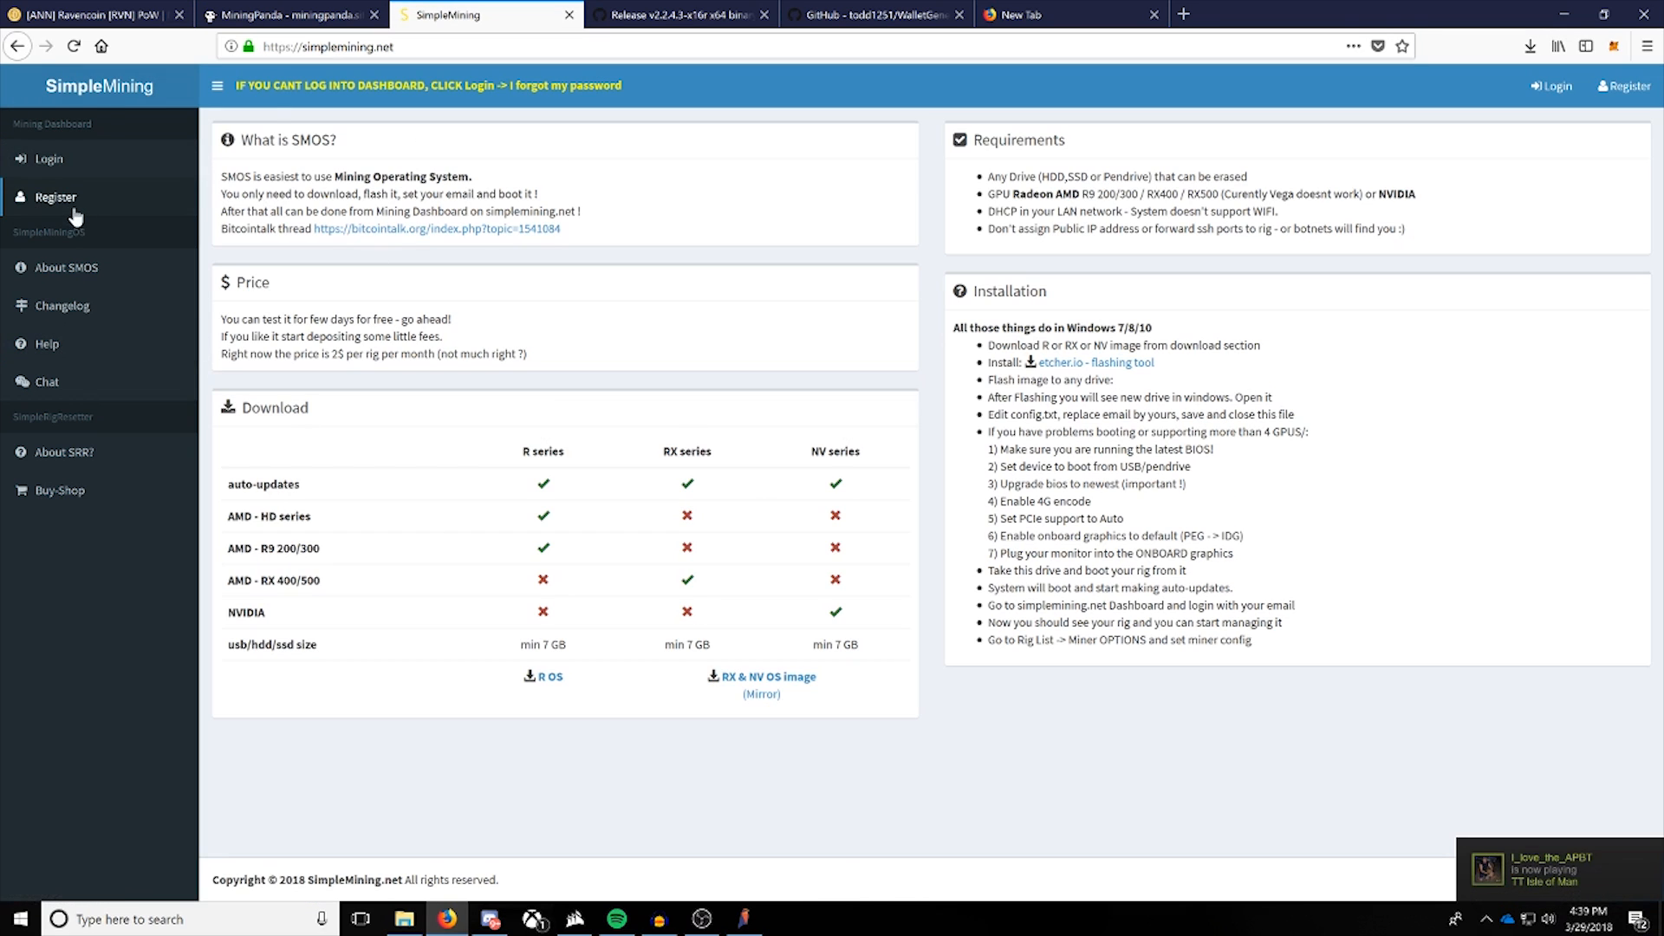
mouse_move(708, 605)
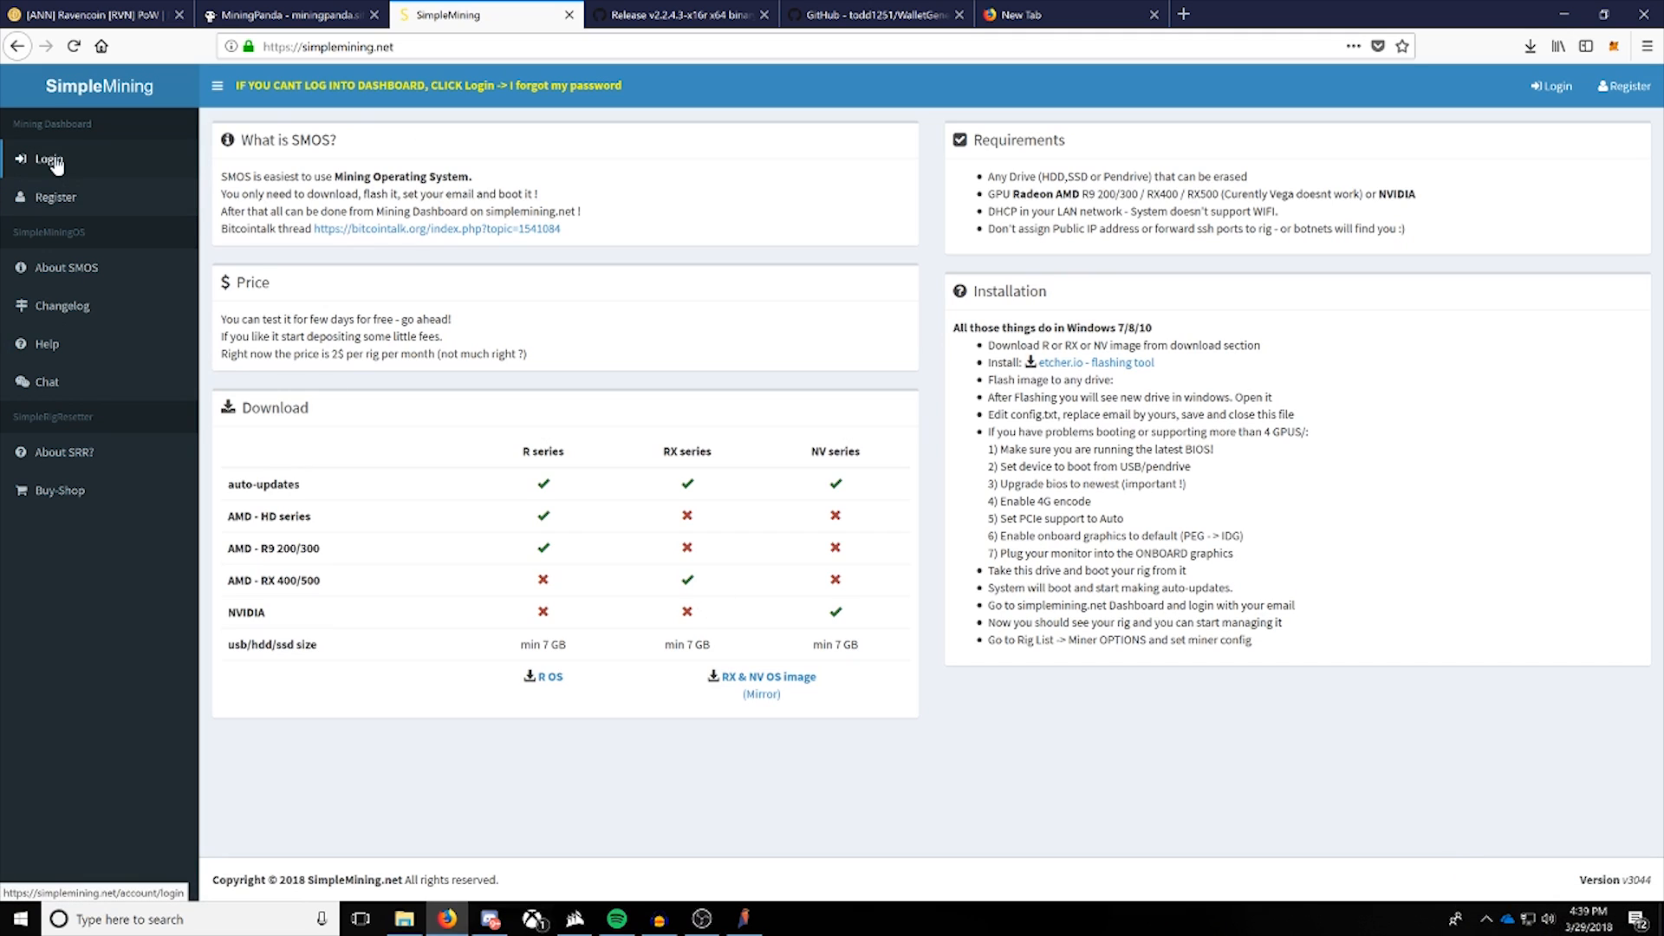
click(48, 157)
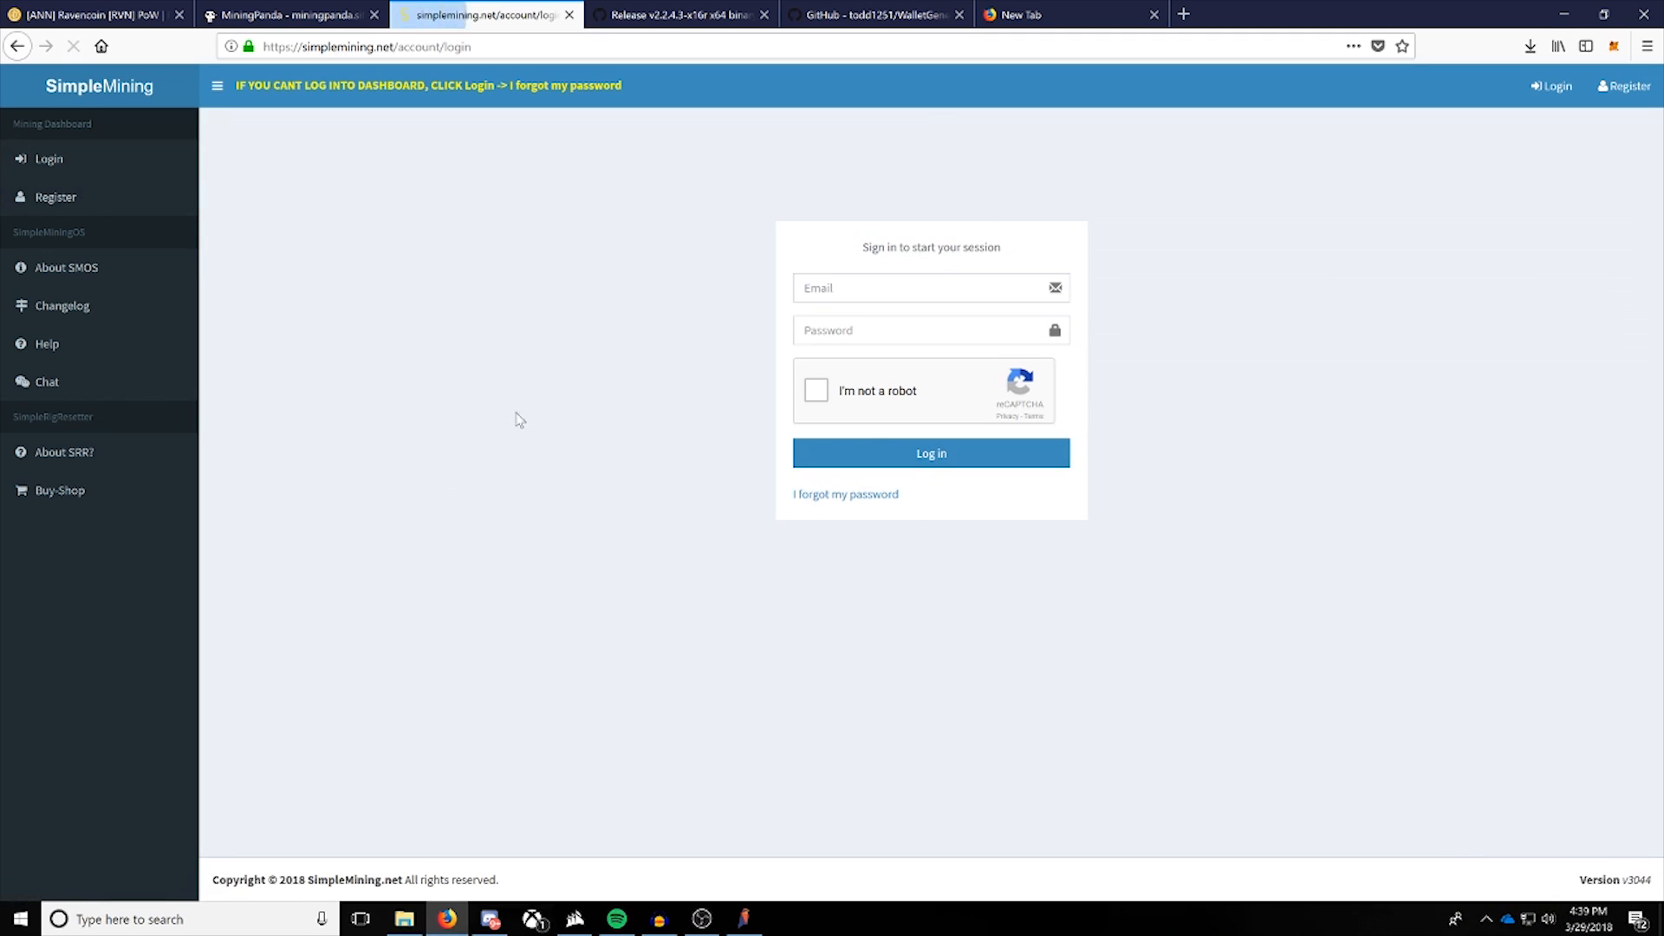
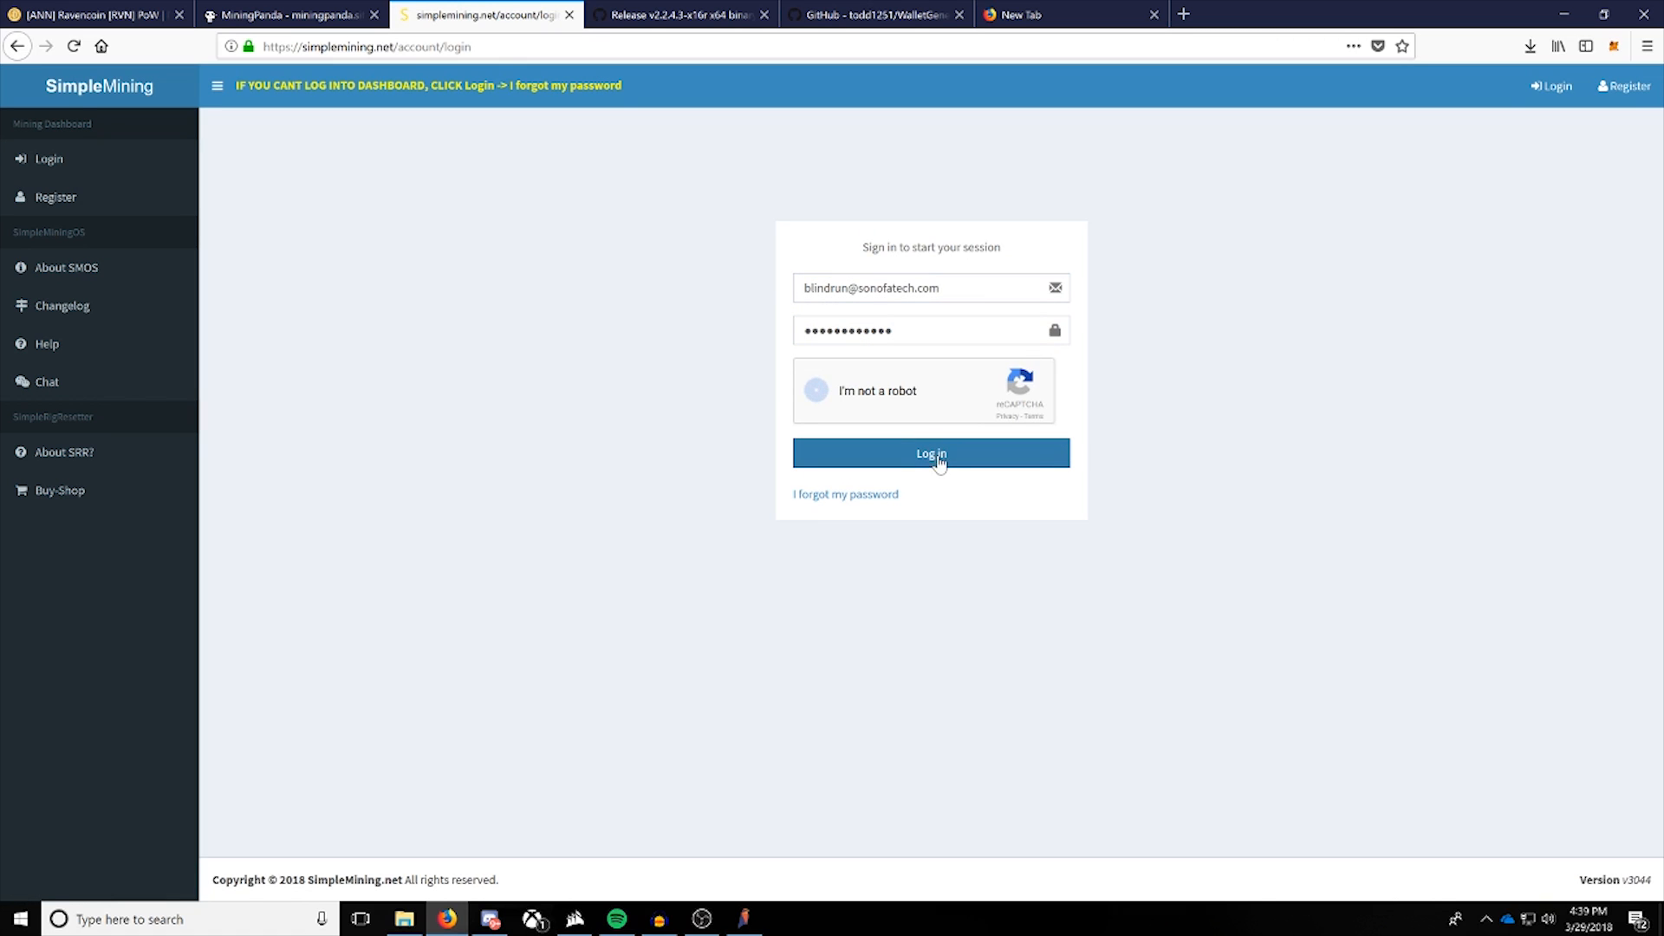
click(929, 452)
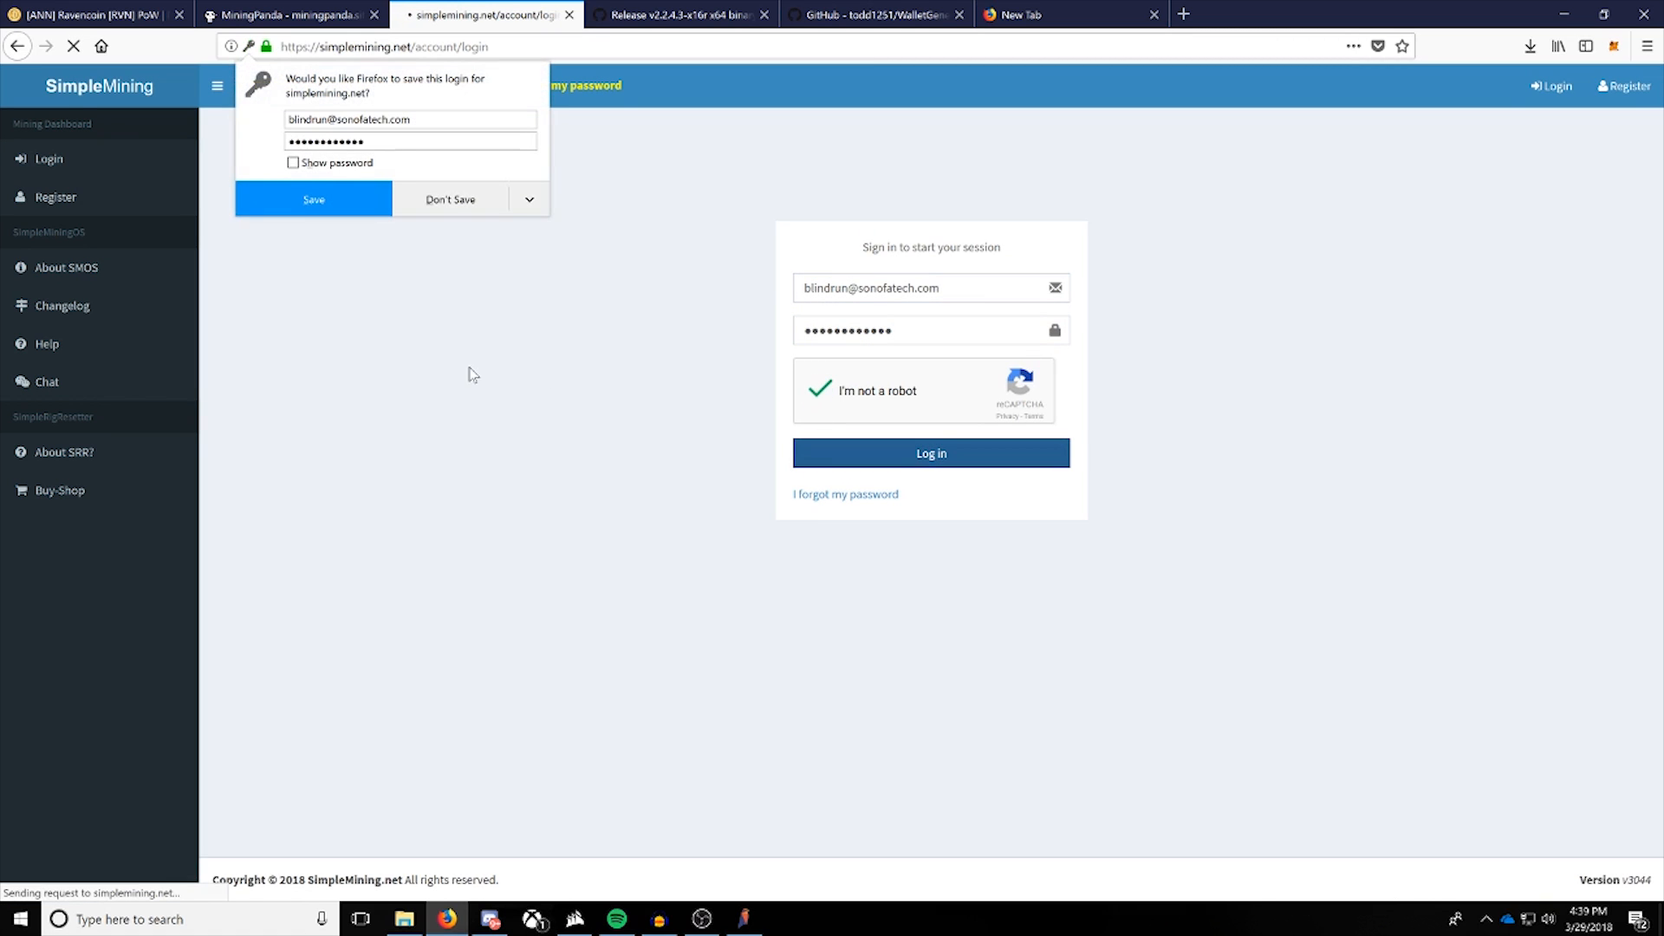
click(930, 453)
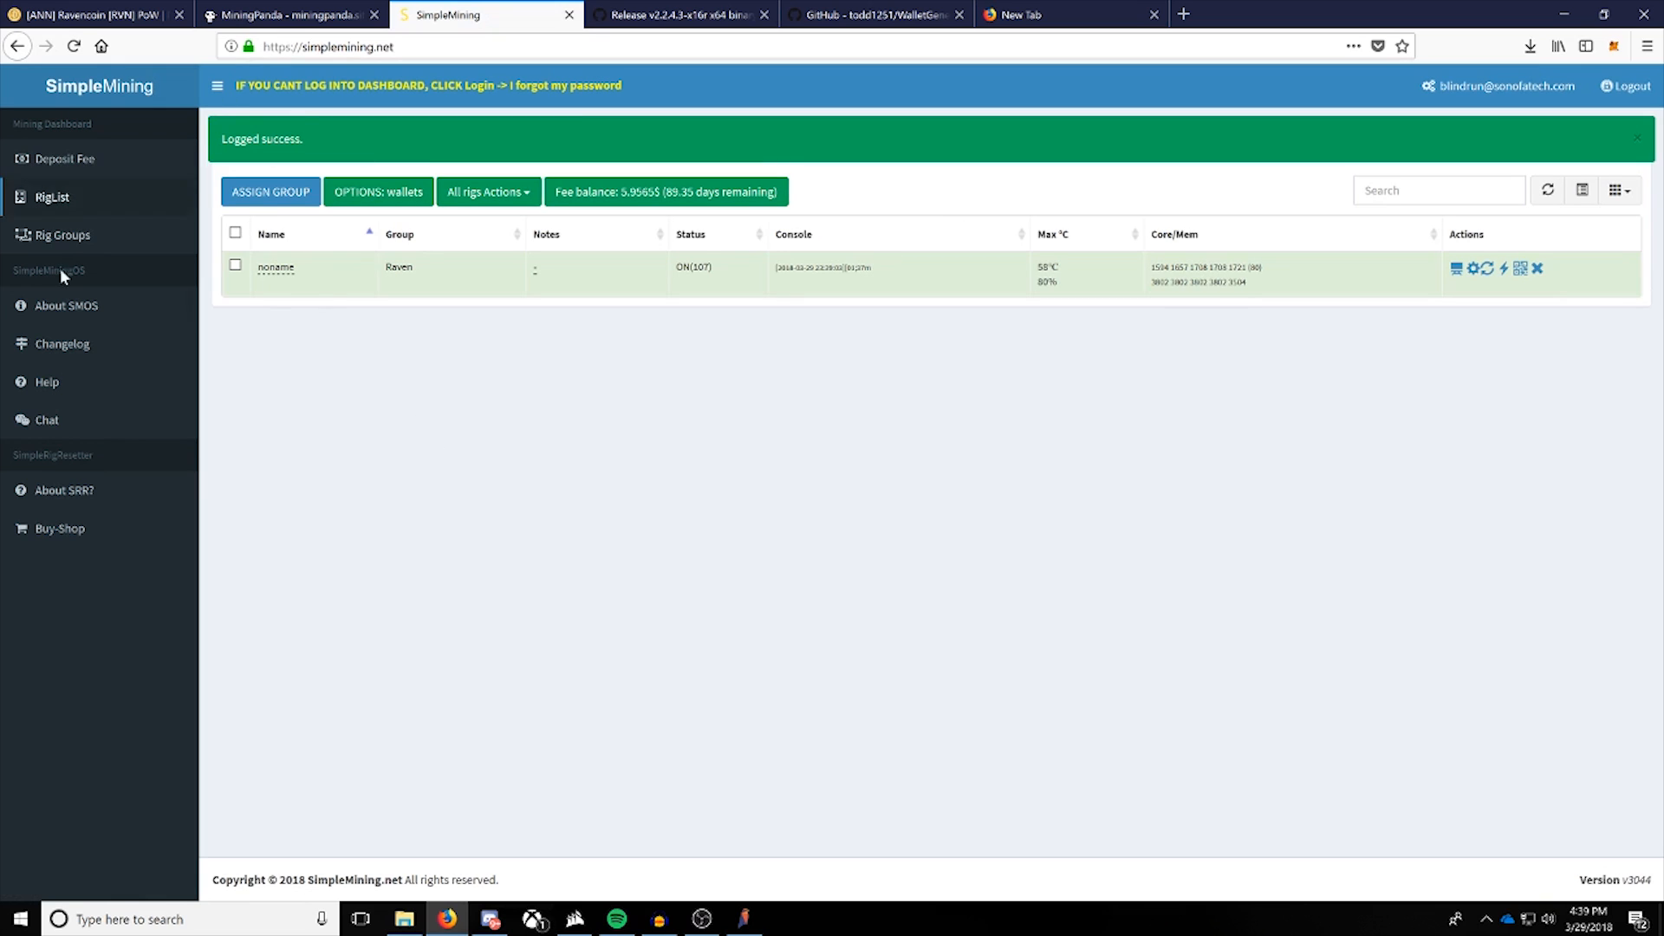
- Show the Rig Groups page listing default, gobyte, LUX and Raven with their miners
click(50, 198)
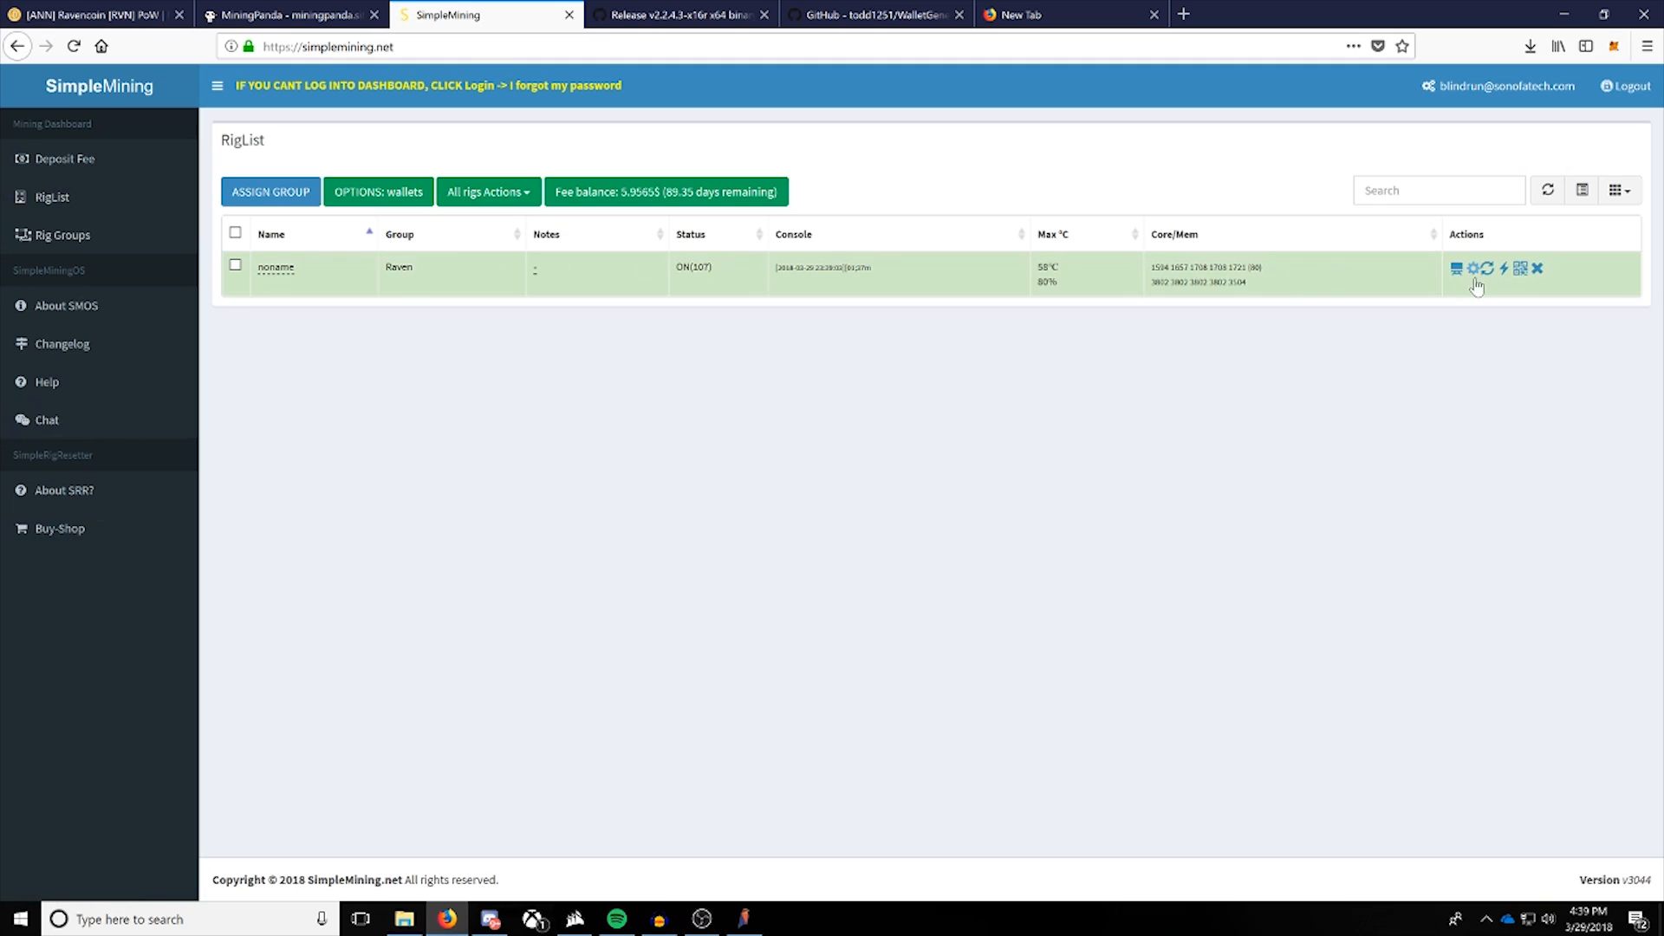
mouse_move(267, 322)
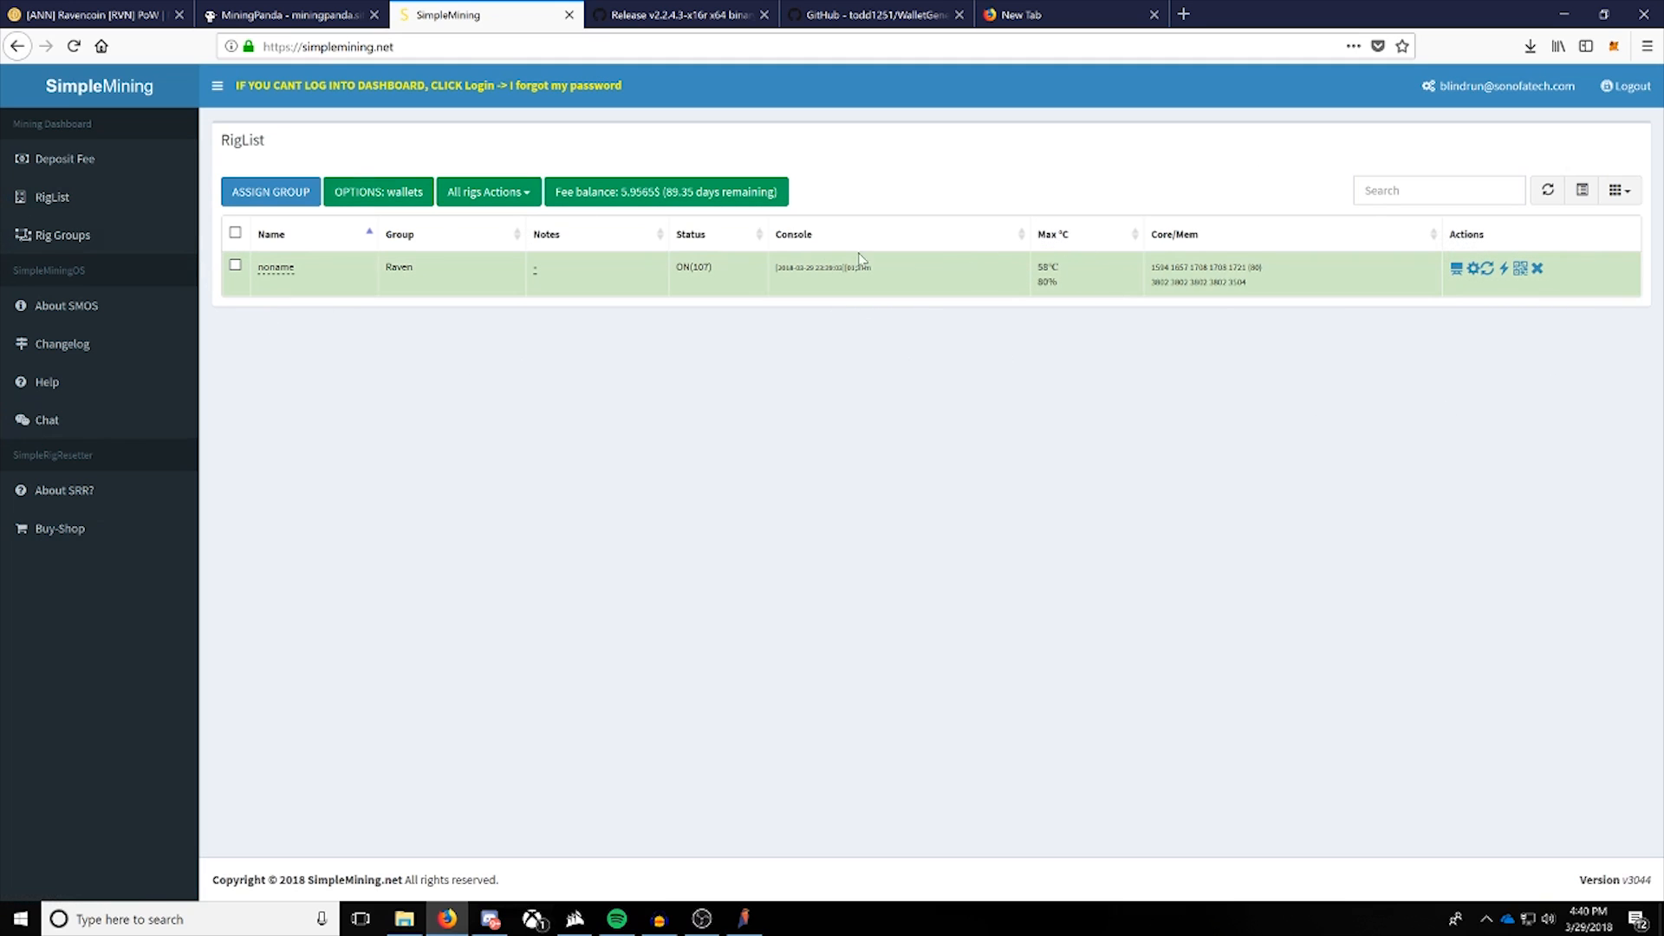
mouse_move(385, 329)
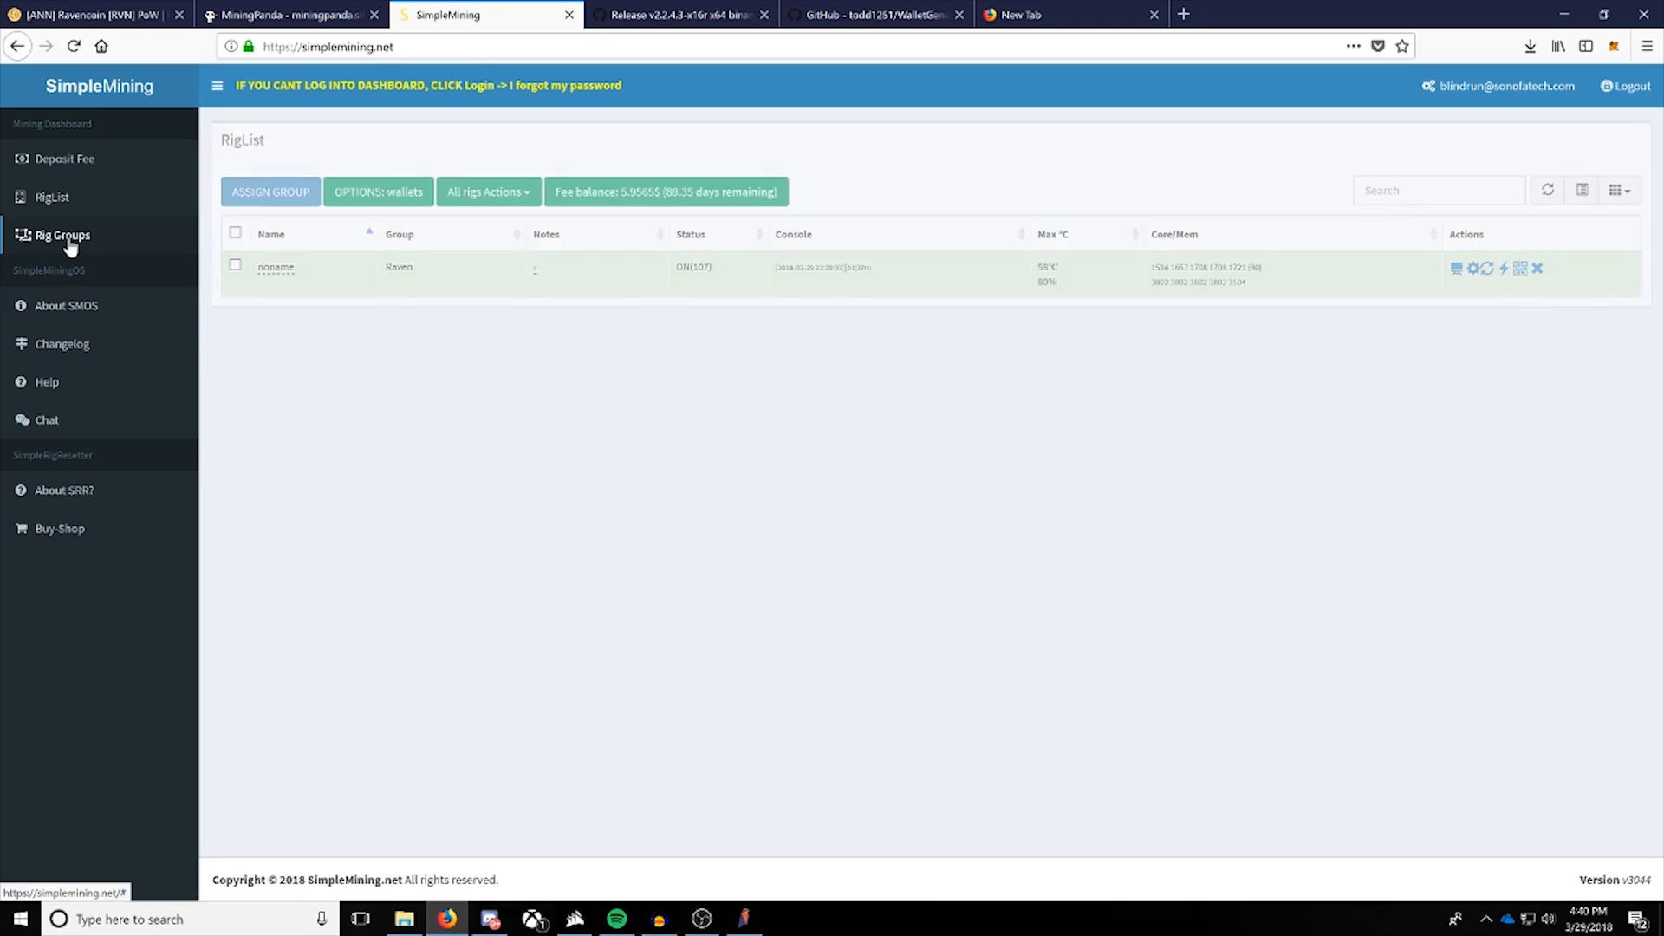
click(60, 234)
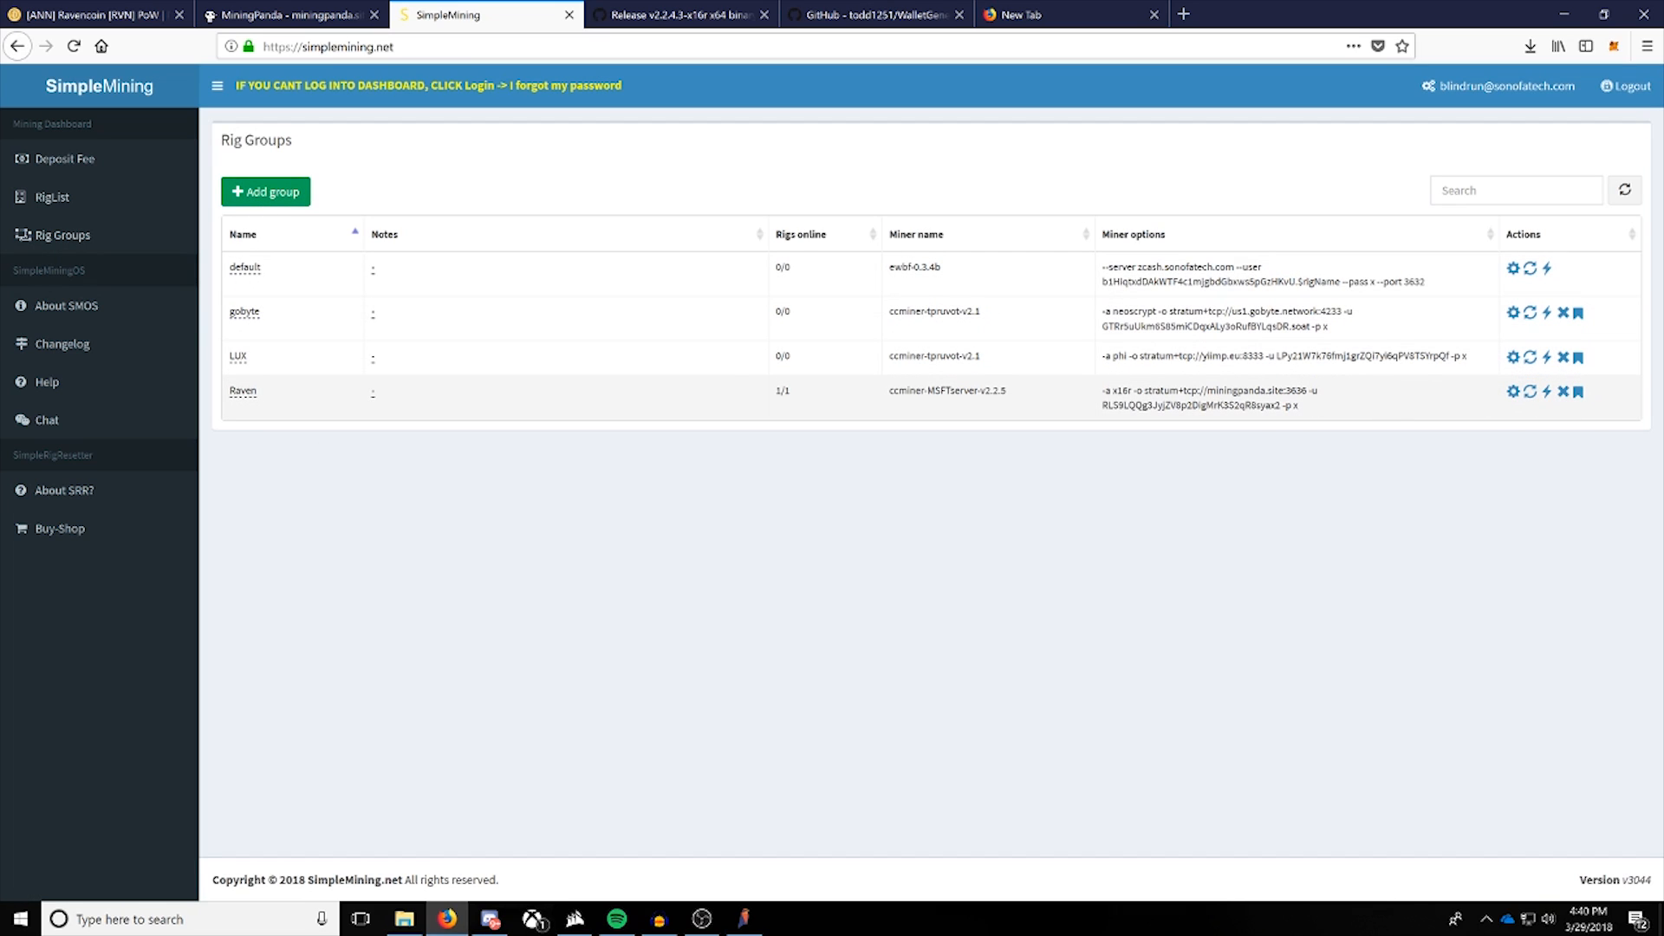
mouse_move(1401, 405)
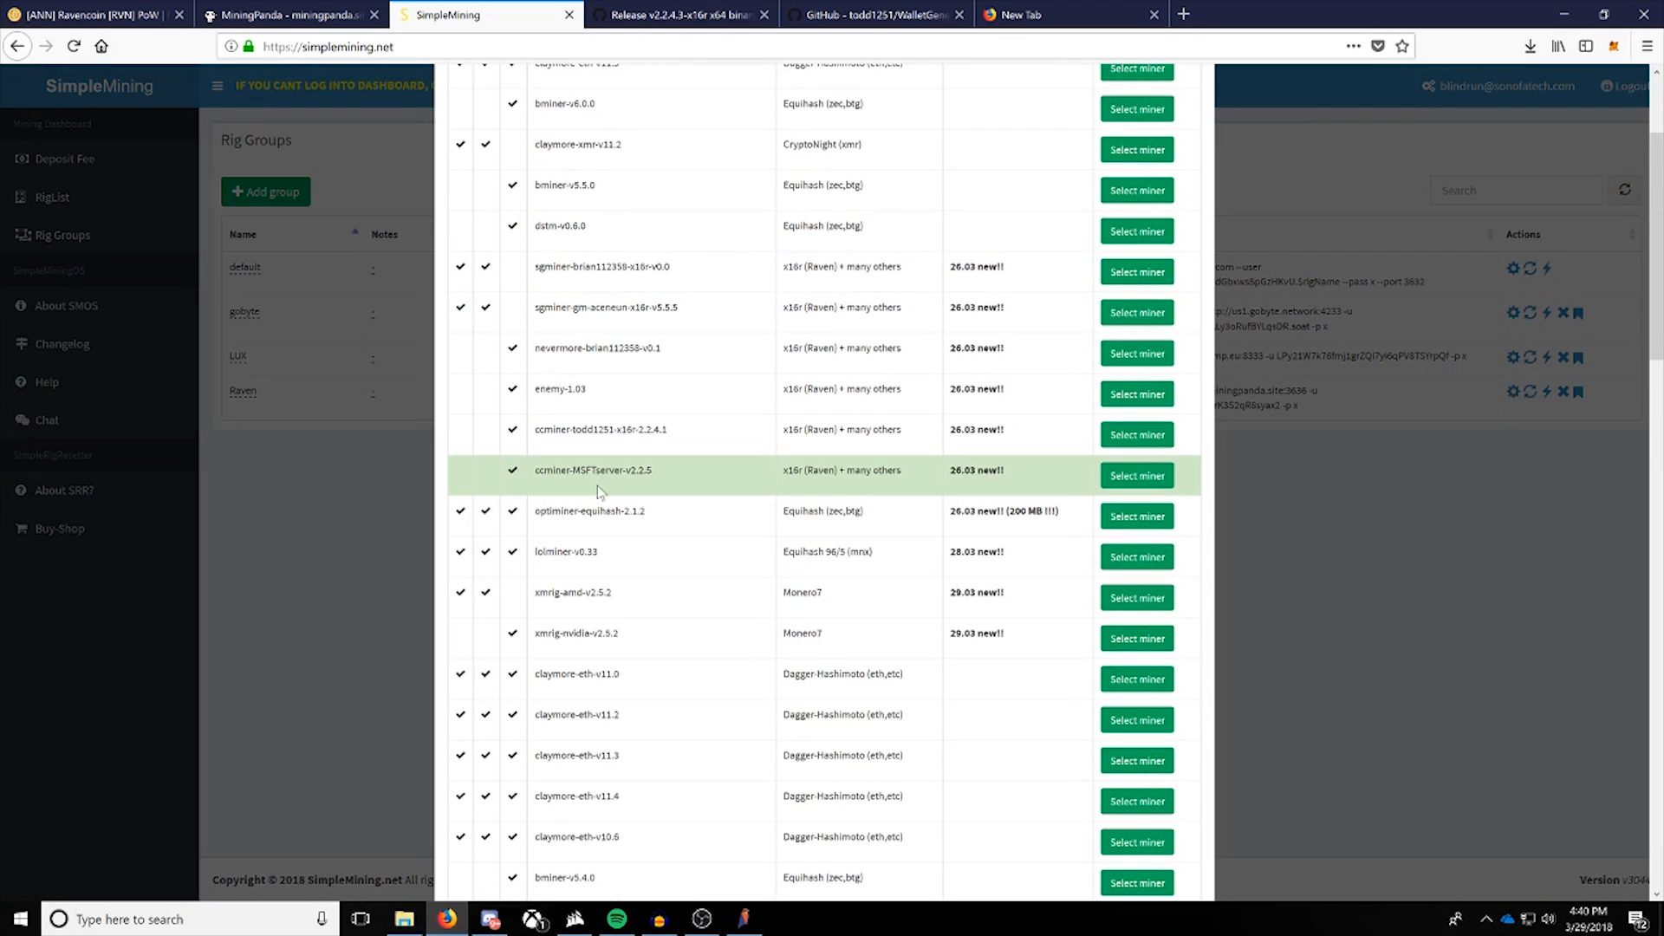
click(1136, 475)
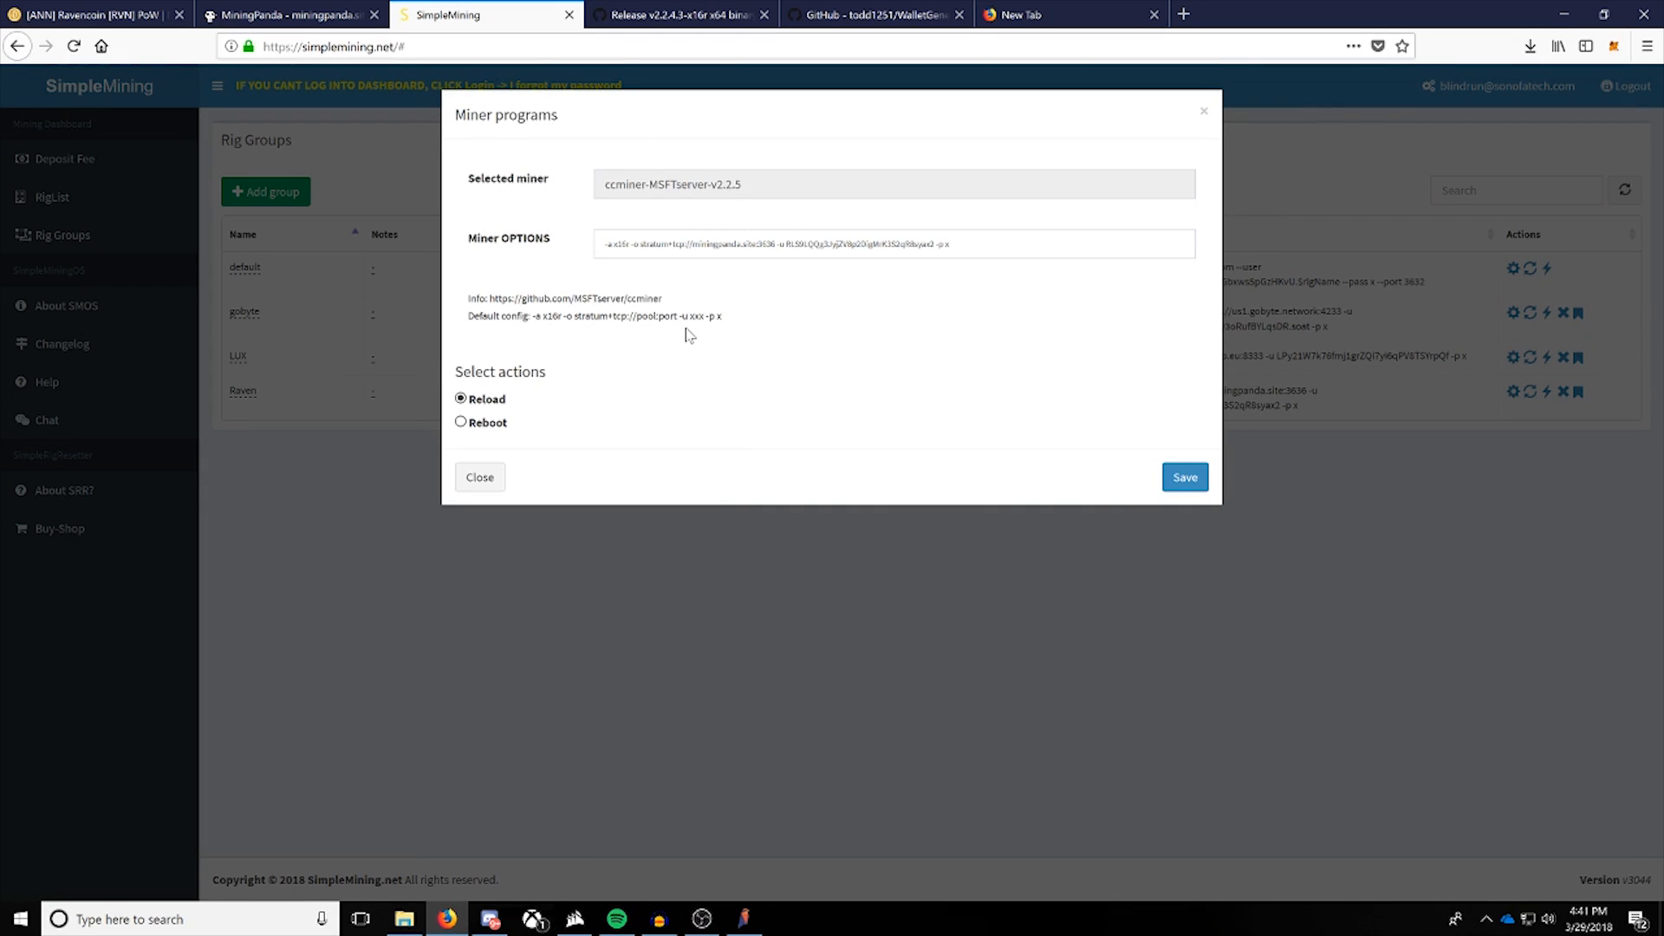
click(891, 245)
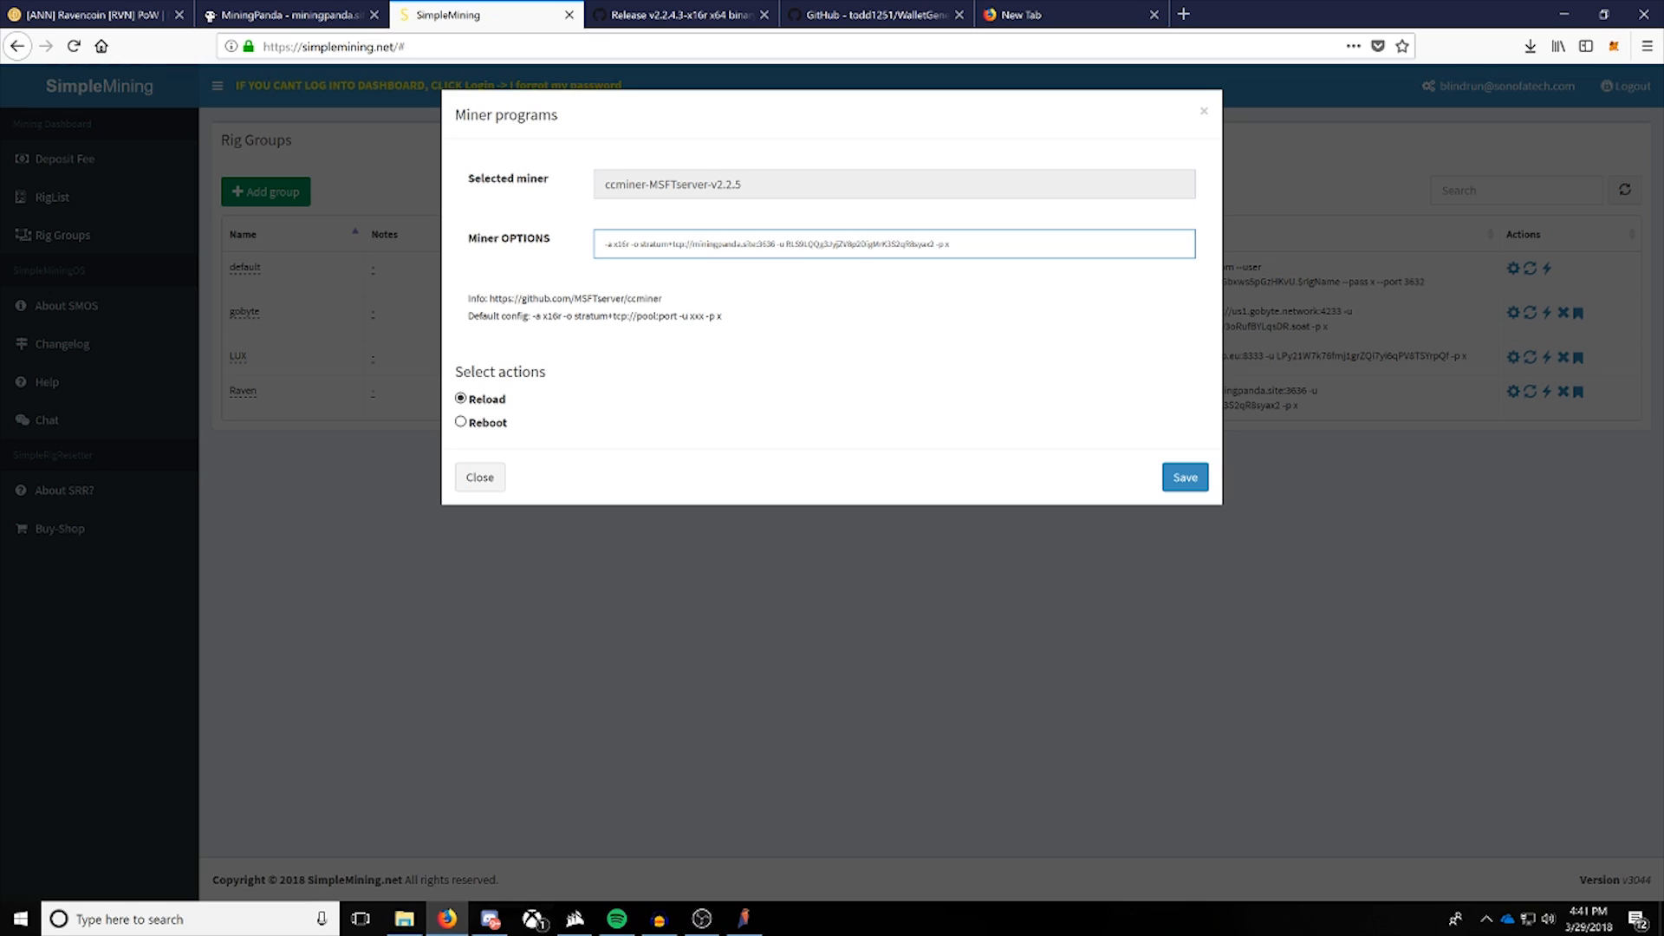
click(611, 243)
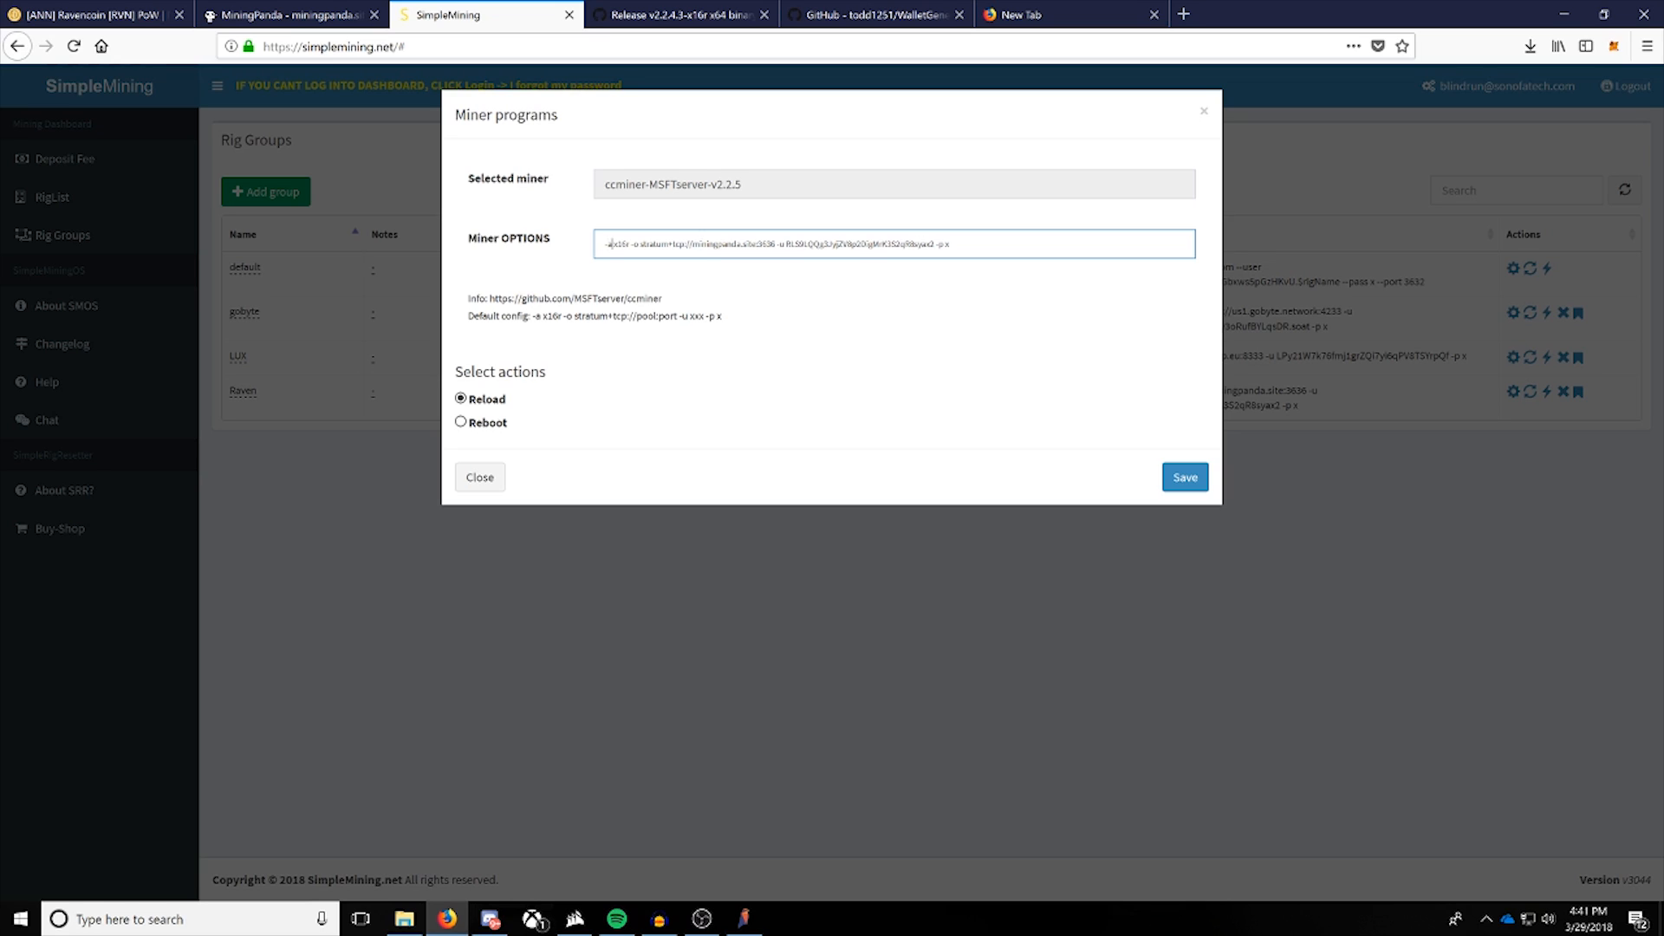
double_click(615, 242)
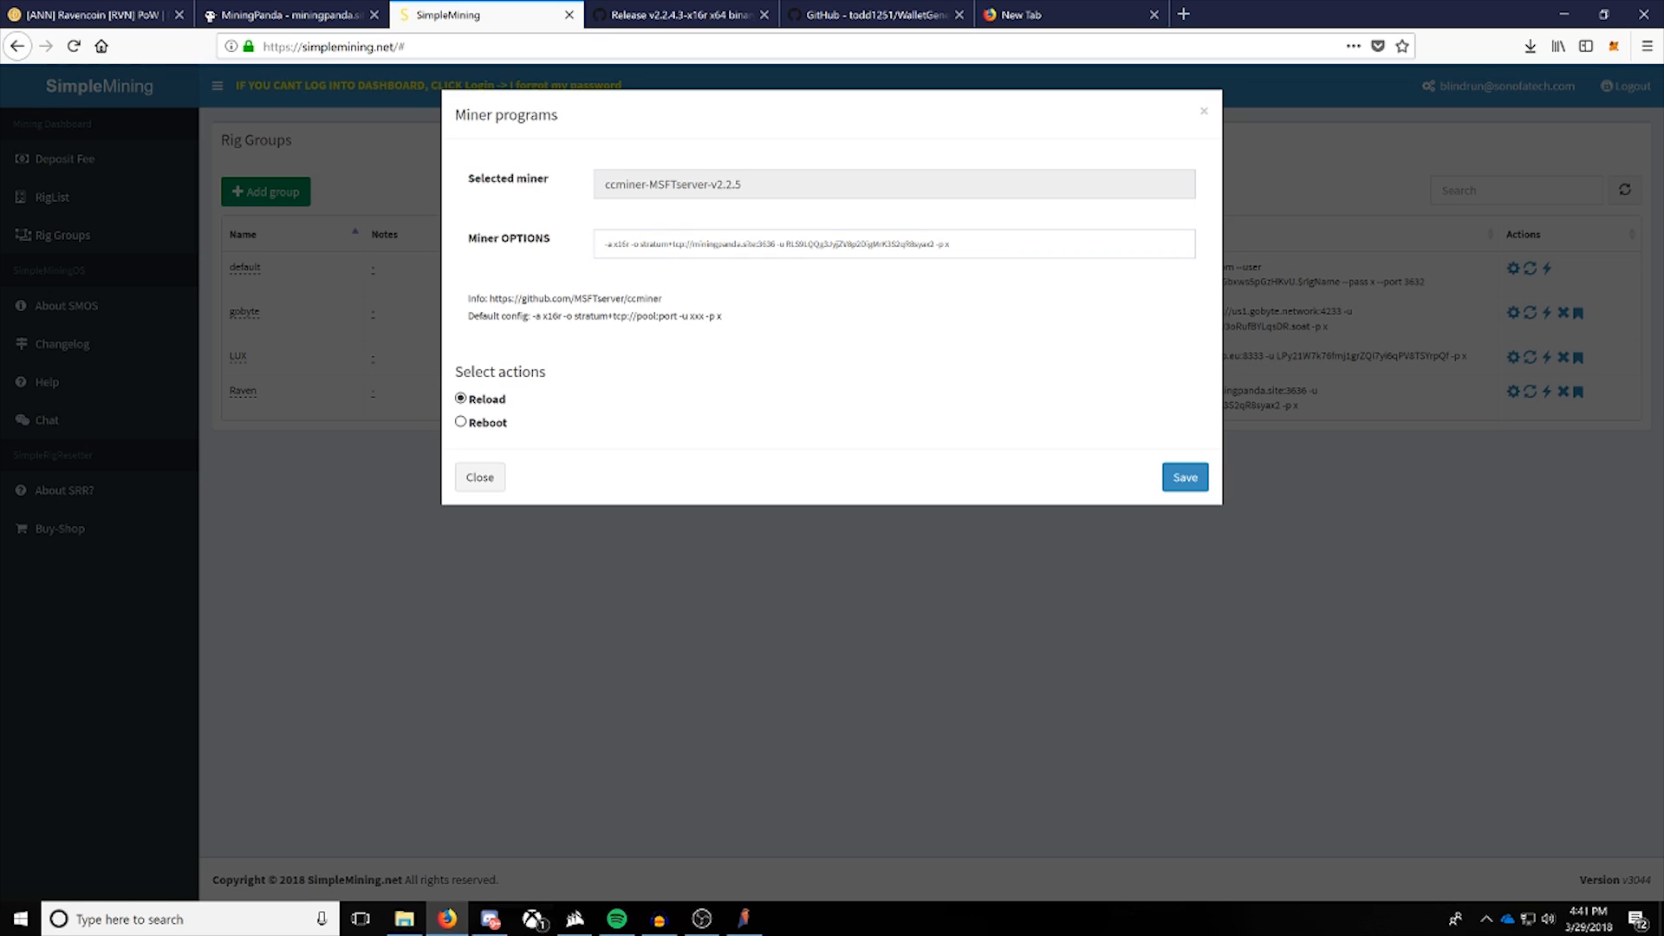
double_click(775, 244)
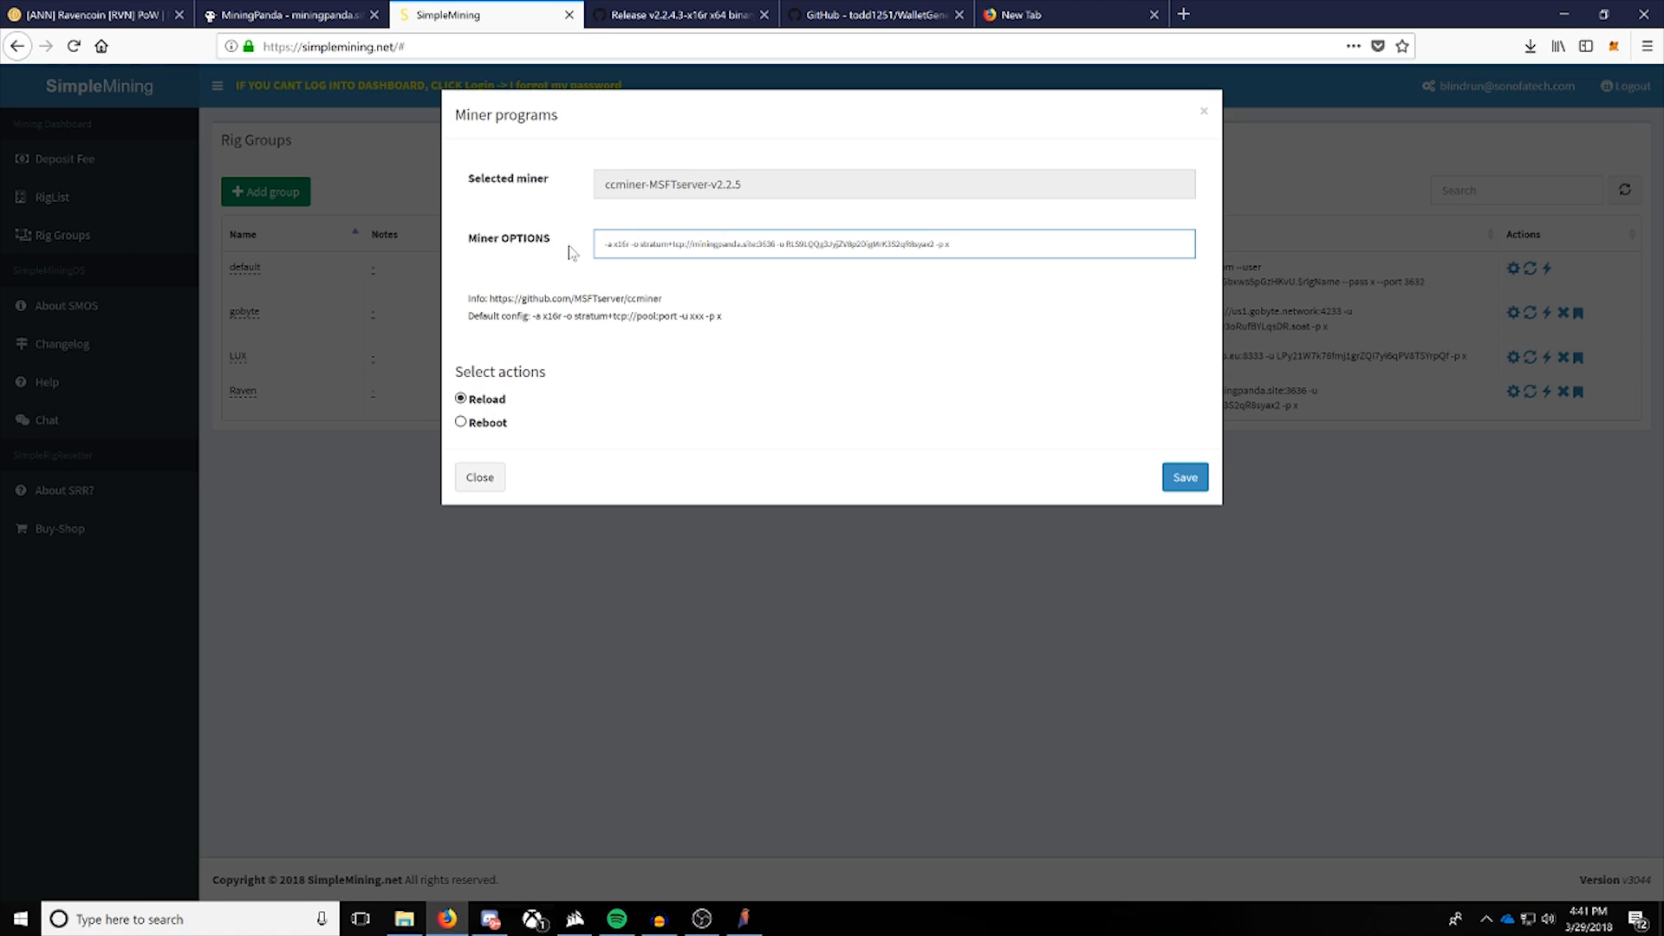
mouse_move(524, 170)
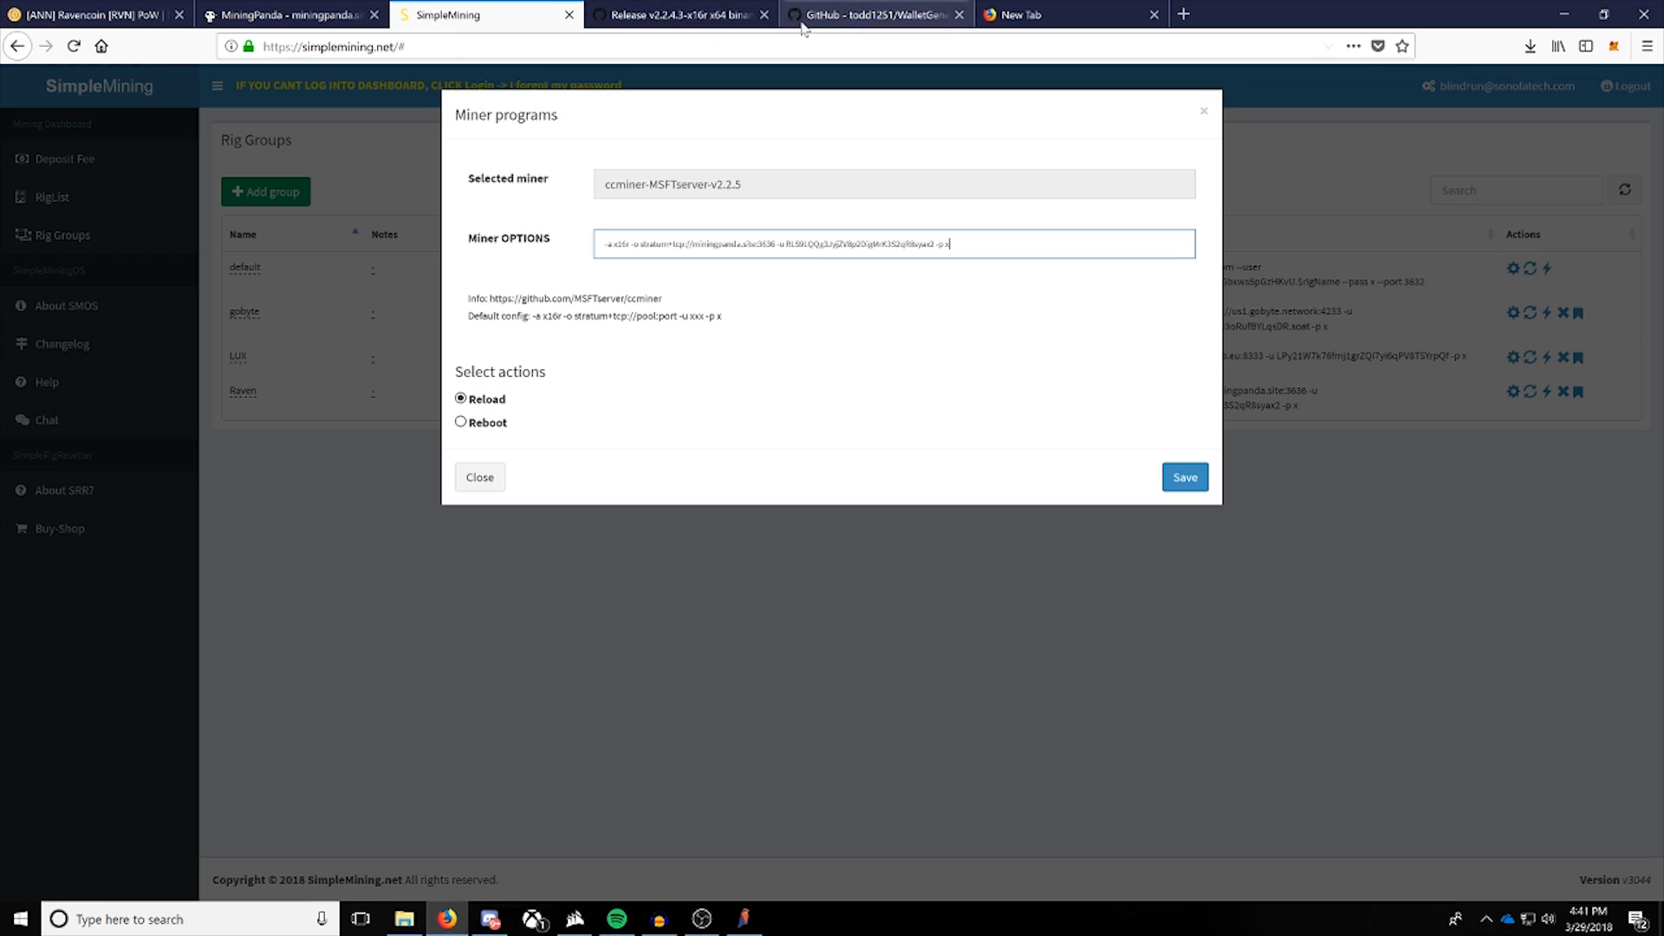
click(286, 13)
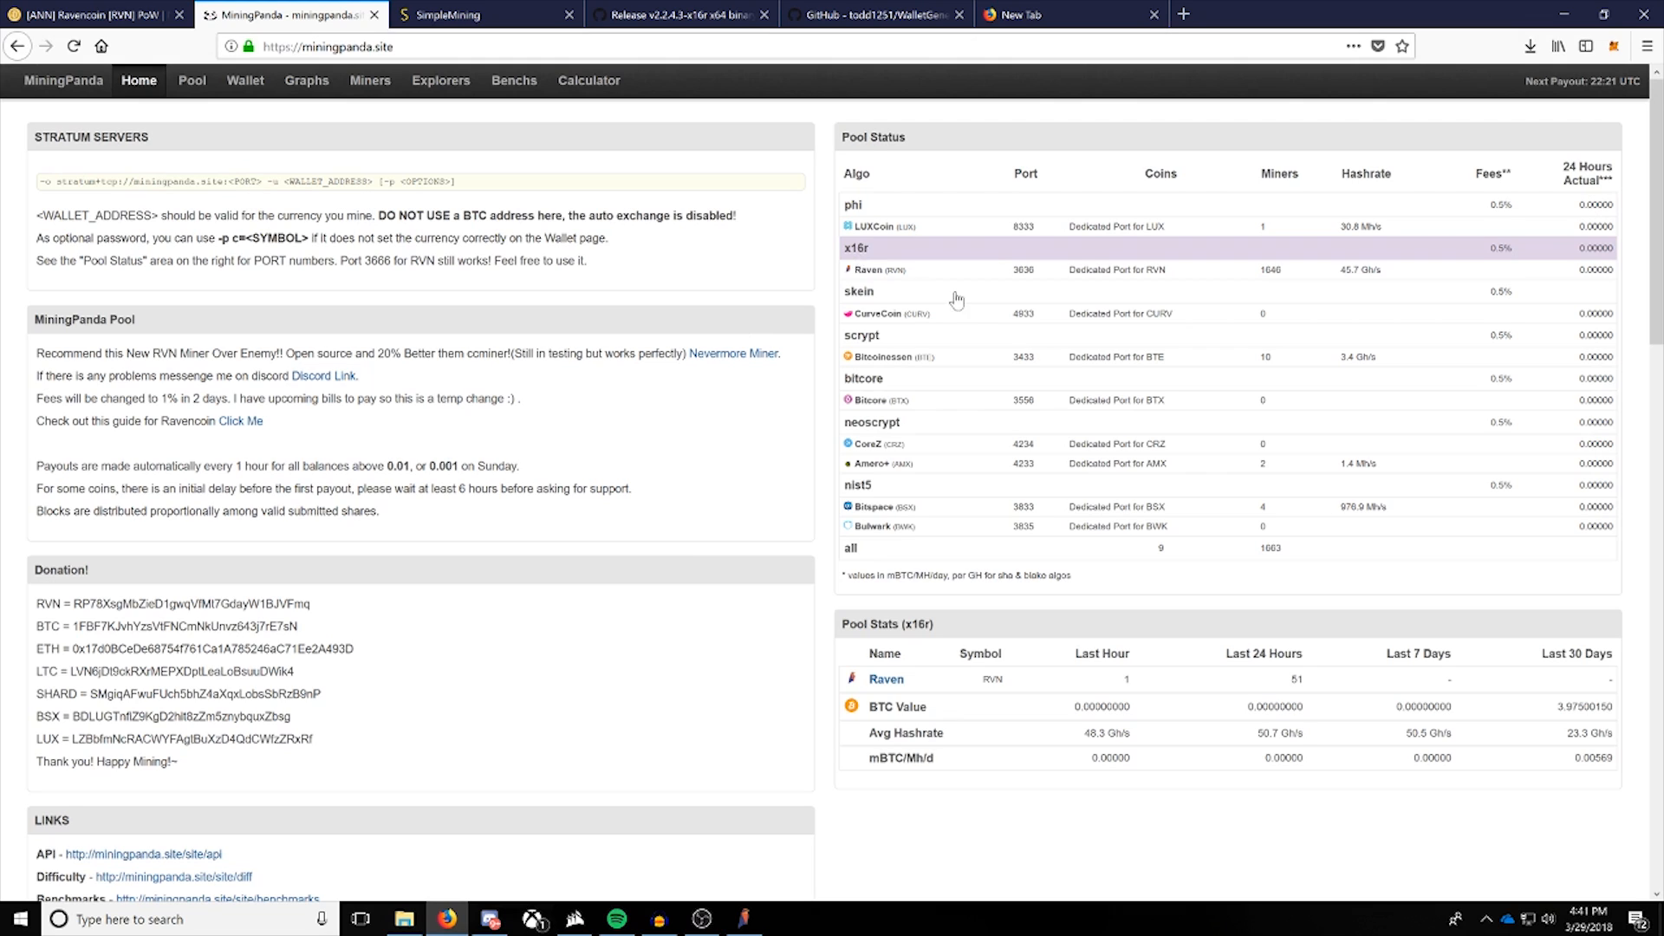
mouse_move(655, 200)
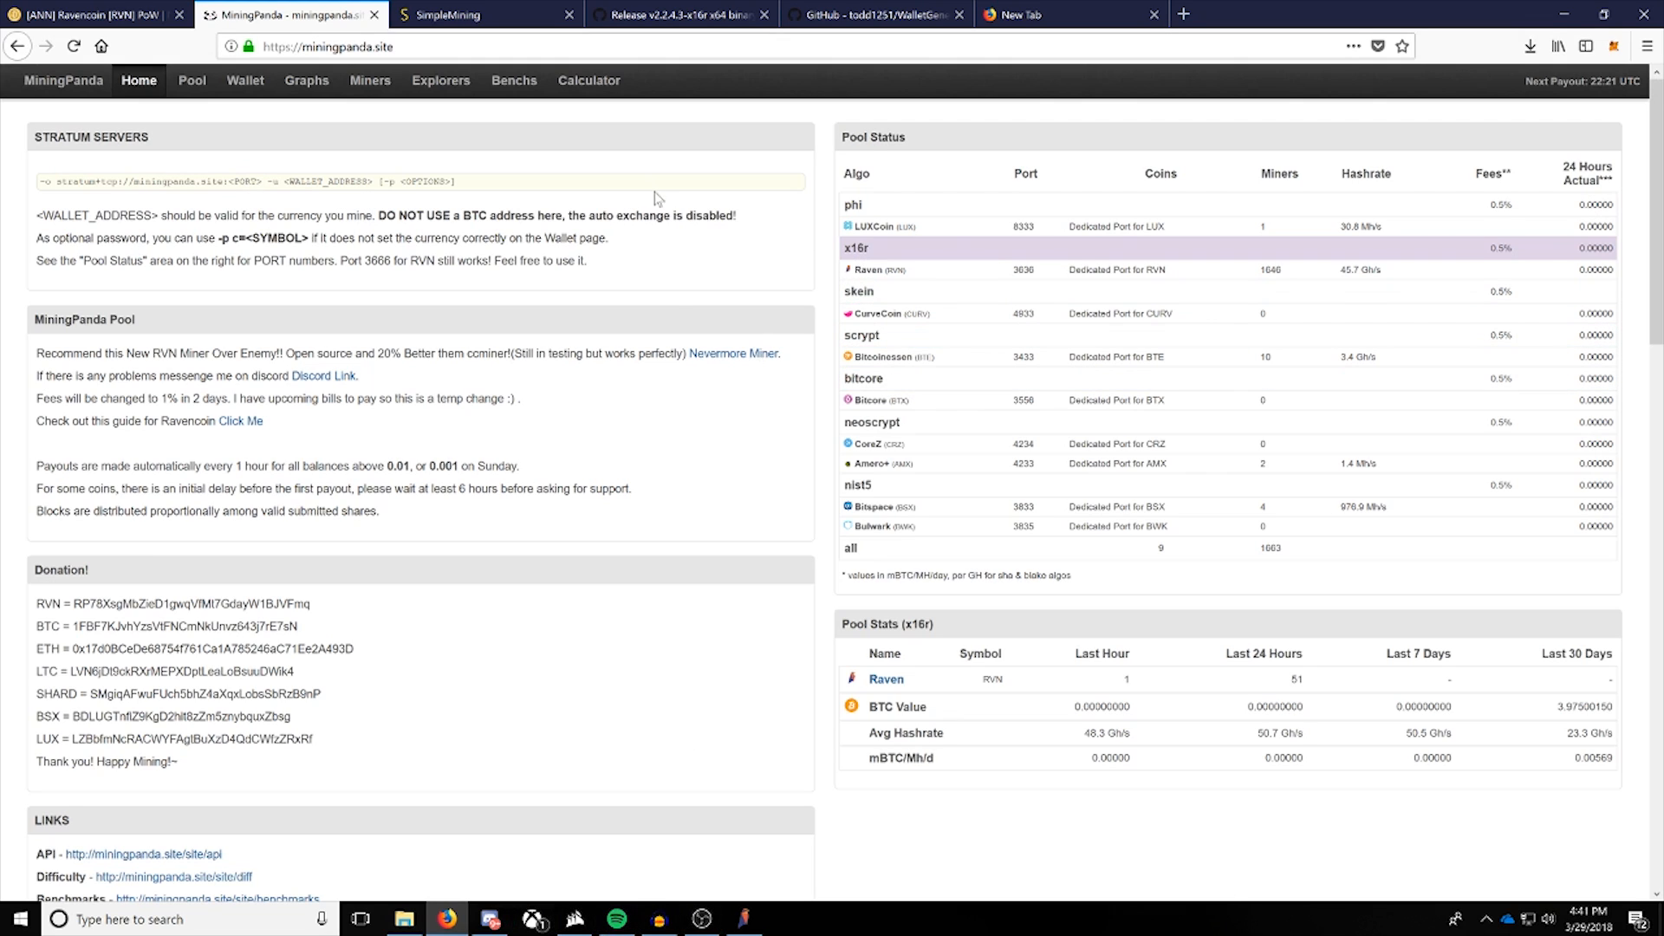
click(456, 14)
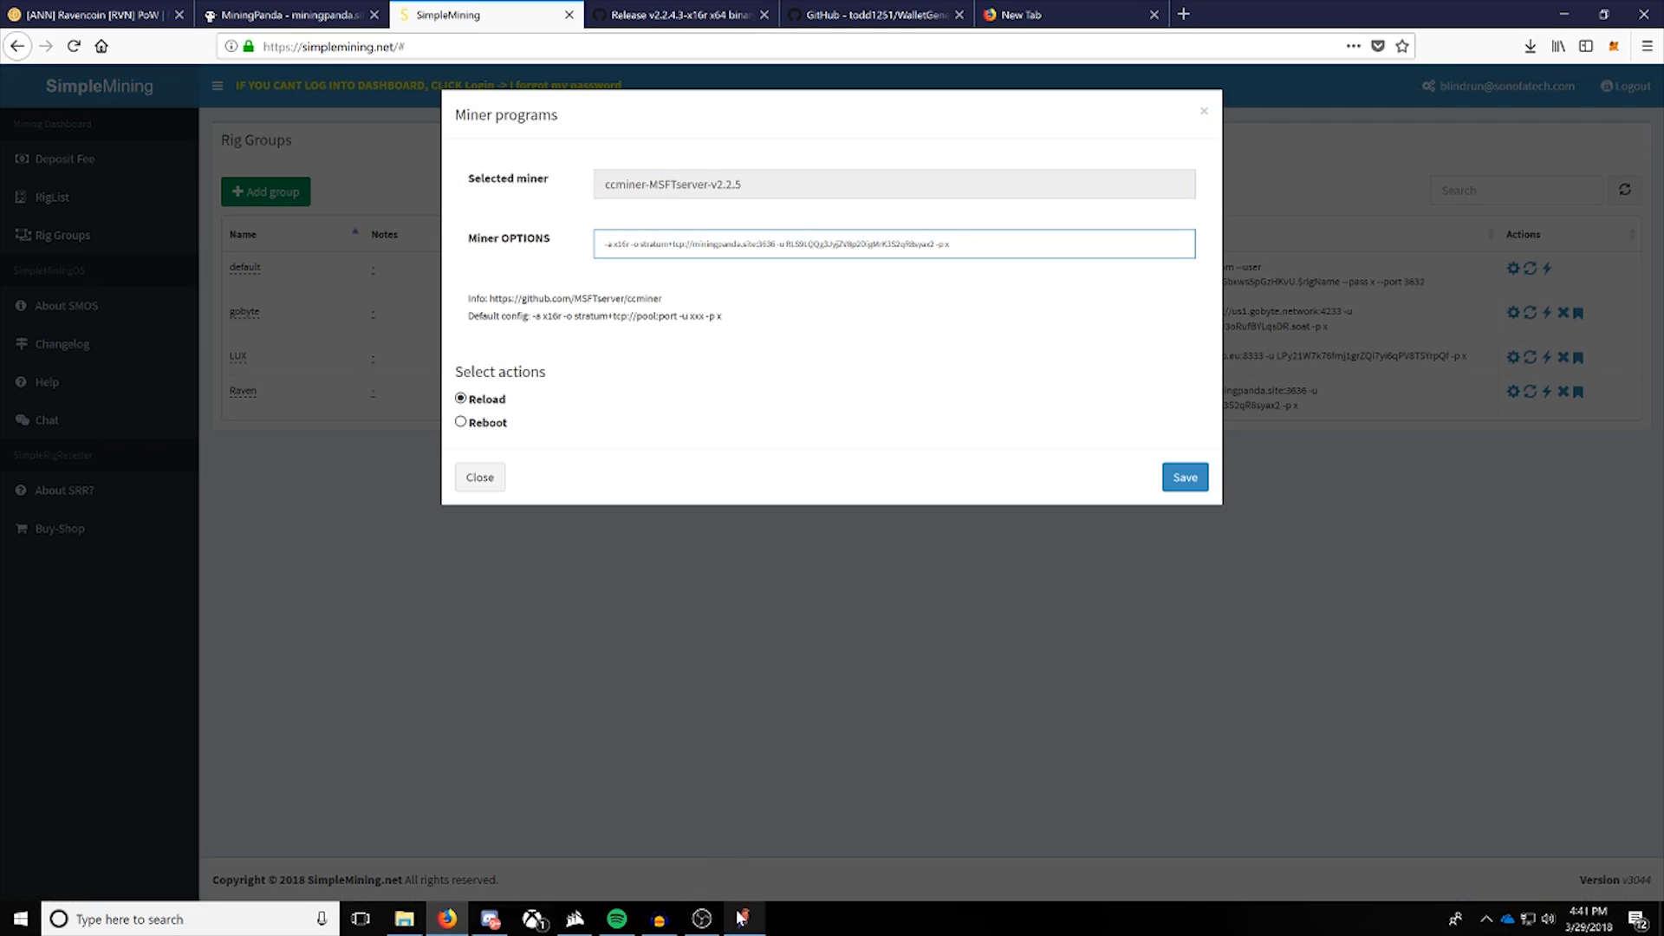
click(743, 918)
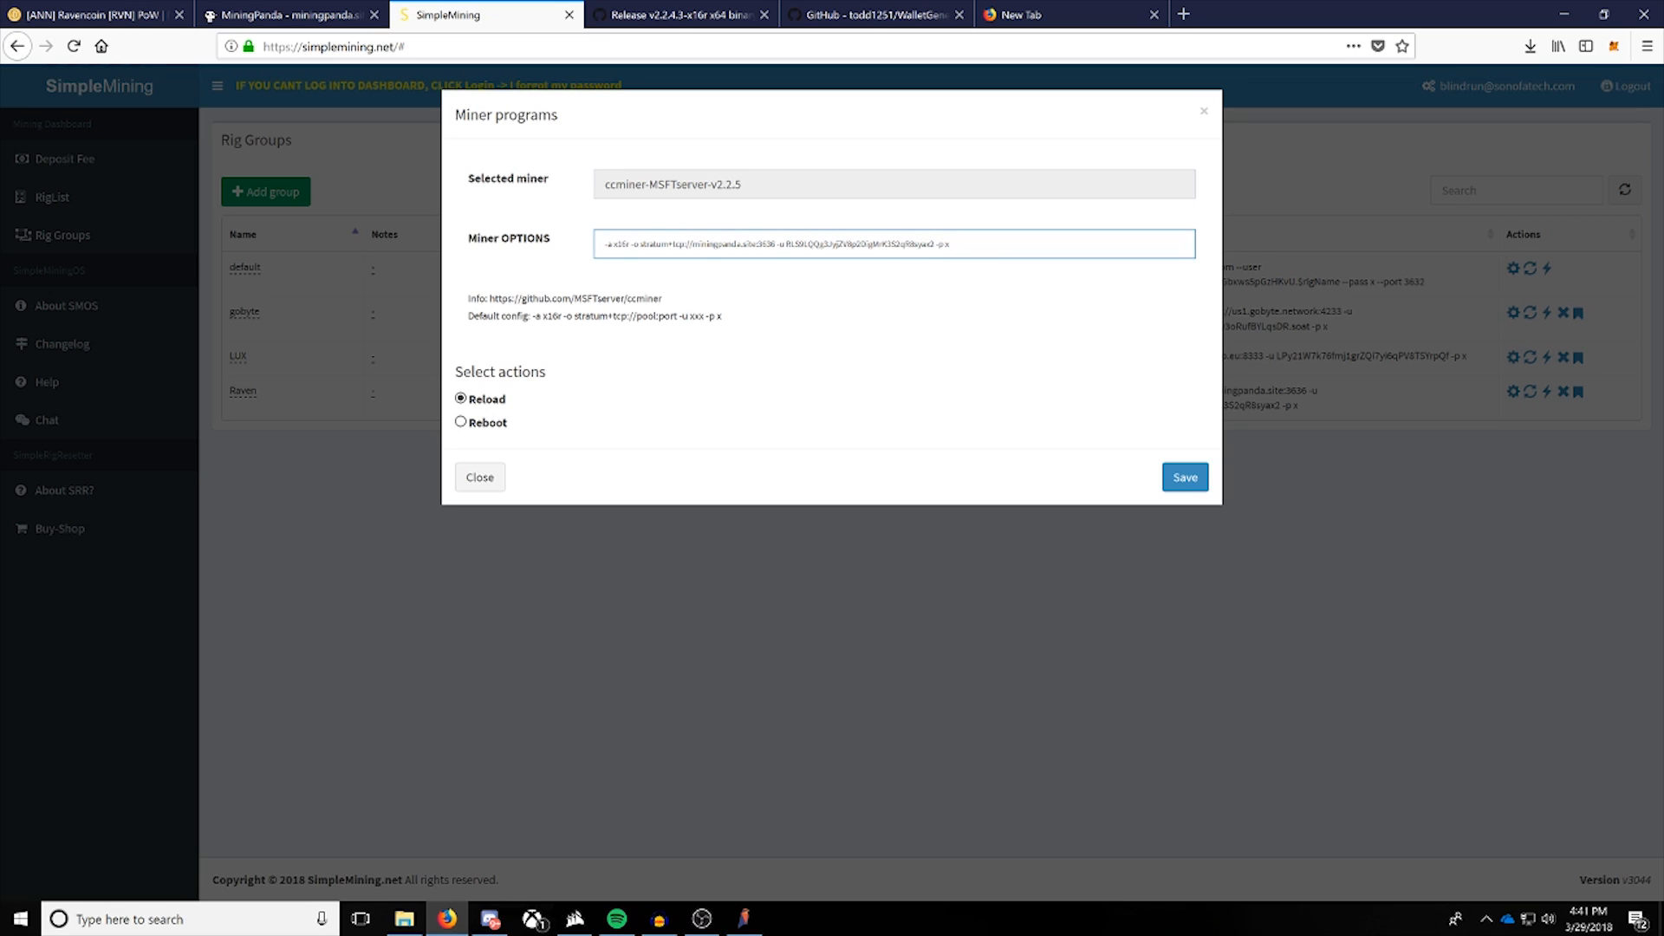
mouse_move(508, 485)
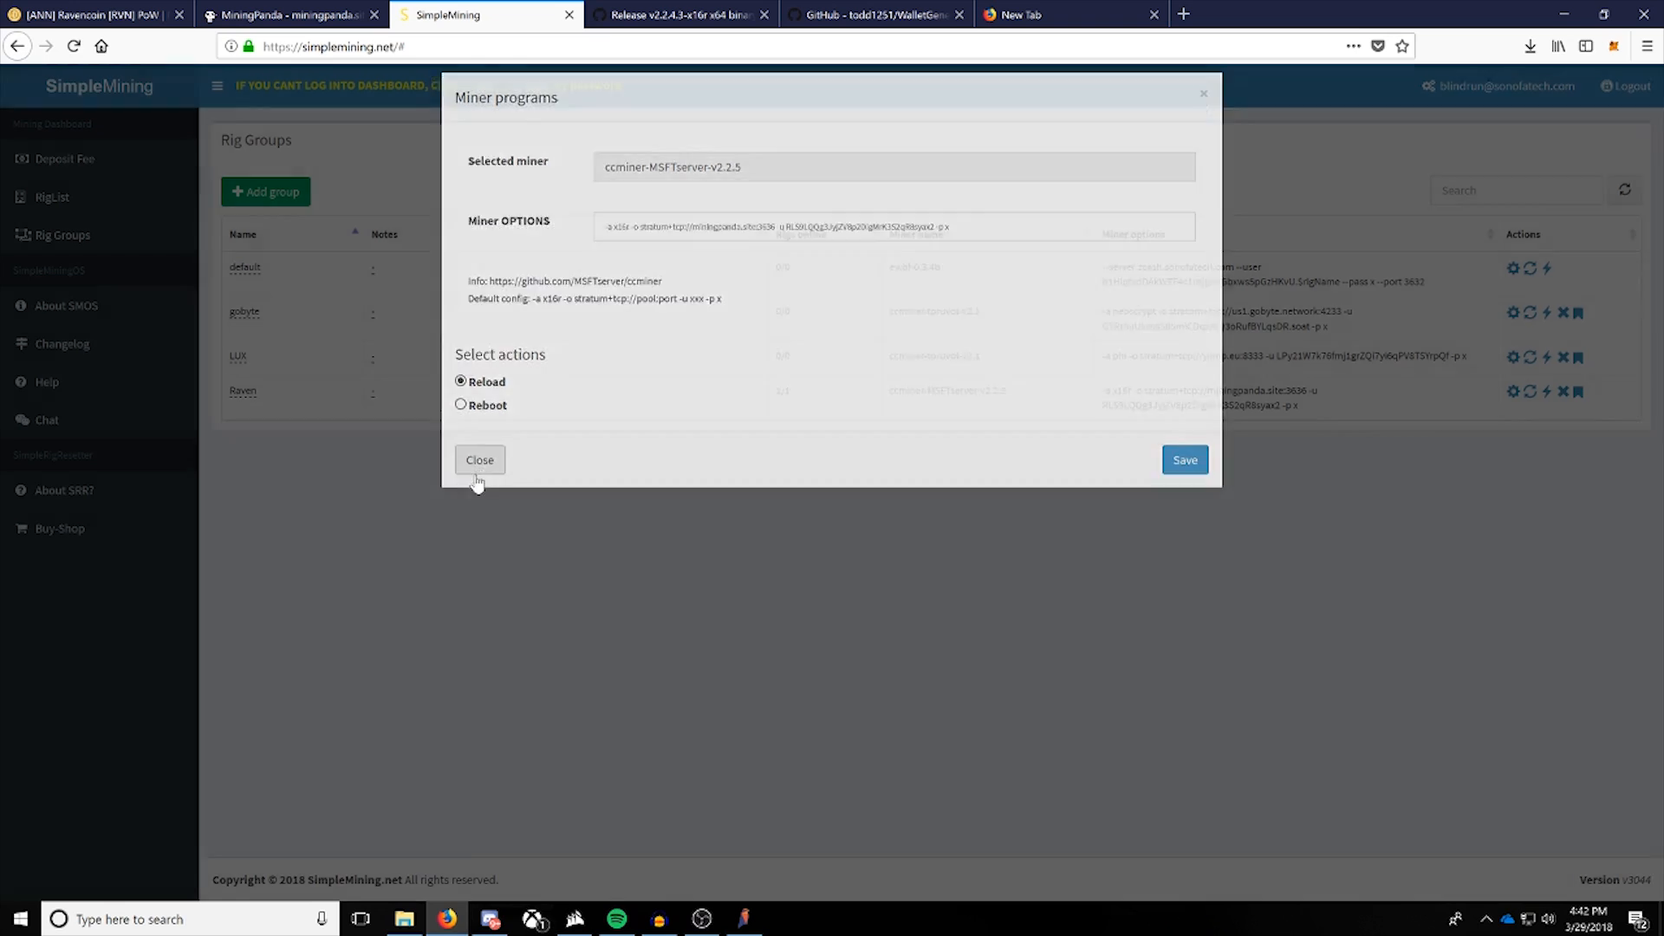
click(478, 459)
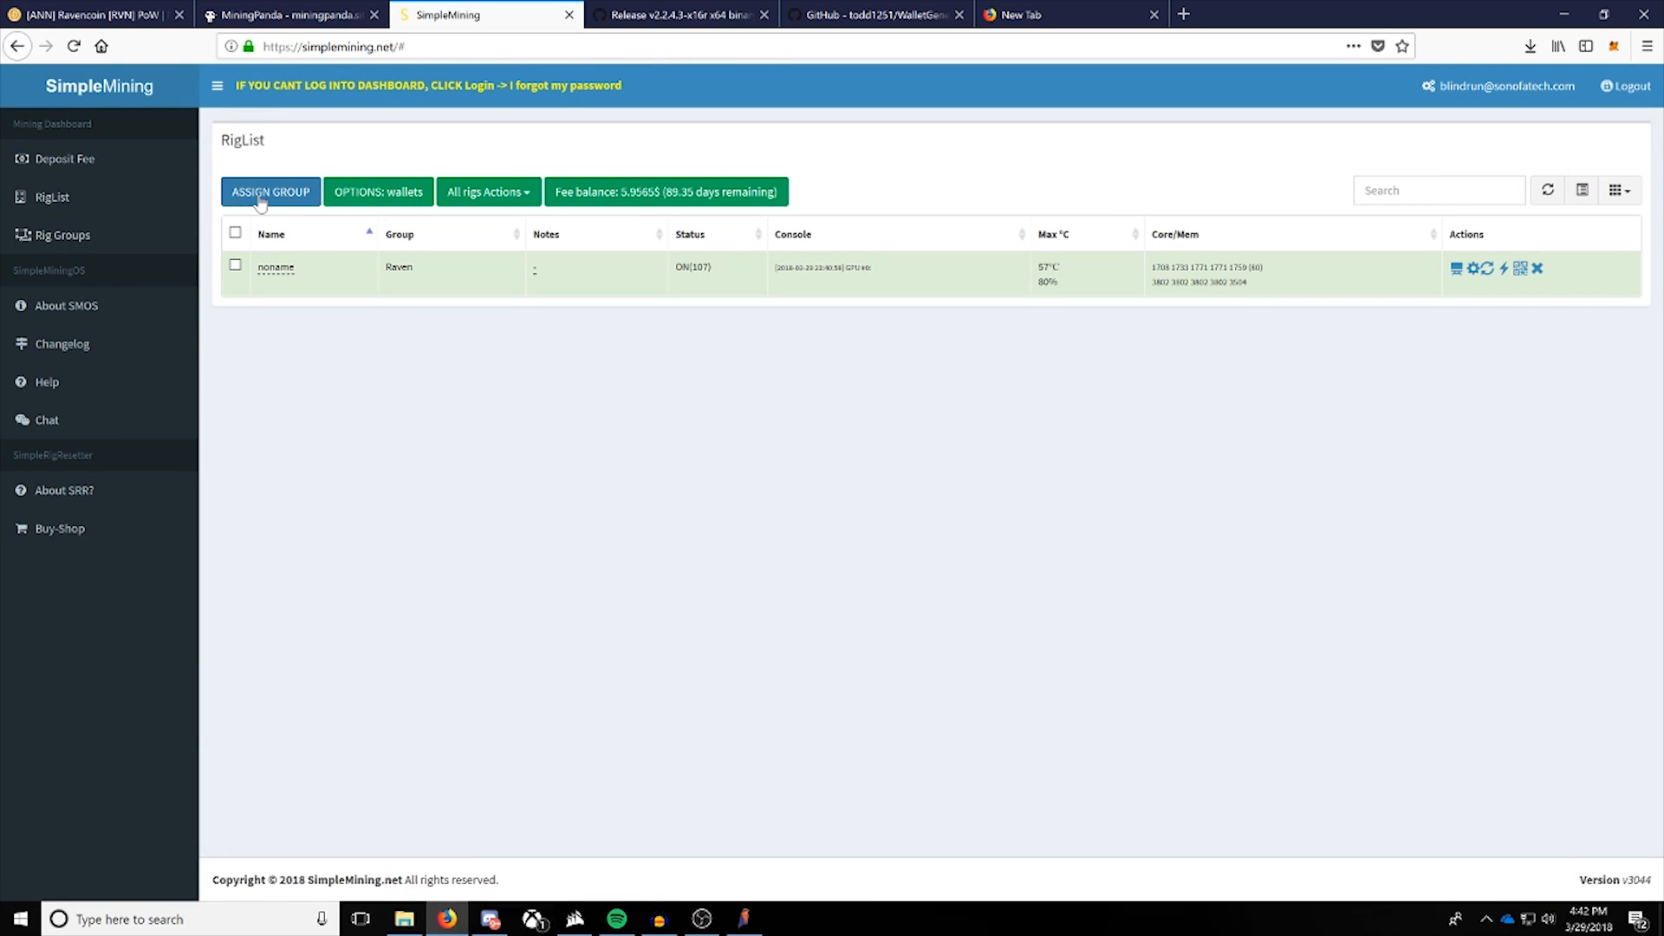
mouse_move(17, 263)
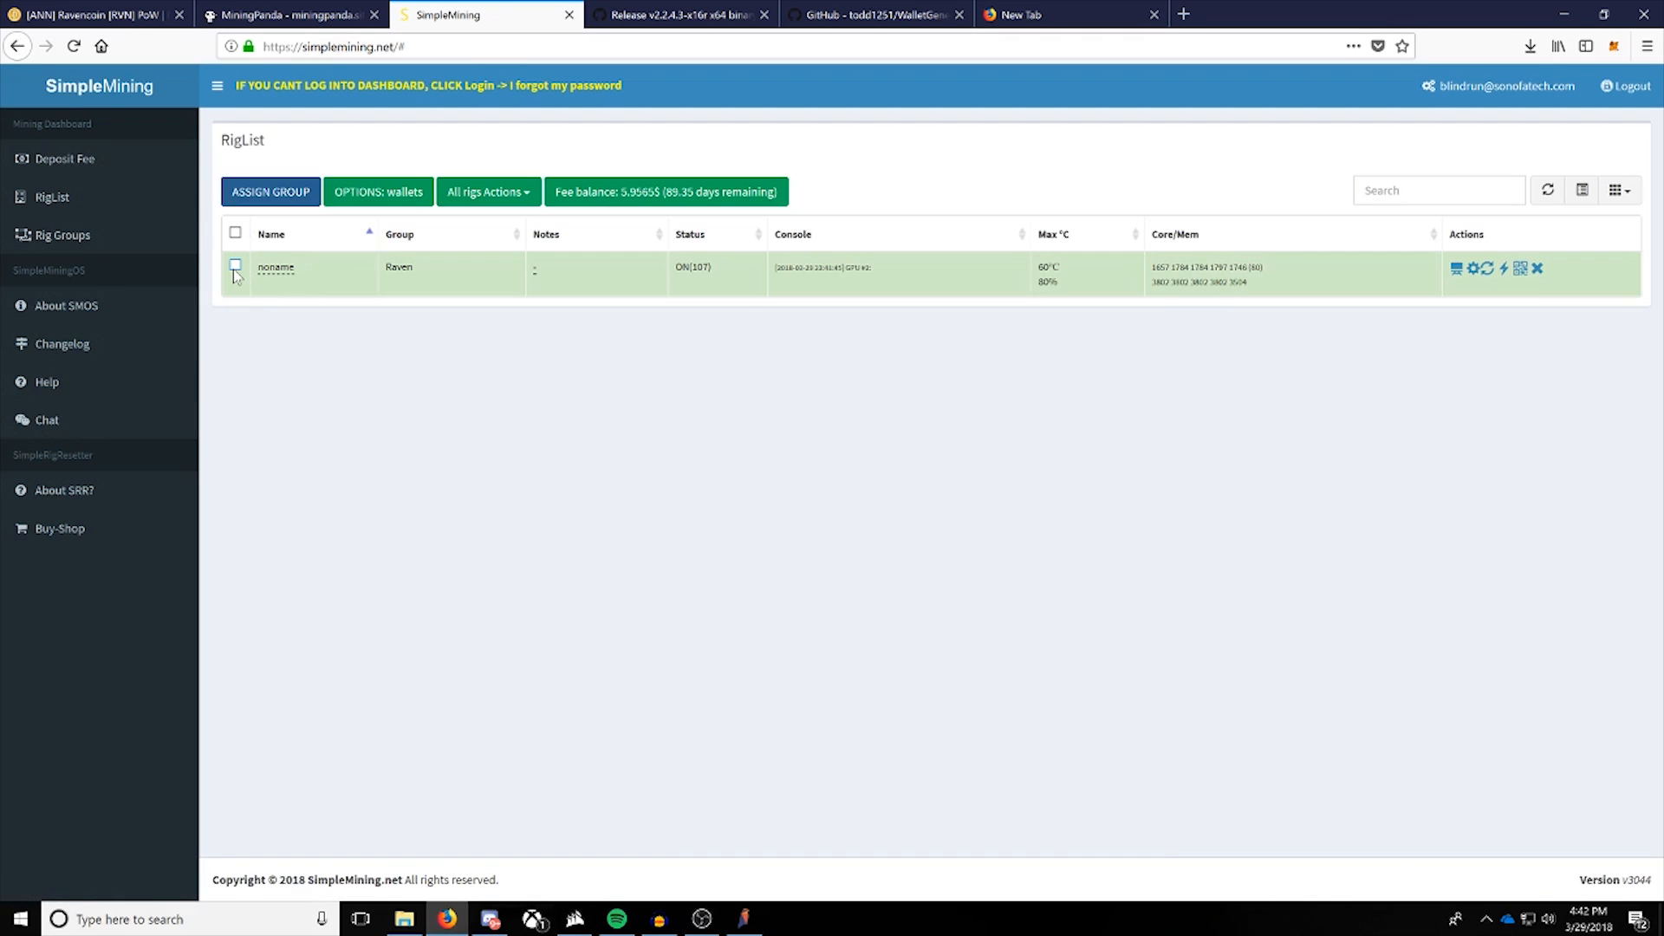
click(234, 267)
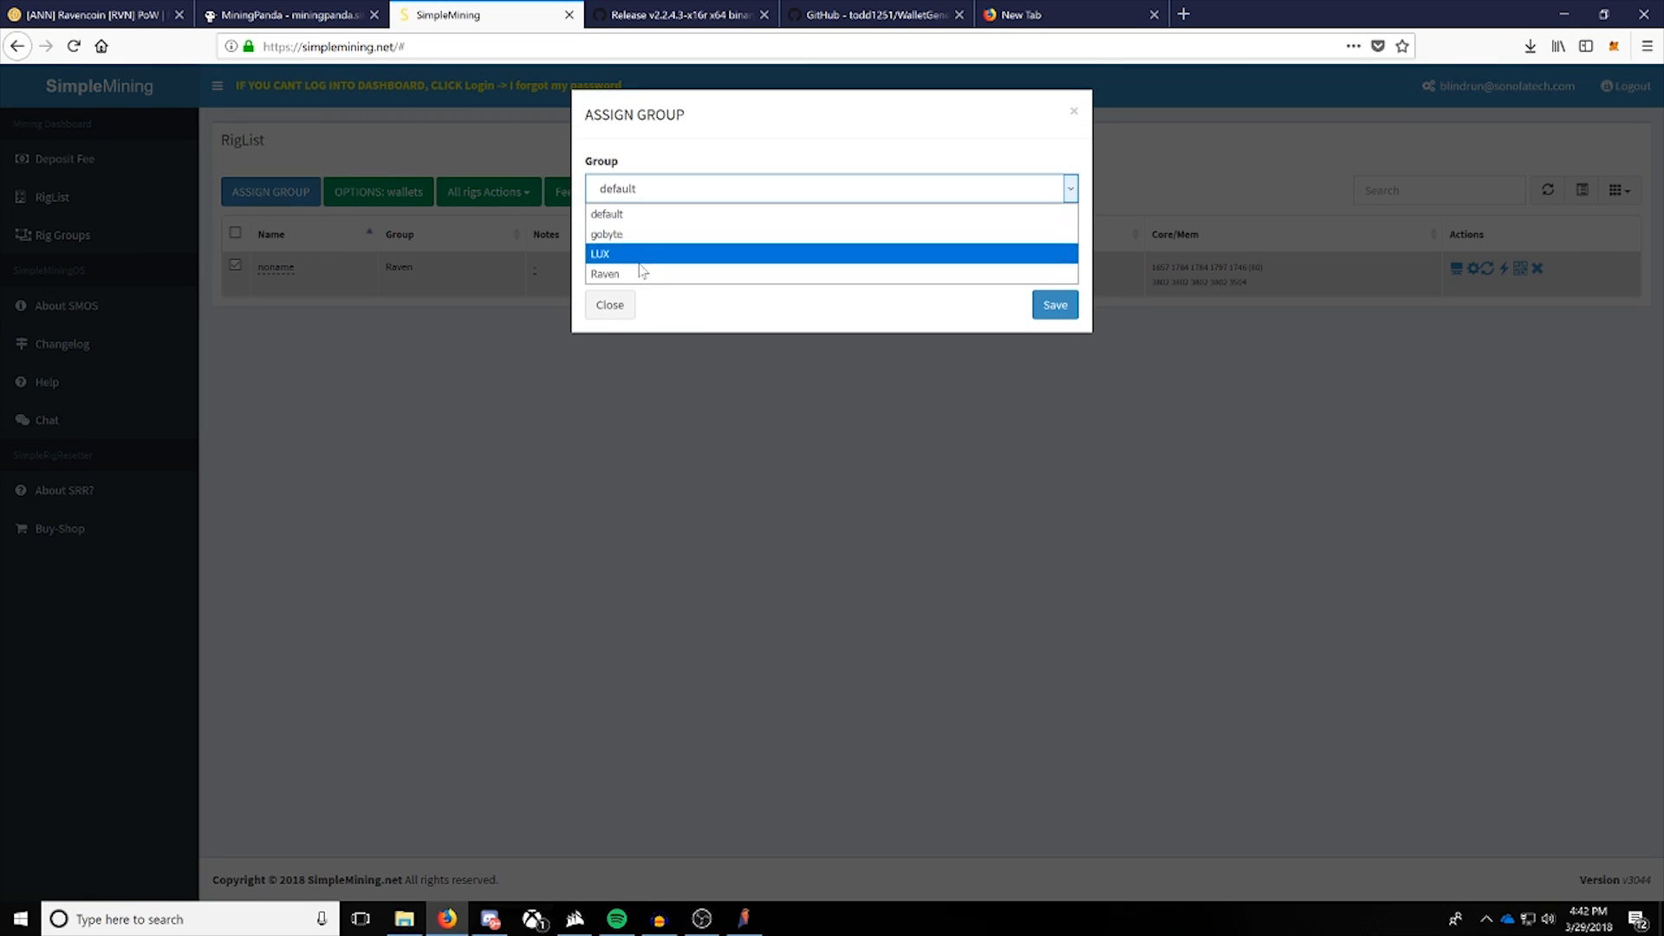
click(605, 274)
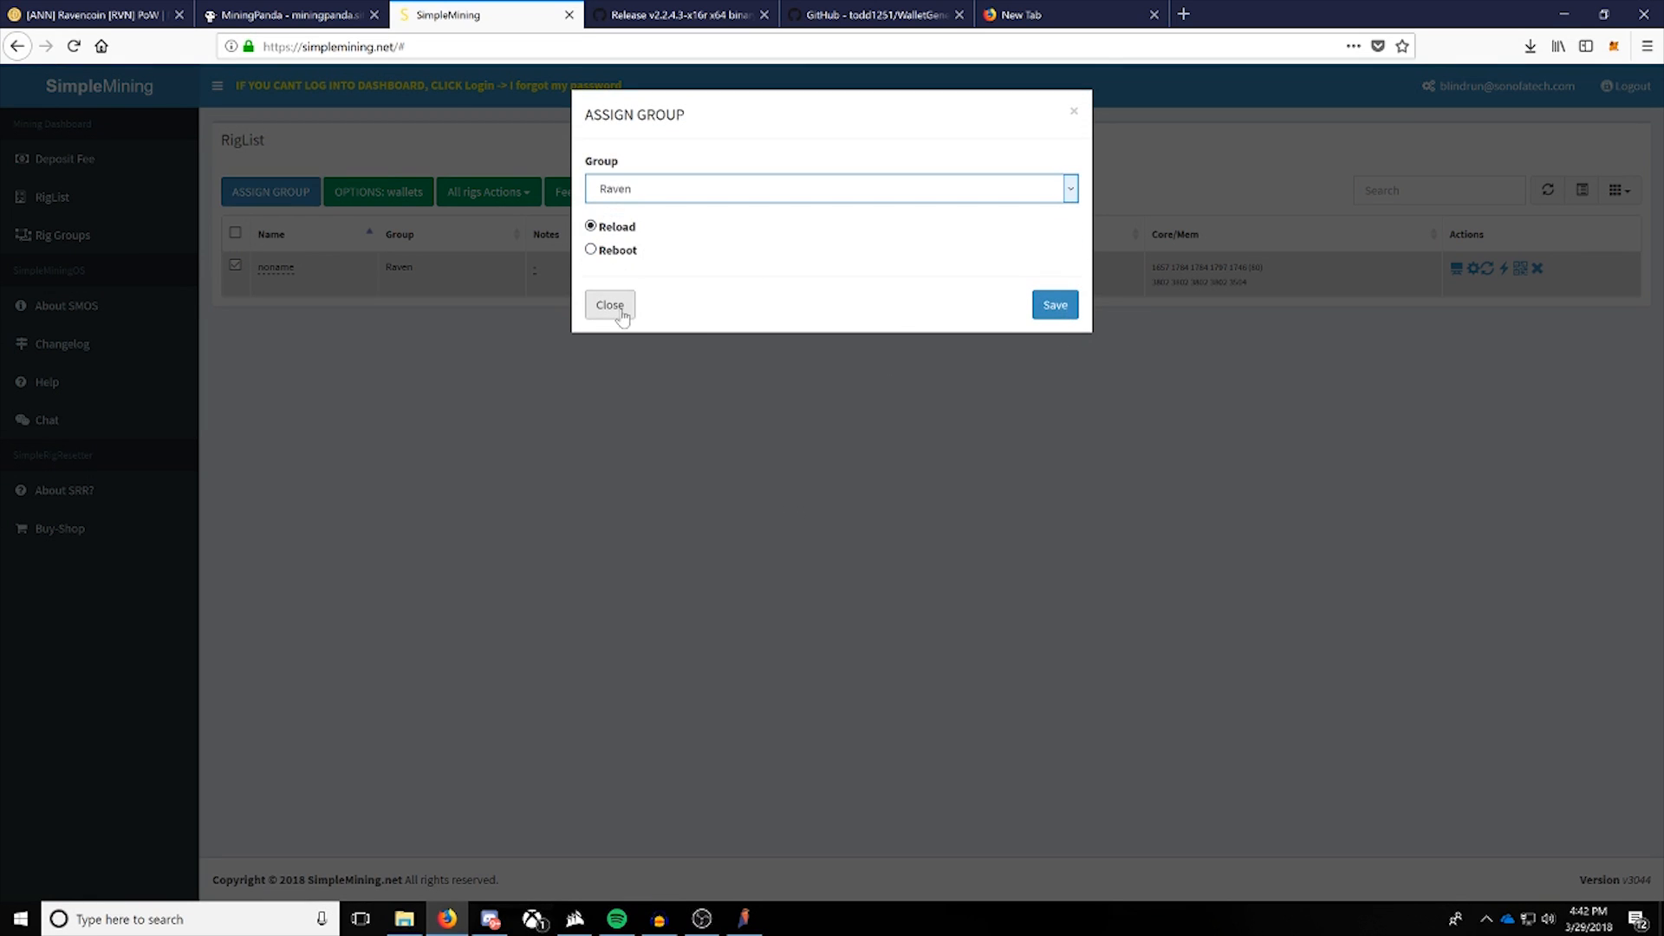
click(610, 305)
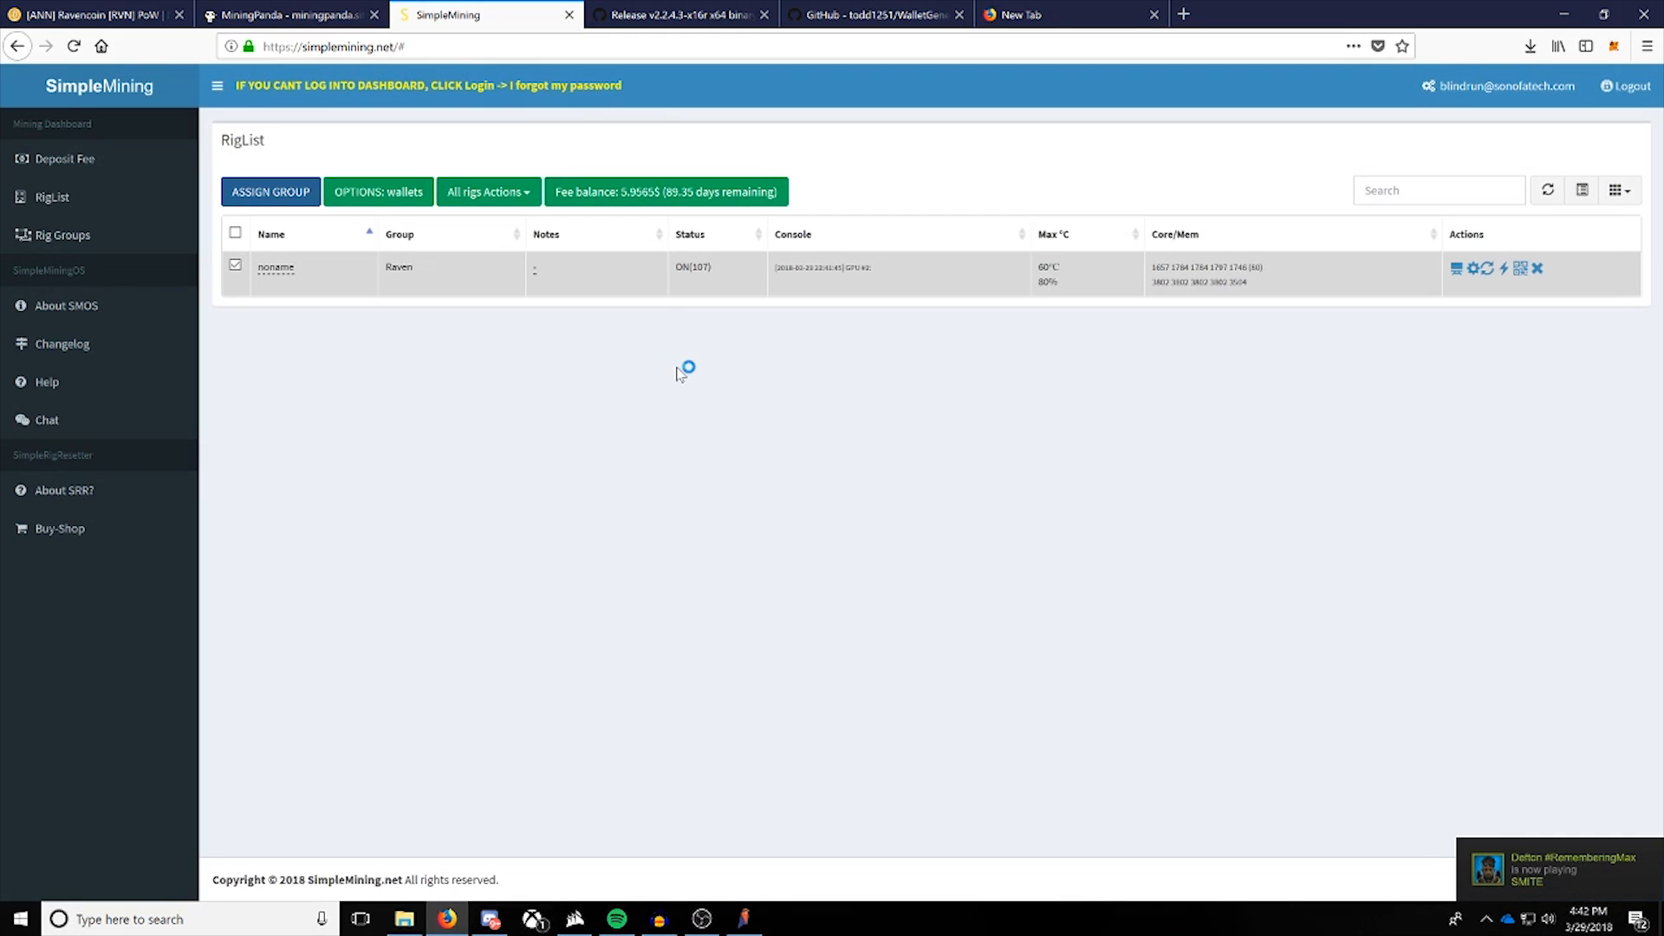
- Log in to Hive OS as blindrun and show the rigs list with SOAT-RIG01 mining Raven
click(679, 14)
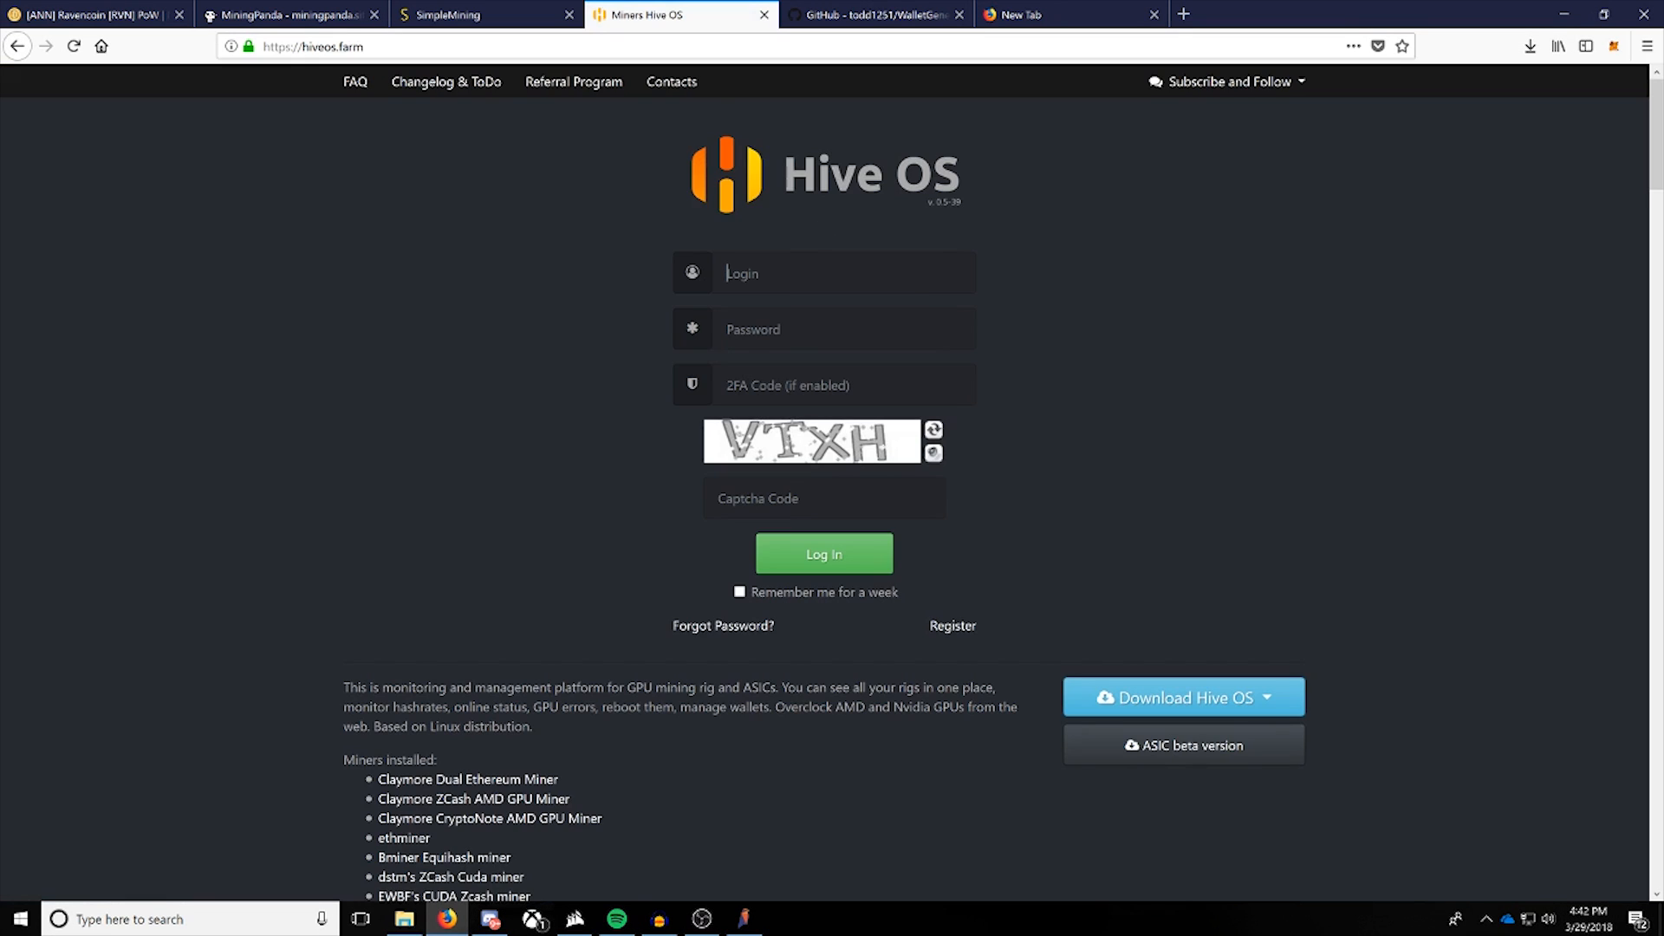
text(blindrun)
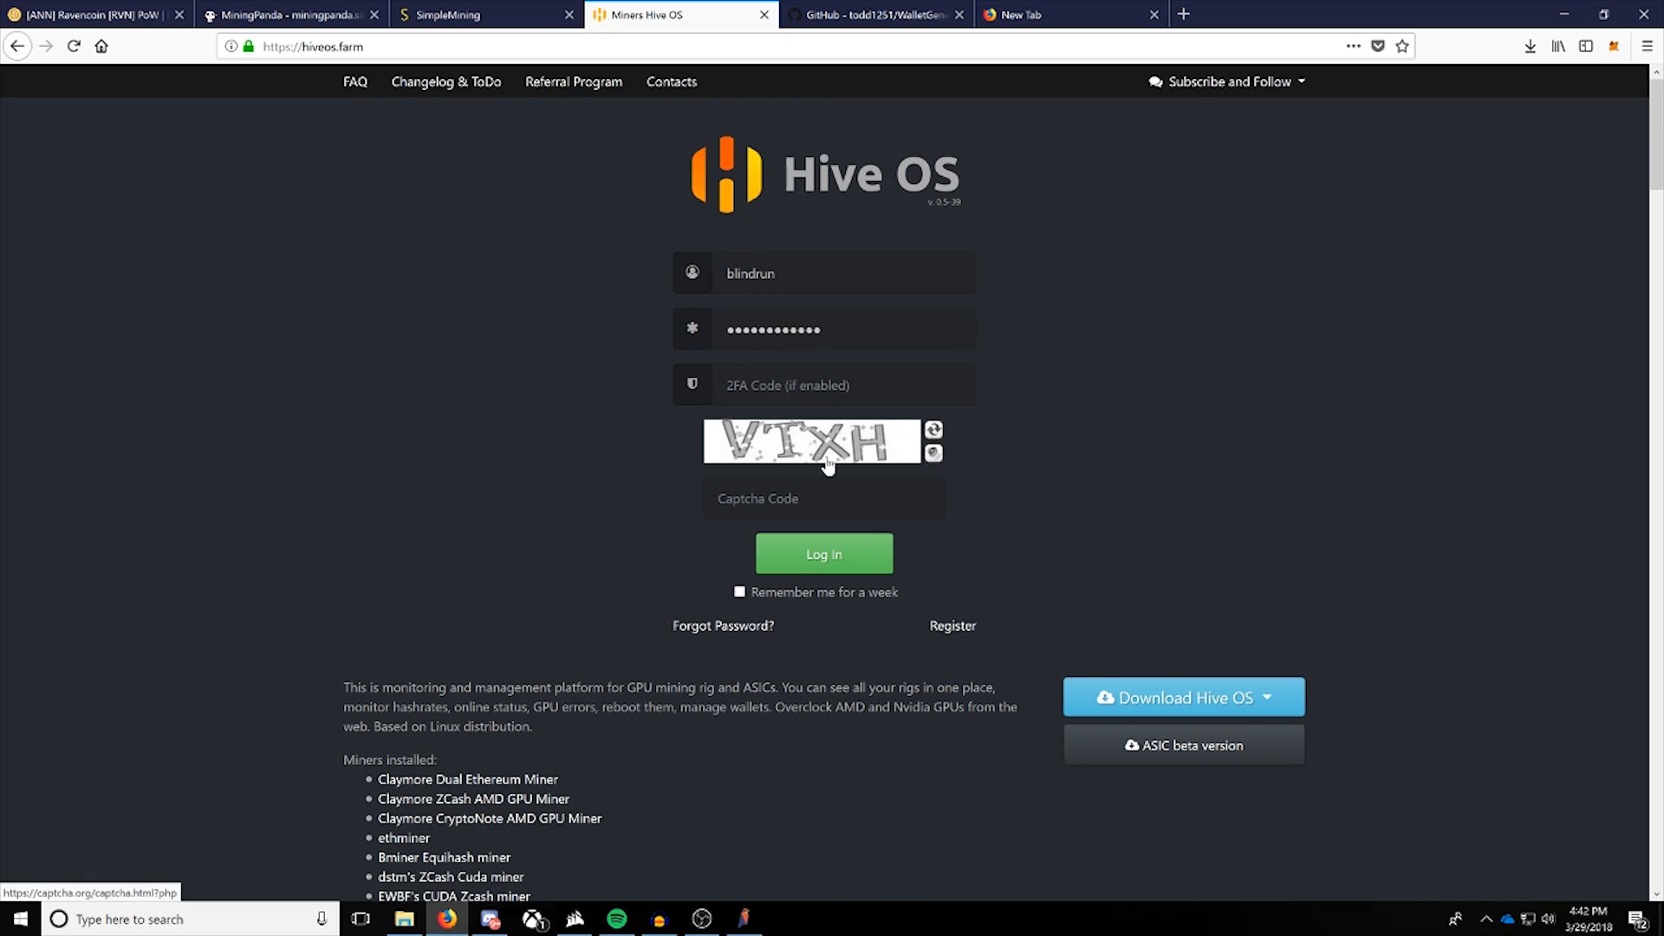
click(821, 553)
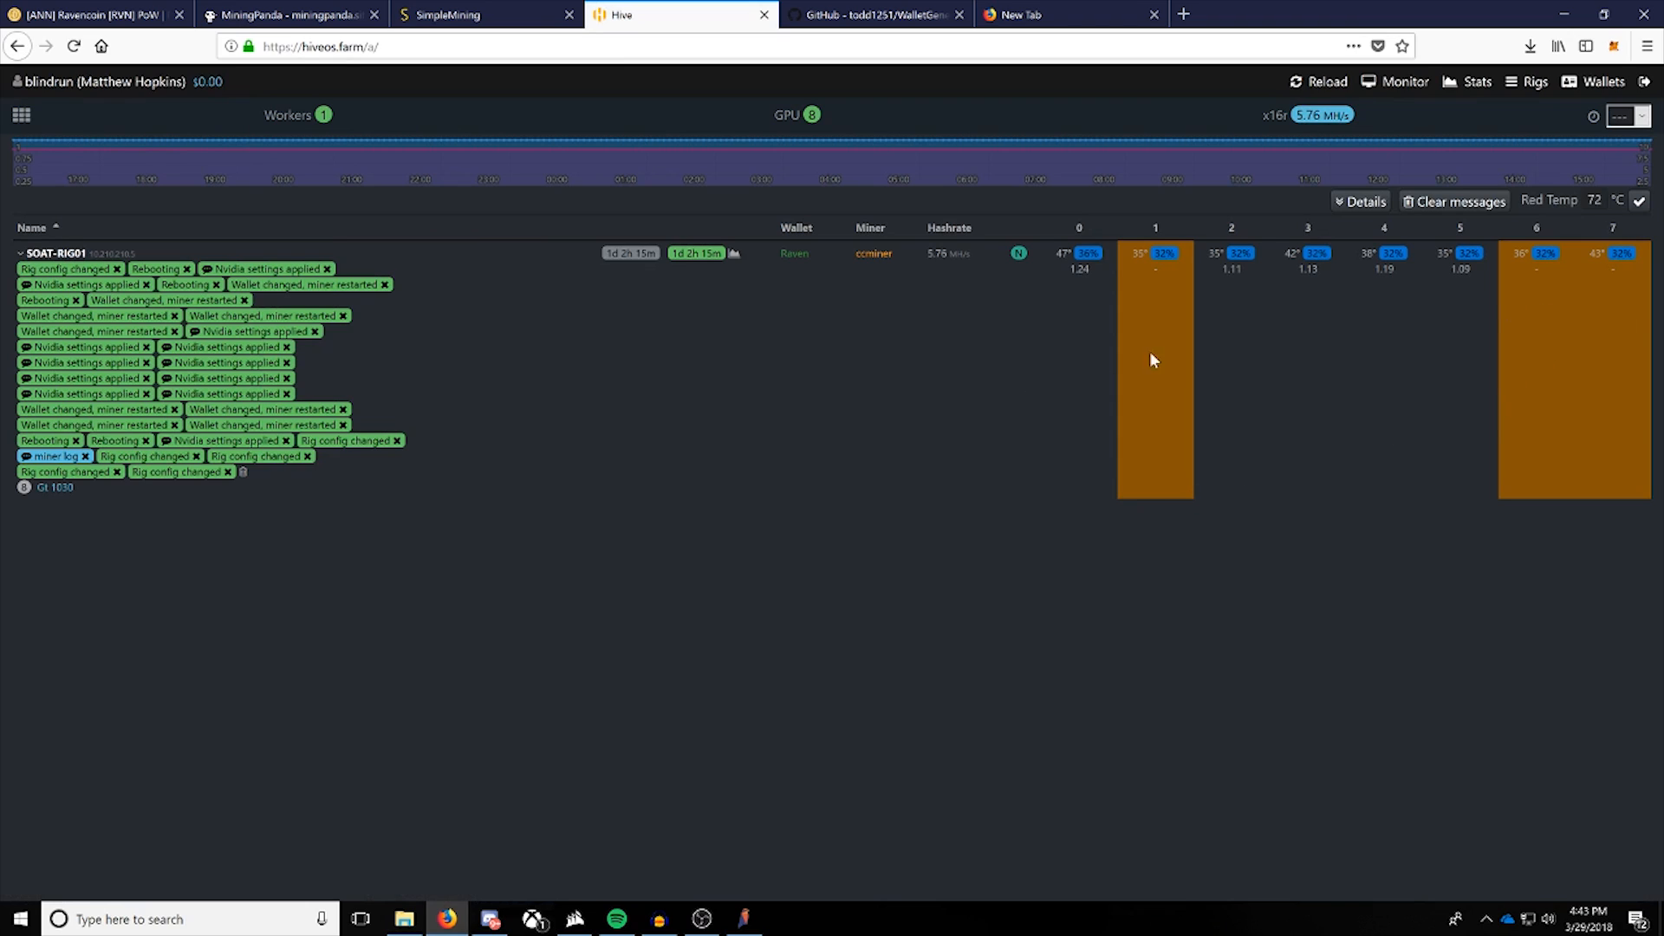
mouse_move(1602, 362)
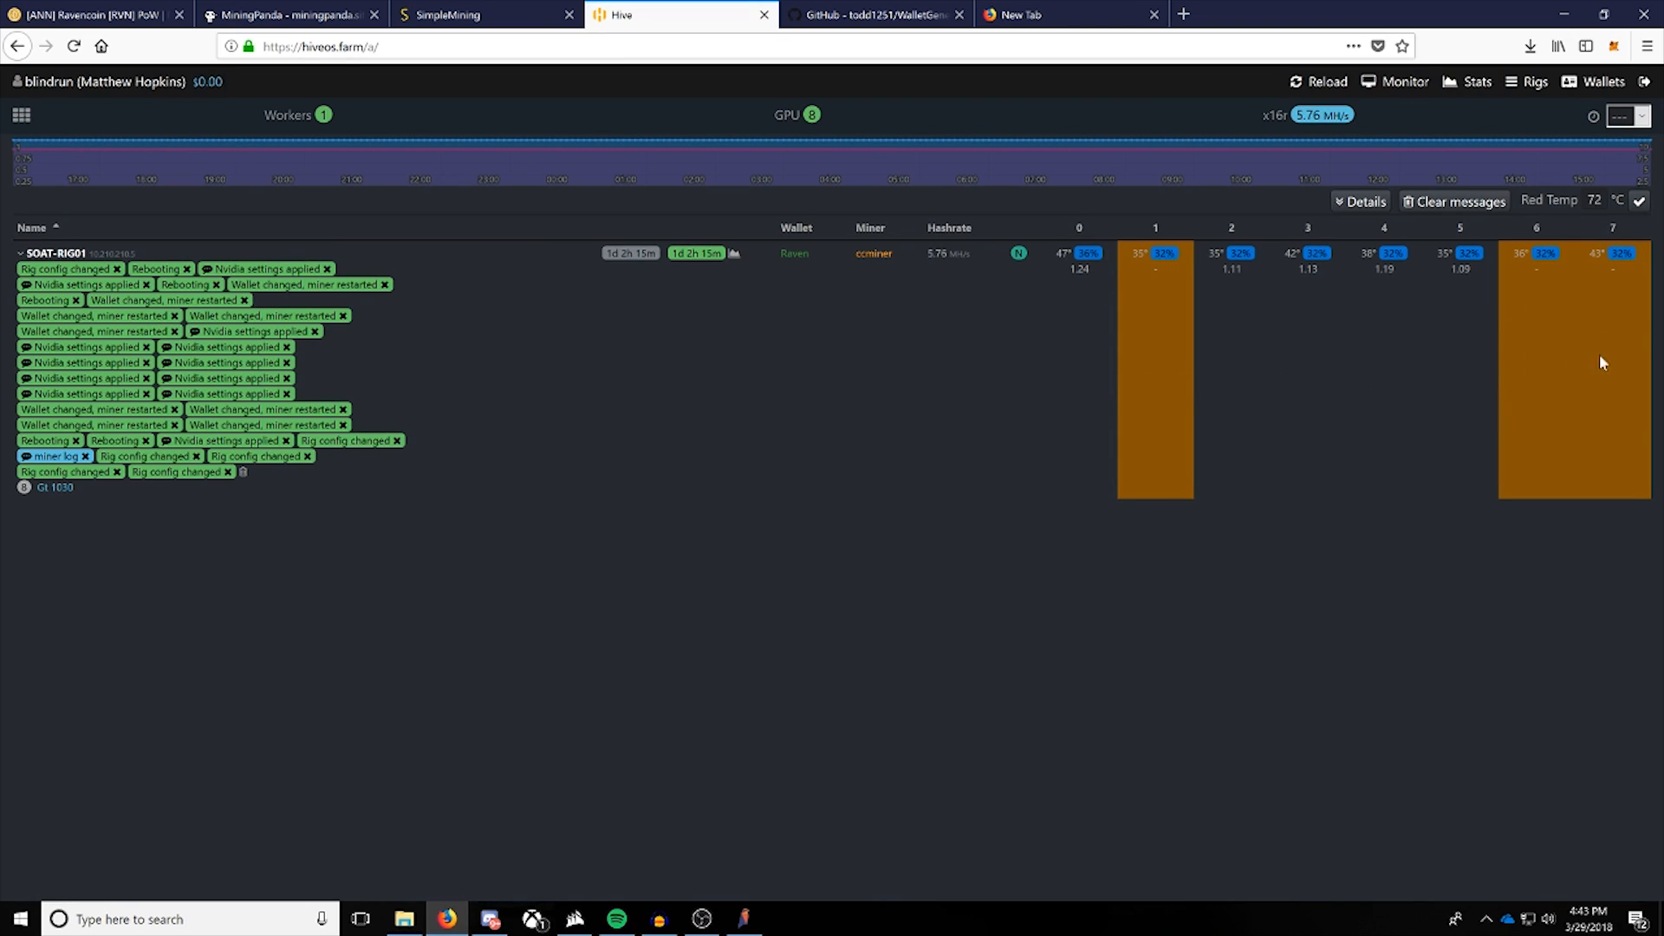
mouse_move(262, 589)
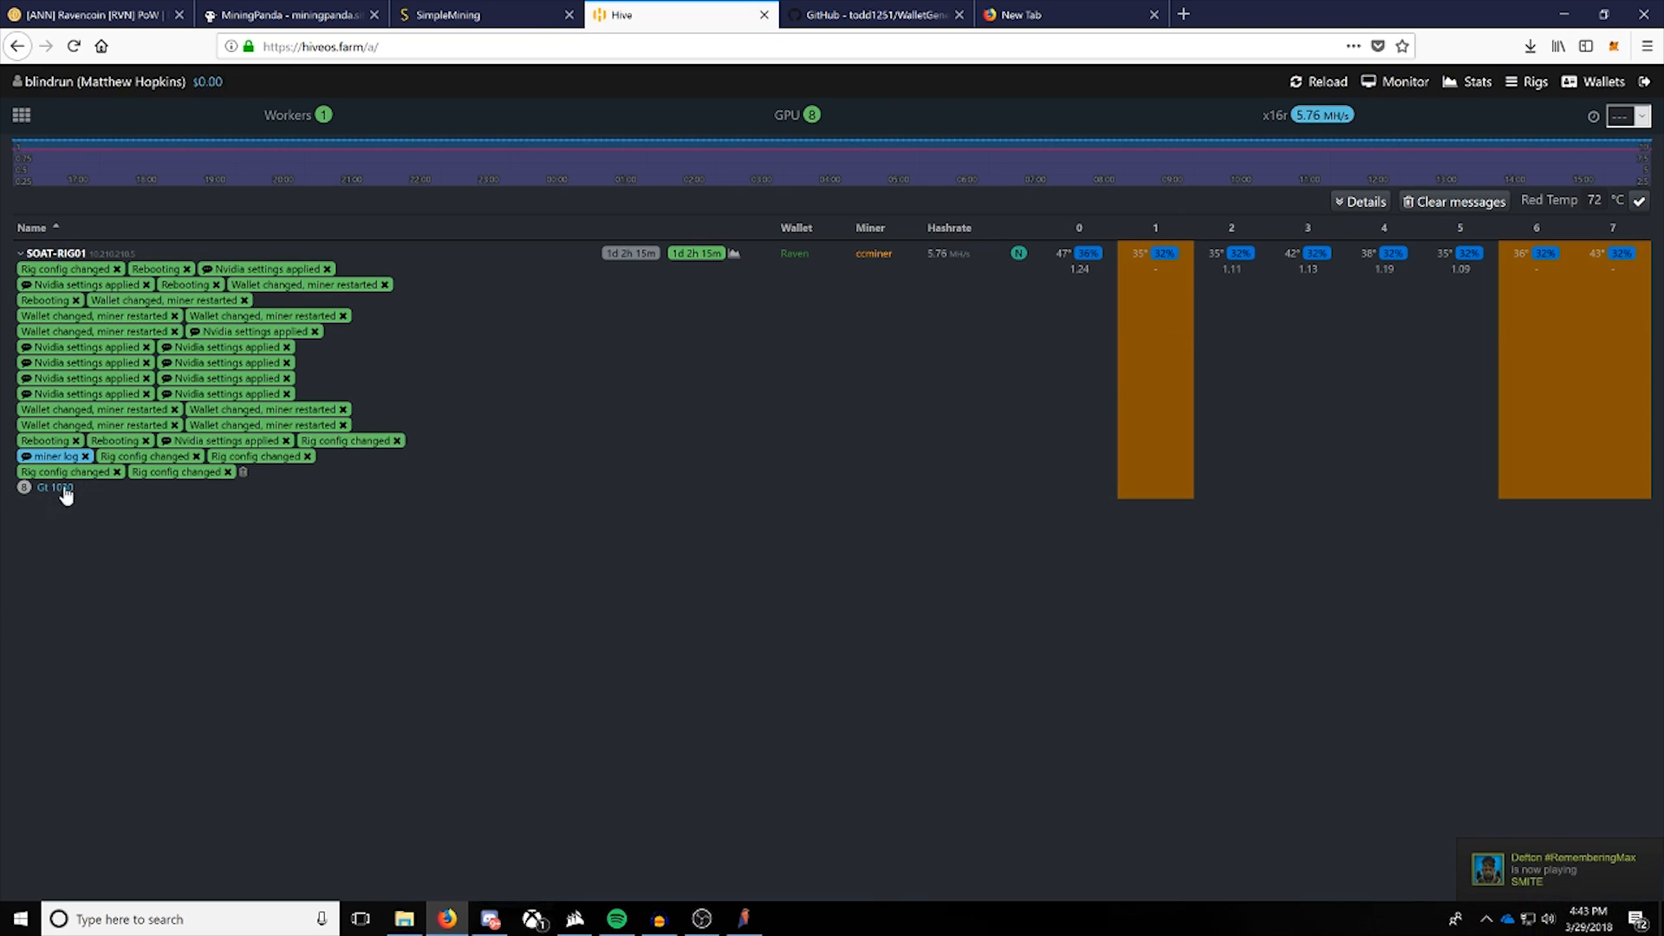
double_click(54, 487)
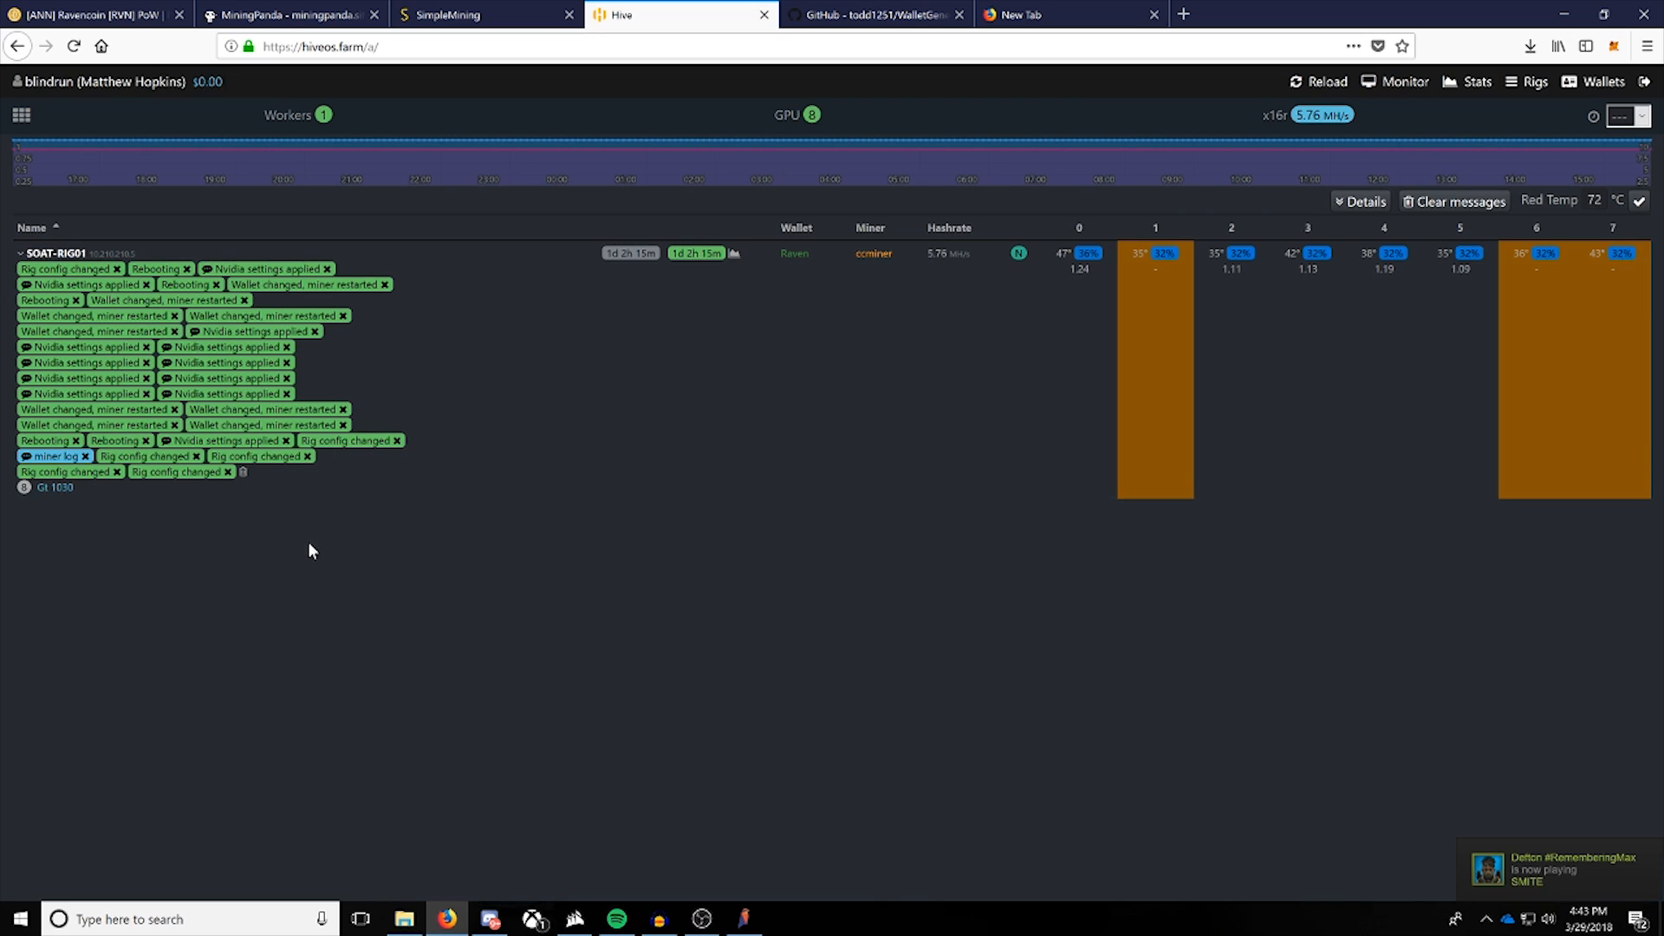
mouse_move(1411, 182)
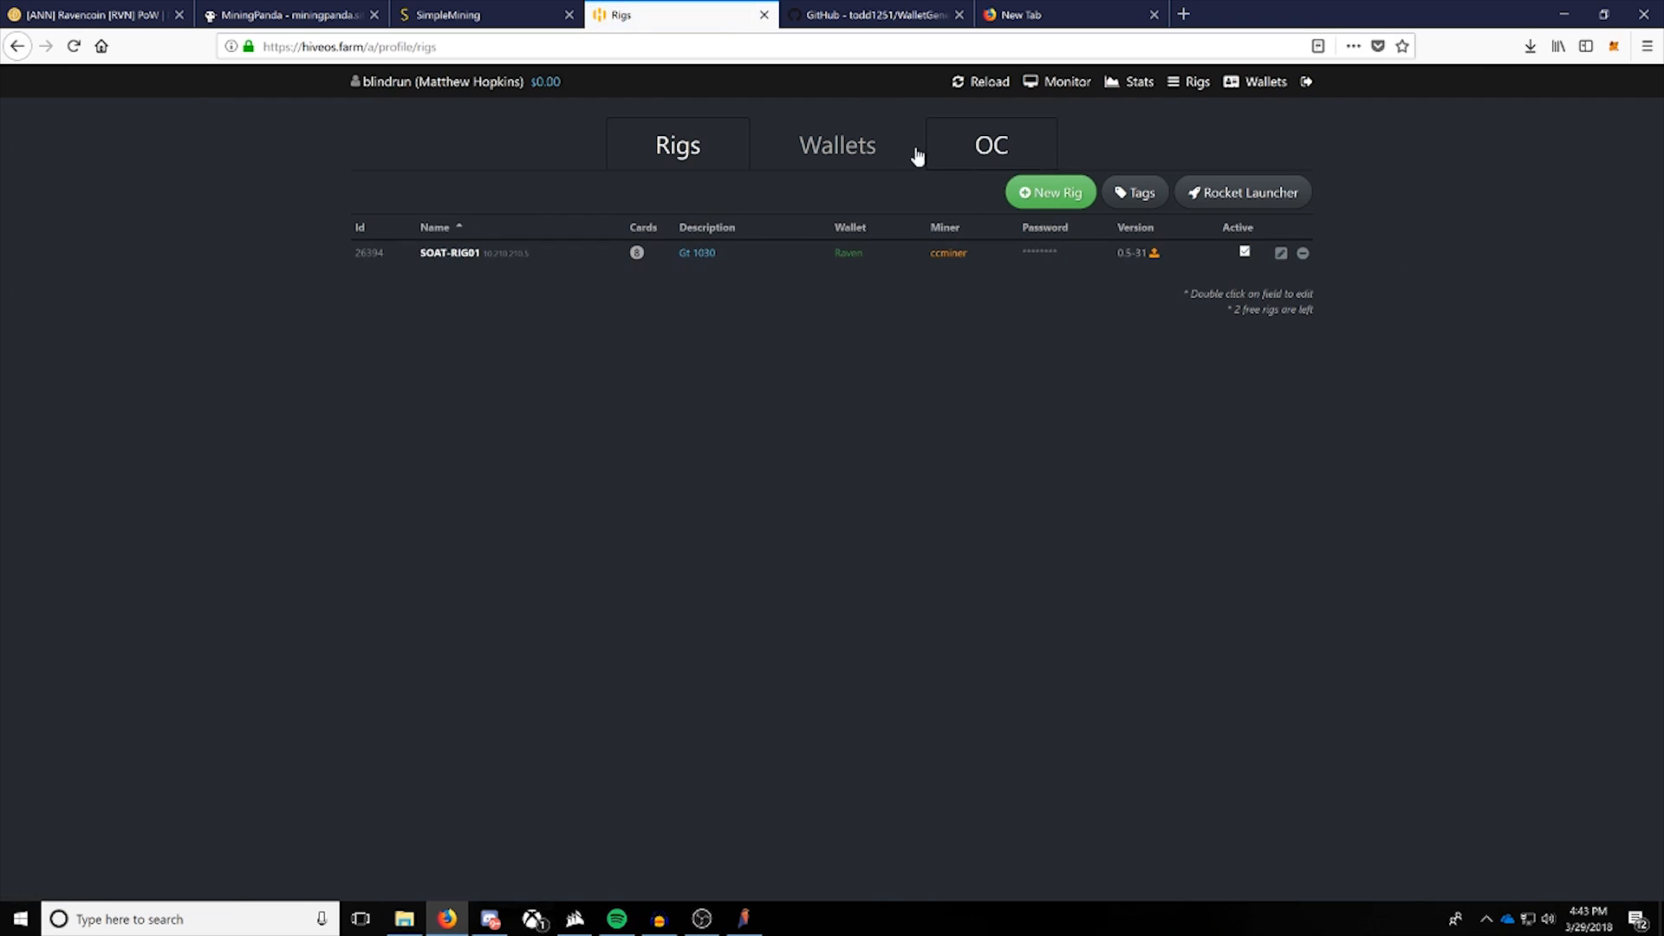
- On the Wallets page, start a 'Raven Test' wallet, cancel it, and reopen a blank new wallet form
click(835, 144)
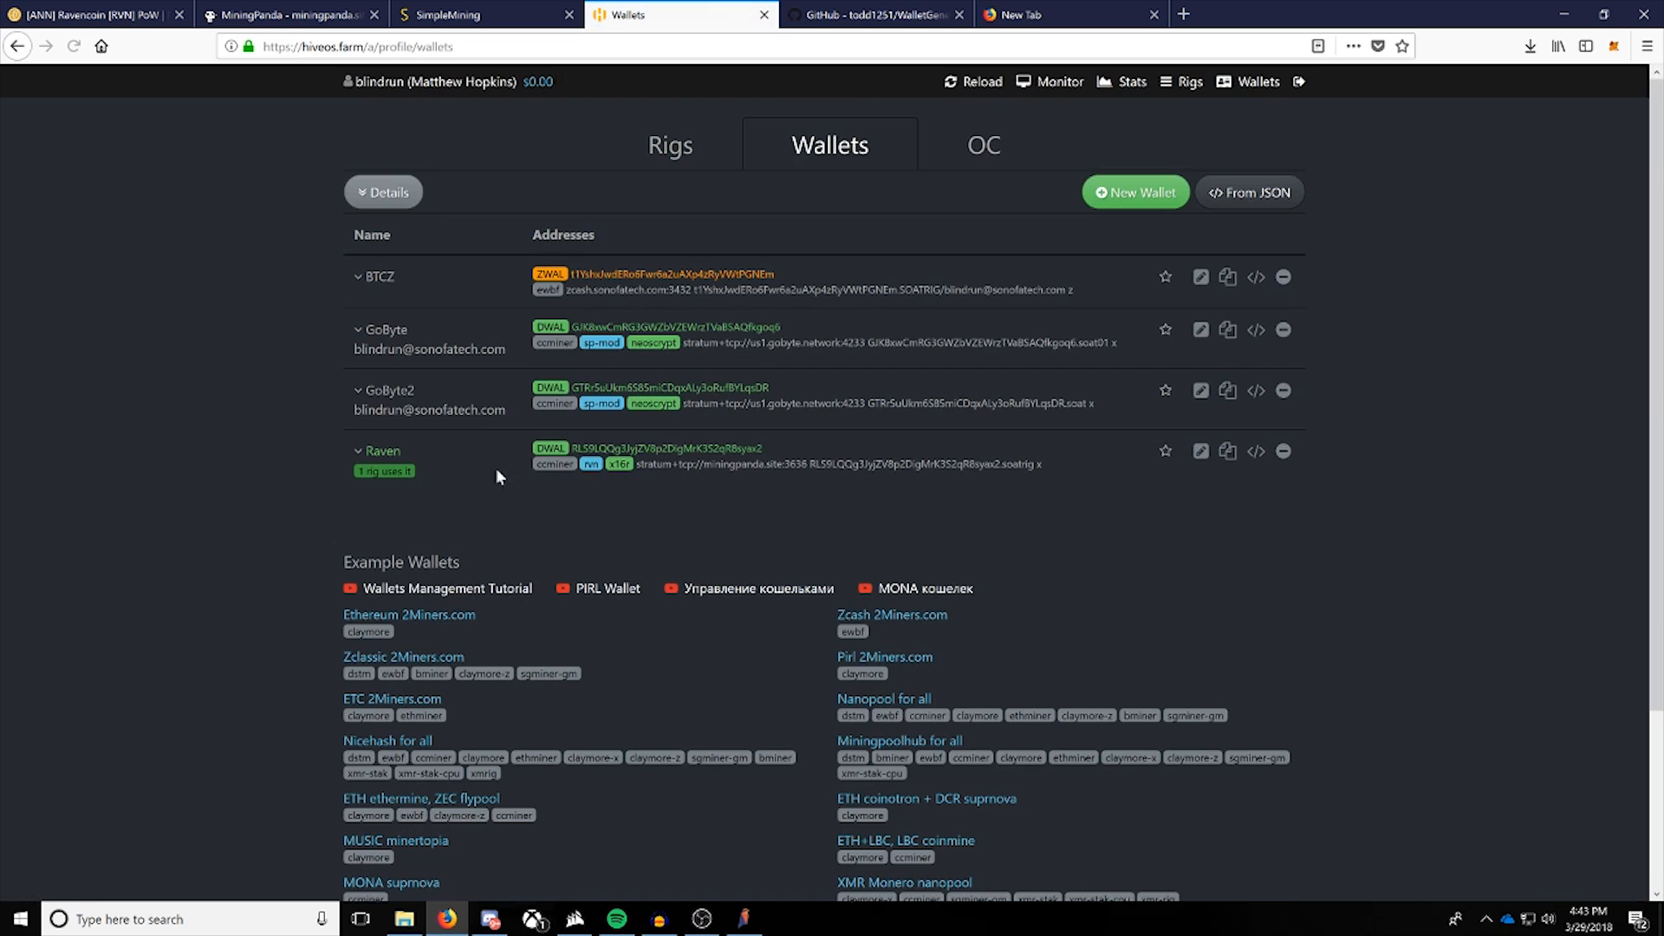
mouse_move(1162, 168)
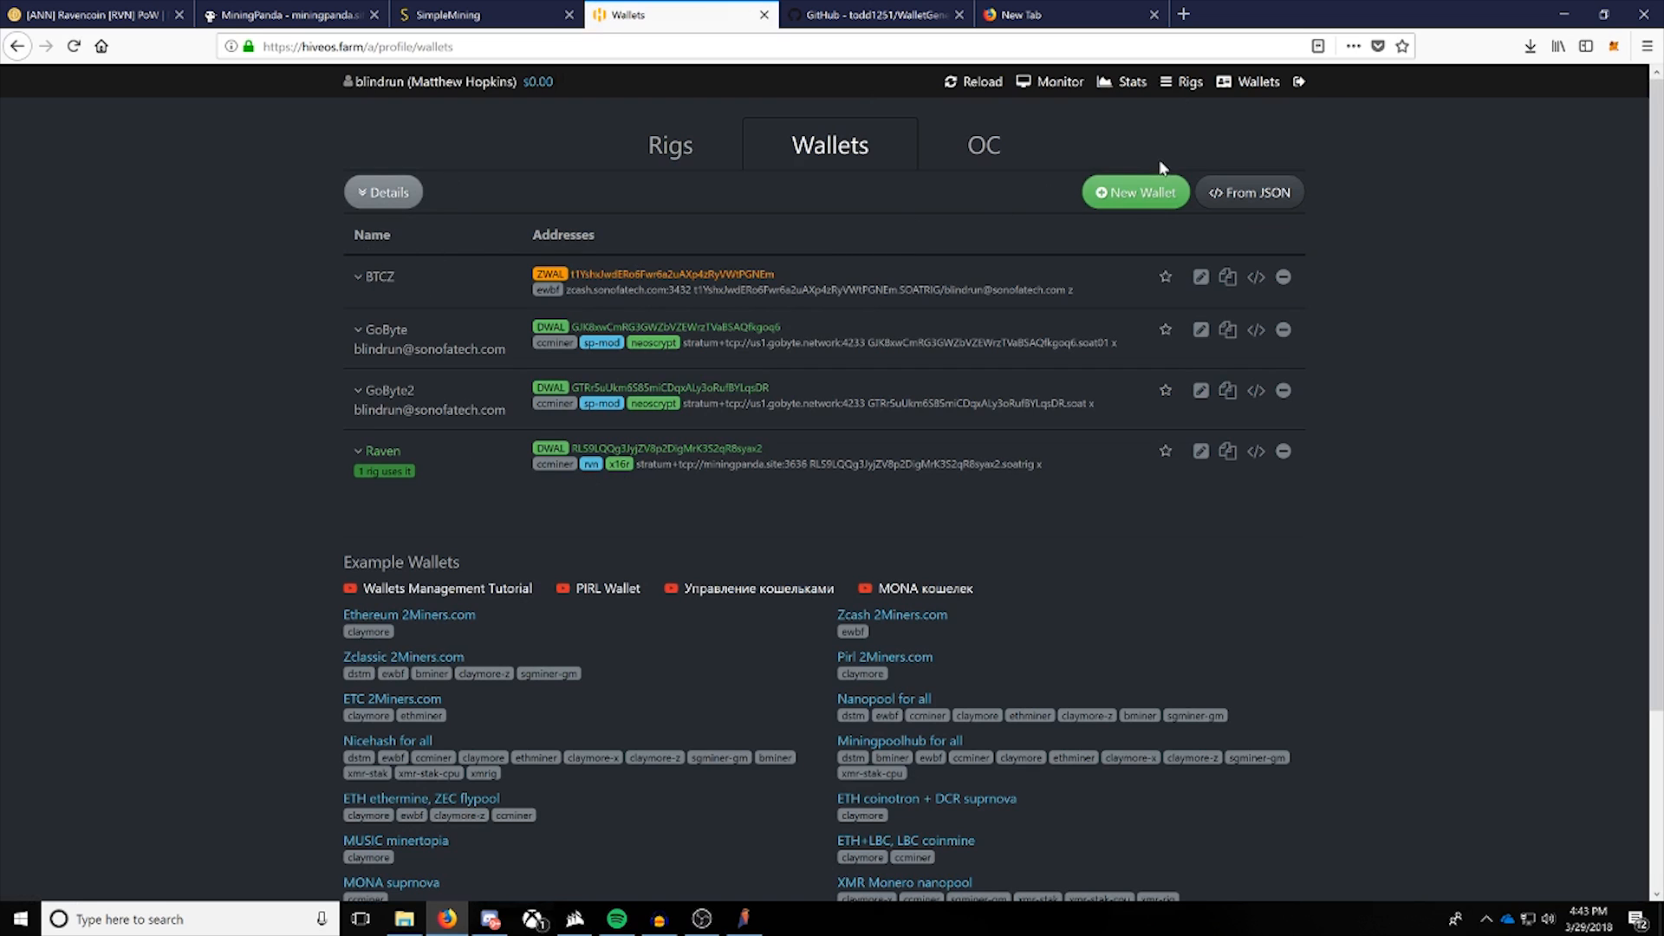
click(1133, 192)
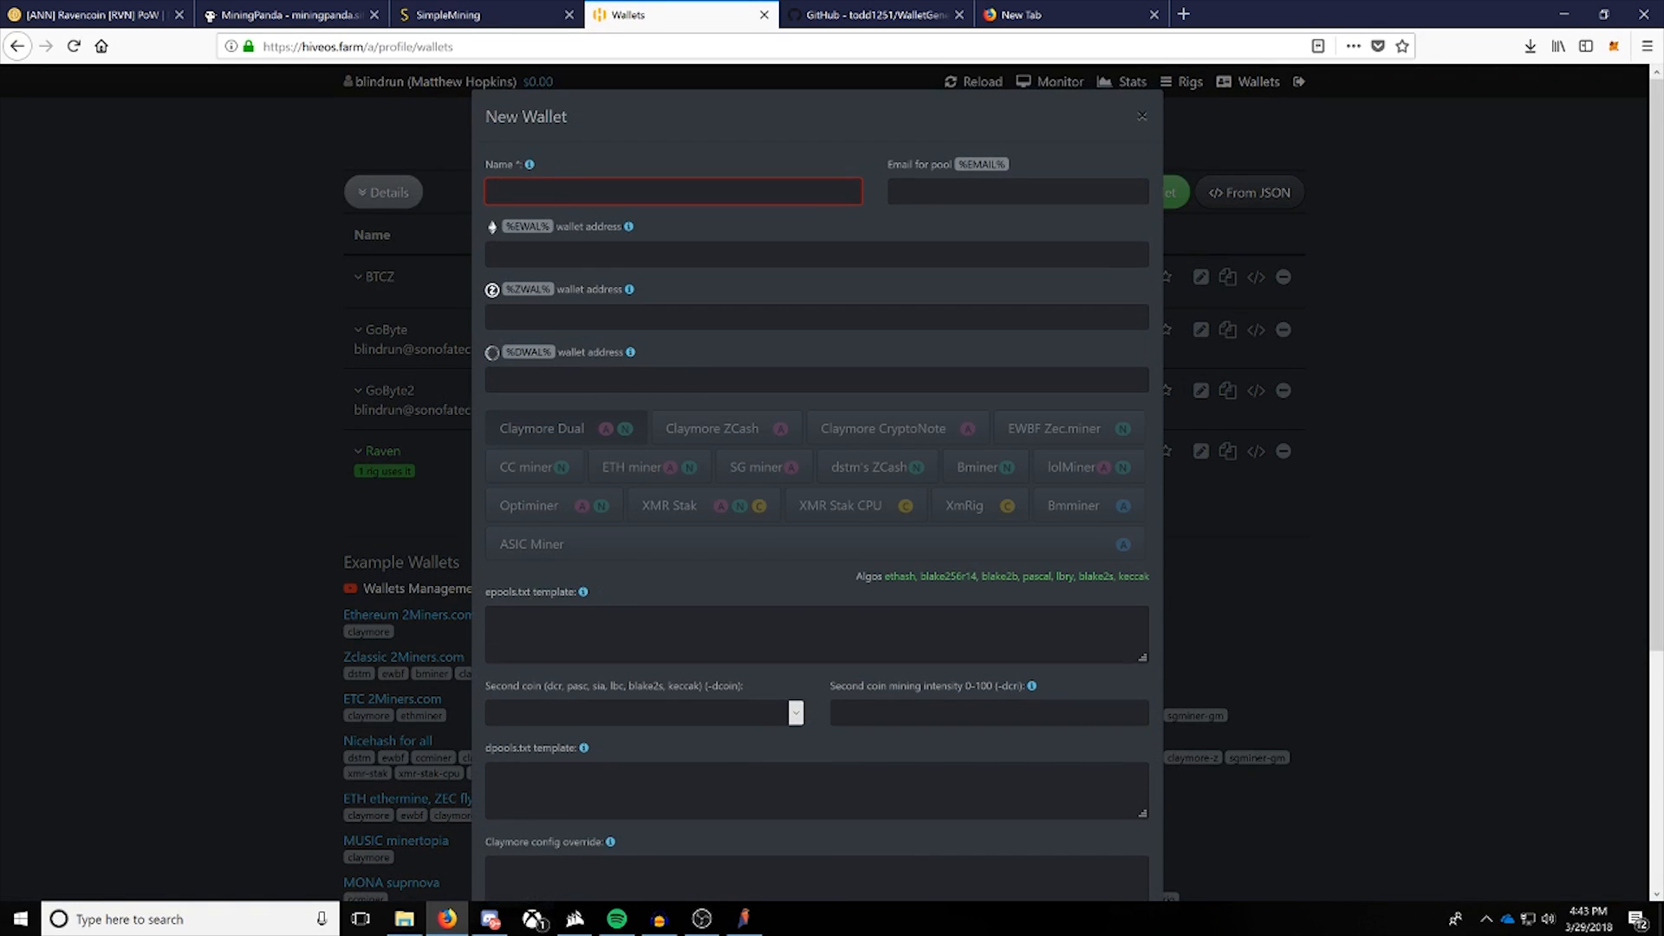
text(Rave)
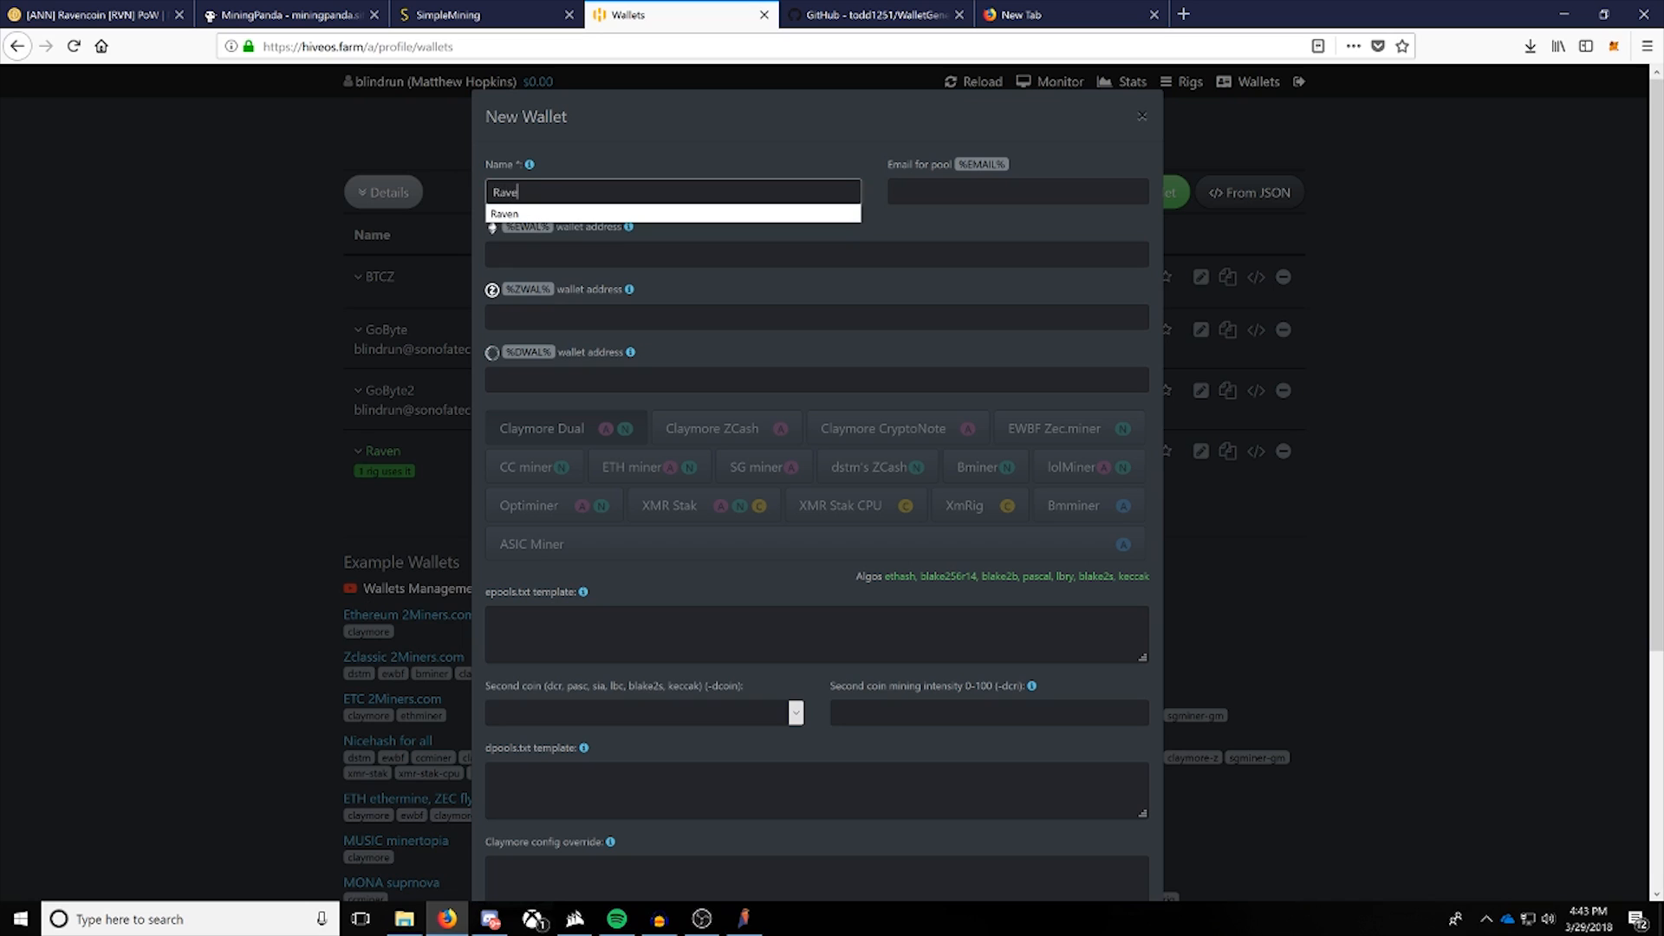
text(Raven Test)
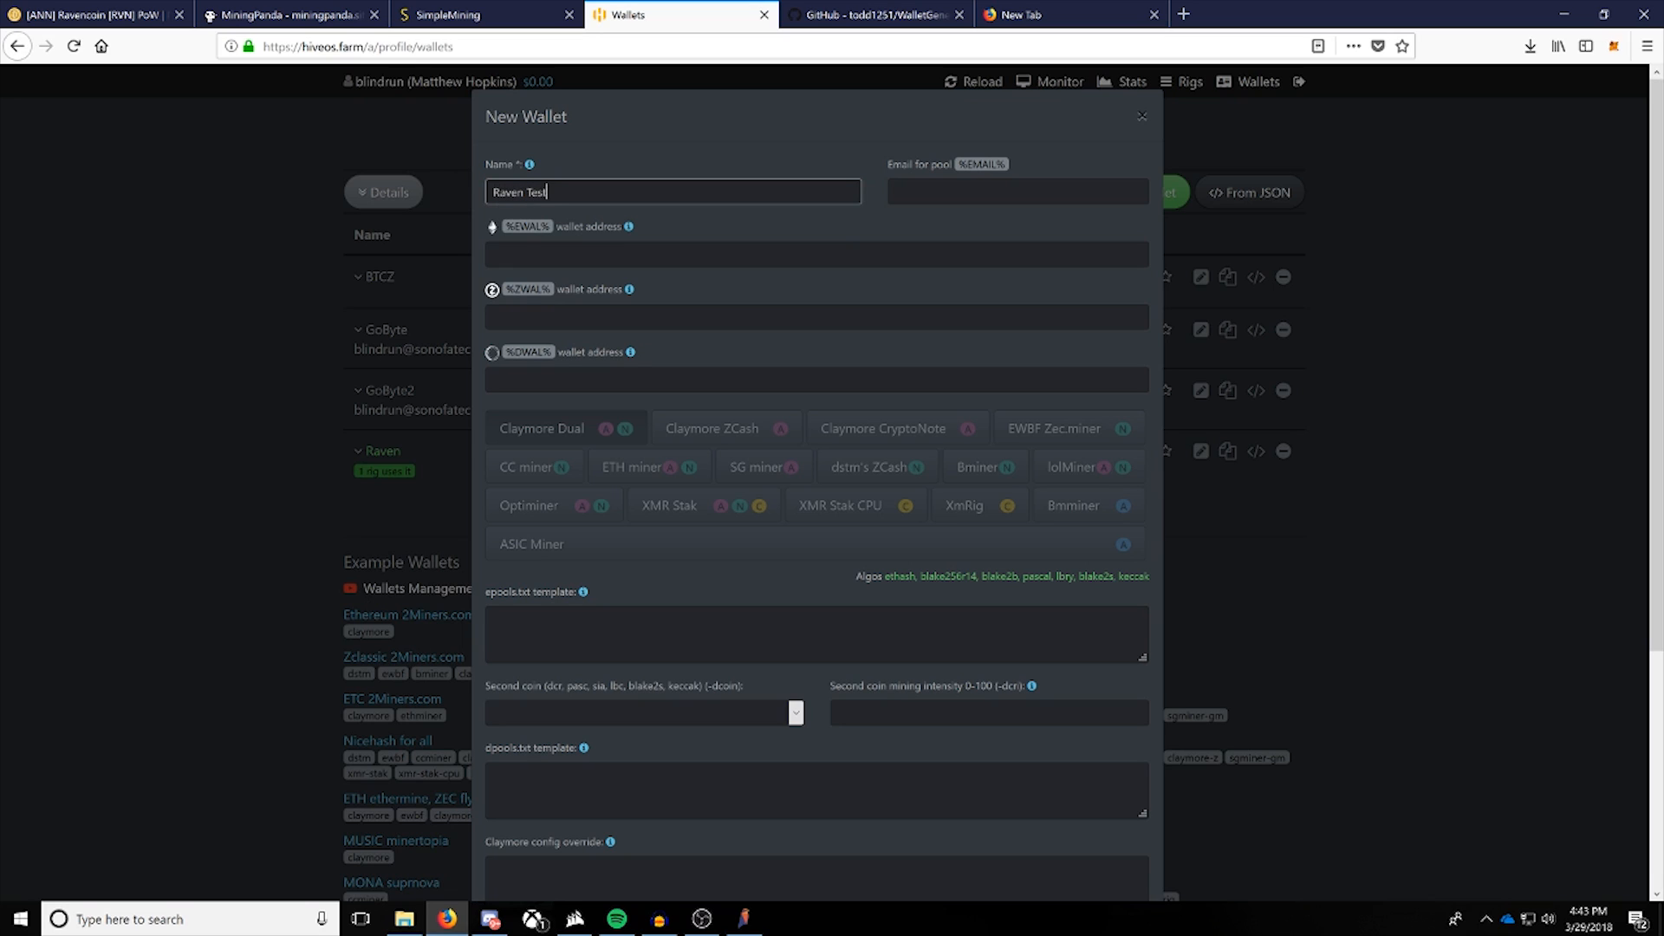
click(817, 380)
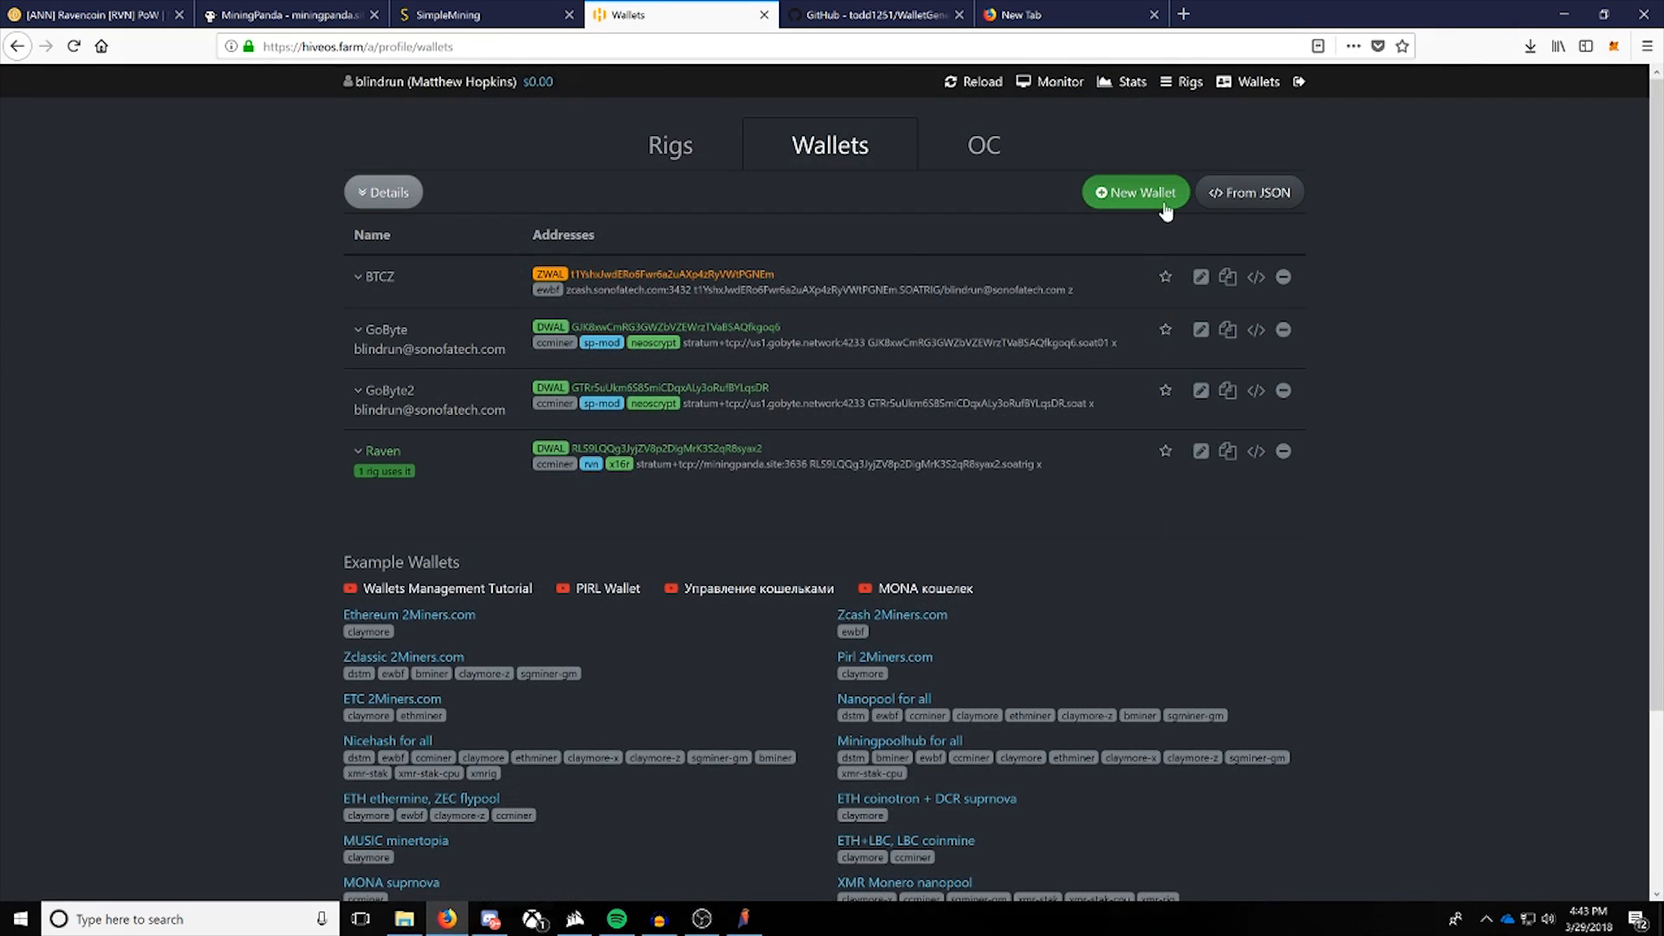
click(1134, 192)
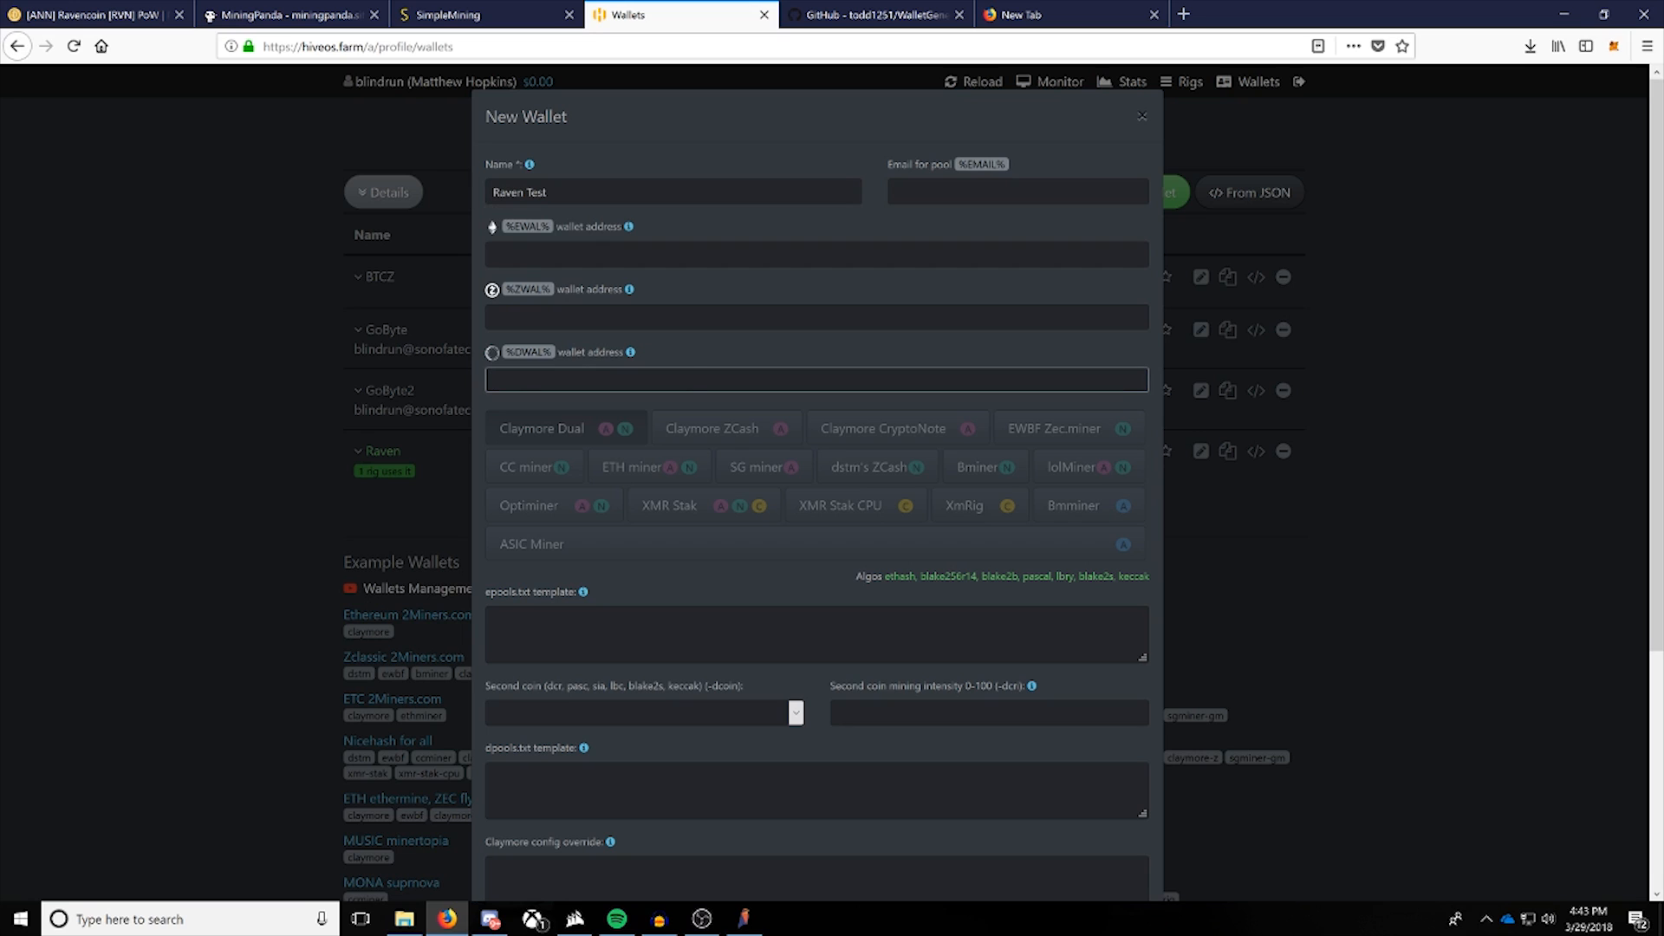
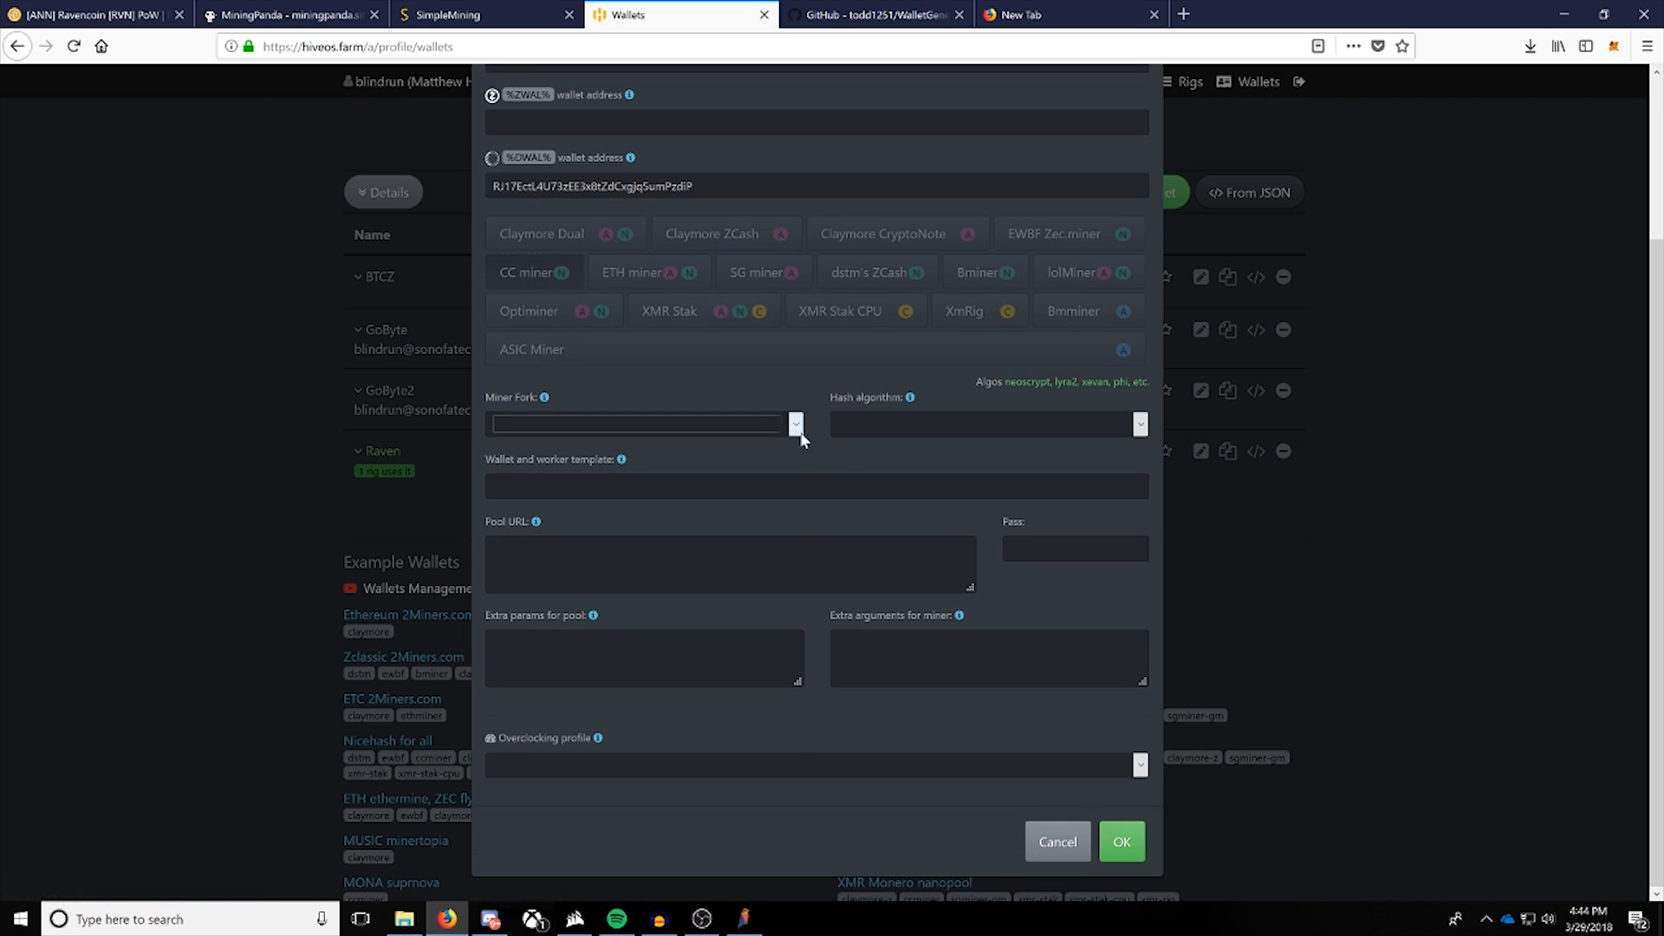
click(796, 423)
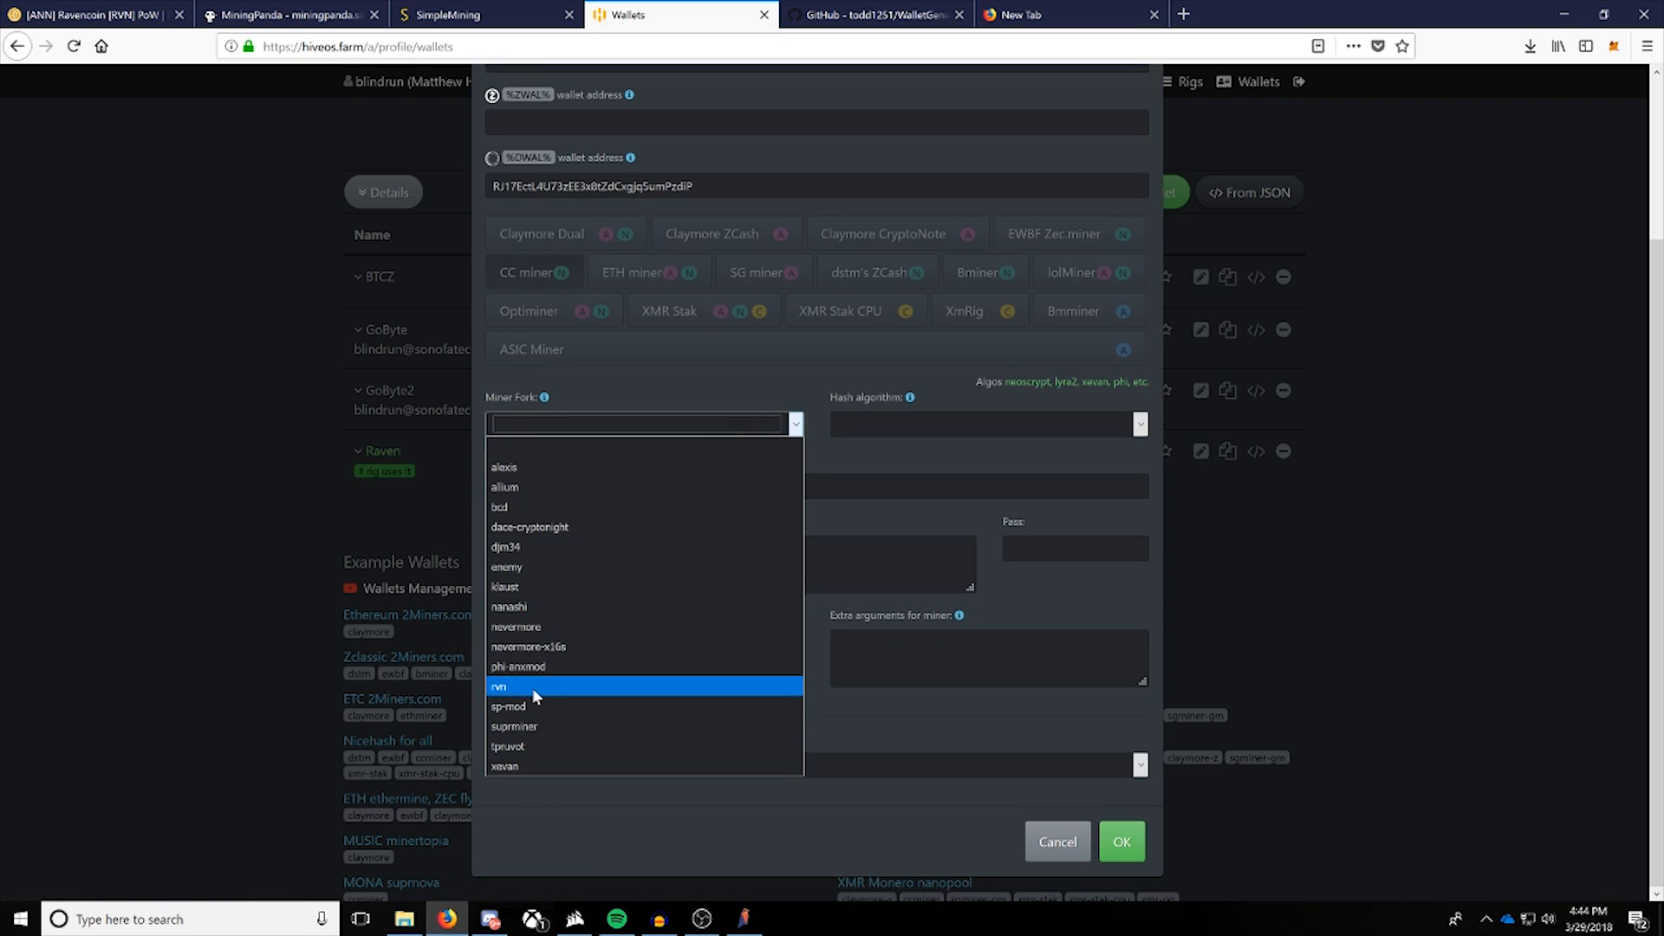
click(500, 686)
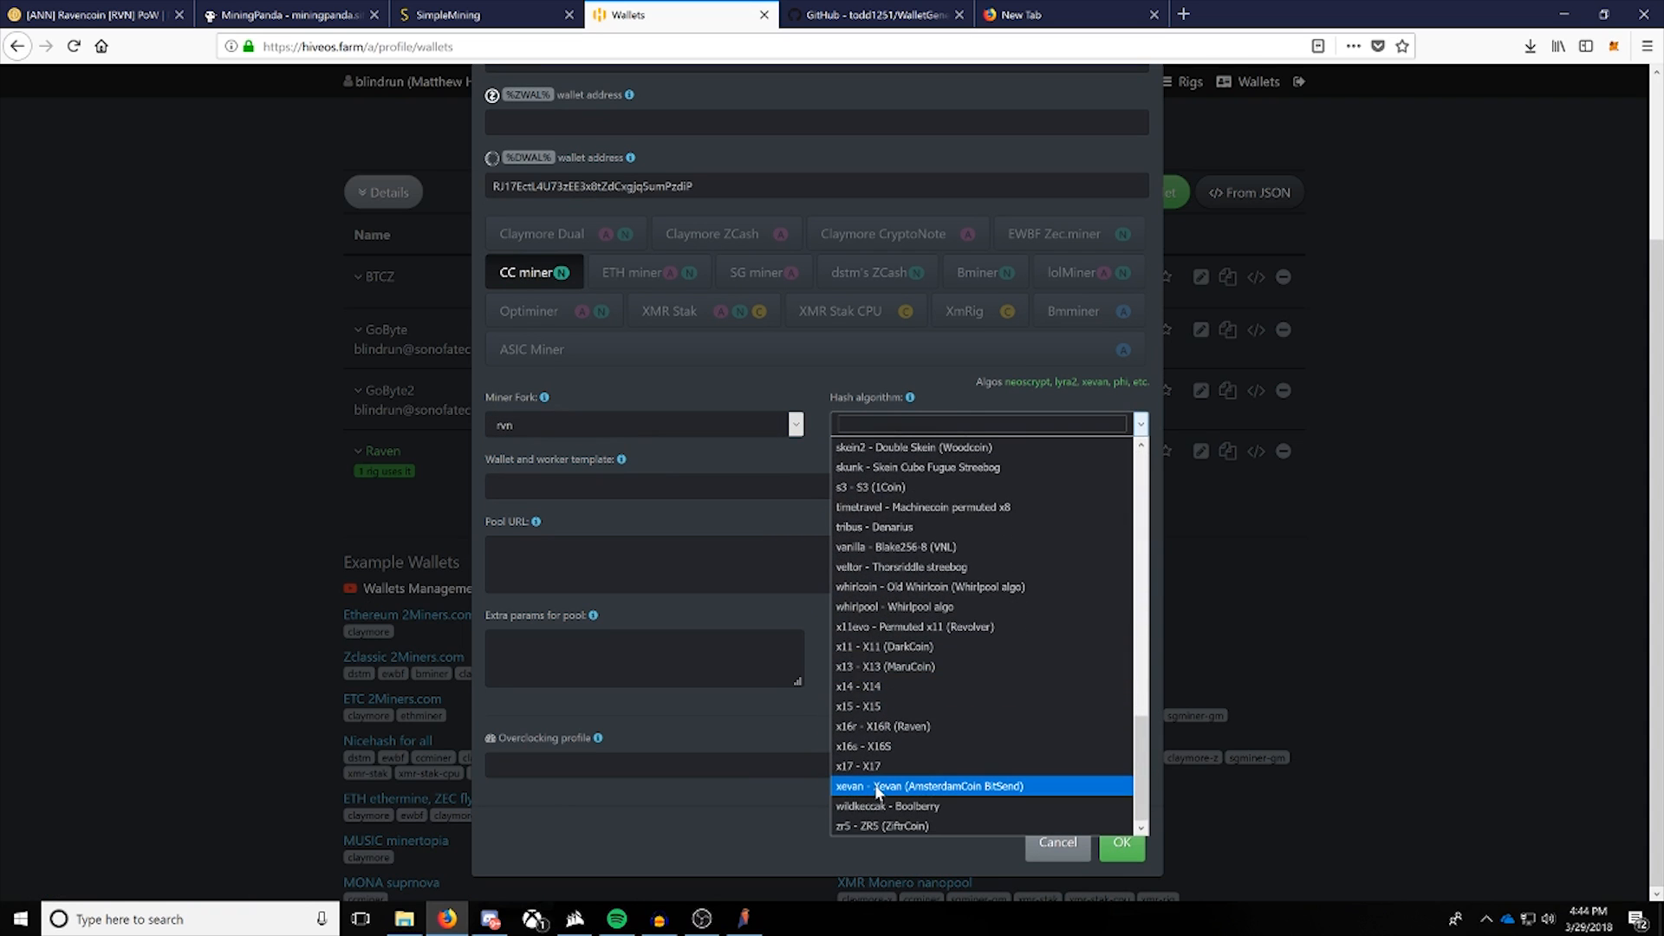
click(881, 726)
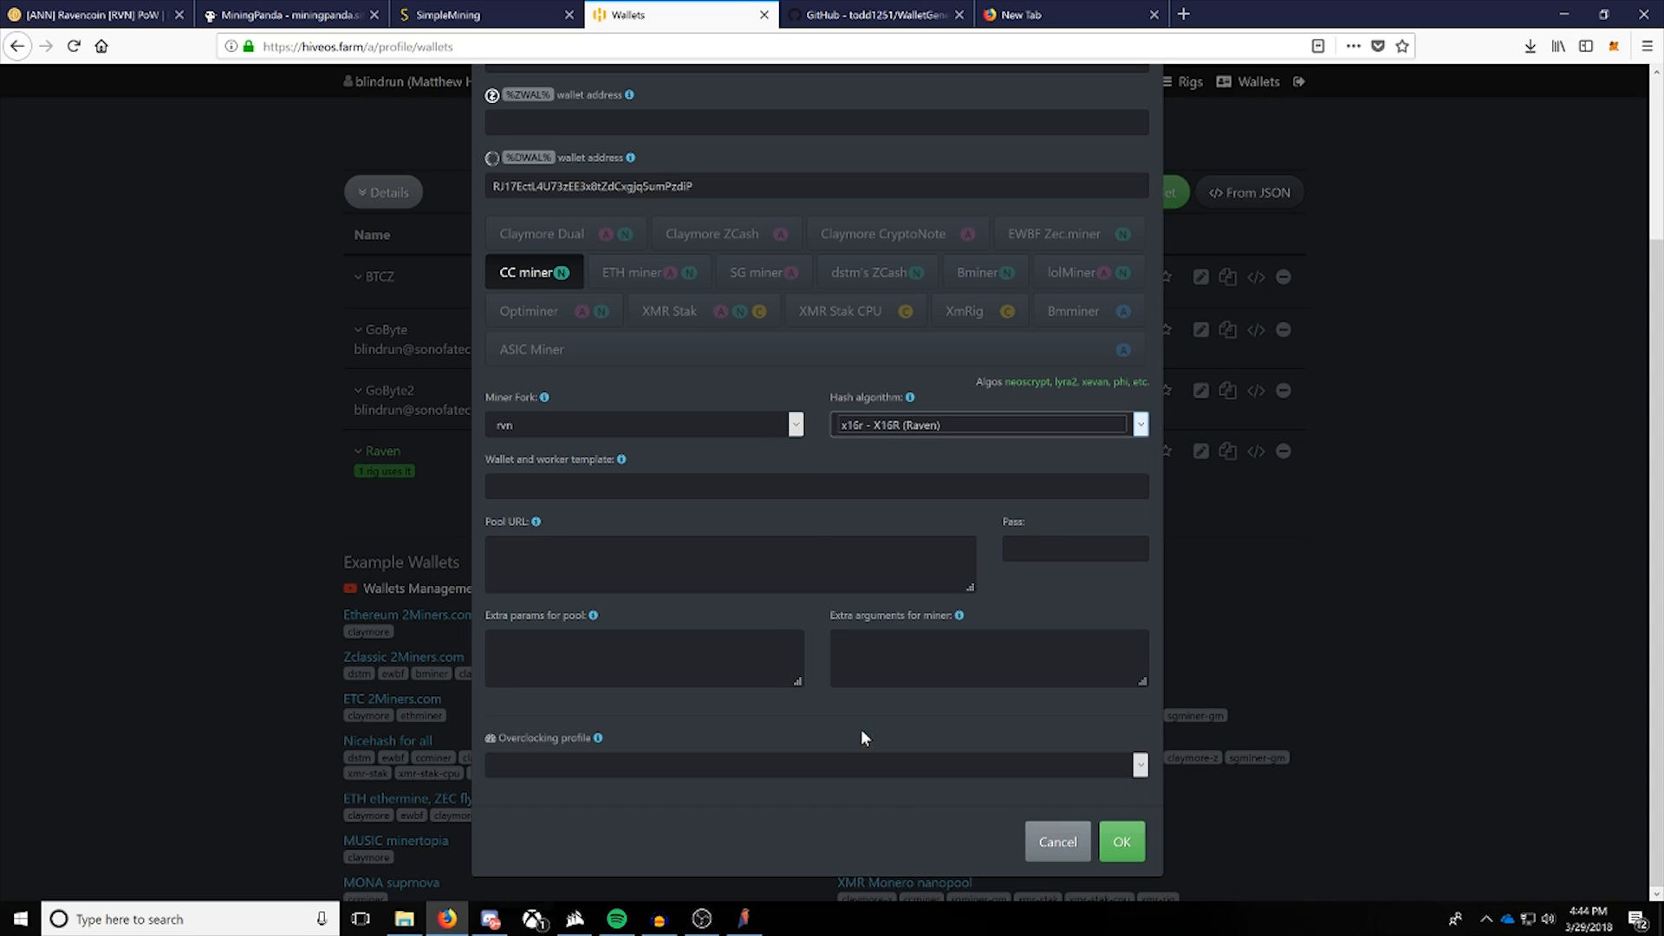
mouse_move(660, 537)
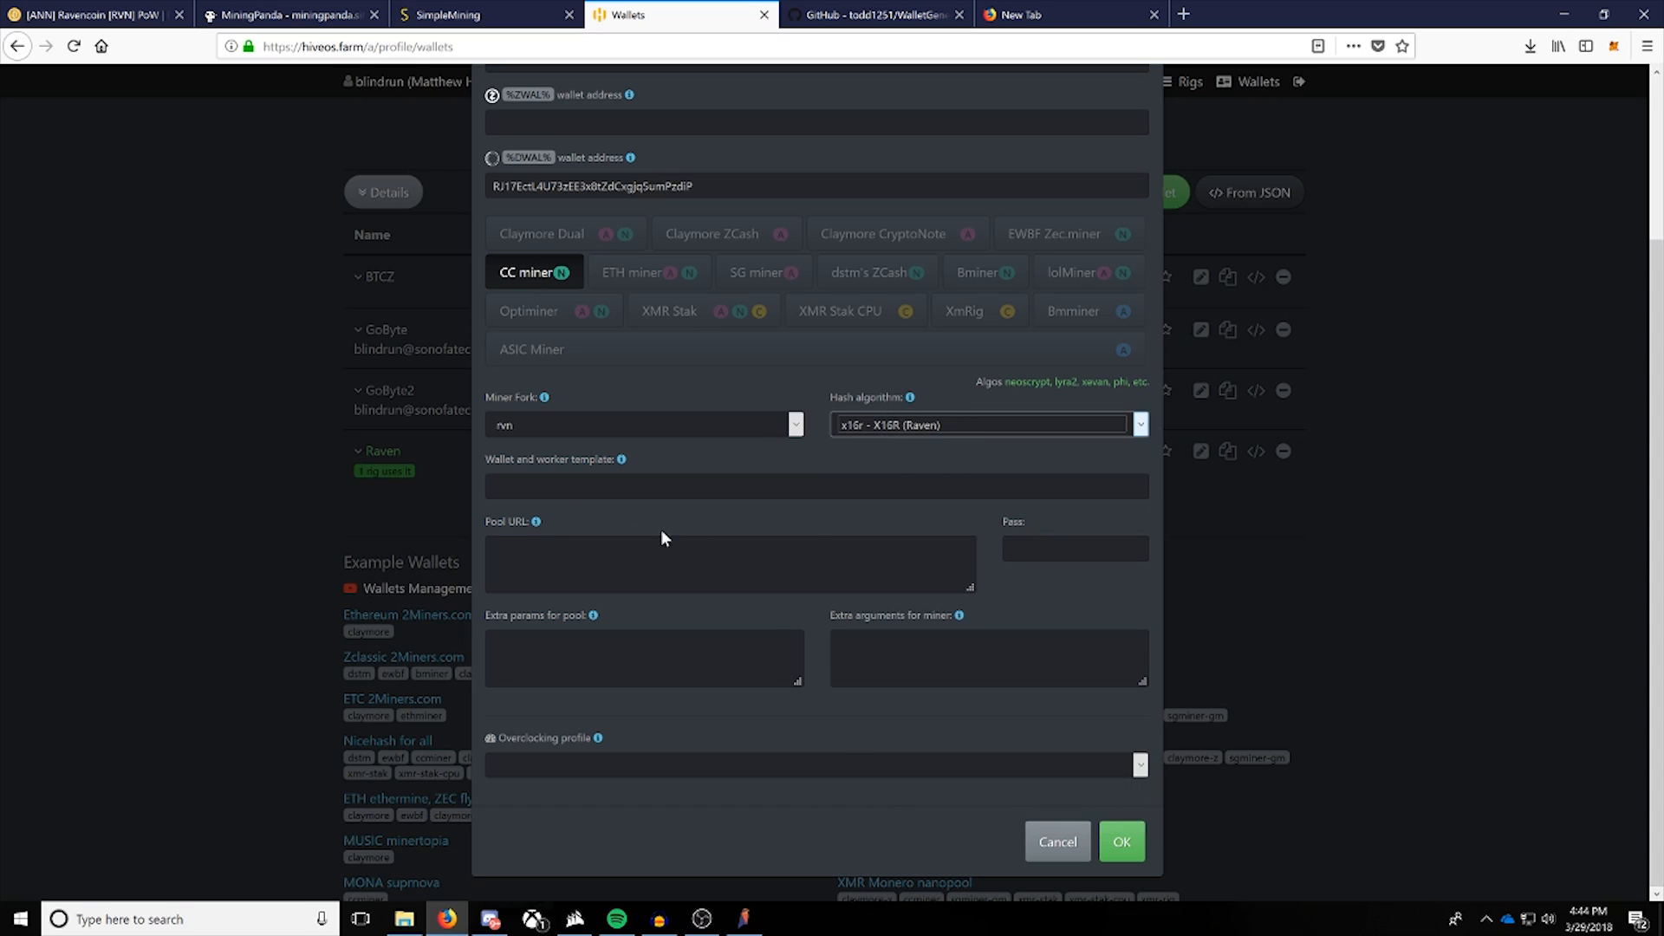
click(815, 485)
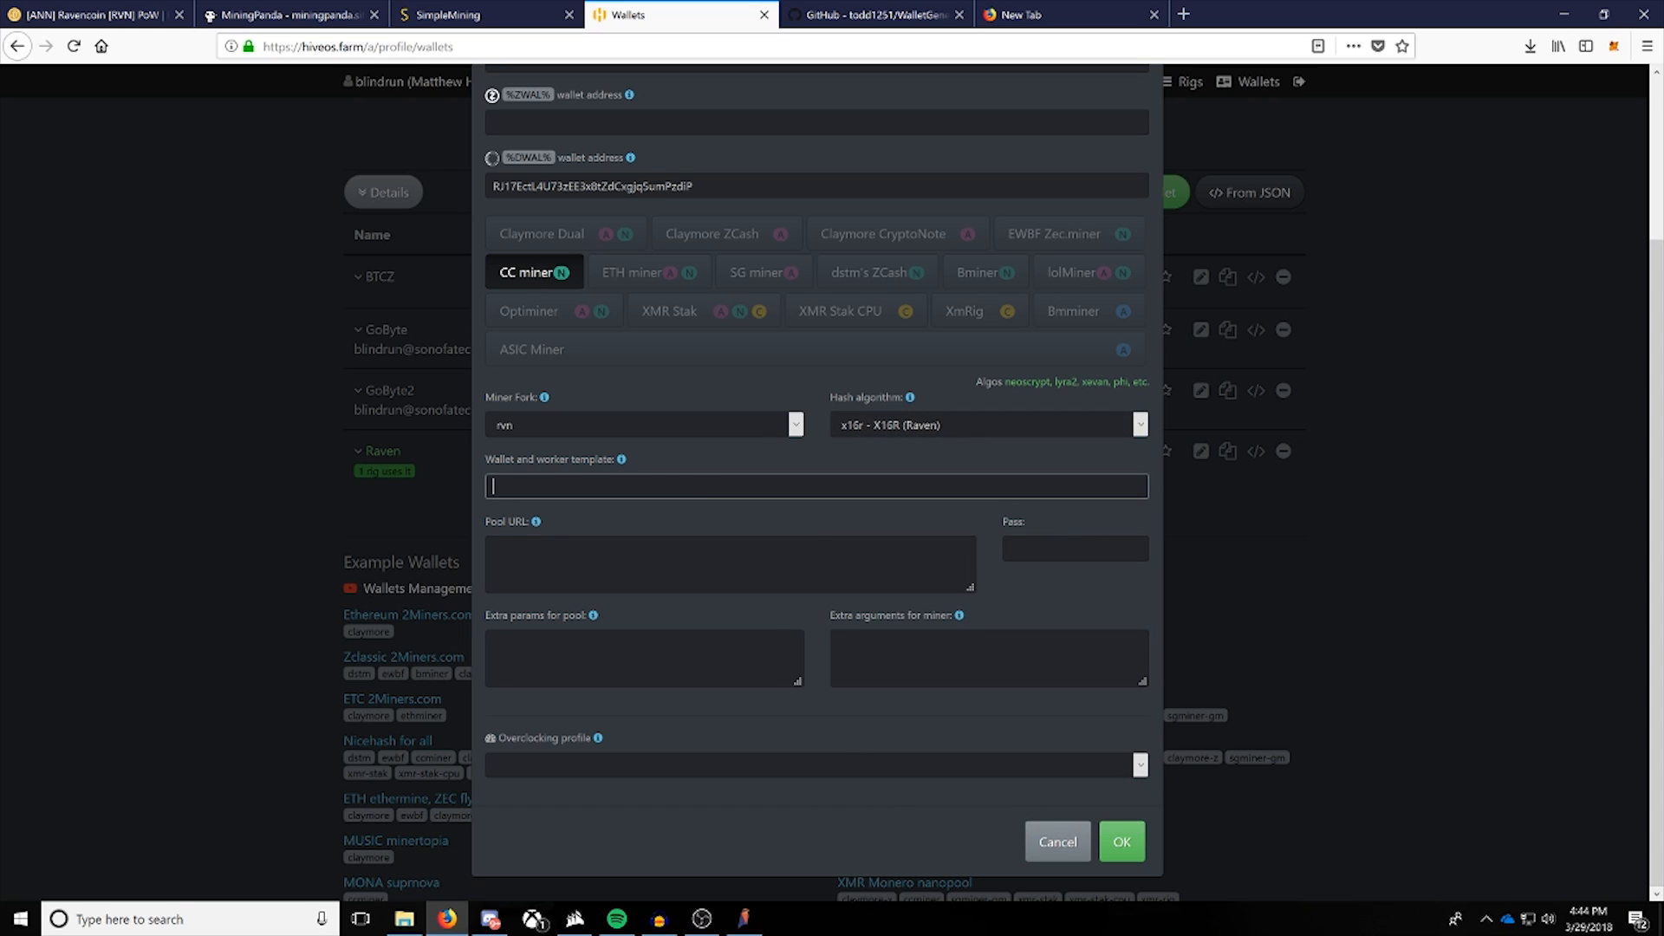
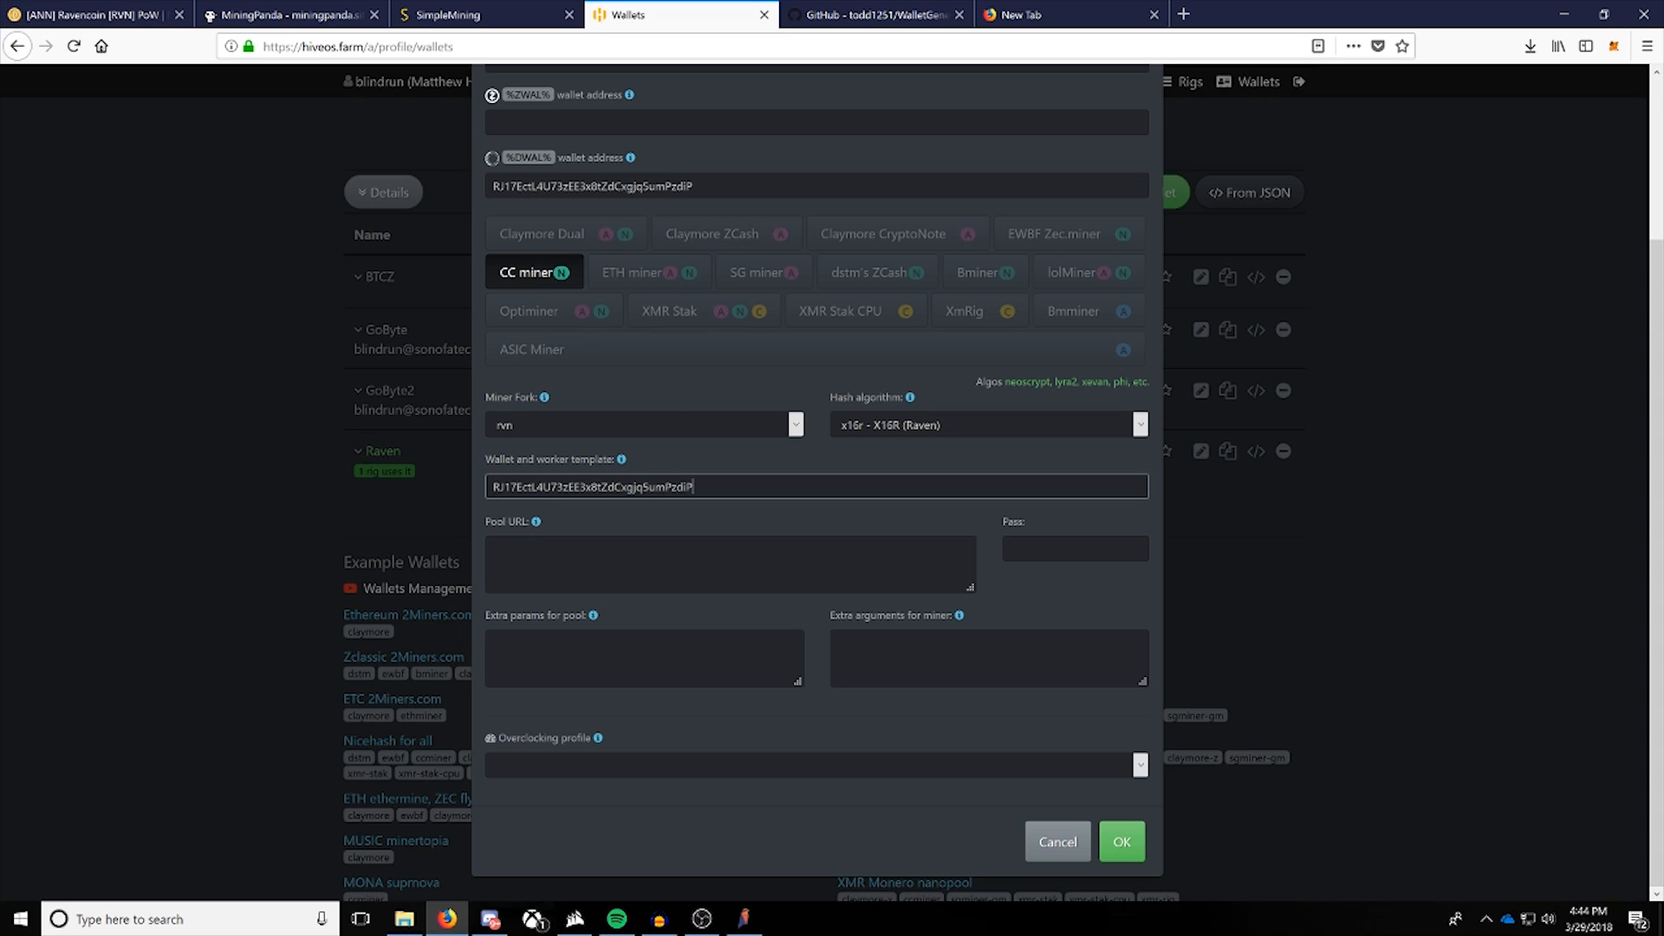
- Set the pool URL to stratum+tcp://miningpanda.site:3636, copying host and port from the pool page
click(728, 563)
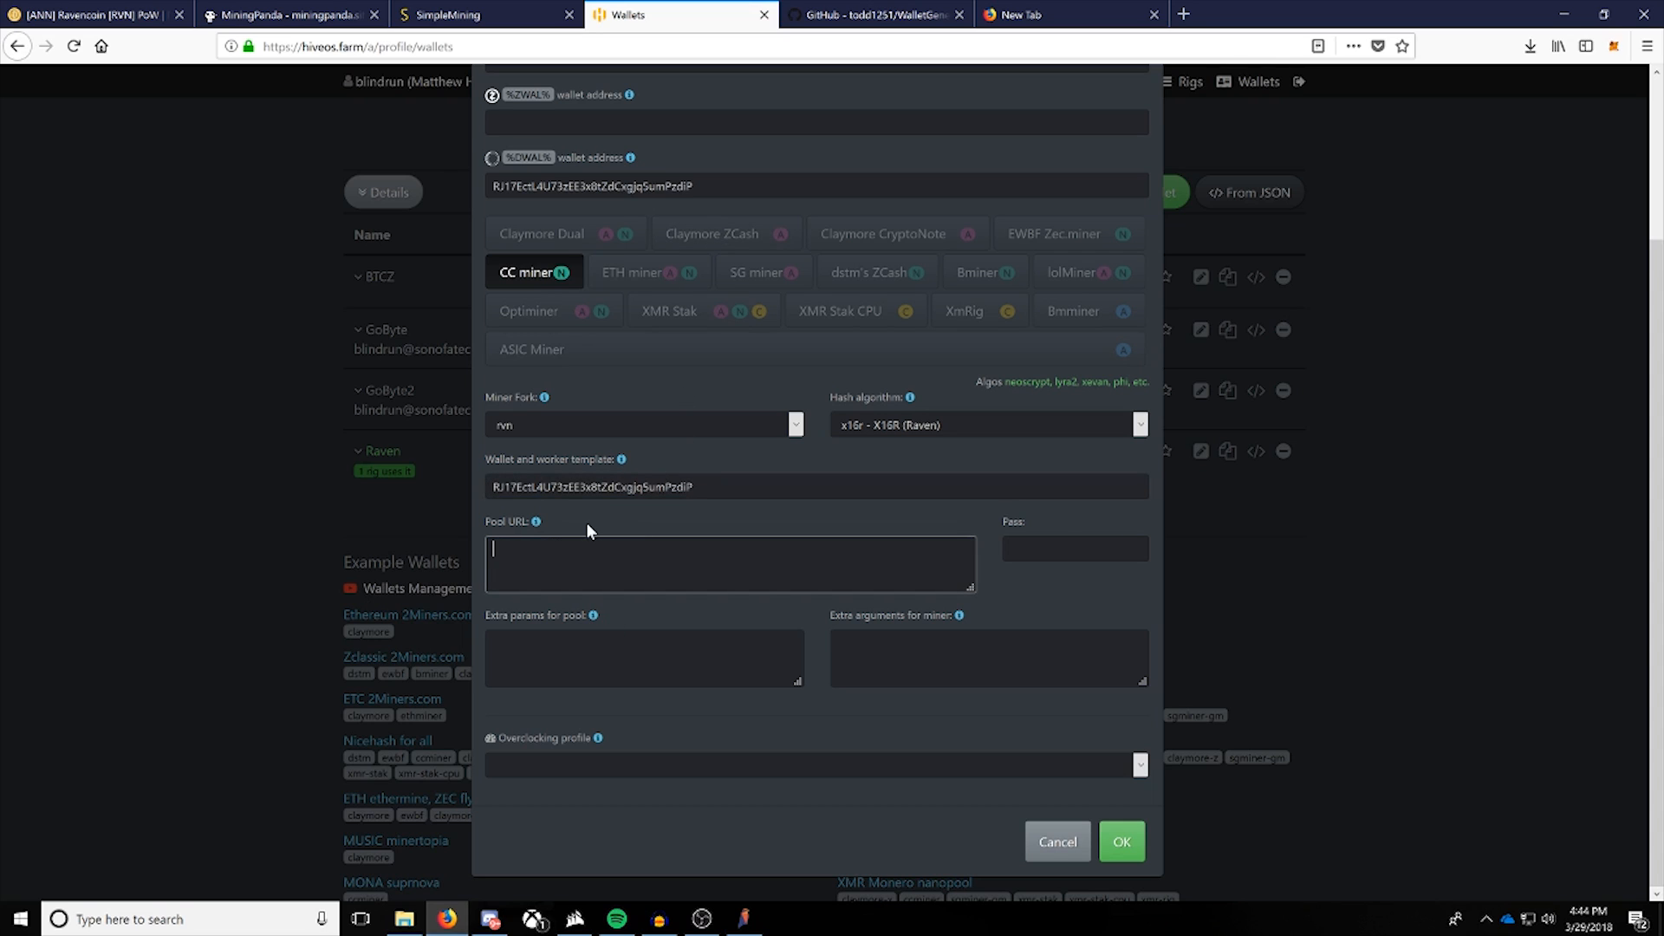
click(286, 14)
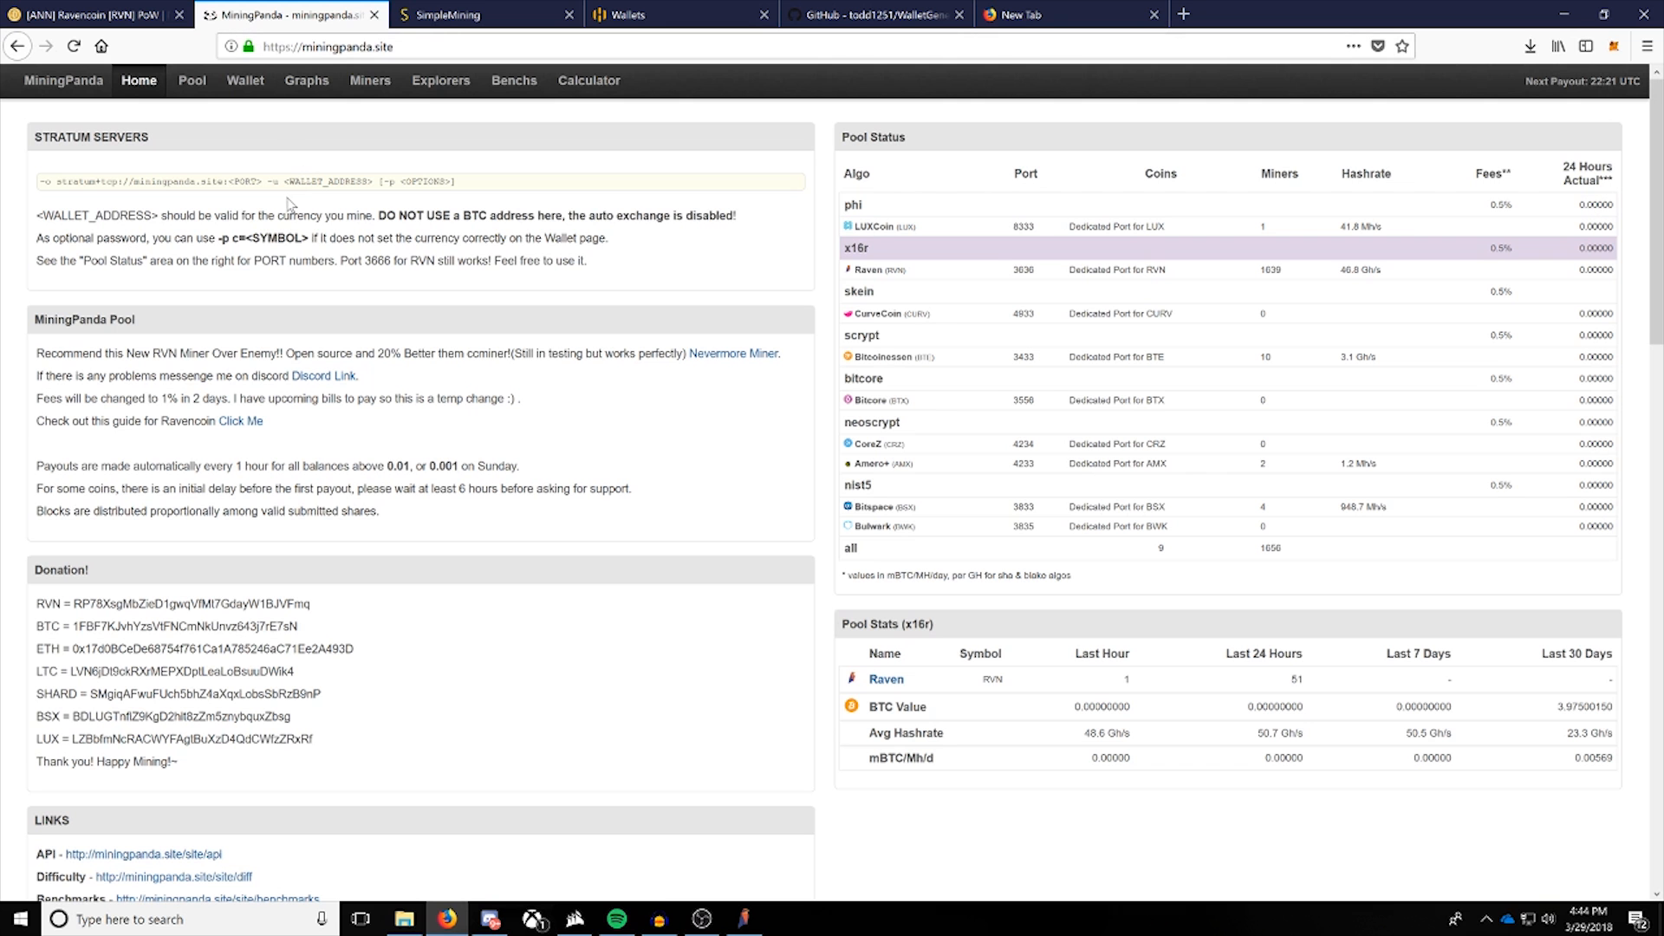
double_click(178, 182)
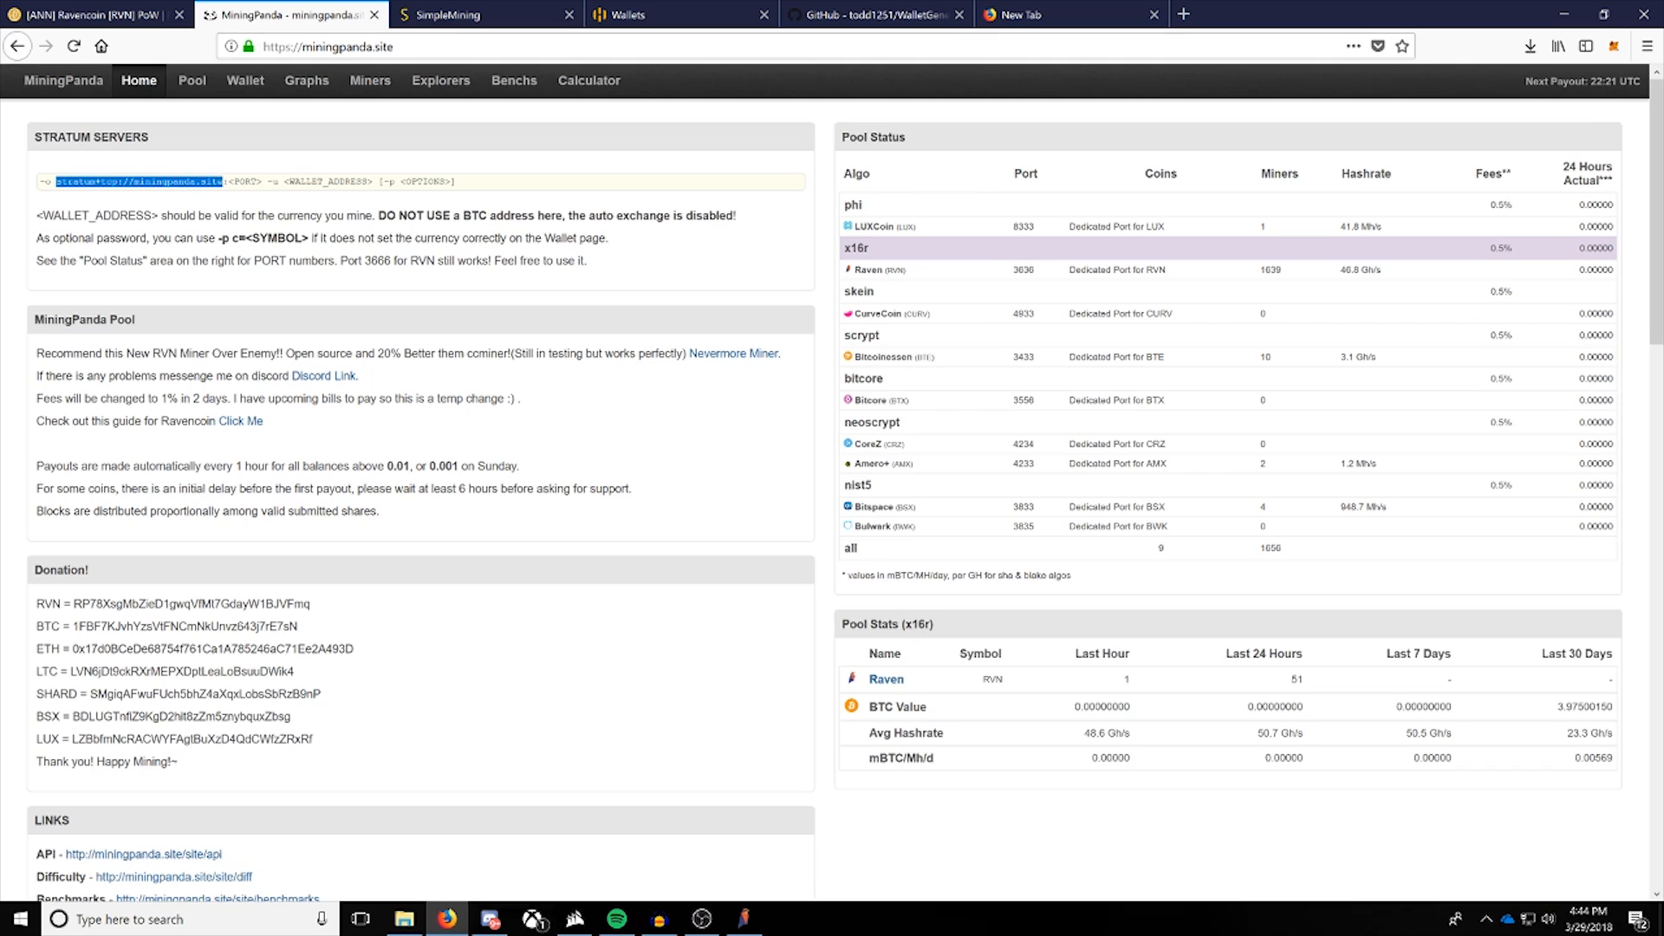
click(484, 16)
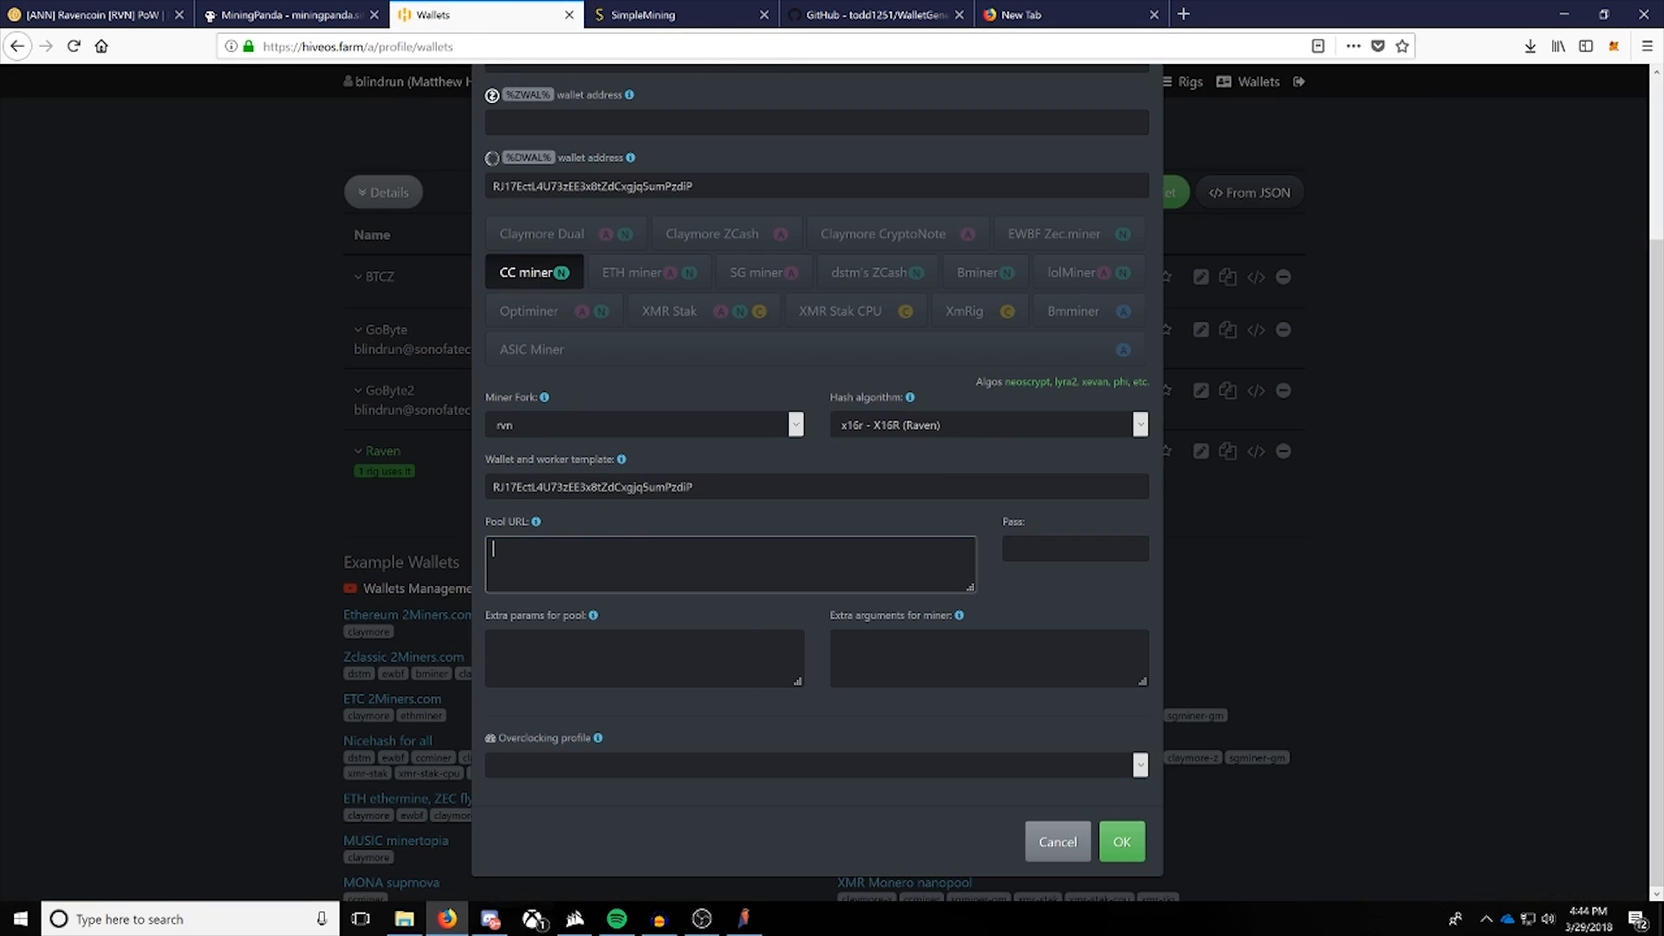
text(stratum+tcp://miningpanda.site)
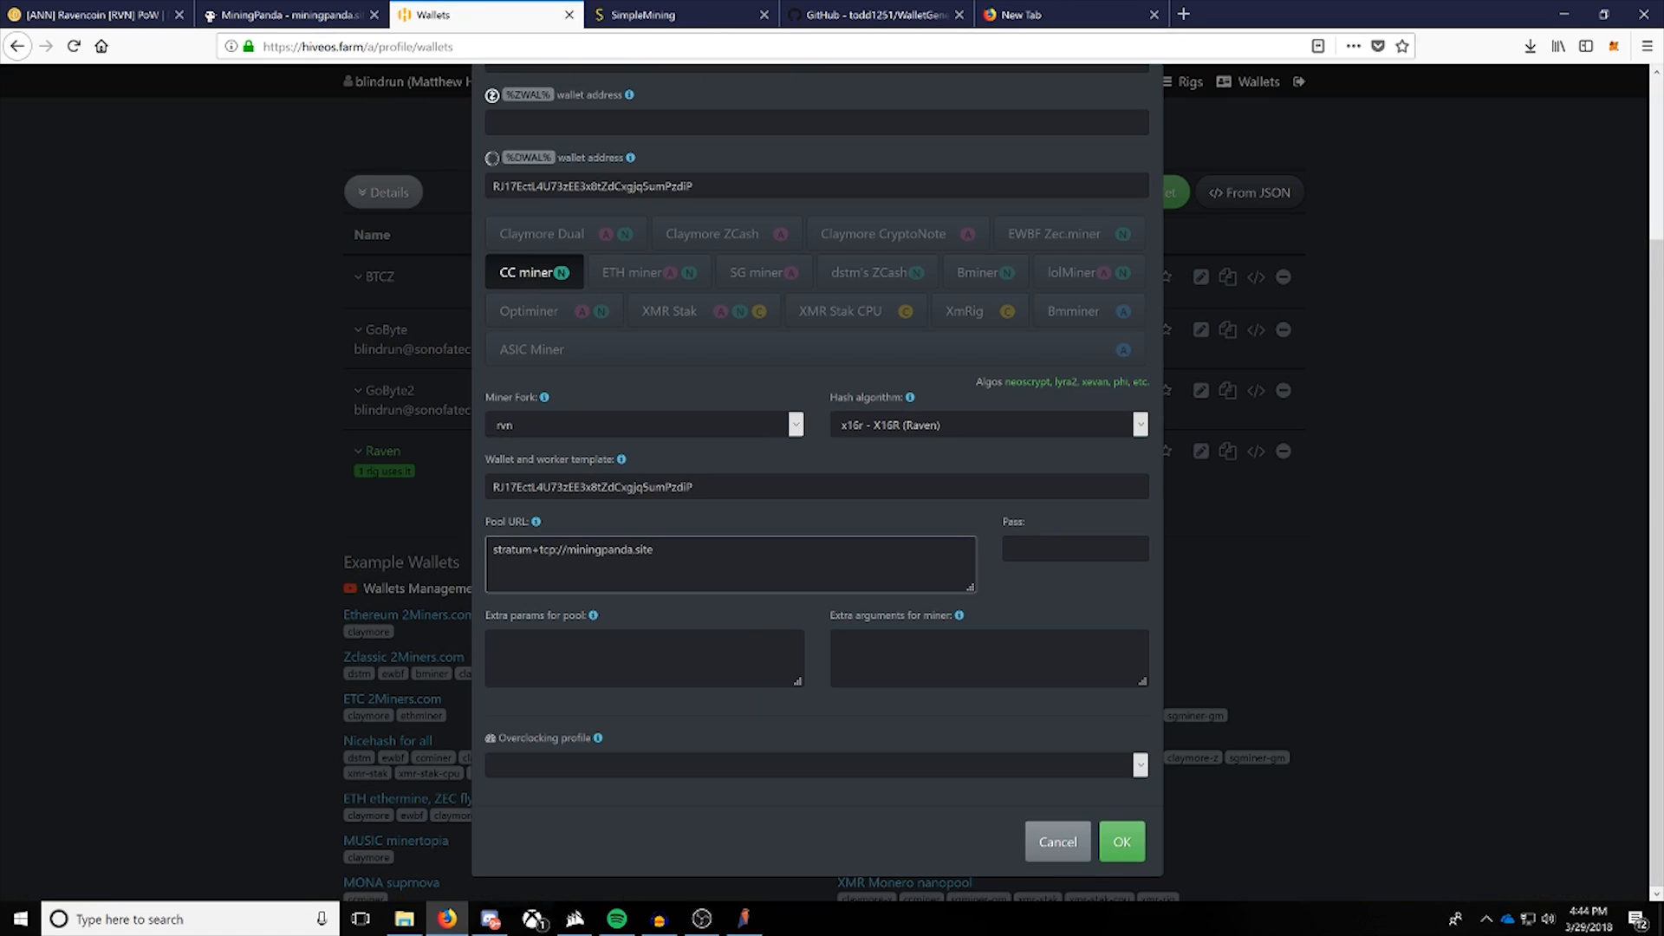
click(655, 549)
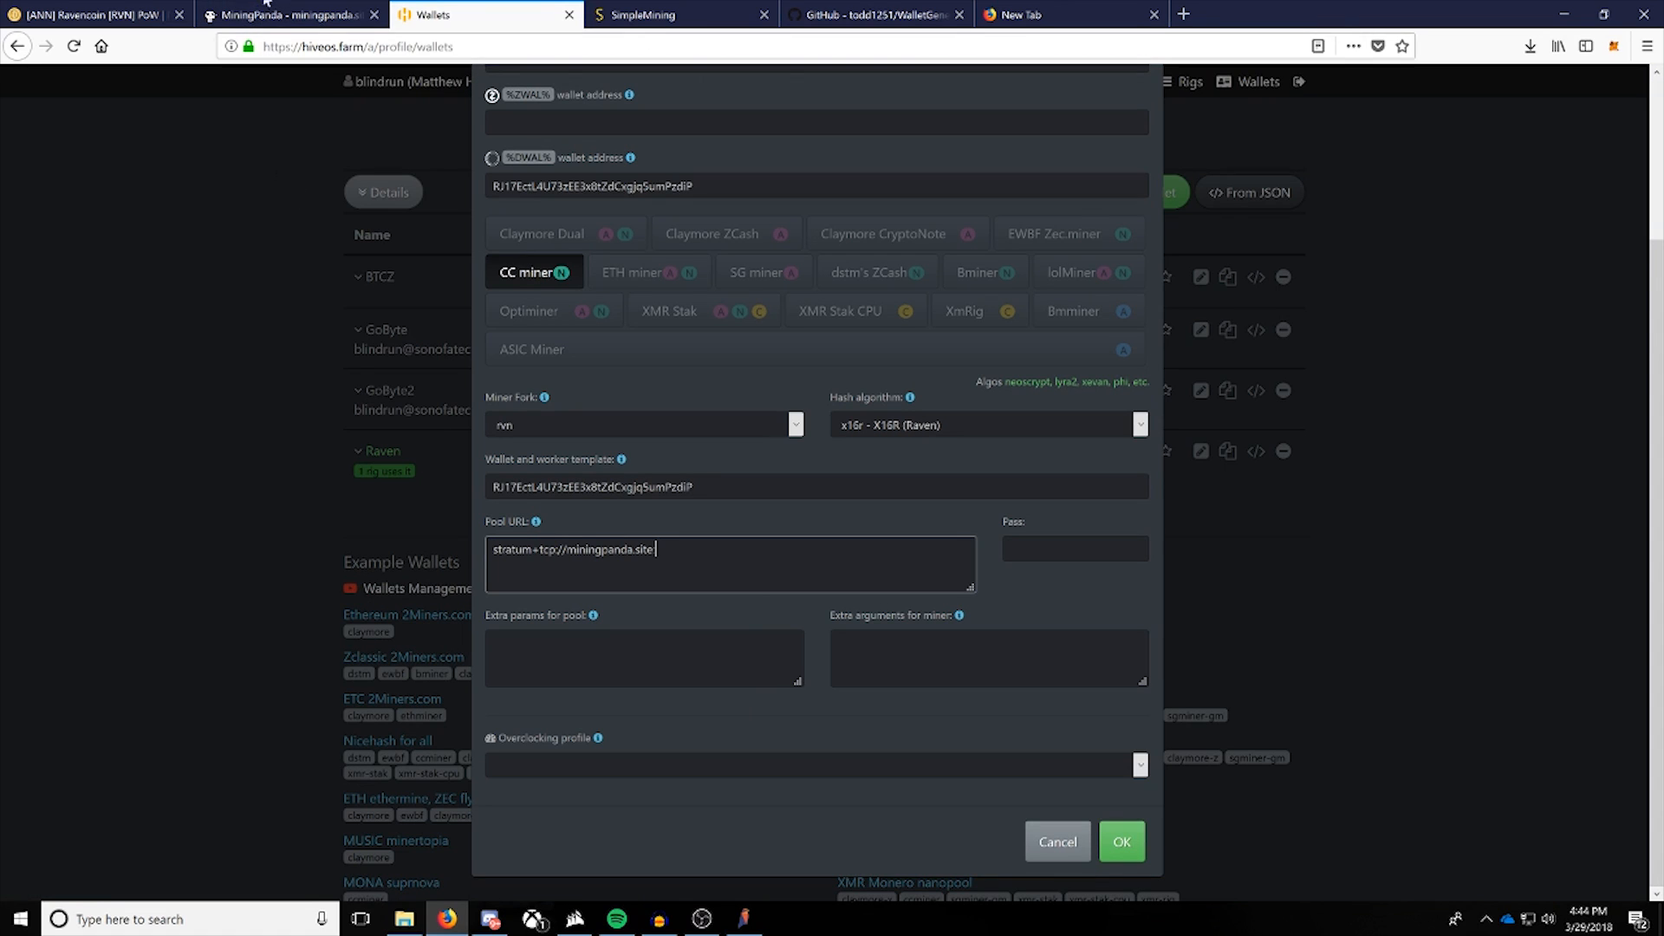
click(286, 16)
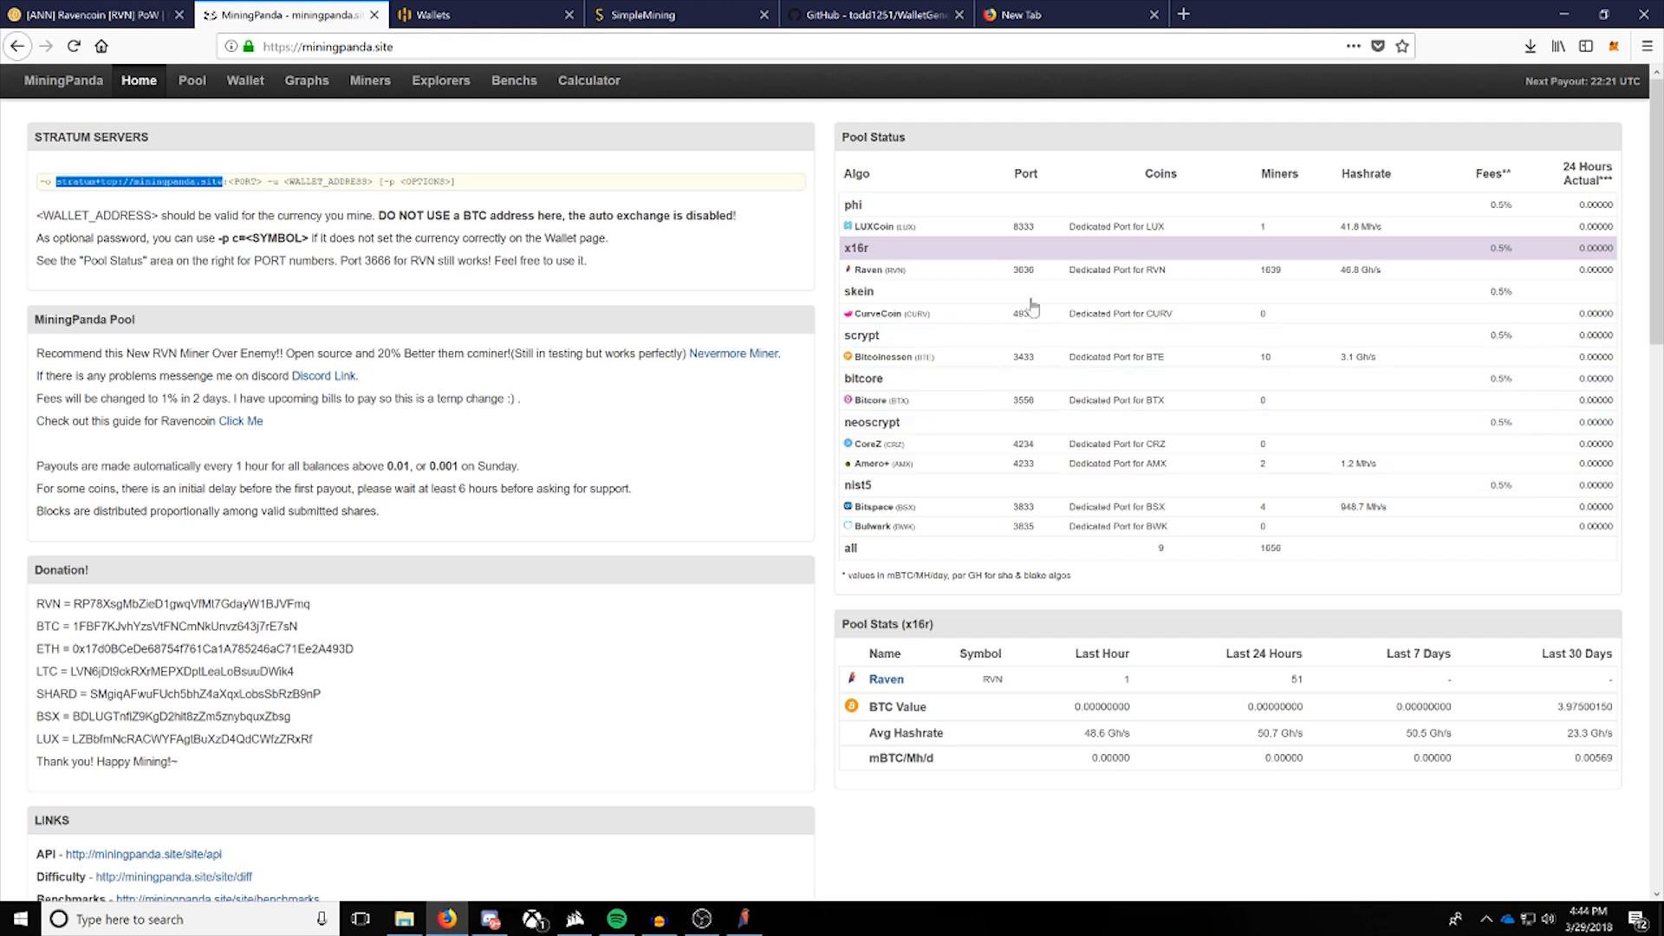
right_click(1022, 271)
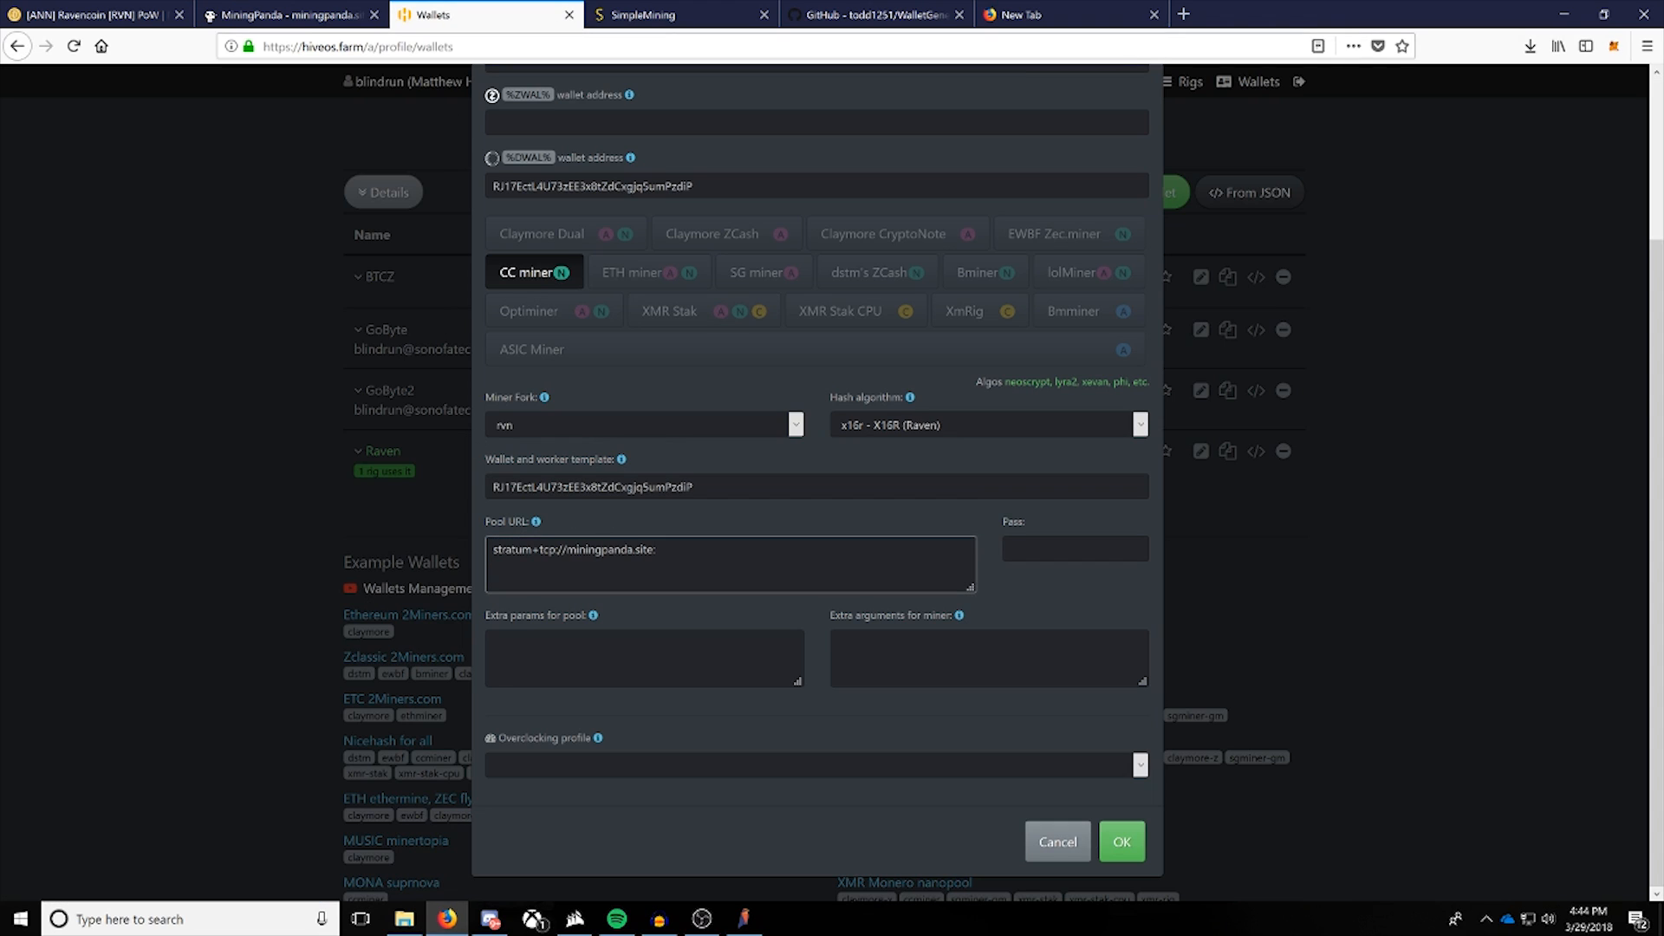
right_click(732, 557)
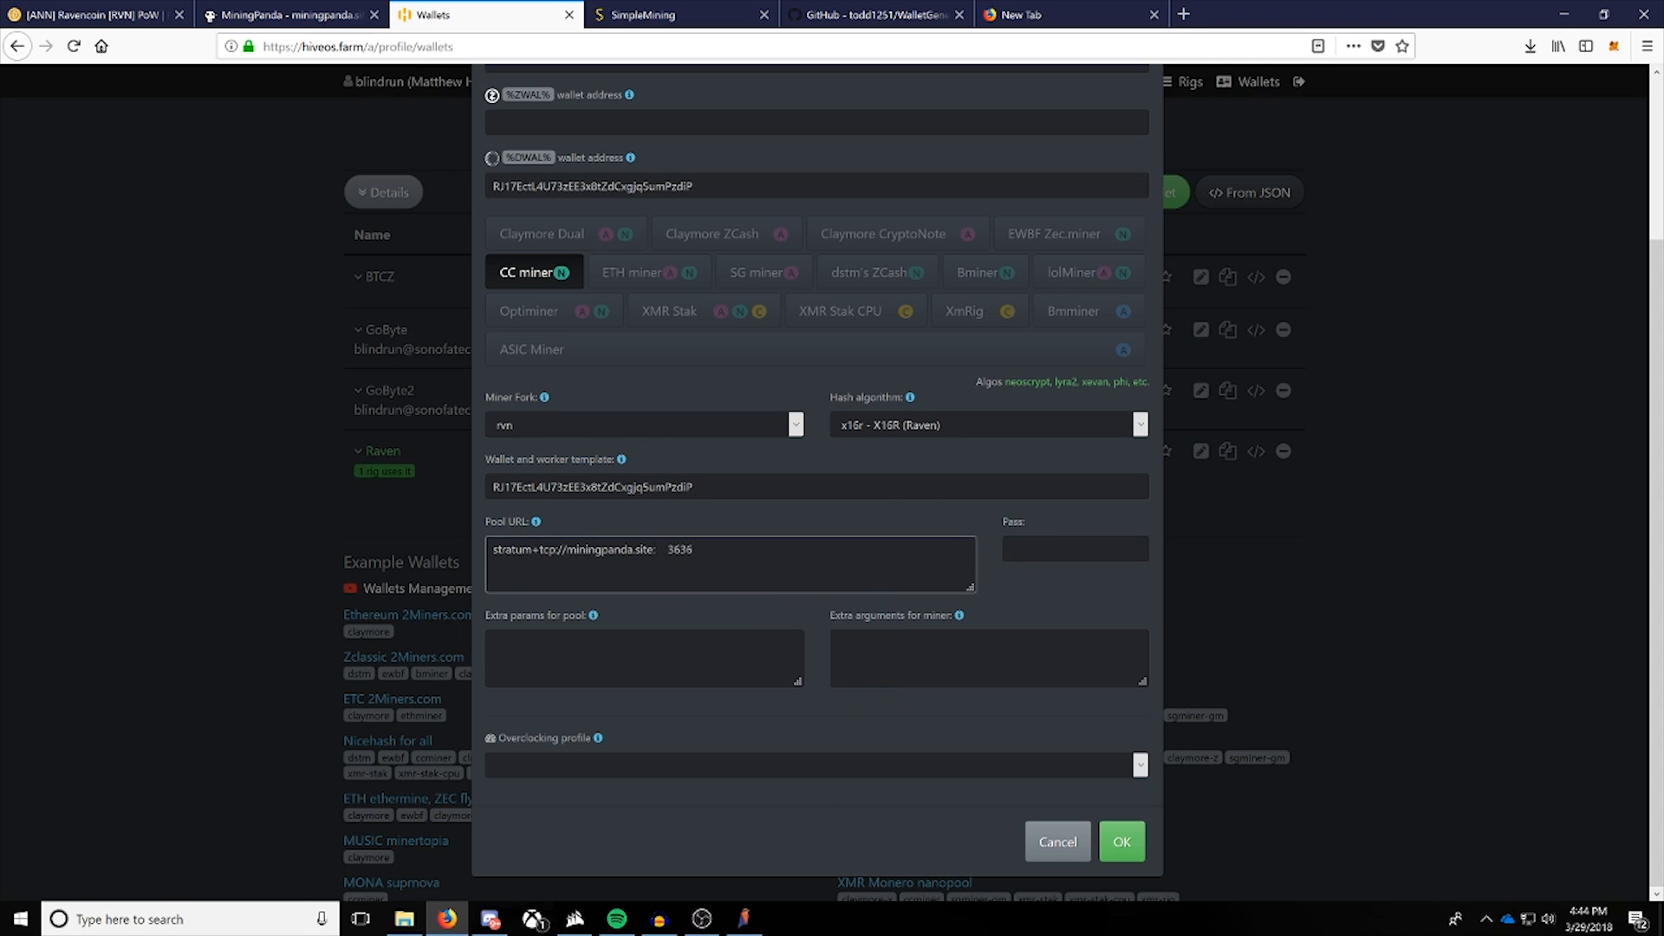
triple_click(584, 549)
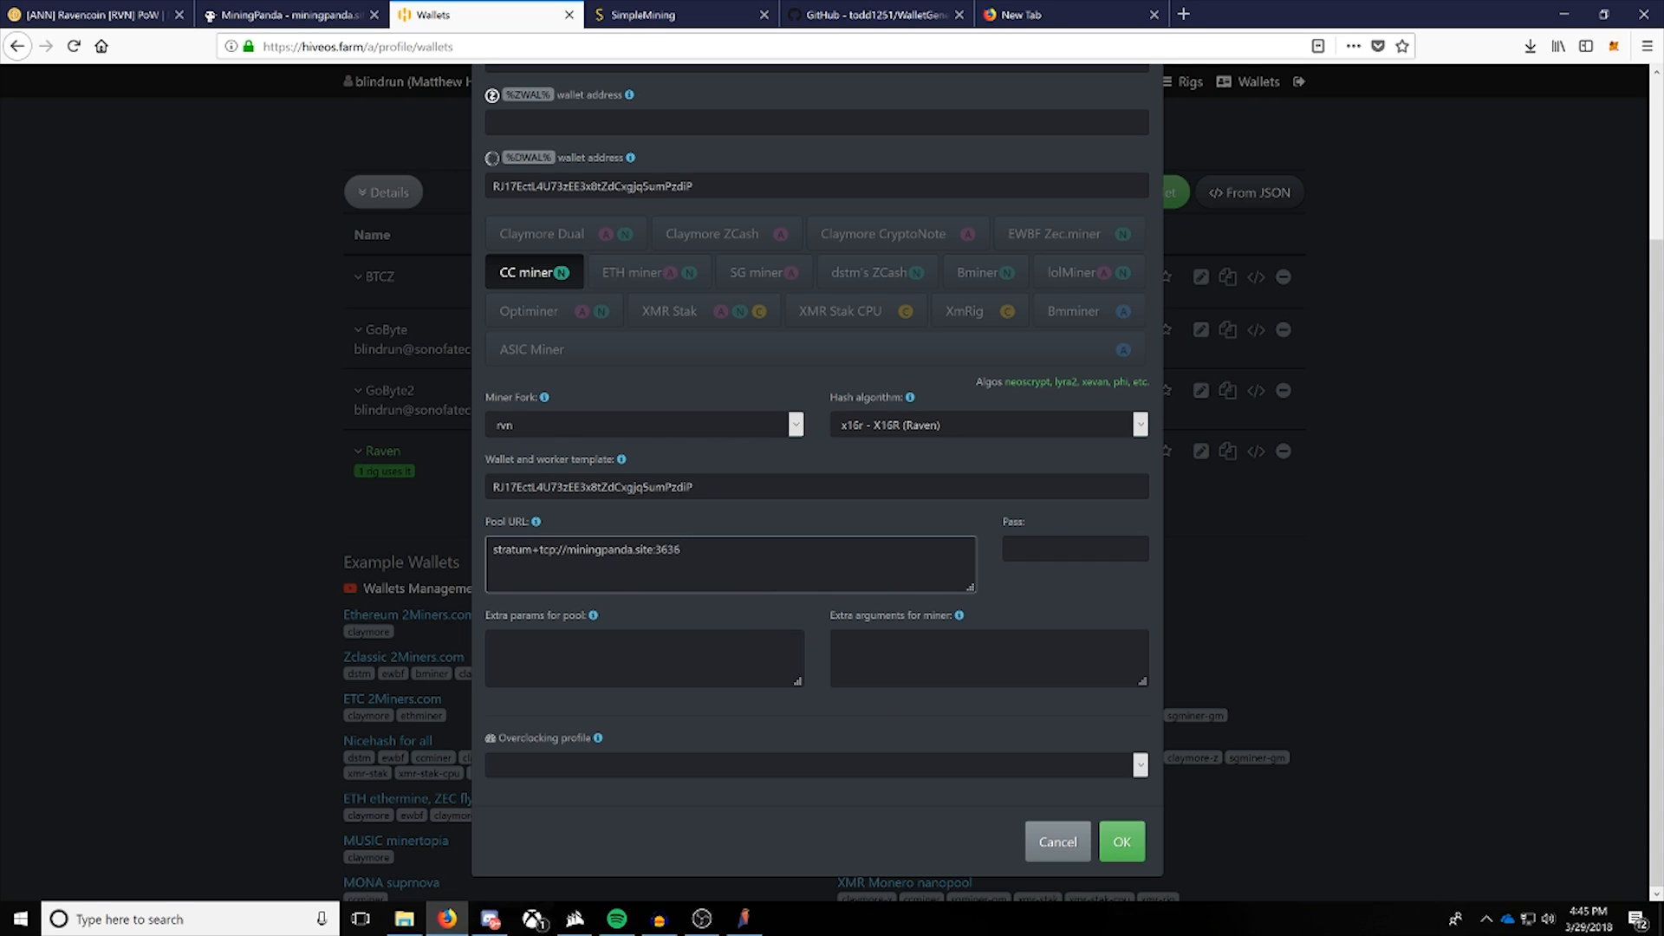
- Enter x as the pool password, then cancel the wallet form without saving
click(1075, 550)
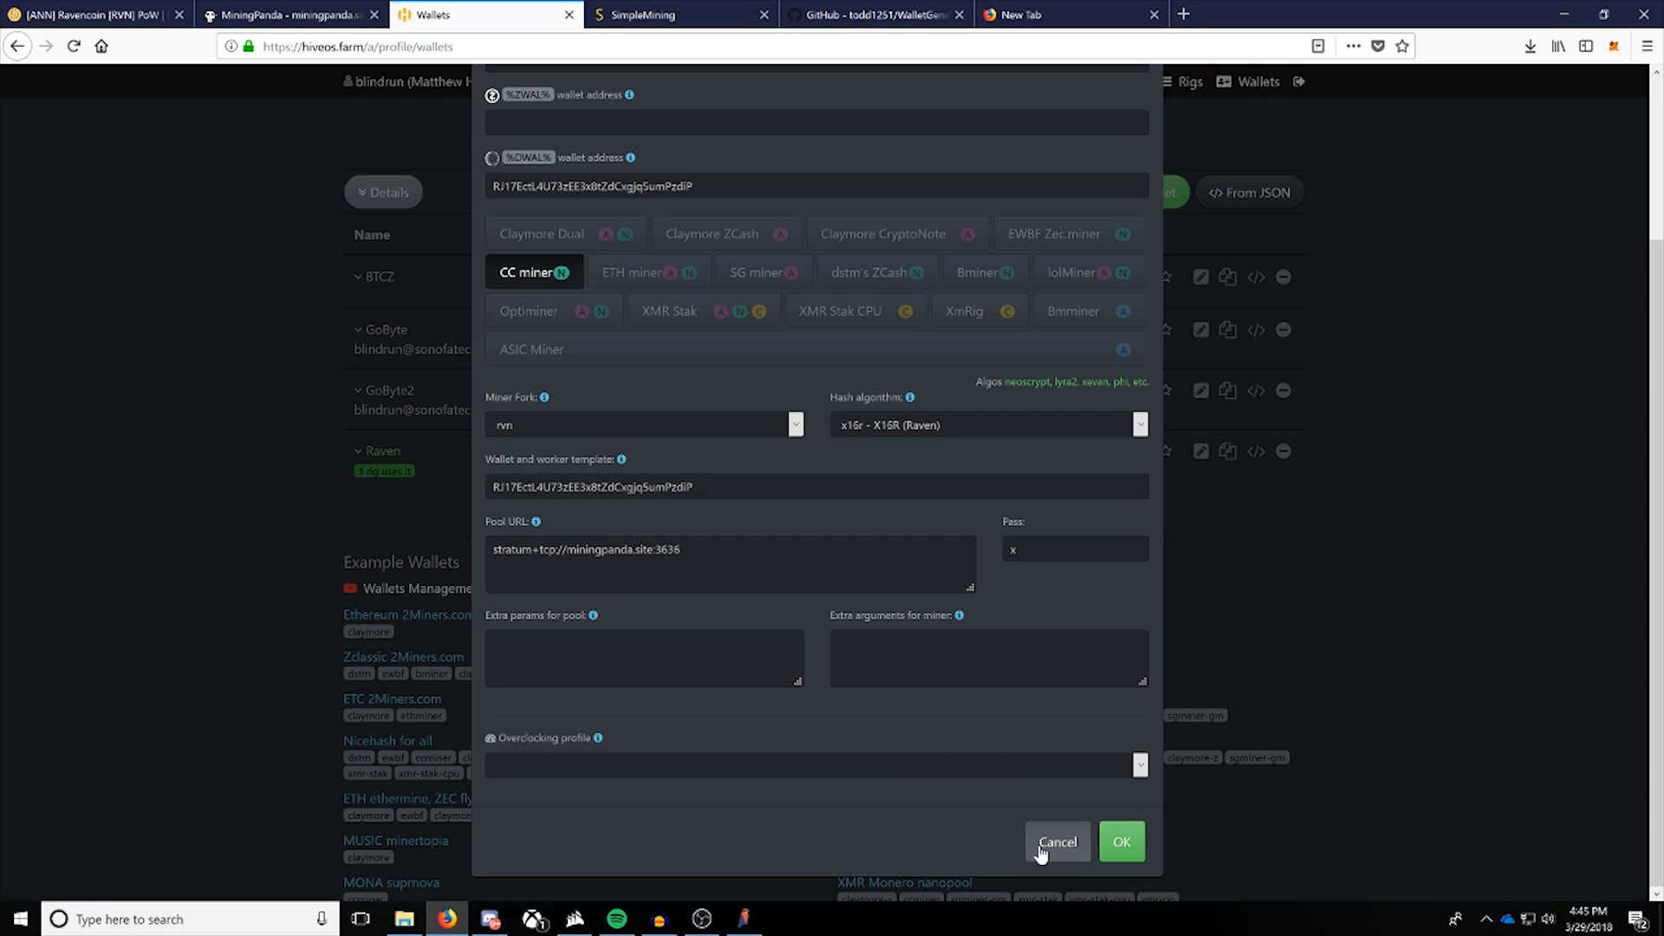
click(1058, 842)
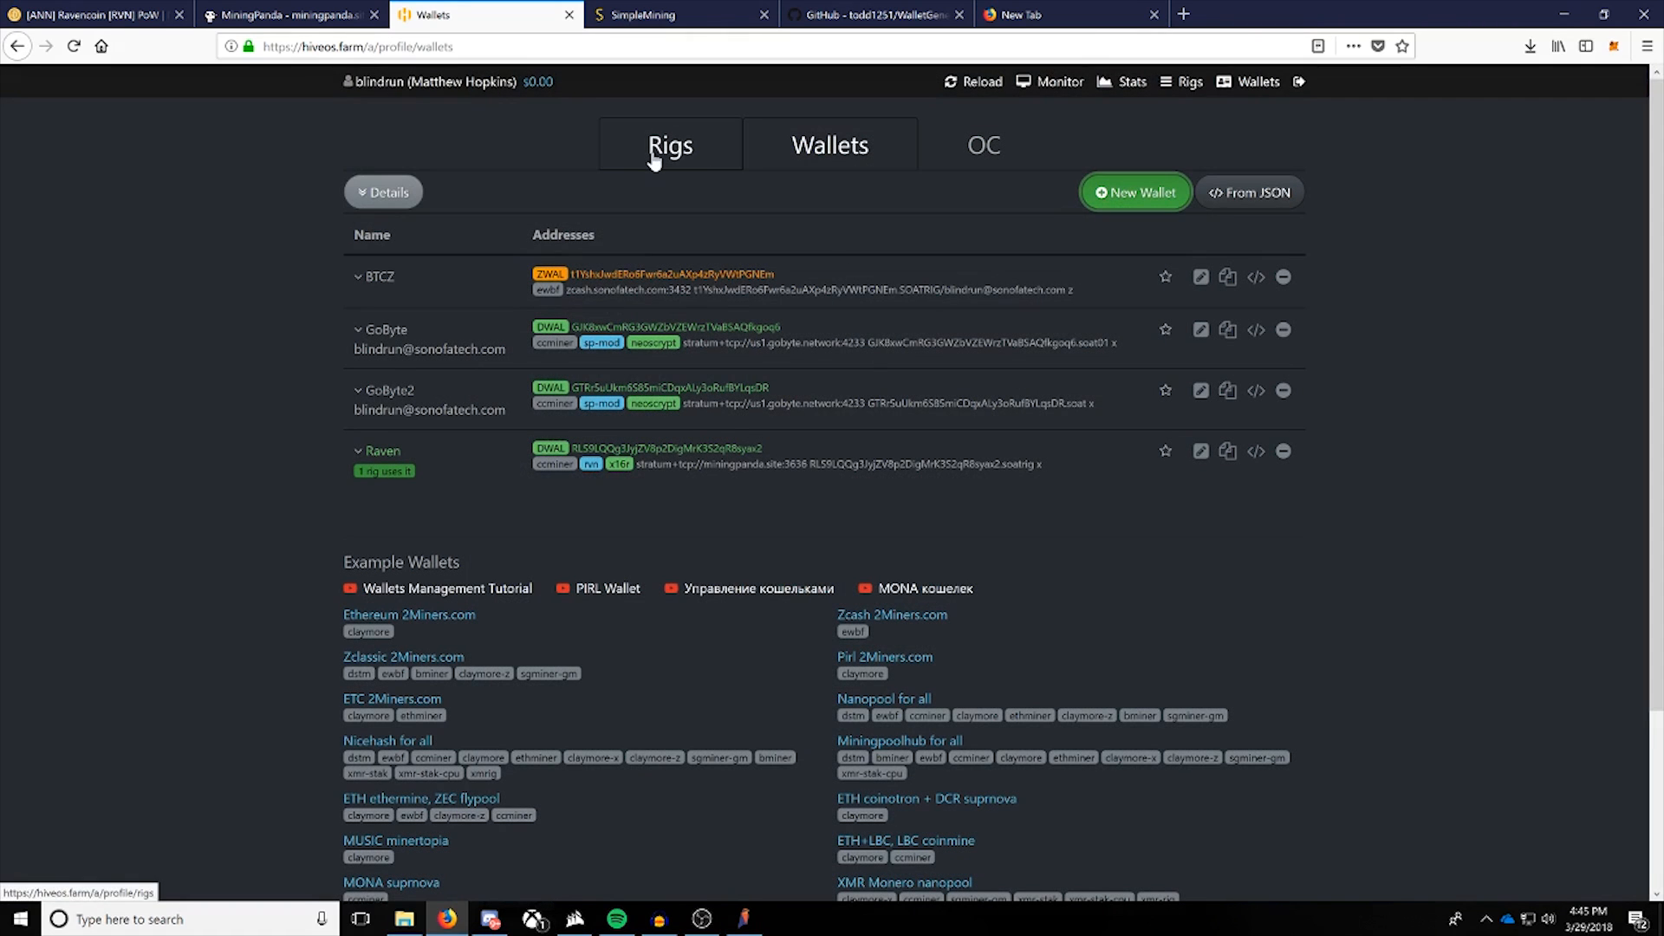
mouse_move(659, 161)
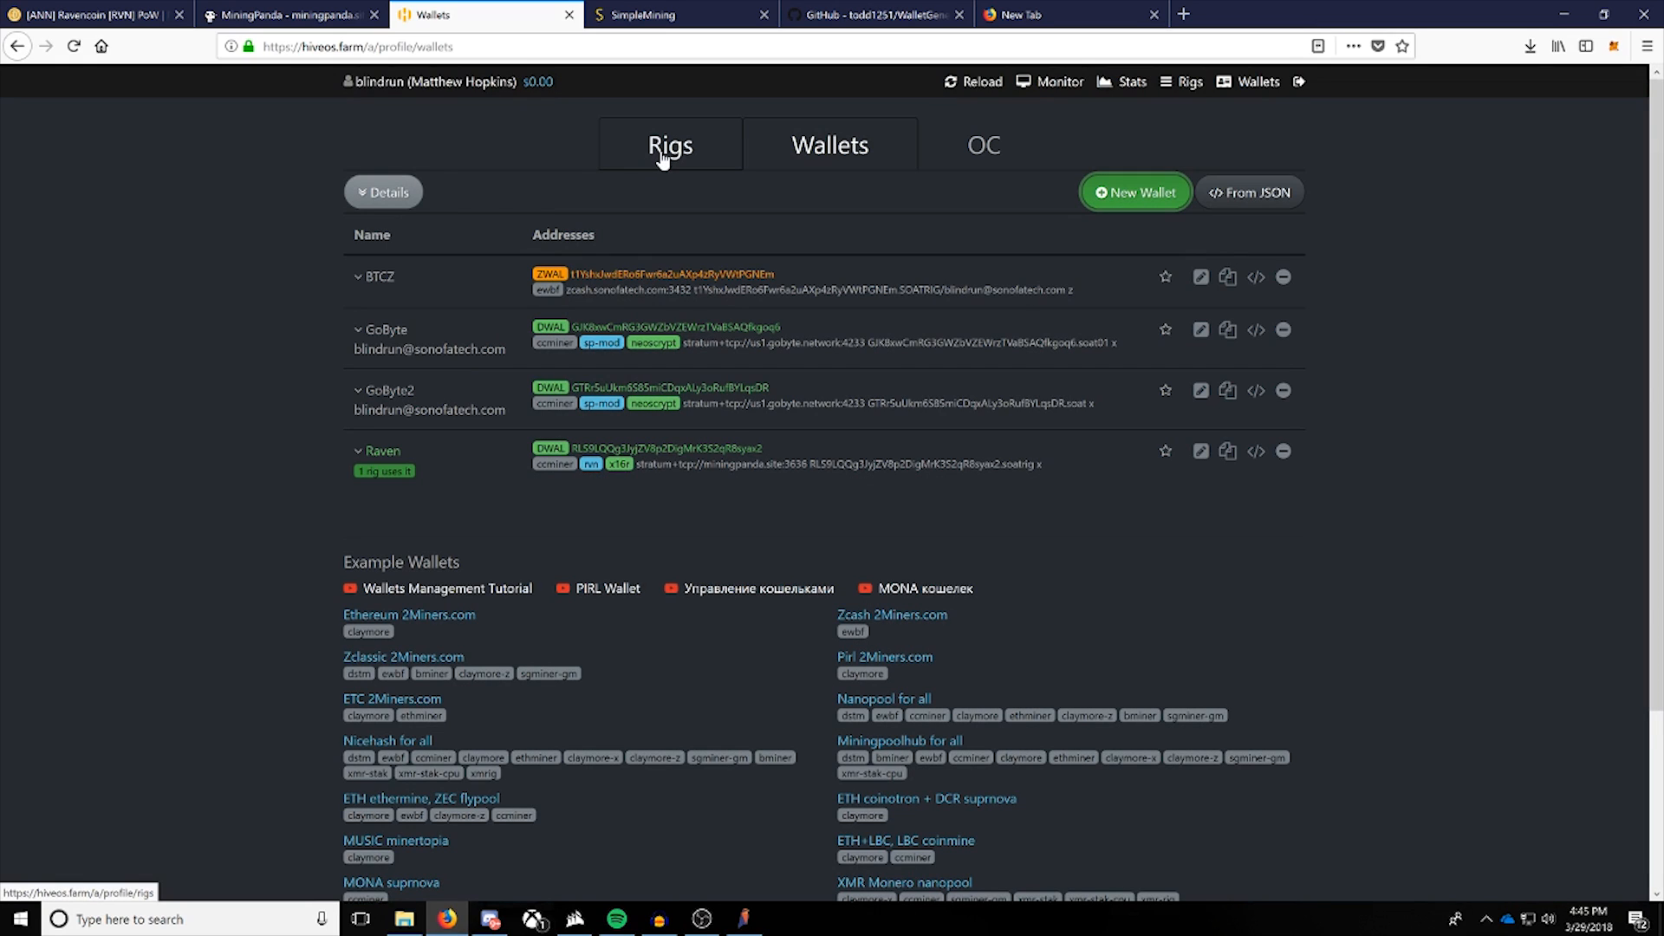
- Review SOAT-RIG01's settings, keeping CC miner (Nvidia) as miner and Raven as wallet
click(669, 144)
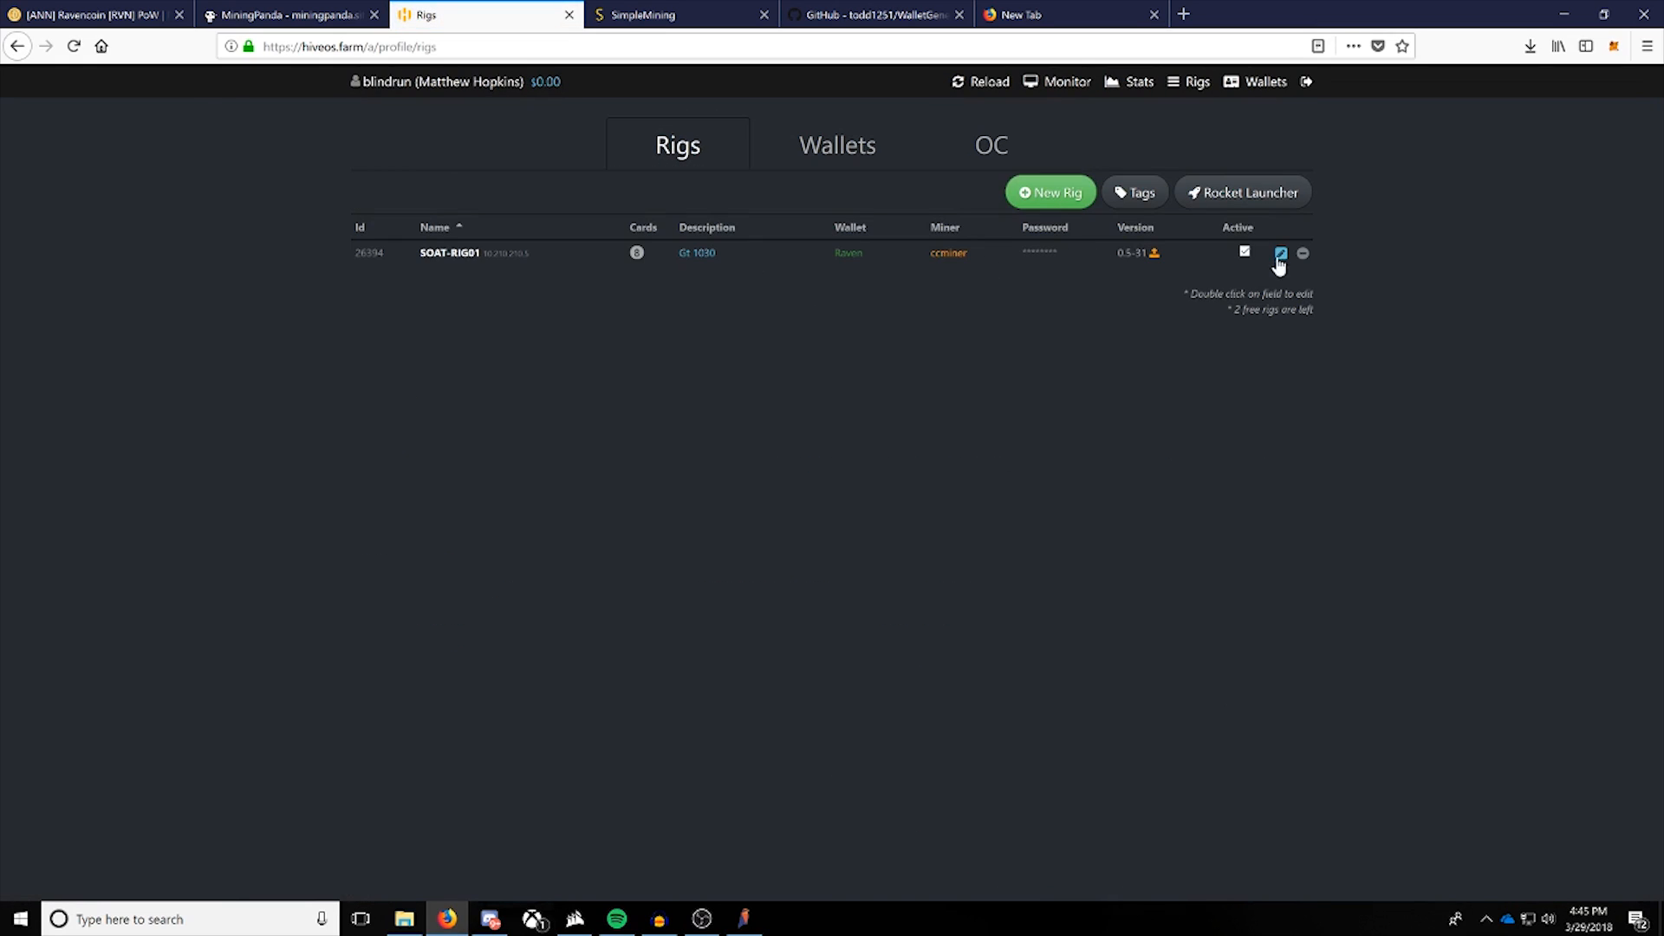
click(1279, 253)
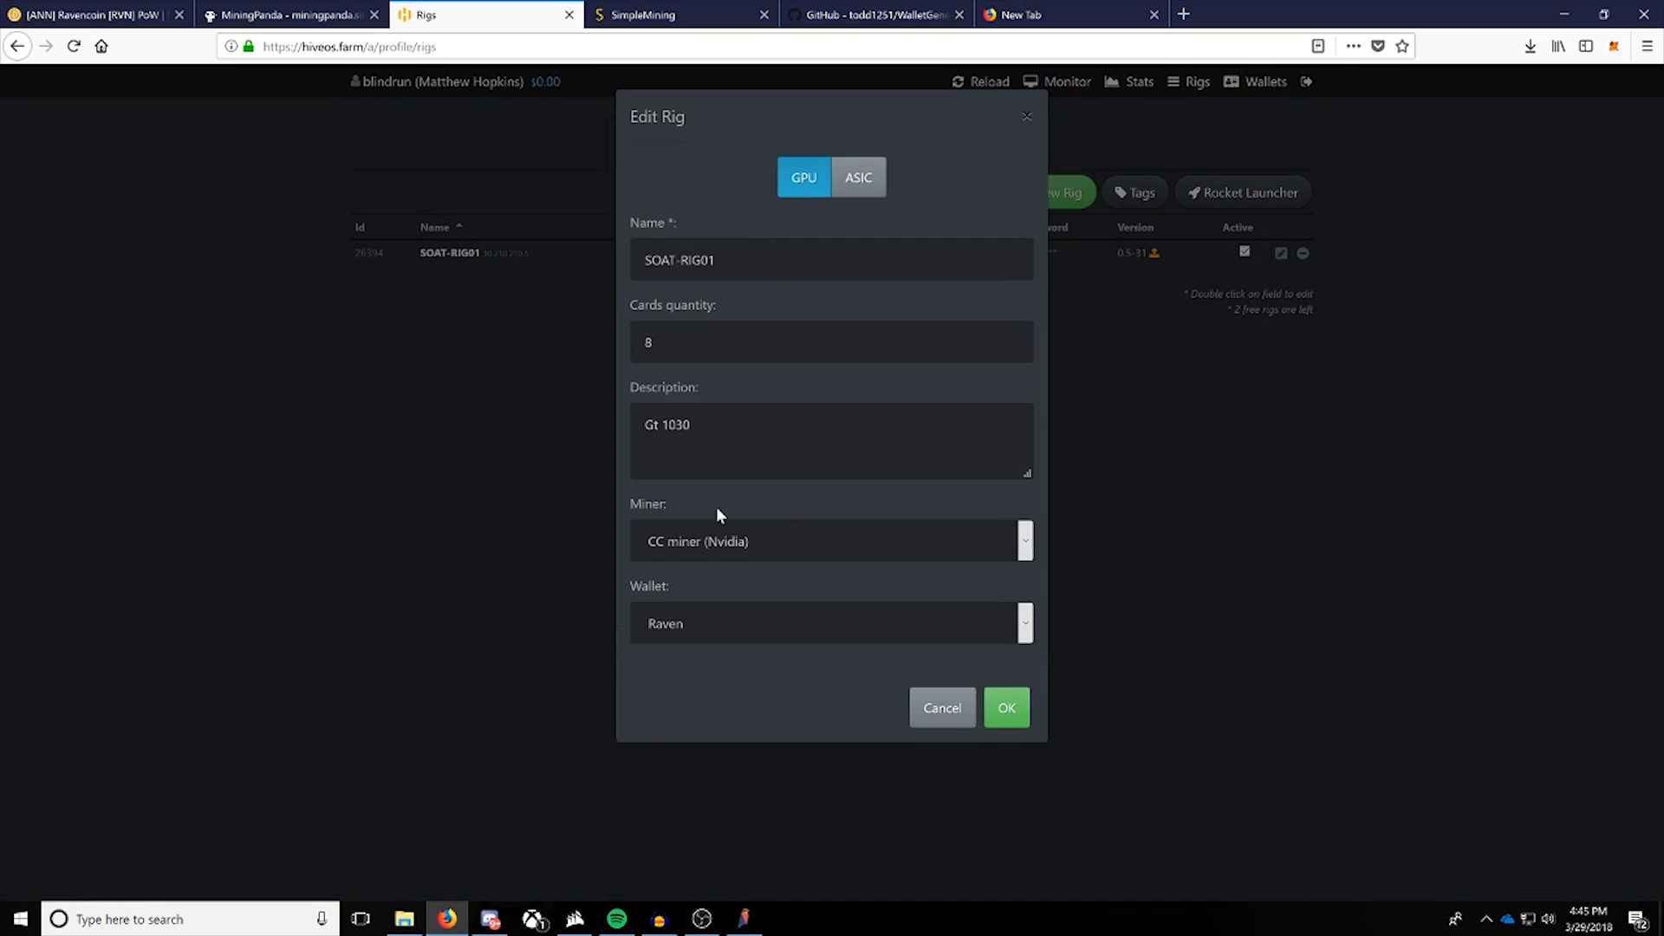
click(830, 541)
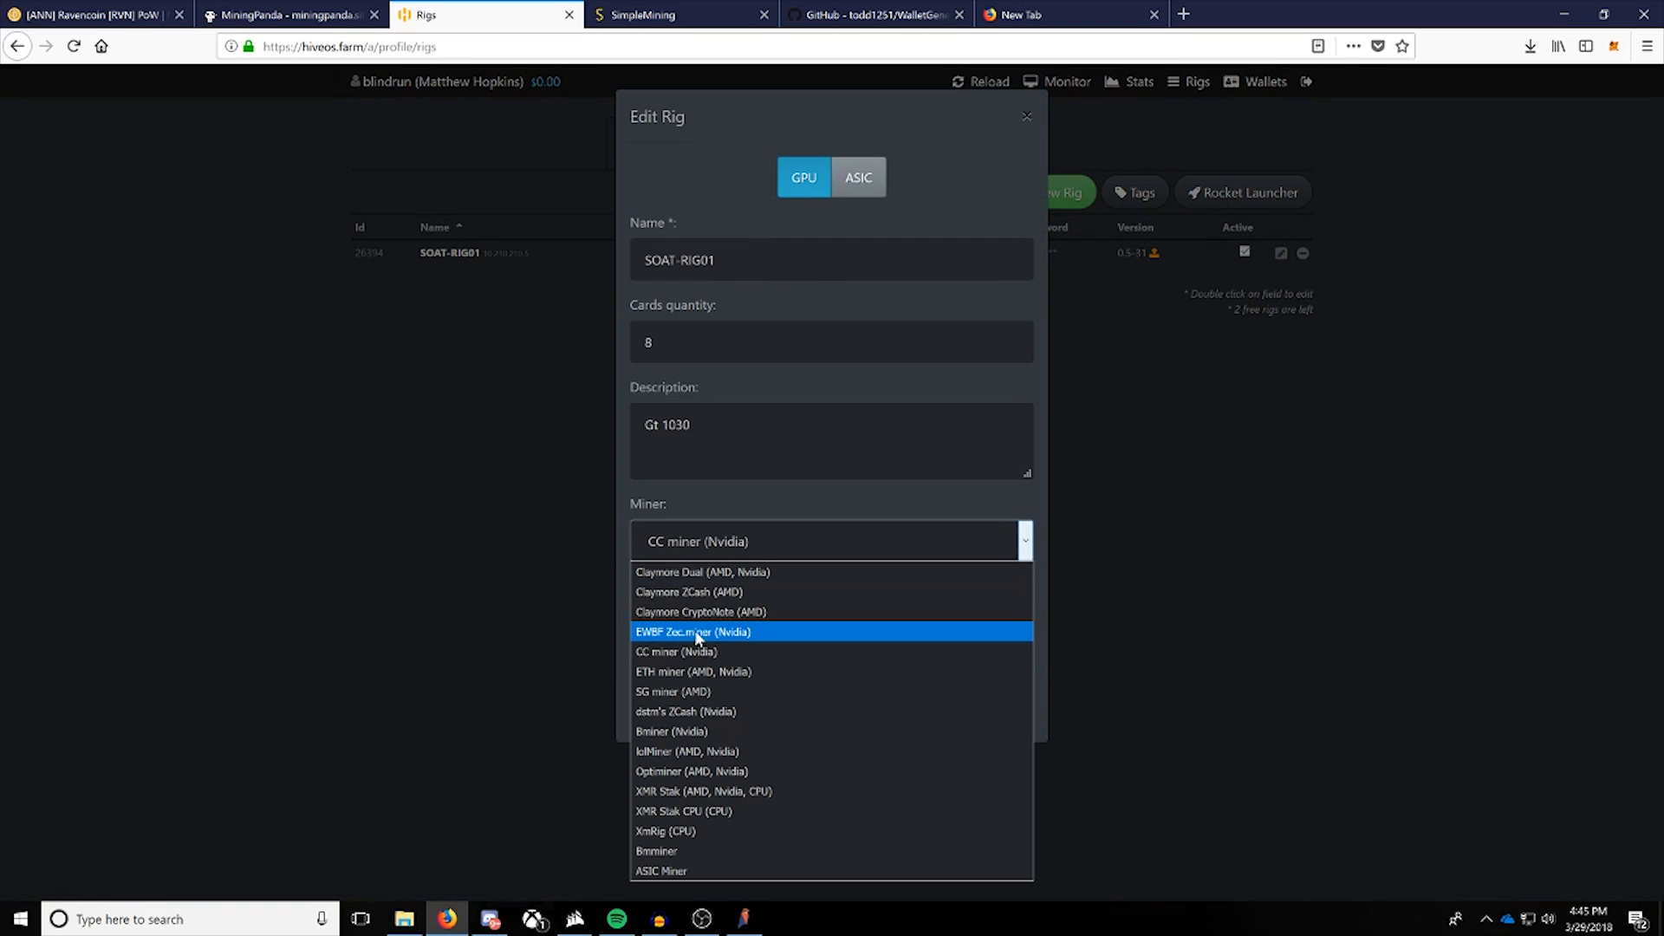
click(674, 652)
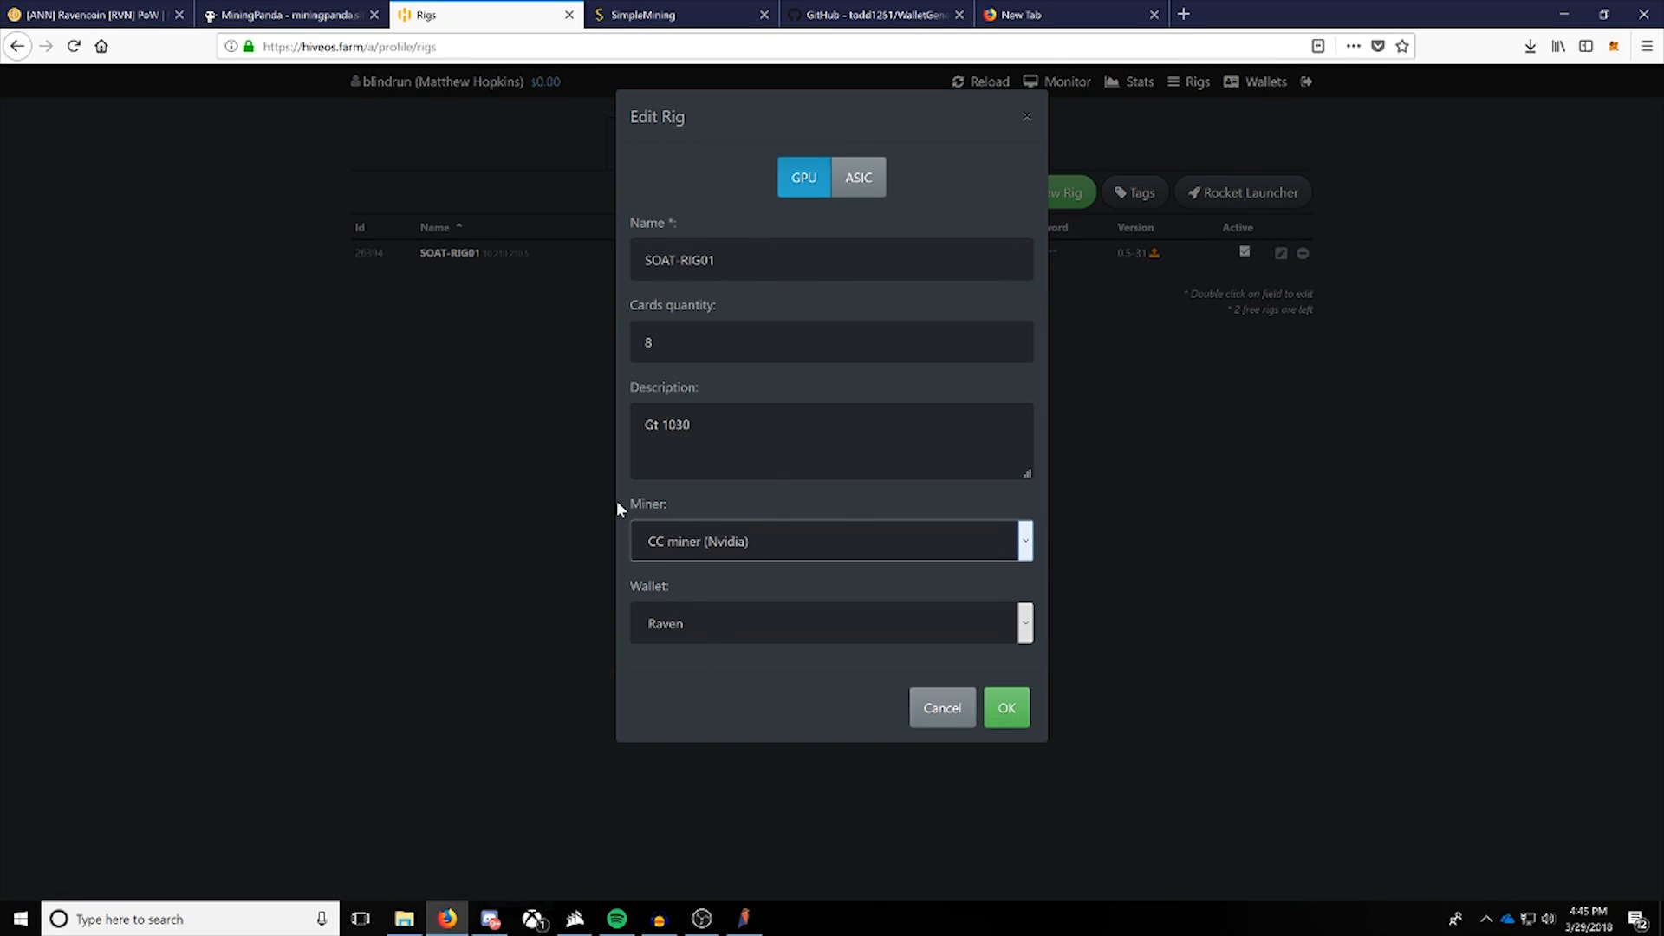
click(830, 623)
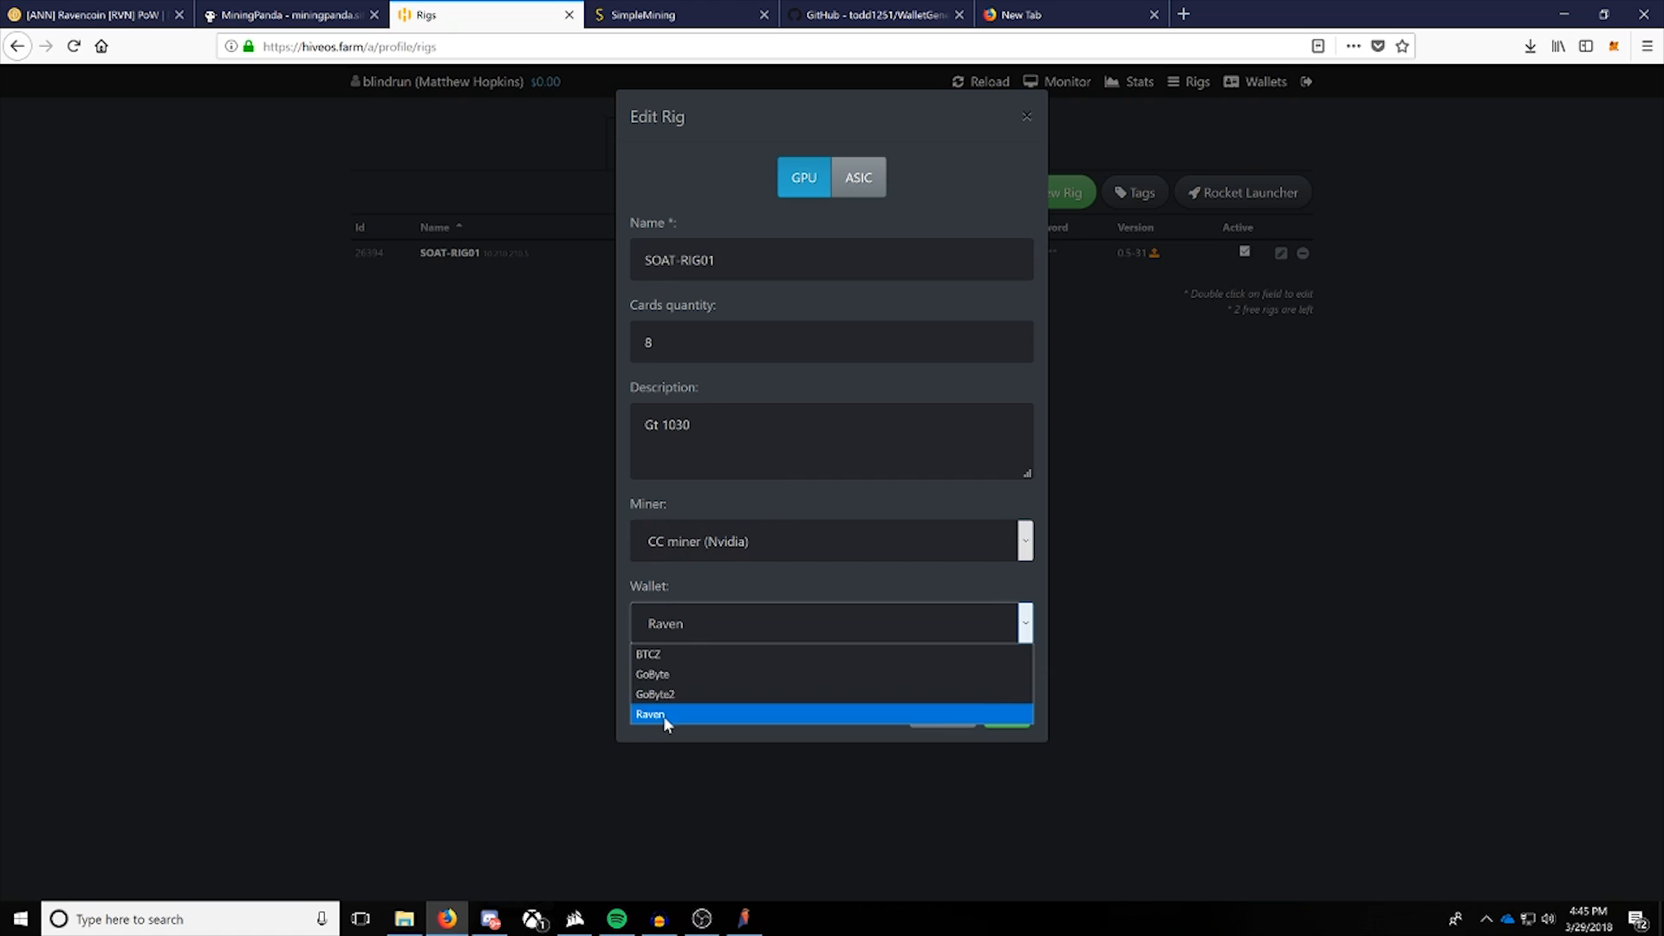
click(650, 715)
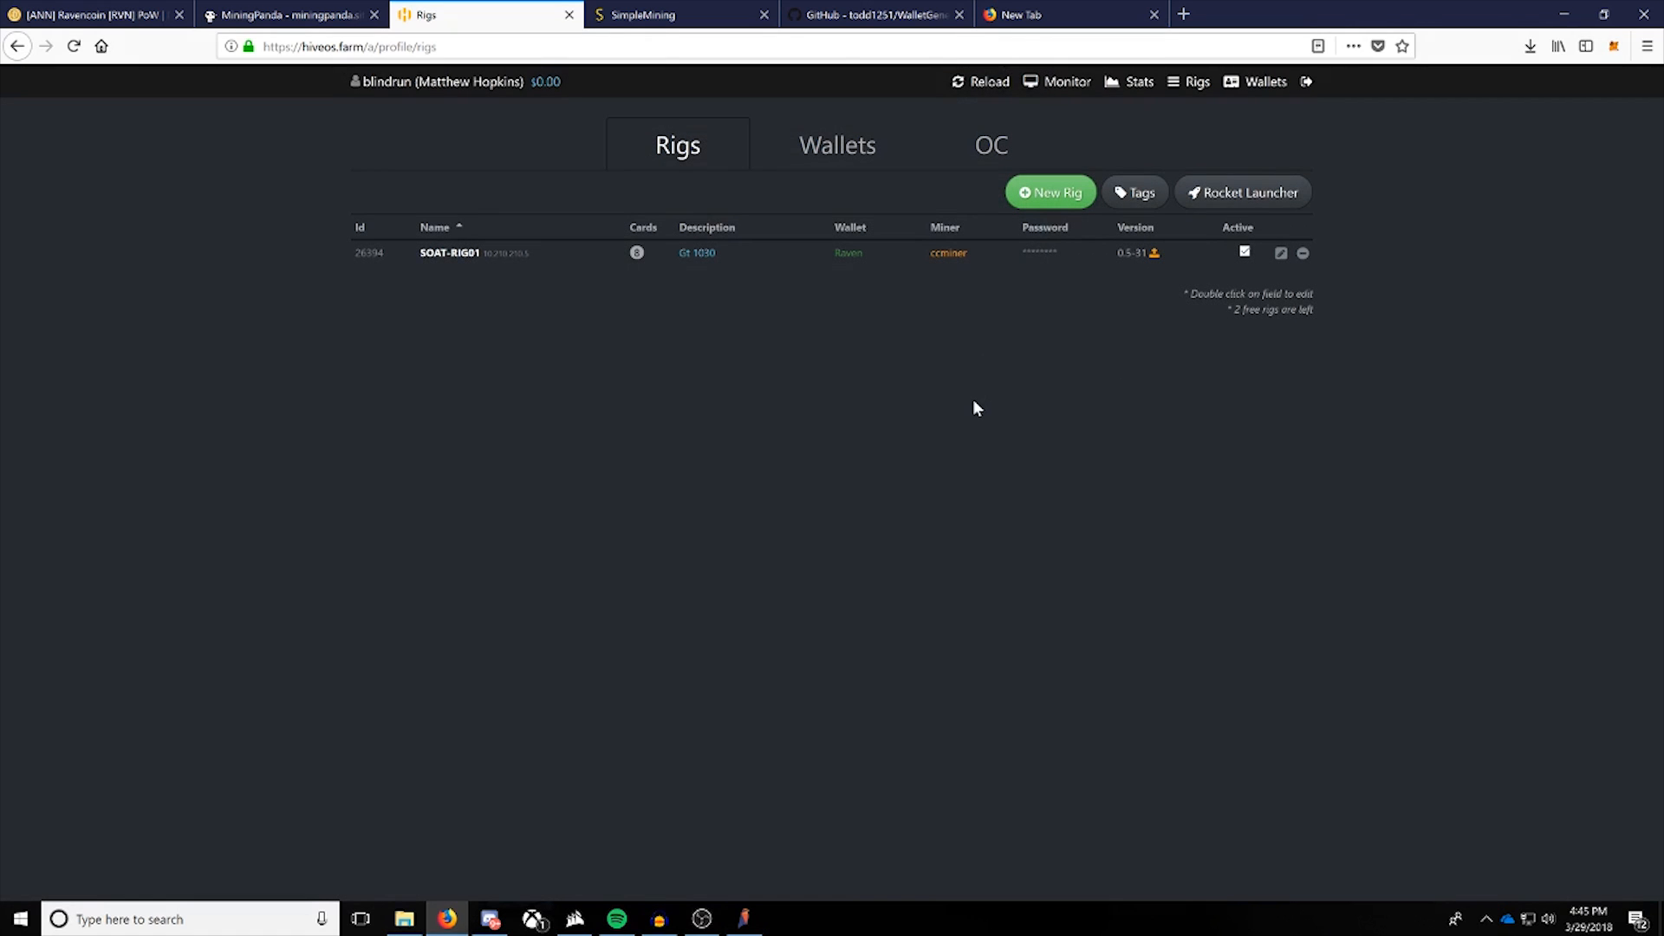
mouse_move(490, 266)
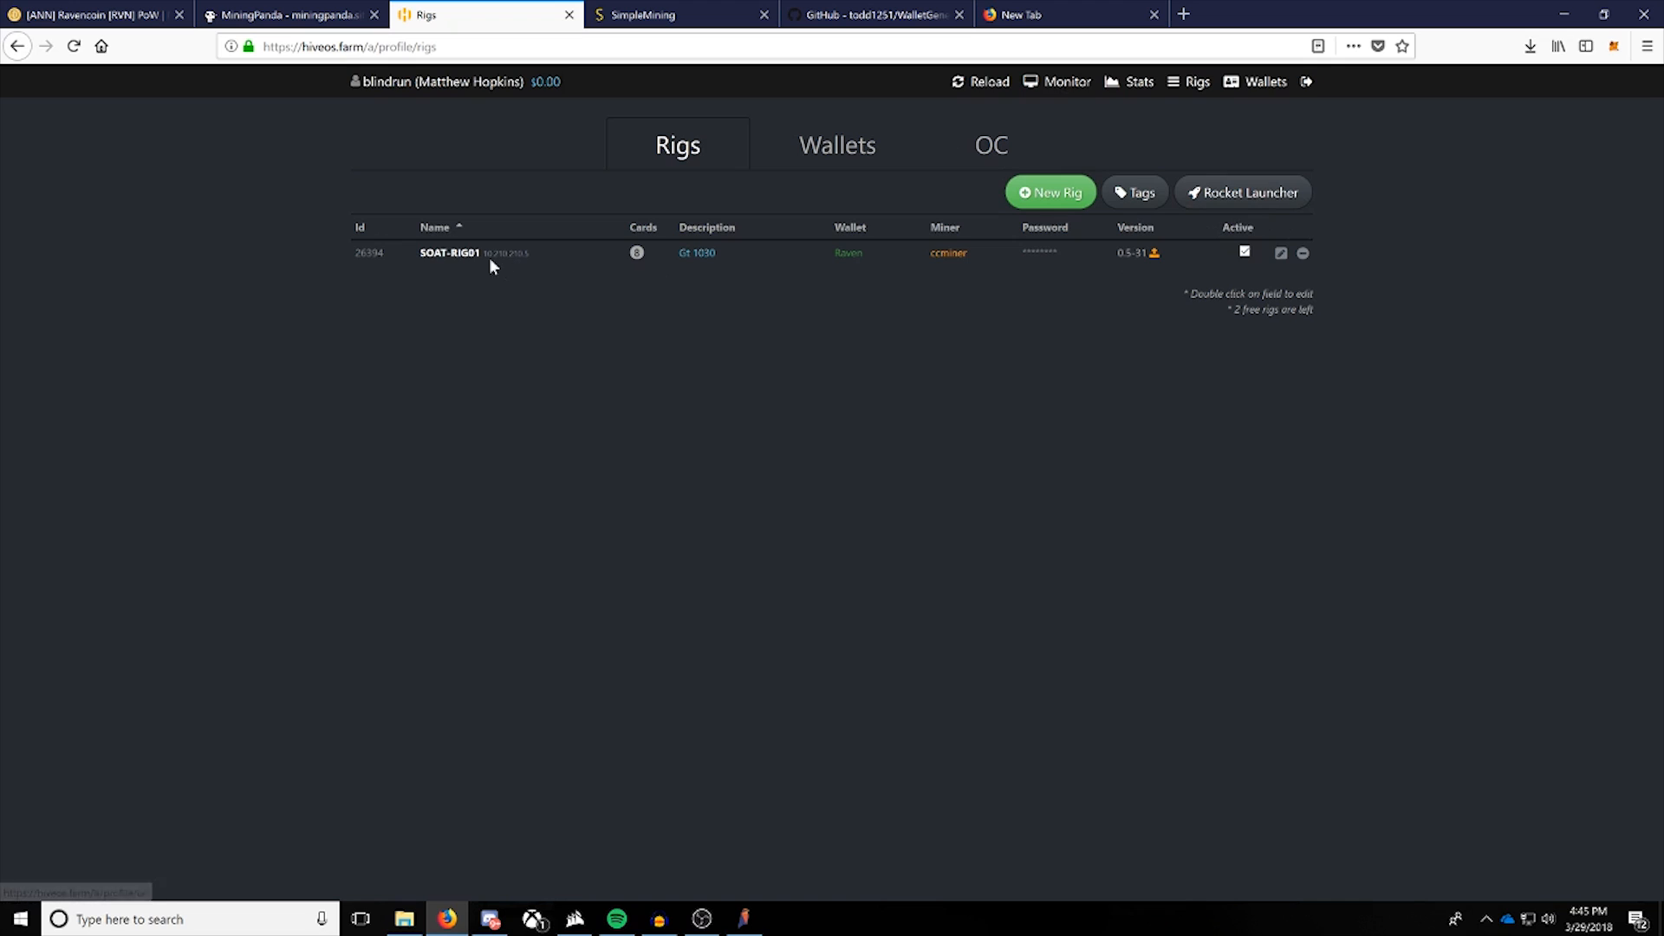
- View SOAT-RIG01's detail page with its eight GT 1030 cards online at 9.10 MH/s
click(449, 253)
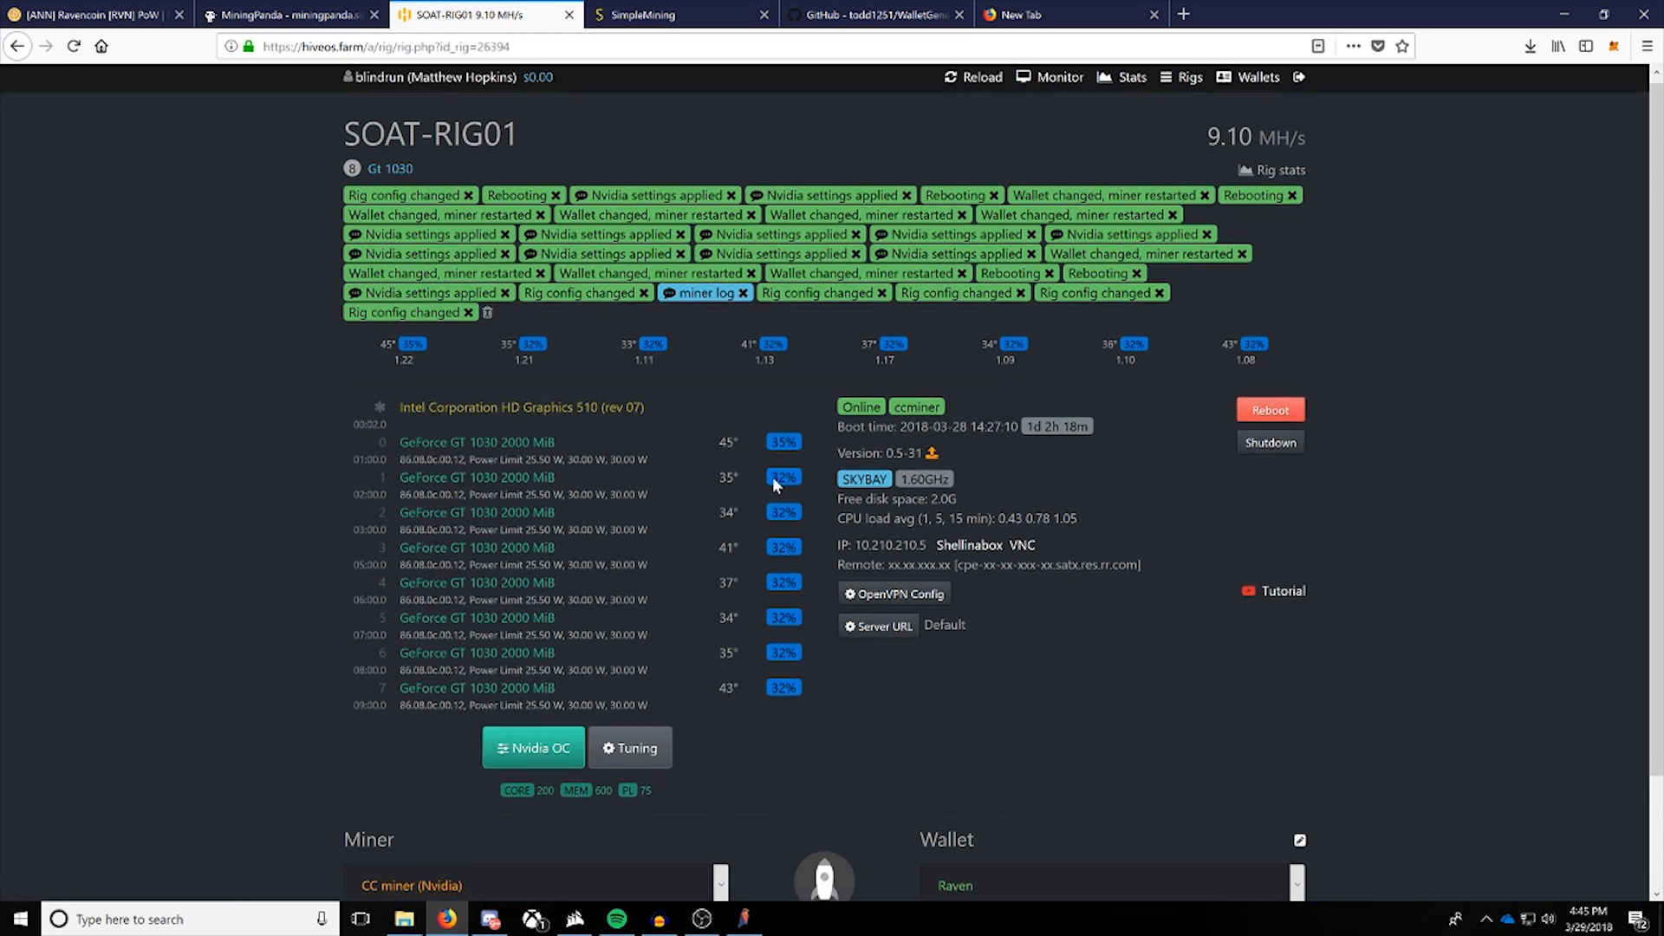
scroll(down, 3)
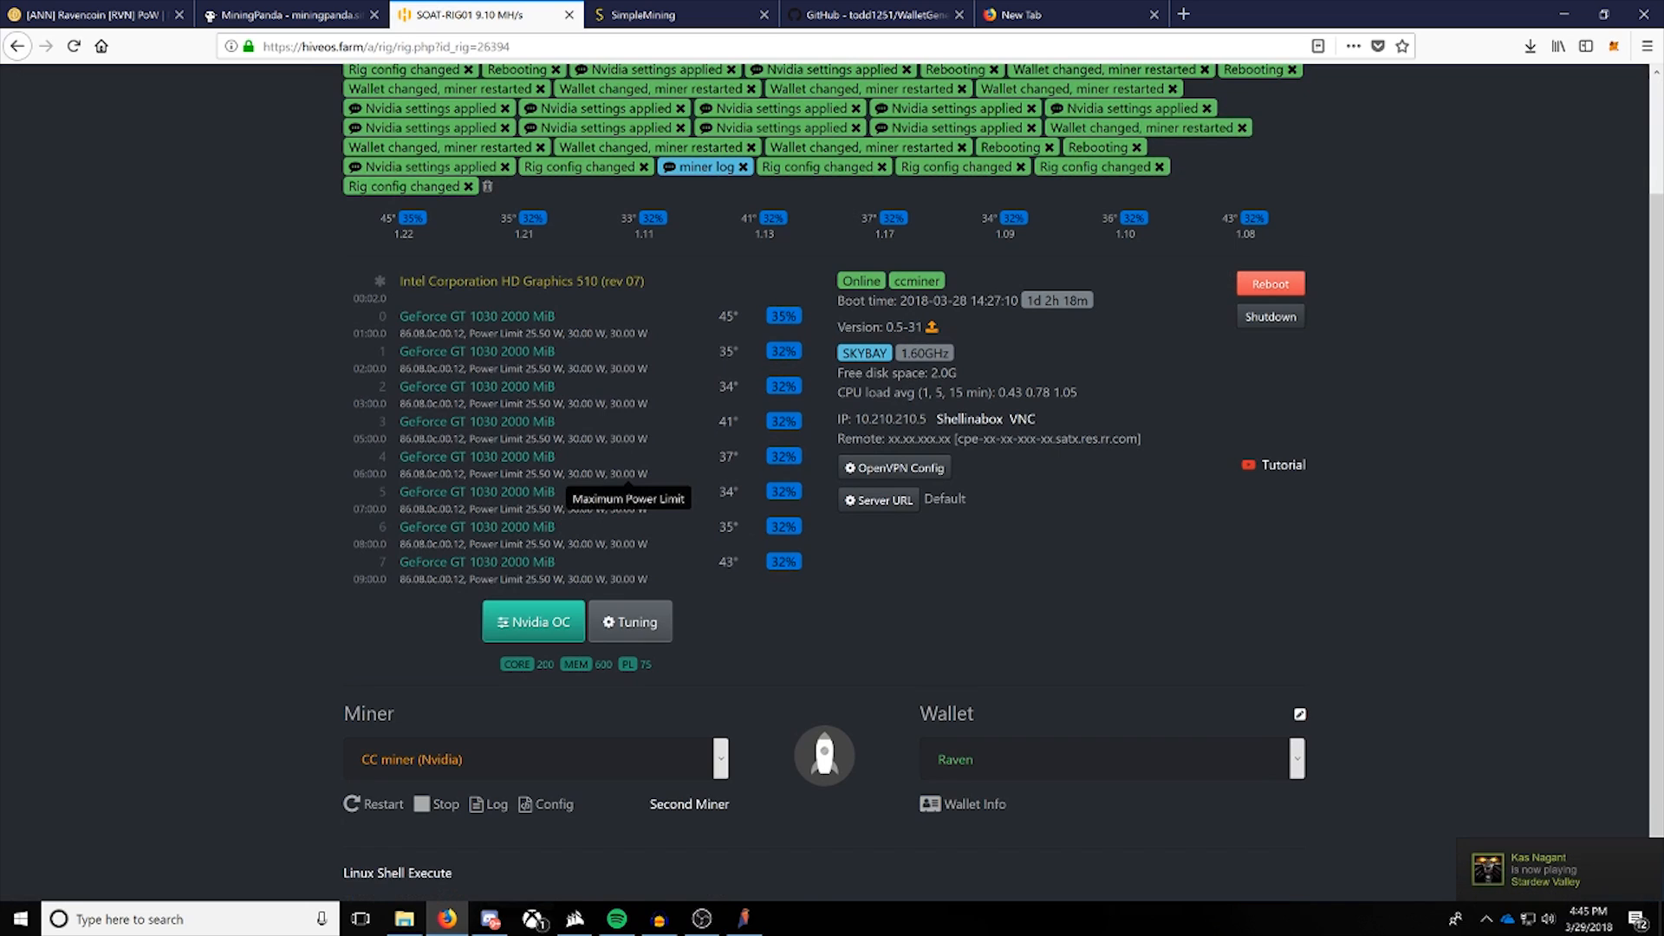
mouse_move(1023, 592)
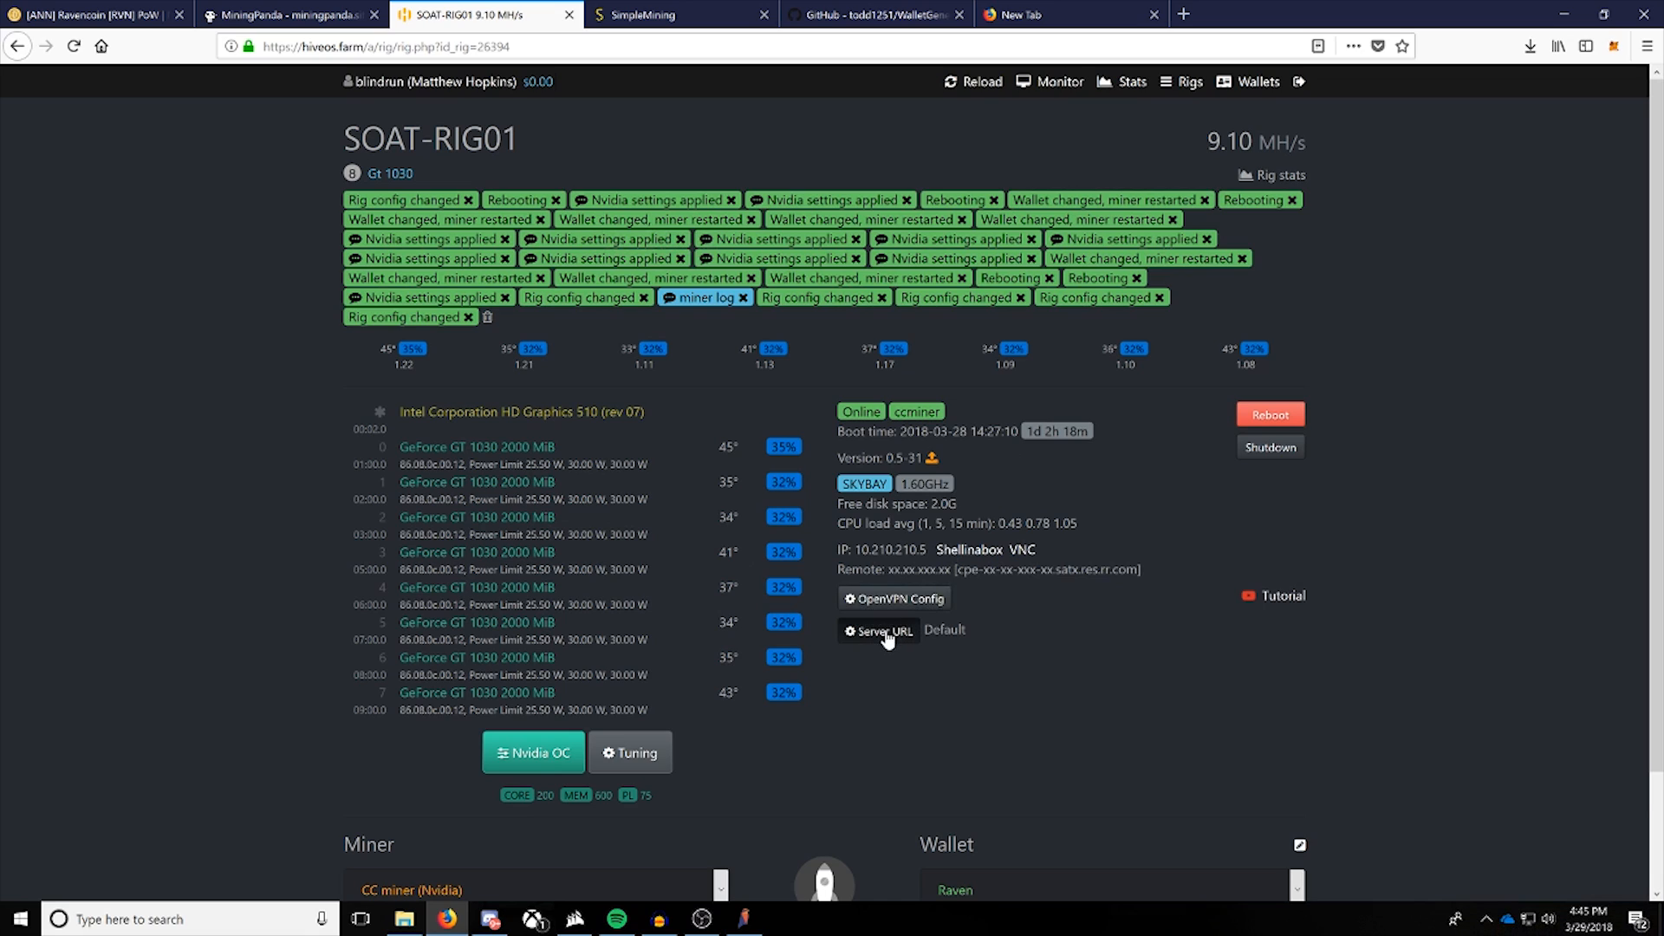
mouse_move(1036, 488)
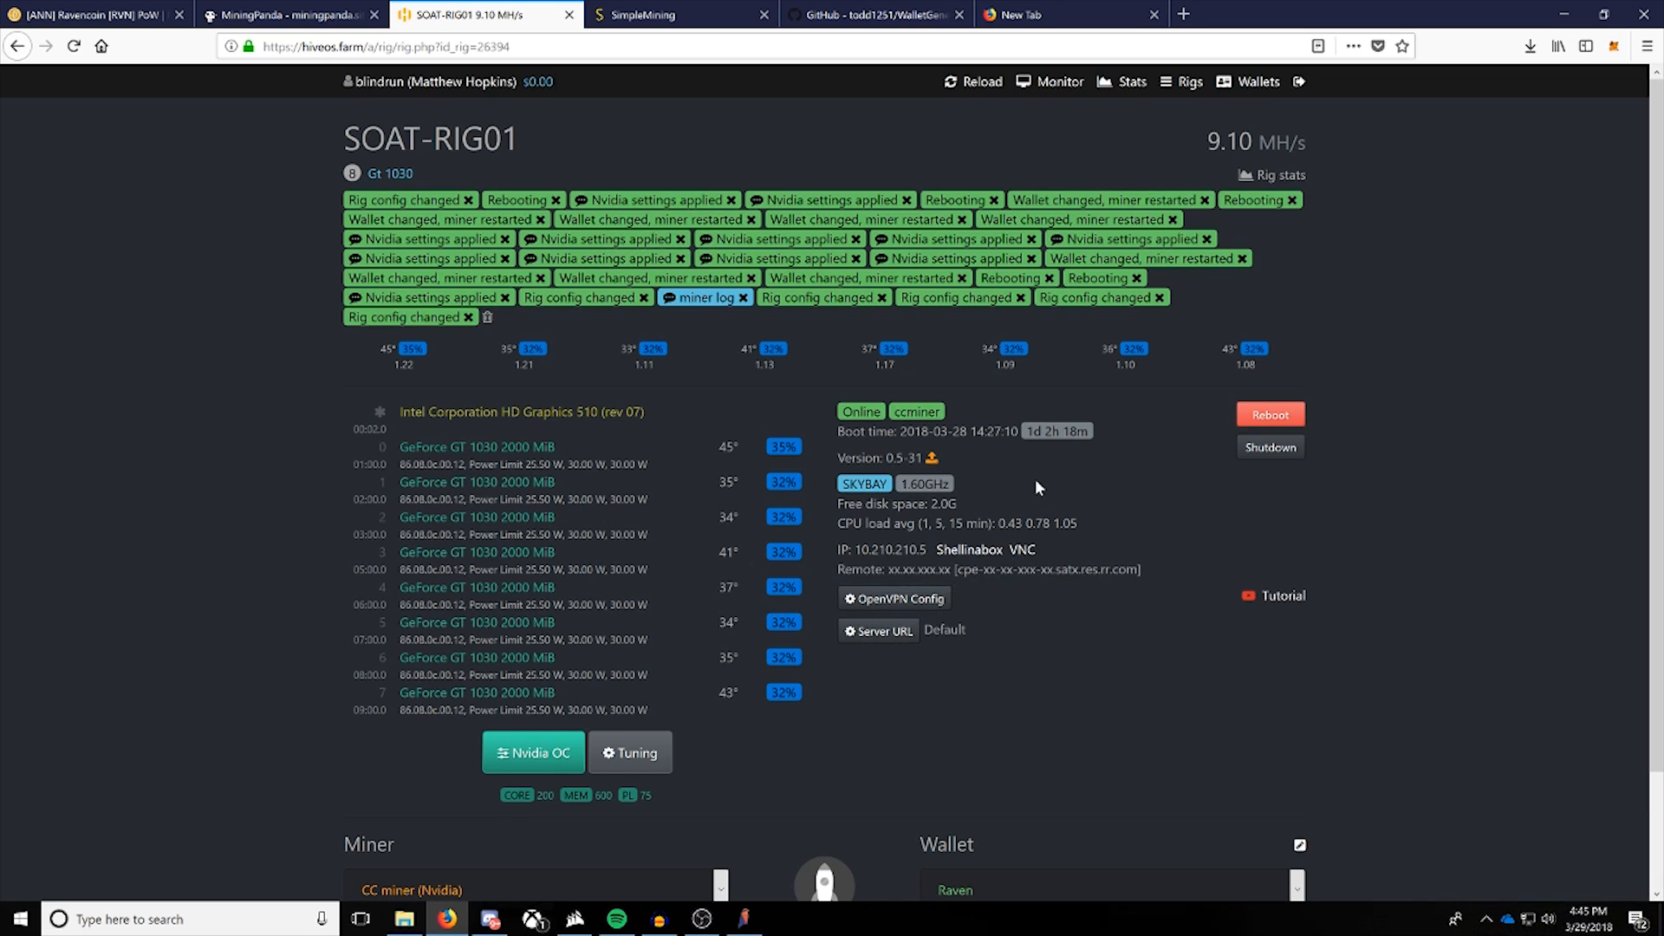
mouse_move(1017, 489)
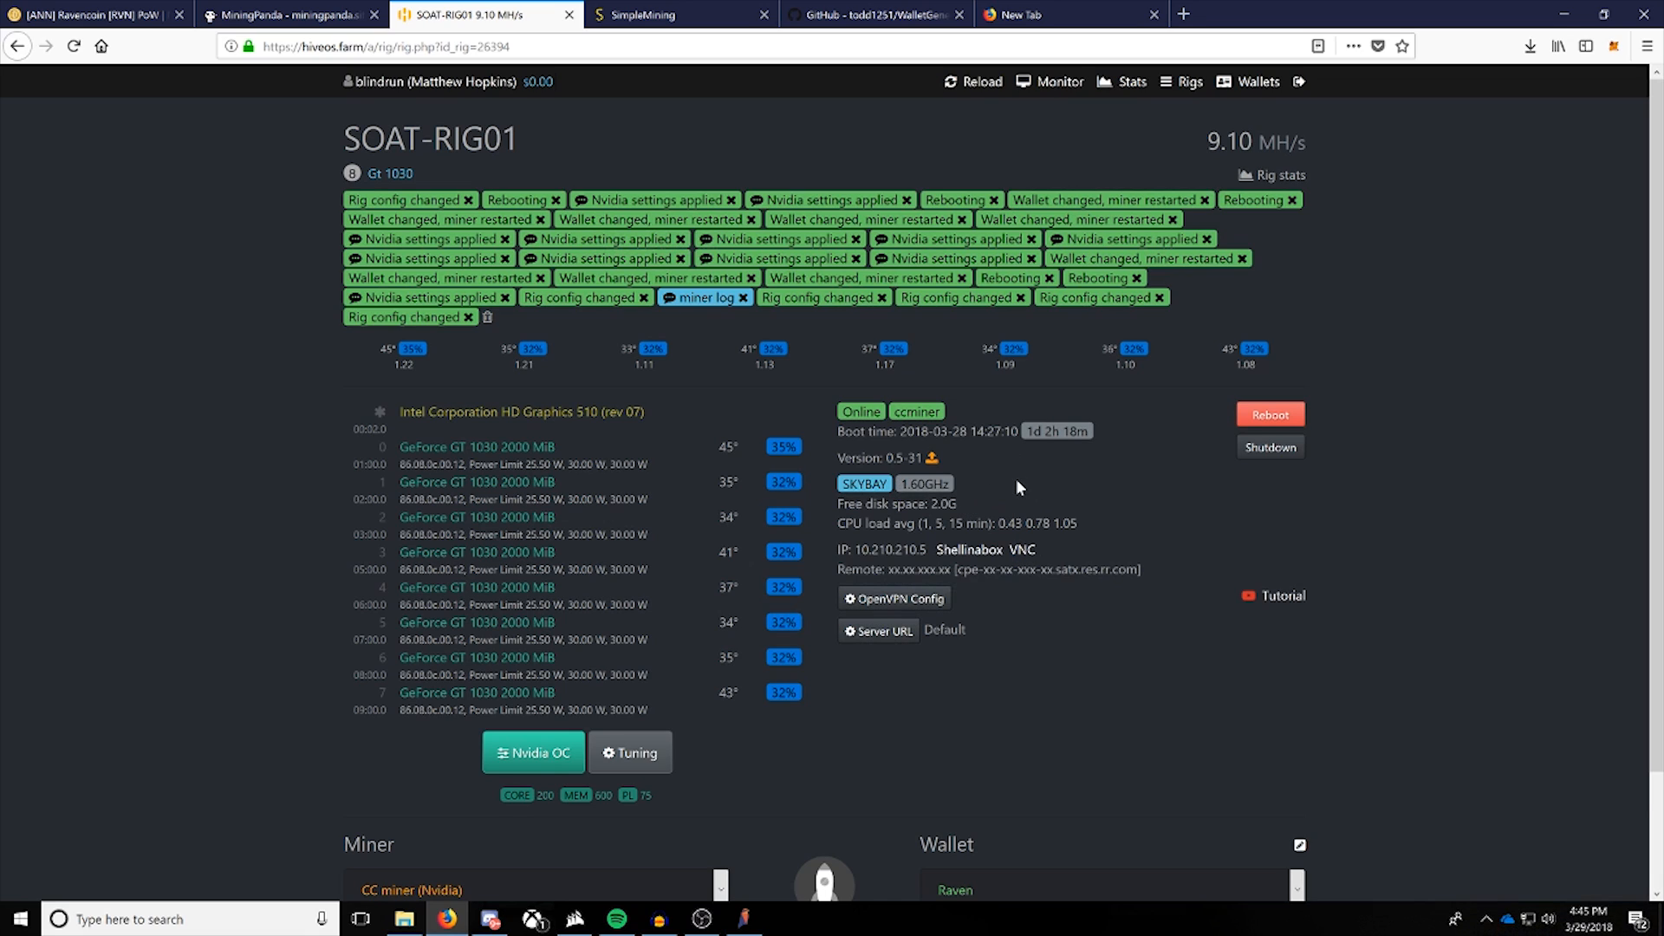
scroll(down, 3)
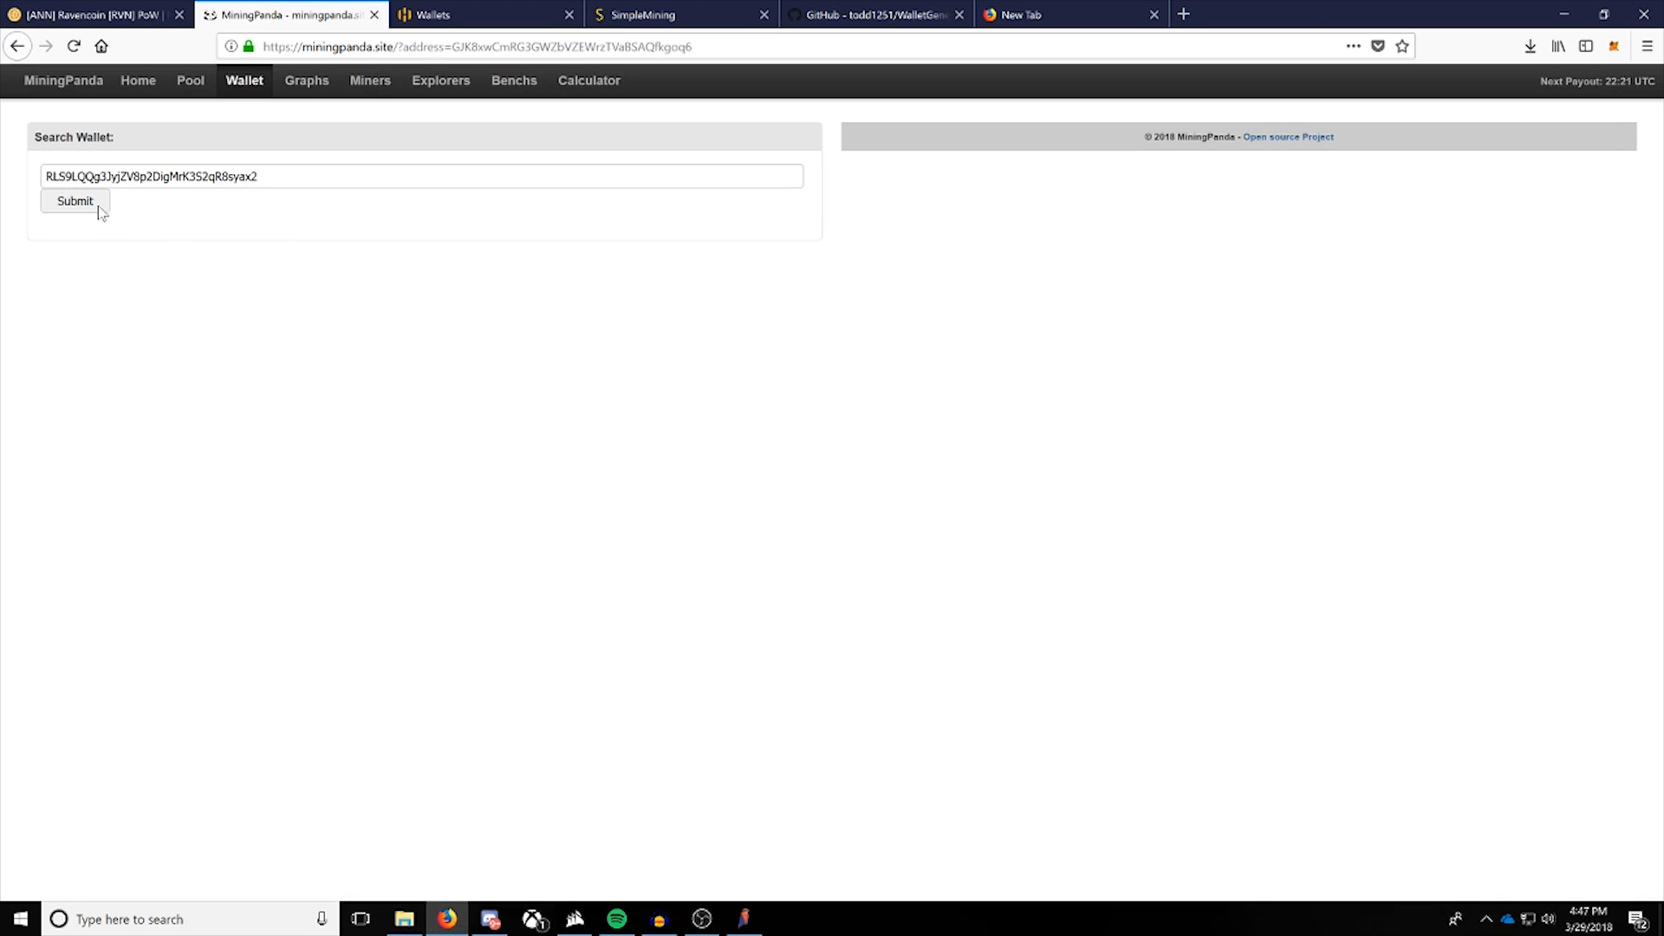
- Submit the Raven address to show ~9.69 RVN unpaid and two ccminer workers at 23.7 Mh/s
click(75, 201)
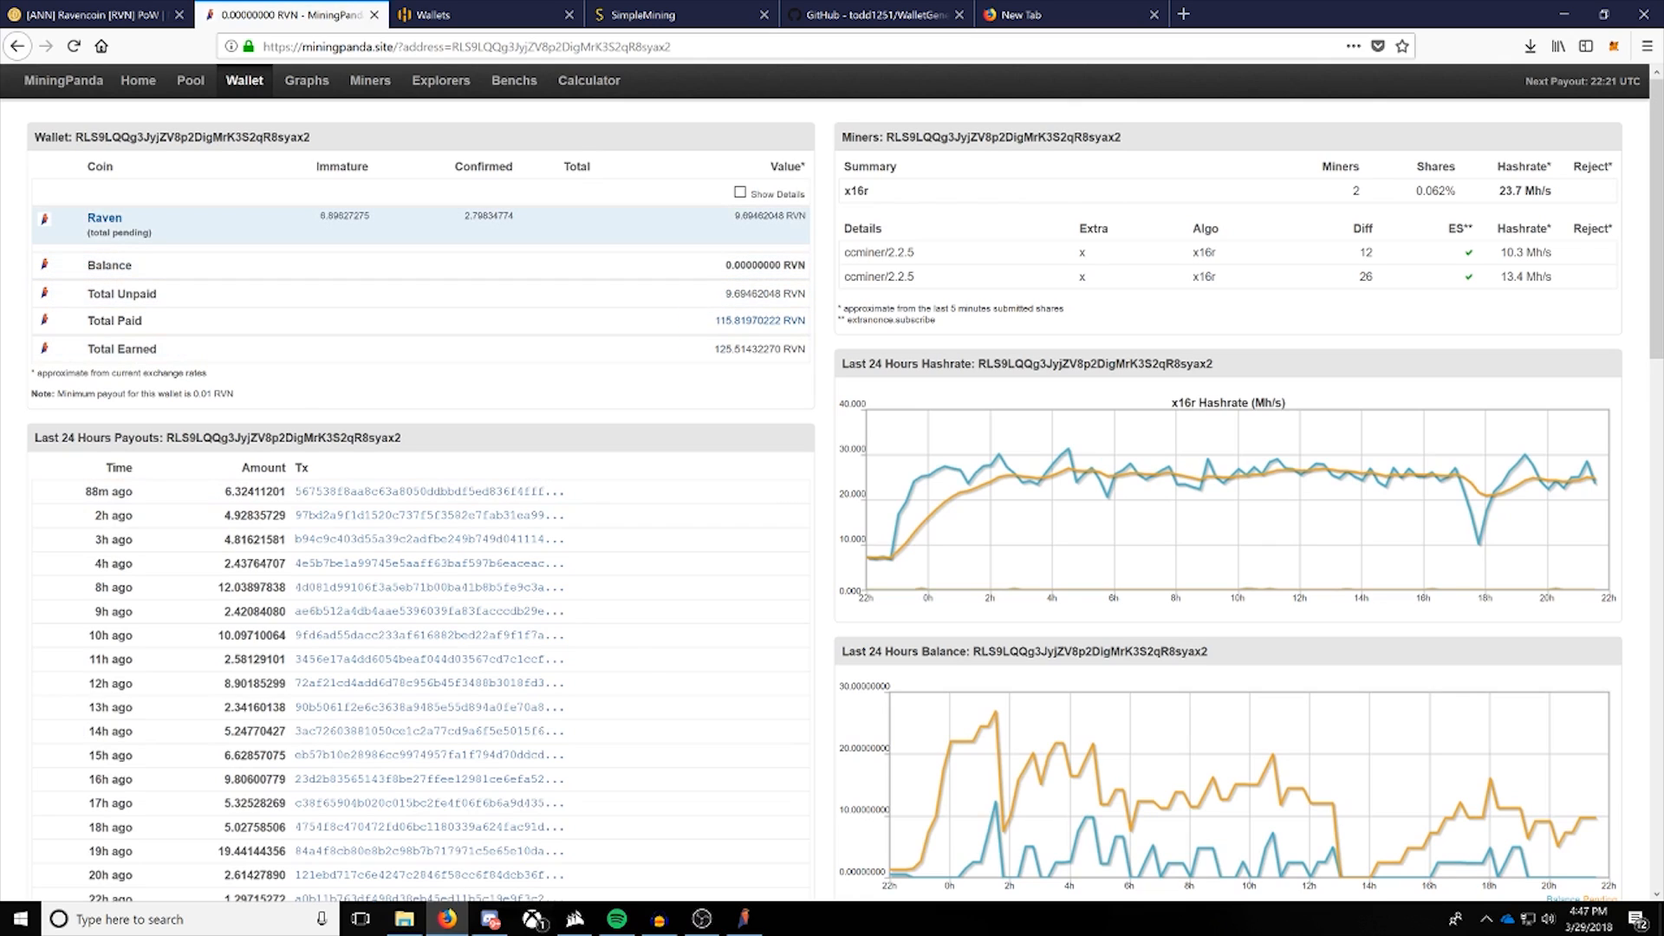
mouse_move(201, 321)
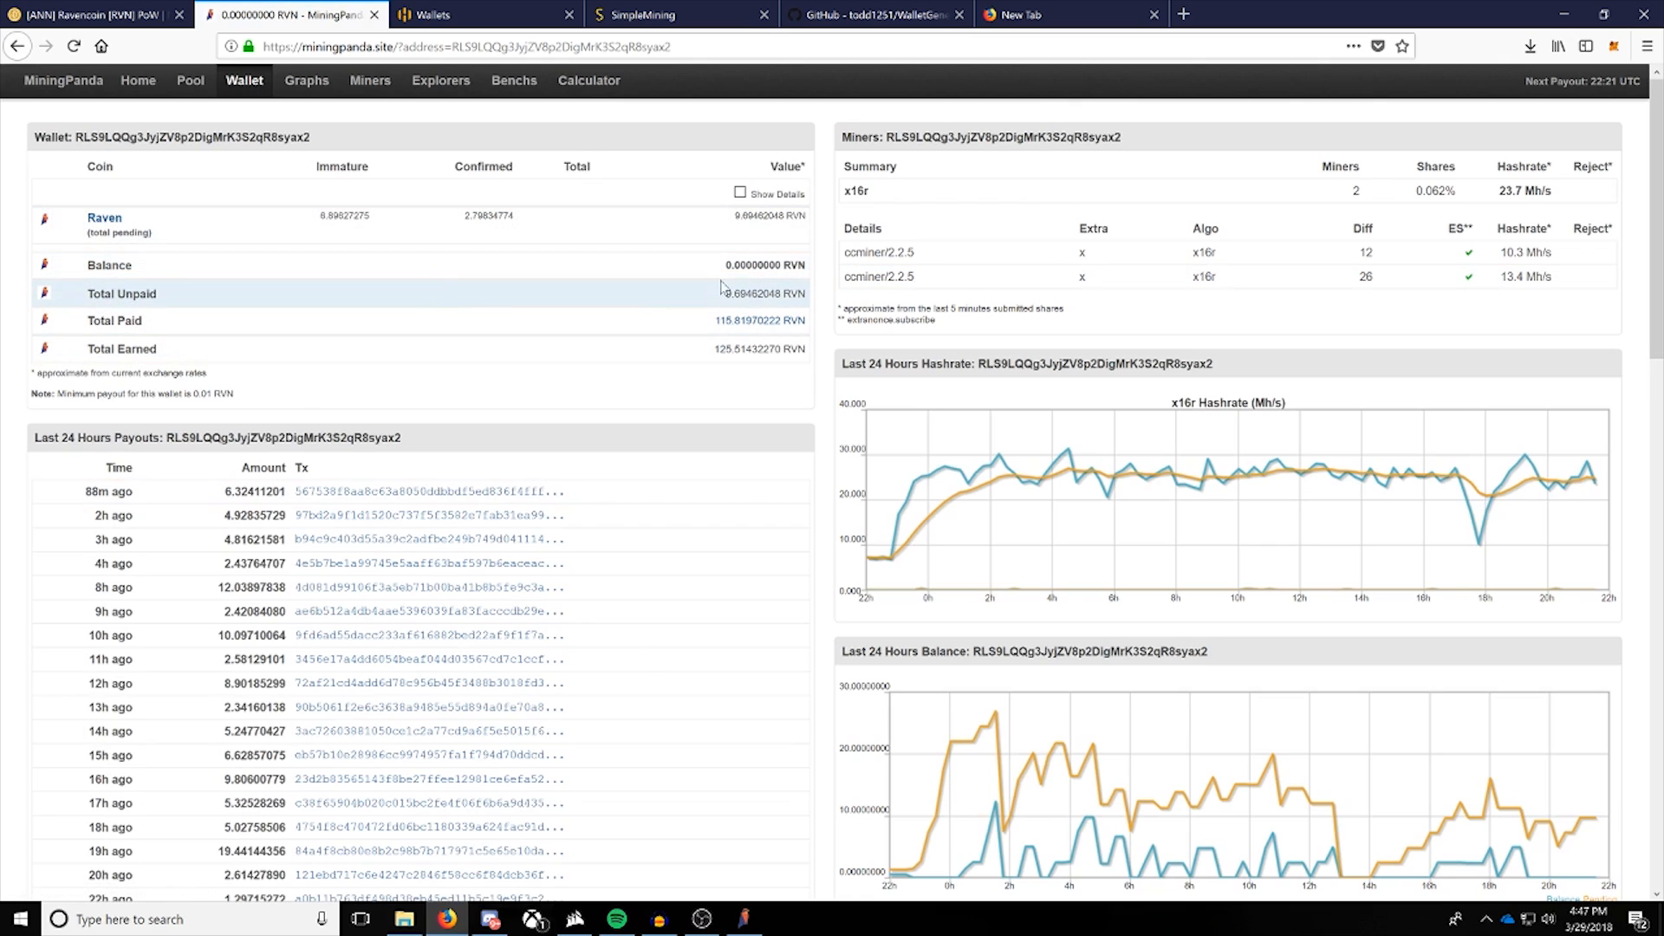
mouse_move(444, 350)
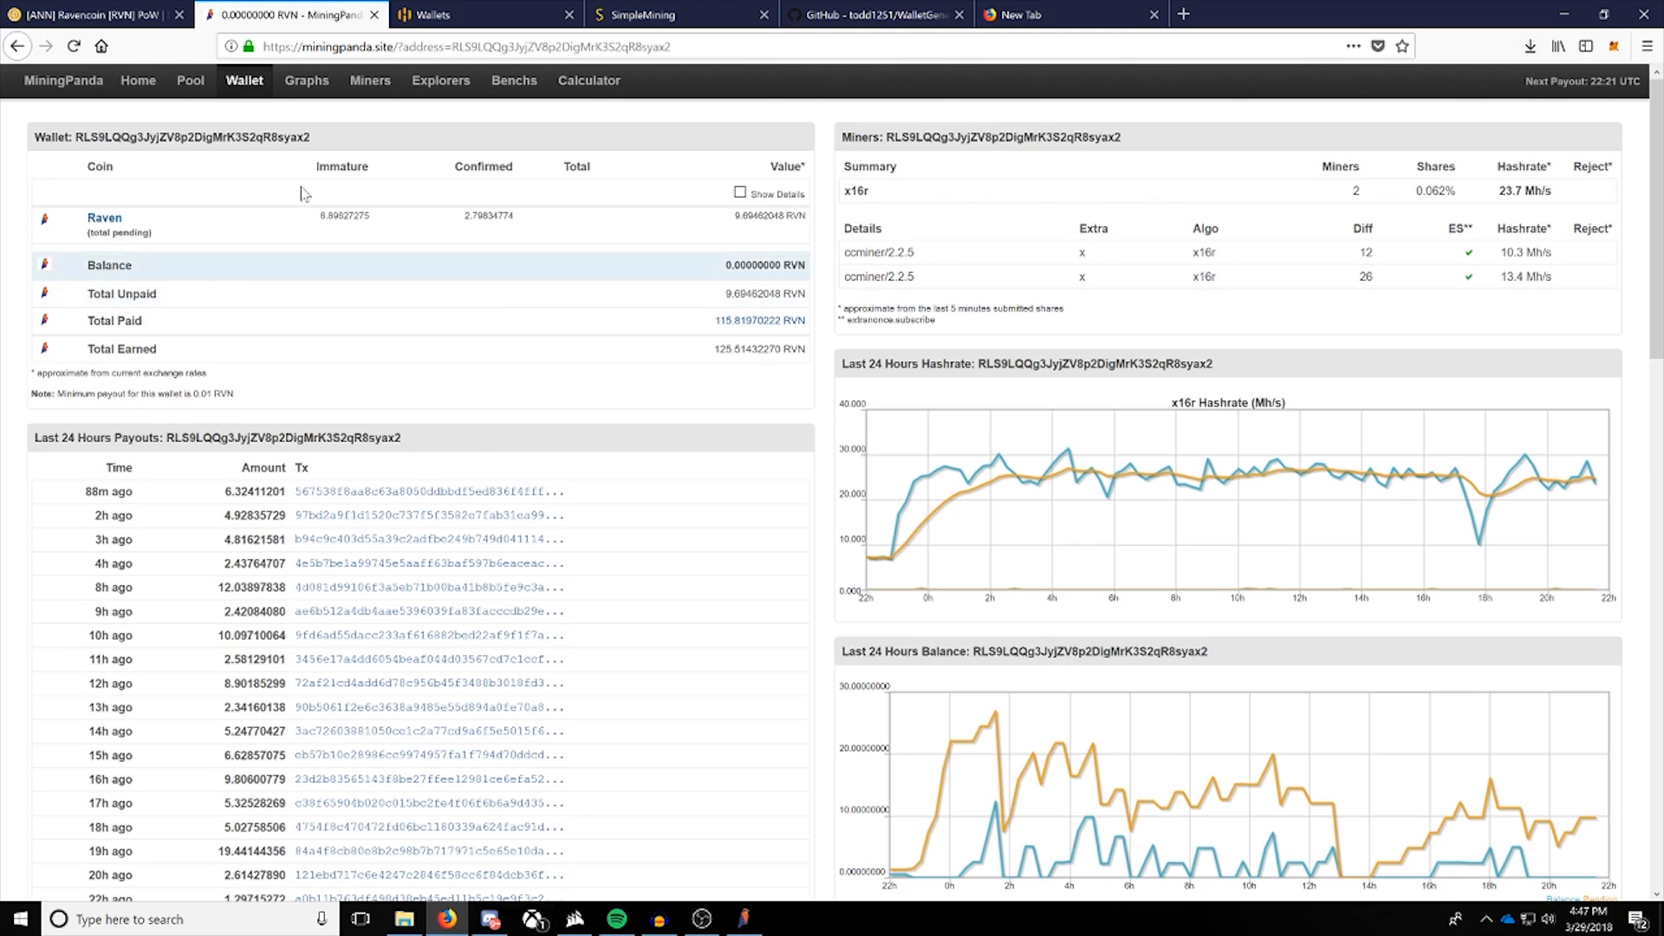
- Return to MiningPanda's home page and review the stratum server format and pool status
click(138, 80)
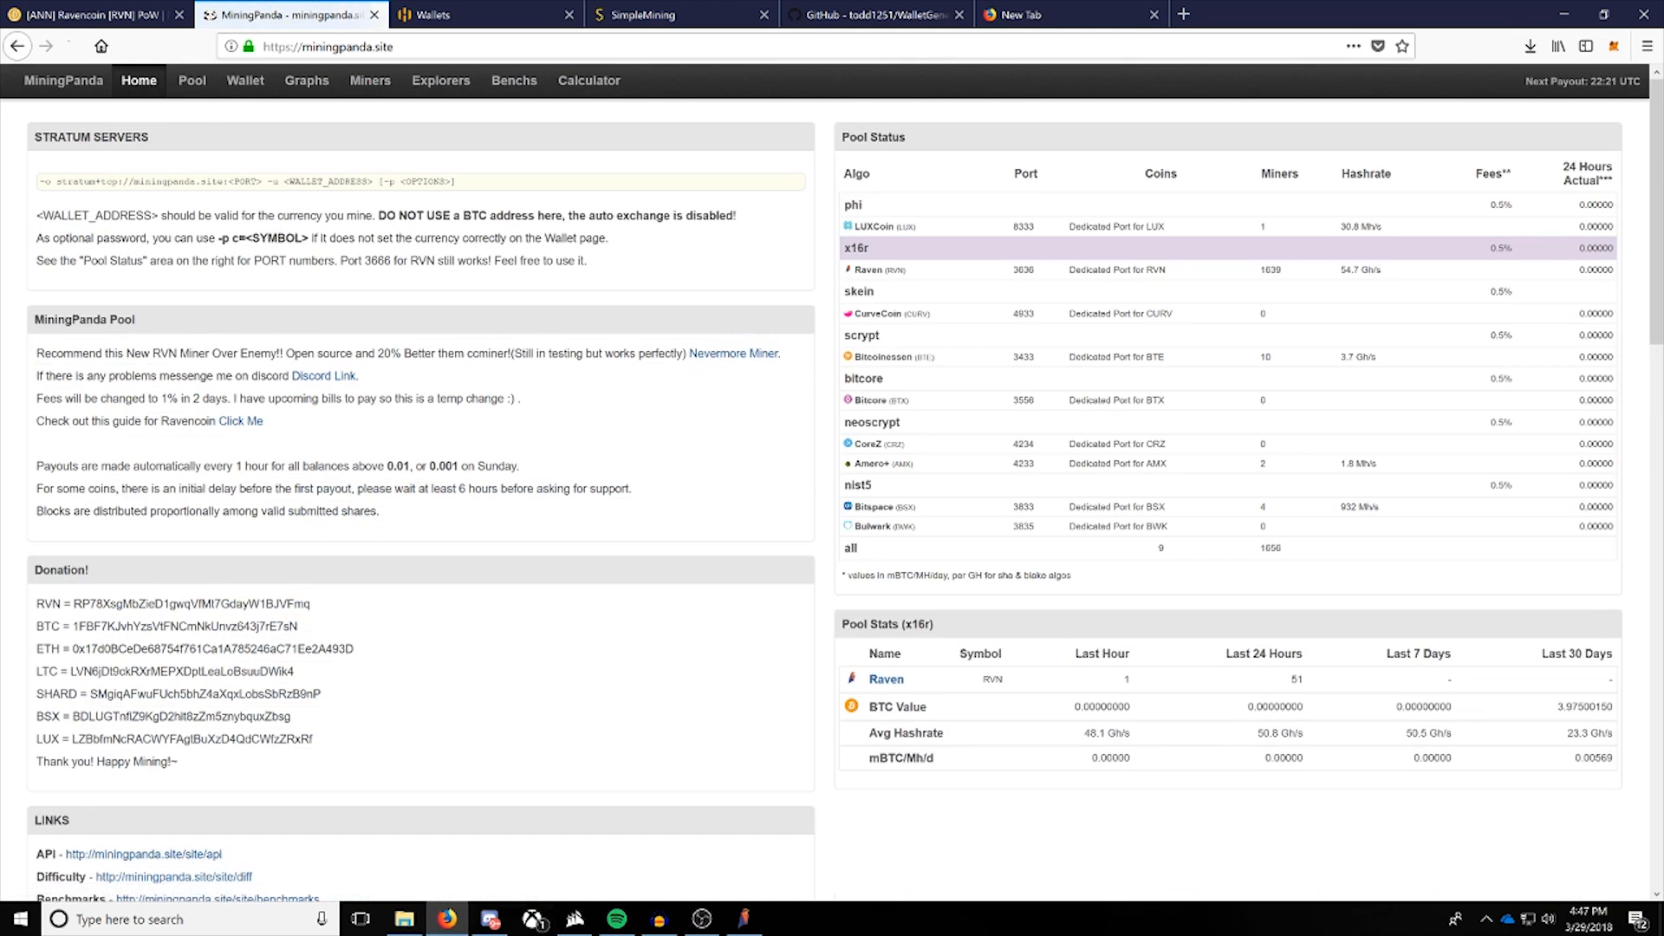
scroll(down, 3)
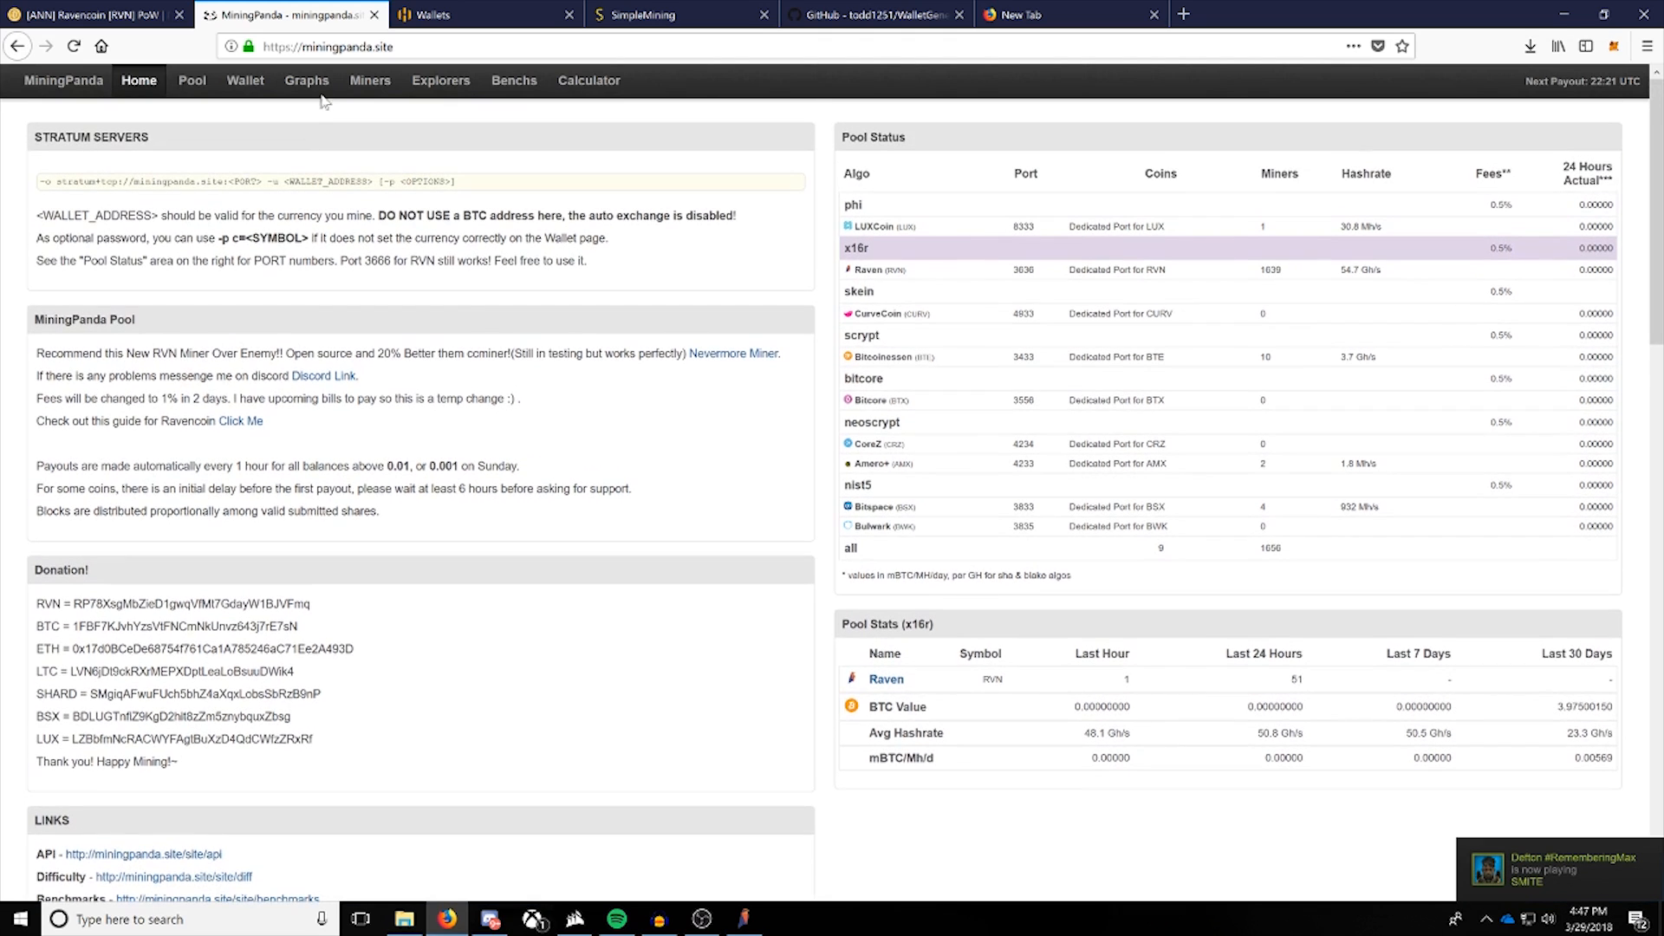
mouse_move(324, 102)
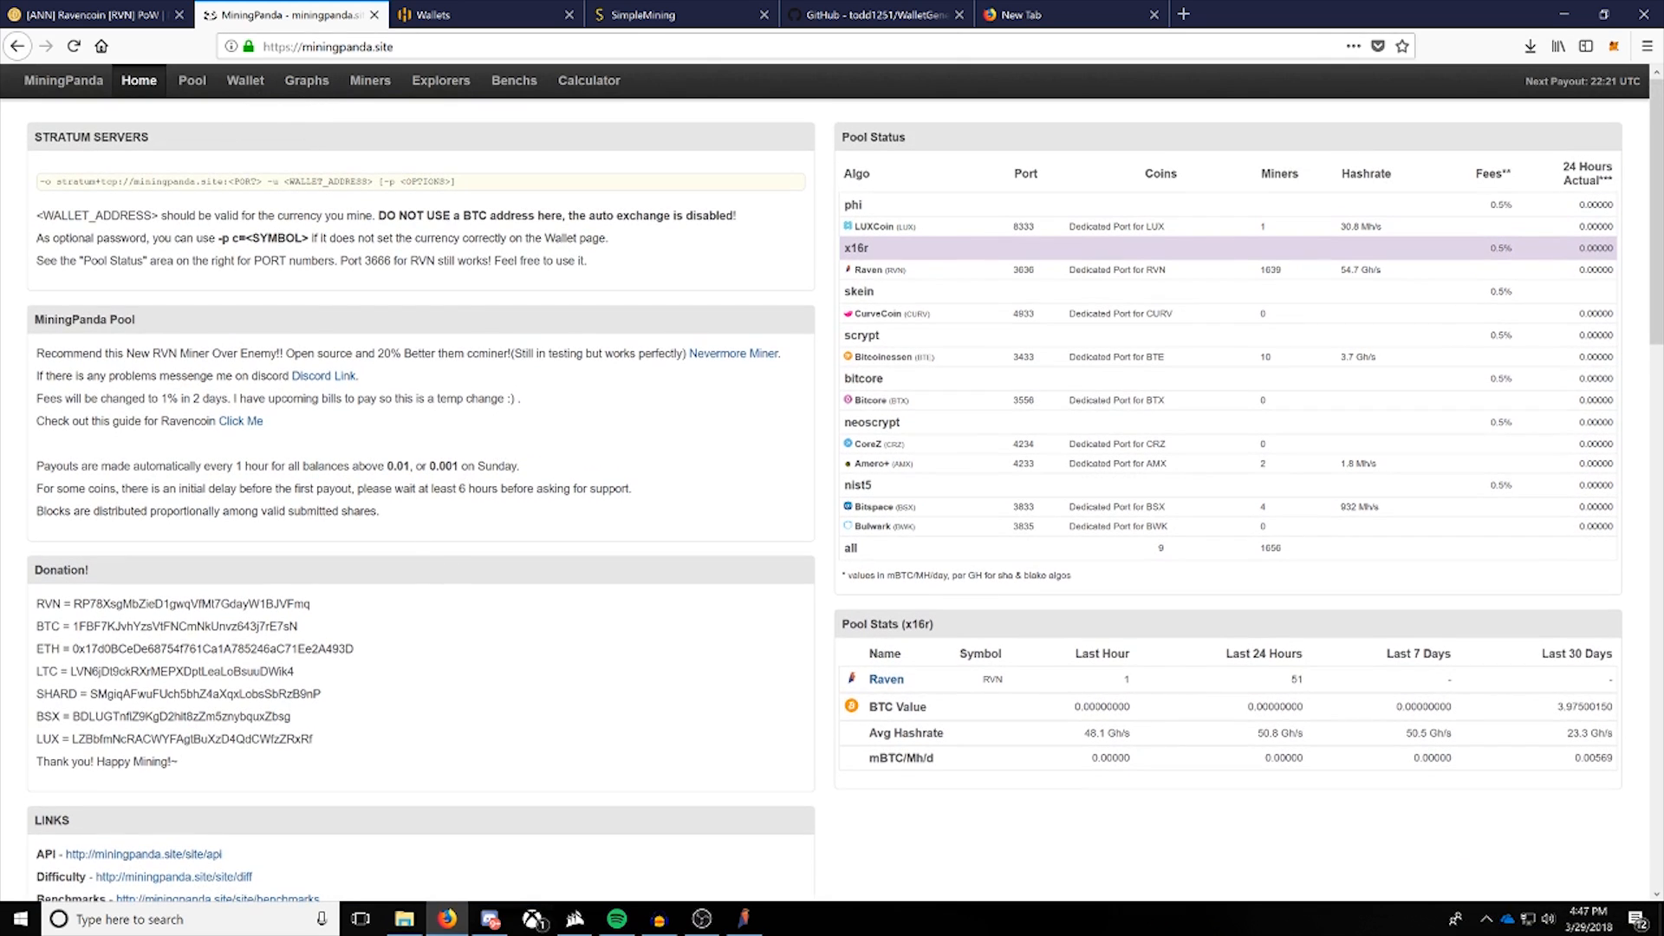
drag(225, 466, 331, 466)
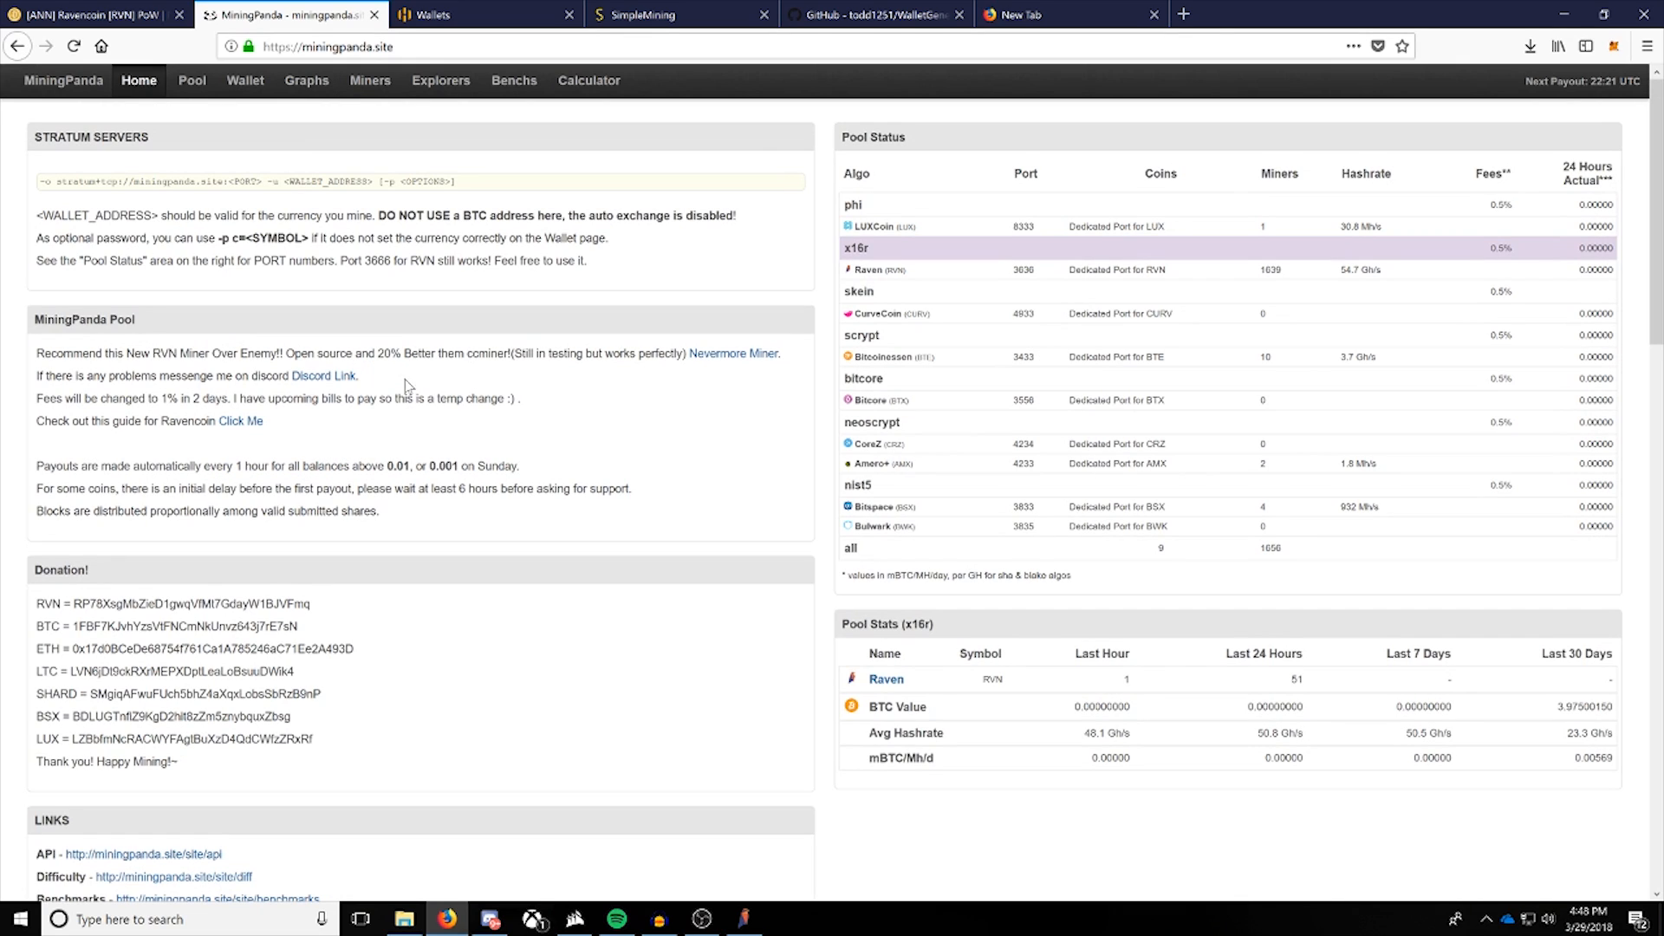
mouse_move(426, 608)
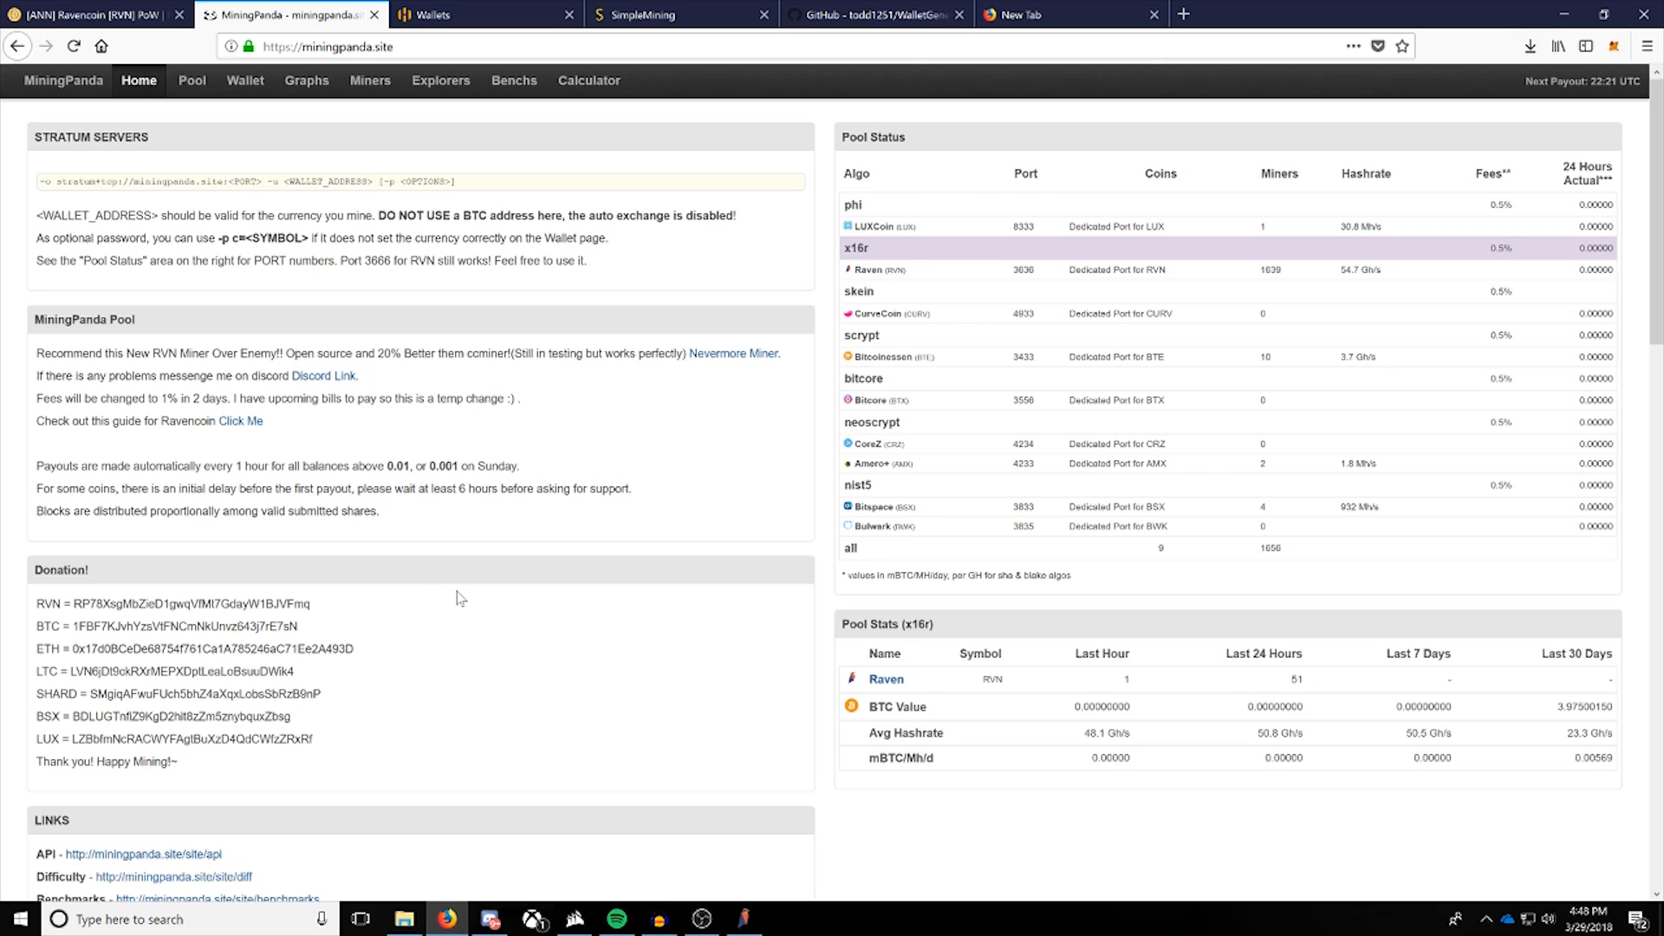
mouse_move(655, 683)
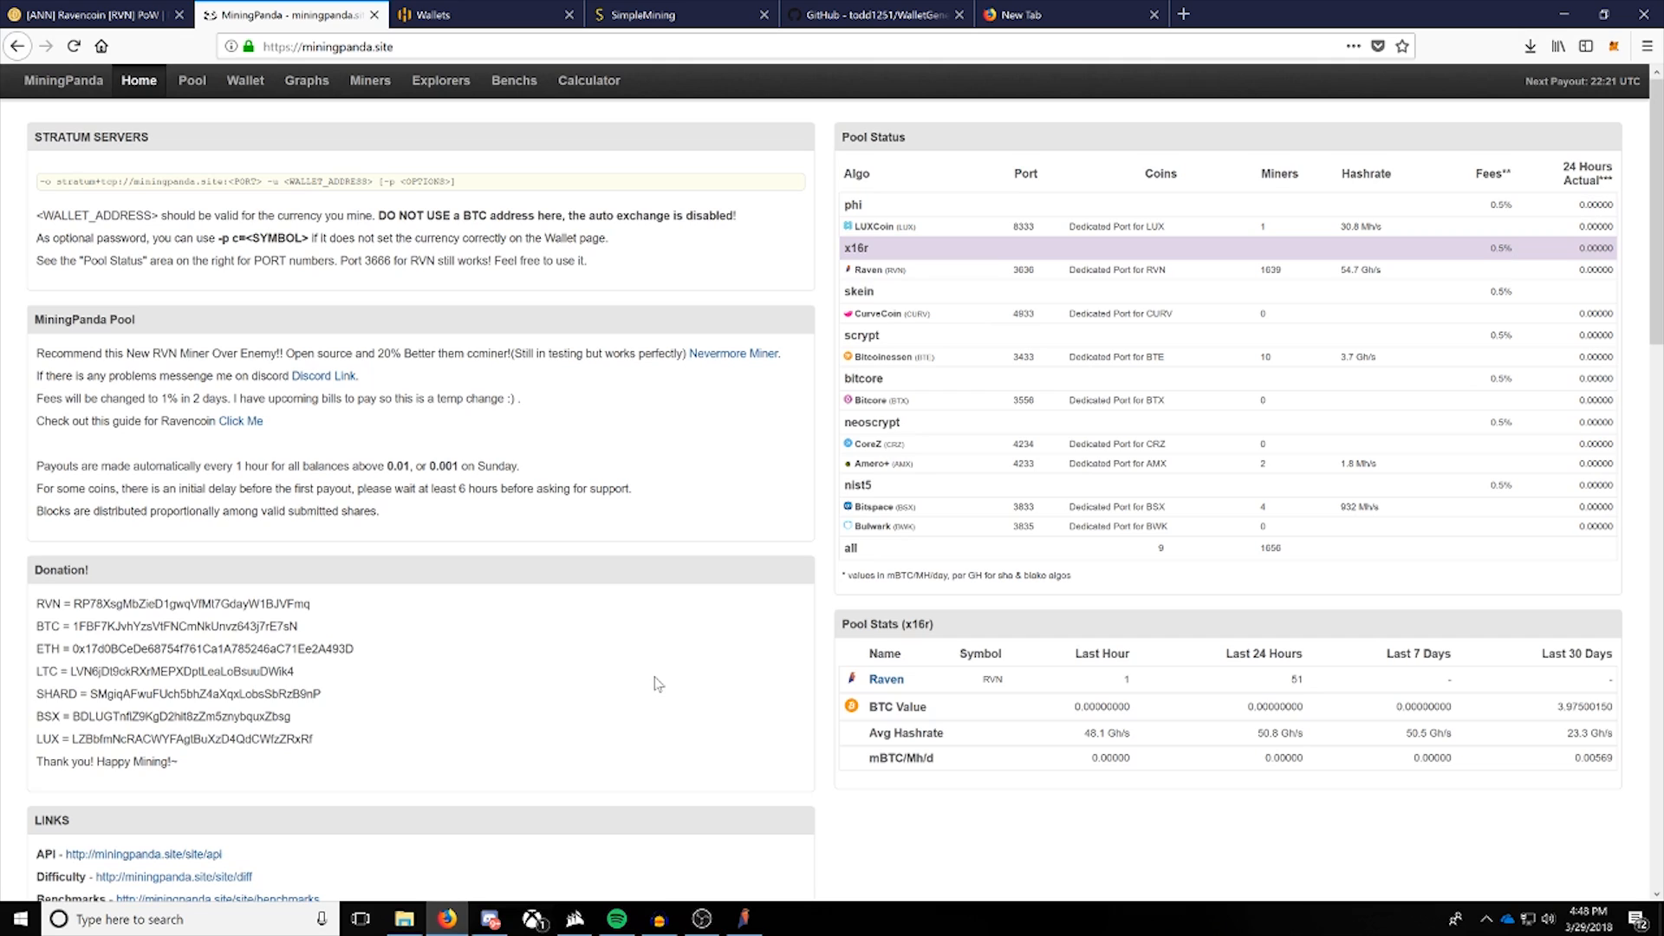
mouse_move(624, 657)
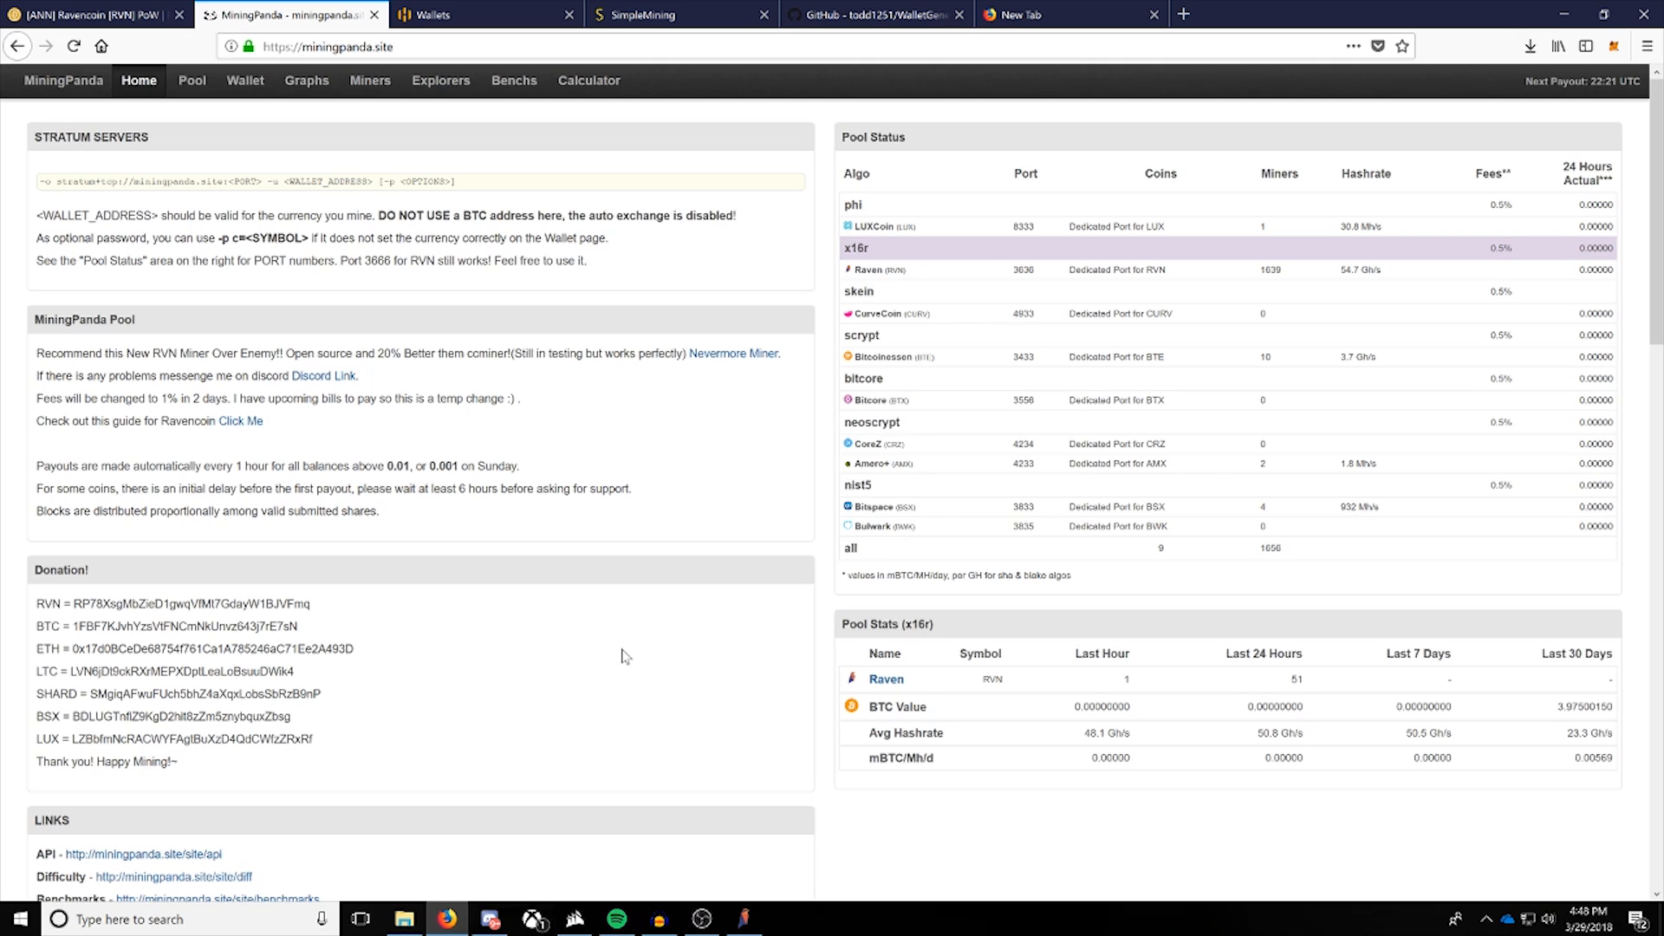
mouse_move(614, 644)
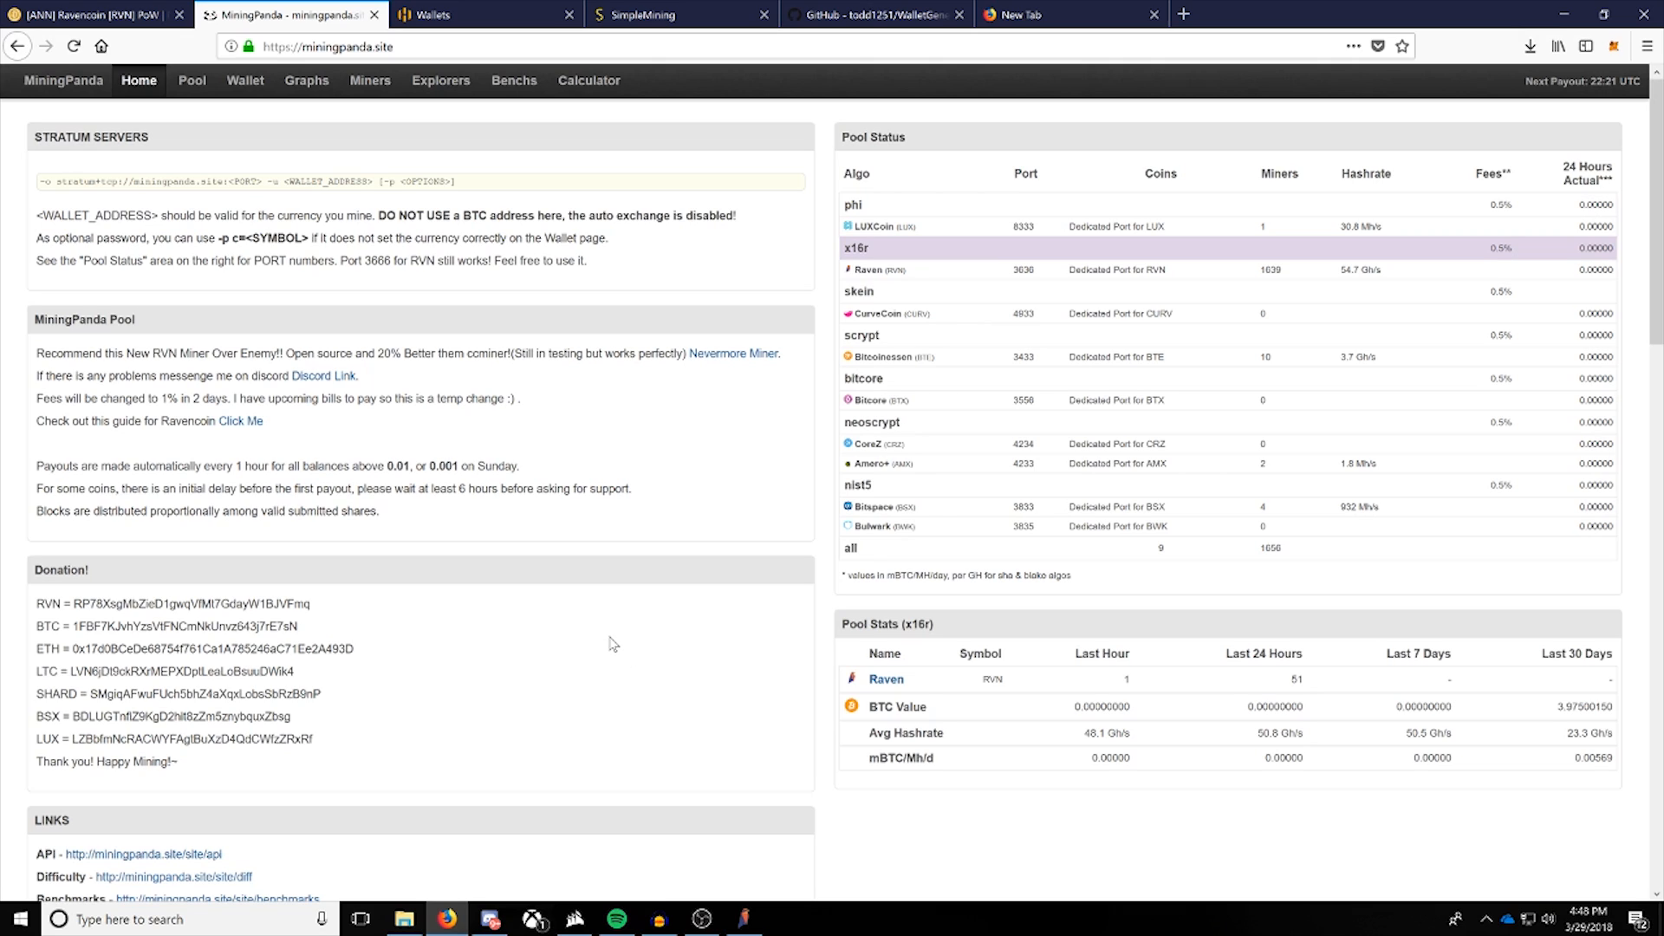